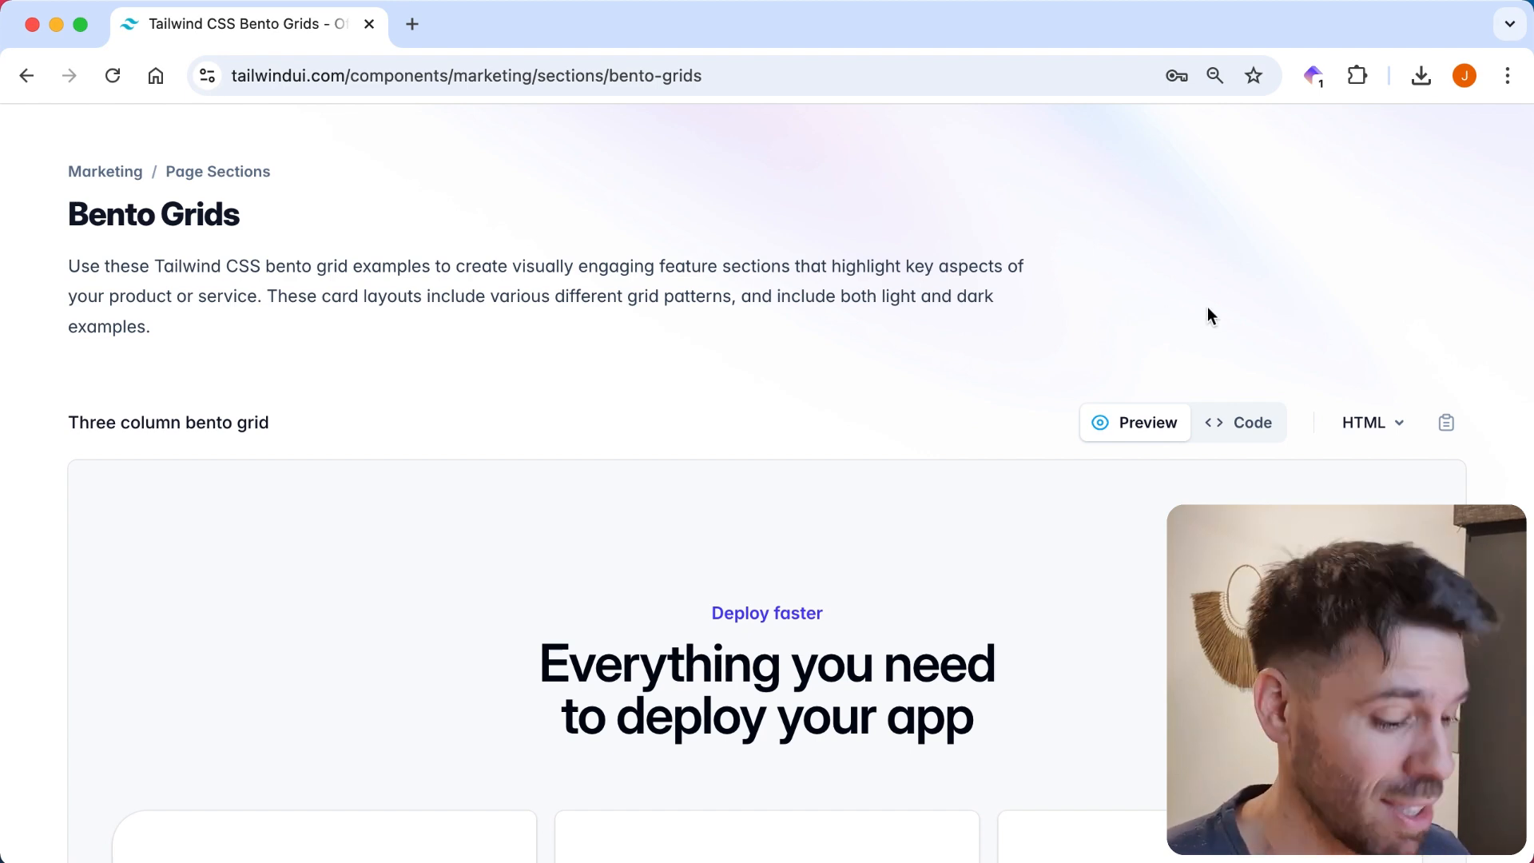
pyautogui.moveTo(1125, 287)
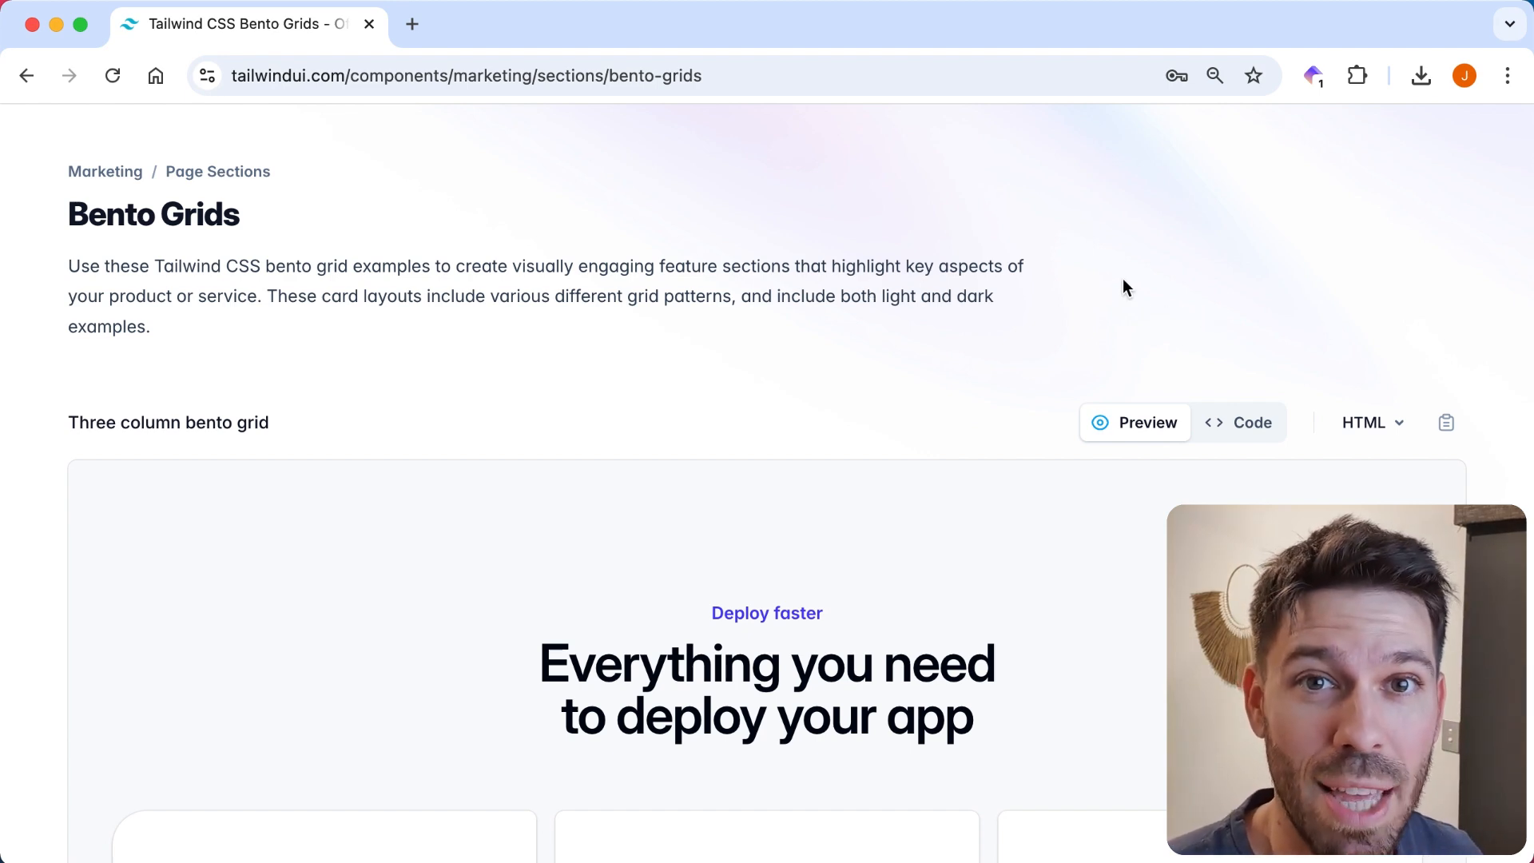
pyautogui.moveTo(1083, 259)
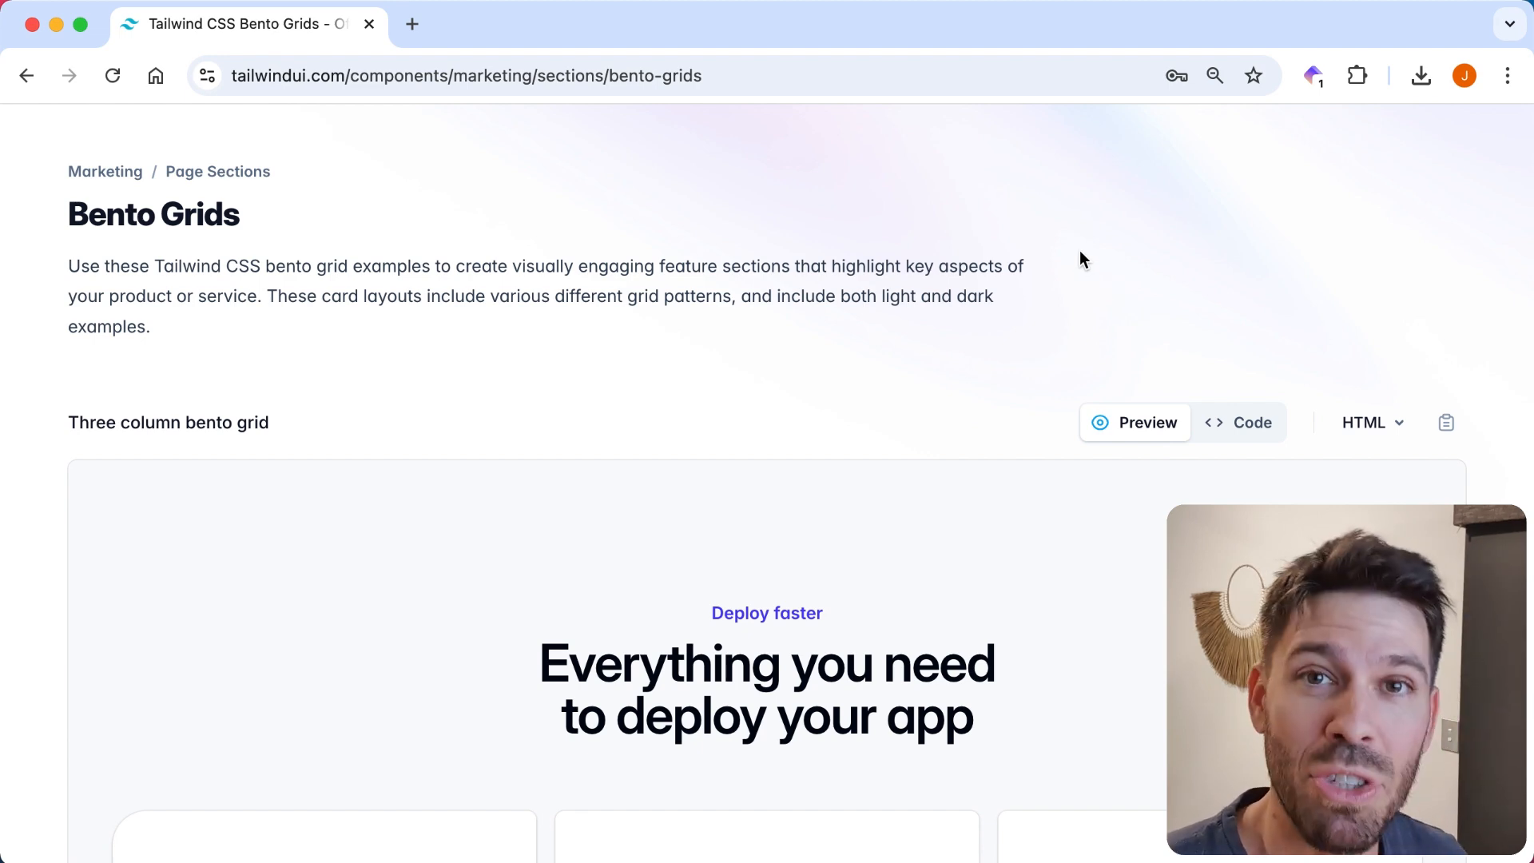
# Inspect the dark 'Everything you need to deploy your app' grid's deployments, integrations and performance tiles.
pyautogui.scroll(-3)
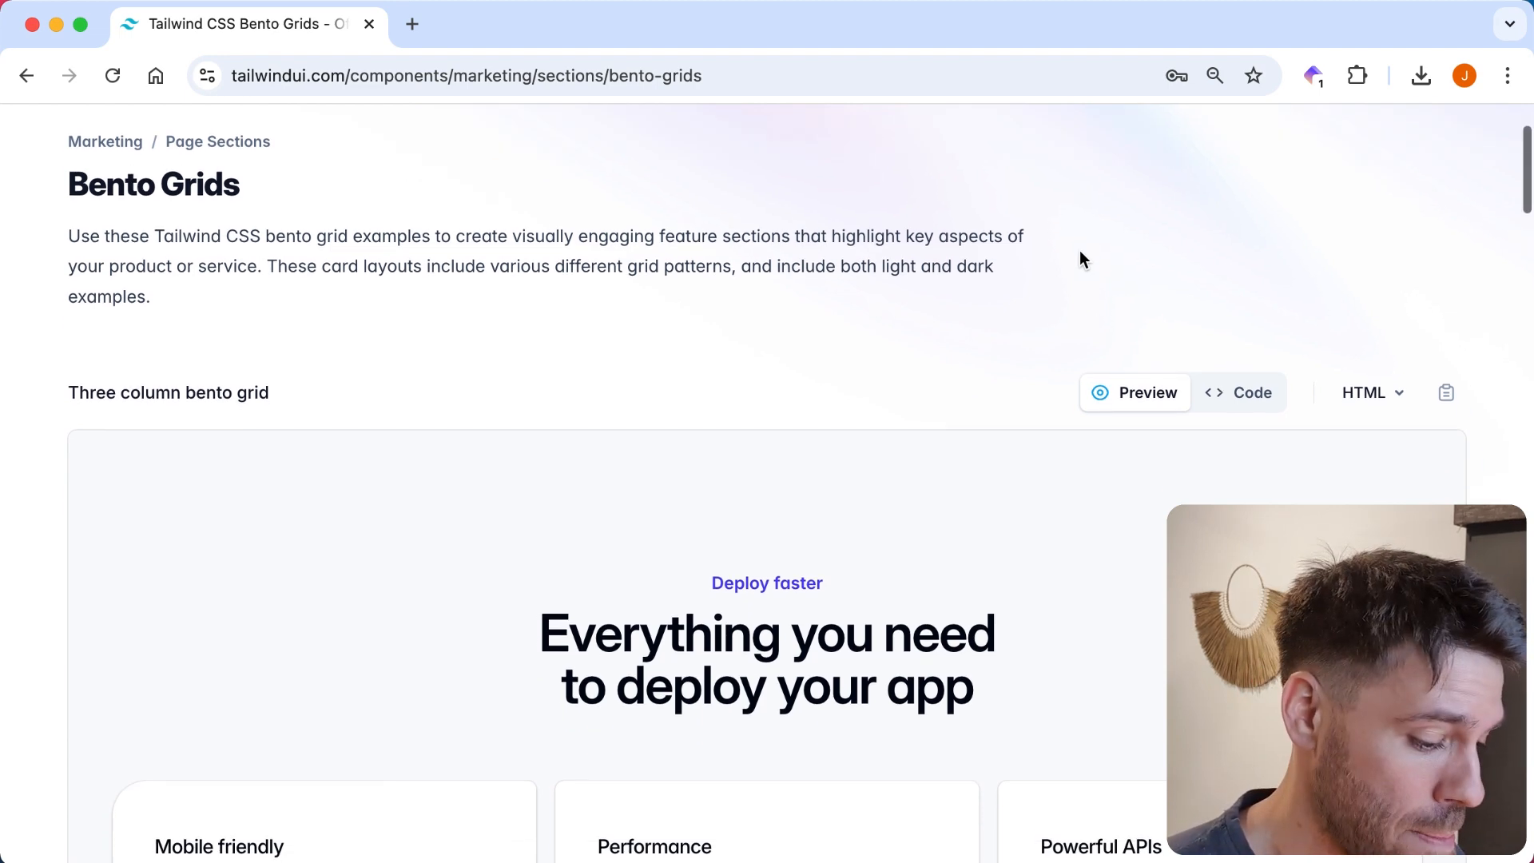
pyautogui.scroll(-3)
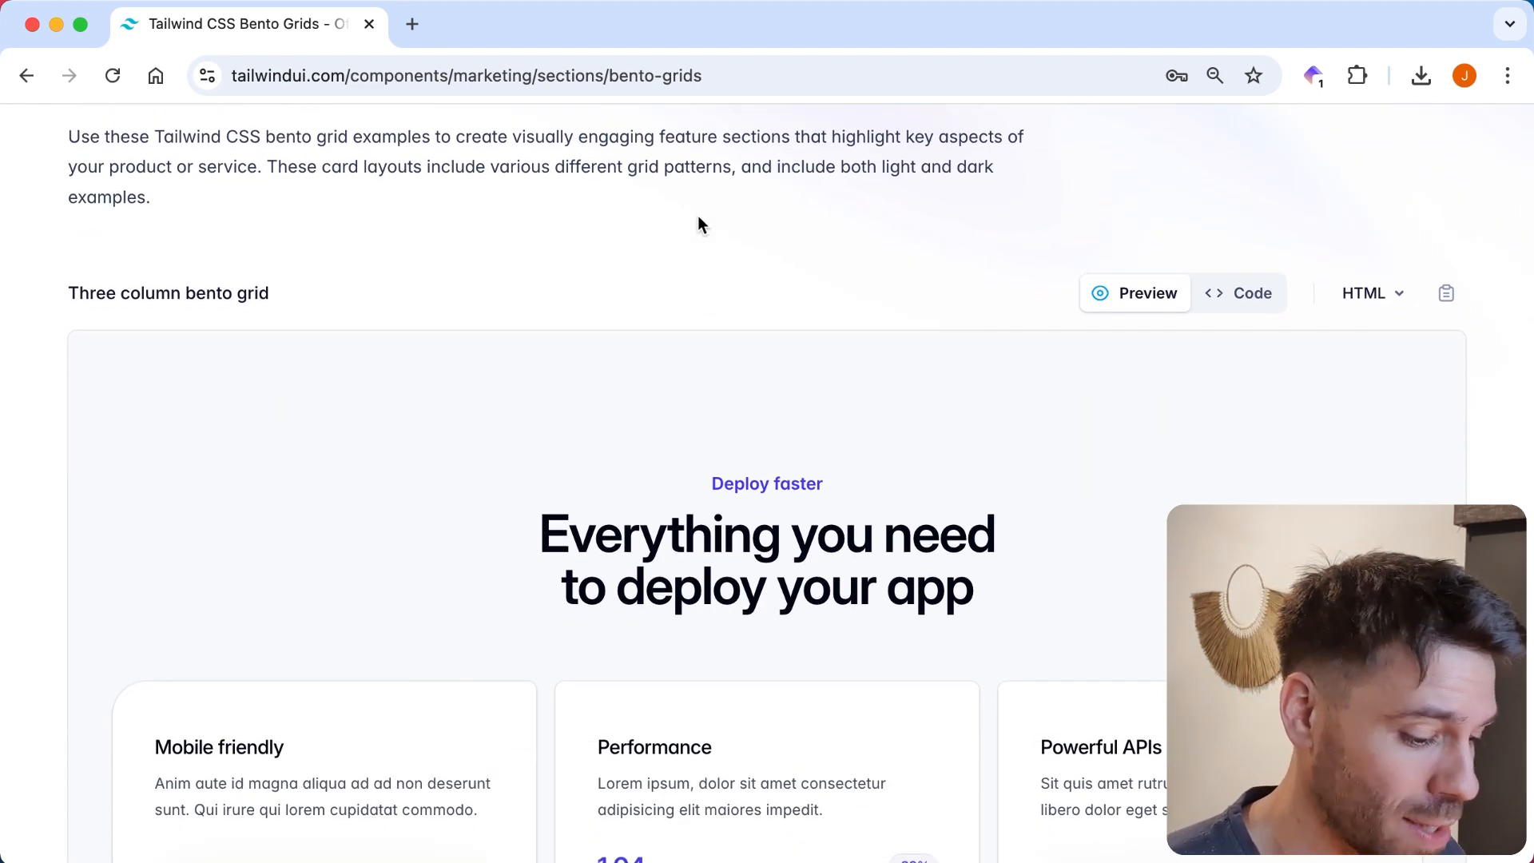
pyautogui.scroll(-3)
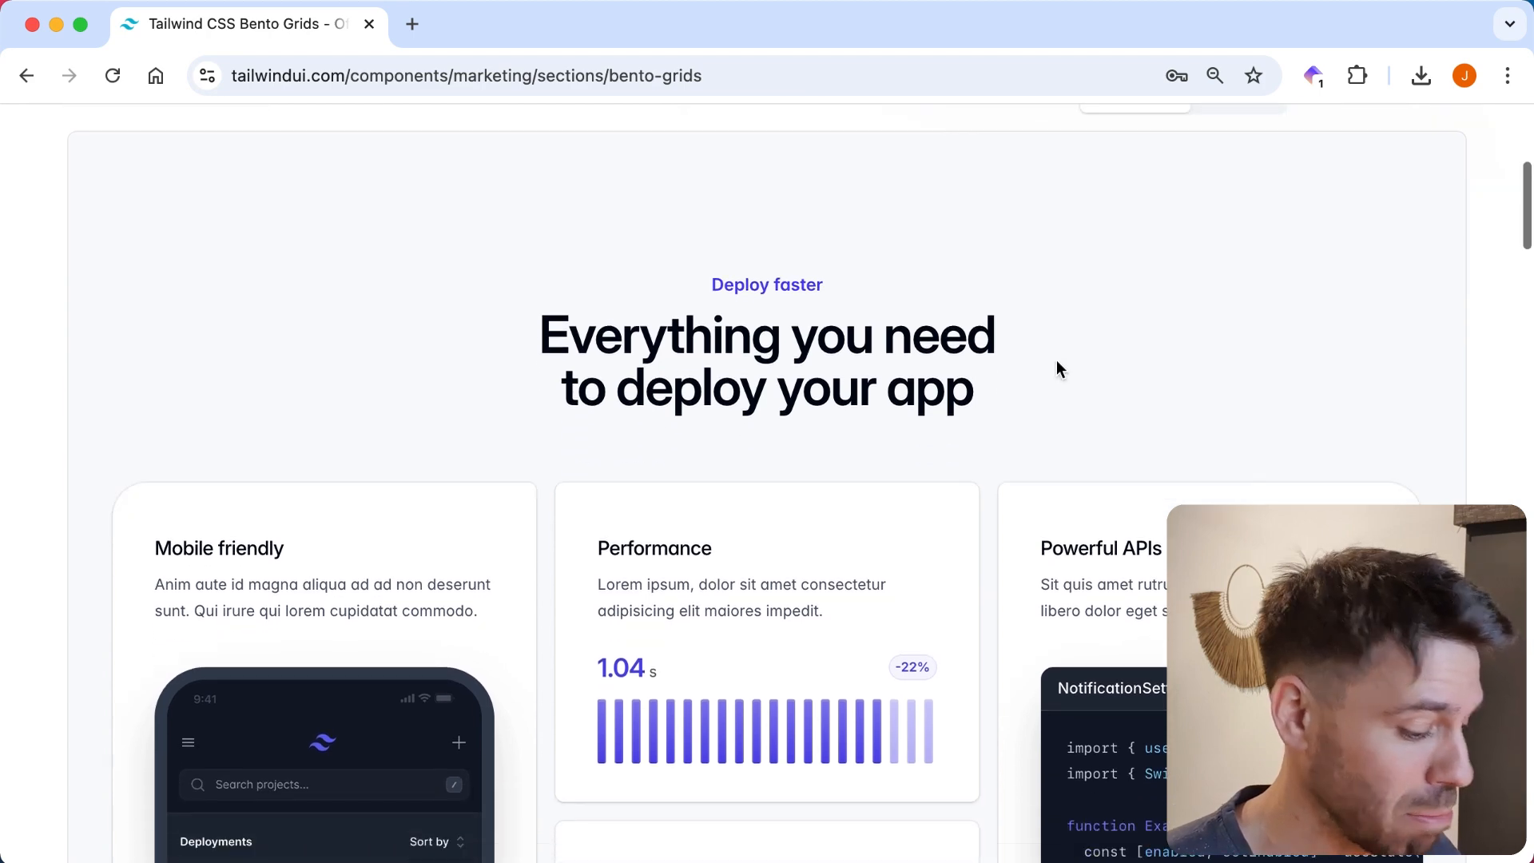
pyautogui.scroll(-3)
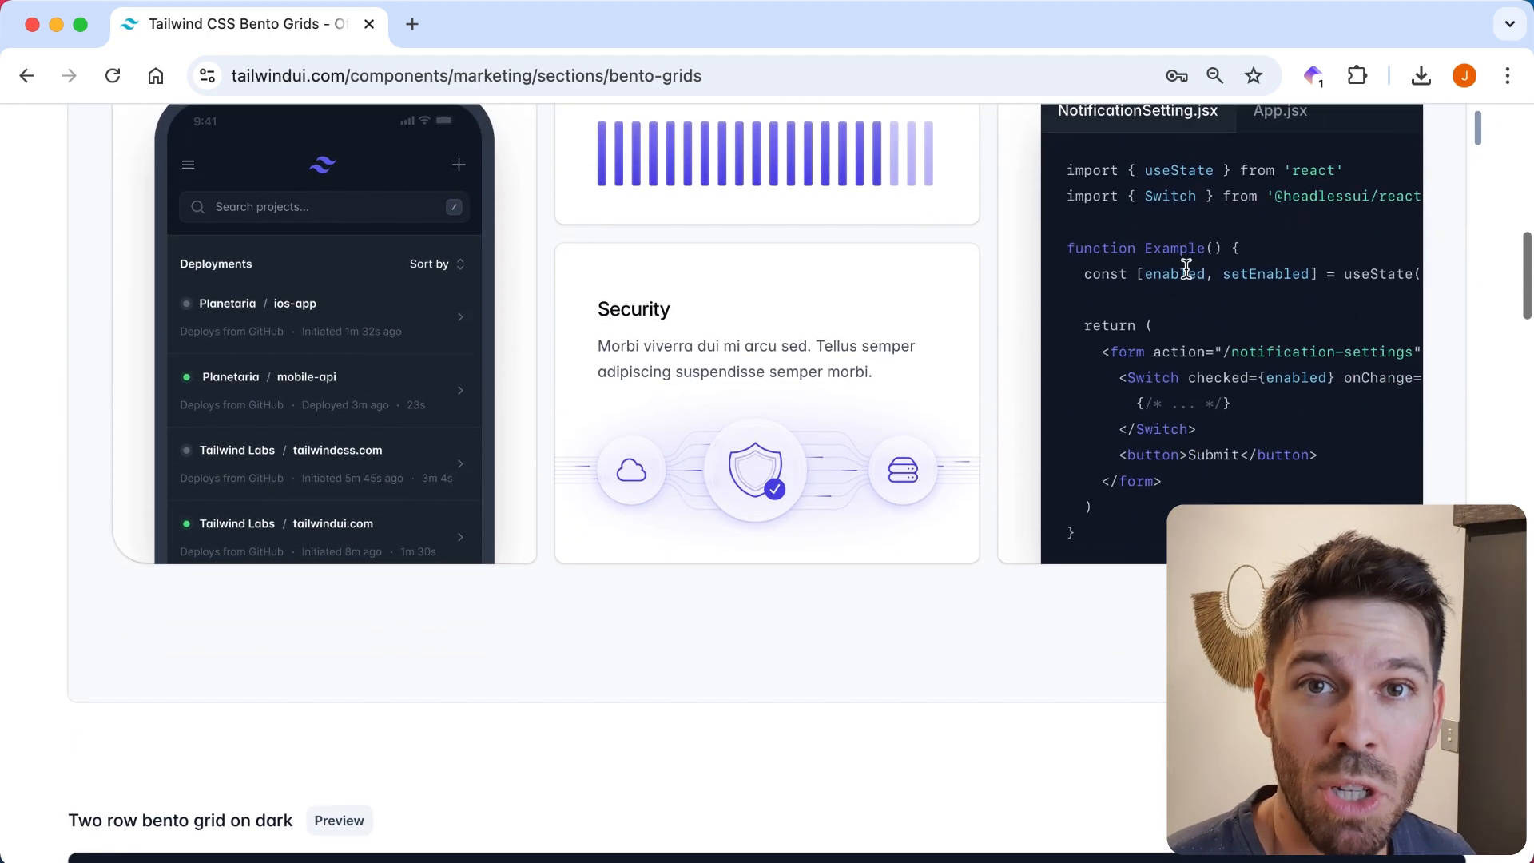
pyautogui.scroll(-3)
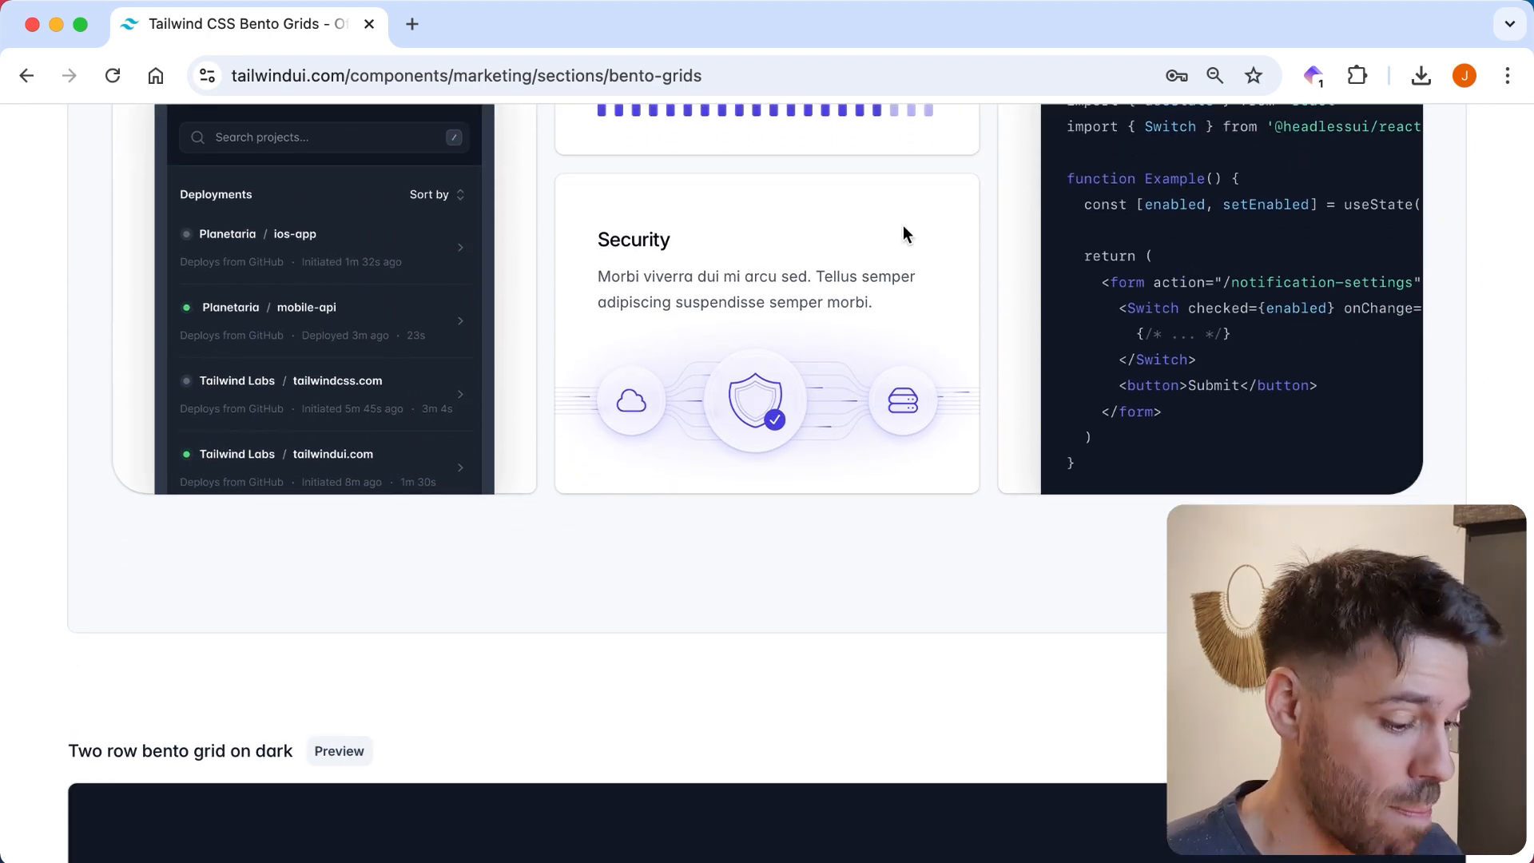
pyautogui.scroll(3)
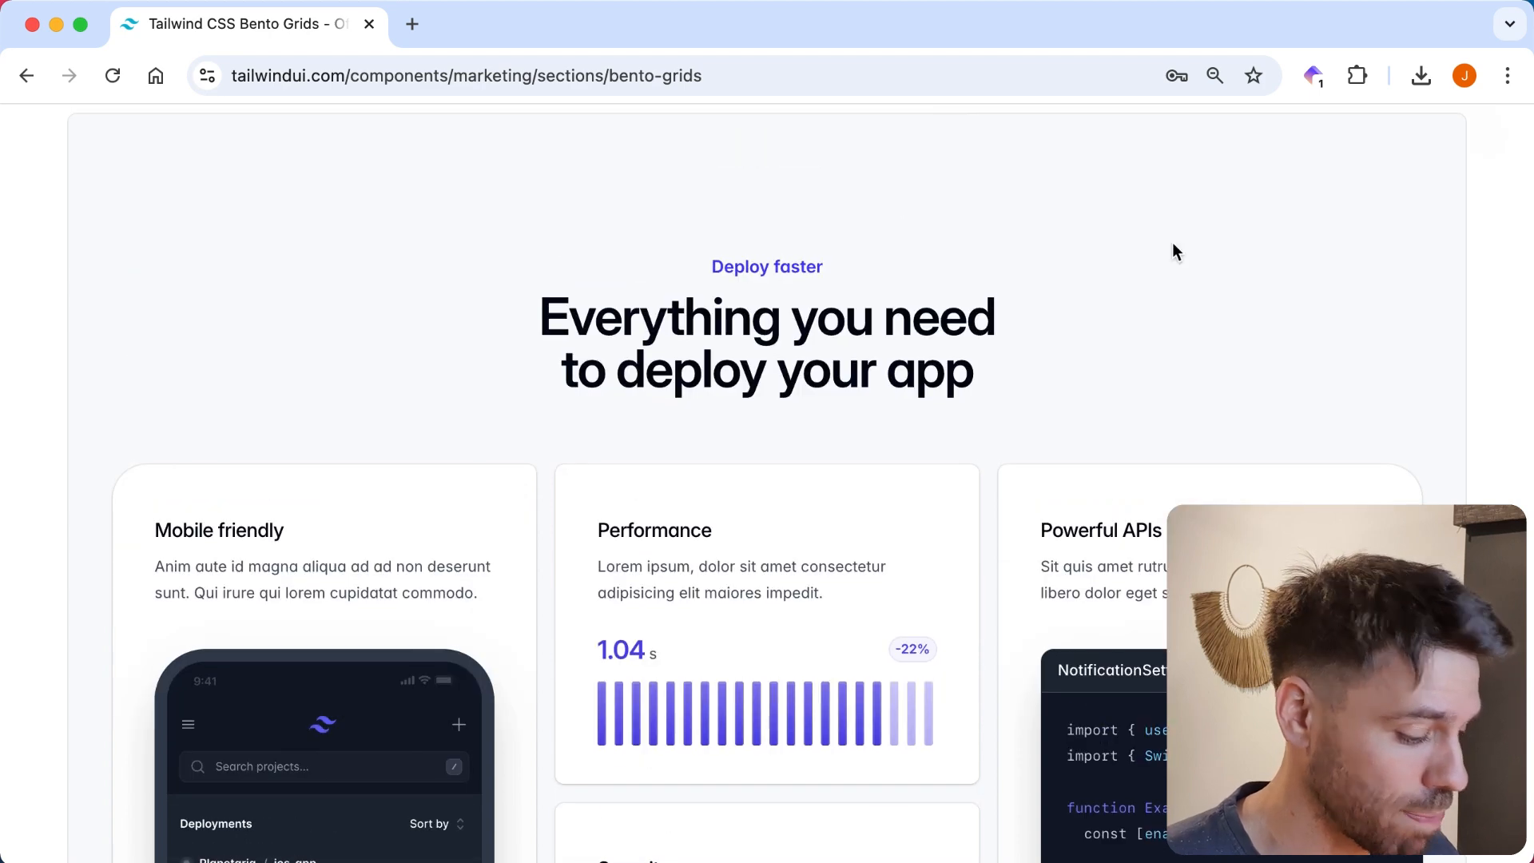
pyautogui.scroll(-3)
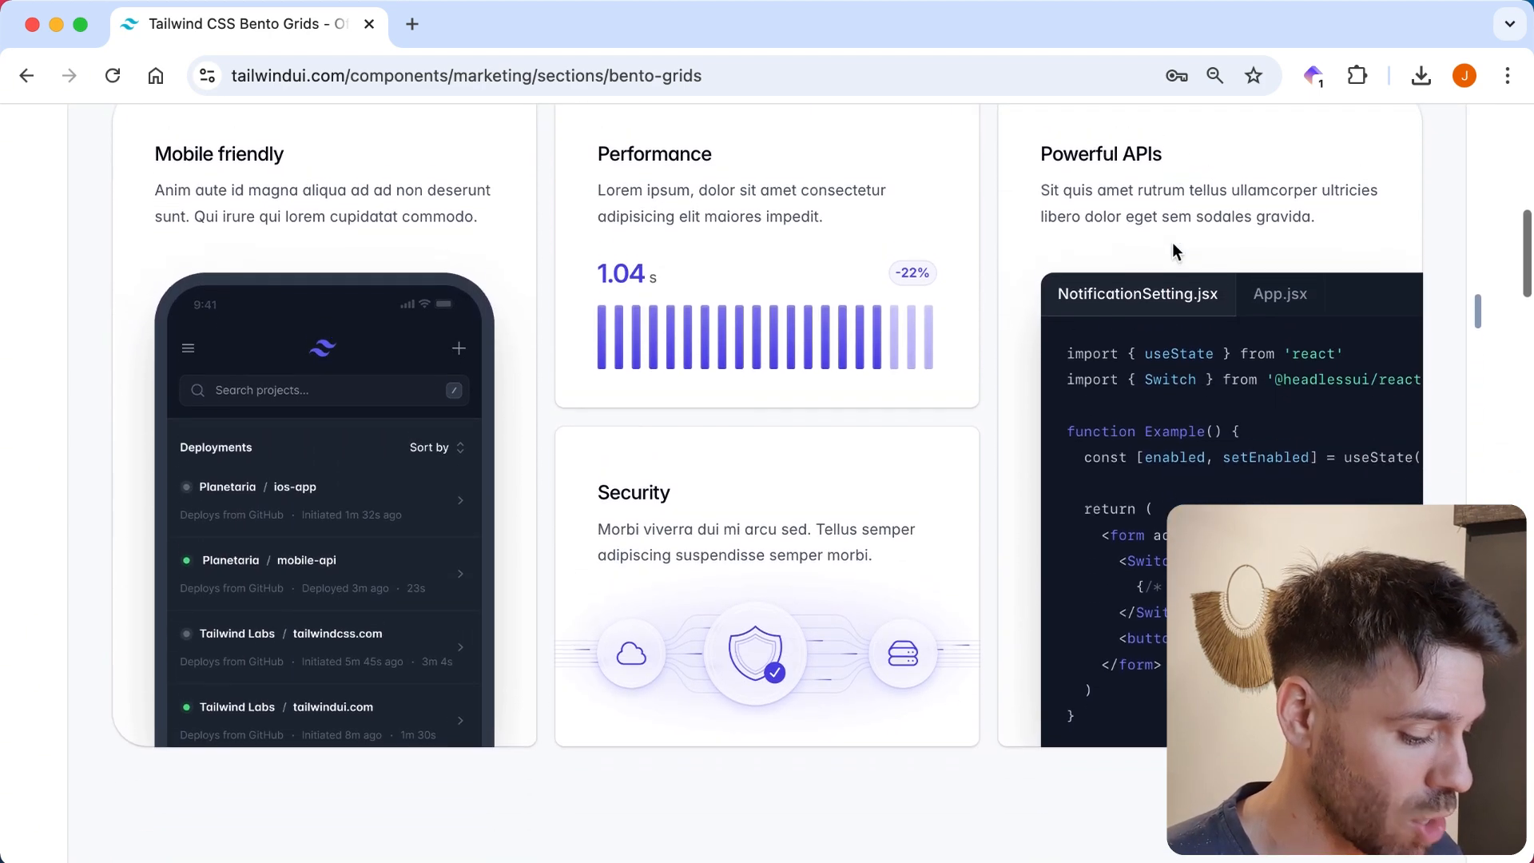
pyautogui.scroll(3)
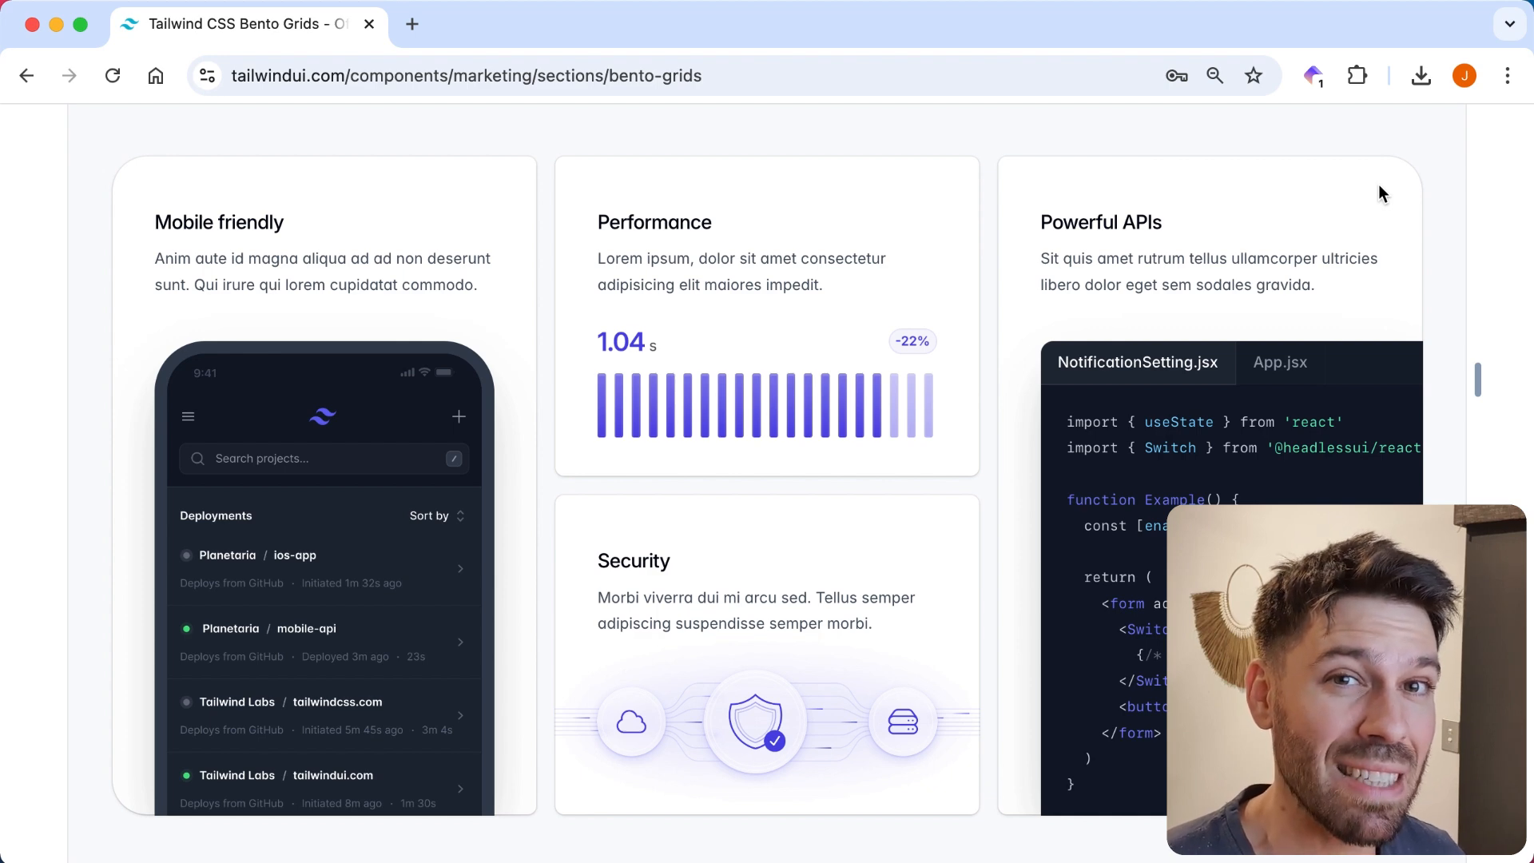
pyautogui.moveTo(993, 196)
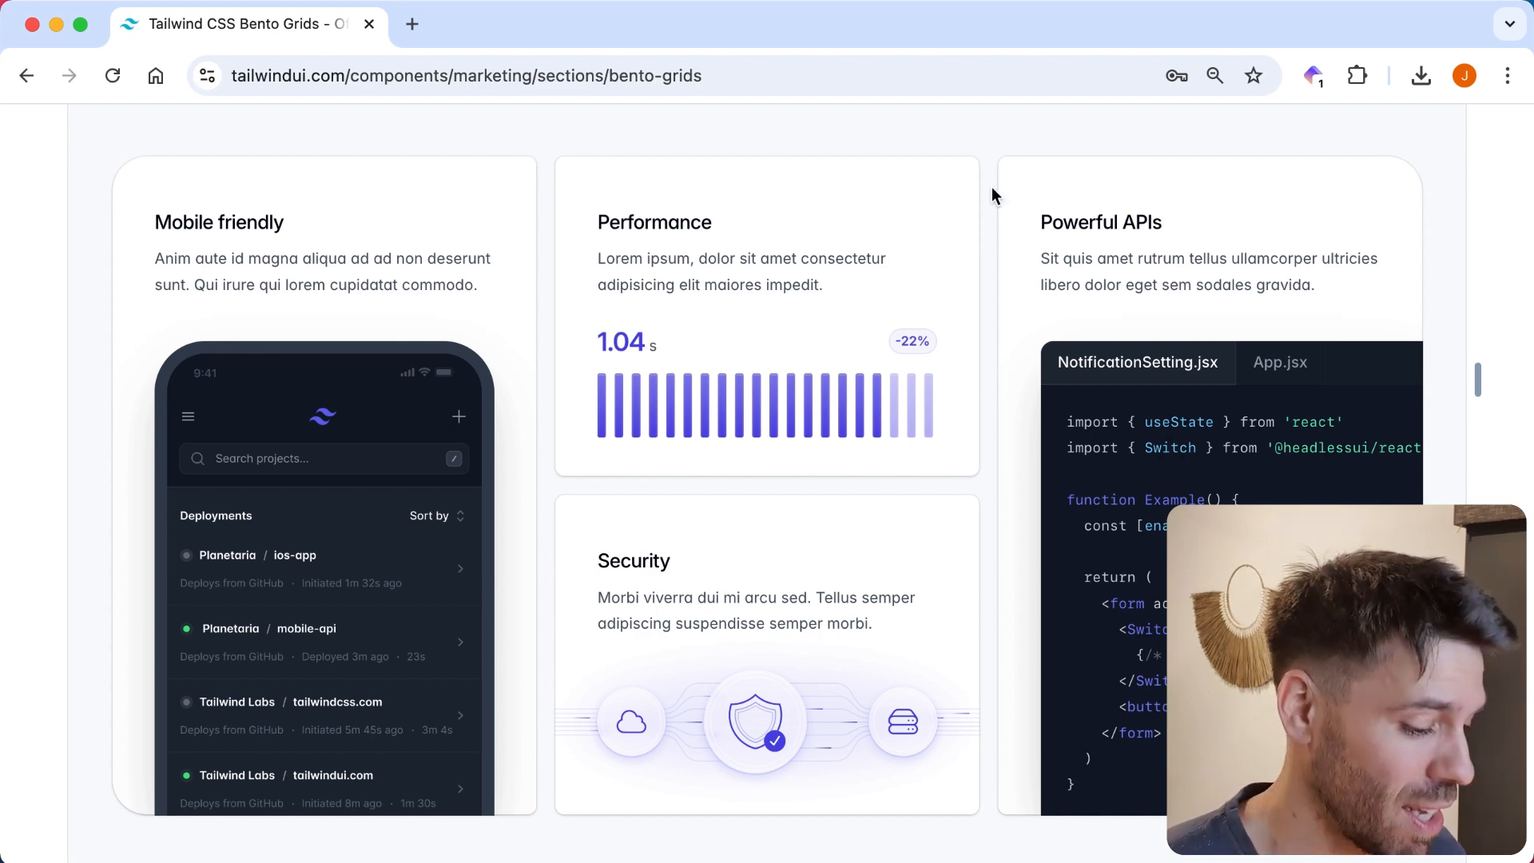
pyautogui.scroll(3)
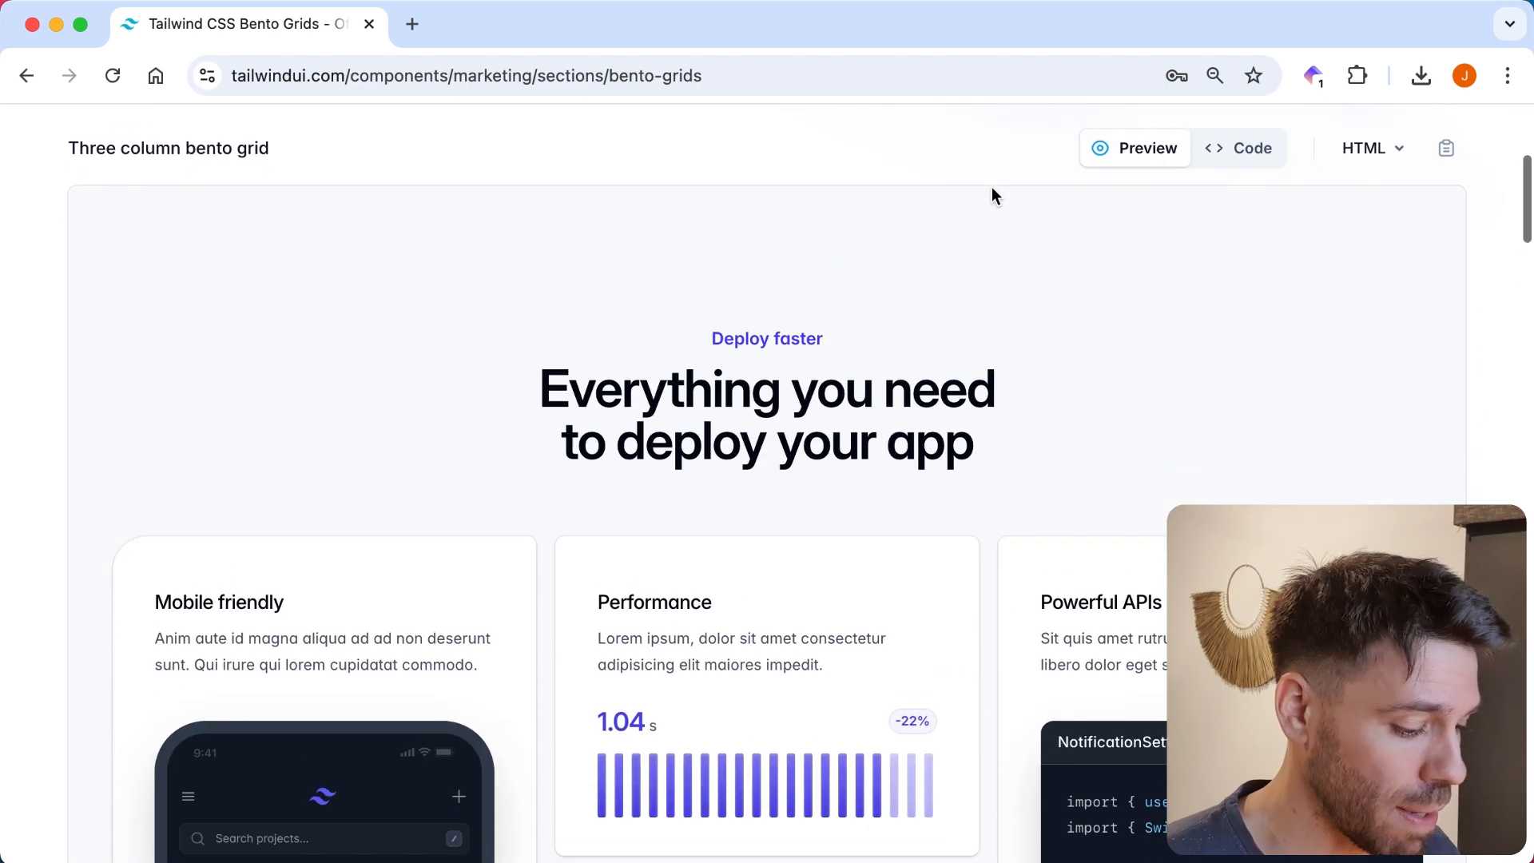
pyautogui.scroll(-3)
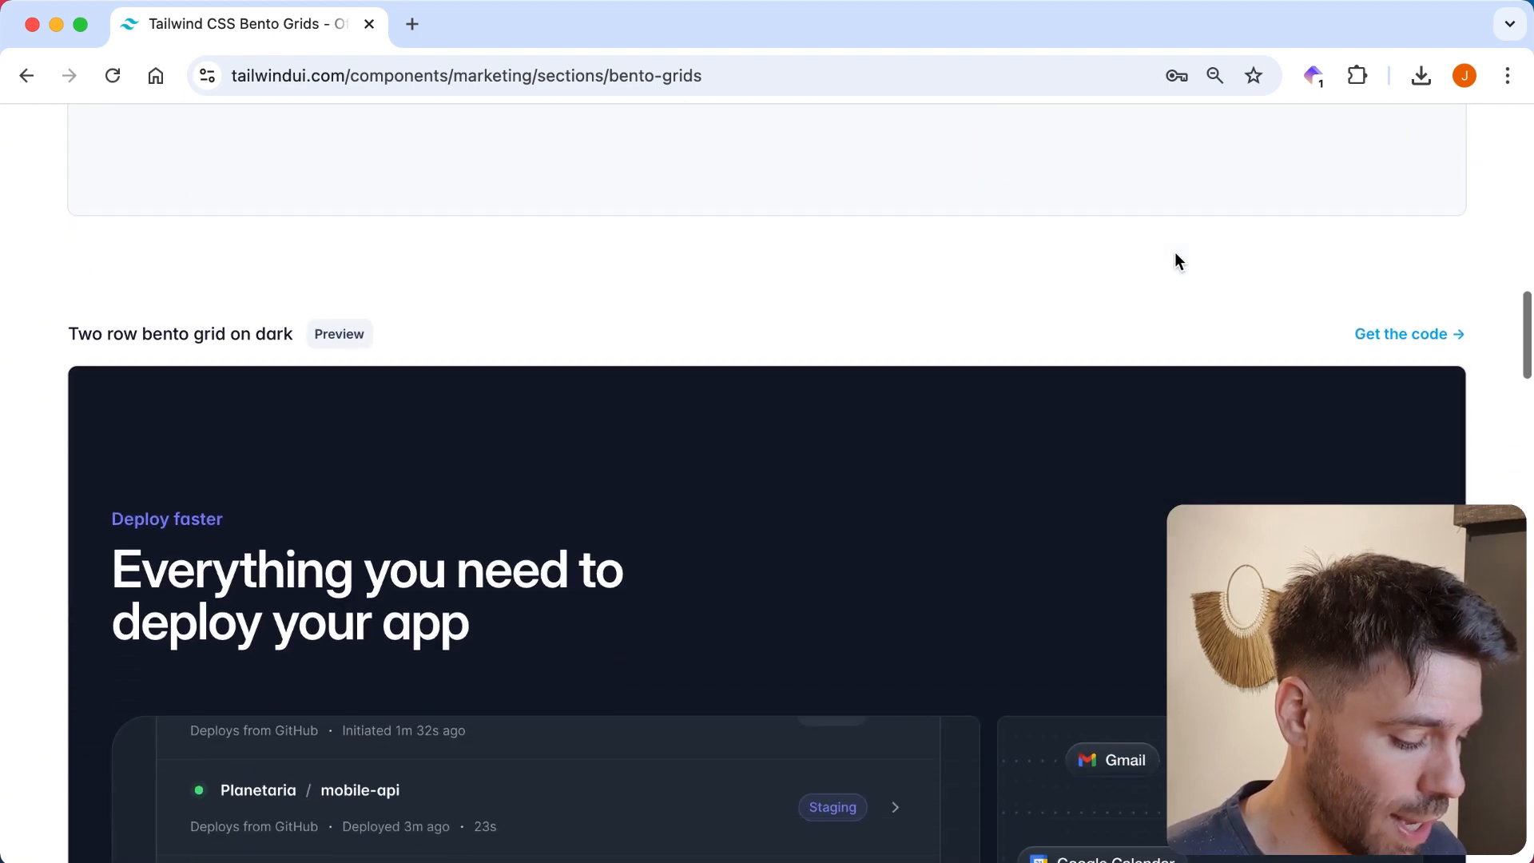
pyautogui.scroll(-3)
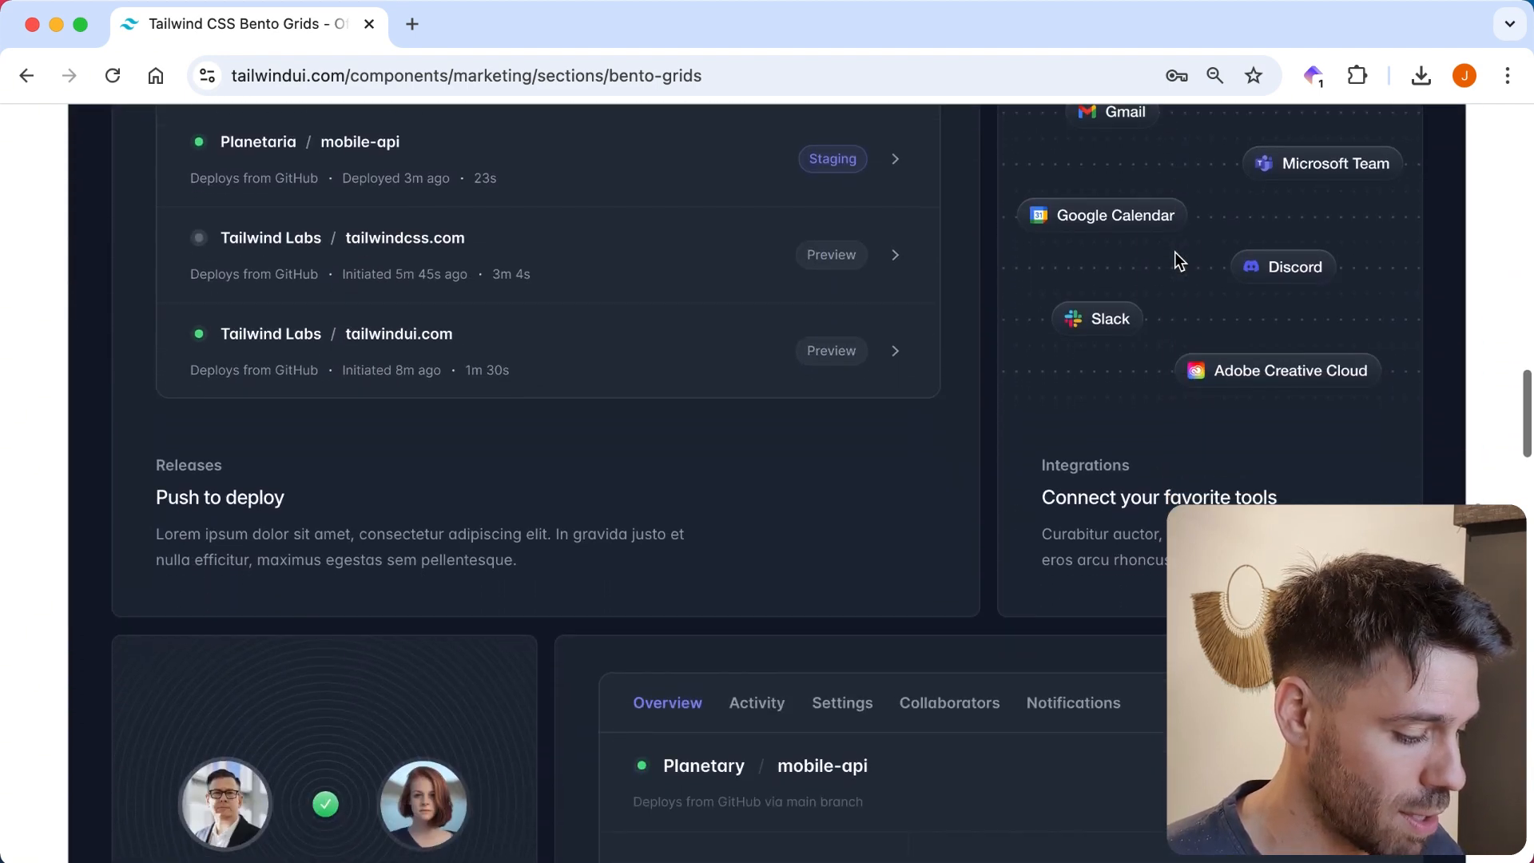
pyautogui.scroll(-3)
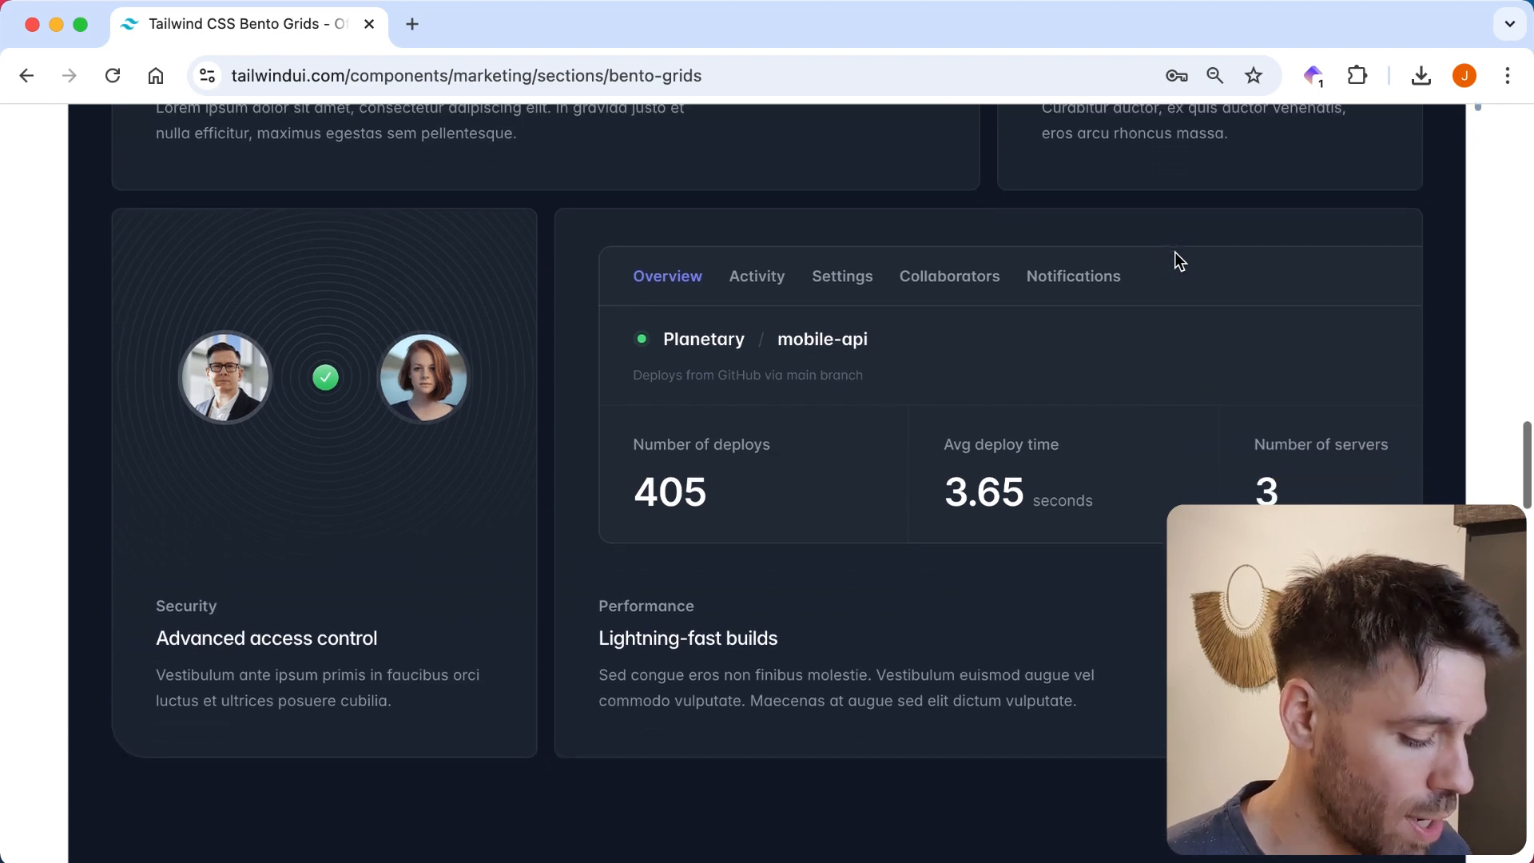
pyautogui.scroll(3)
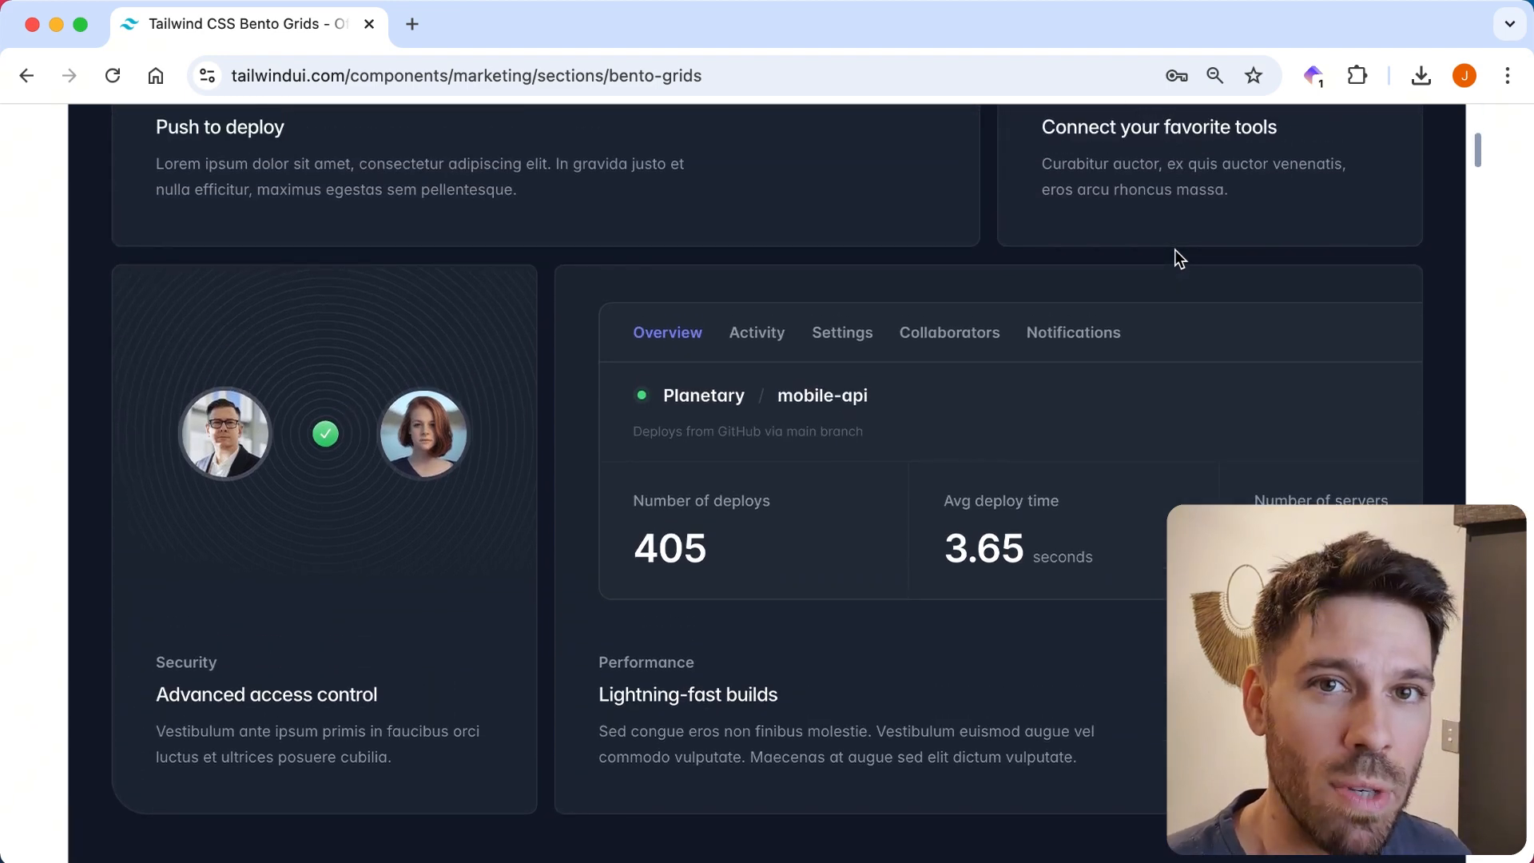
pyautogui.moveTo(545, 283)
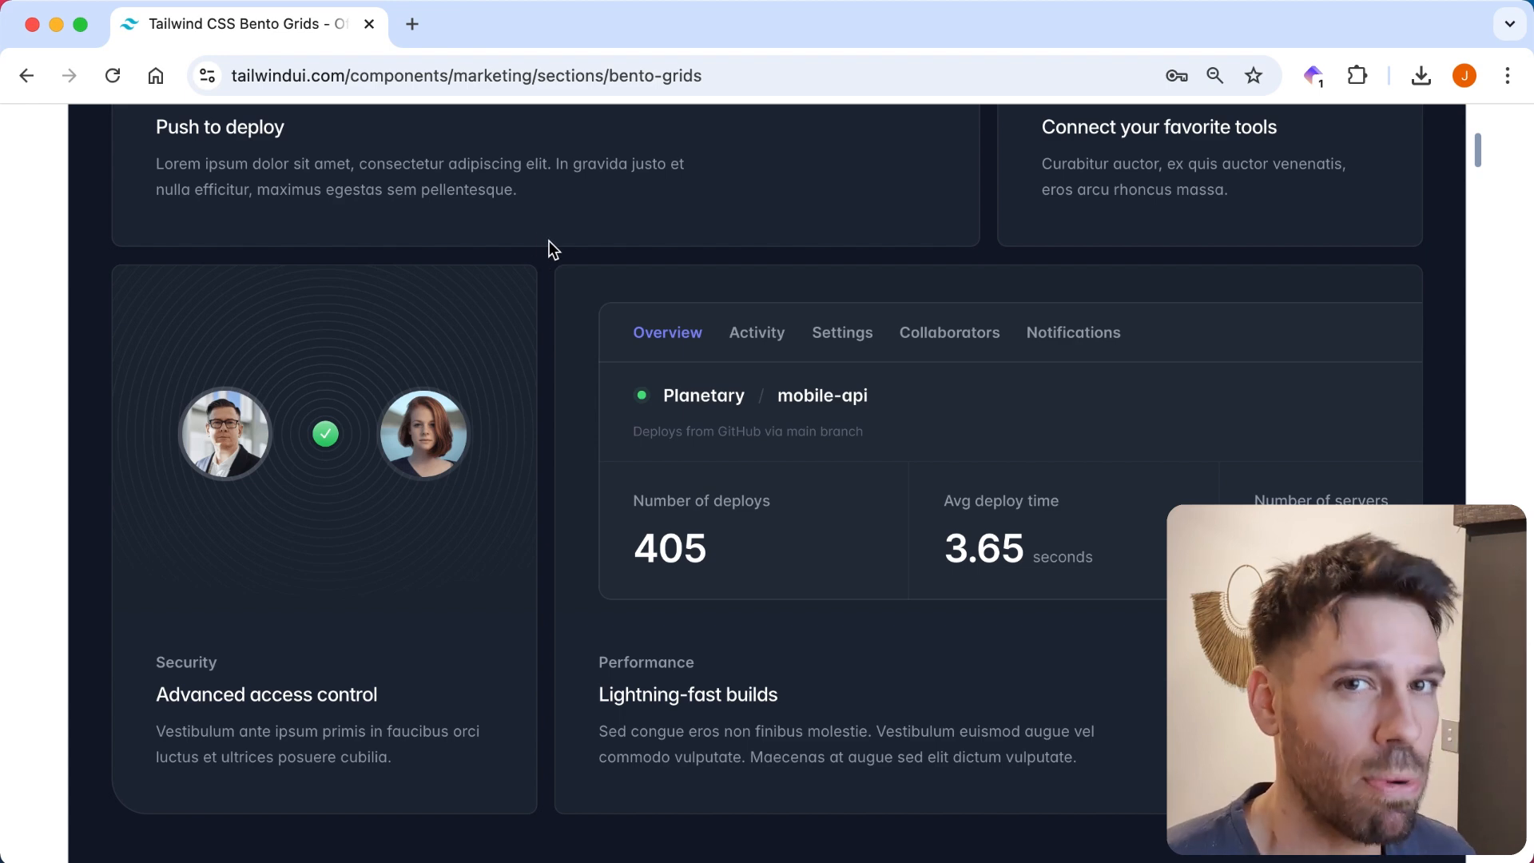
pyautogui.moveTo(563, 241)
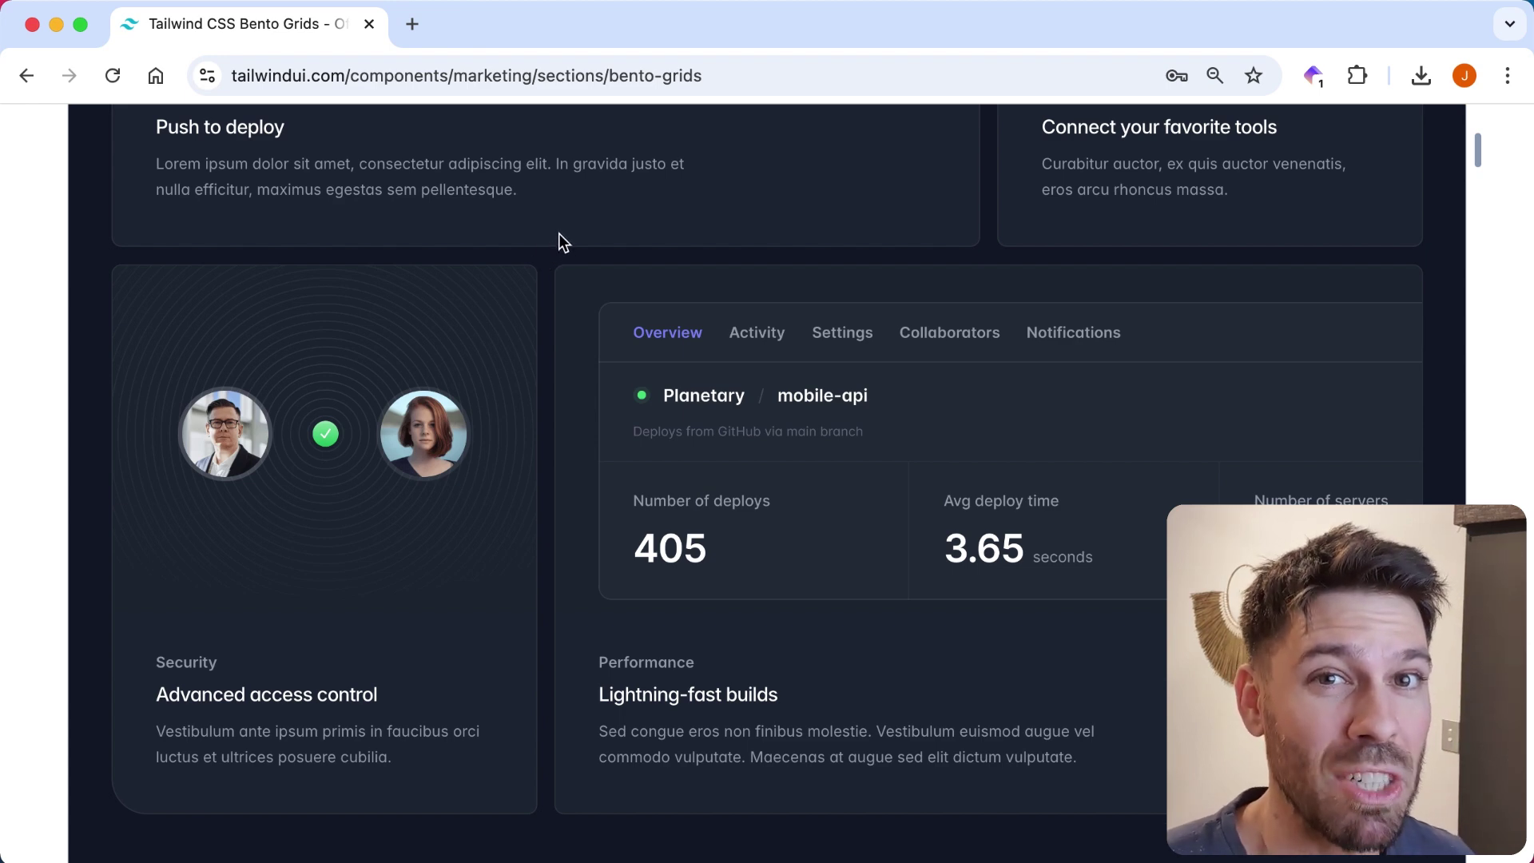
pyautogui.moveTo(780, 246)
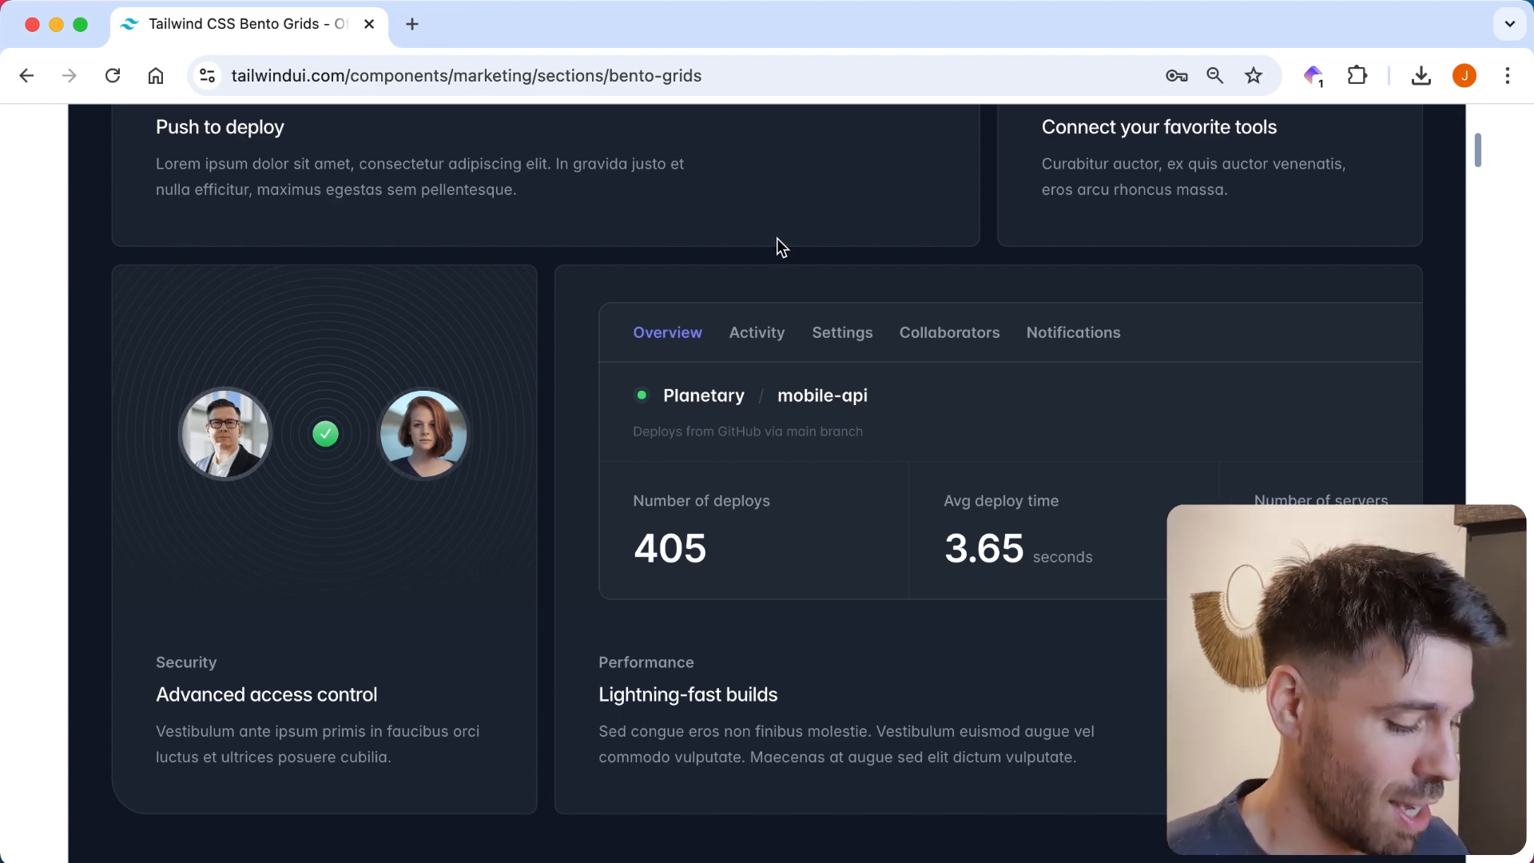
pyautogui.moveTo(272, 378)
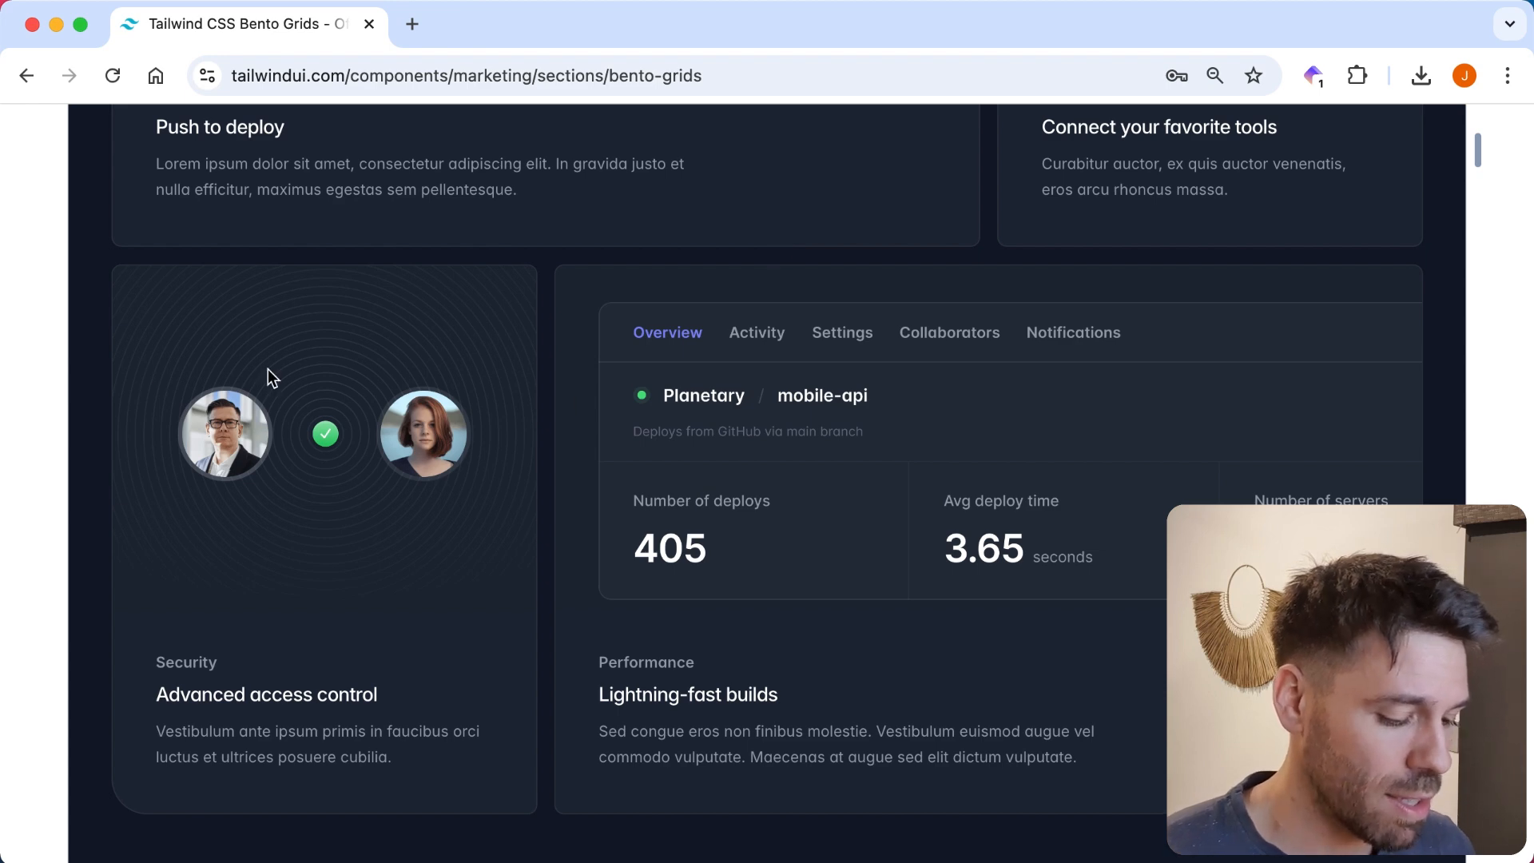
pyautogui.moveTo(529, 506)
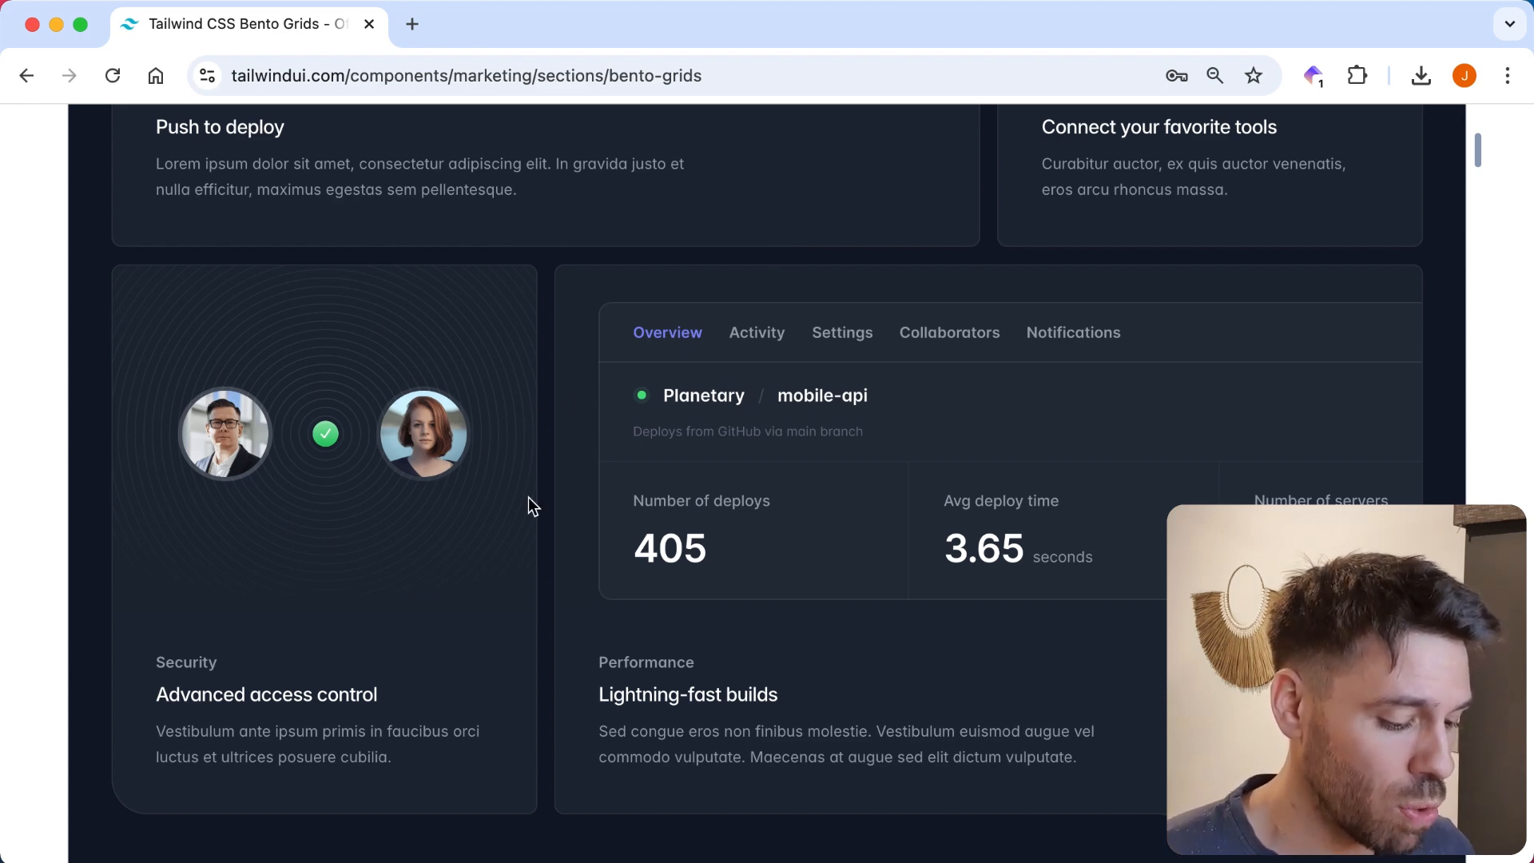
pyautogui.moveTo(695, 411)
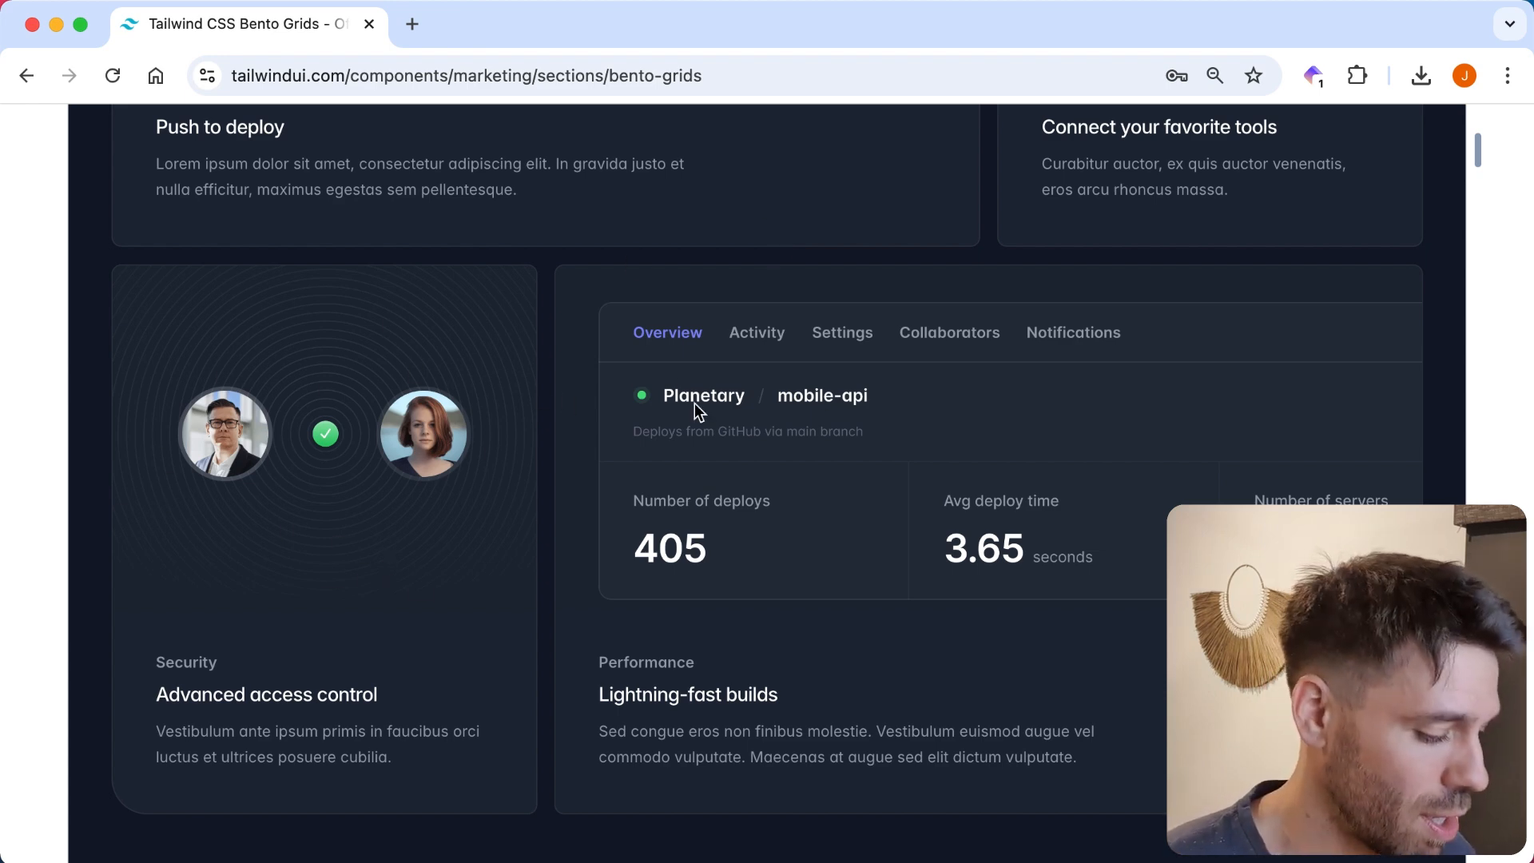
pyautogui.scroll(-3)
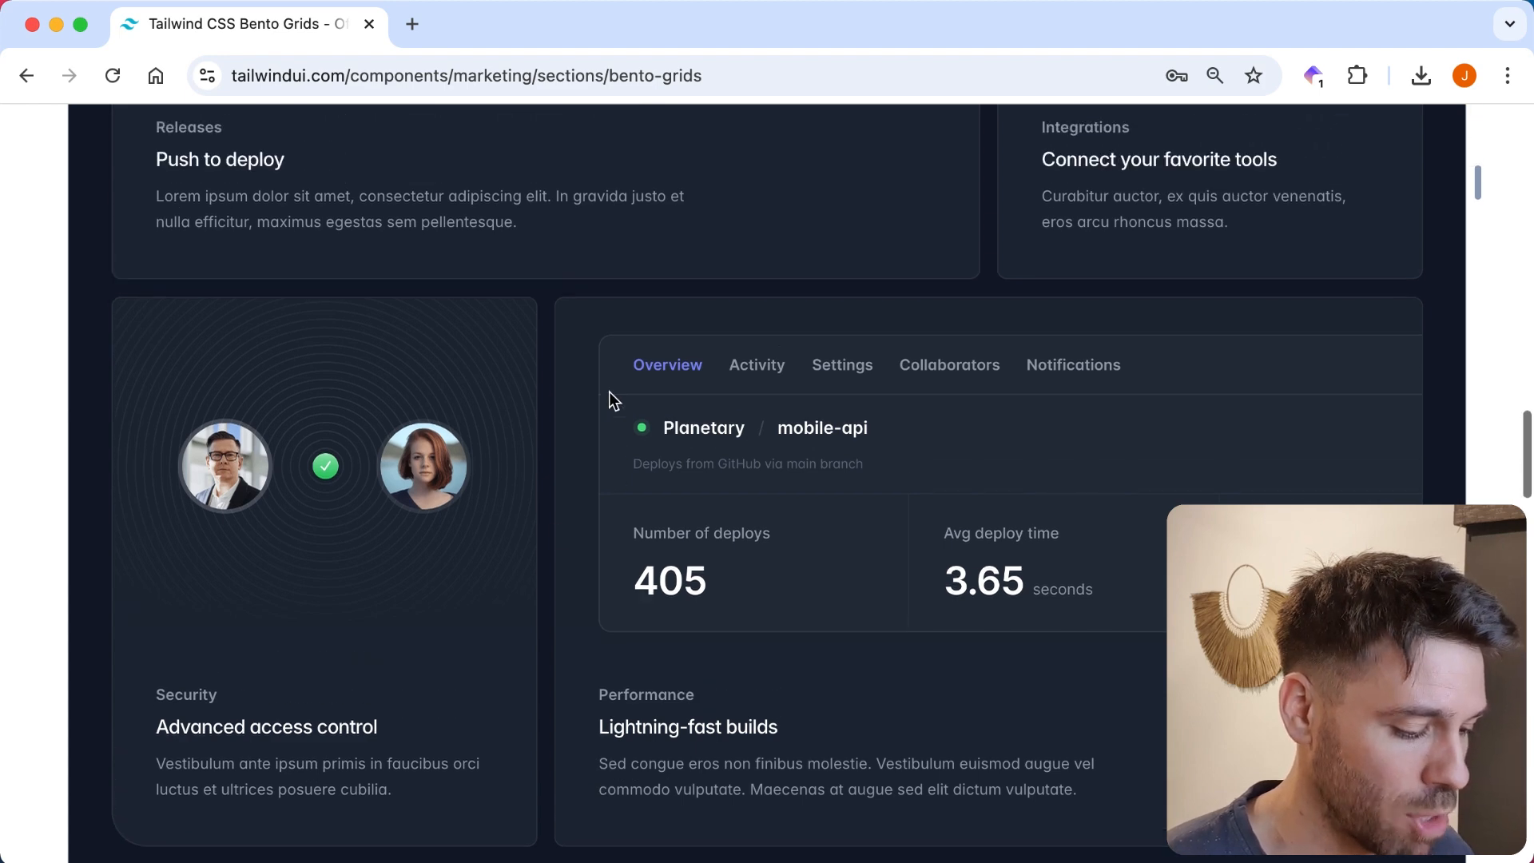
pyautogui.scroll(3)
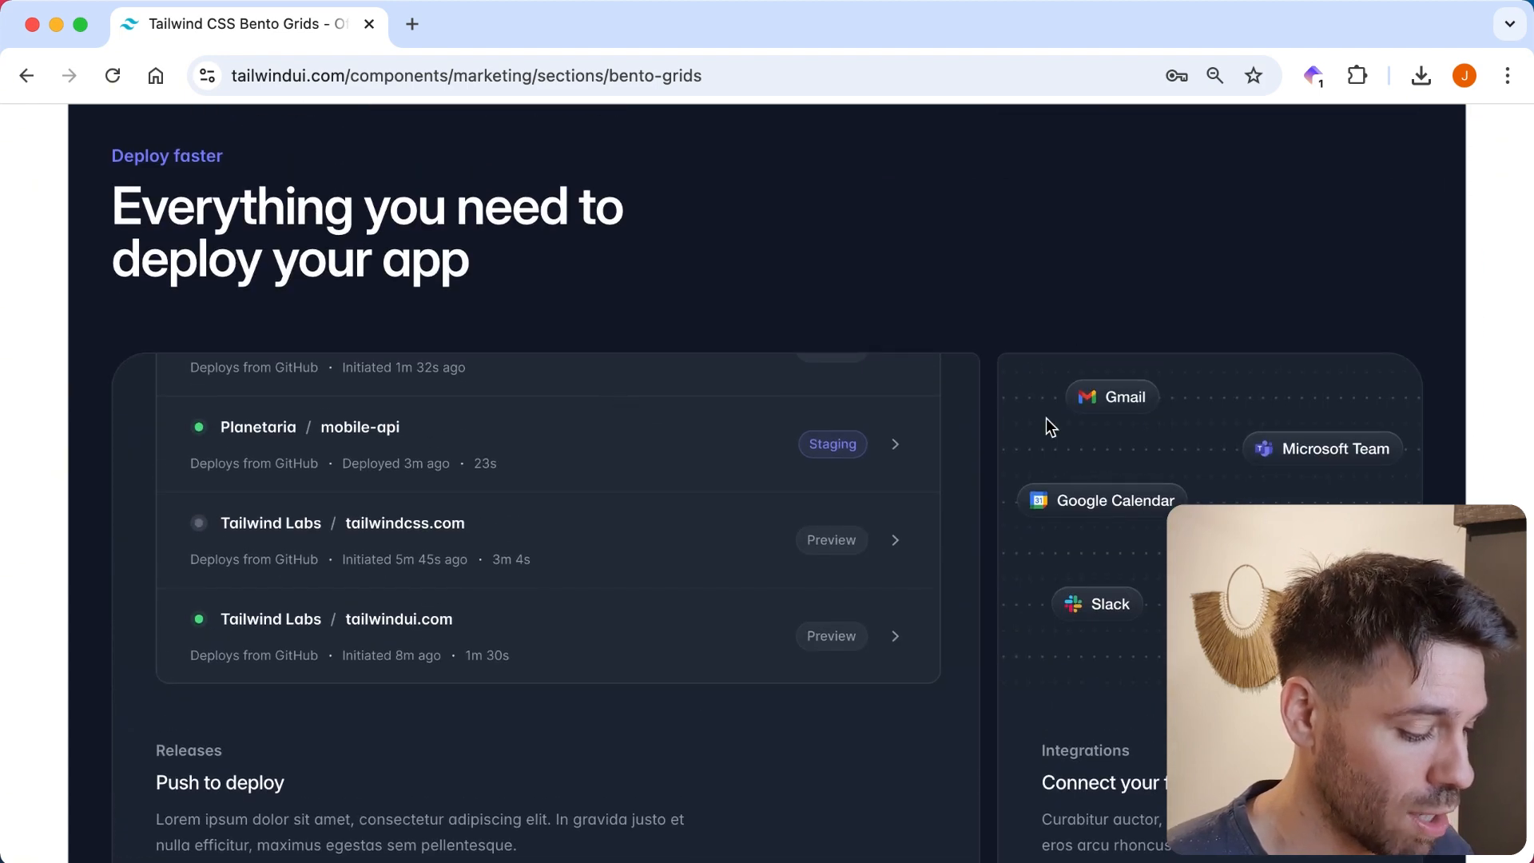
pyautogui.scroll(-3)
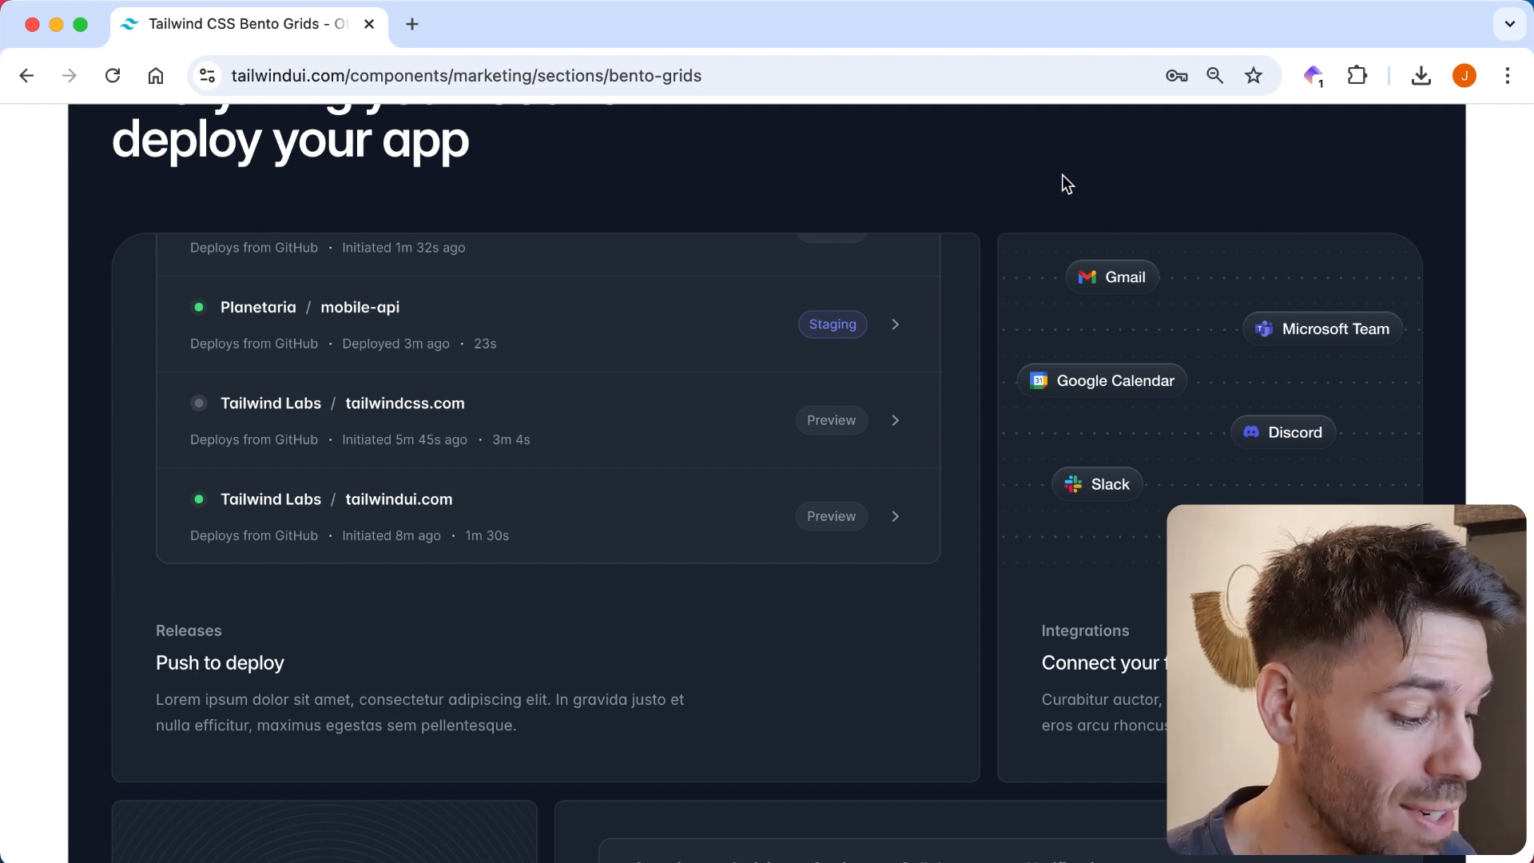
pyautogui.moveTo(1247, 343)
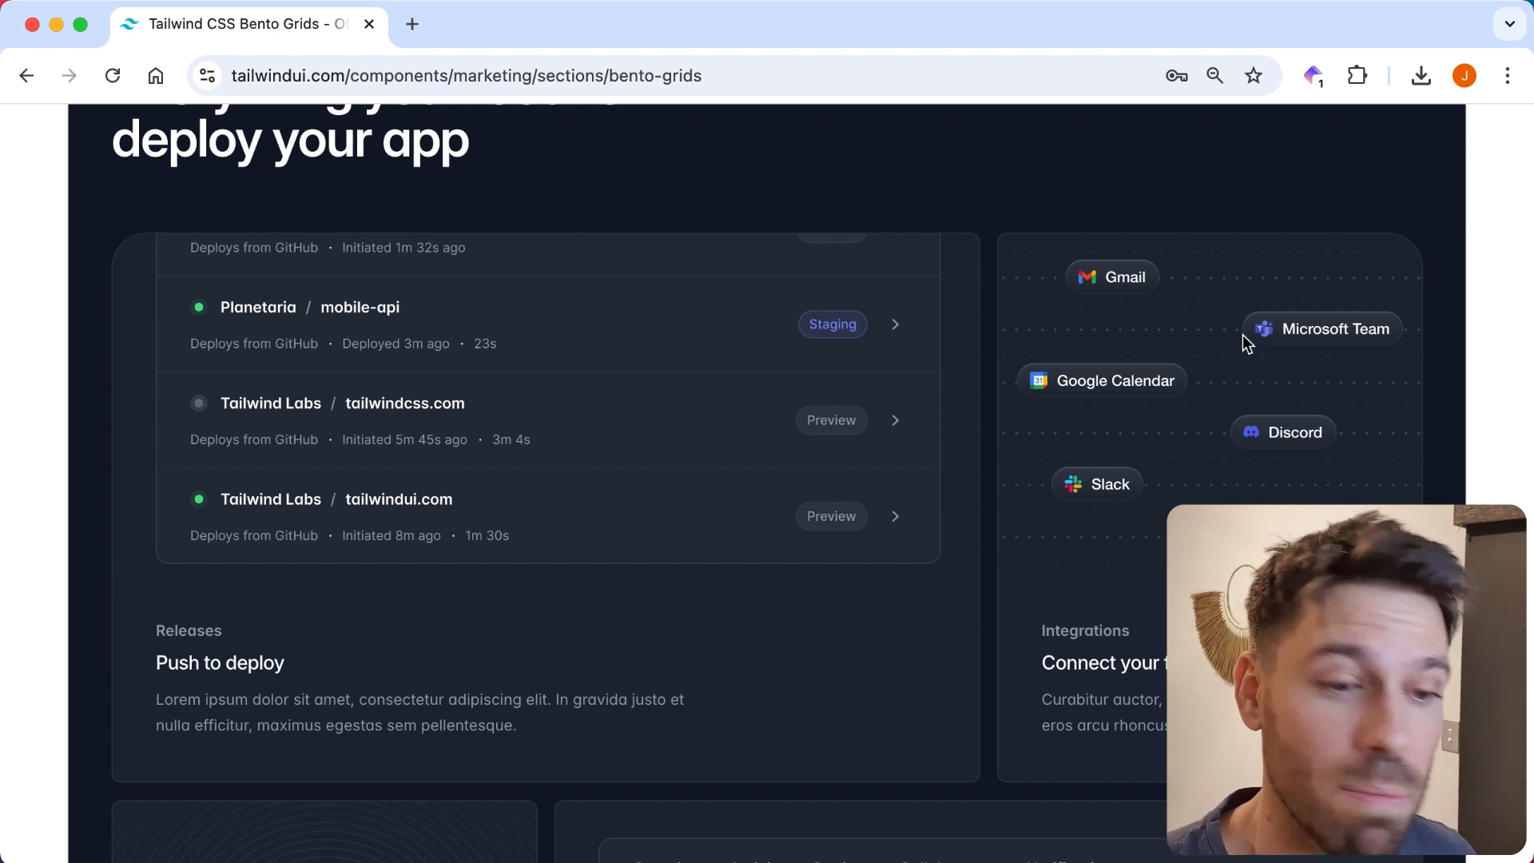
pyautogui.moveTo(1173, 339)
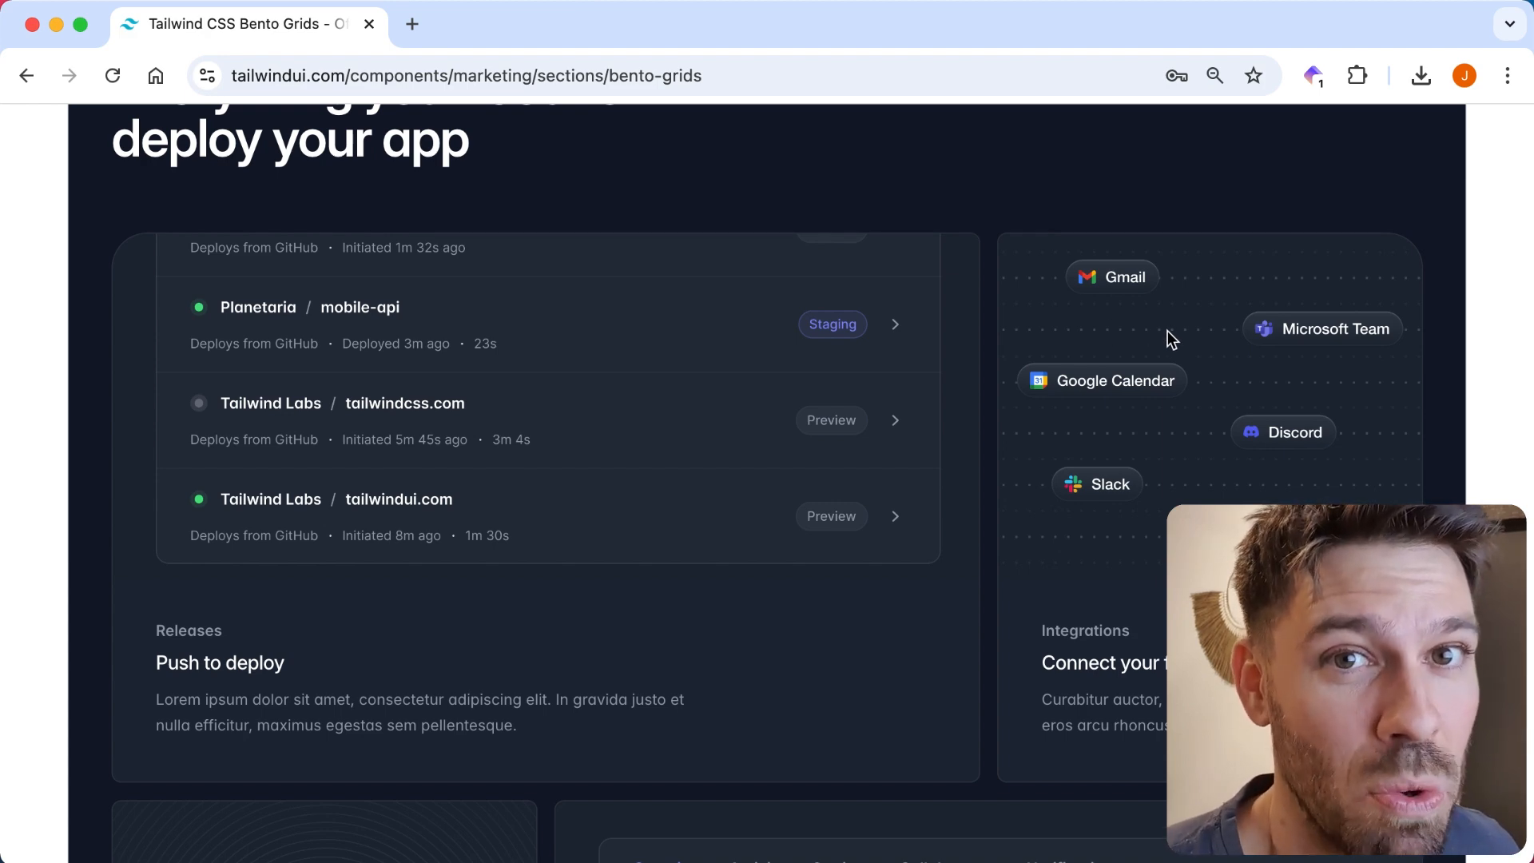
pyautogui.moveTo(1122, 285)
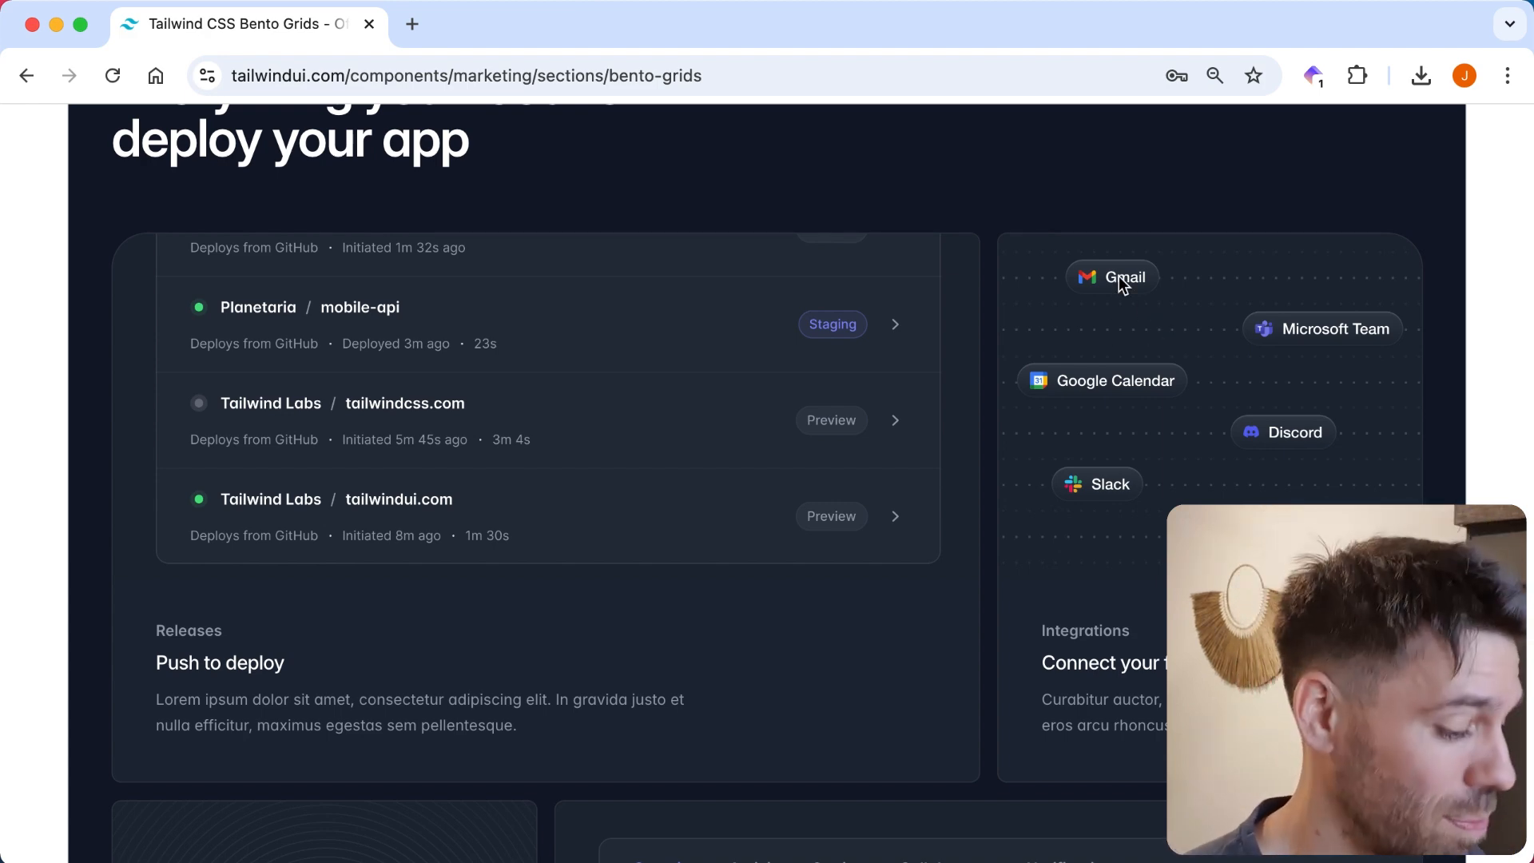
pyautogui.scroll(-3)
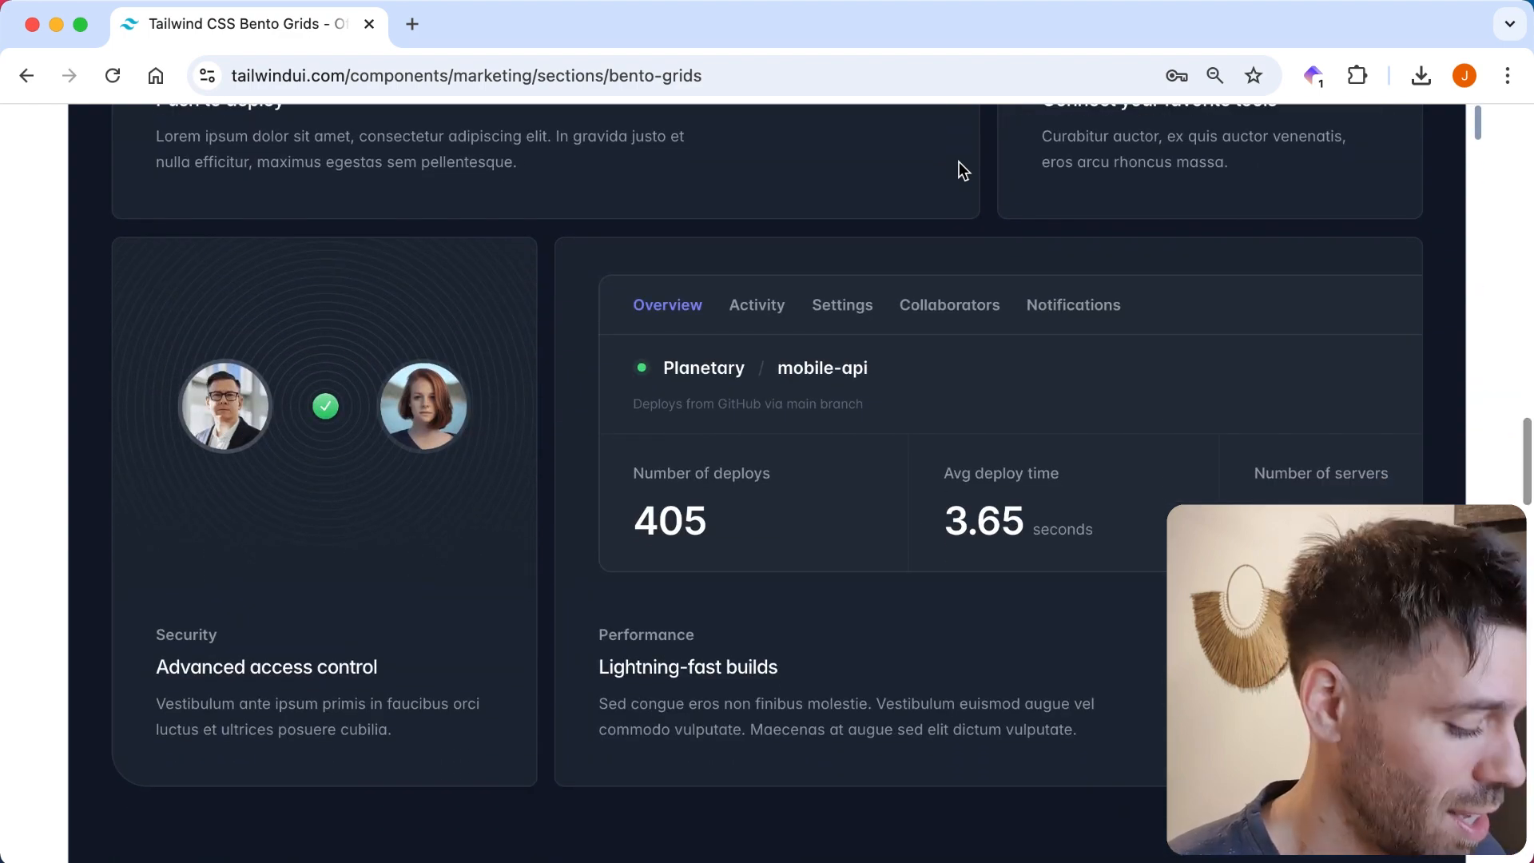
# Scroll back and forth through the two-row light and dark bento grid previews.
pyautogui.scroll(3)
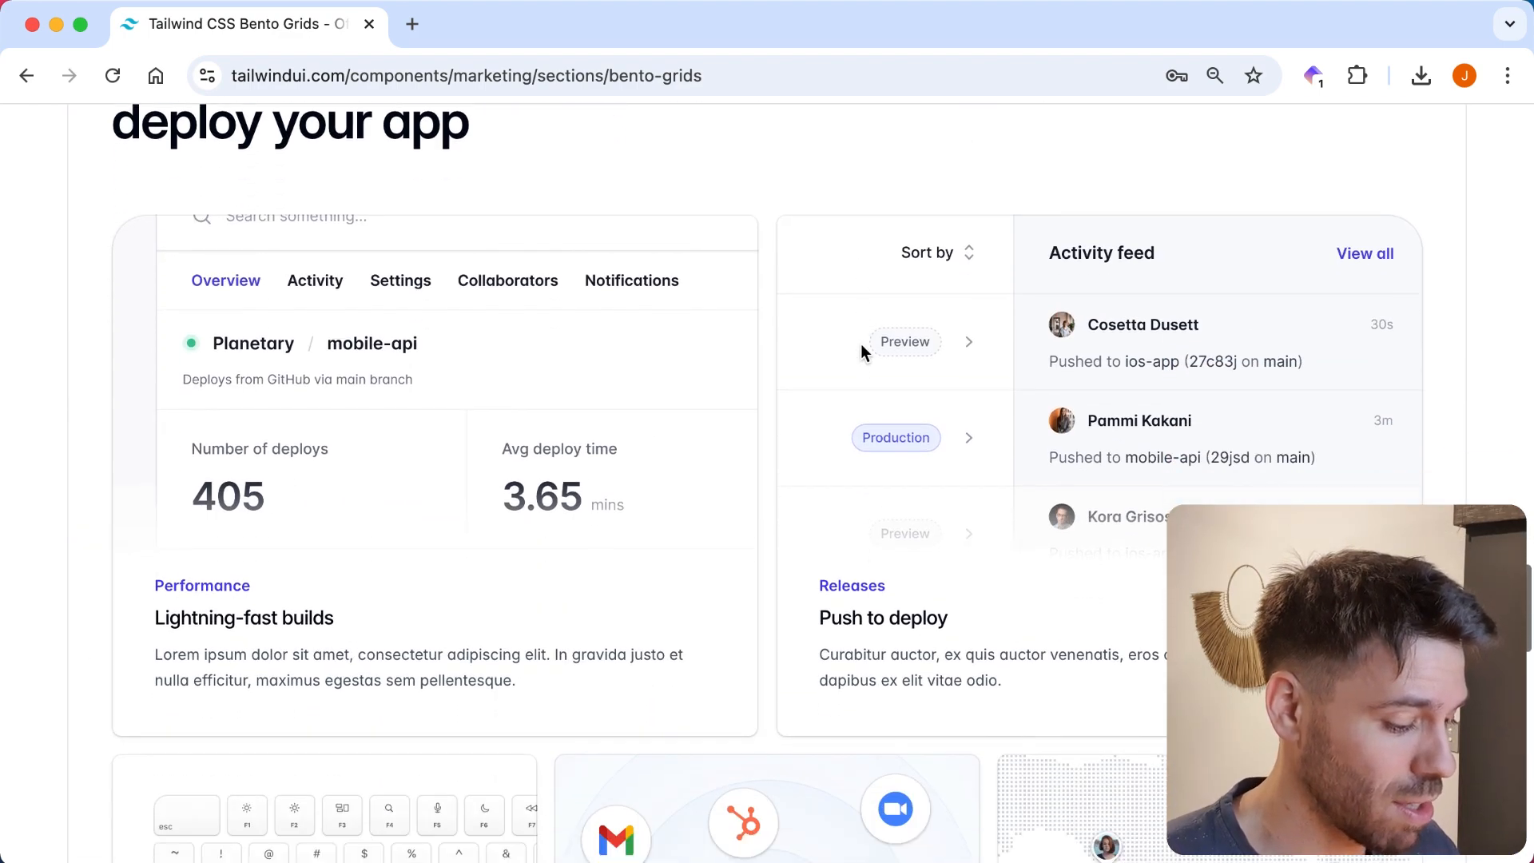
pyautogui.scroll(-3)
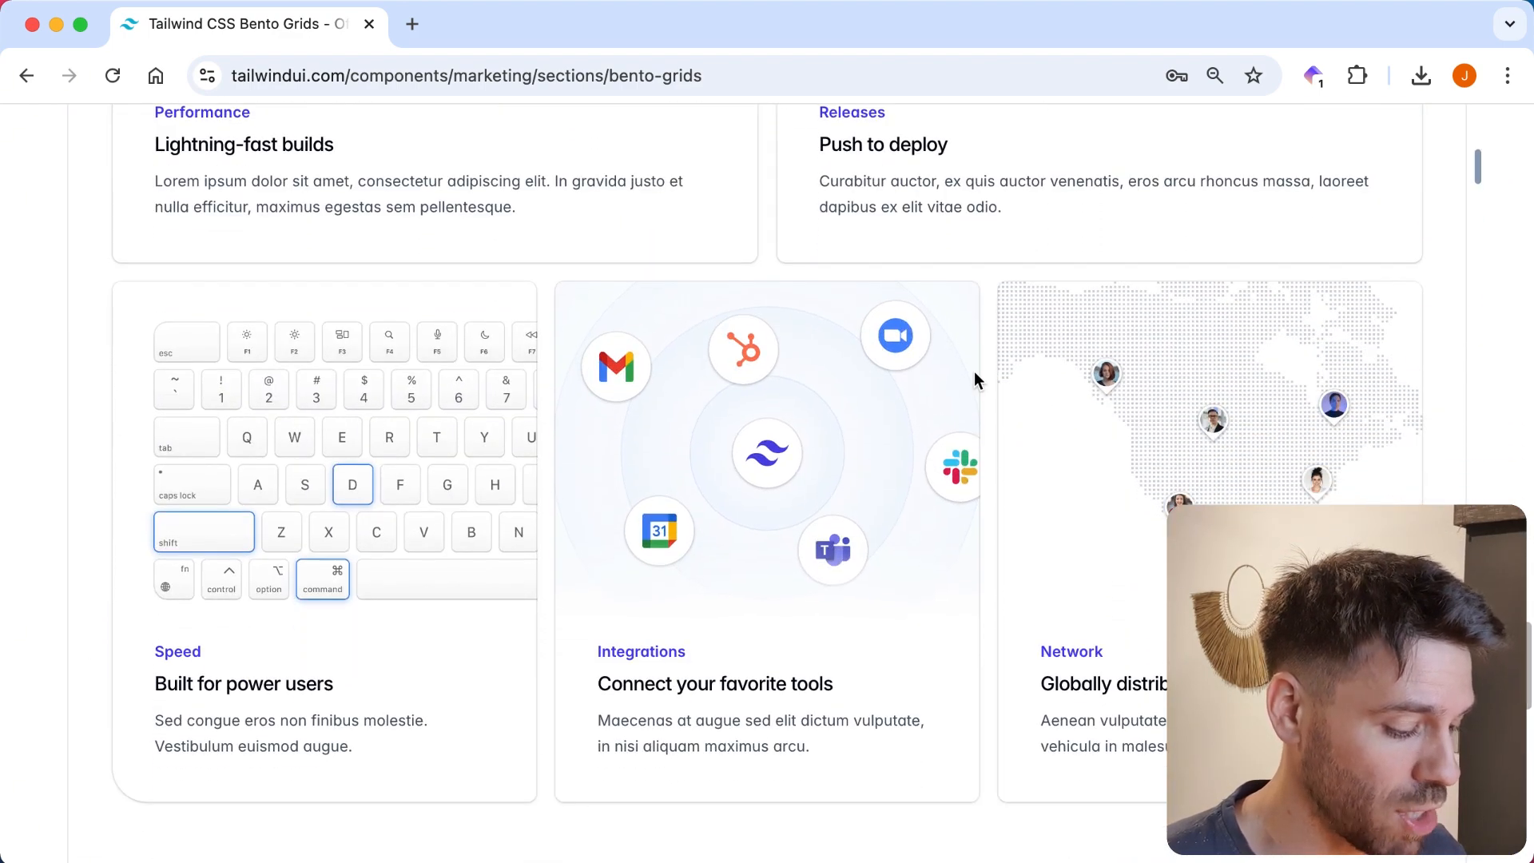
pyautogui.scroll(-3)
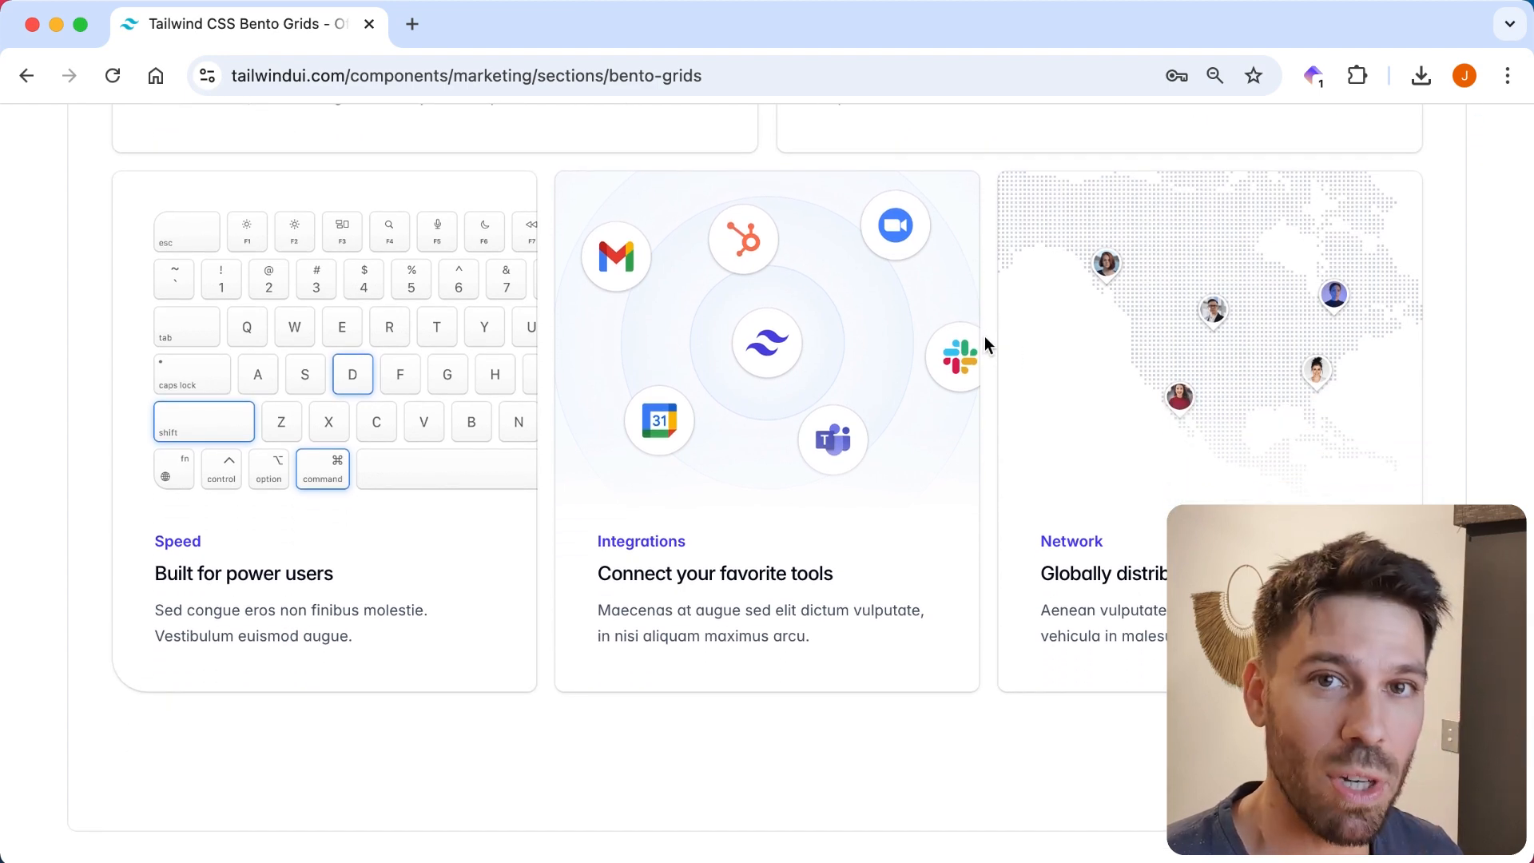
pyautogui.scroll(-3)
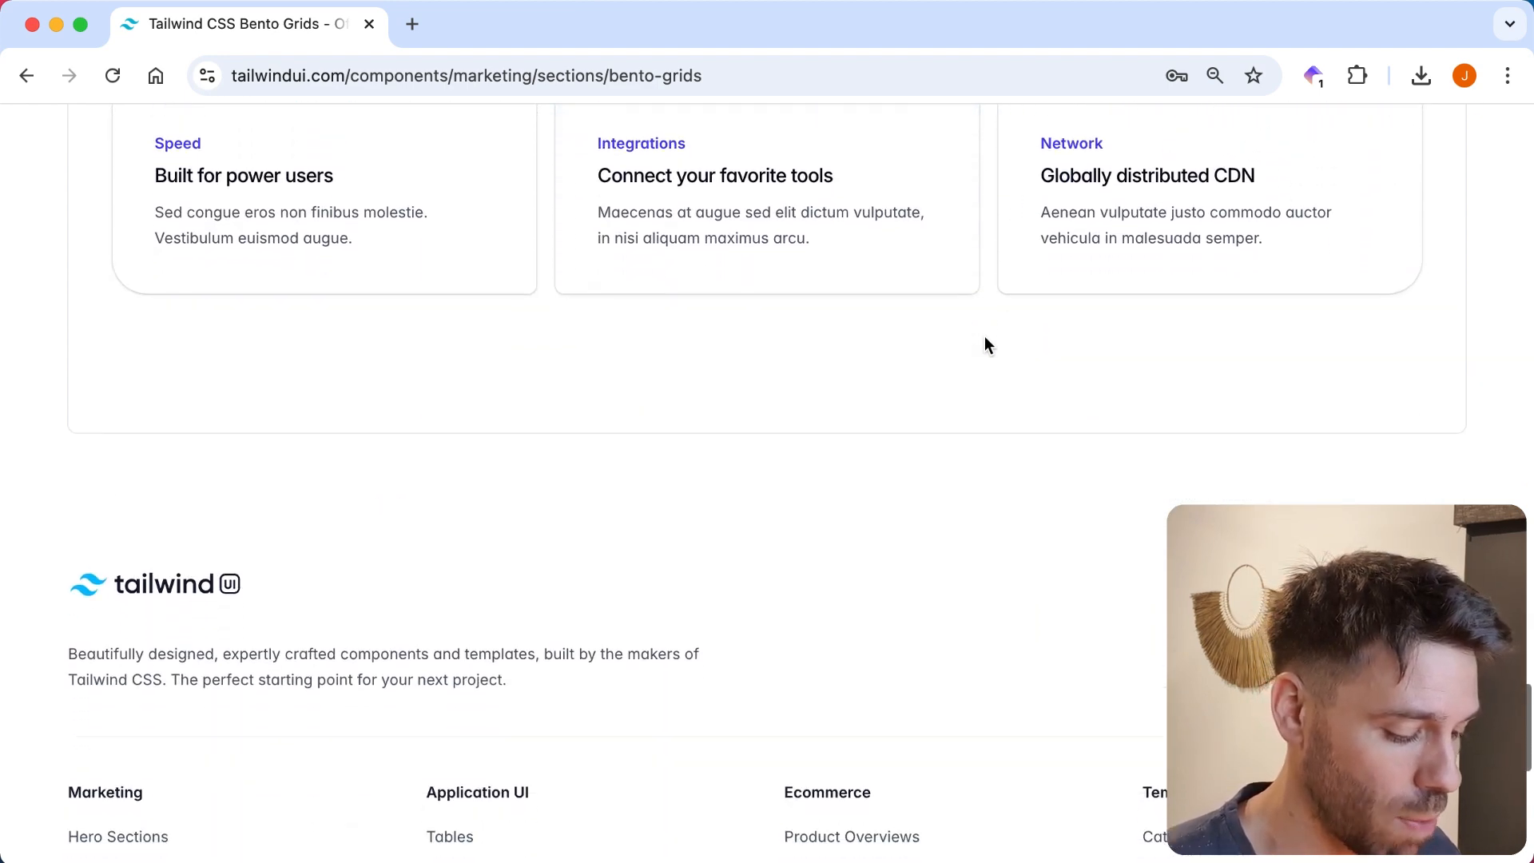
pyautogui.scroll(3)
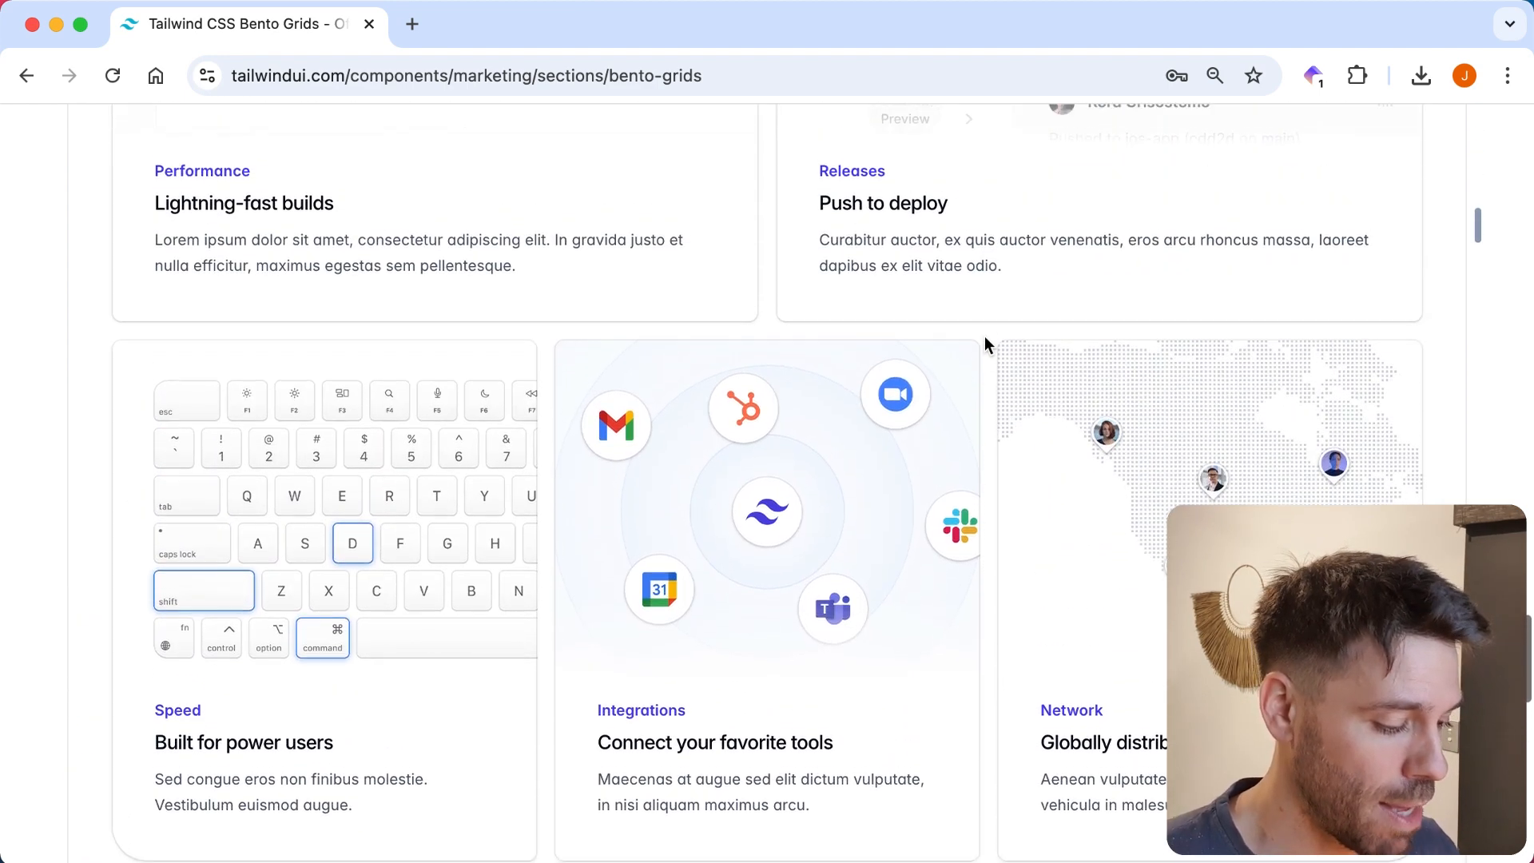
pyautogui.scroll(3)
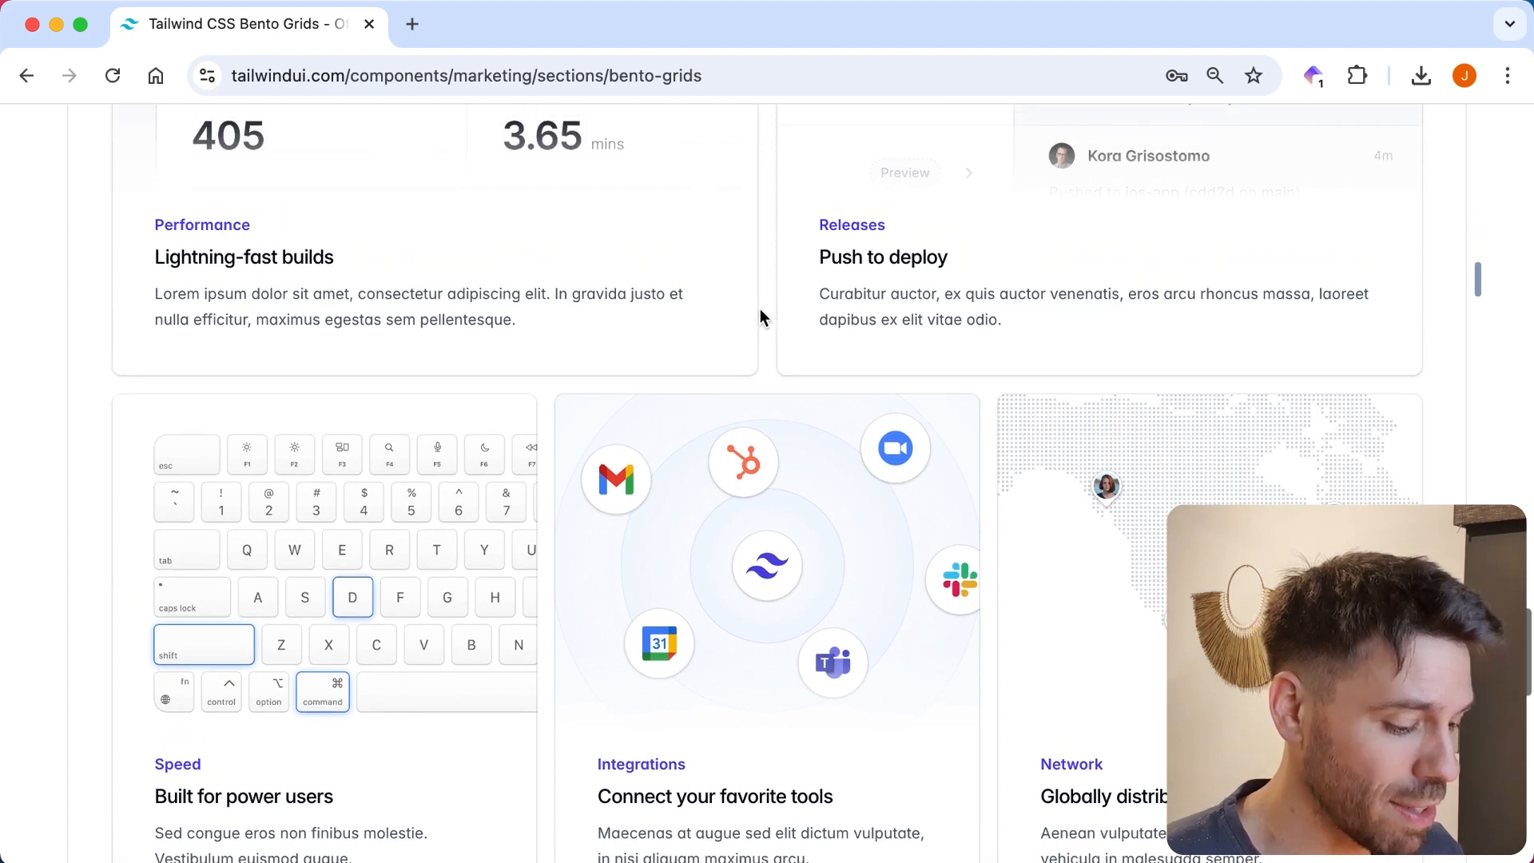
pyautogui.scroll(3)
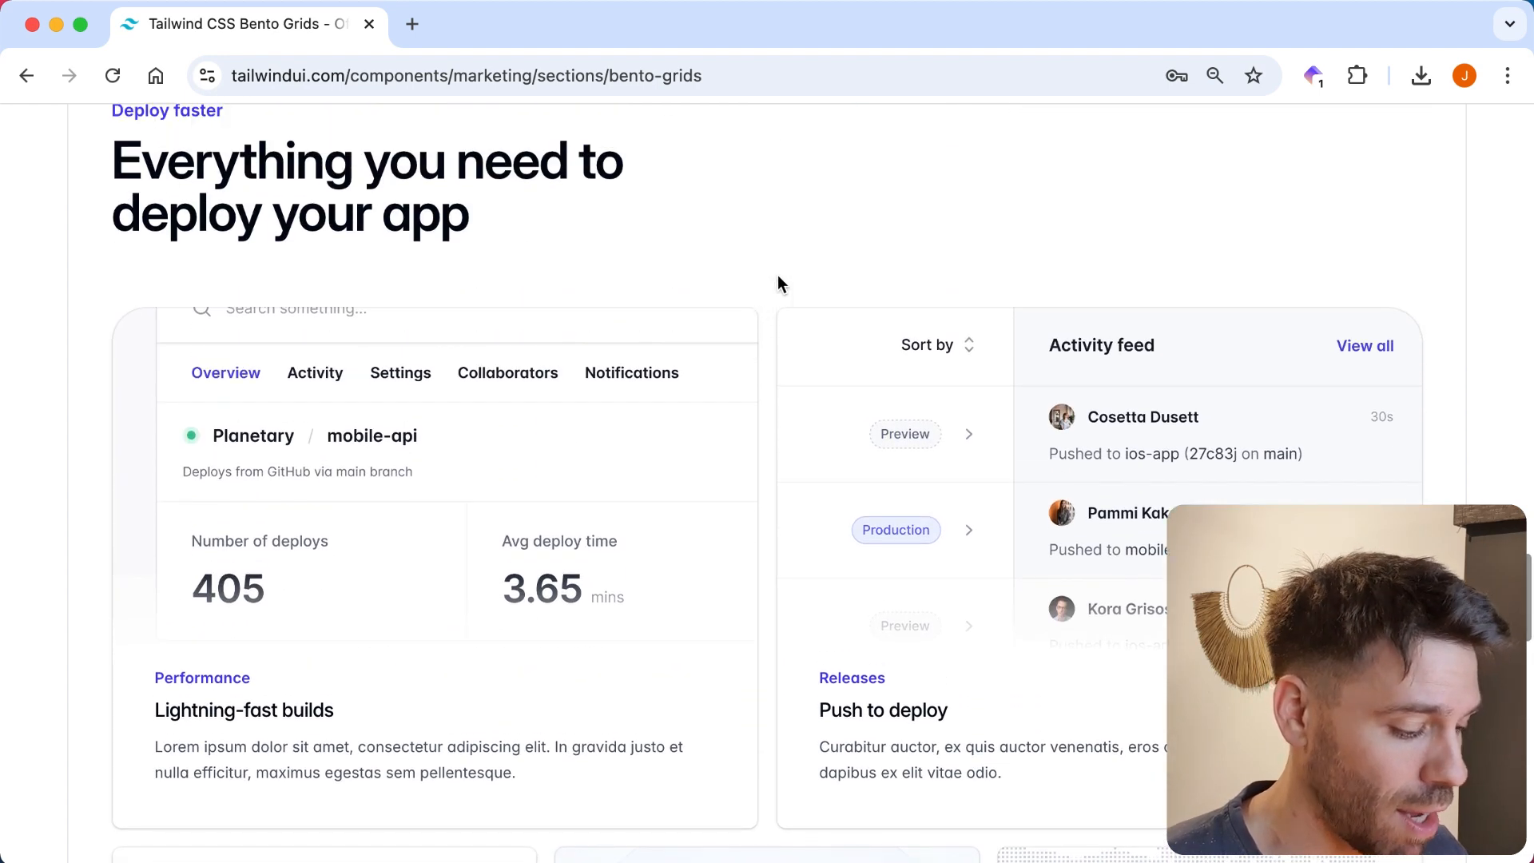
pyautogui.scroll(-3)
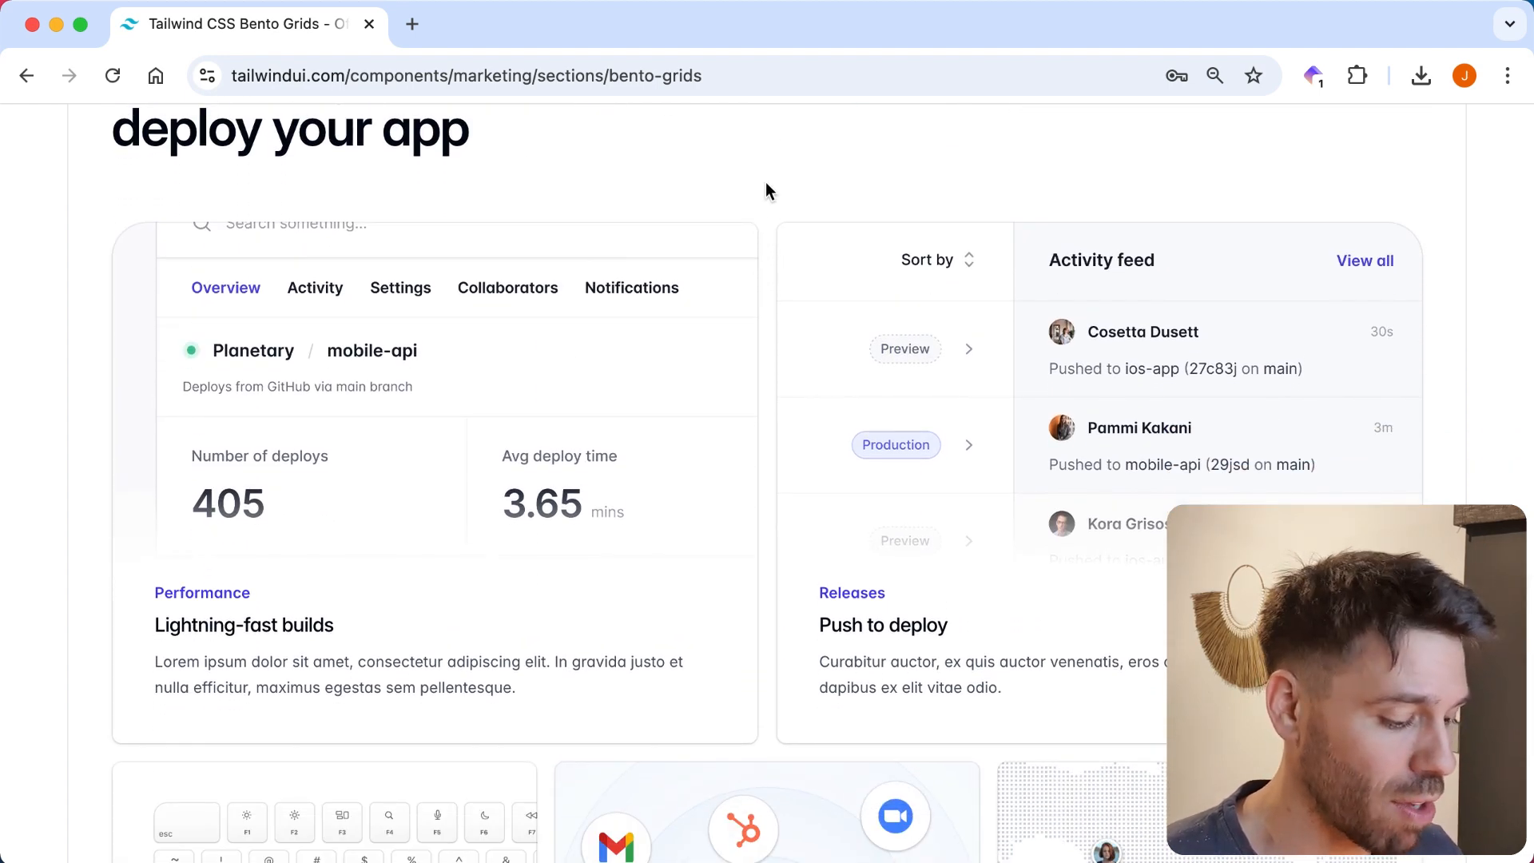
pyautogui.scroll(3)
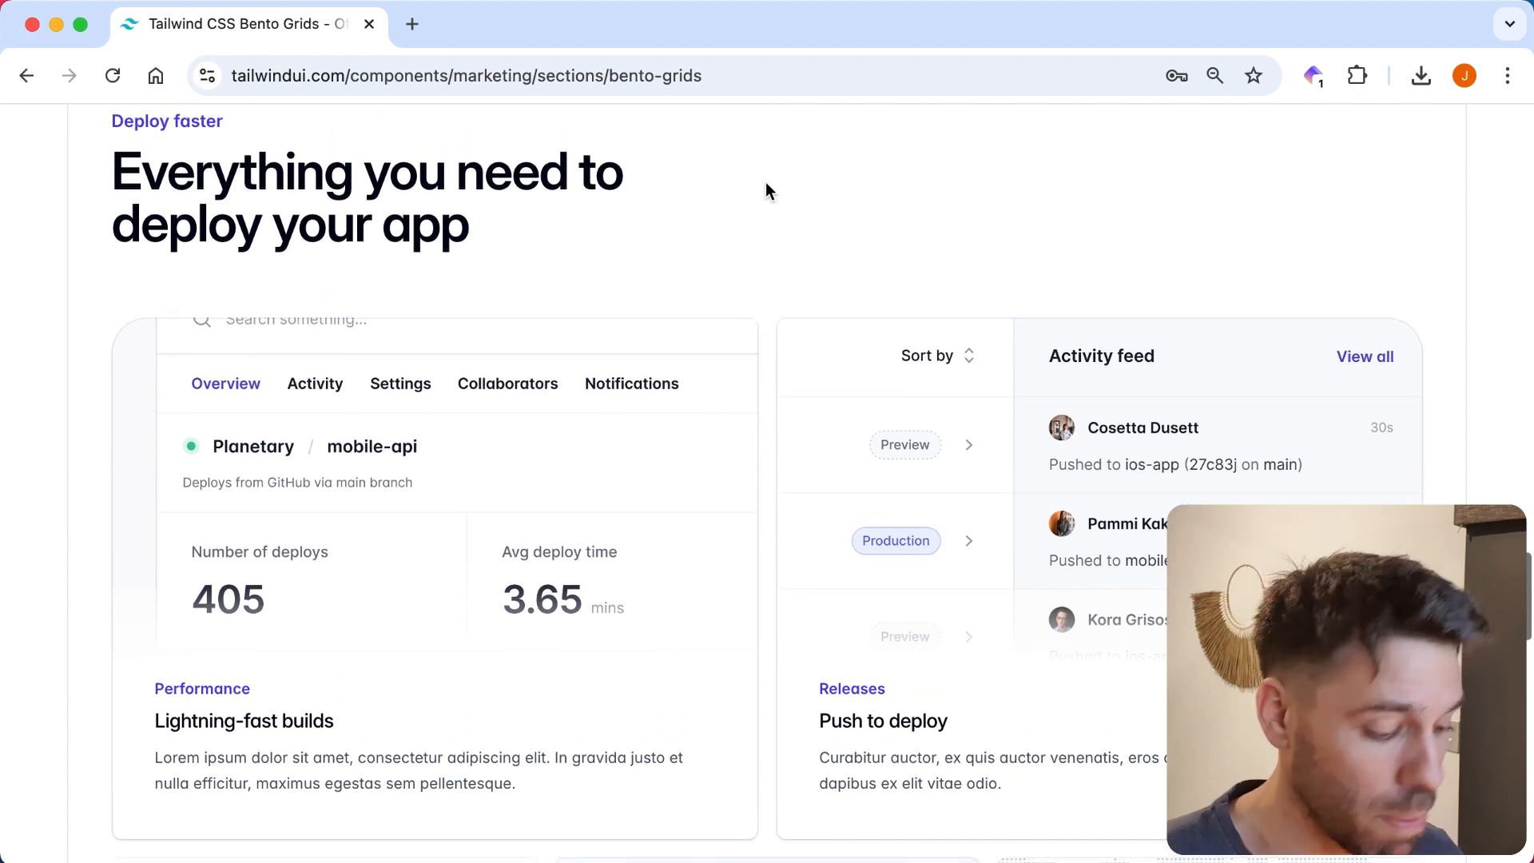
pyautogui.scroll(-3)
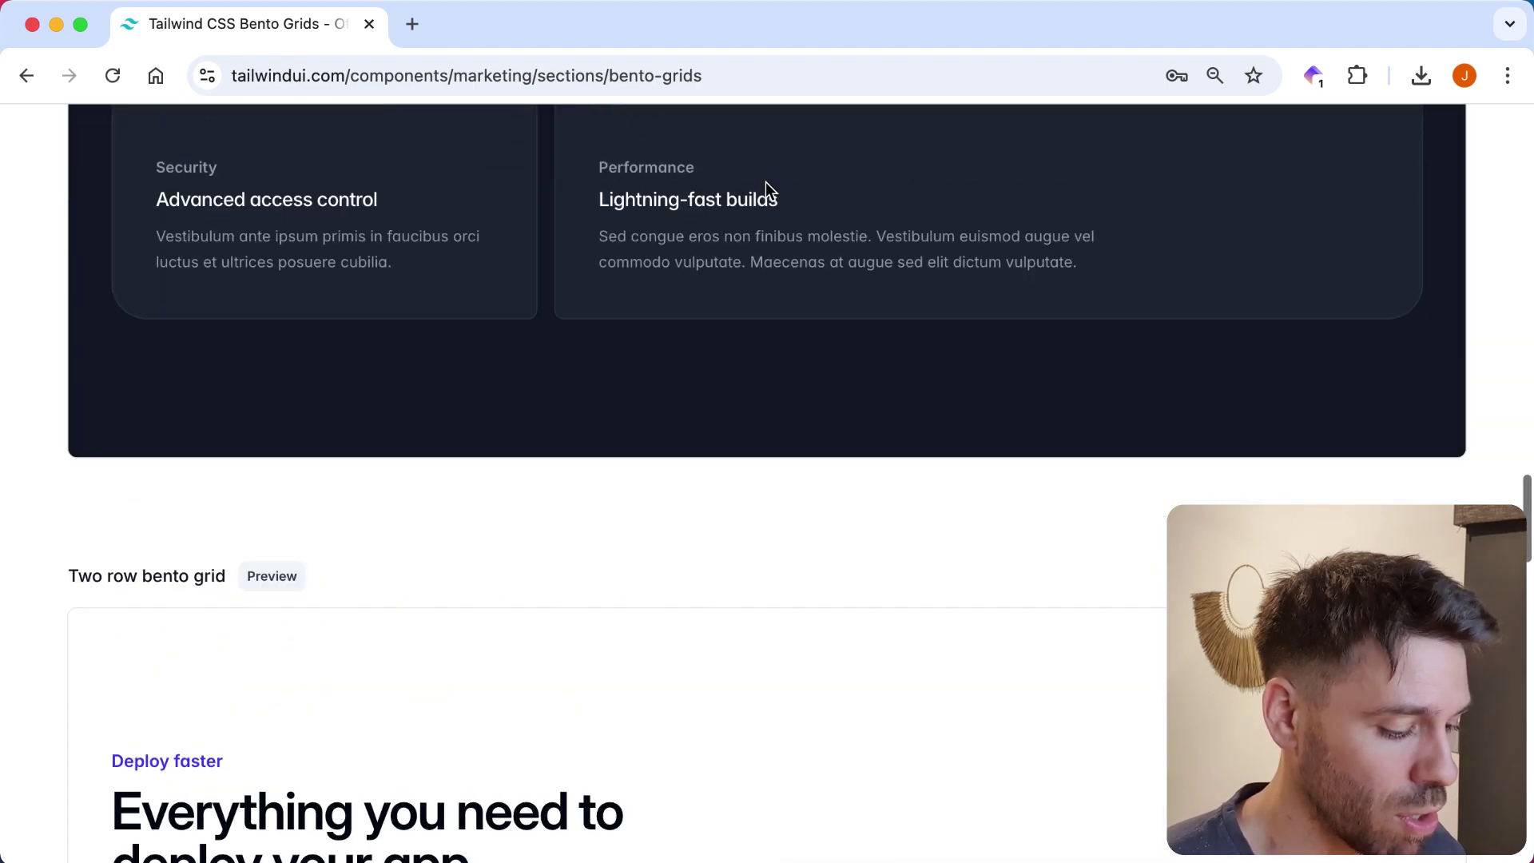
pyautogui.scroll(-3)
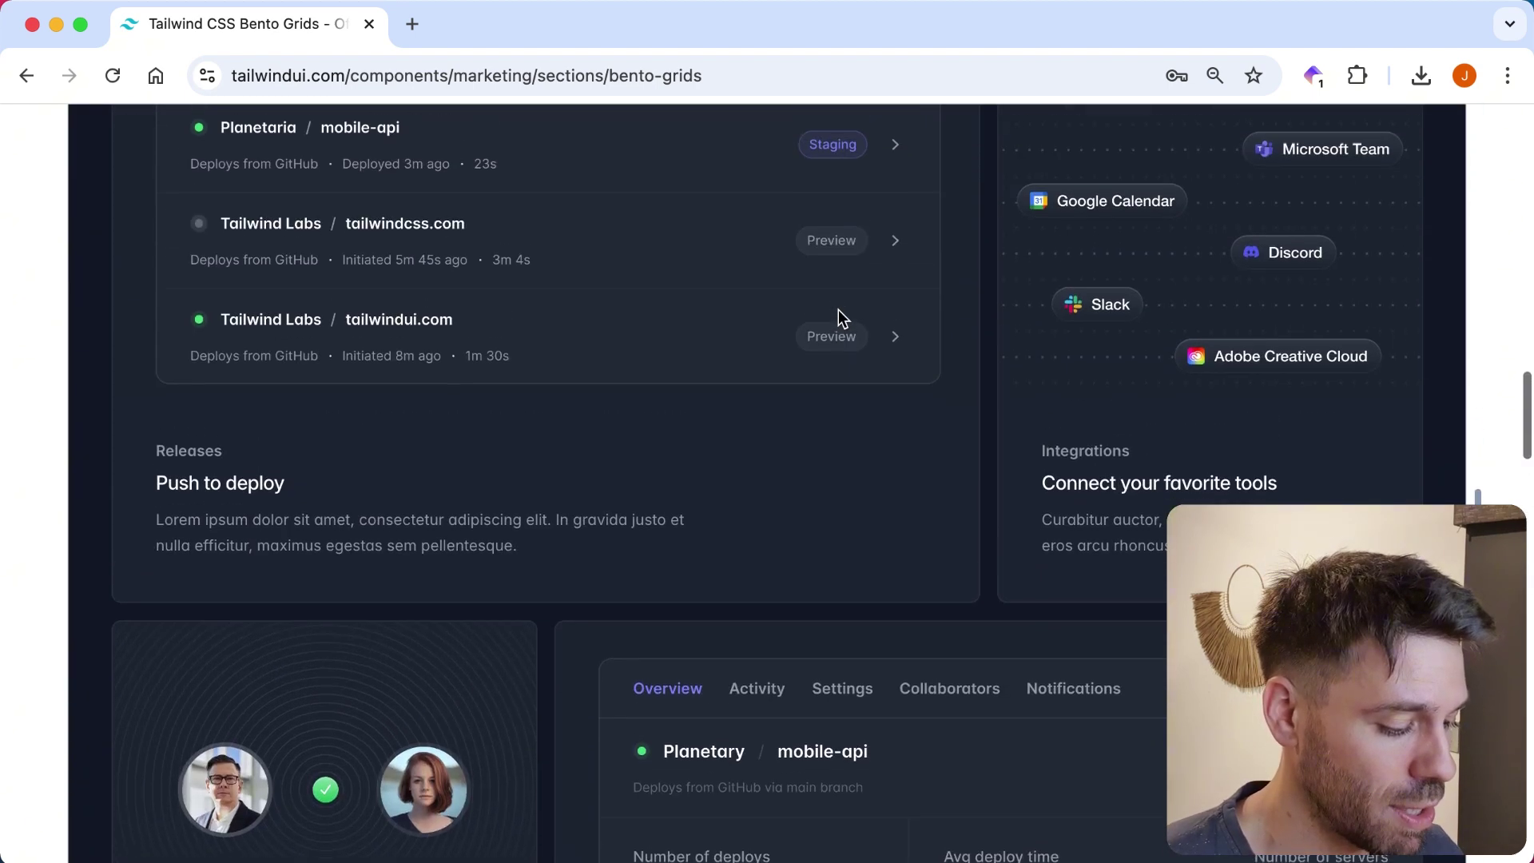
# Revisit the three-column grid's Mobile friendly, Performance, Security and API tiles, then scroll to the top.
pyautogui.scroll(3)
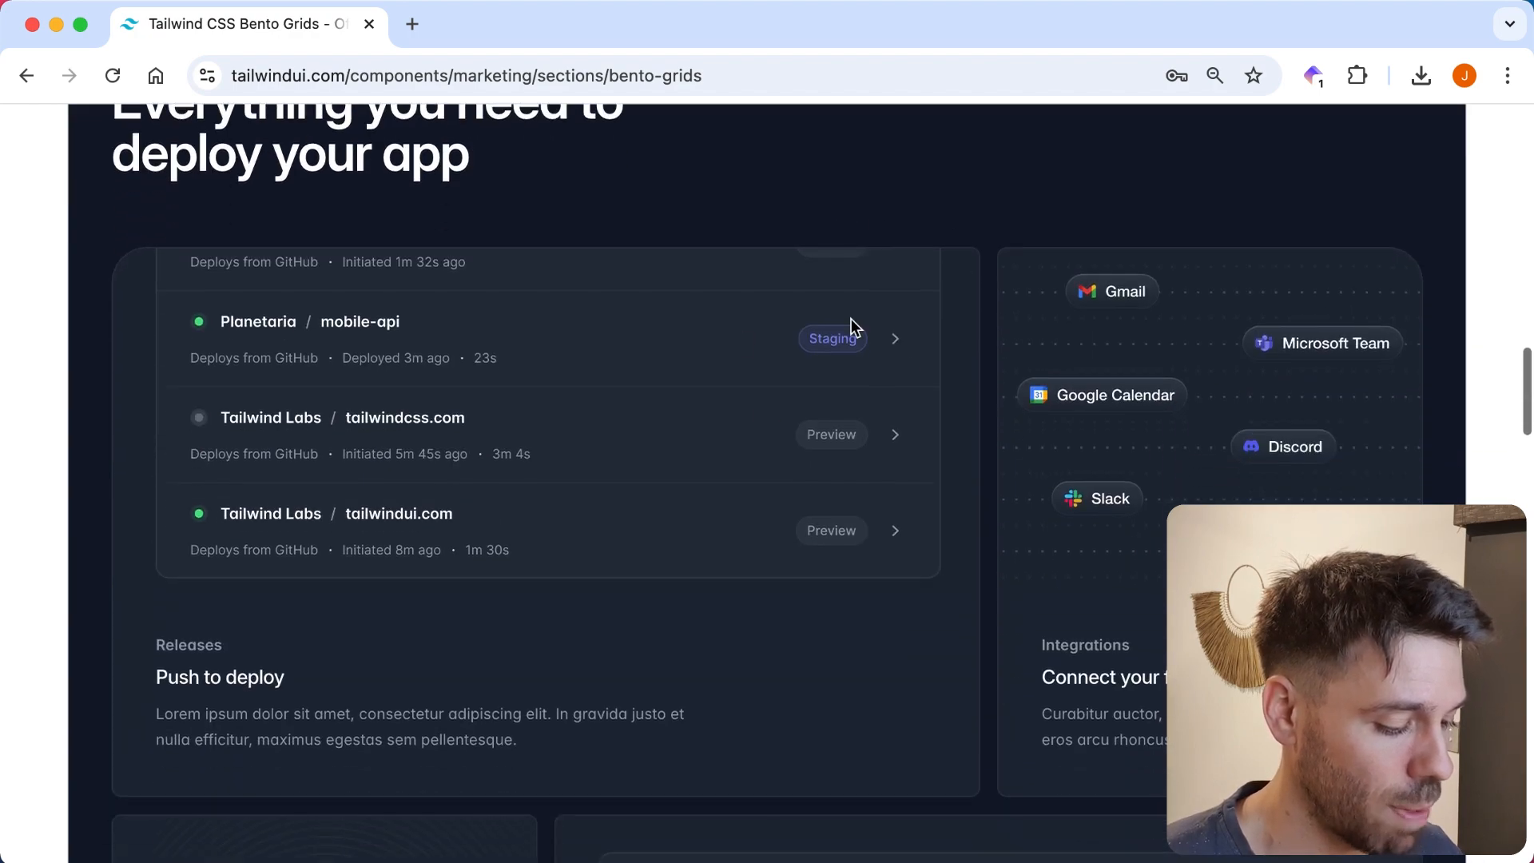
pyautogui.scroll(-3)
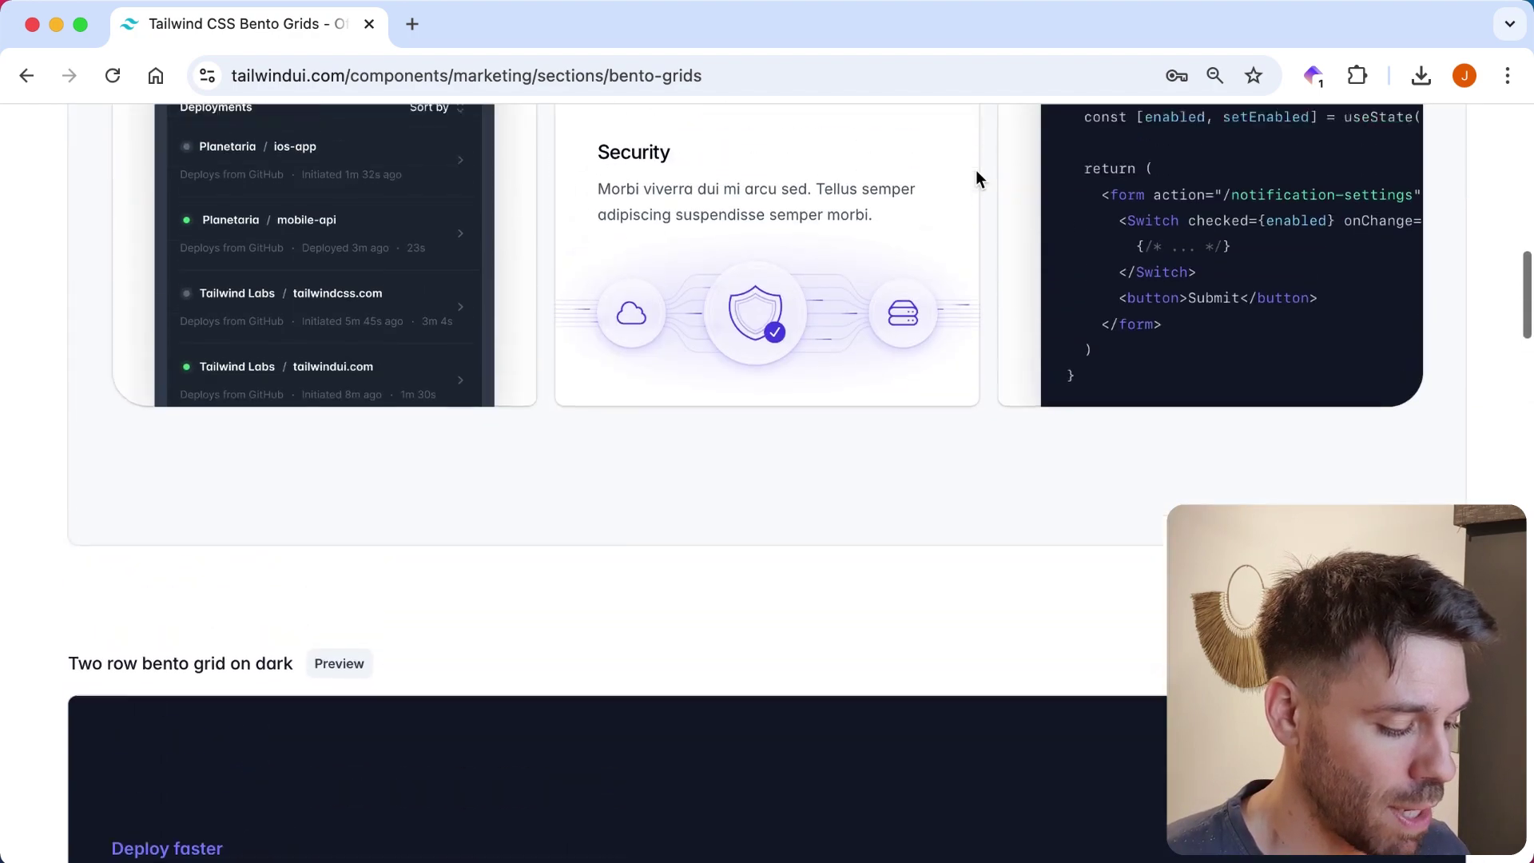
pyautogui.scroll(3)
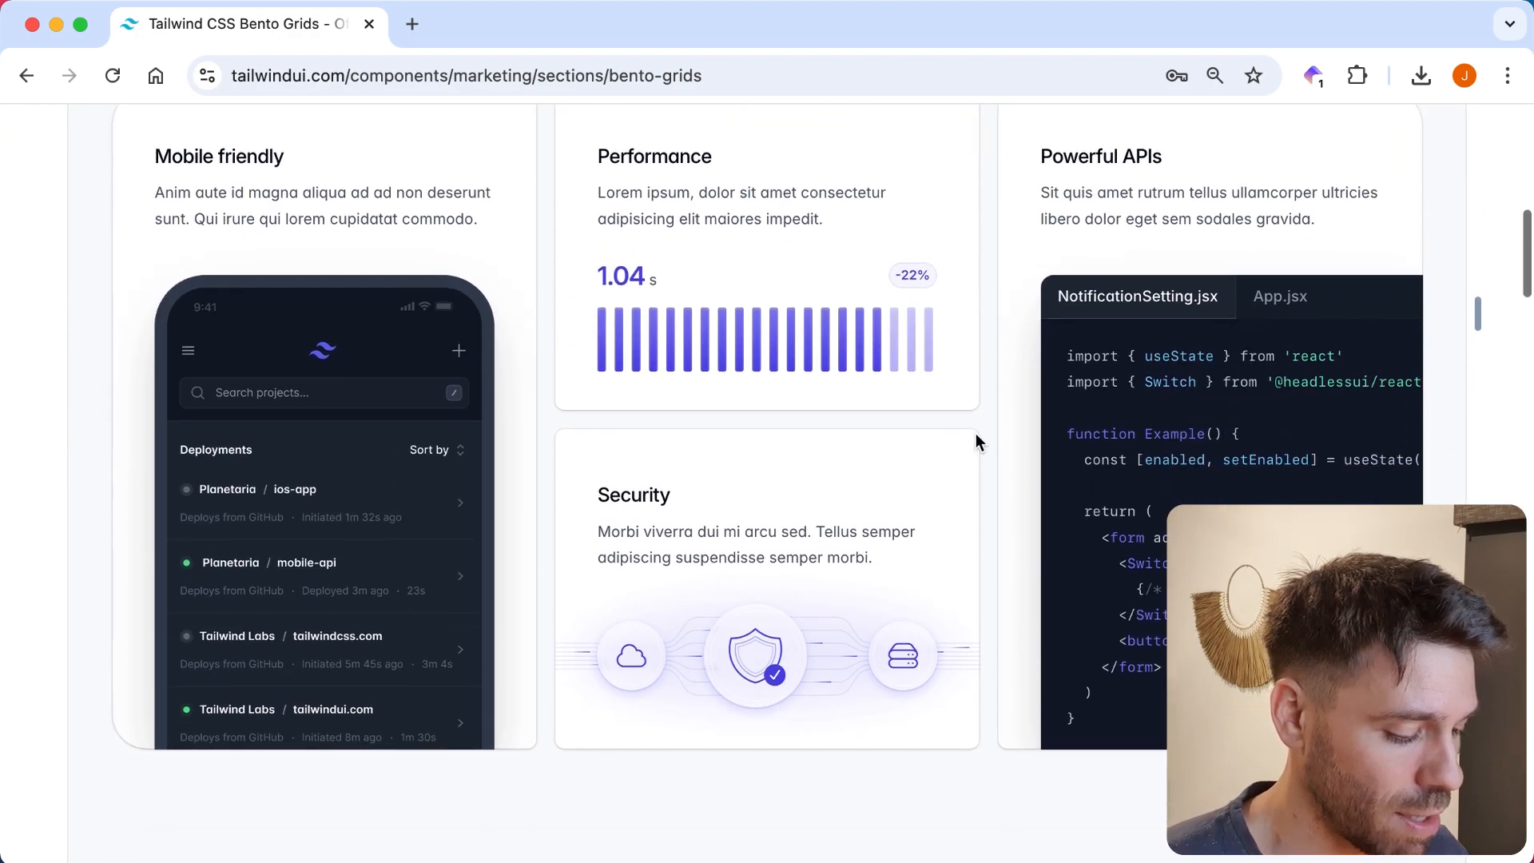
pyautogui.scroll(3)
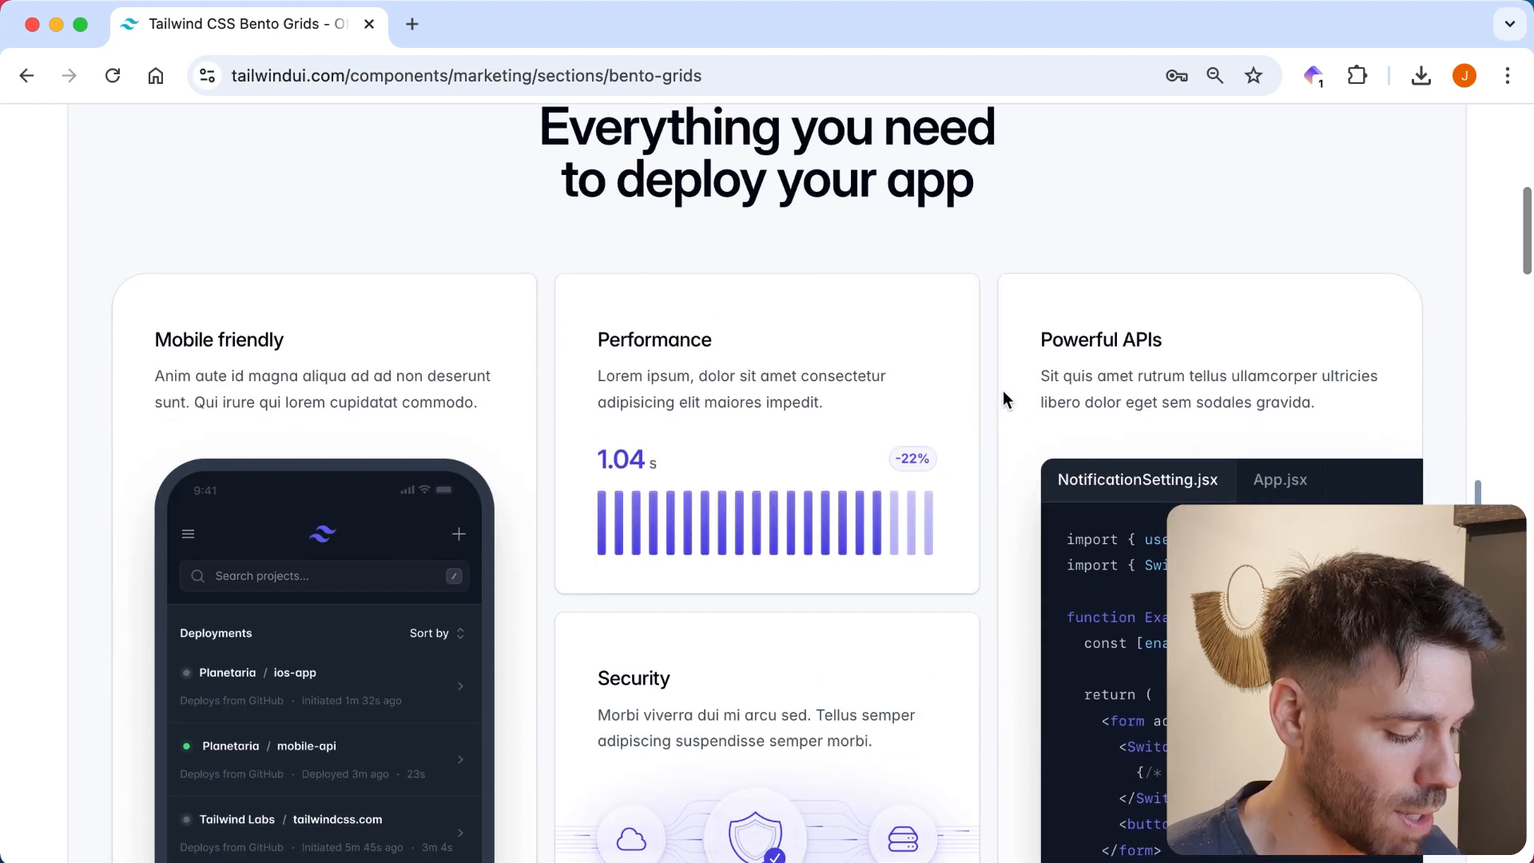
pyautogui.scroll(-3)
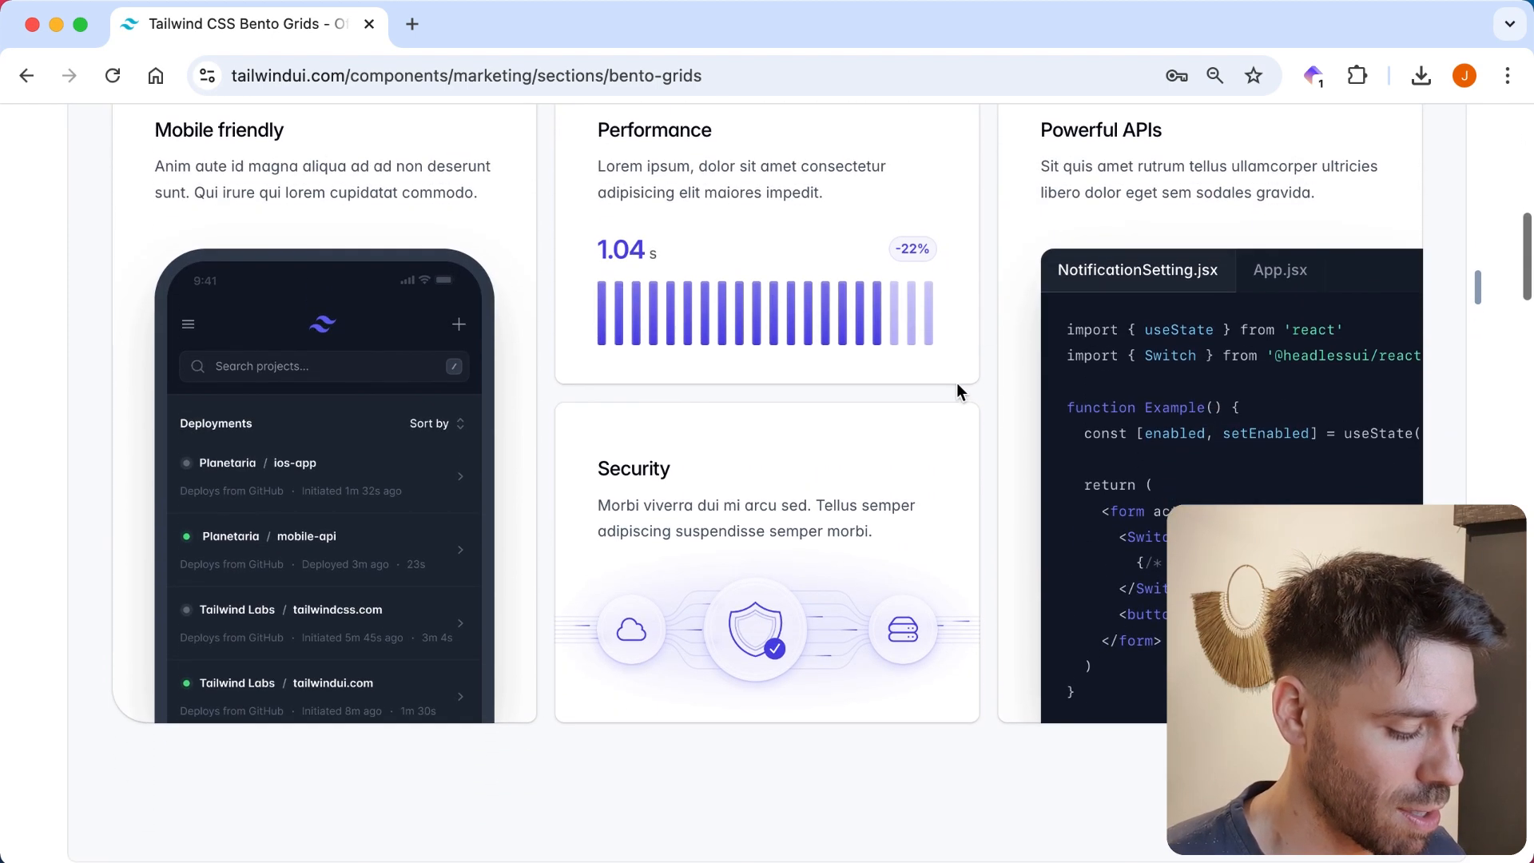
pyautogui.scroll(-3)
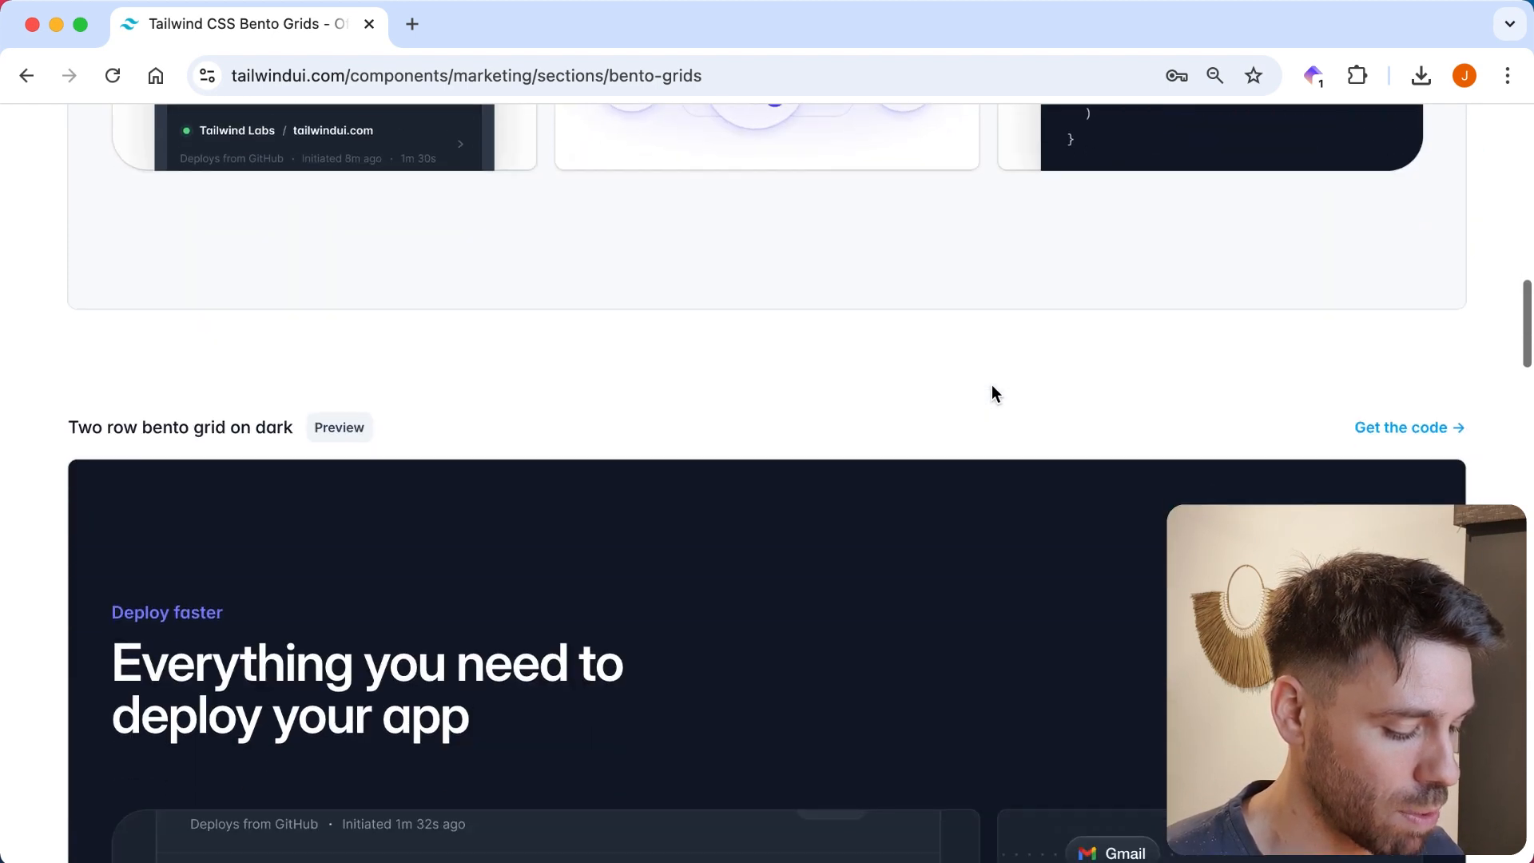
pyautogui.scroll(-3)
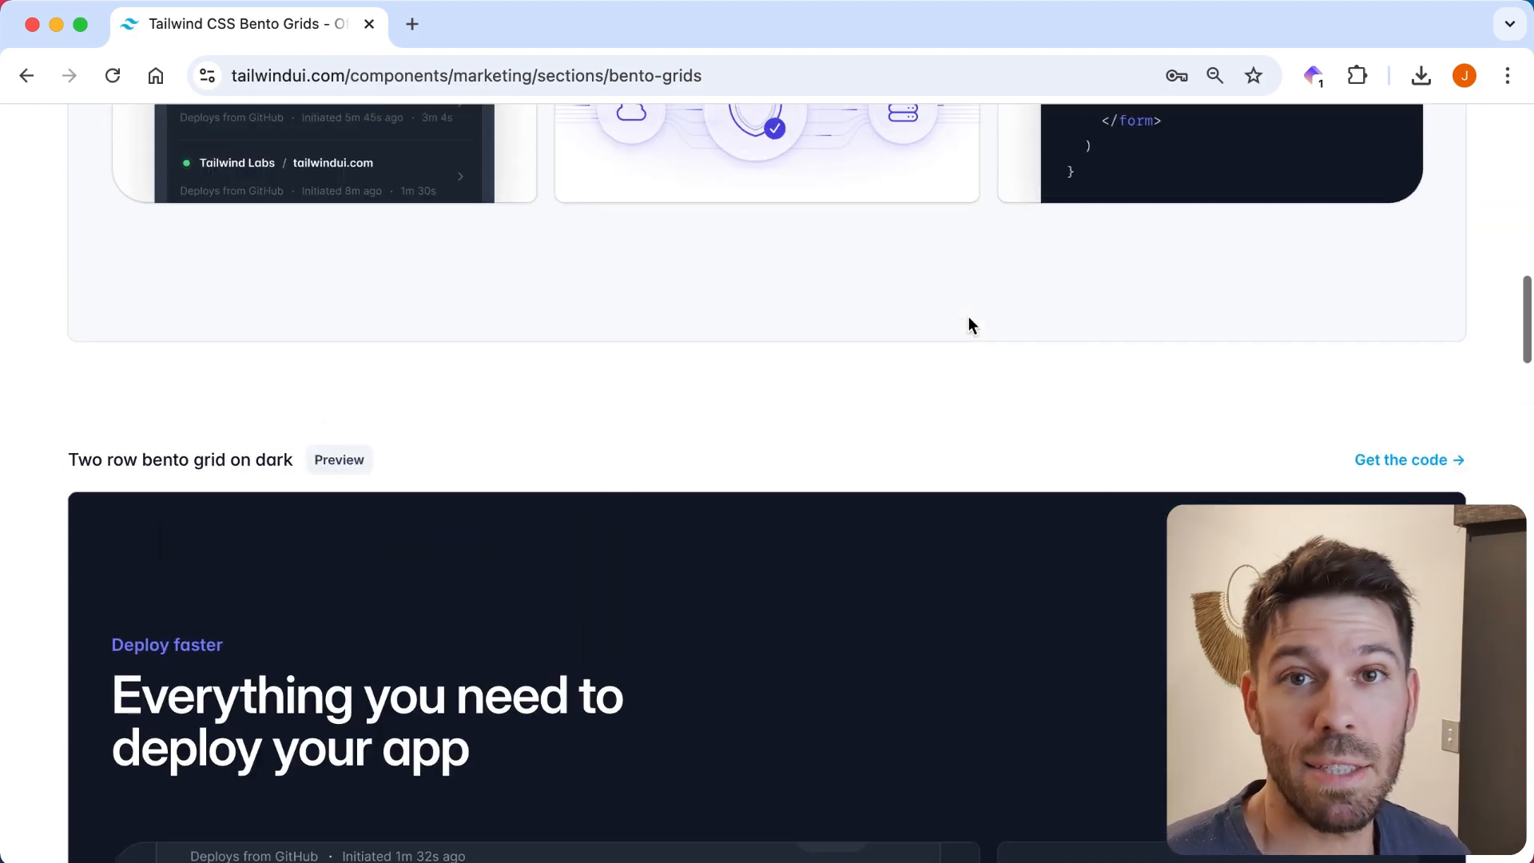
pyautogui.scroll(3)
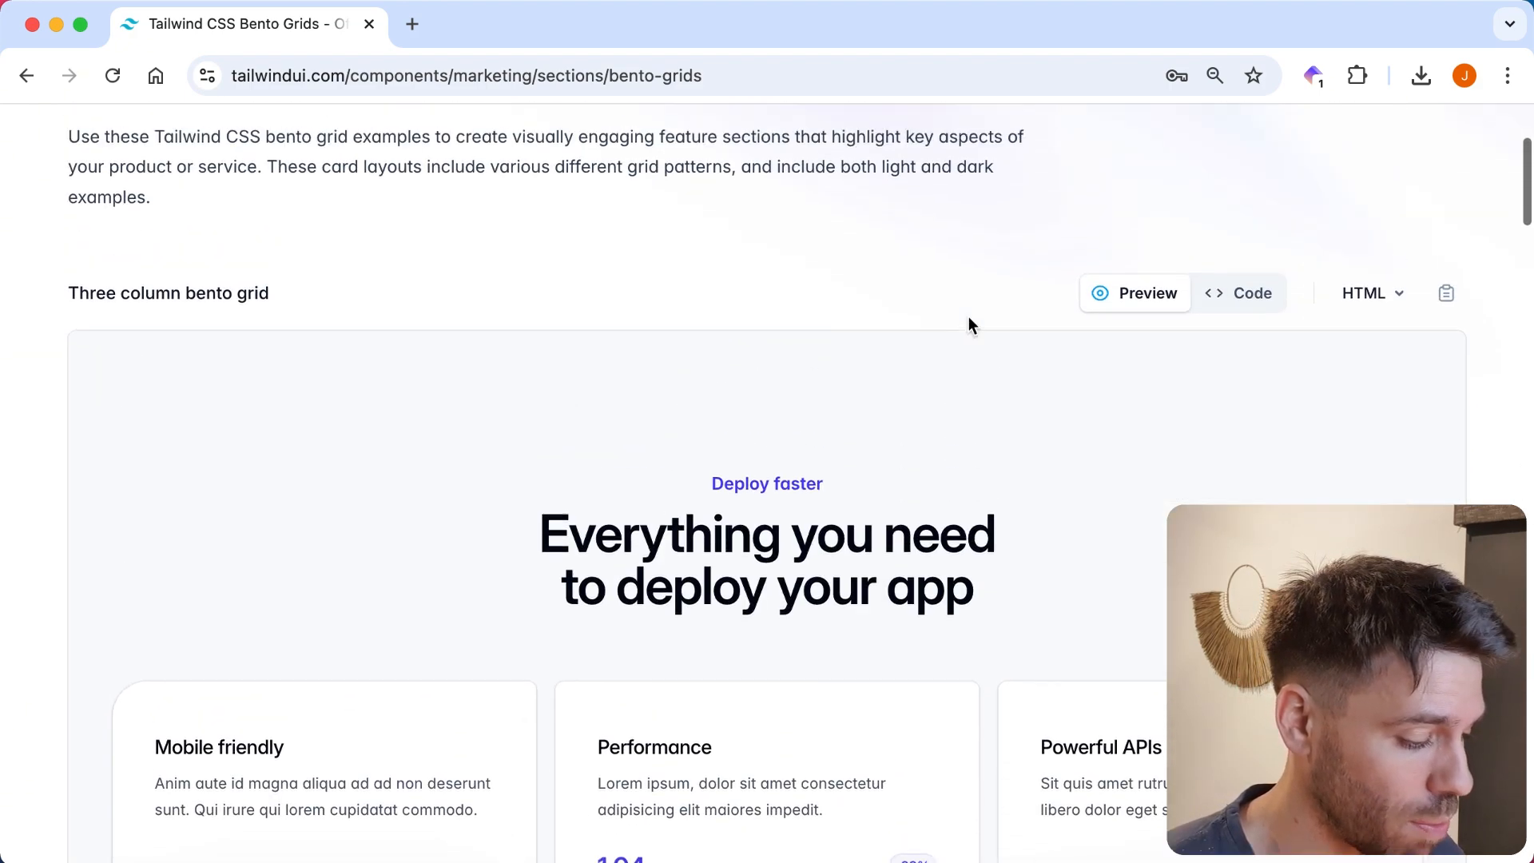
pyautogui.scroll(3)
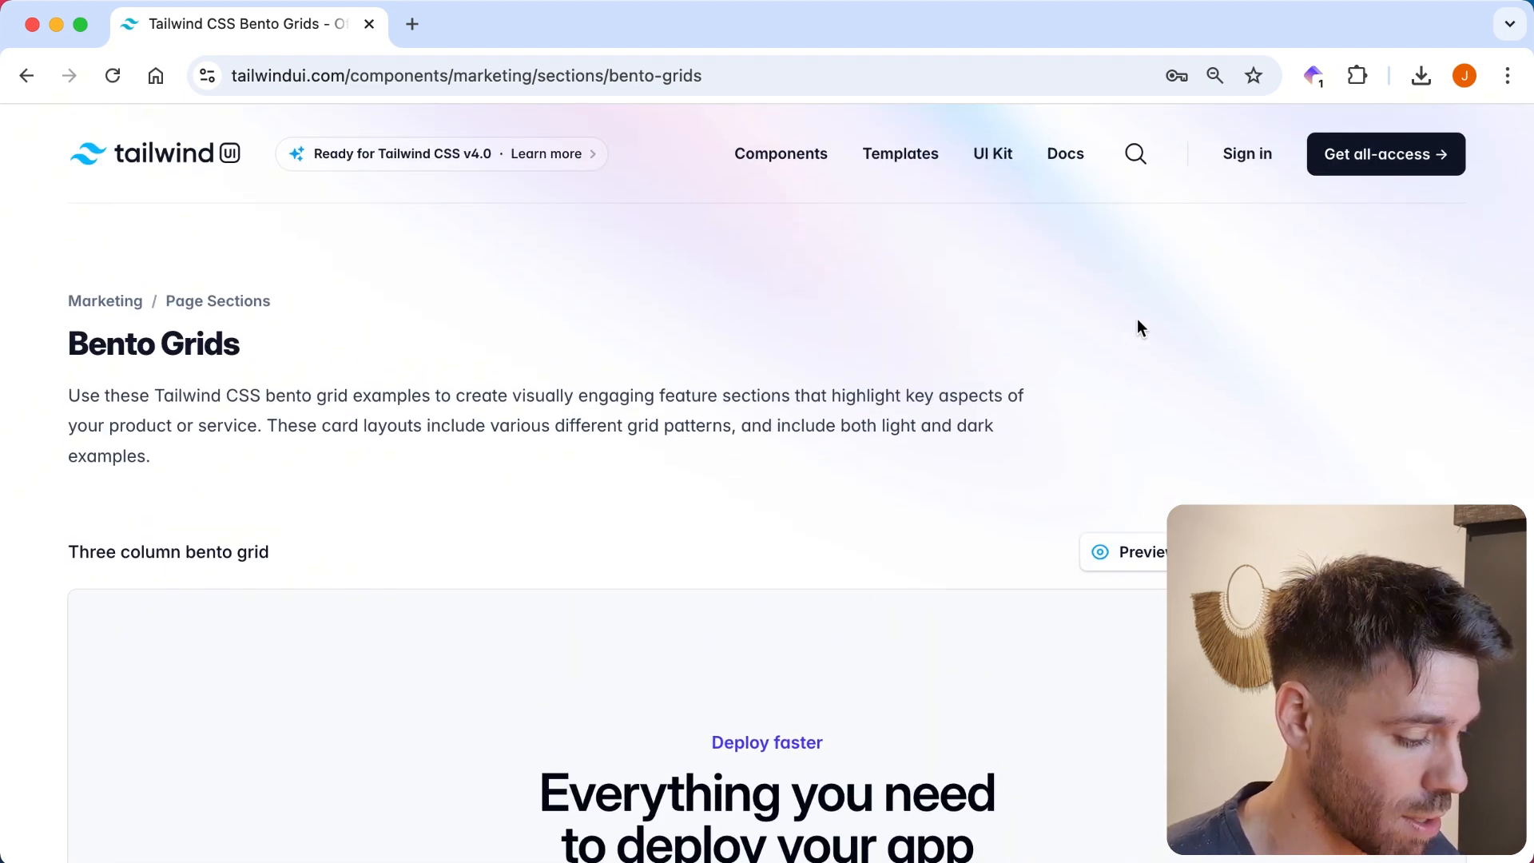
pyautogui.moveTo(51, 80)
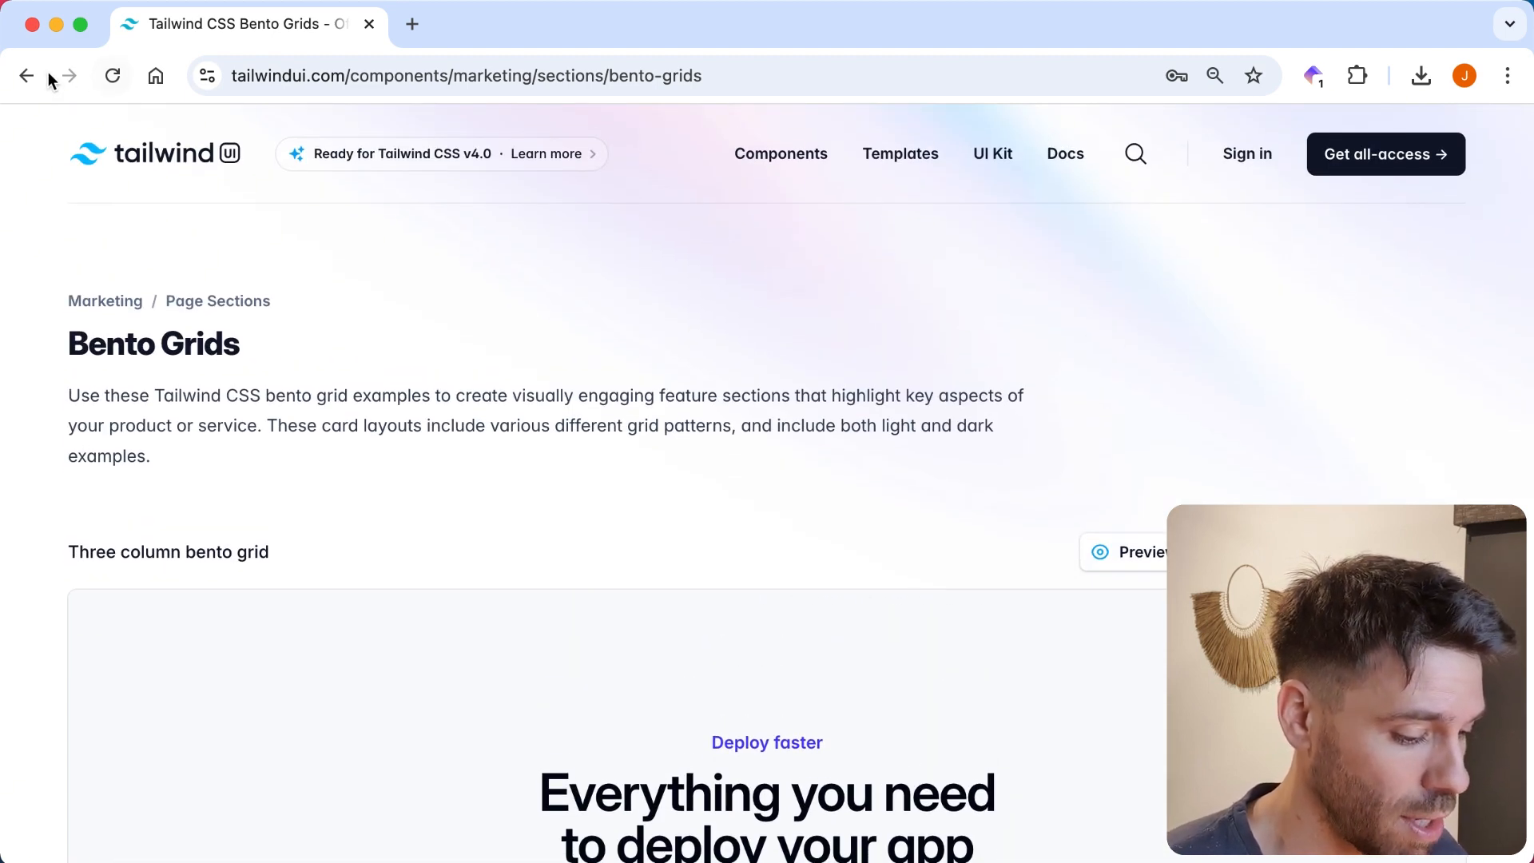
# Return to the Pricing Sections page and scroll through the emphasized-tier example.
pyautogui.click(27, 75)
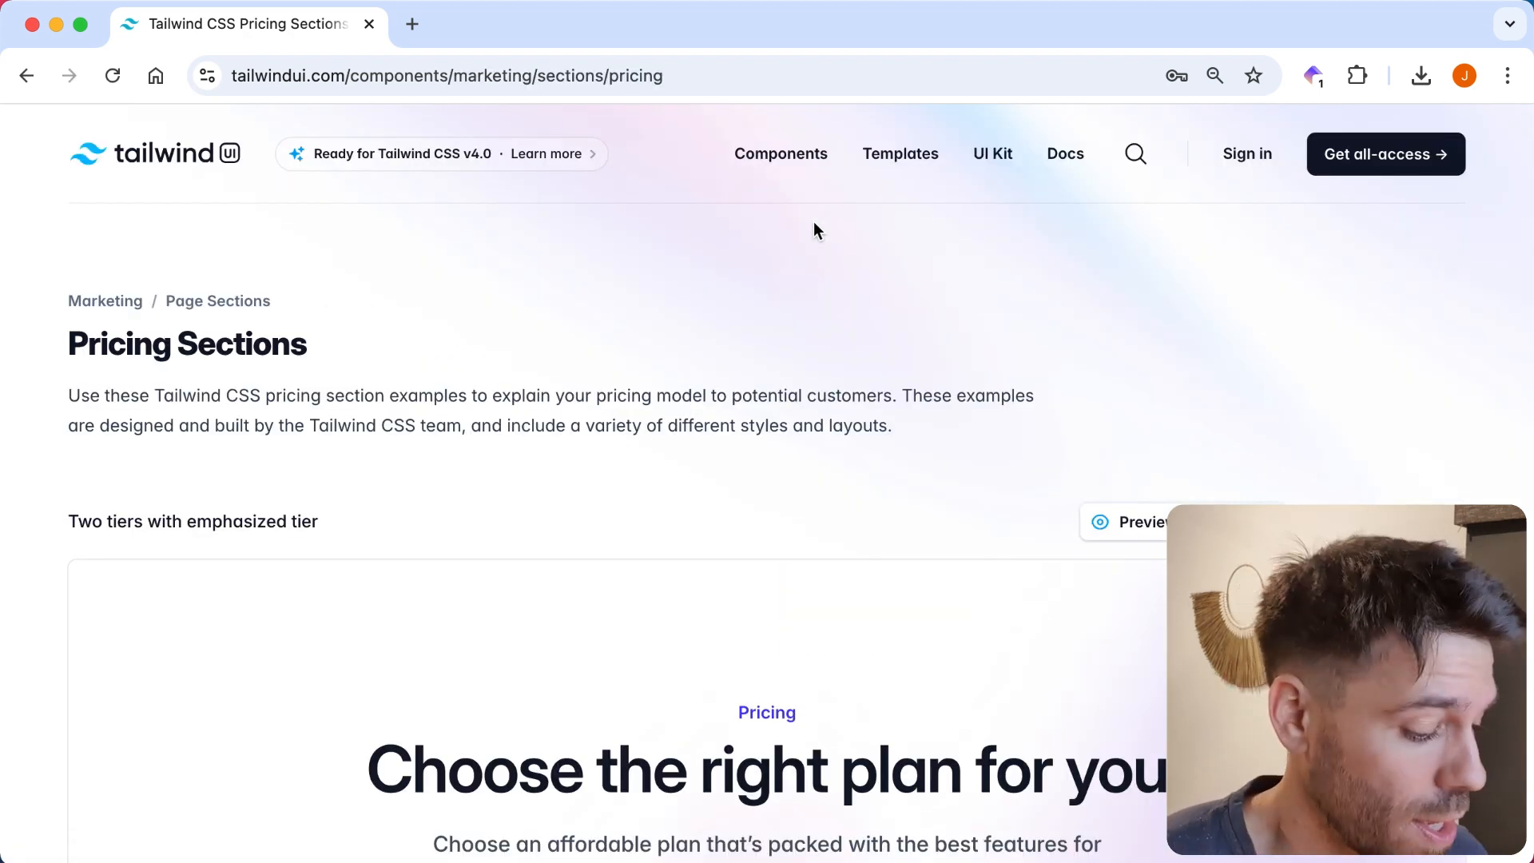
pyautogui.scroll(-3)
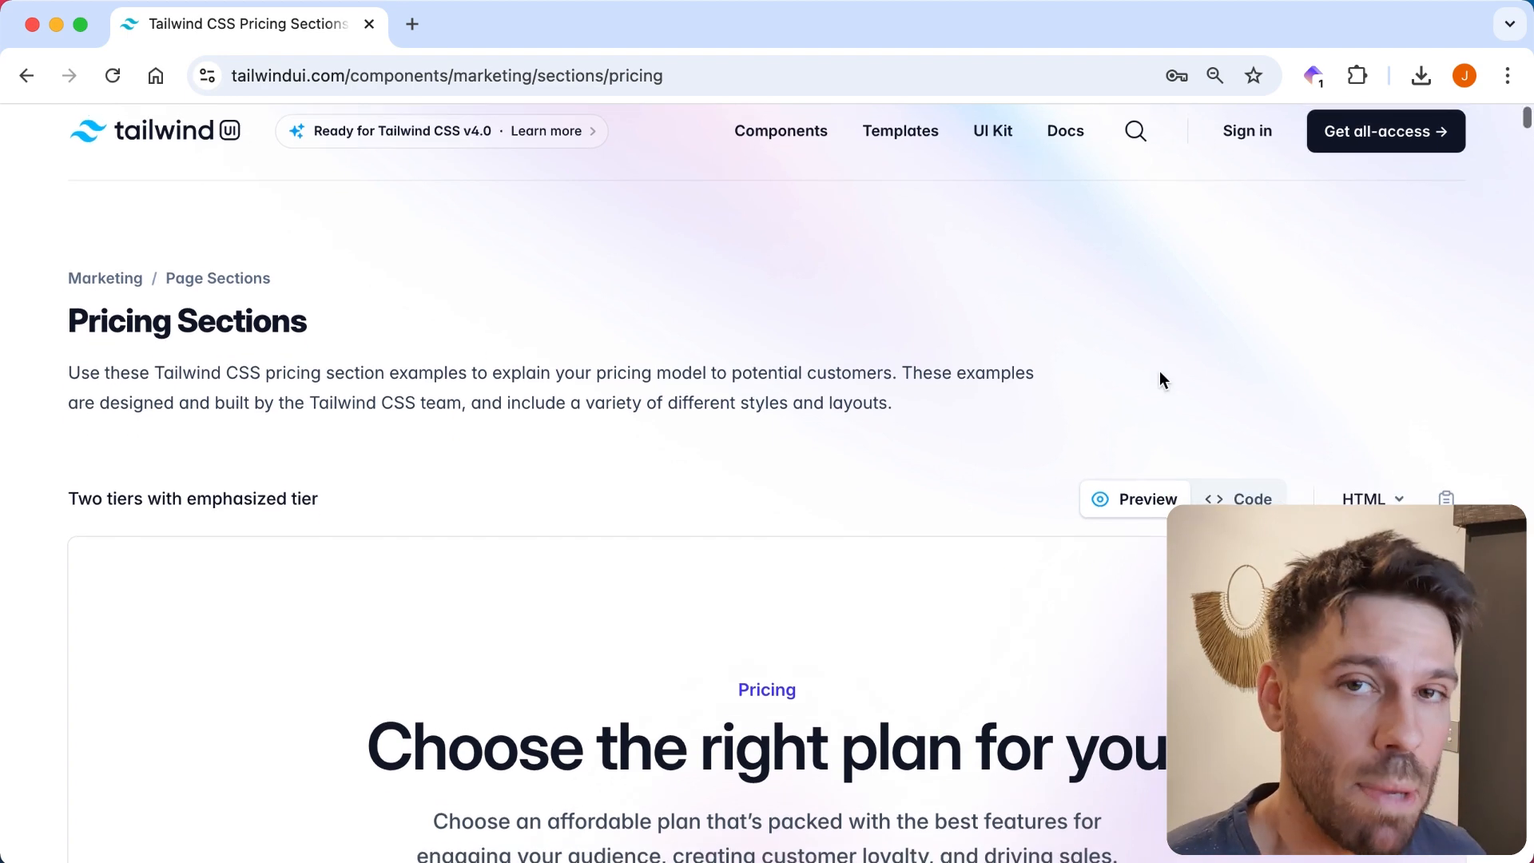
pyautogui.scroll(-3)
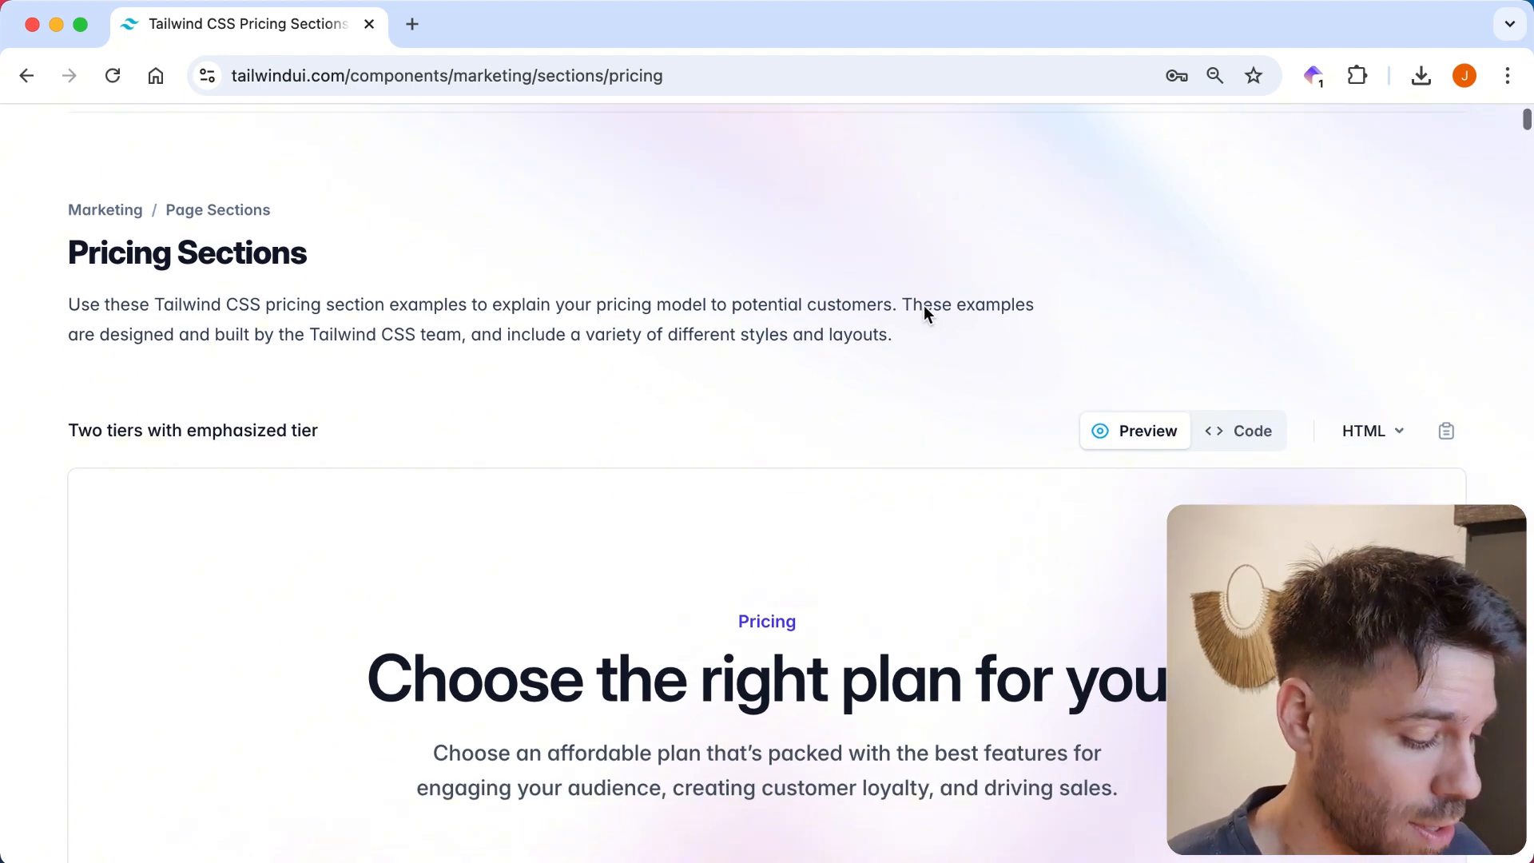
pyautogui.scroll(-3)
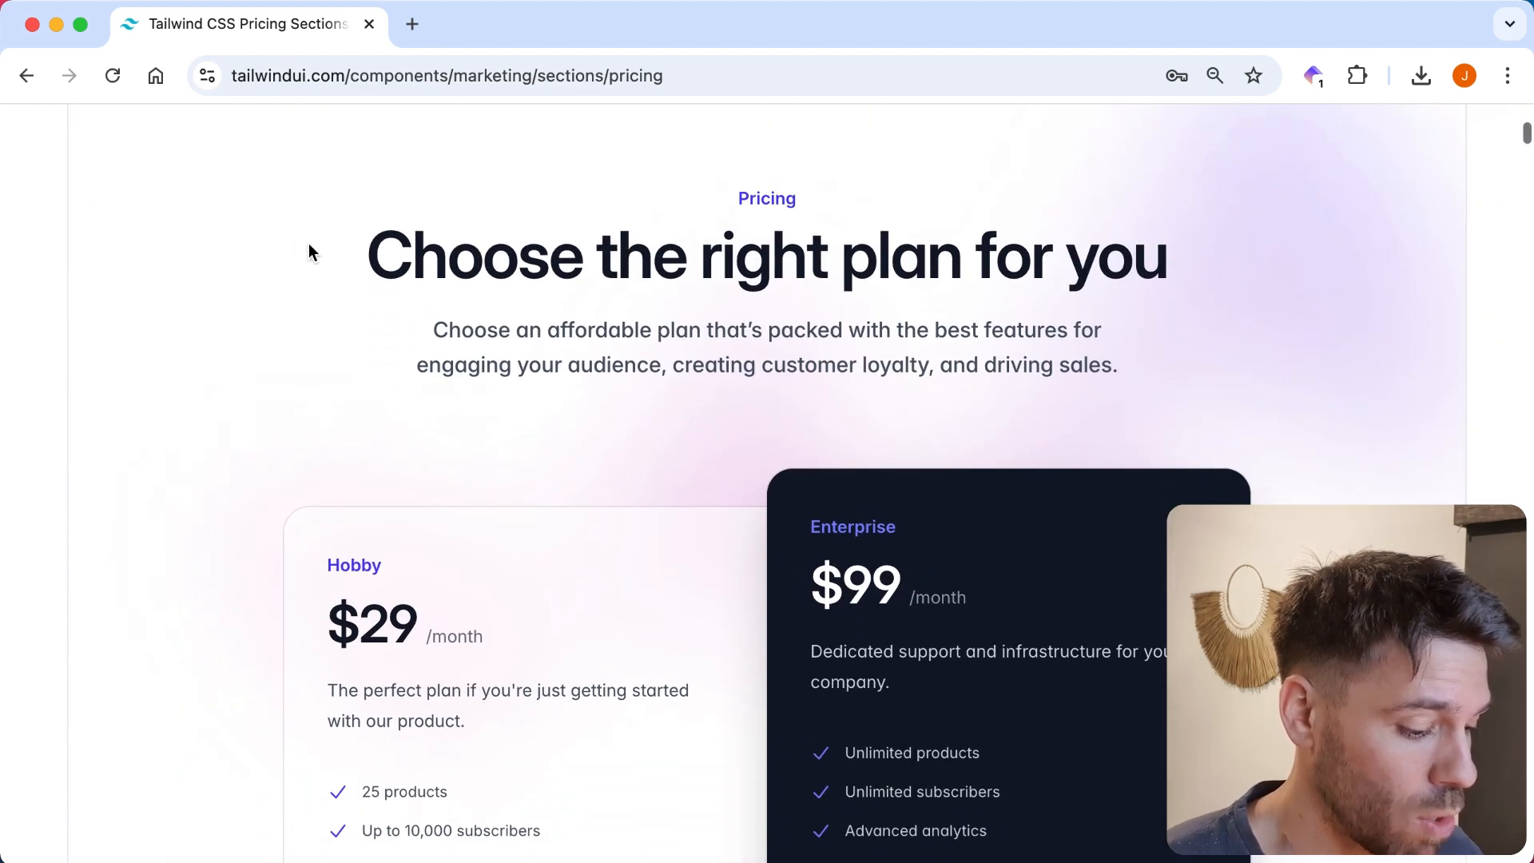
pyautogui.moveTo(172, 221)
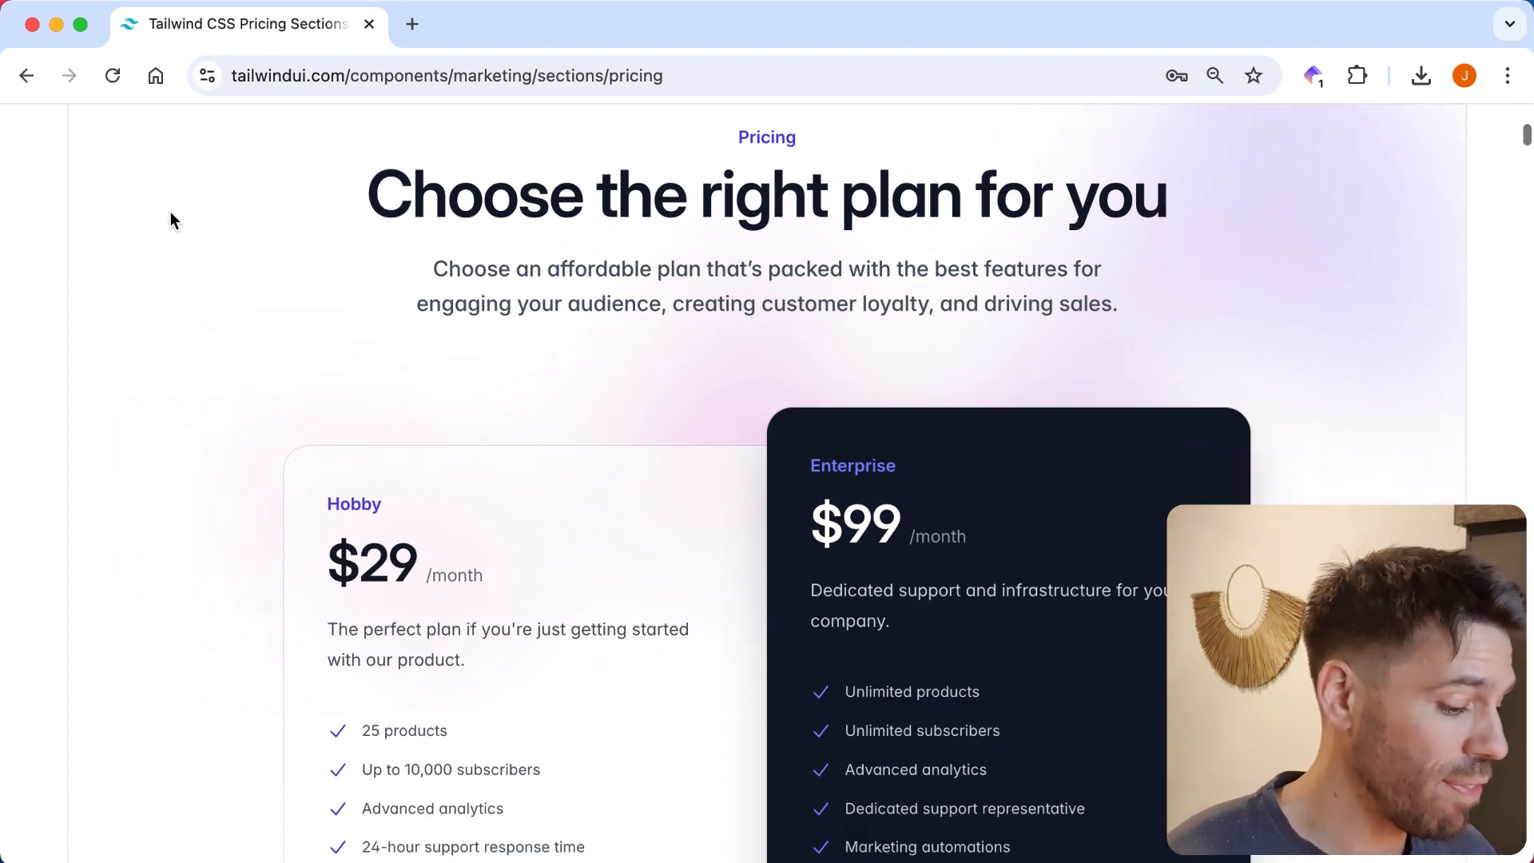
# Scroll through the Two tiers preview to the Personal and Team plan cards.
pyautogui.scroll(-3)
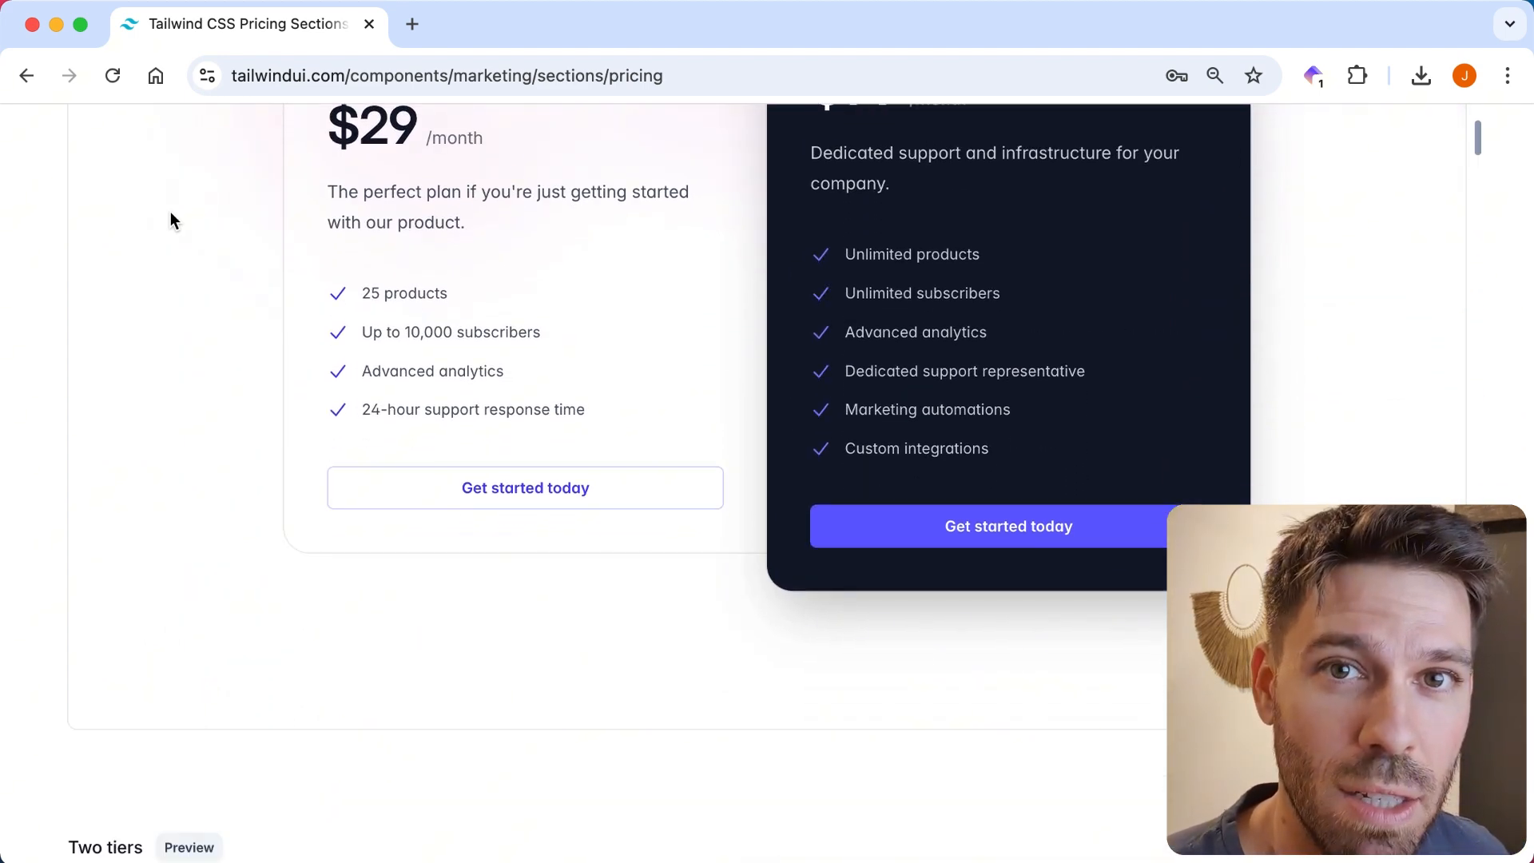
pyautogui.scroll(-3)
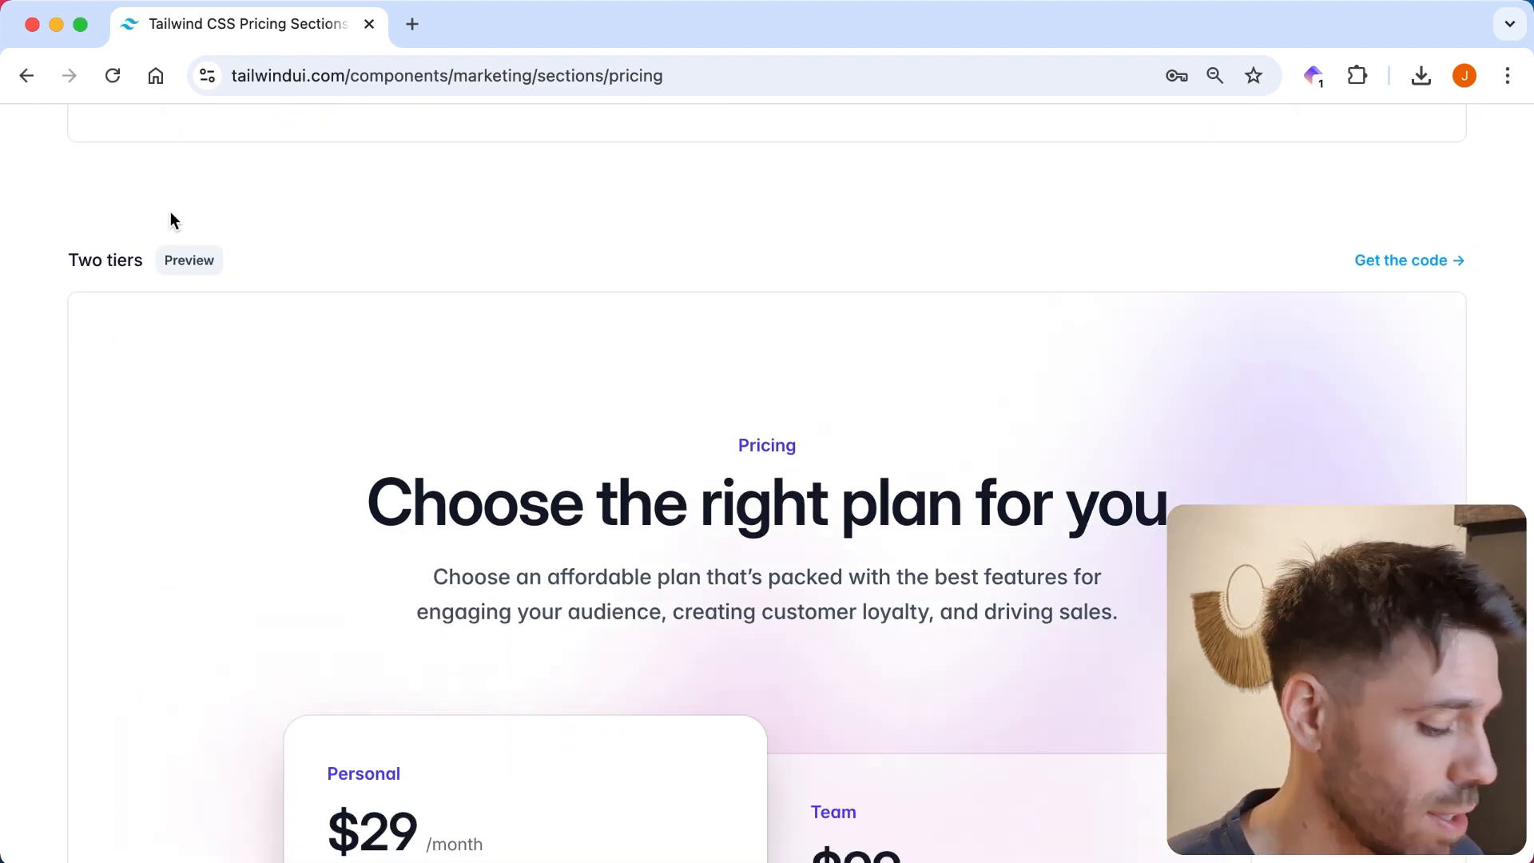
pyautogui.scroll(-3)
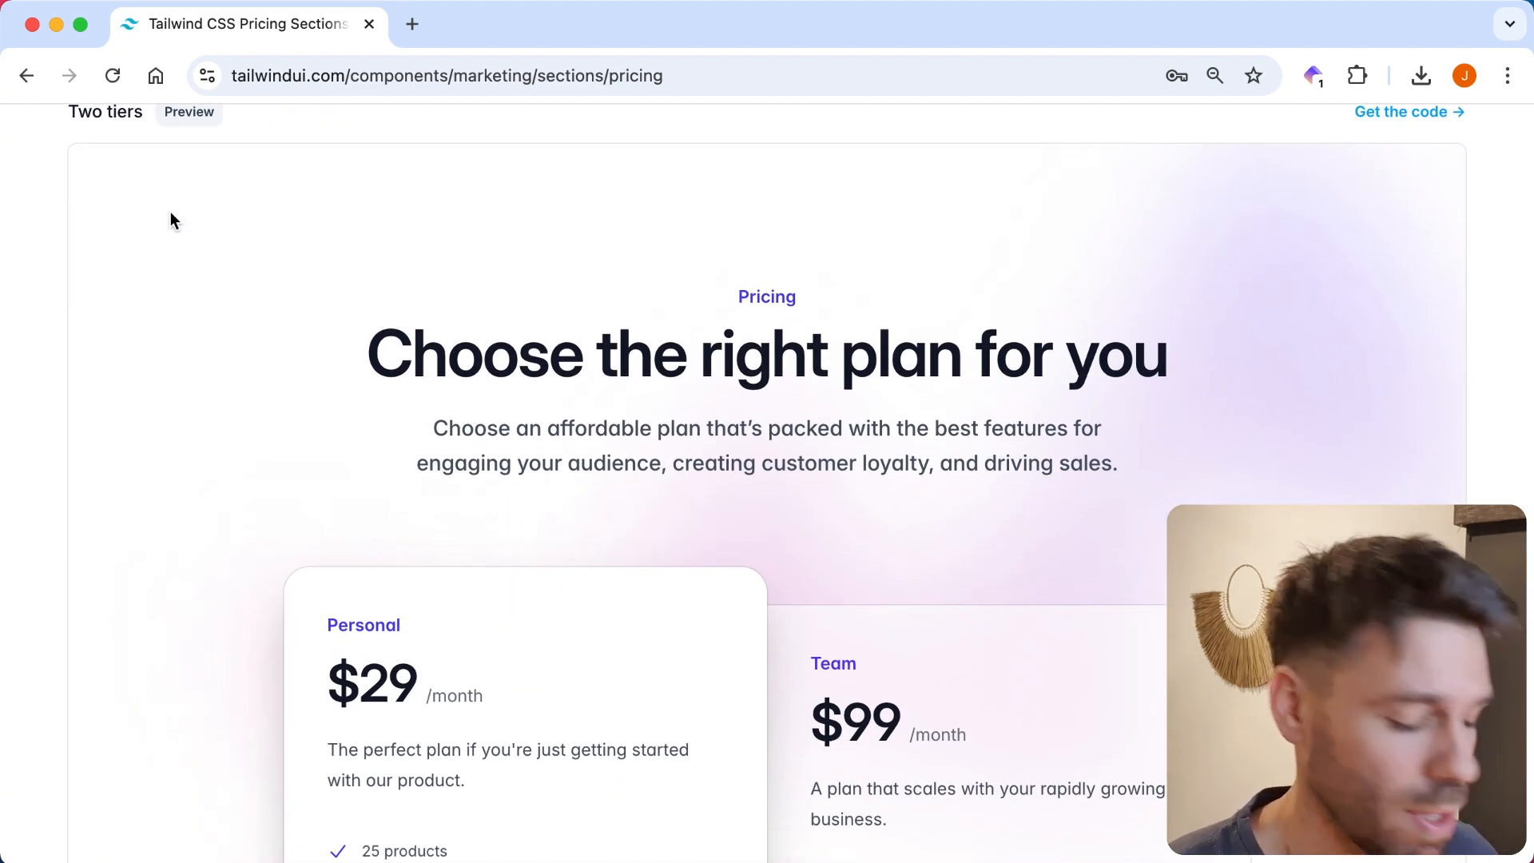
pyautogui.scroll(-3)
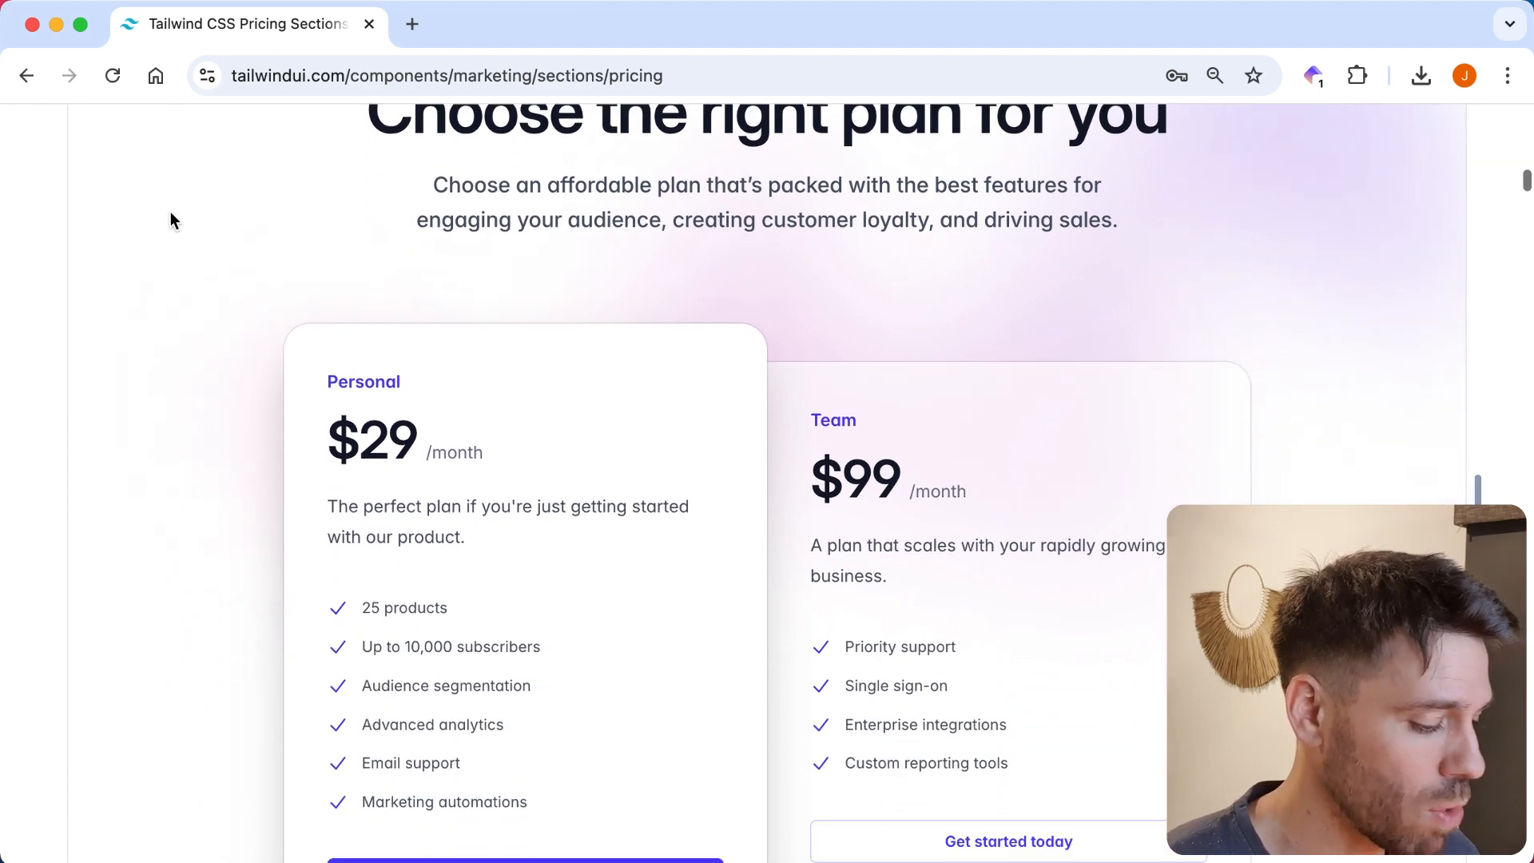
pyautogui.scroll(-3)
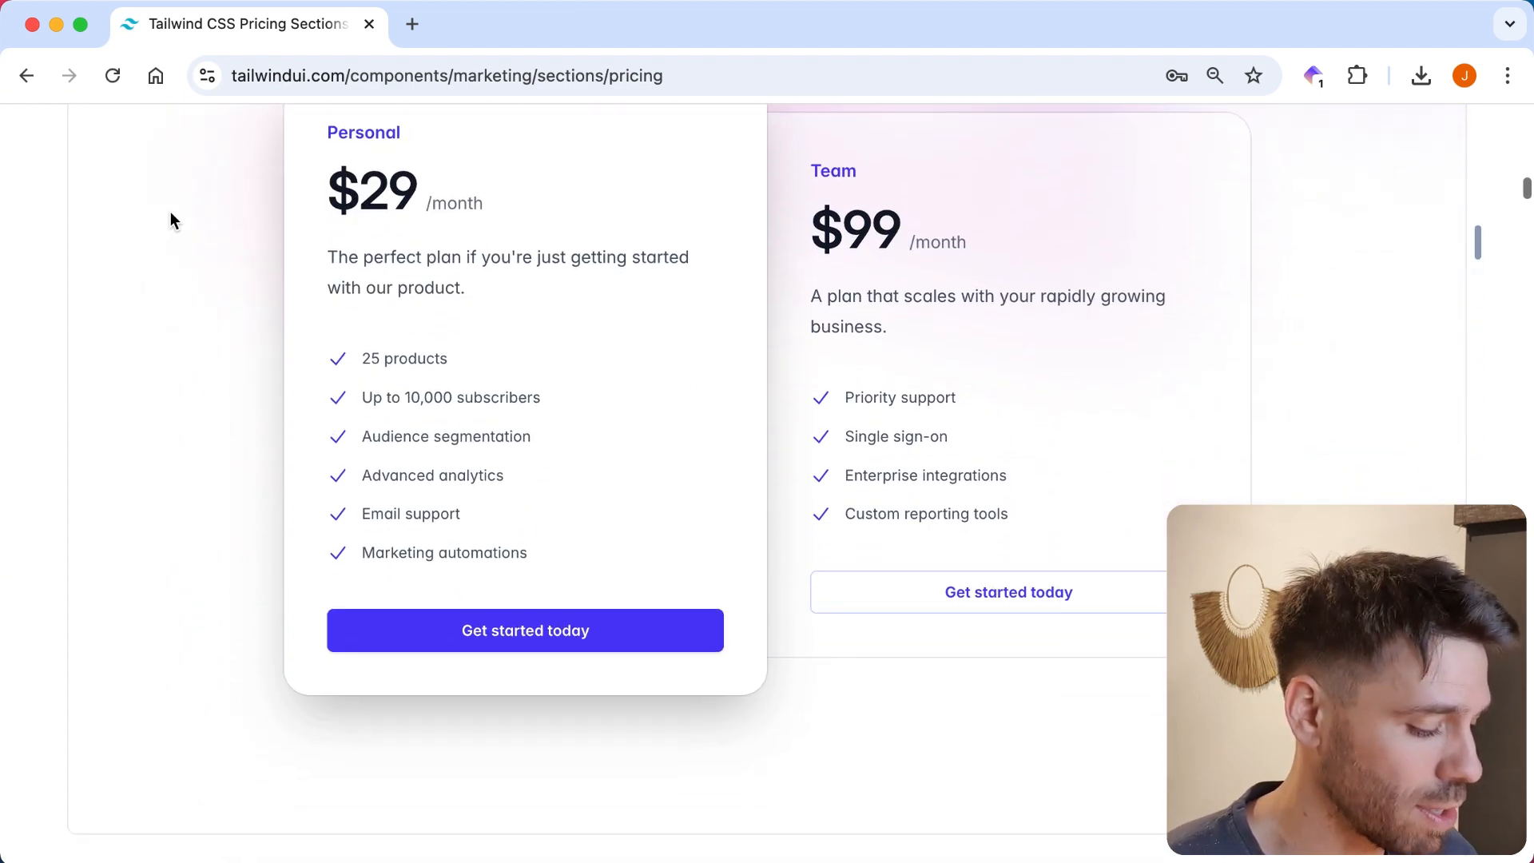
# Scroll through the Starter/Growth/Scale example down to the comparison table's Support rows.
pyautogui.scroll(3)
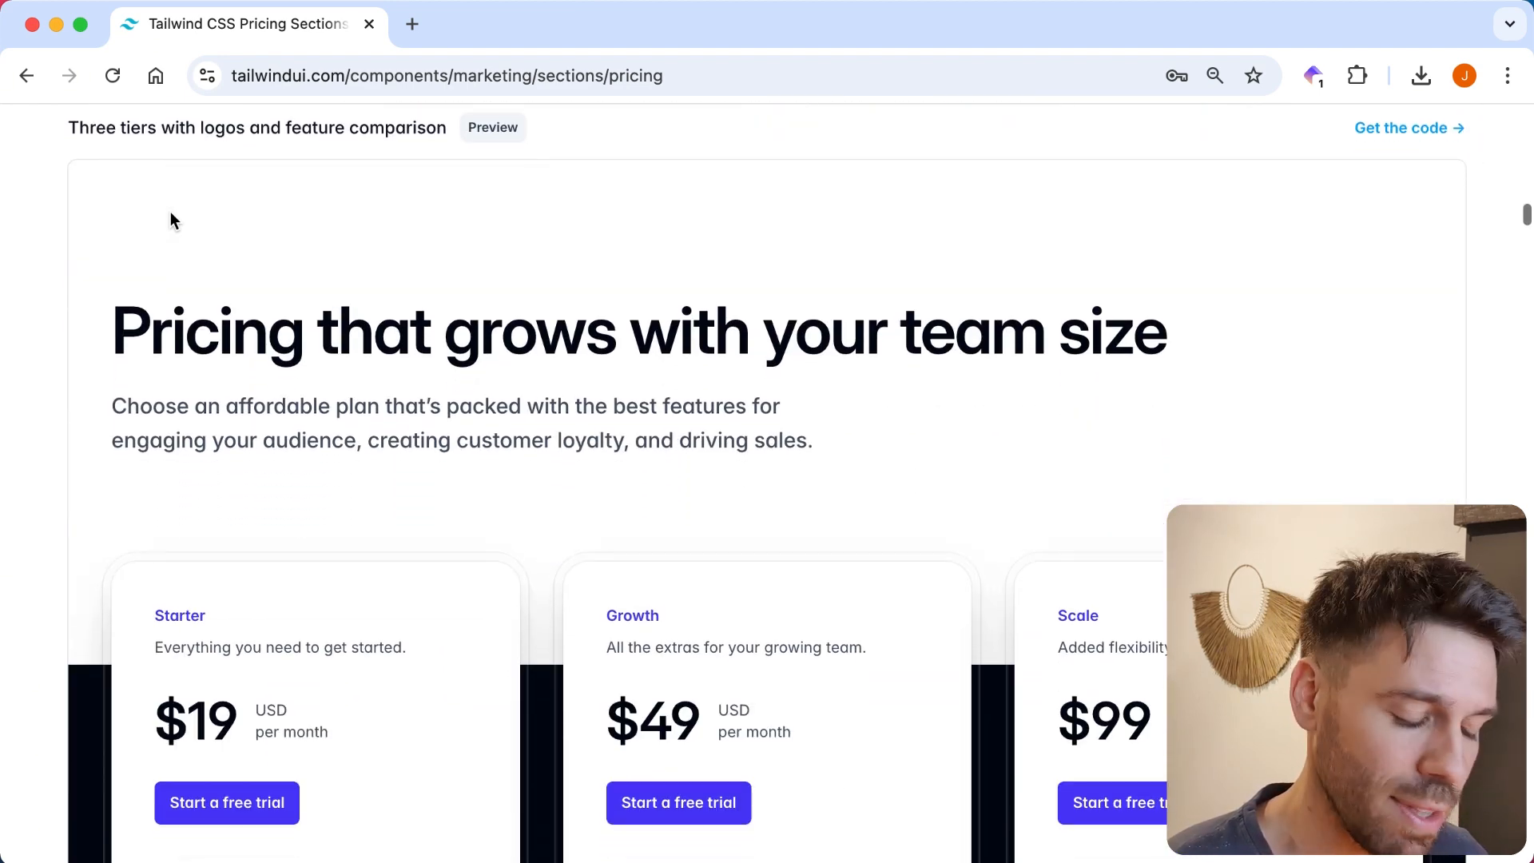
pyautogui.scroll(-3)
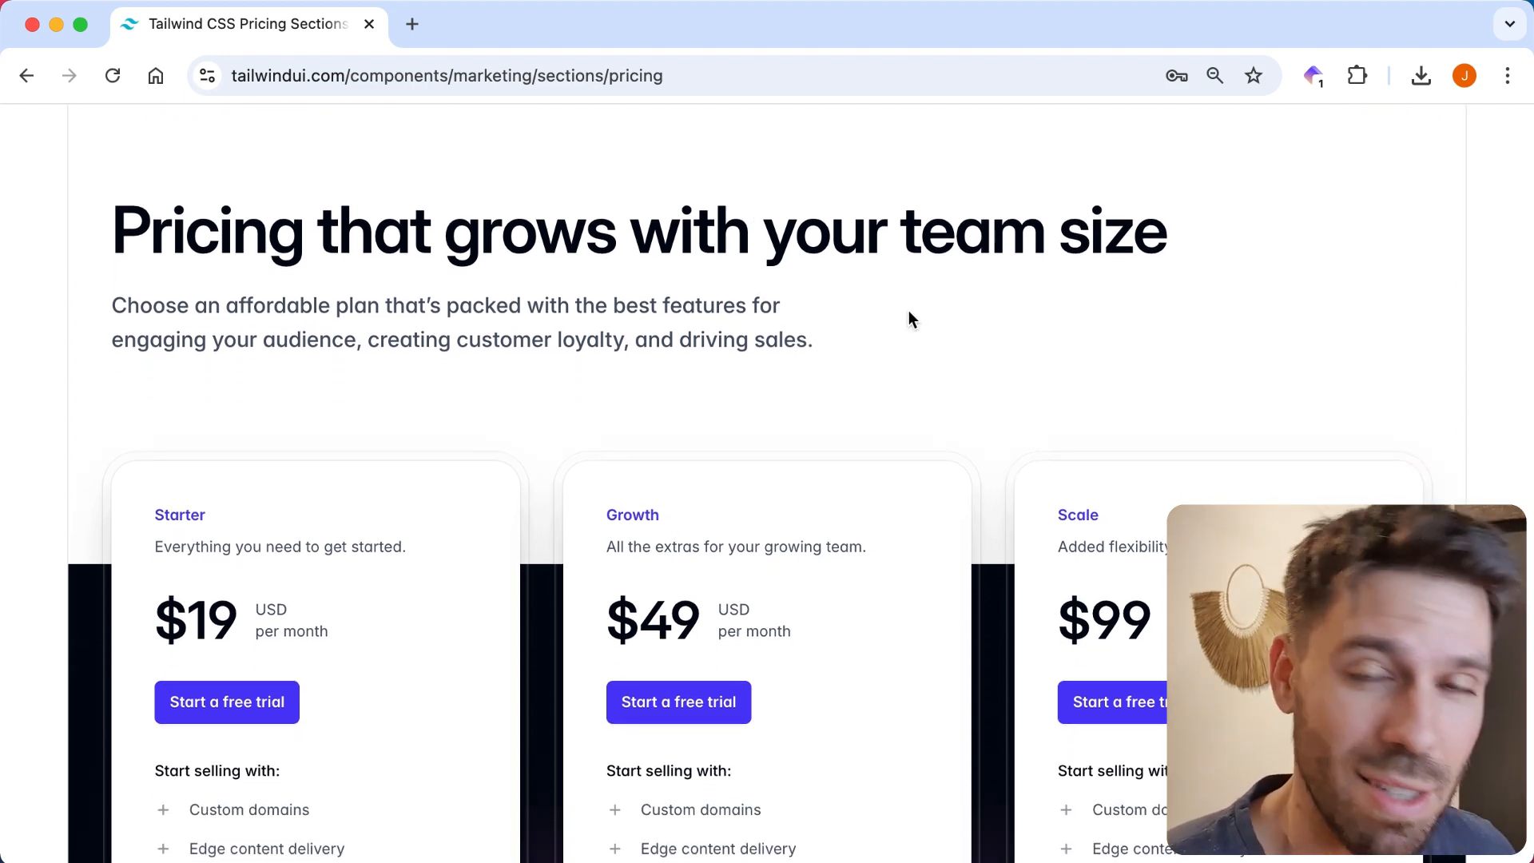
pyautogui.moveTo(971, 306)
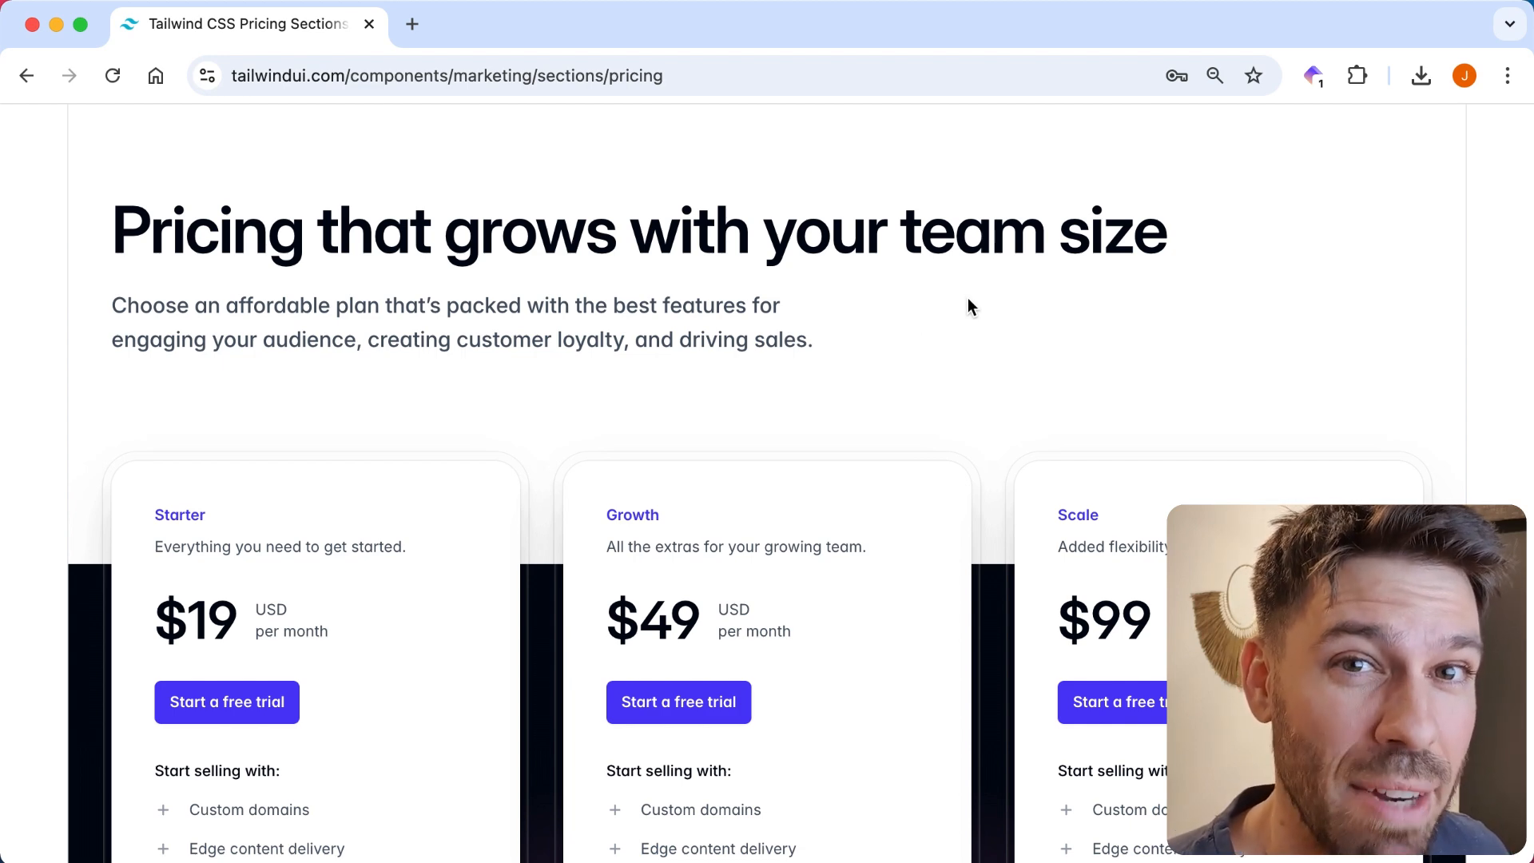
pyautogui.scroll(-3)
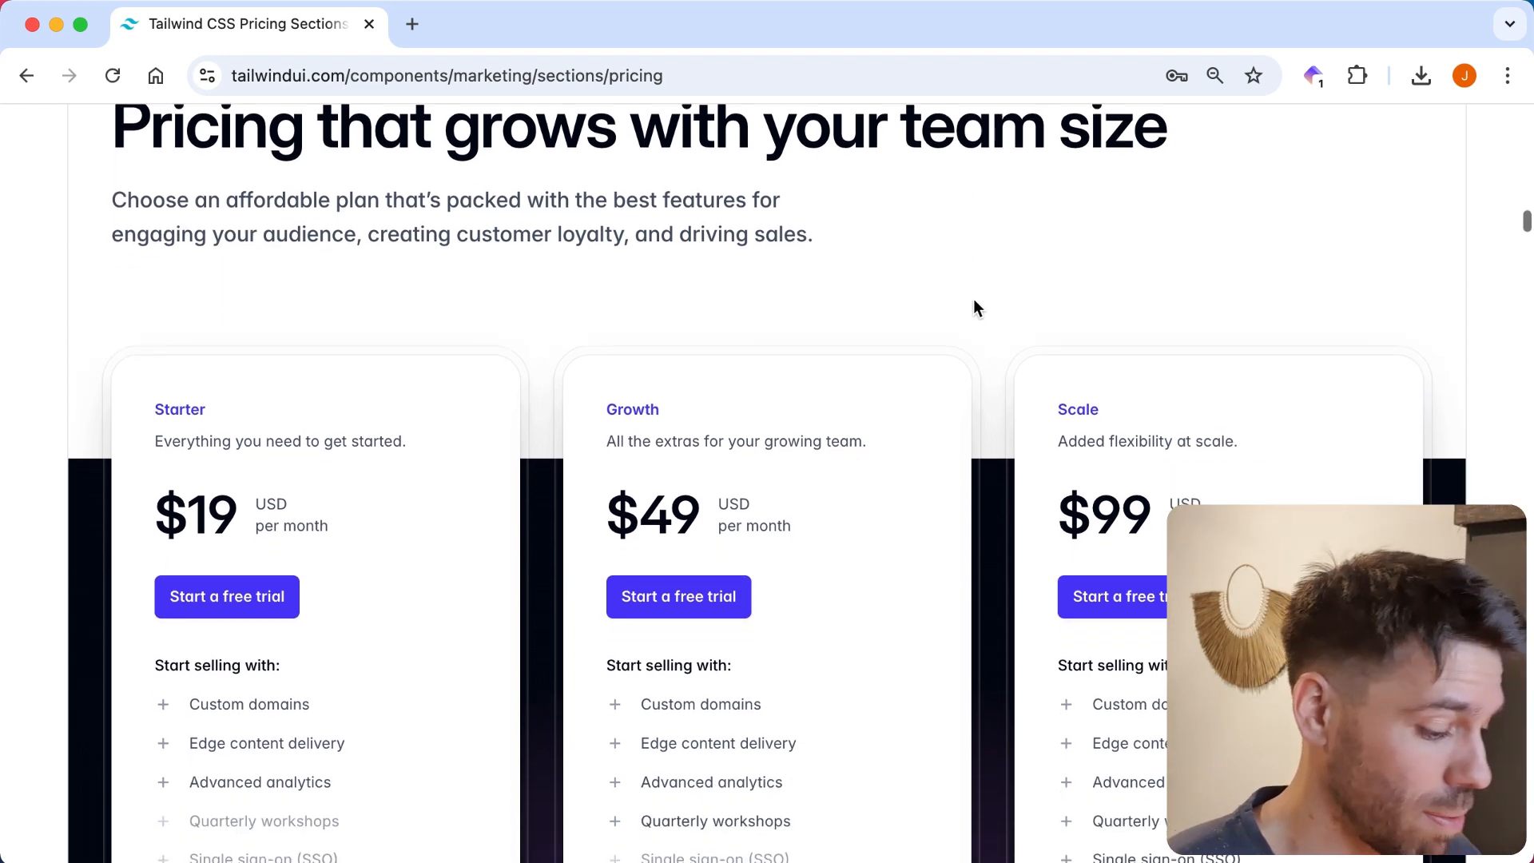
pyautogui.scroll(-3)
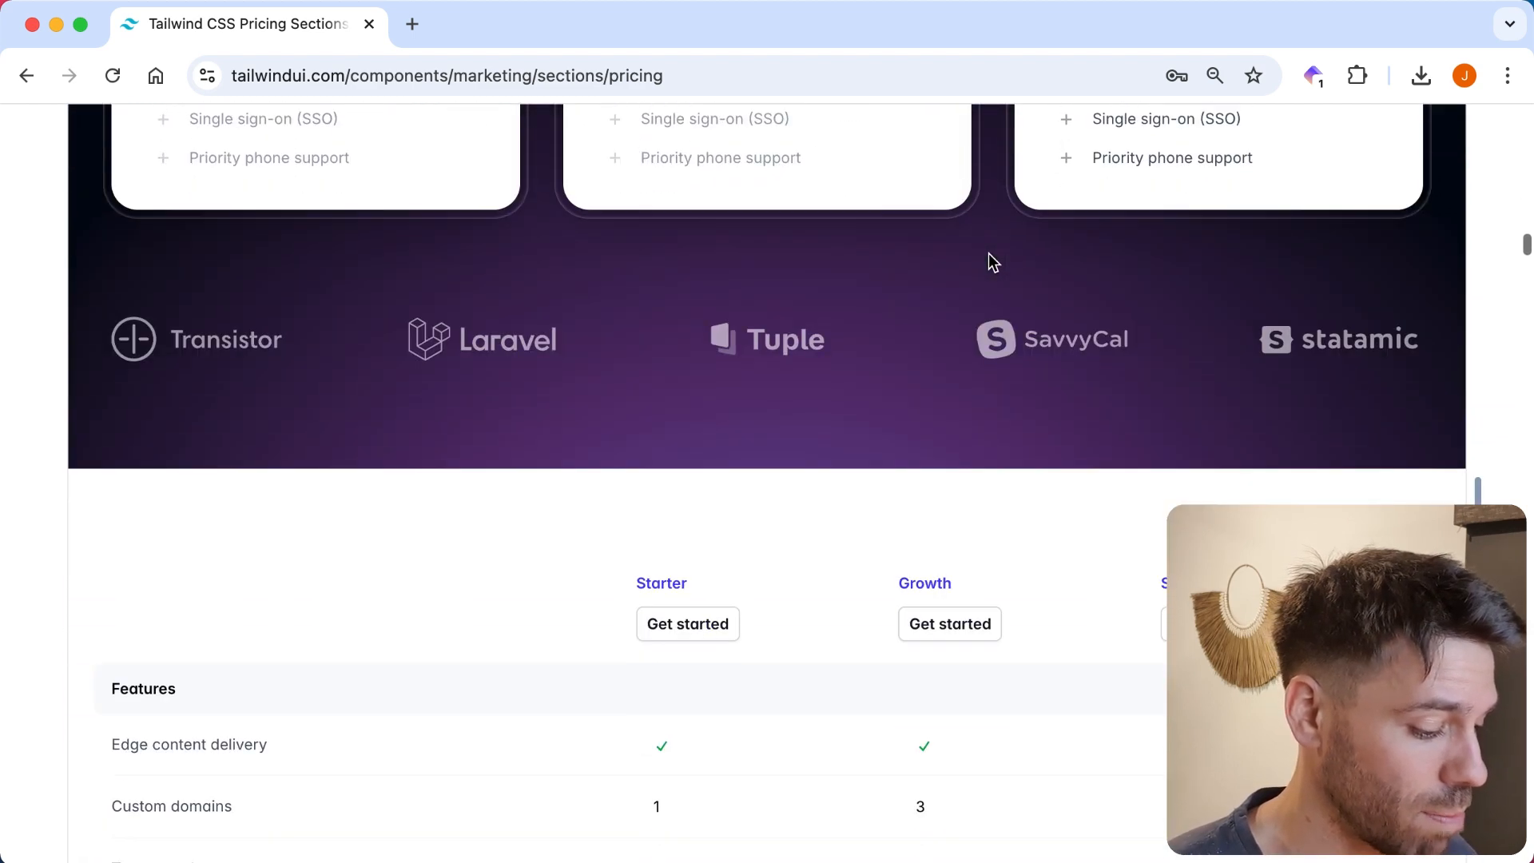
pyautogui.scroll(-3)
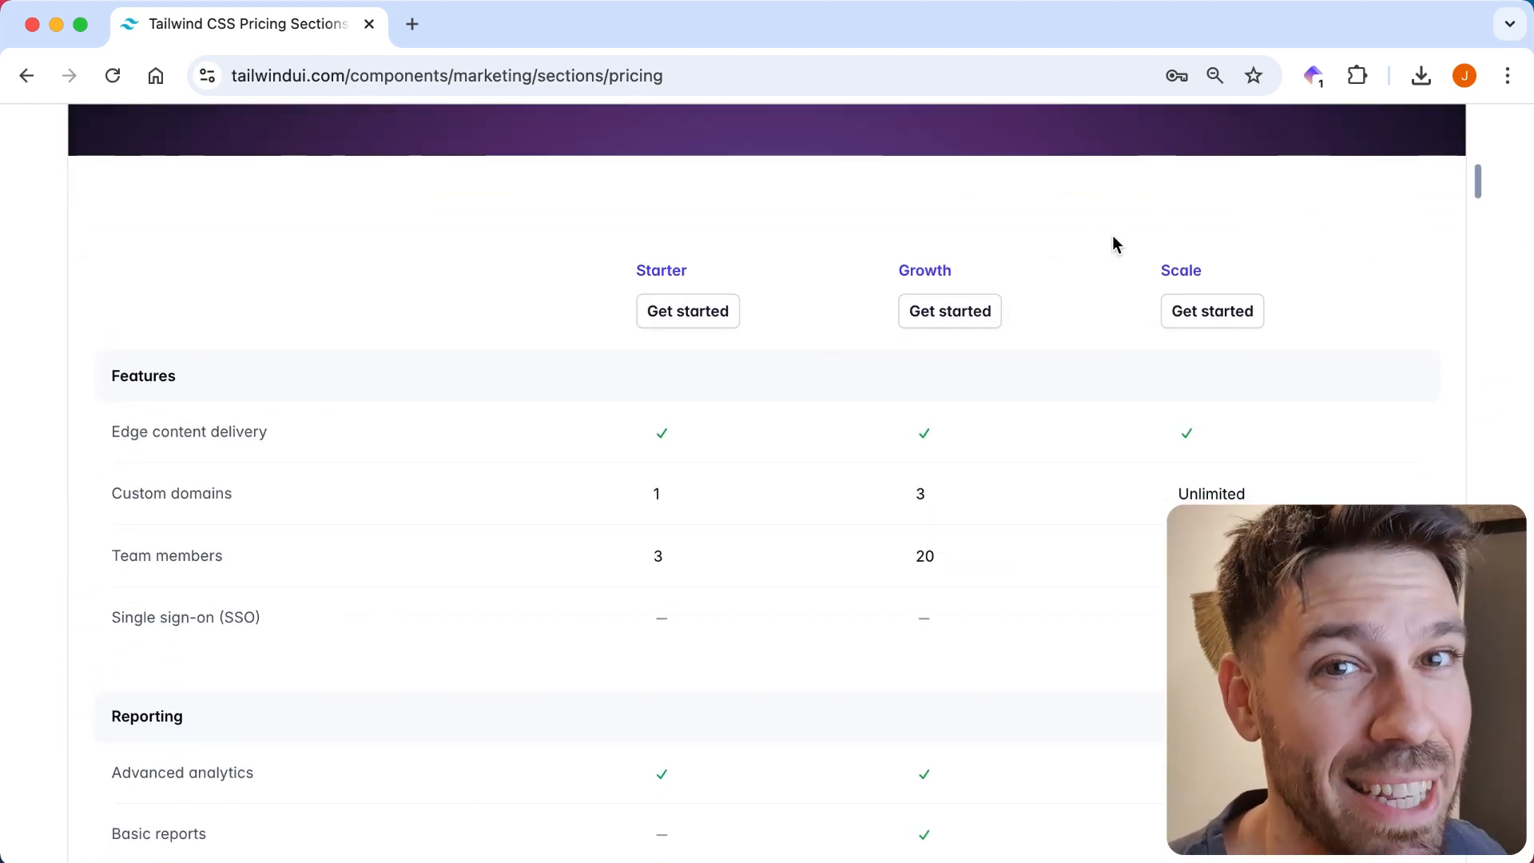
pyautogui.scroll(-3)
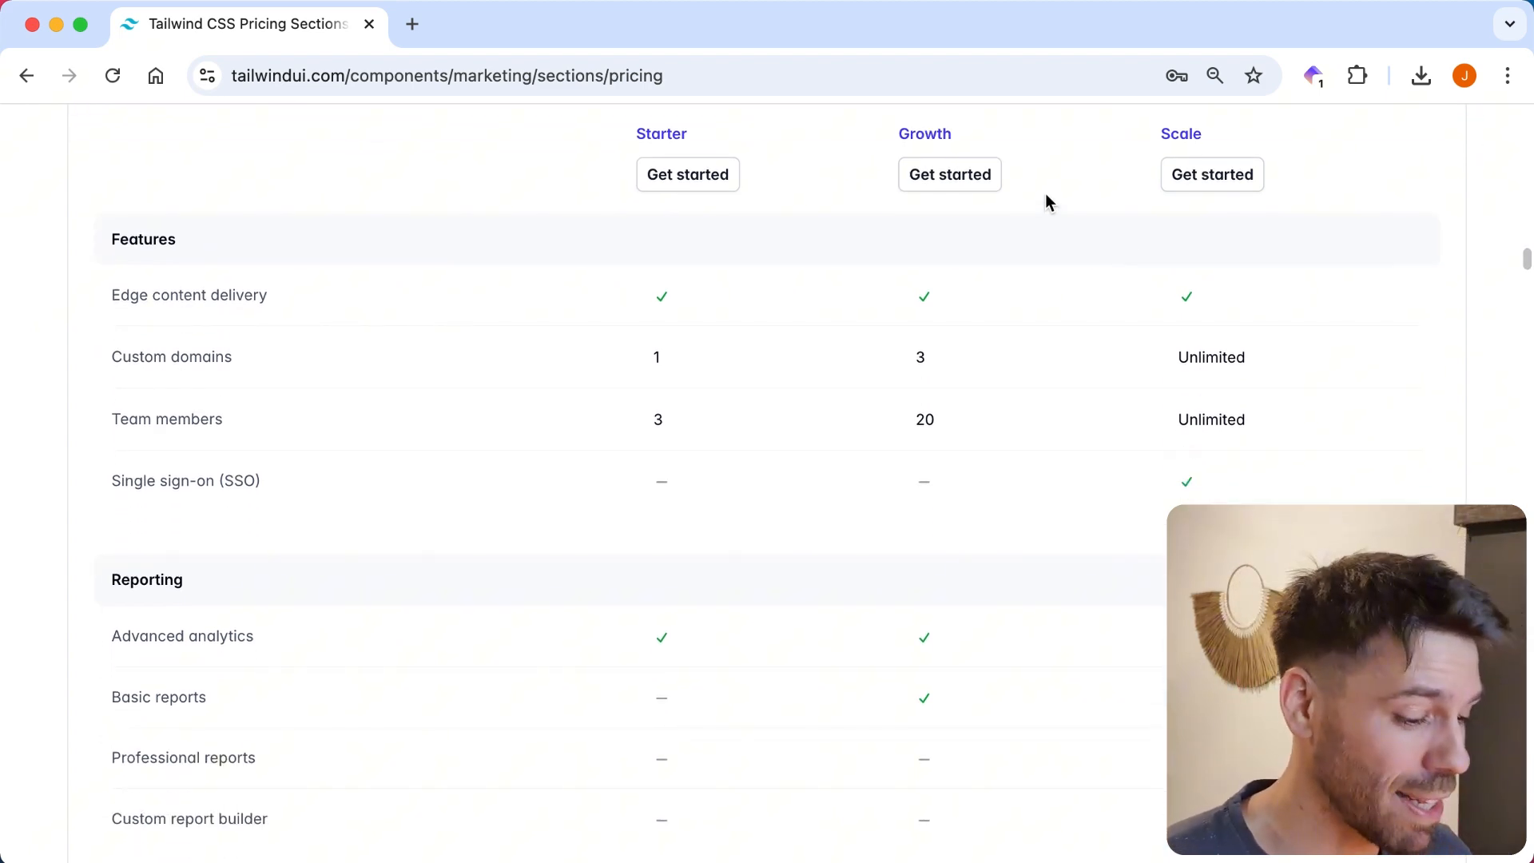
pyautogui.scroll(-3)
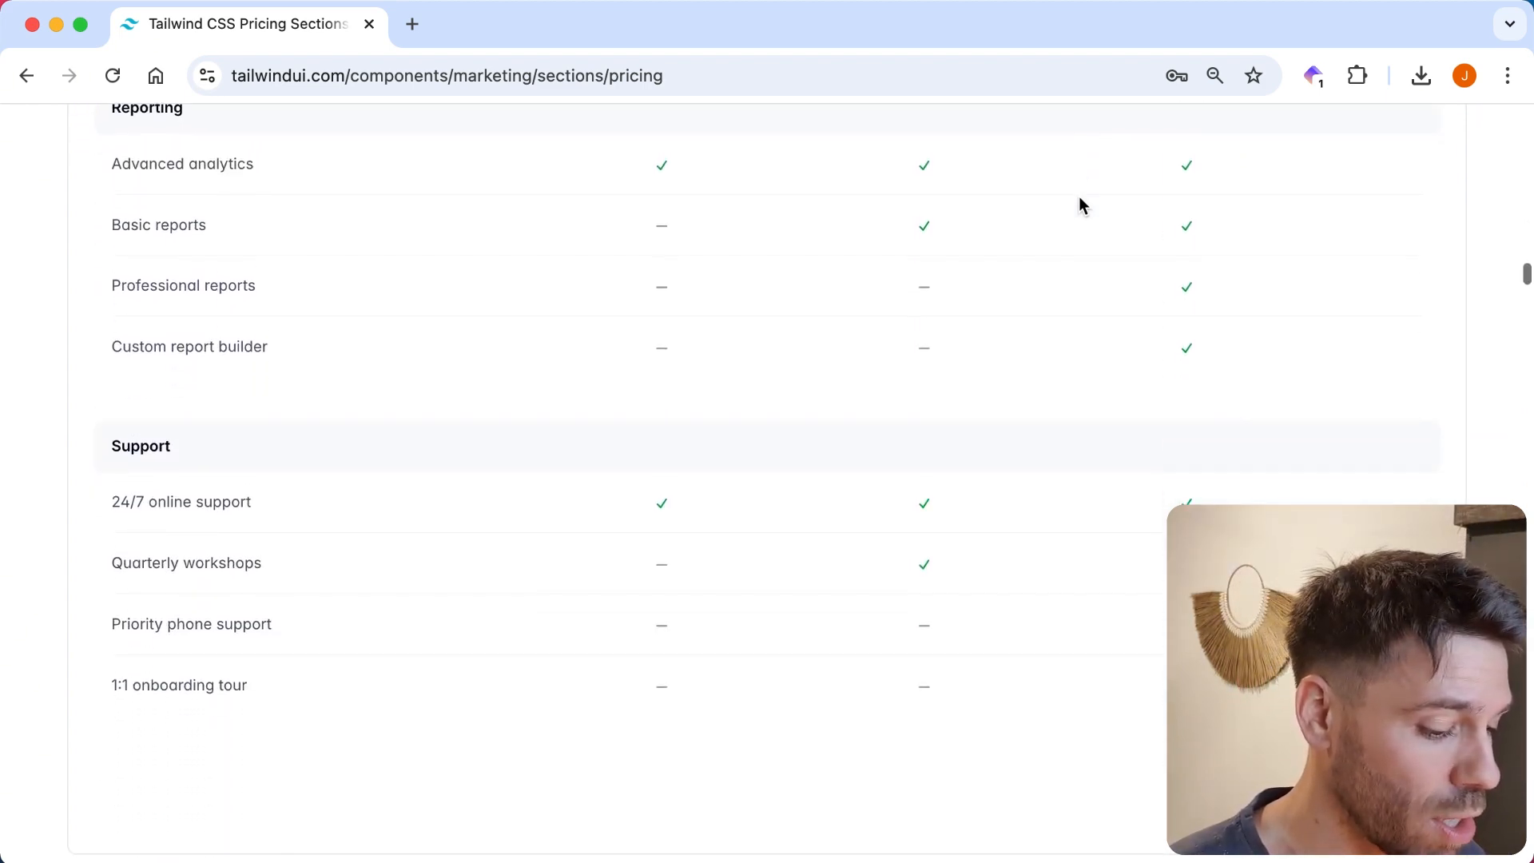
pyautogui.scroll(-3)
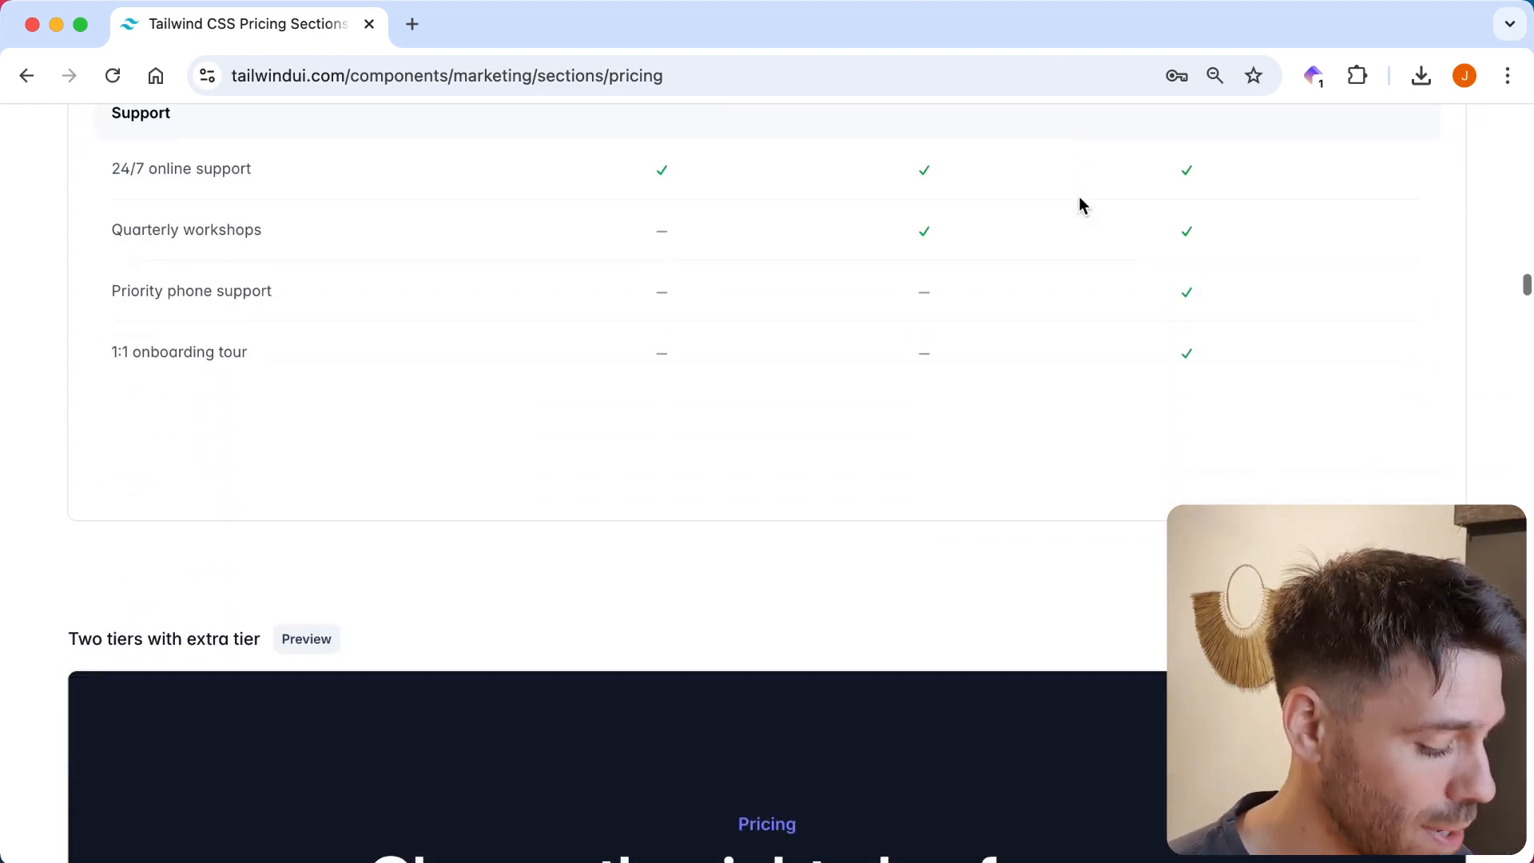
# Scroll past the Hobby/Team plans and Discounted banner to 'Single price with details'.
pyautogui.scroll(-3)
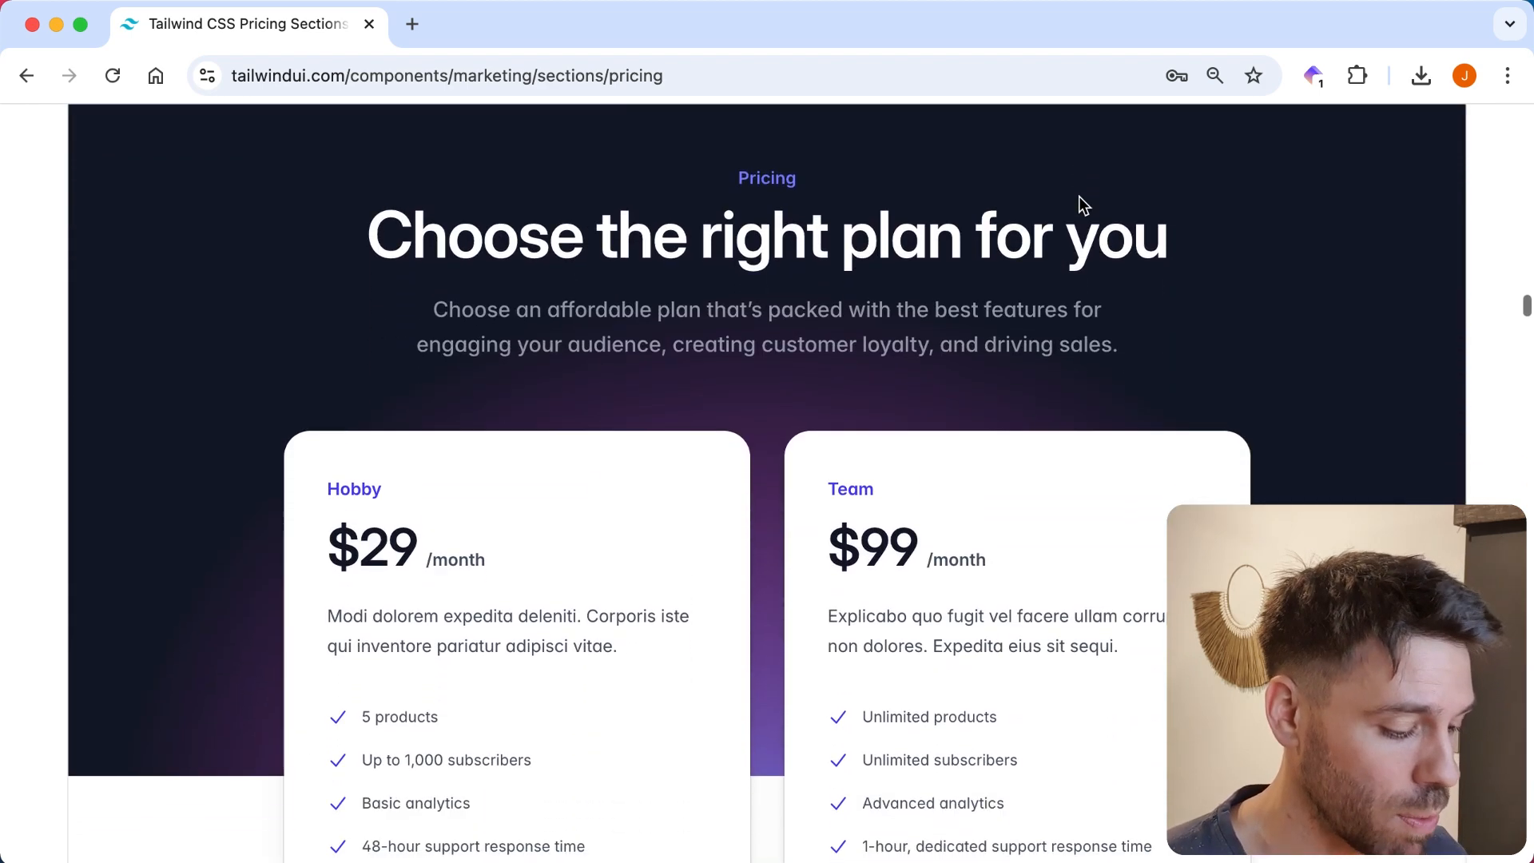
pyautogui.scroll(-3)
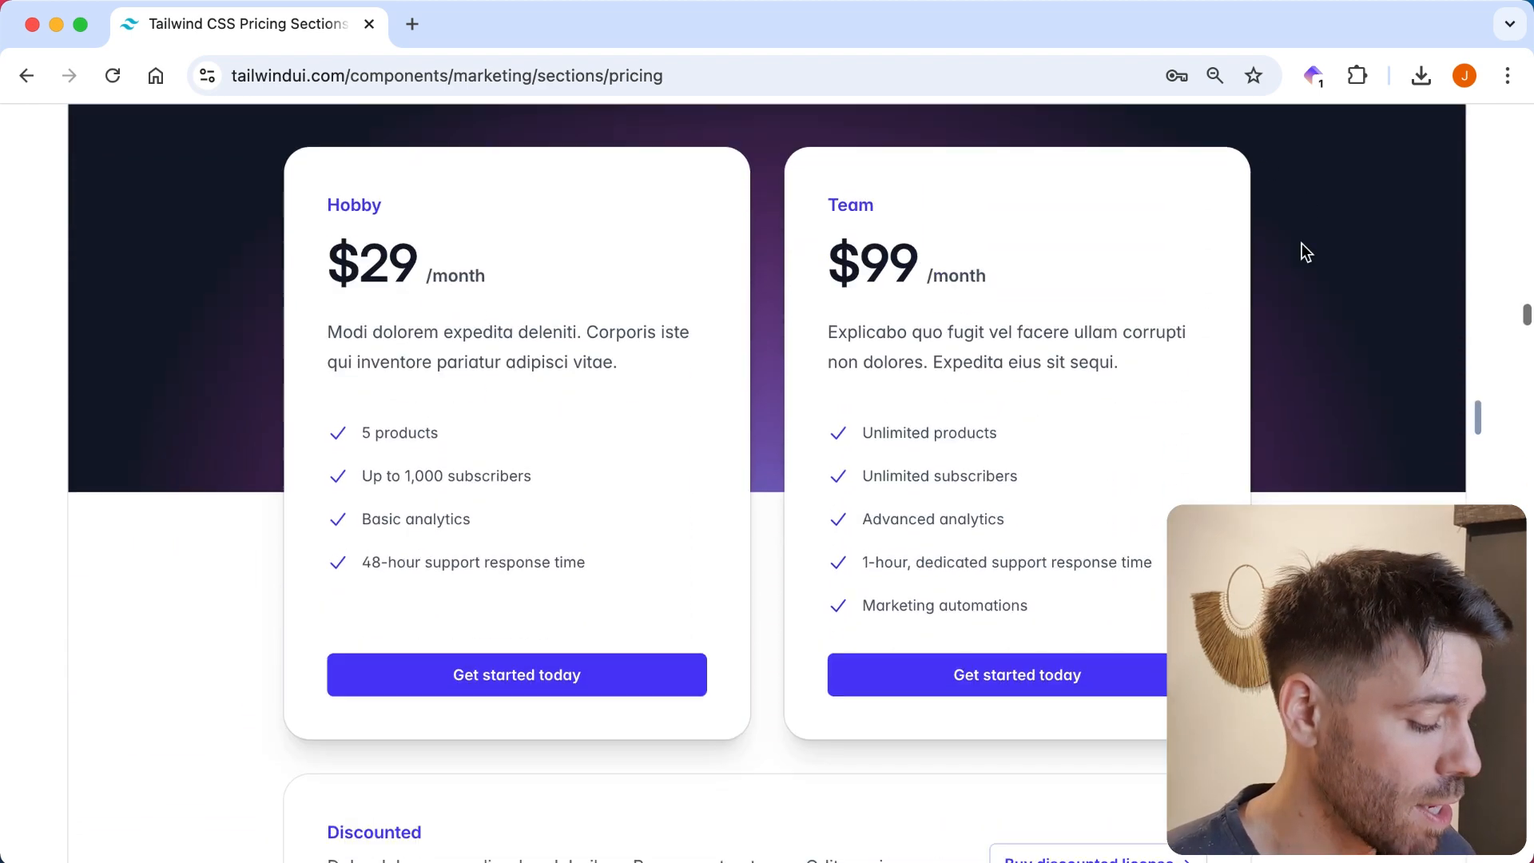
pyautogui.scroll(-3)
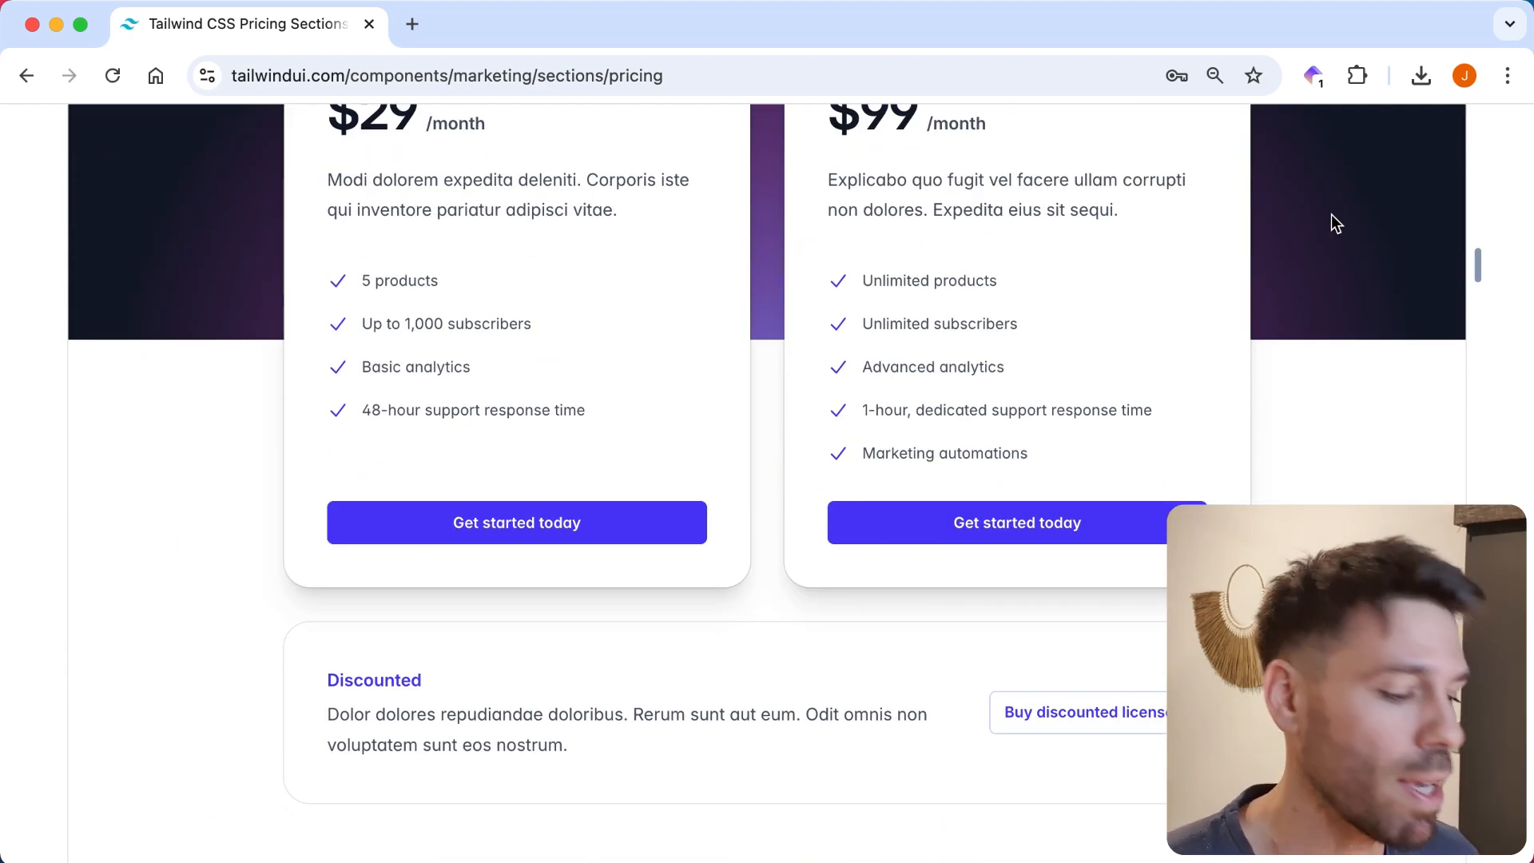
pyautogui.scroll(-3)
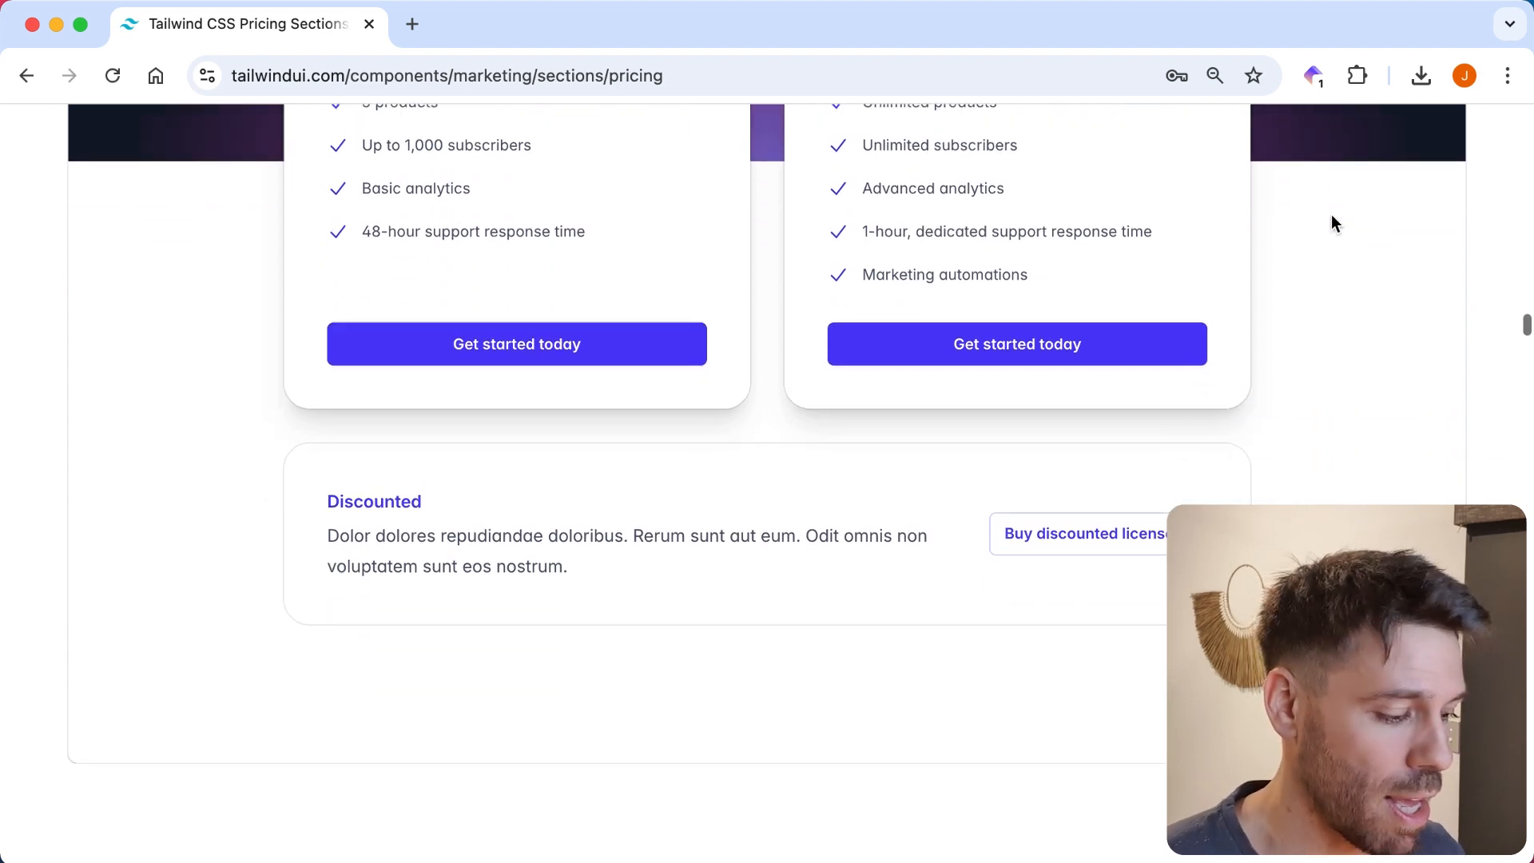
pyautogui.scroll(-3)
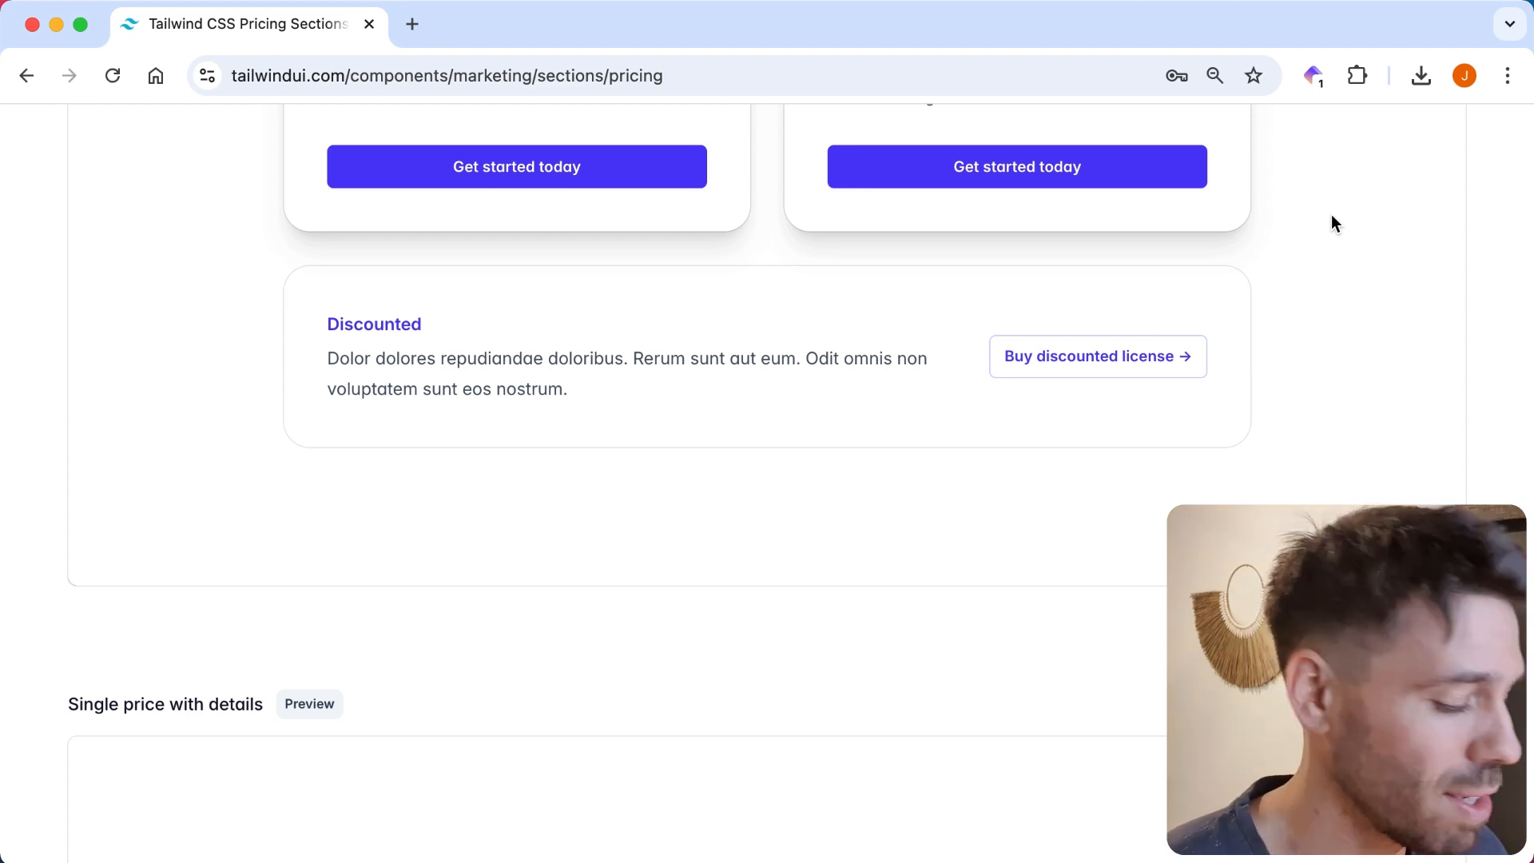
pyautogui.scroll(-3)
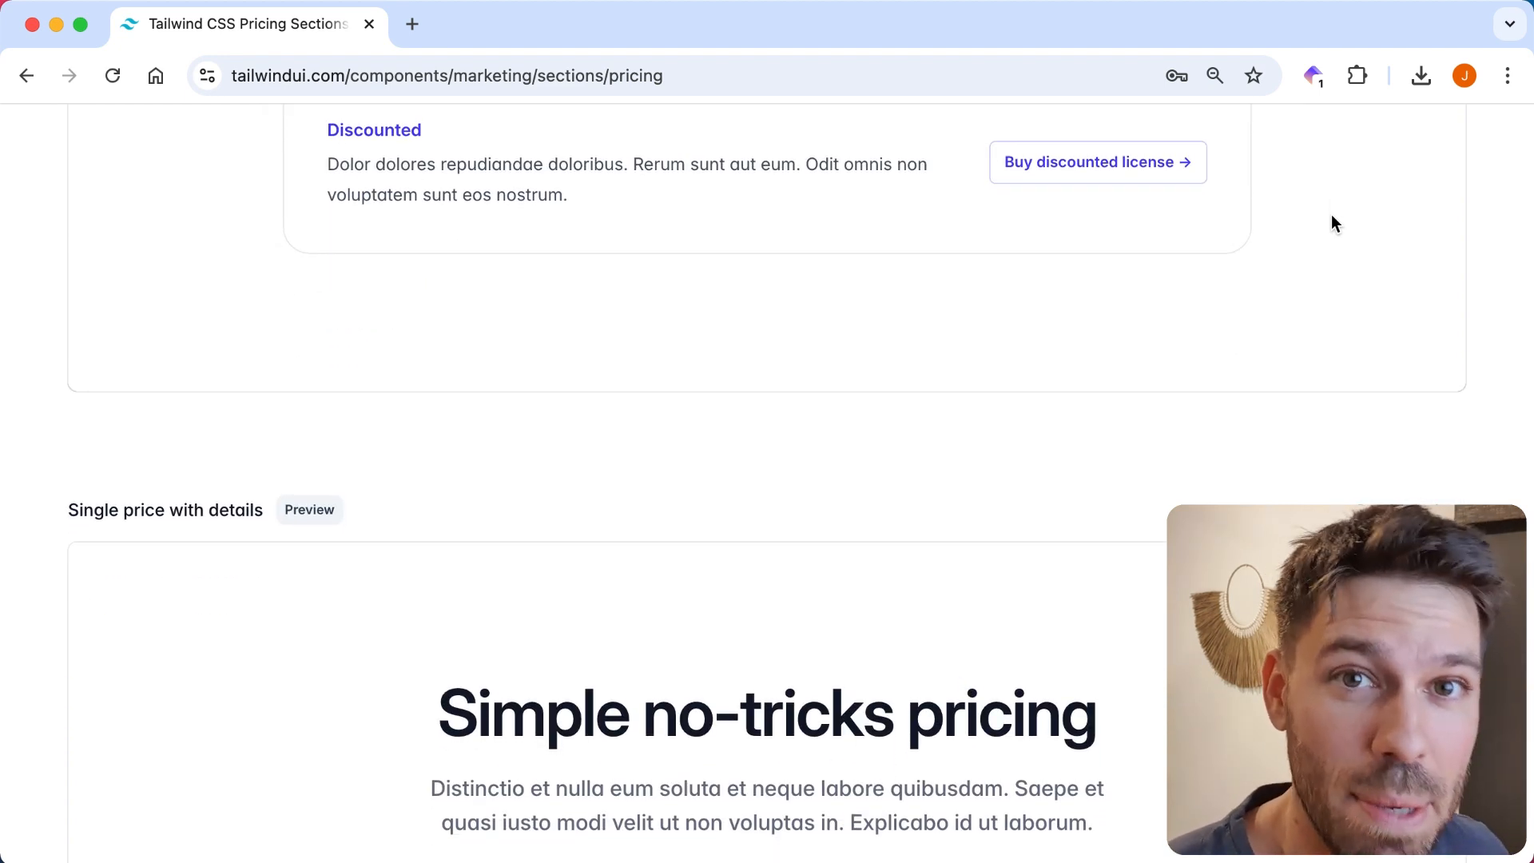
# Scroll past the three-tier emphasized and toggle pricing examples to 'Four tiers with toggle'.
pyautogui.scroll(-3)
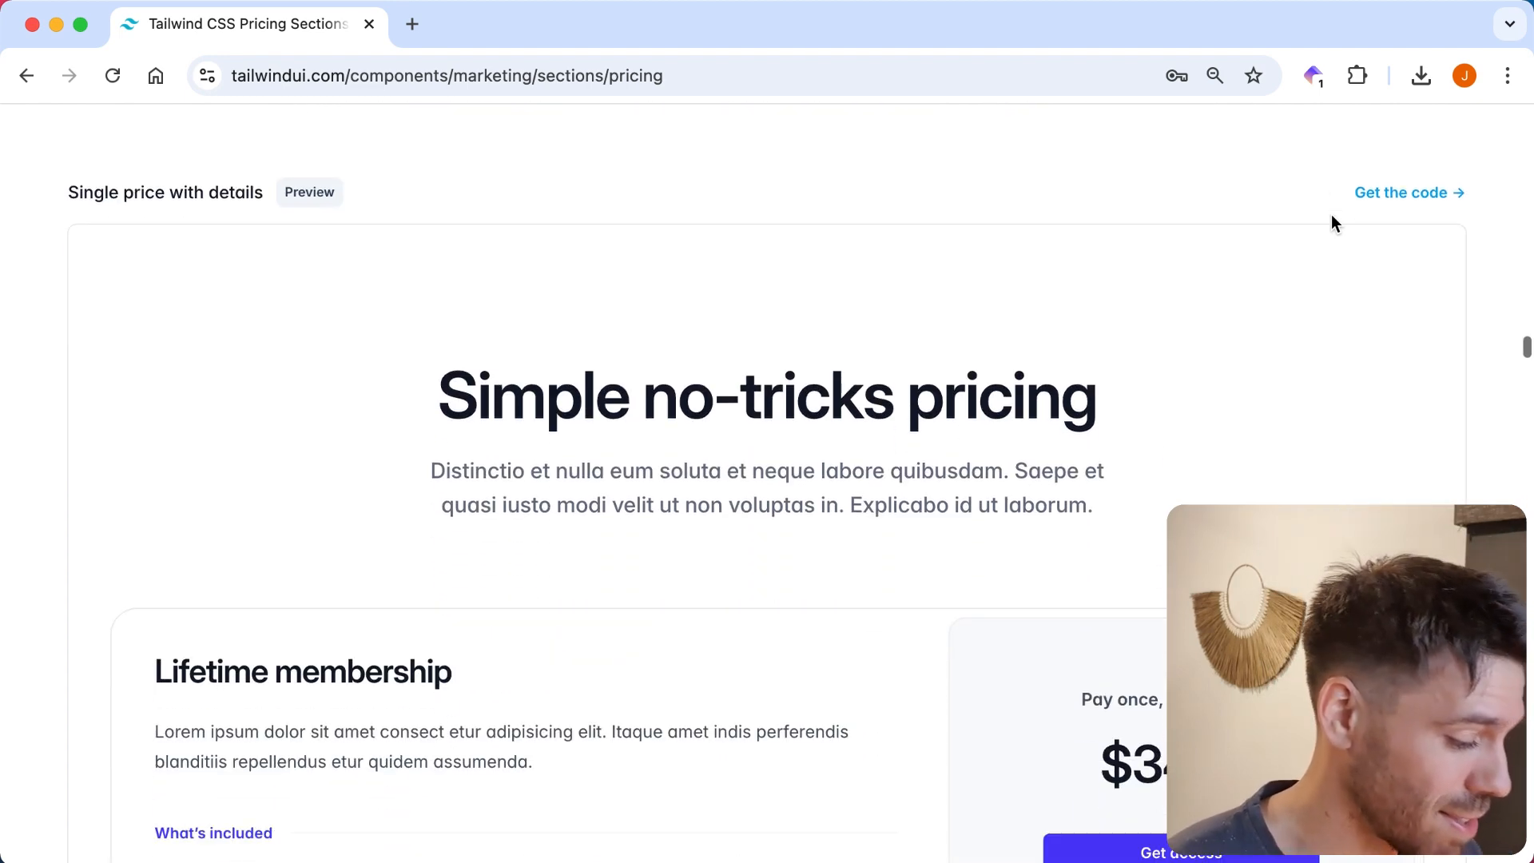
pyautogui.moveTo(1333, 140)
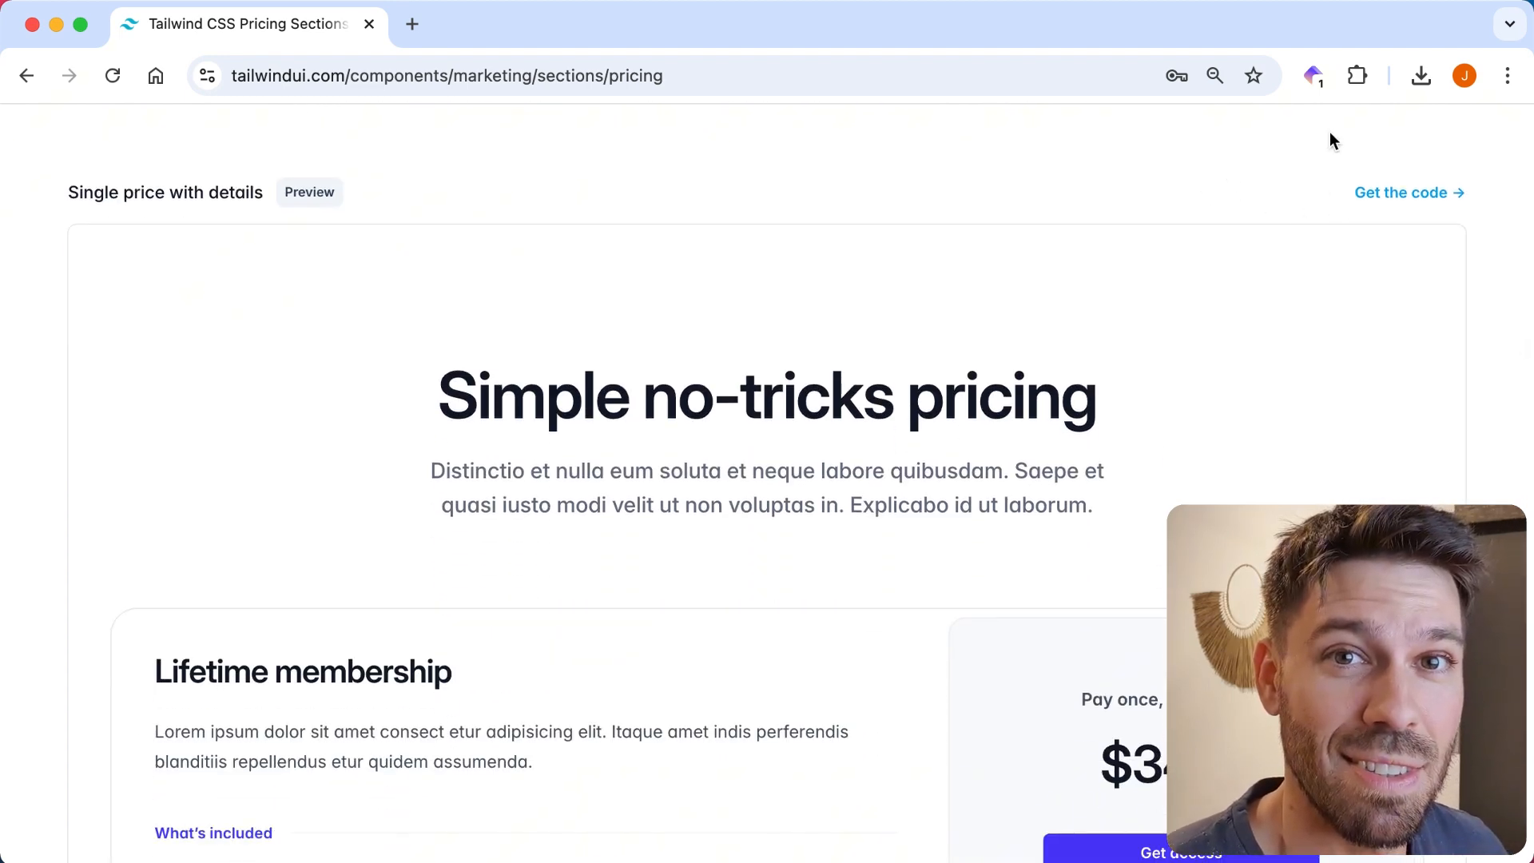
pyautogui.scroll(-3)
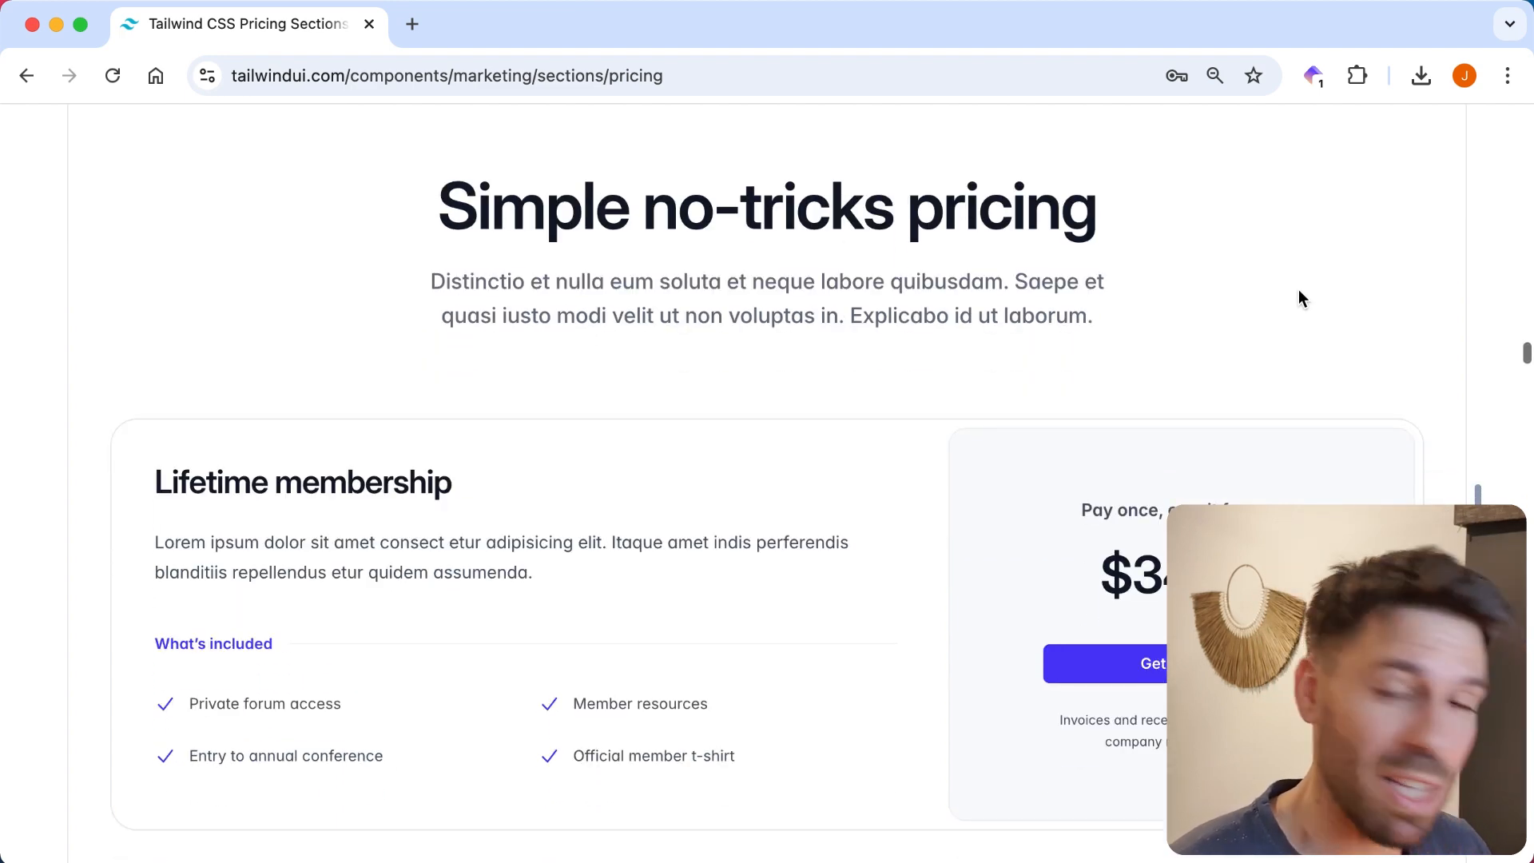
pyautogui.scroll(-3)
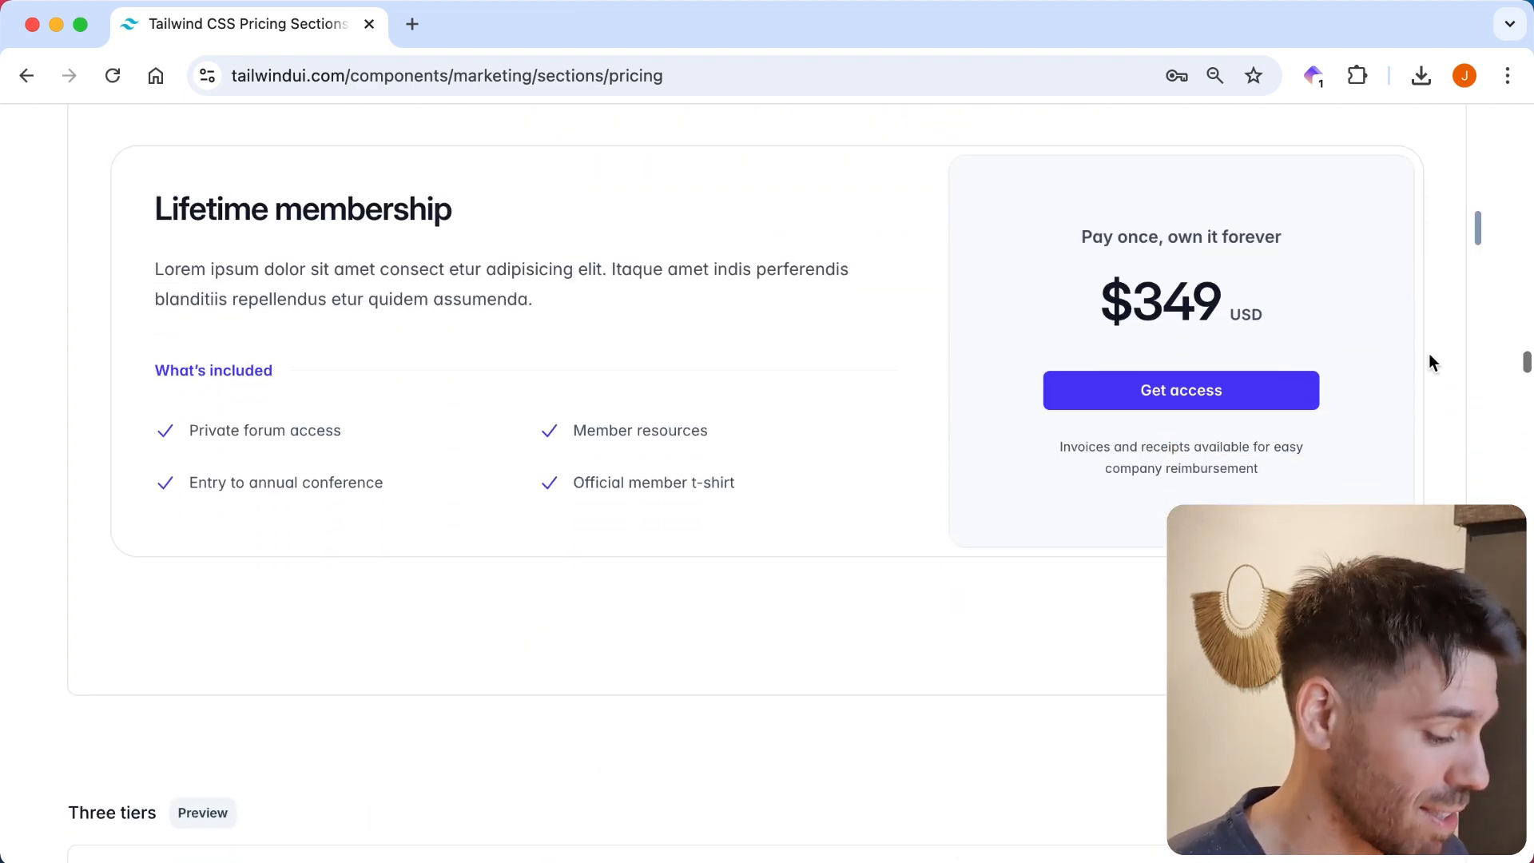
pyautogui.scroll(-3)
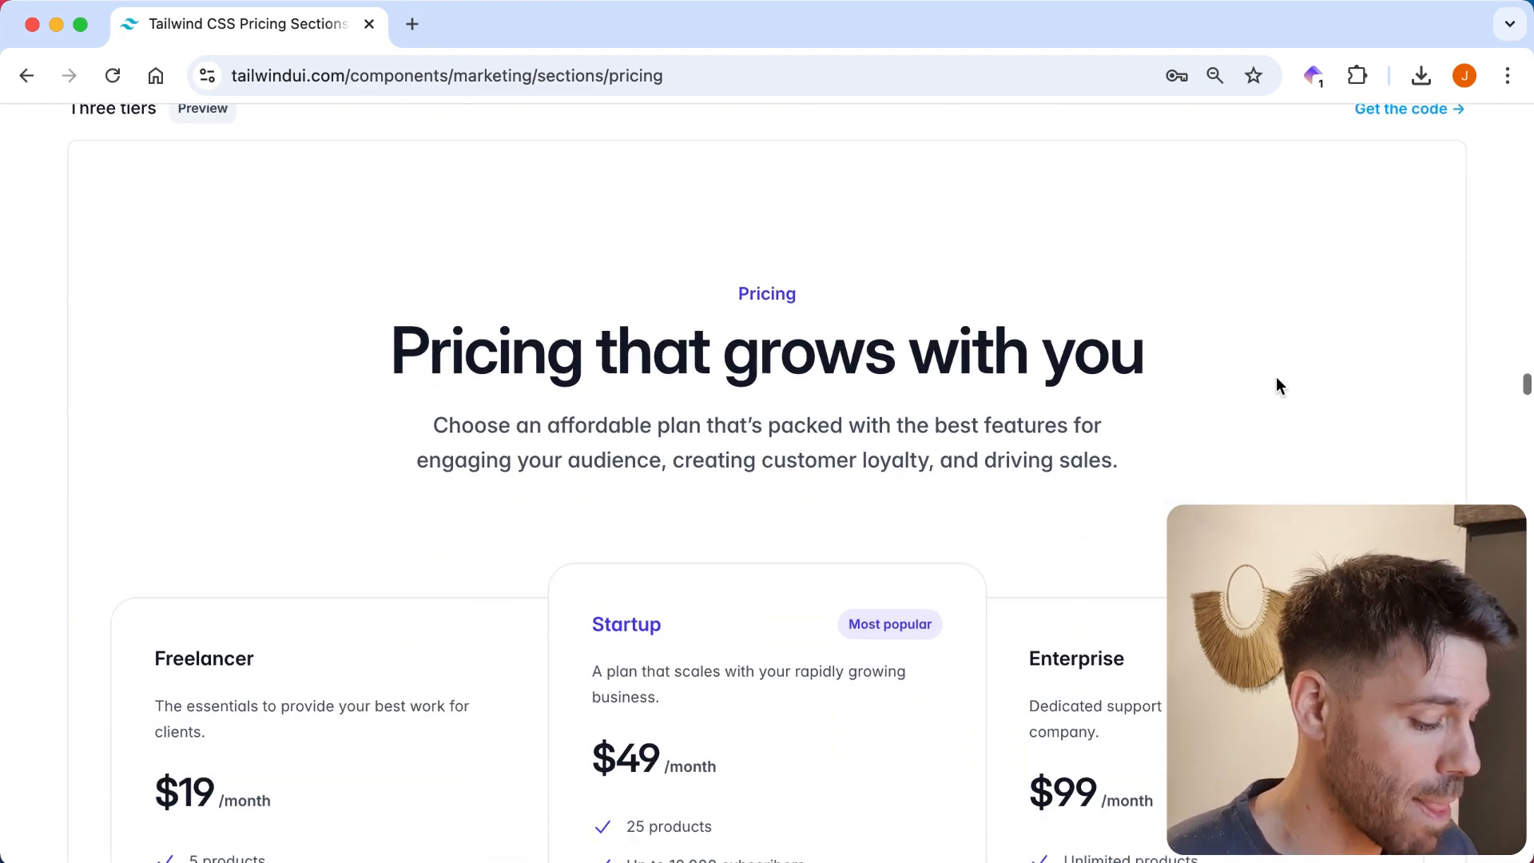
pyautogui.scroll(-3)
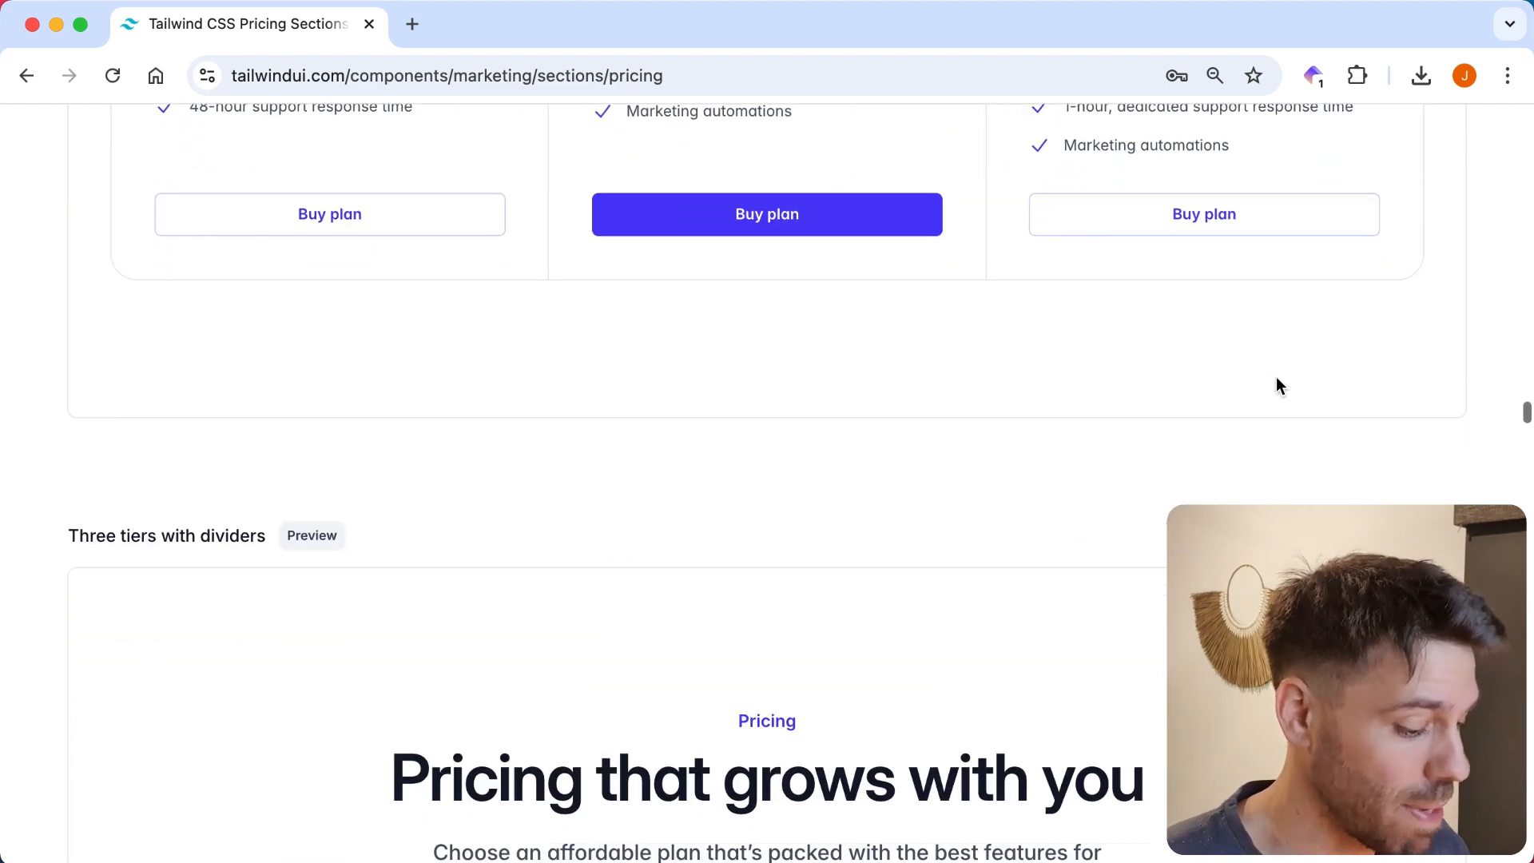
pyautogui.scroll(-3)
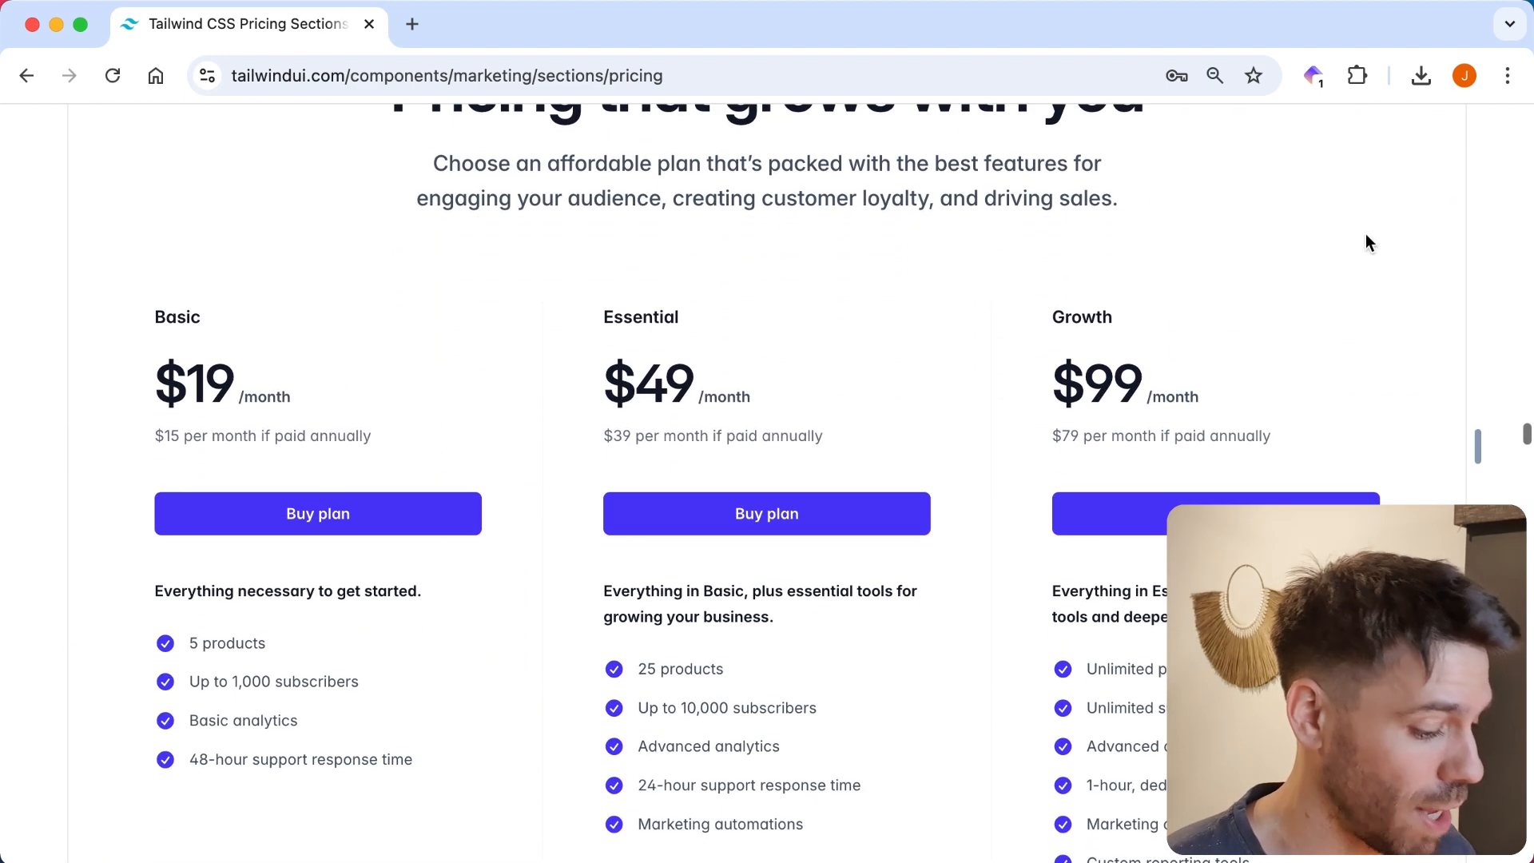
# Compare the four-tier example's yearly and monthly prices, switching back to monthly.
pyautogui.scroll(3)
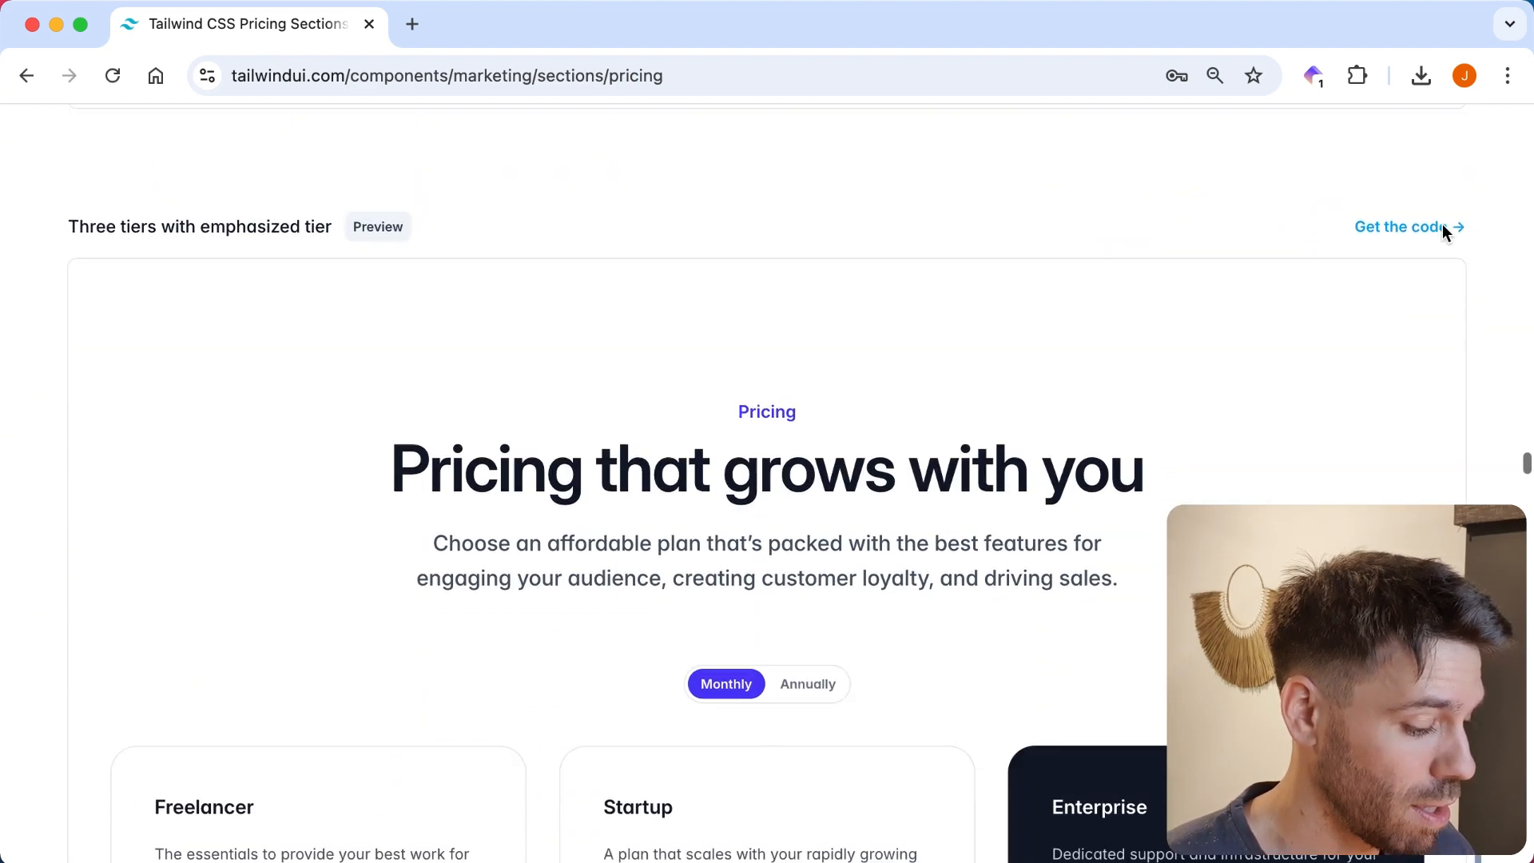
pyautogui.scroll(-3)
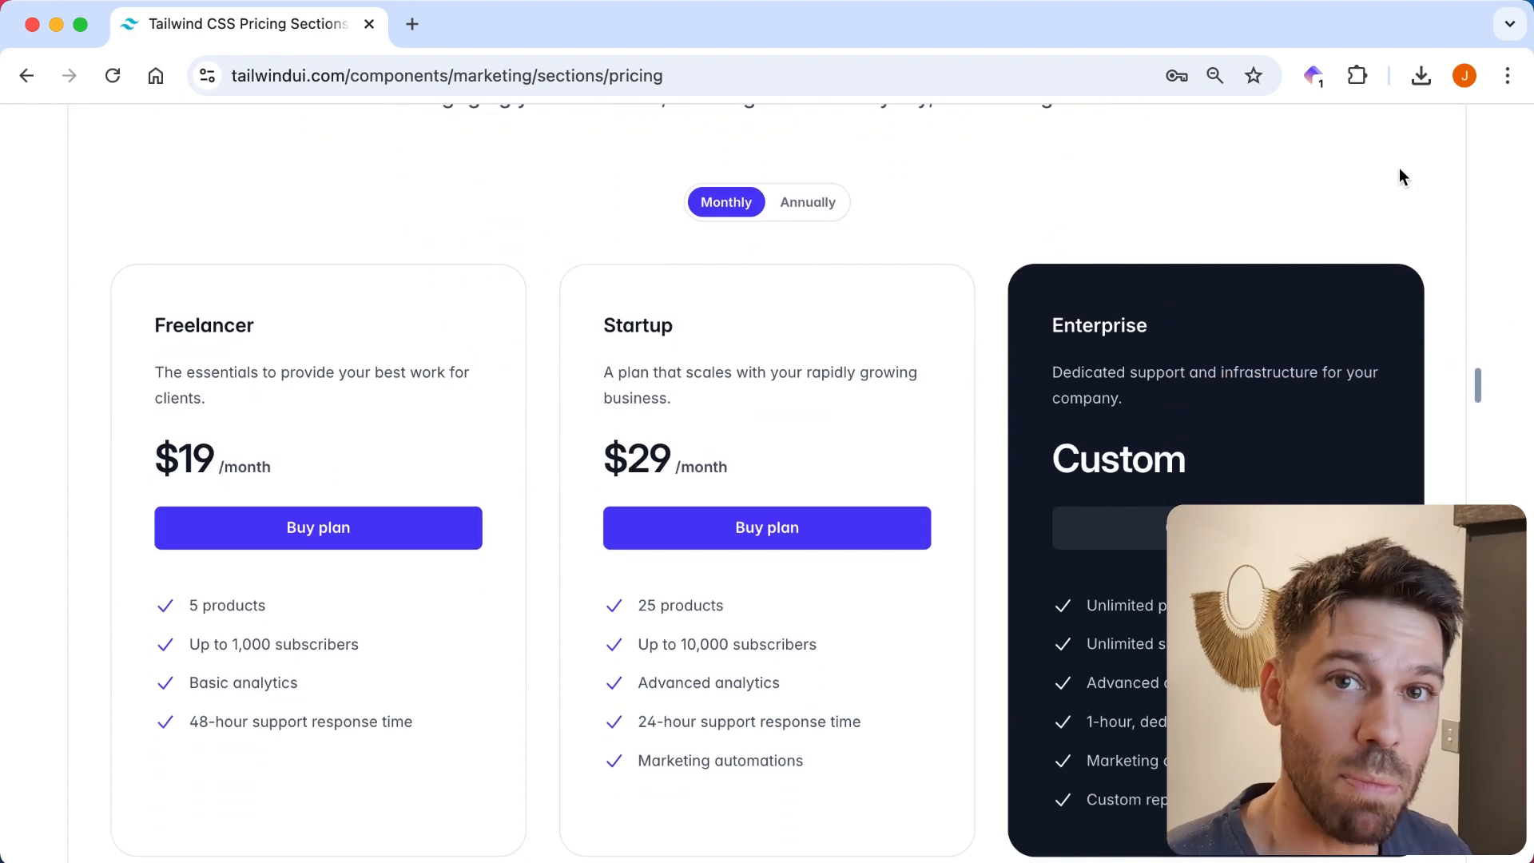
pyautogui.scroll(3)
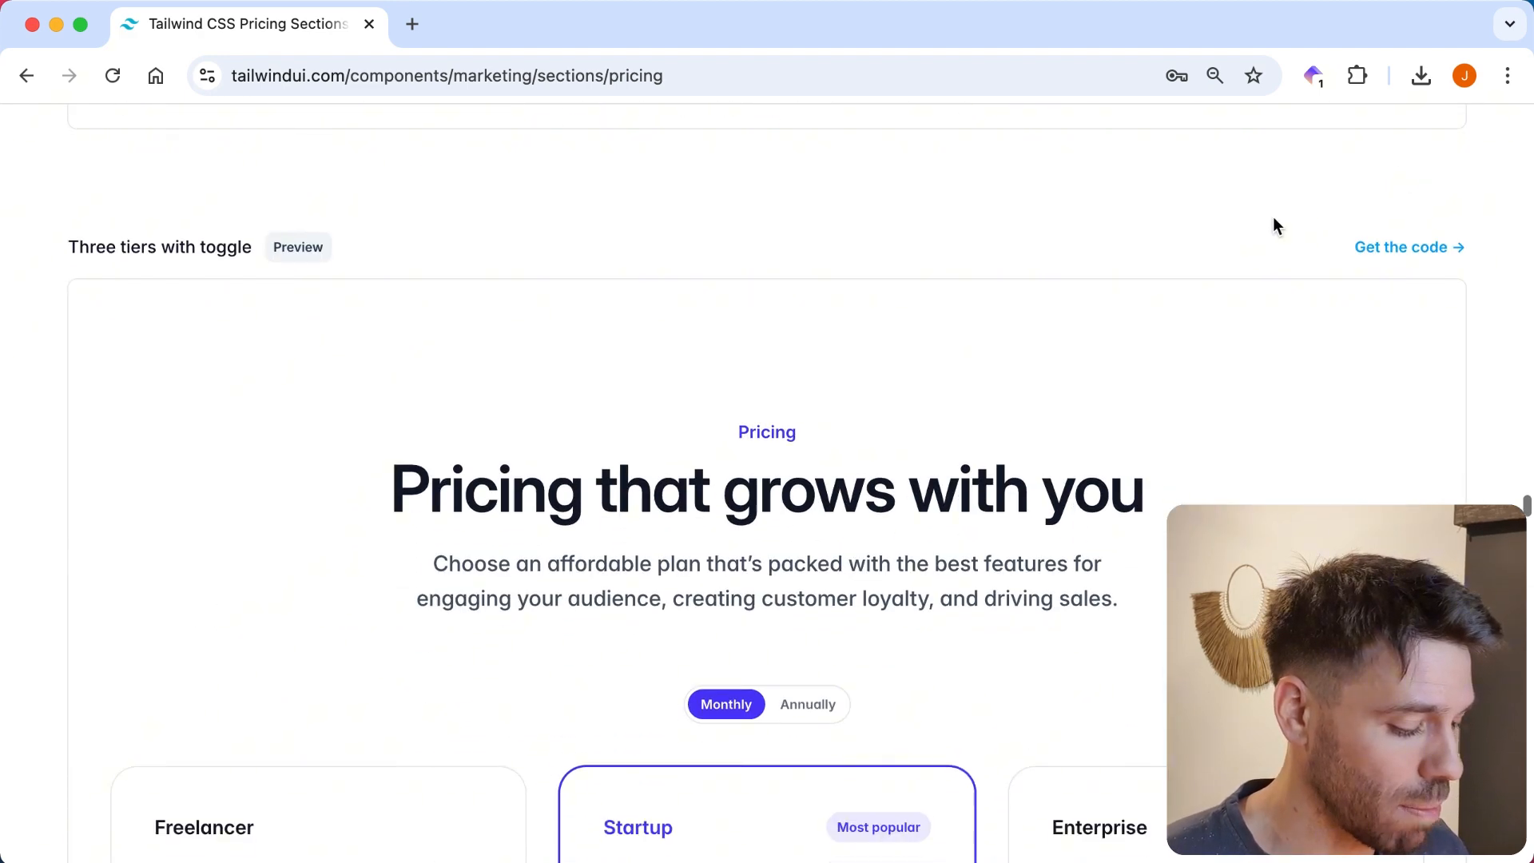
pyautogui.scroll(-3)
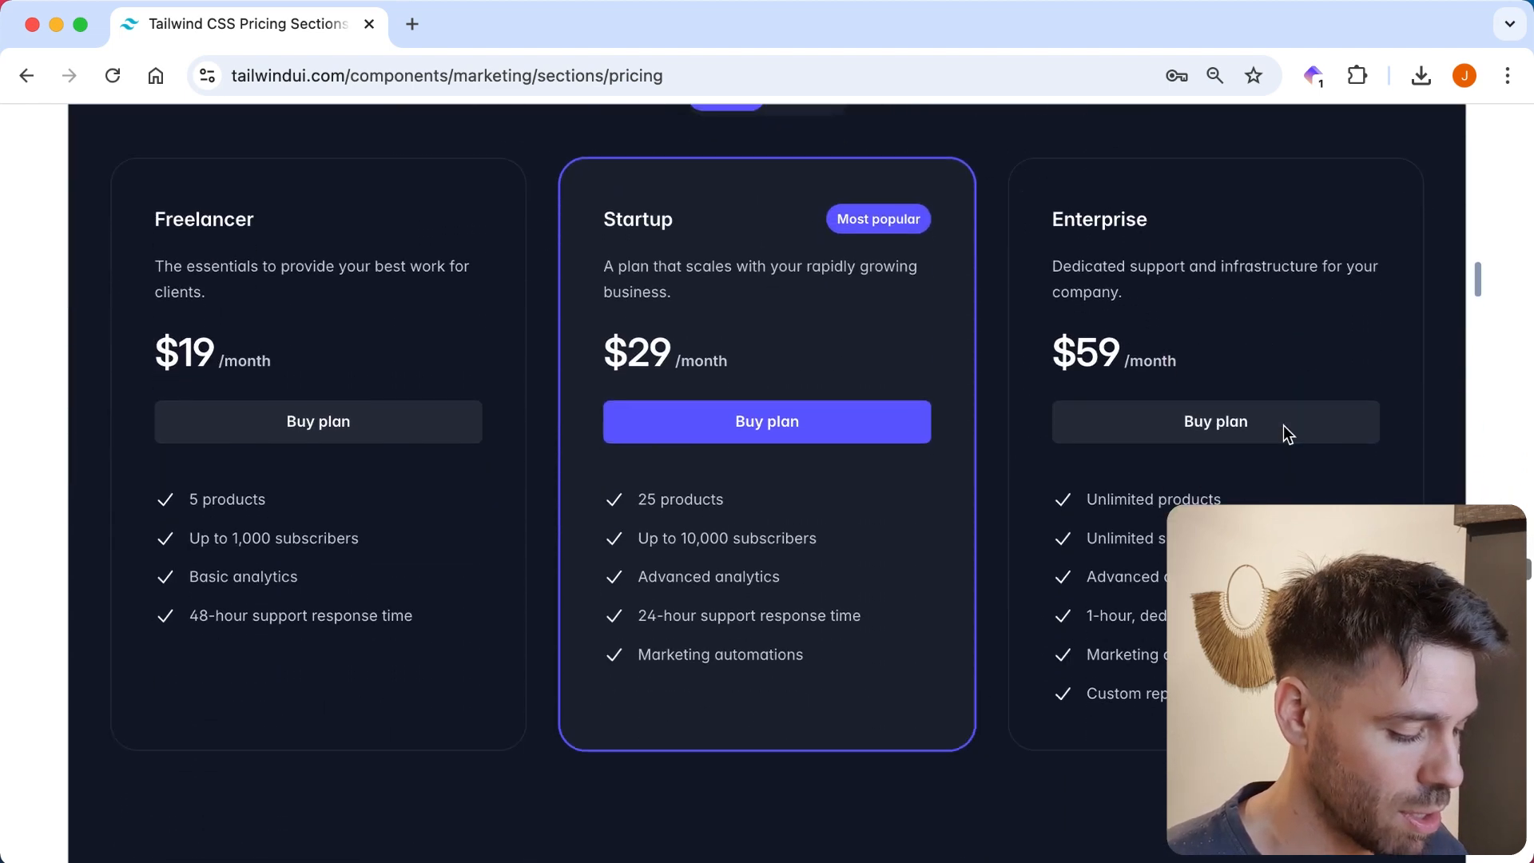
pyautogui.scroll(3)
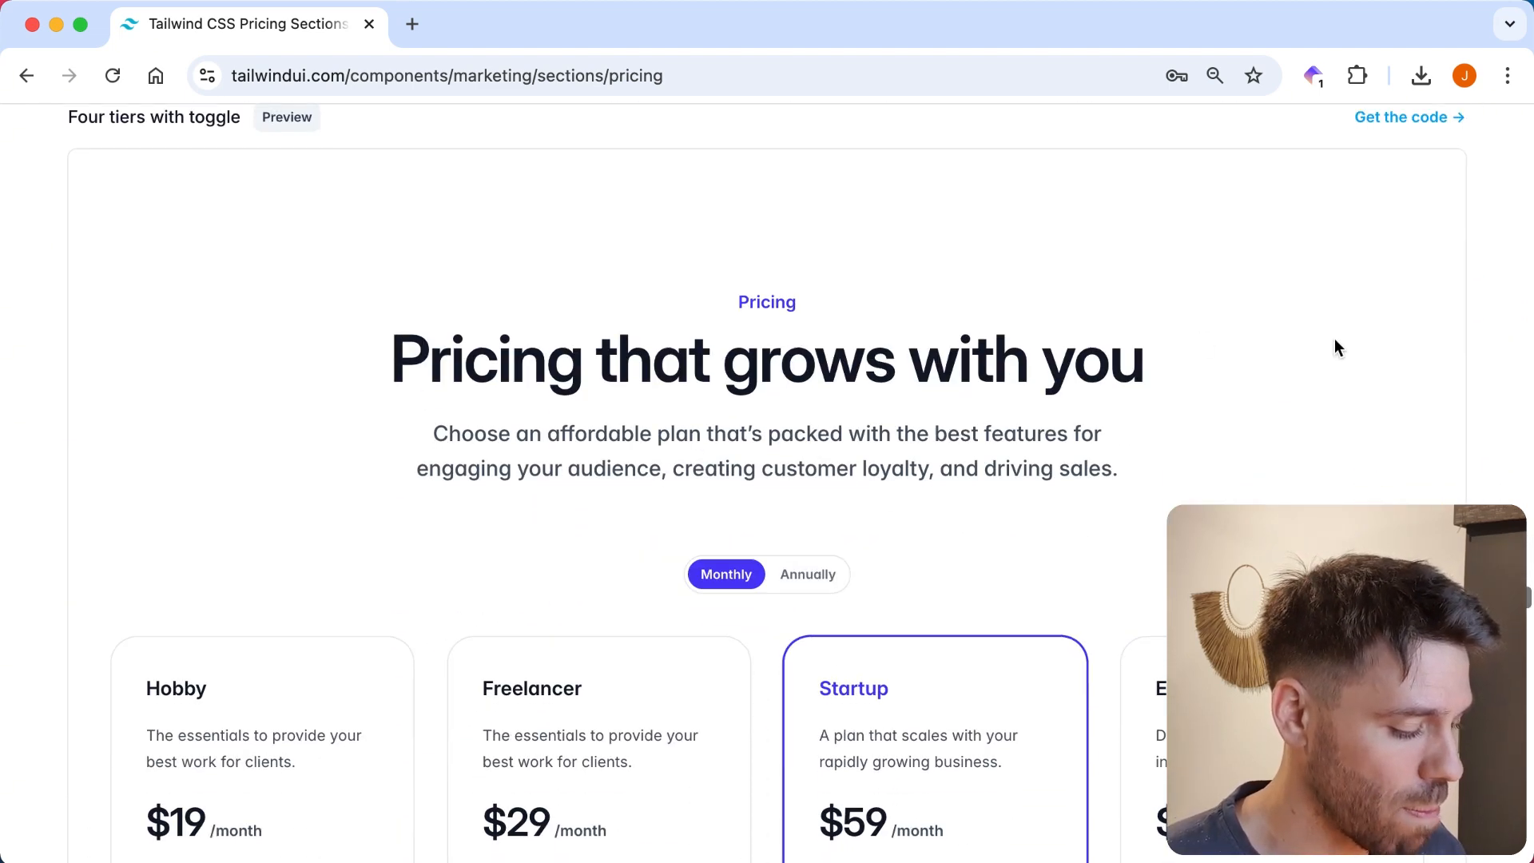
pyautogui.scroll(-3)
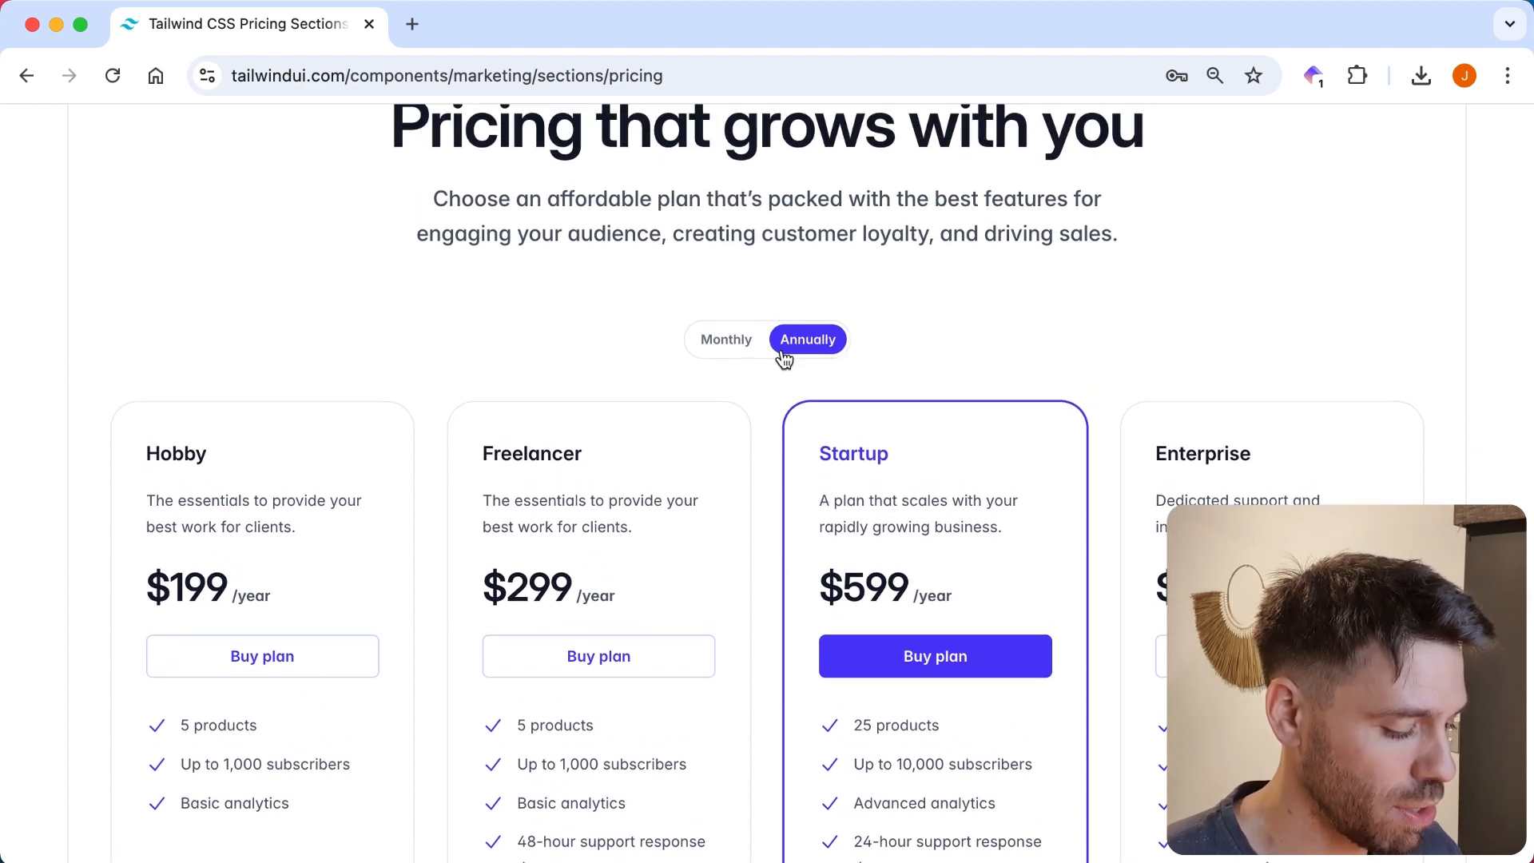
pyautogui.click(727, 339)
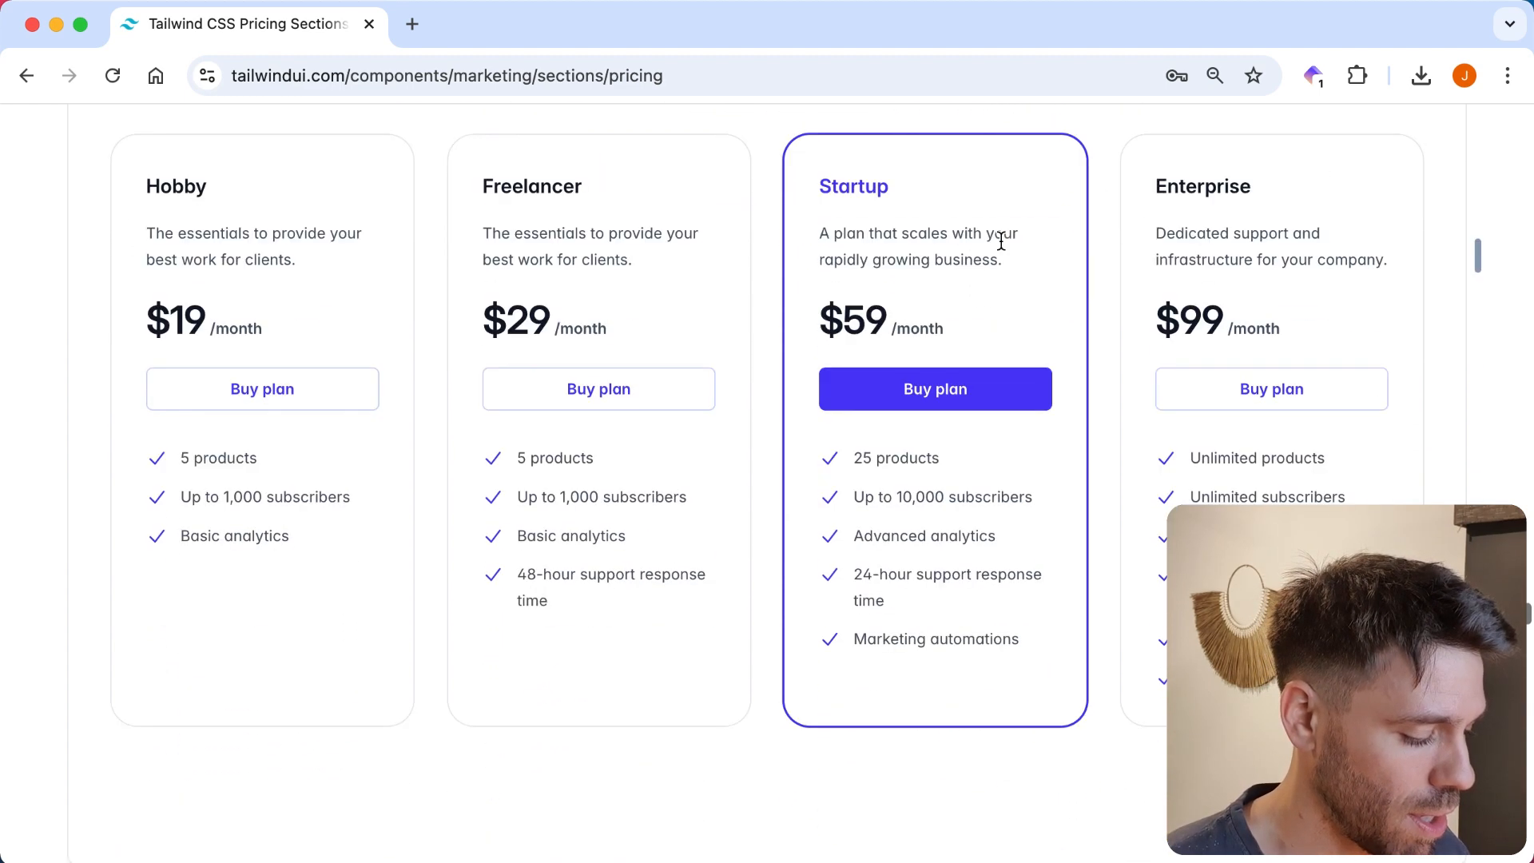
pyautogui.scroll(-3)
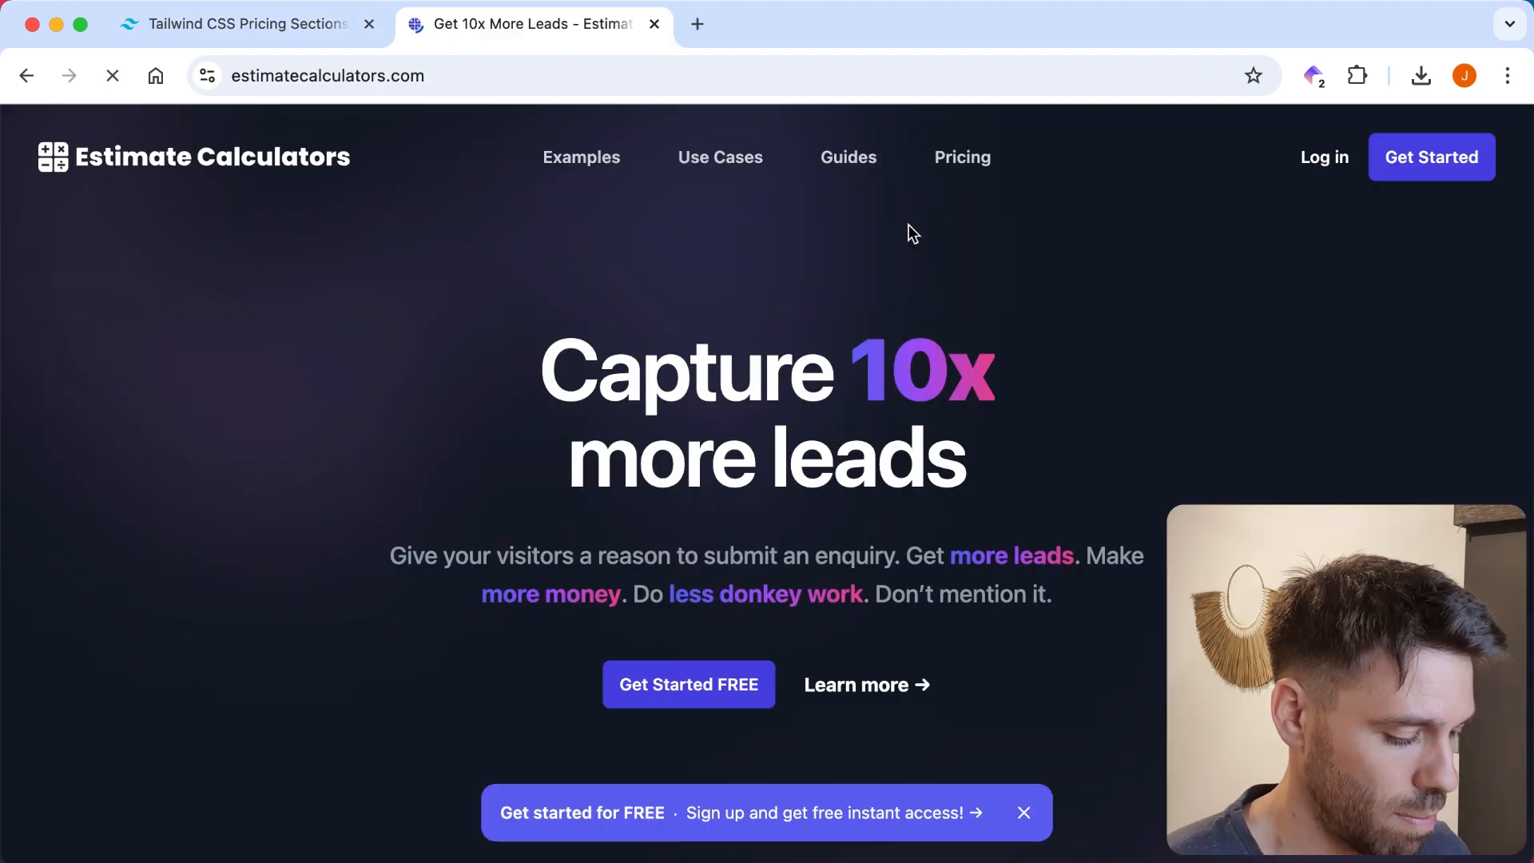
# Jump to Estimate Calculators' pricing and review the Free, Starter, Pro and Premium tiers.
pyautogui.click(962, 157)
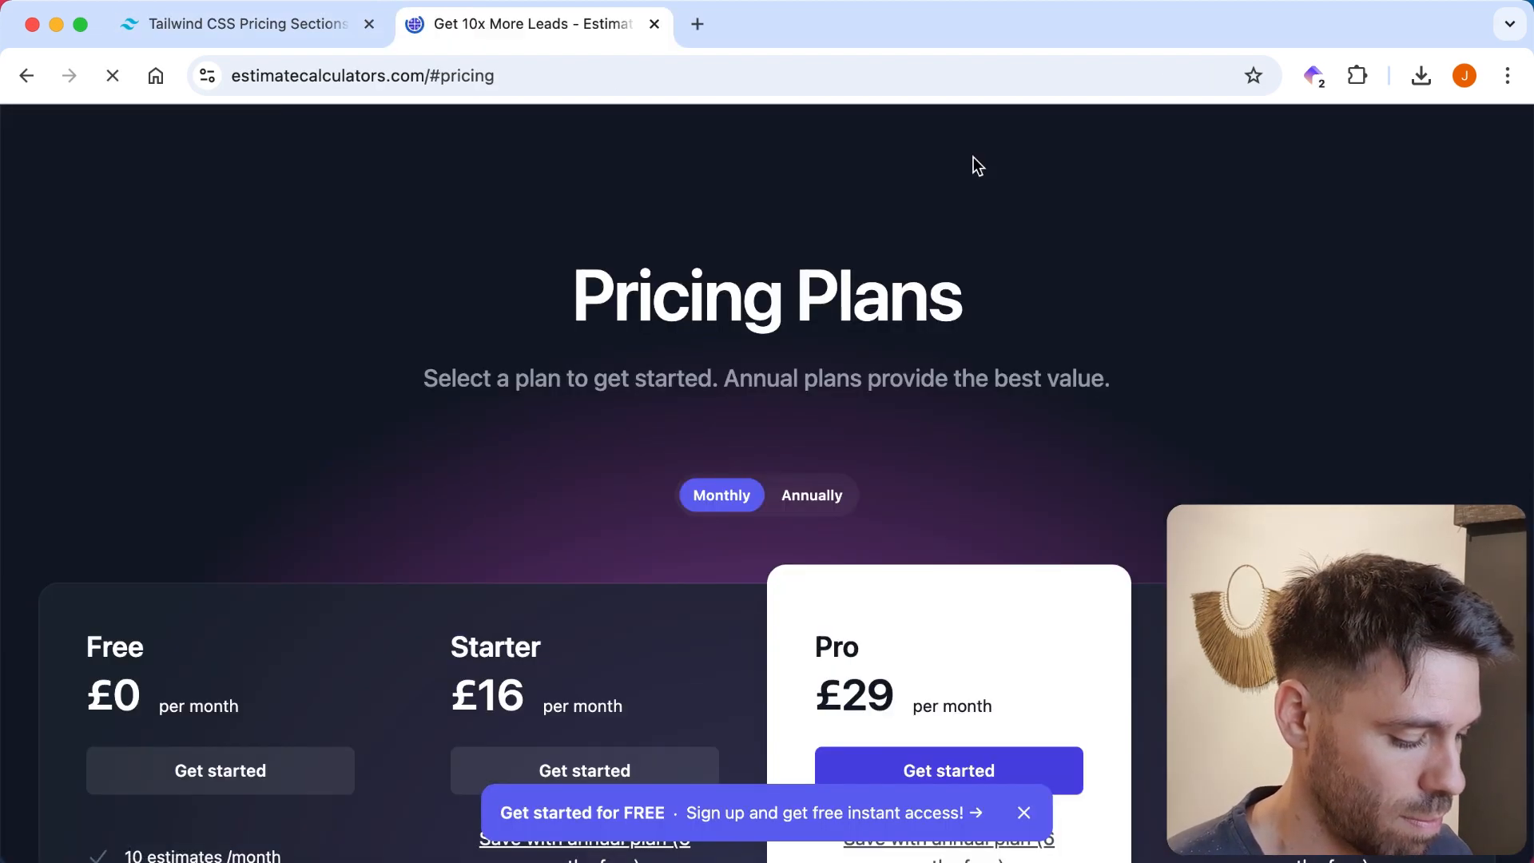
pyautogui.scroll(-3)
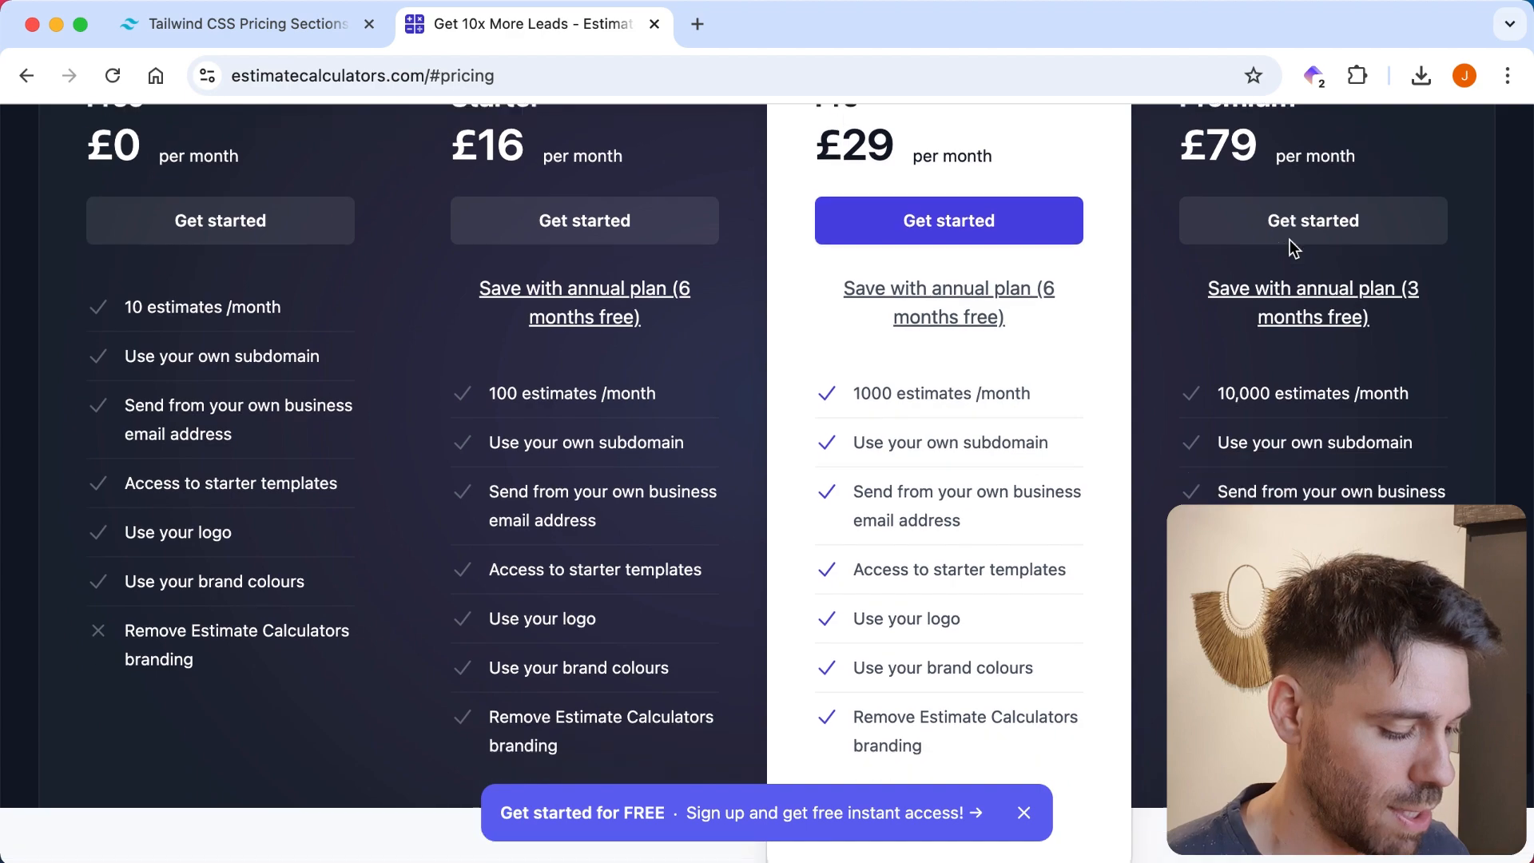
pyautogui.scroll(-3)
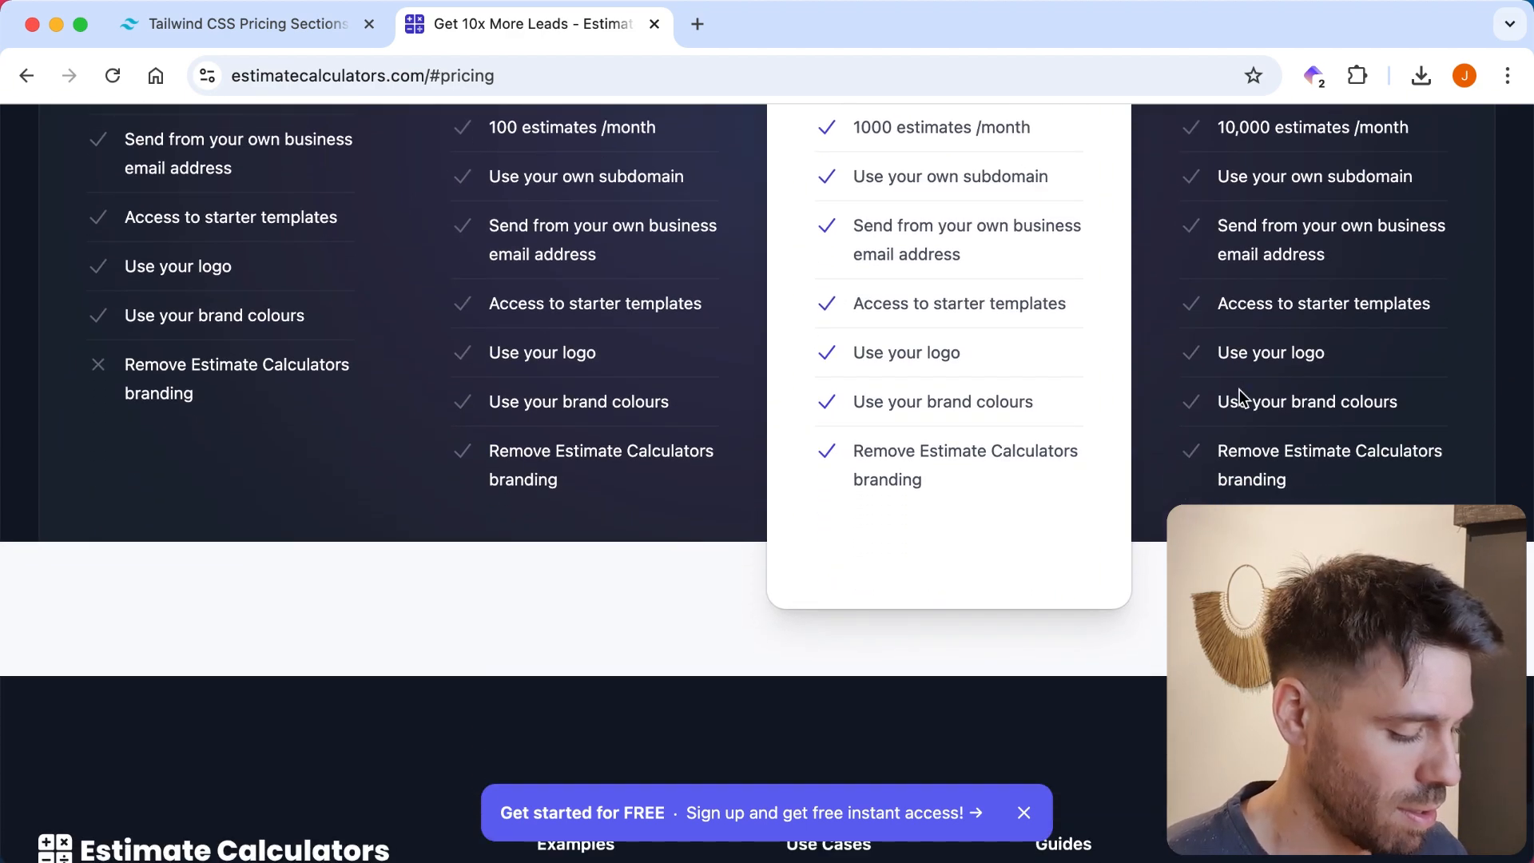
pyautogui.scroll(3)
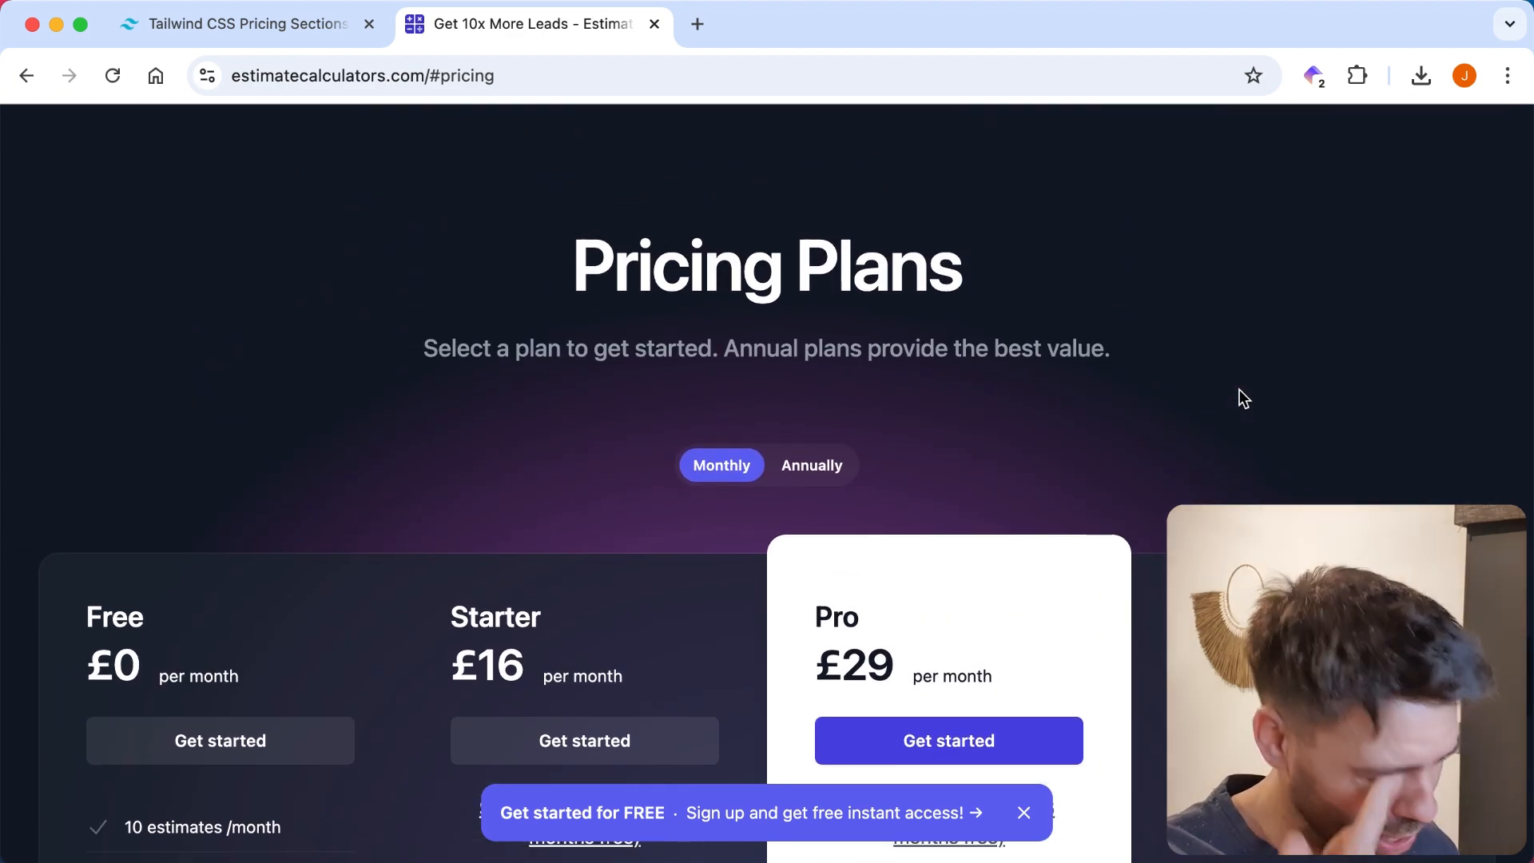
pyautogui.scroll(-3)
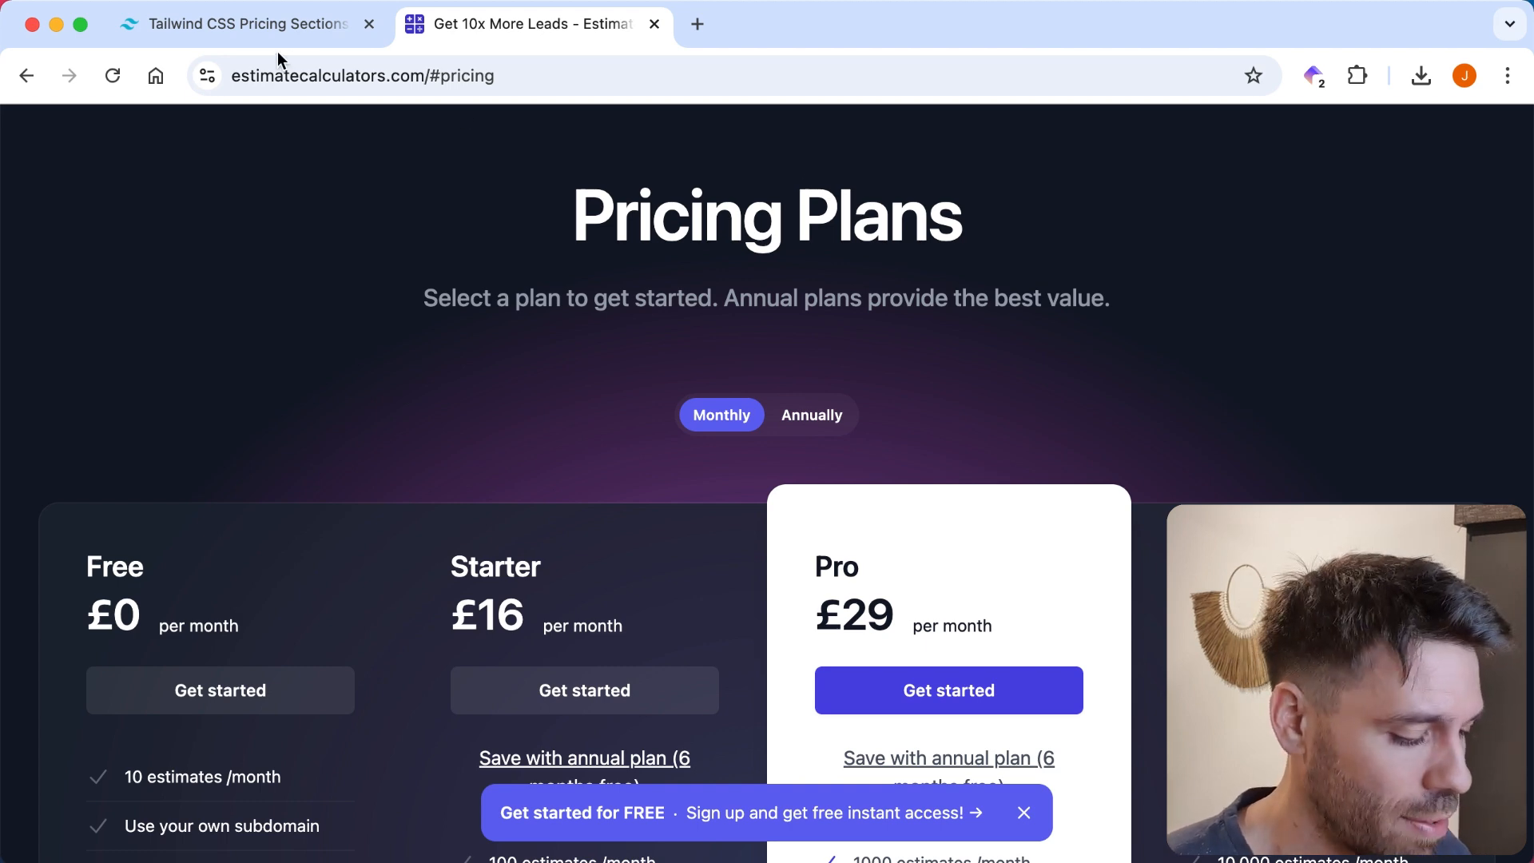
pyautogui.scroll(-3)
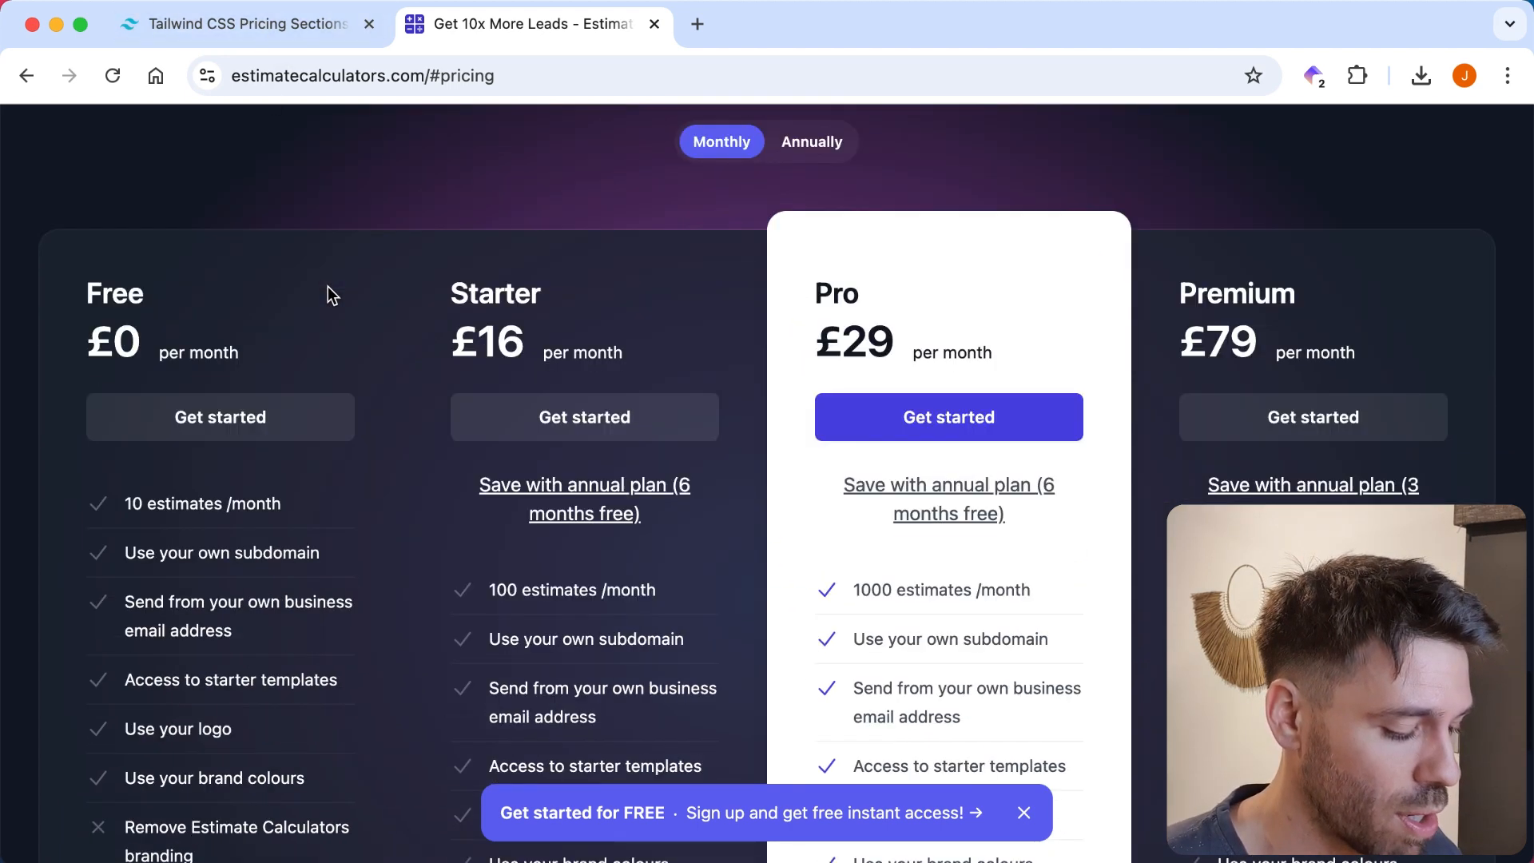
pyautogui.scroll(-3)
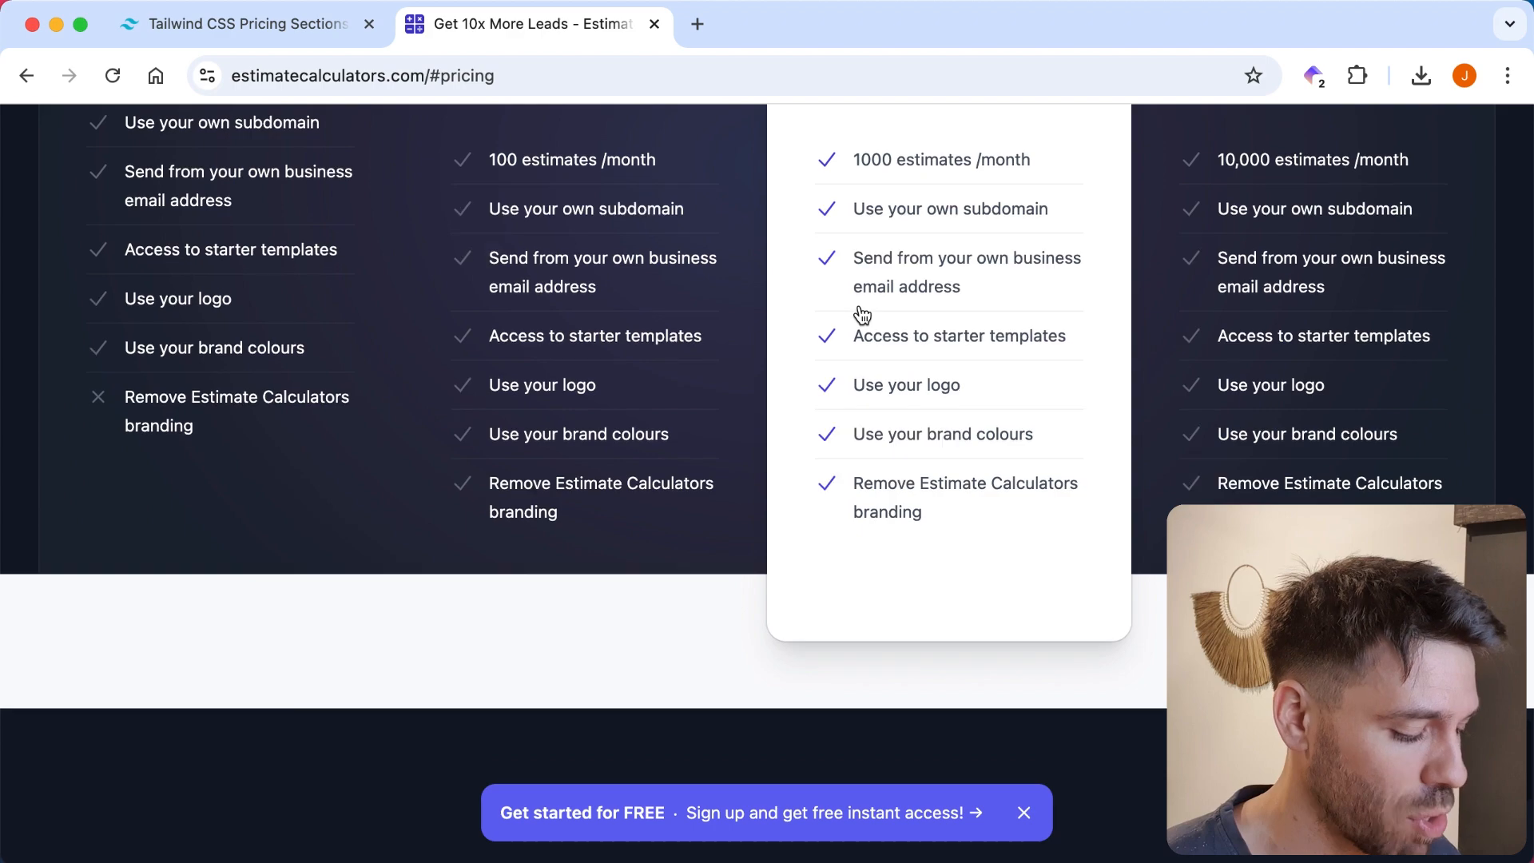
pyautogui.scroll(3)
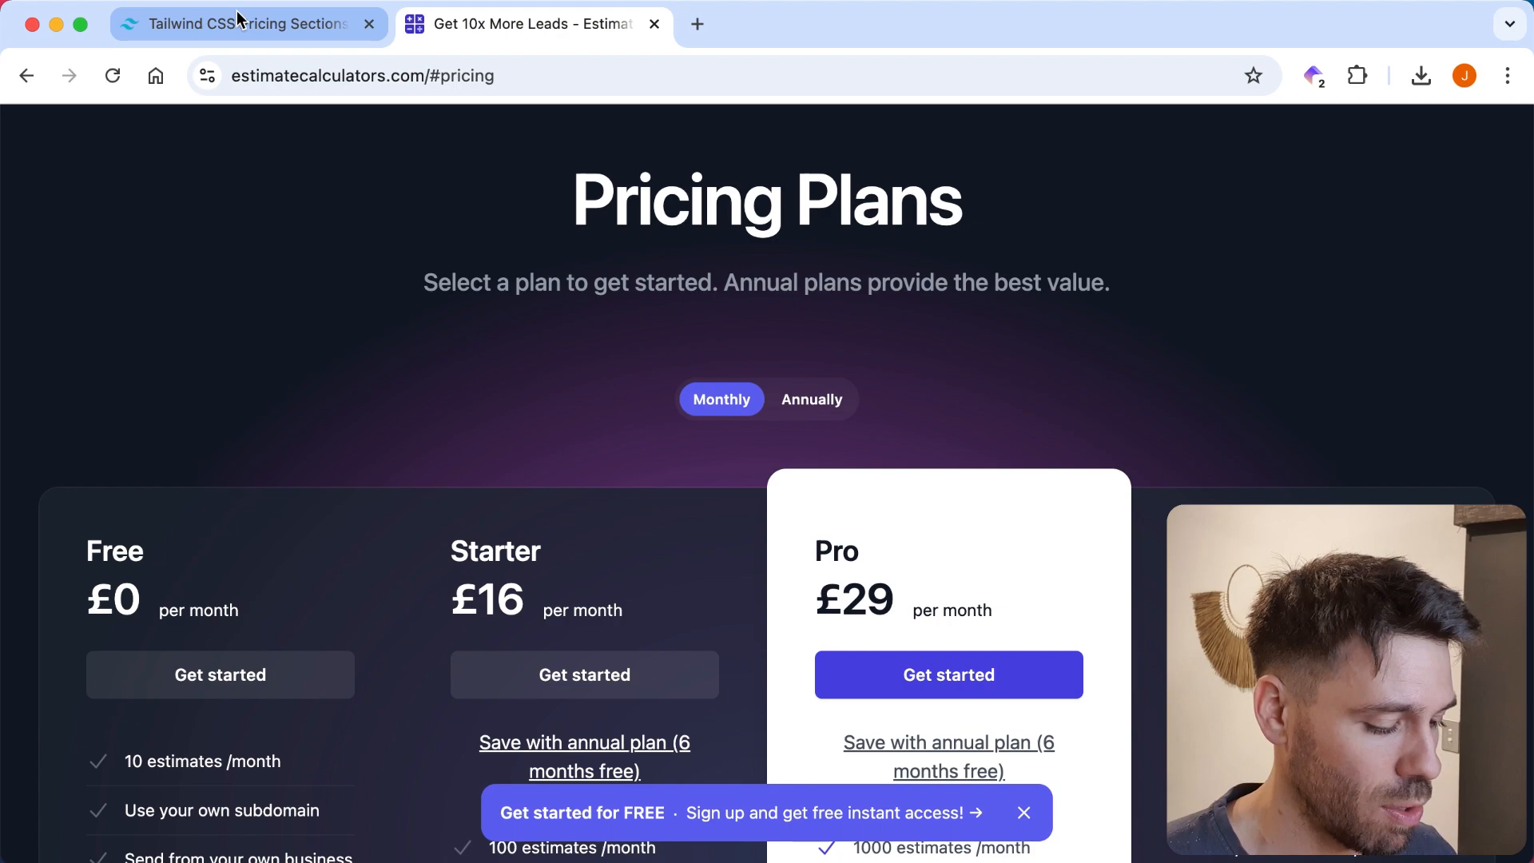
# Return to Tailwind's pricing sections and rescan the four-tier, three-tier and Hobby/Team examples.
pyautogui.click(244, 23)
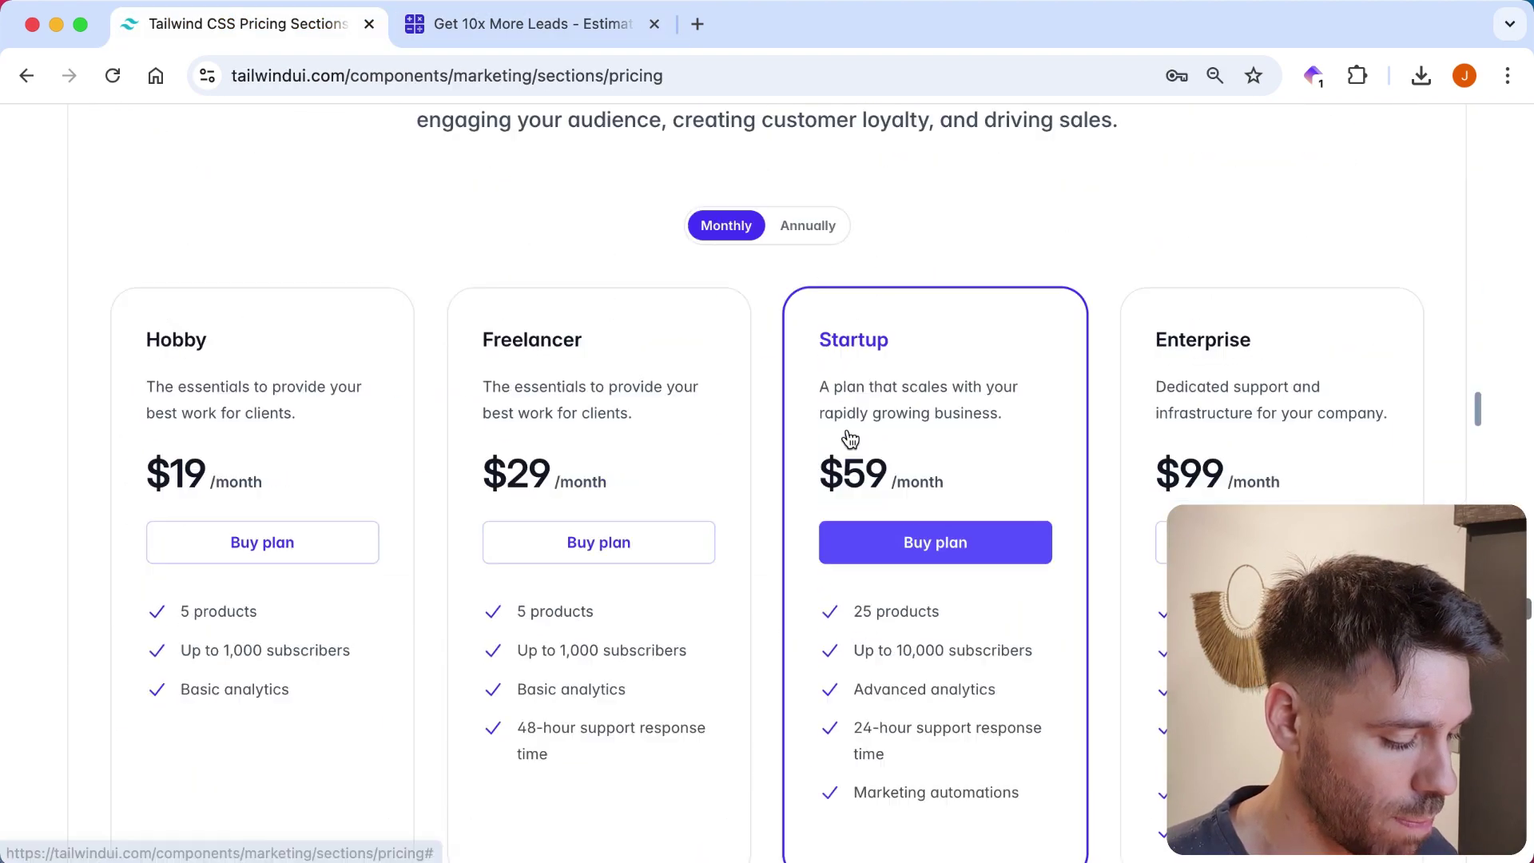
pyautogui.scroll(3)
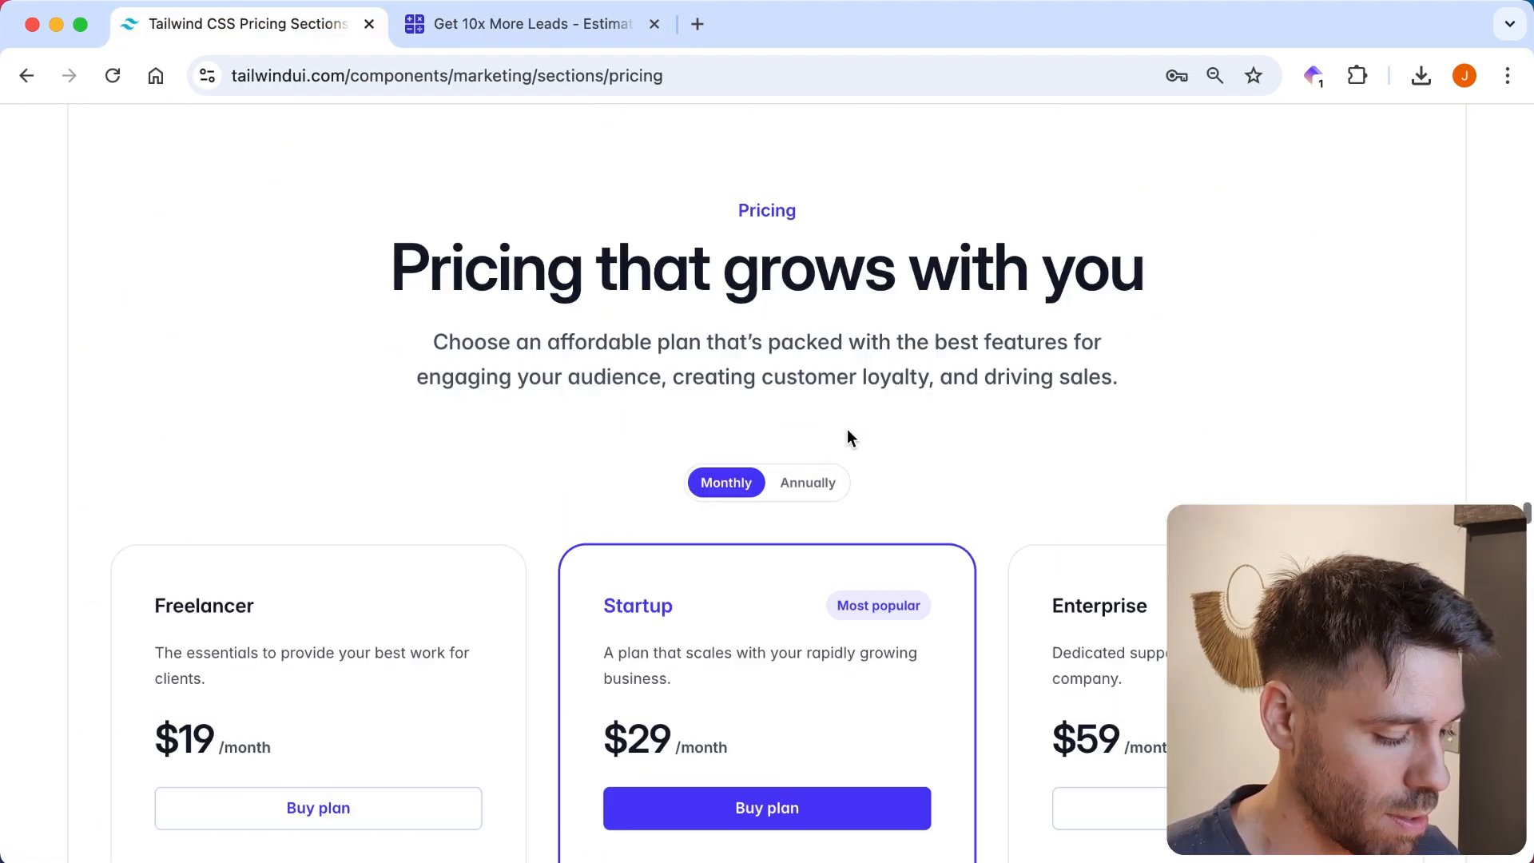
pyautogui.scroll(-3)
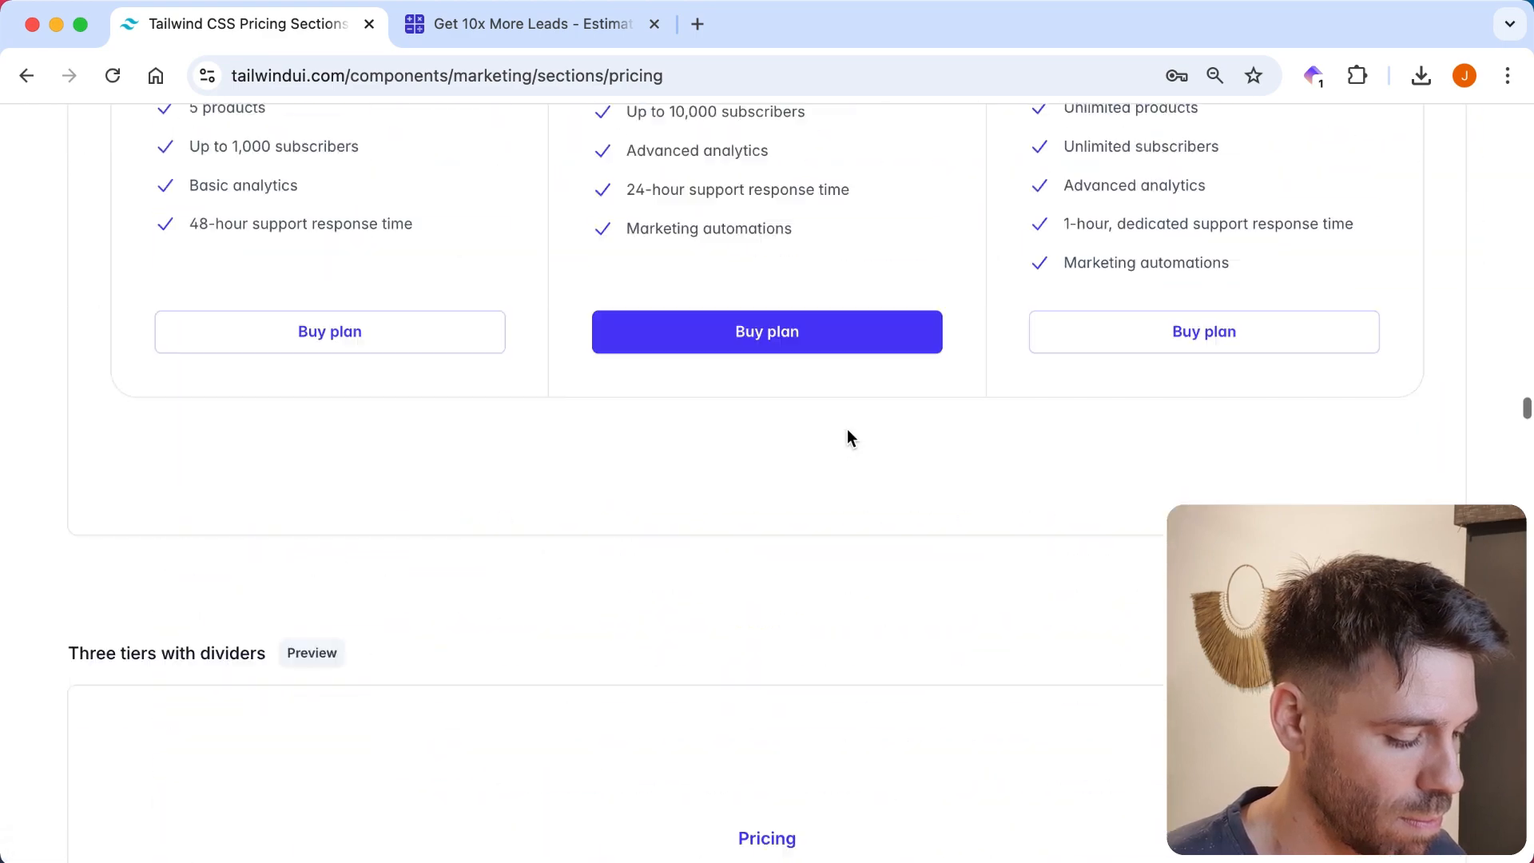
pyautogui.scroll(-3)
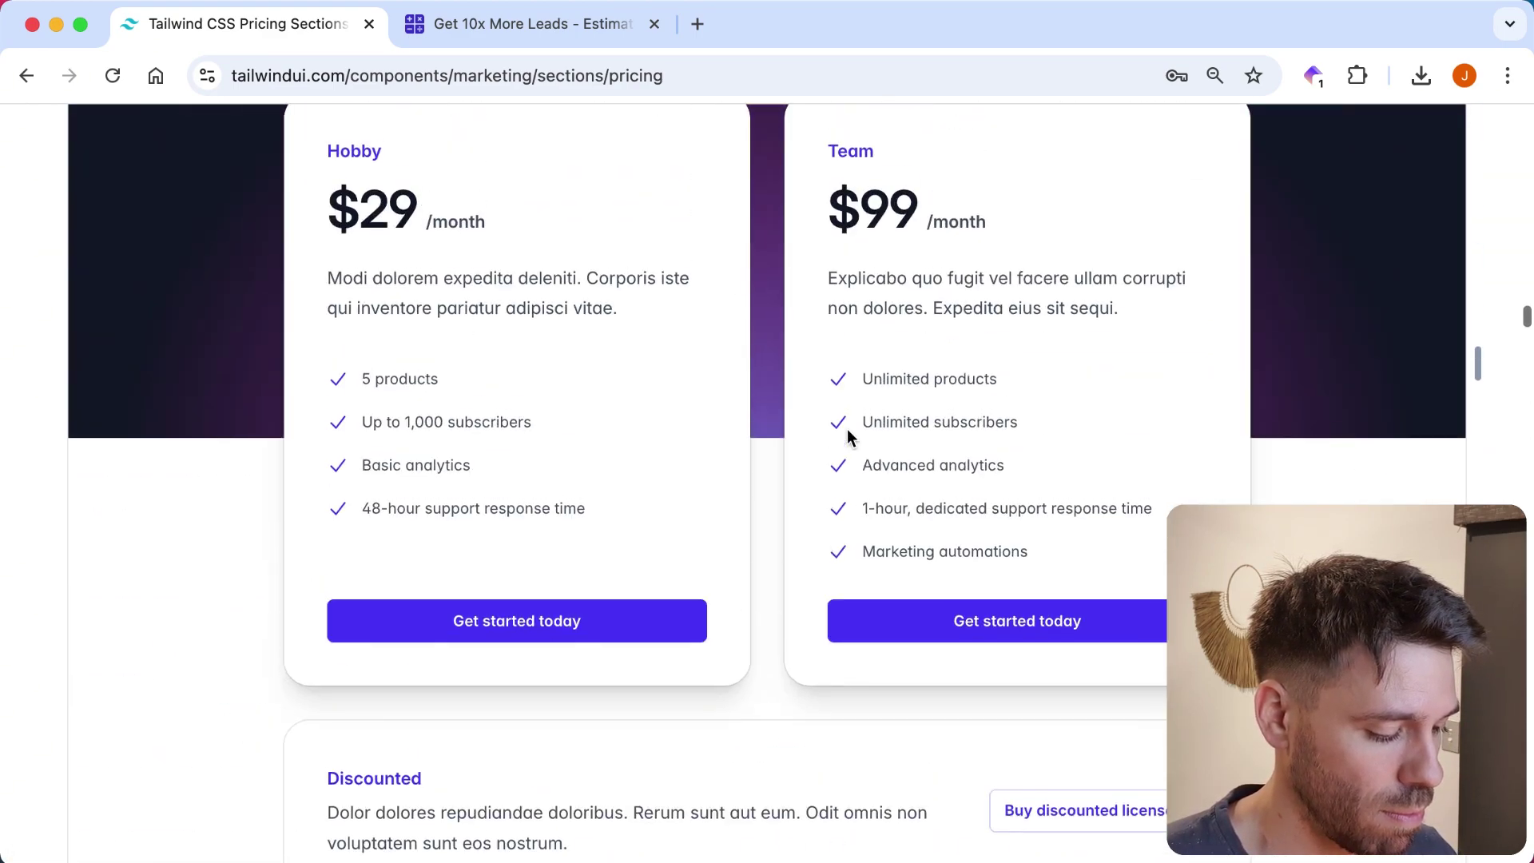
pyautogui.scroll(-3)
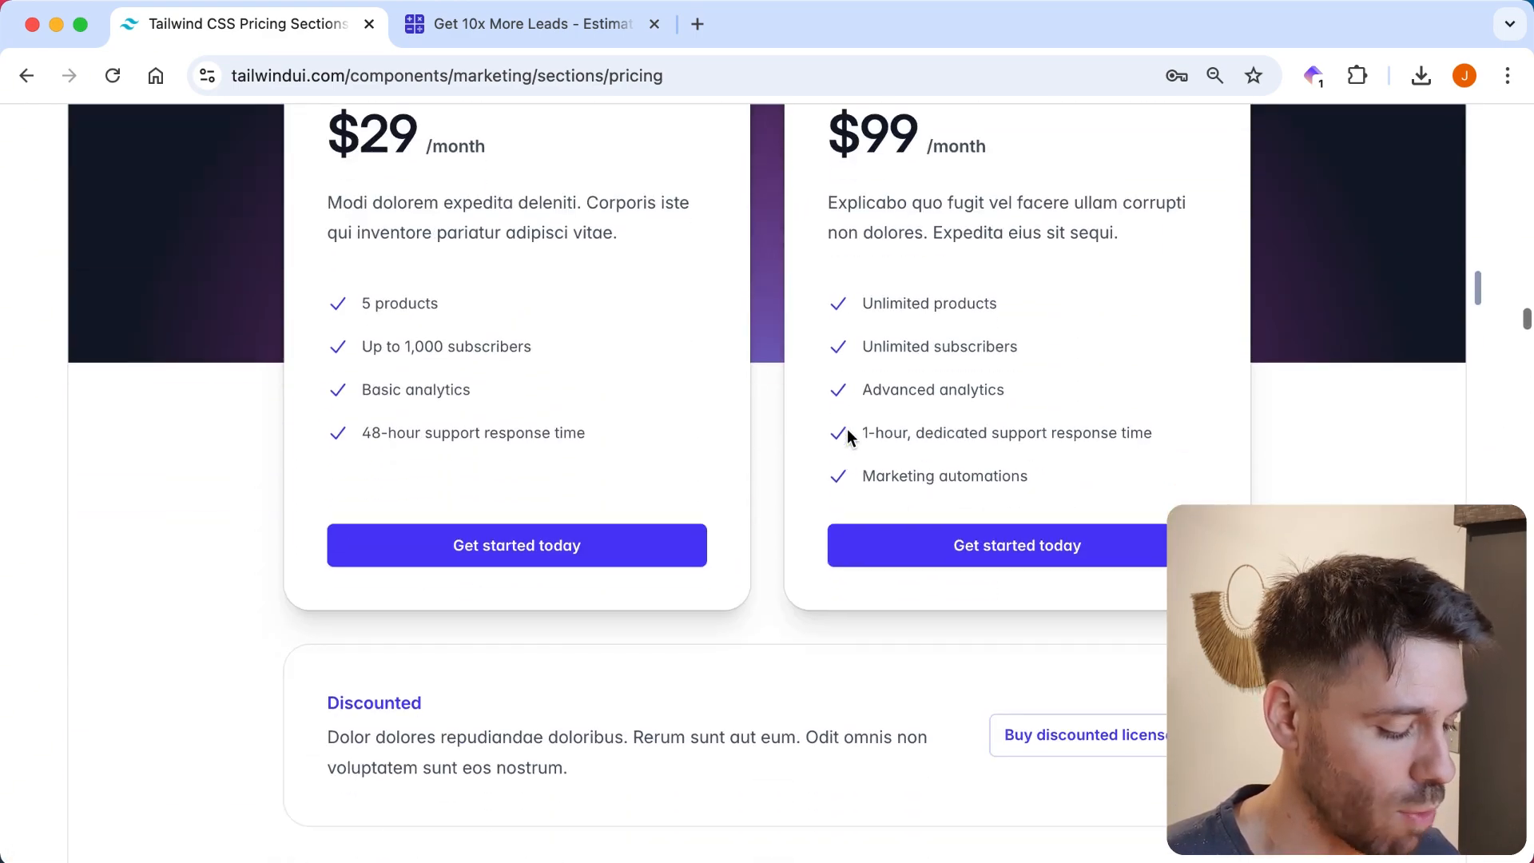
pyautogui.scroll(3)
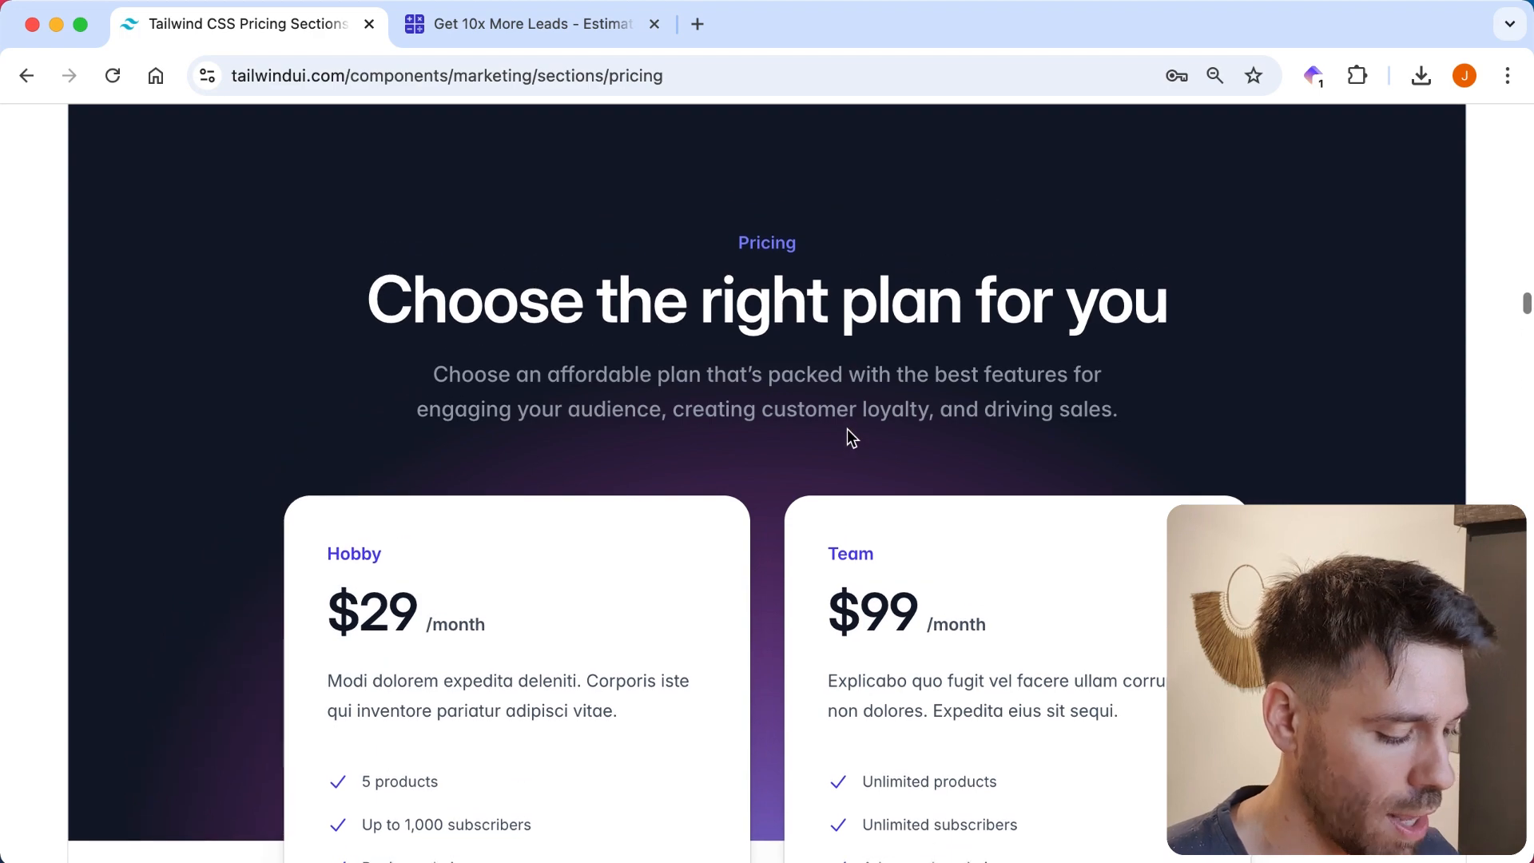
# Recheck the Free, Starter, Pro and Premium feature lists, then return to Tailwind Pricing Sections.
pyautogui.click(528, 23)
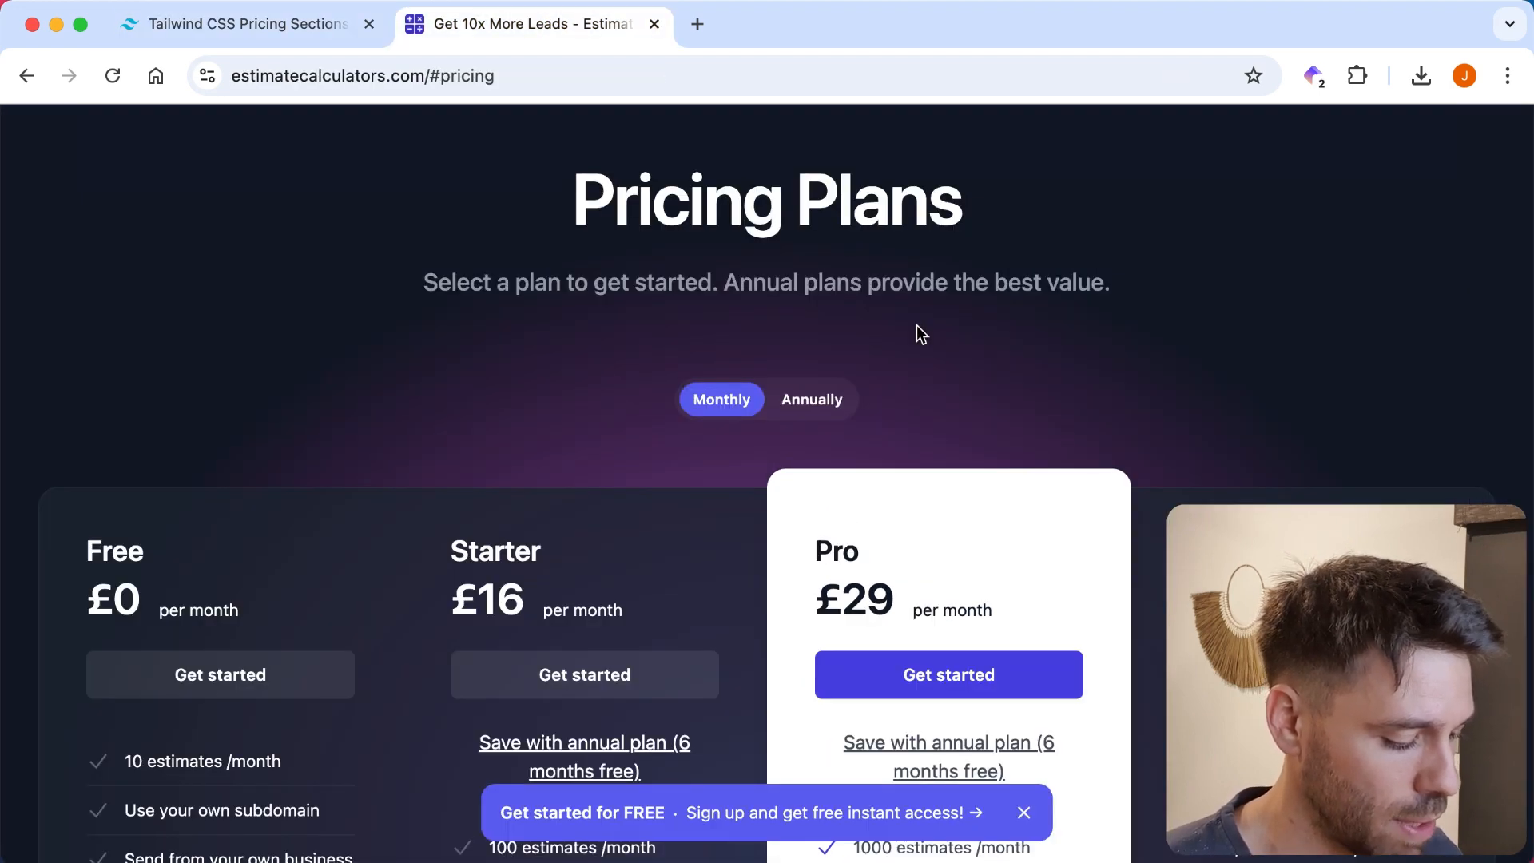
pyautogui.scroll(-3)
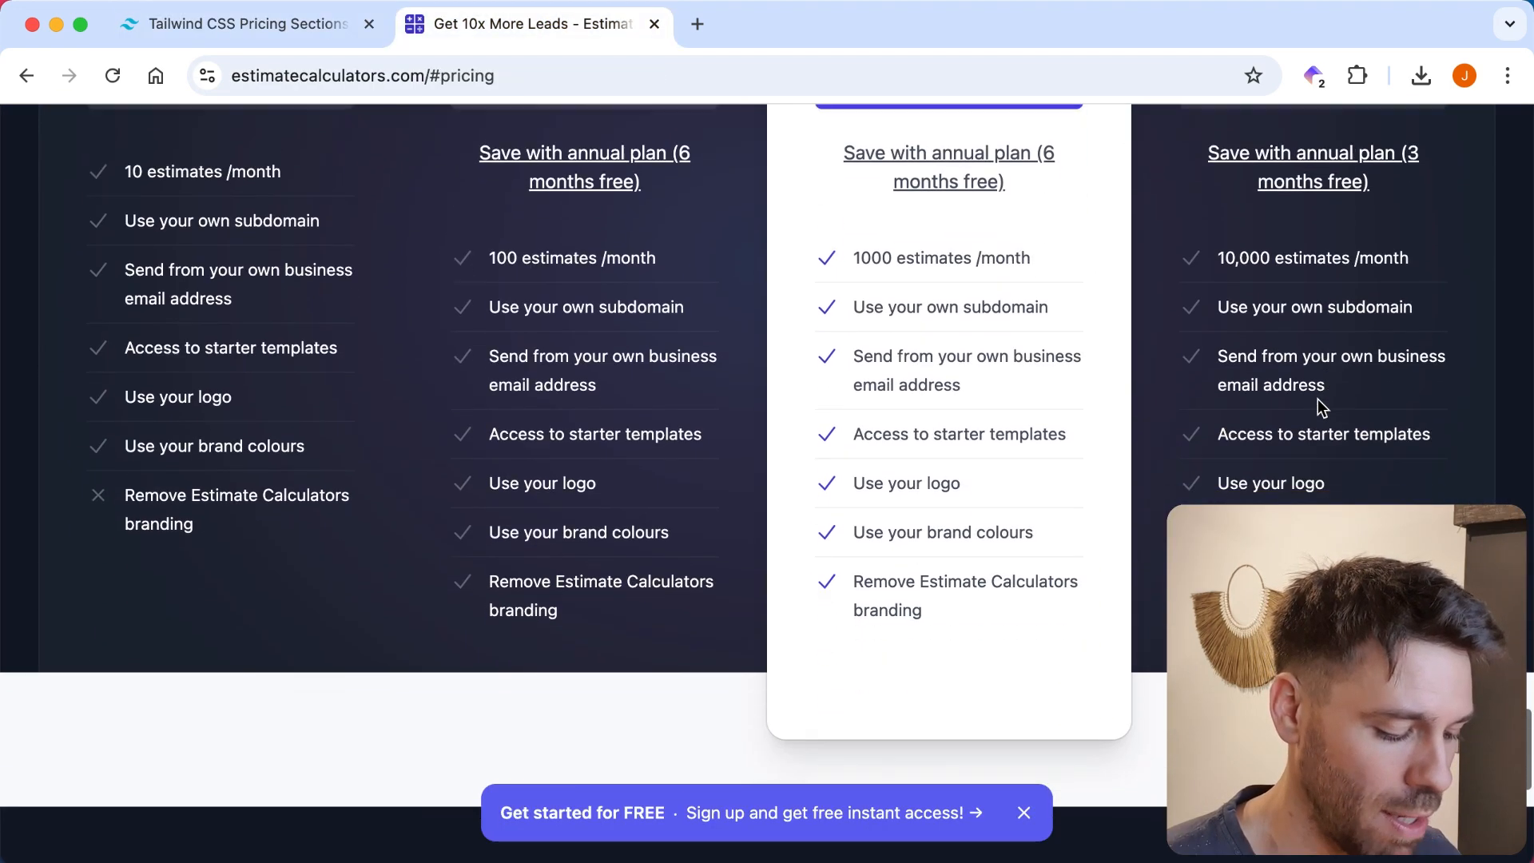
pyautogui.scroll(-3)
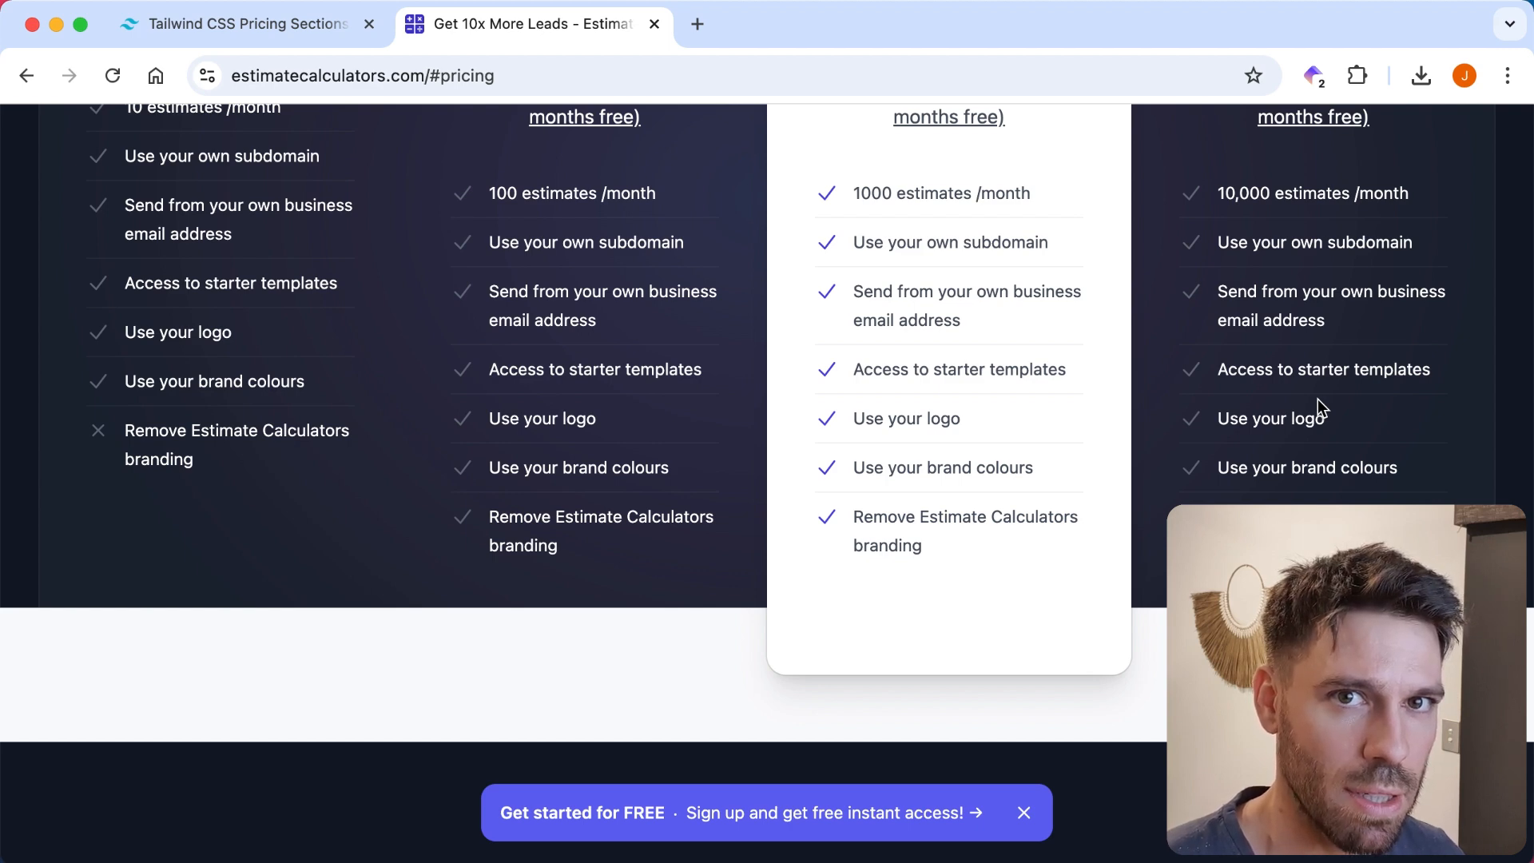
pyautogui.scroll(3)
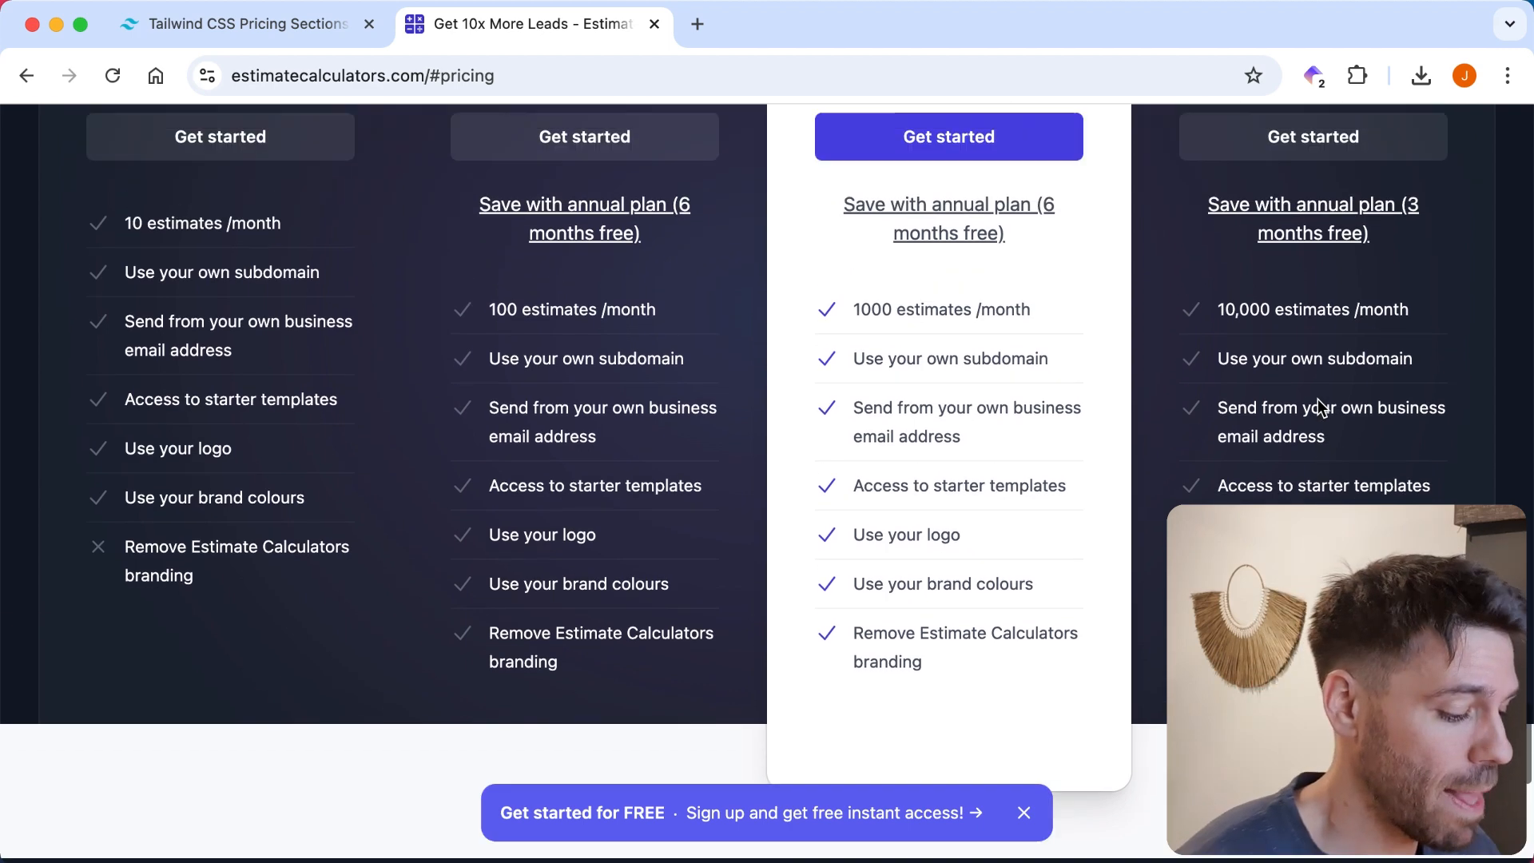
pyautogui.click(245, 23)
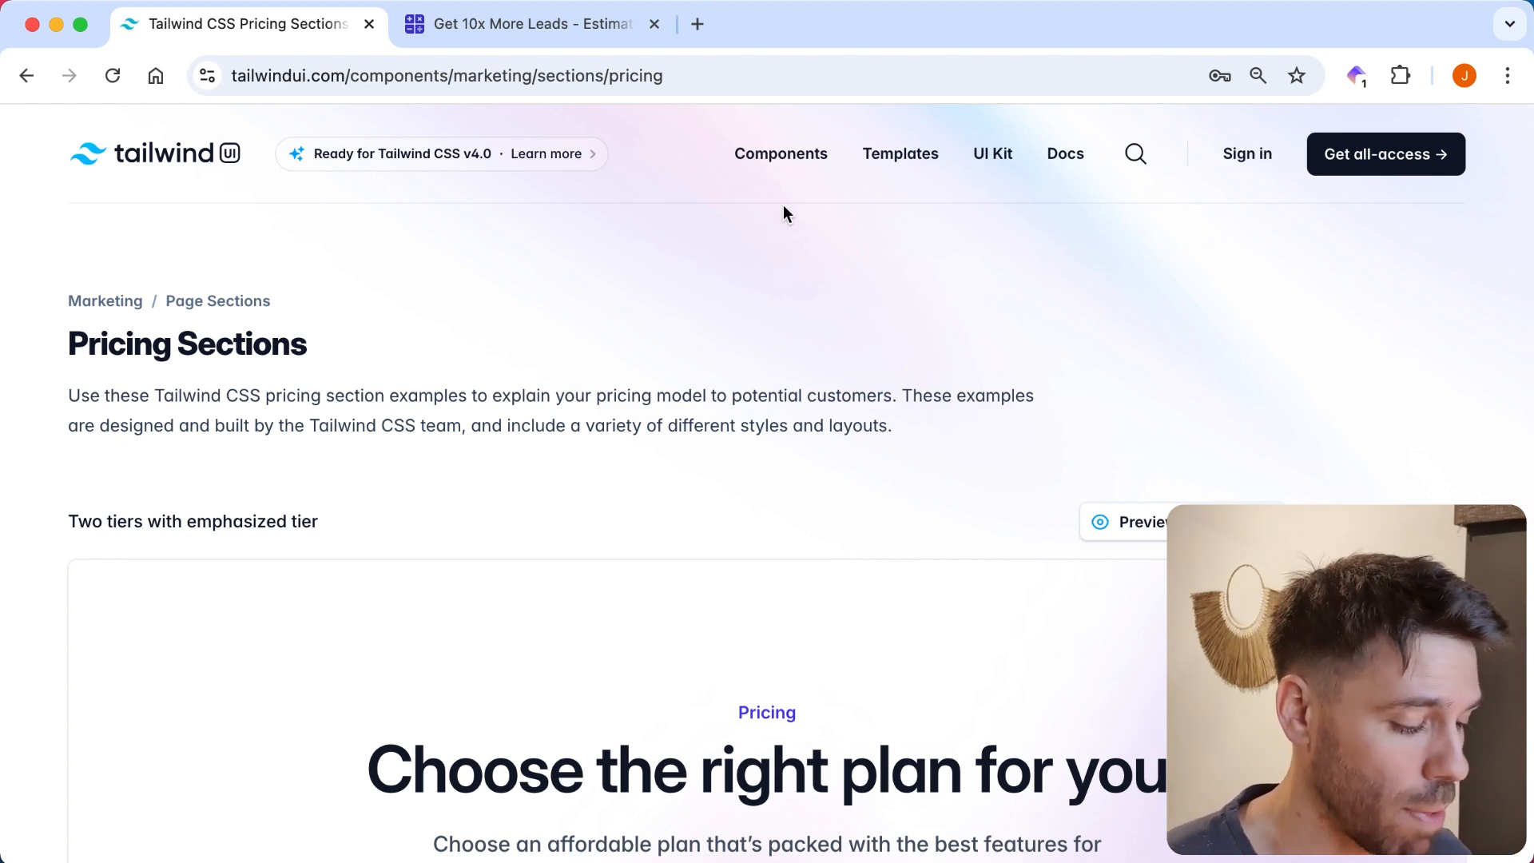
# Open the components catalogue and scroll from Marketing sections down to Radio Groups and Comboboxes.
pyautogui.click(779, 153)
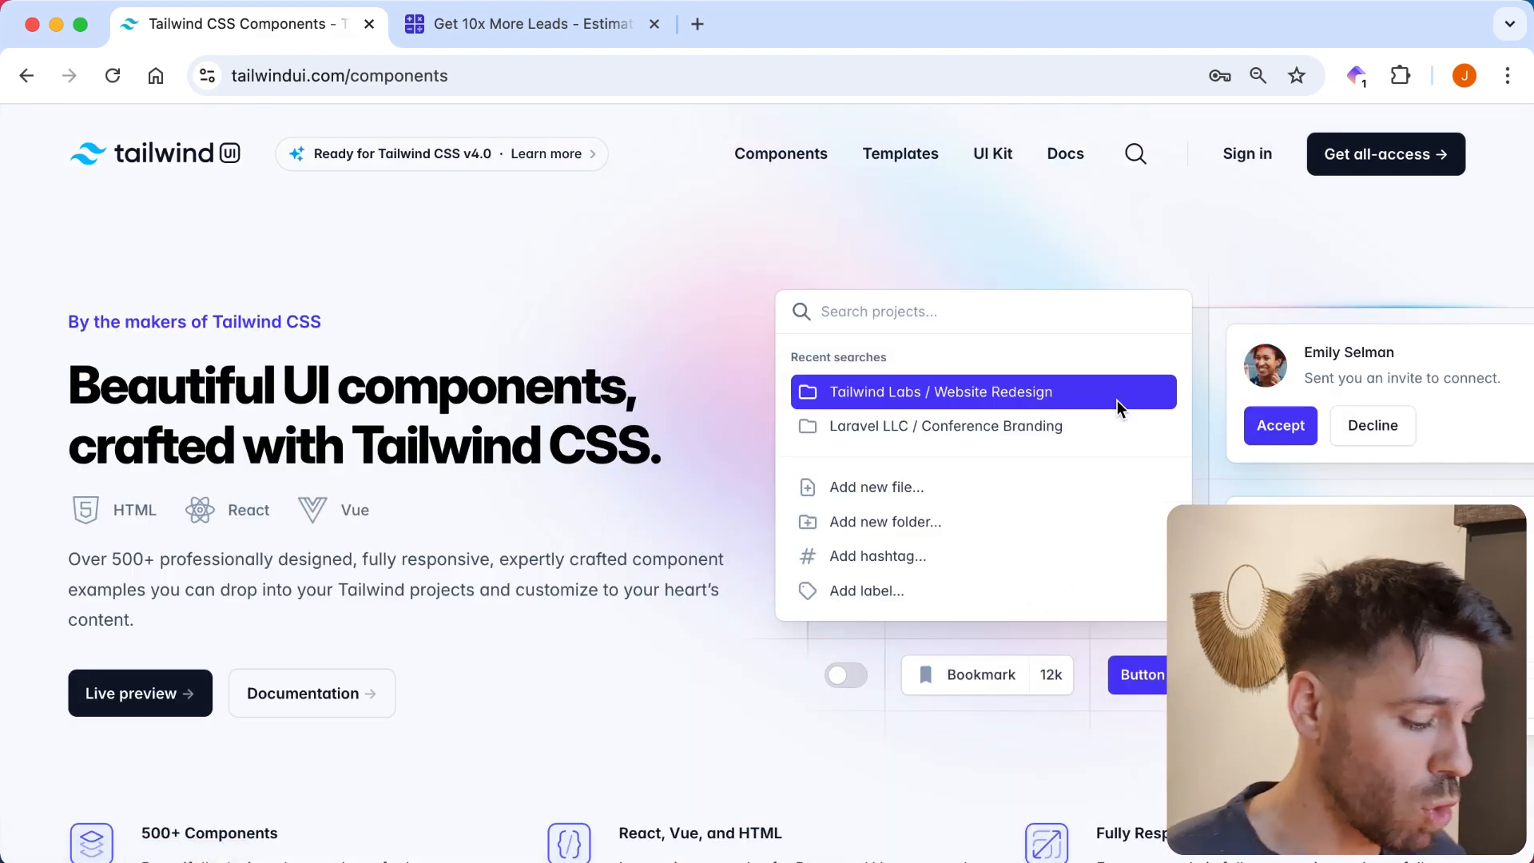
pyautogui.scroll(-3)
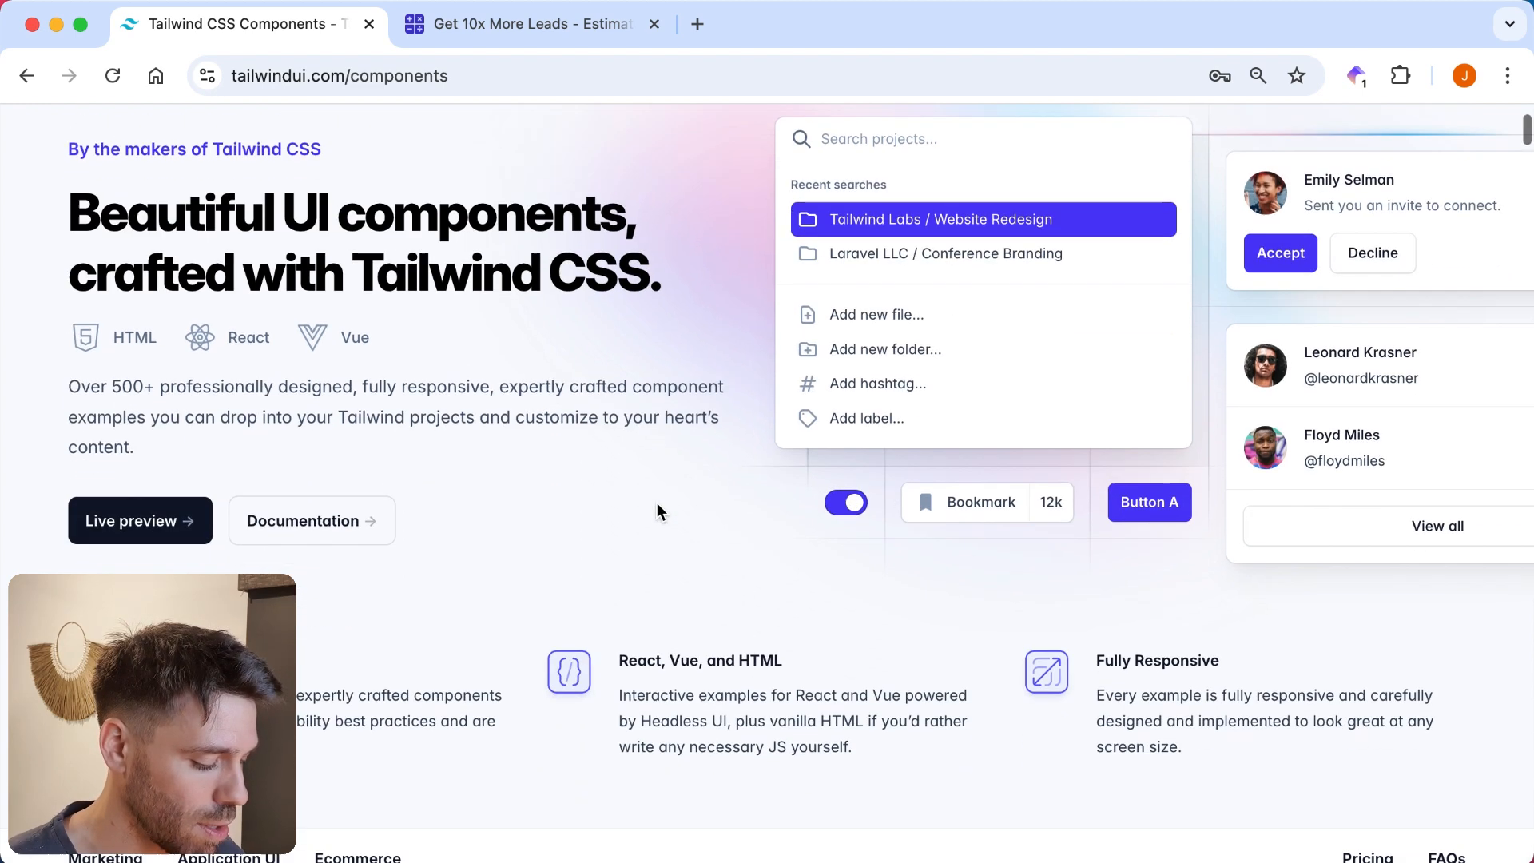
pyautogui.scroll(-3)
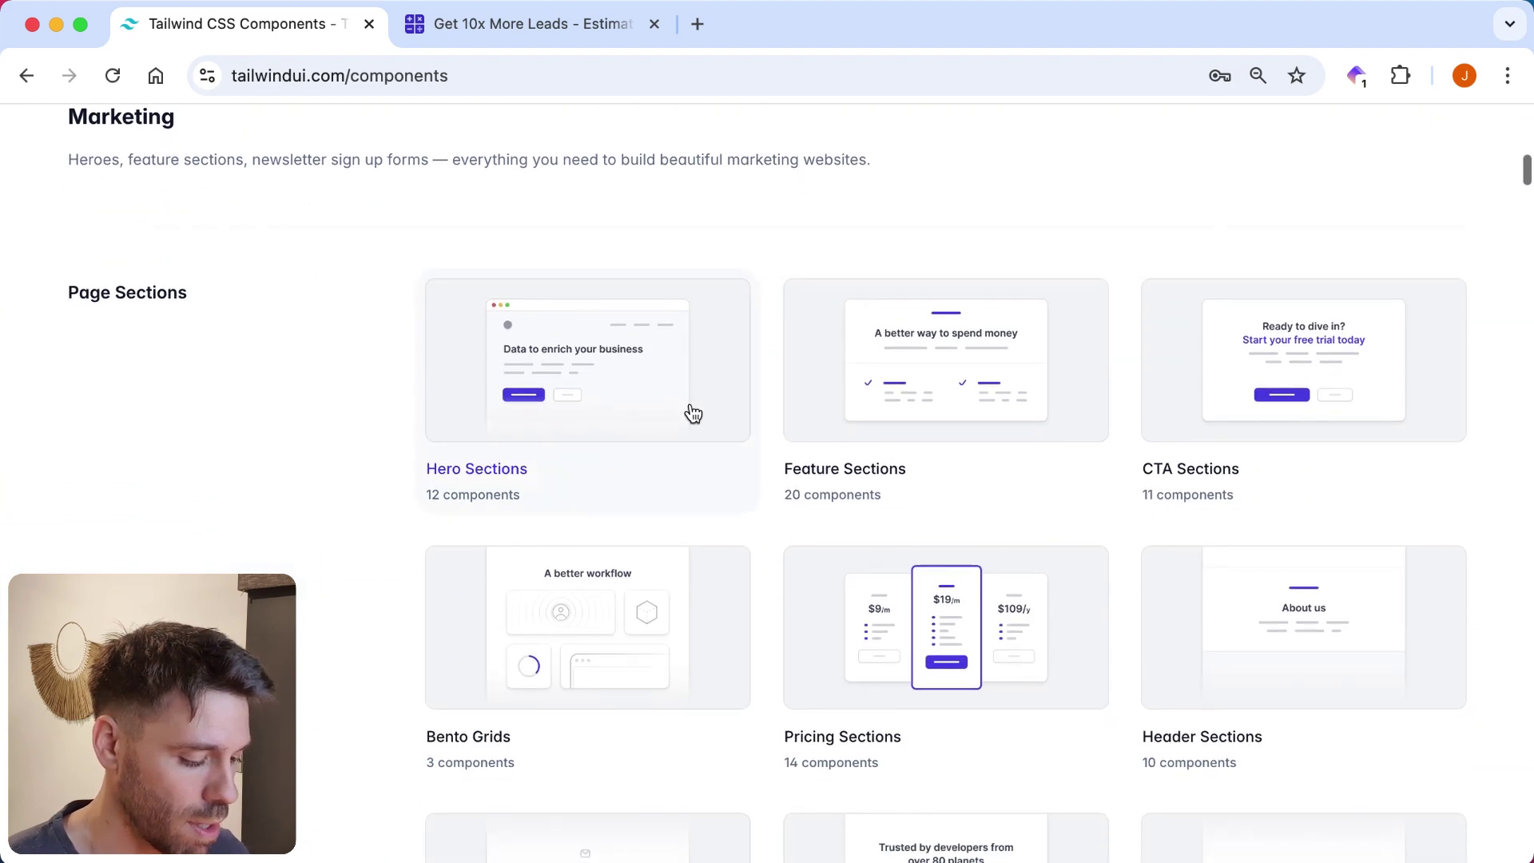
pyautogui.scroll(-3)
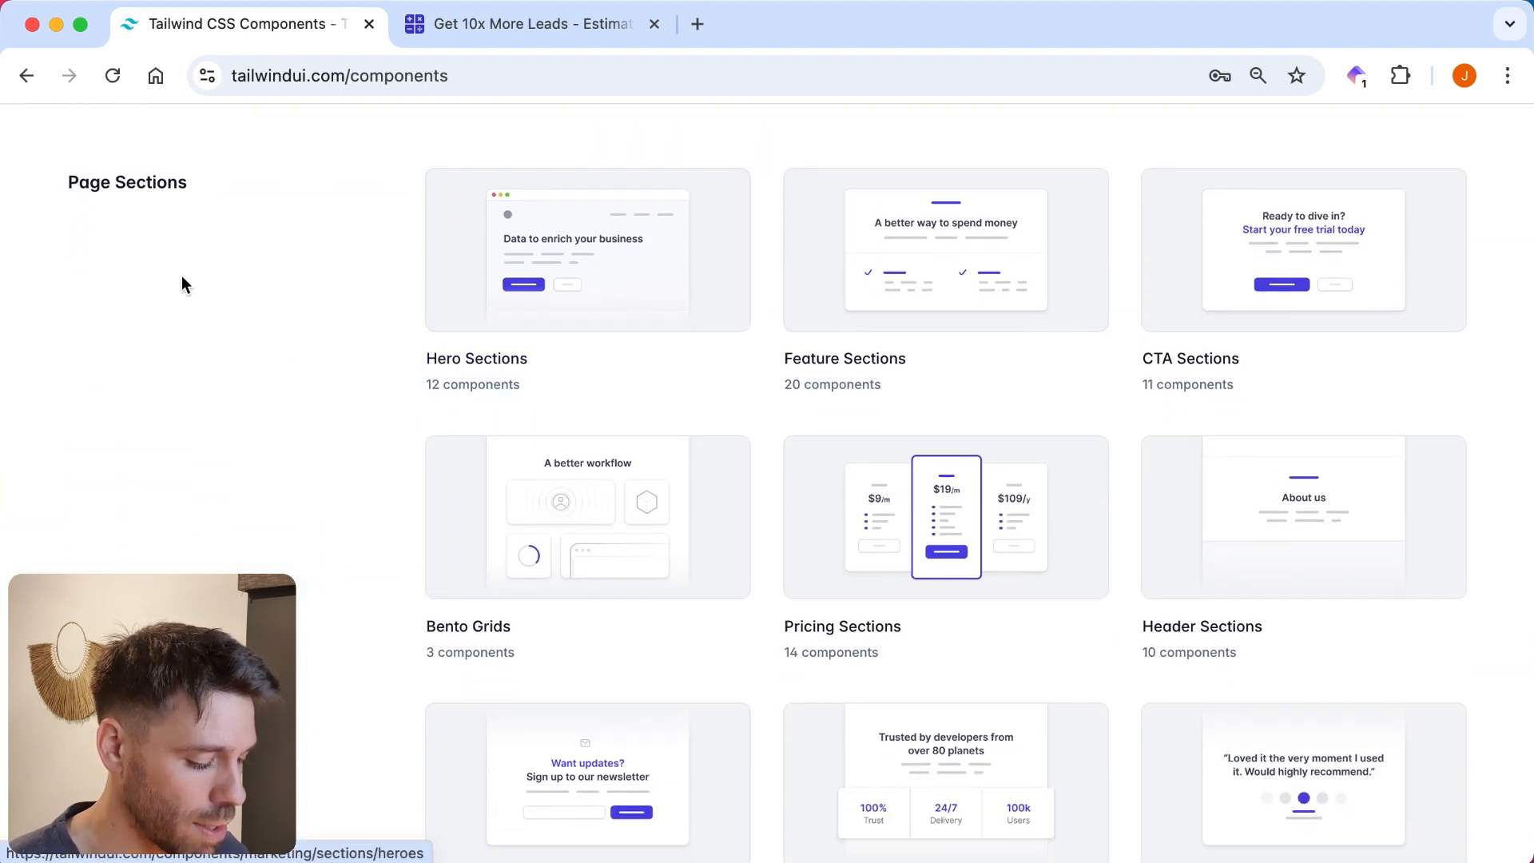
pyautogui.scroll(-3)
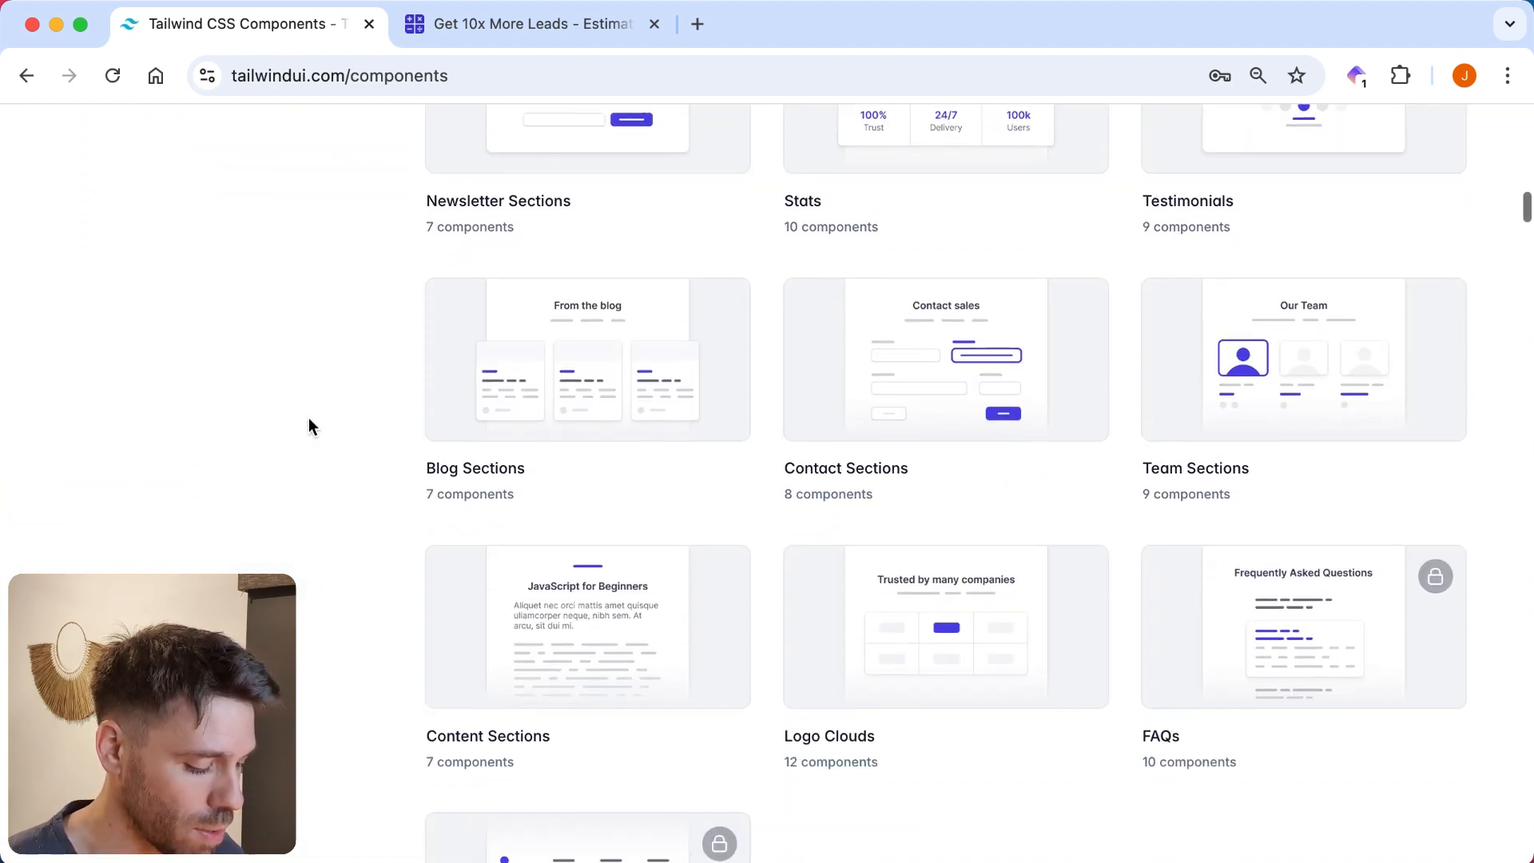
pyautogui.scroll(-3)
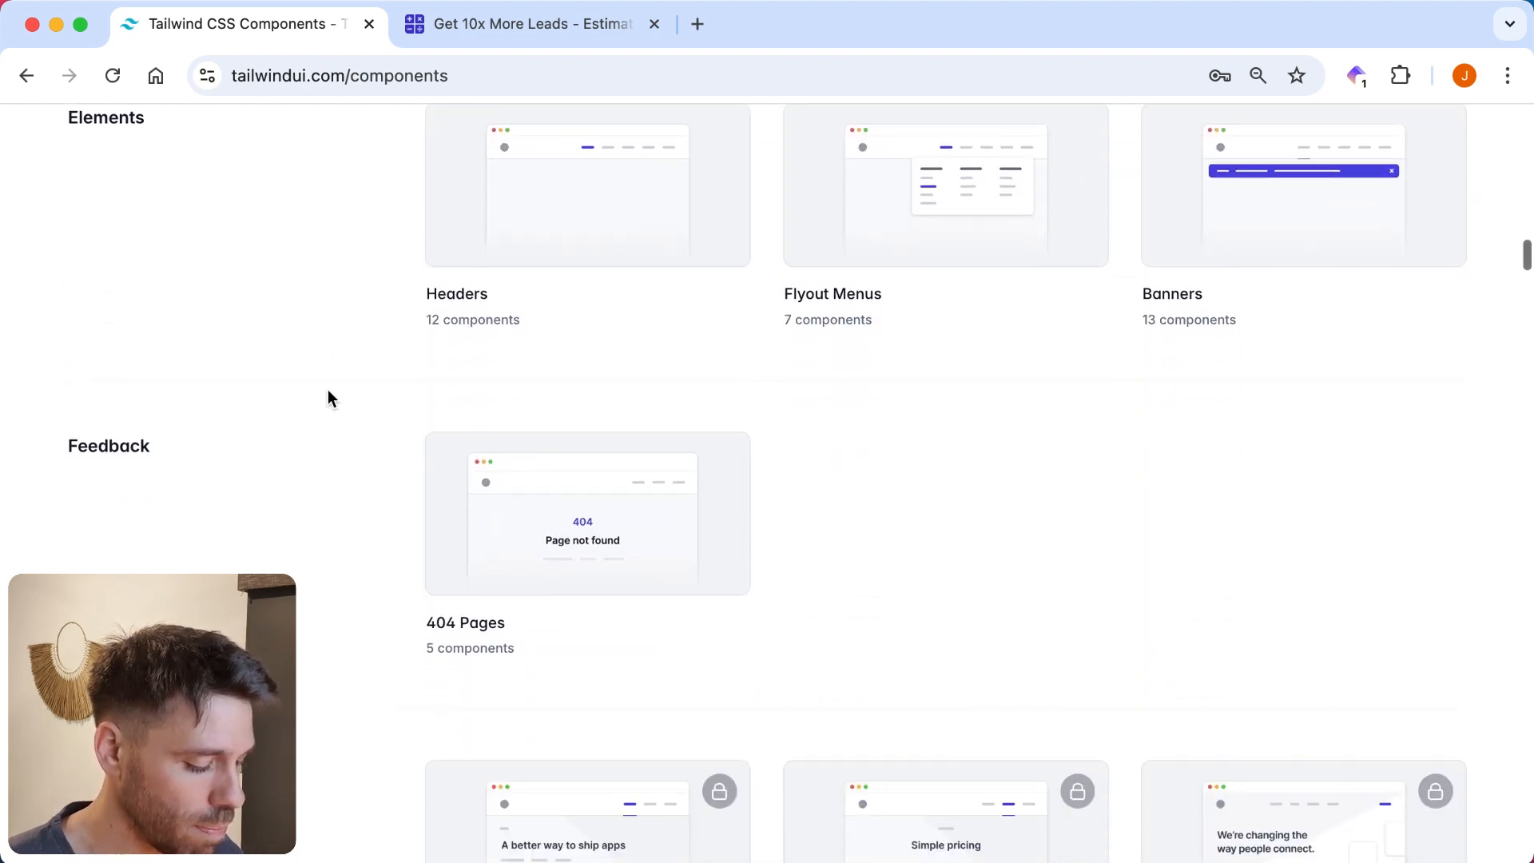
pyautogui.scroll(-3)
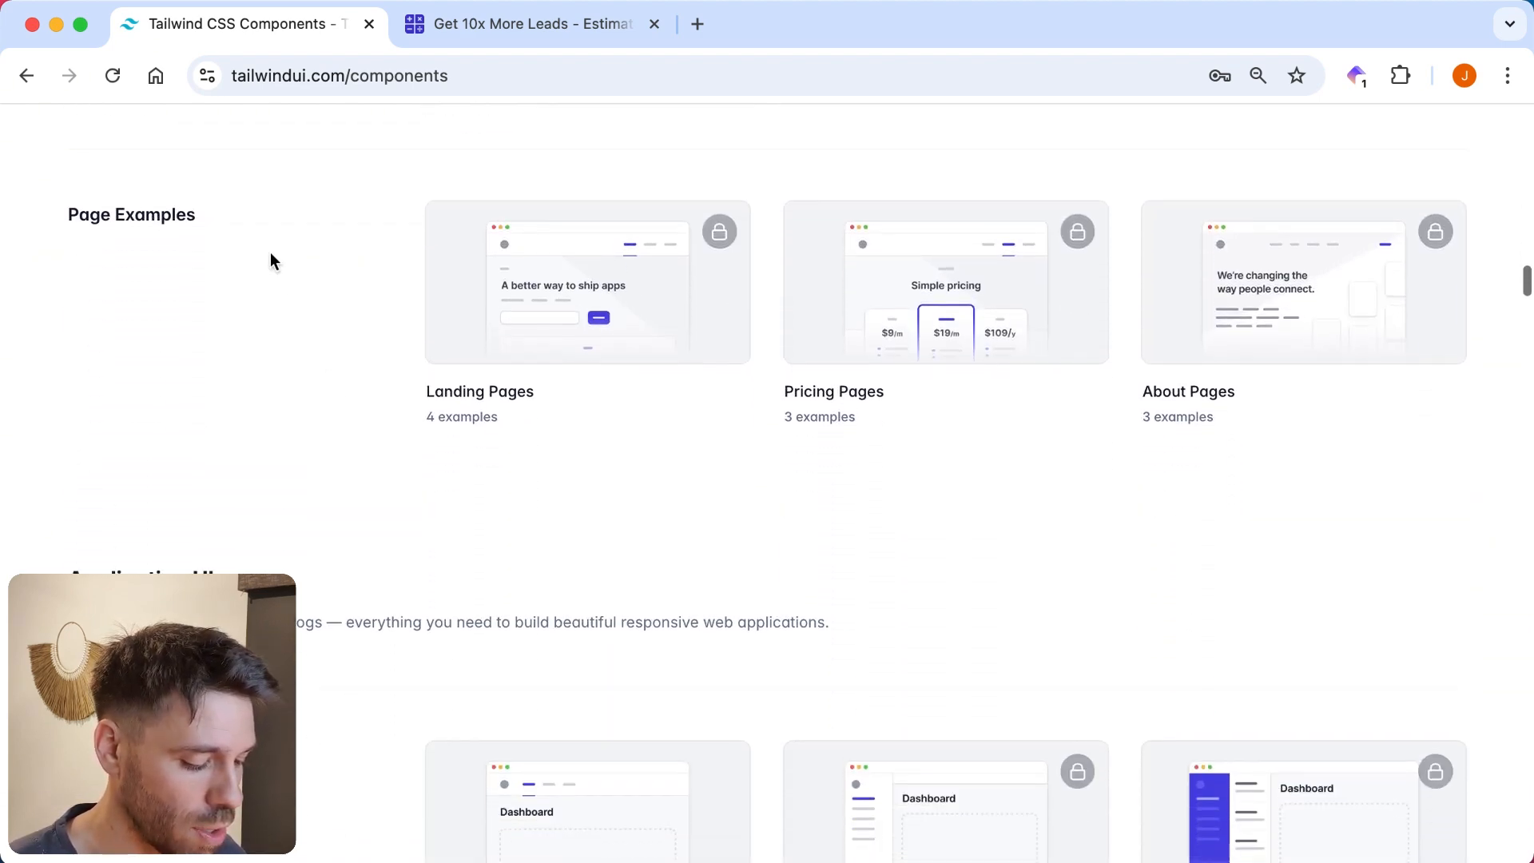
pyautogui.scroll(-3)
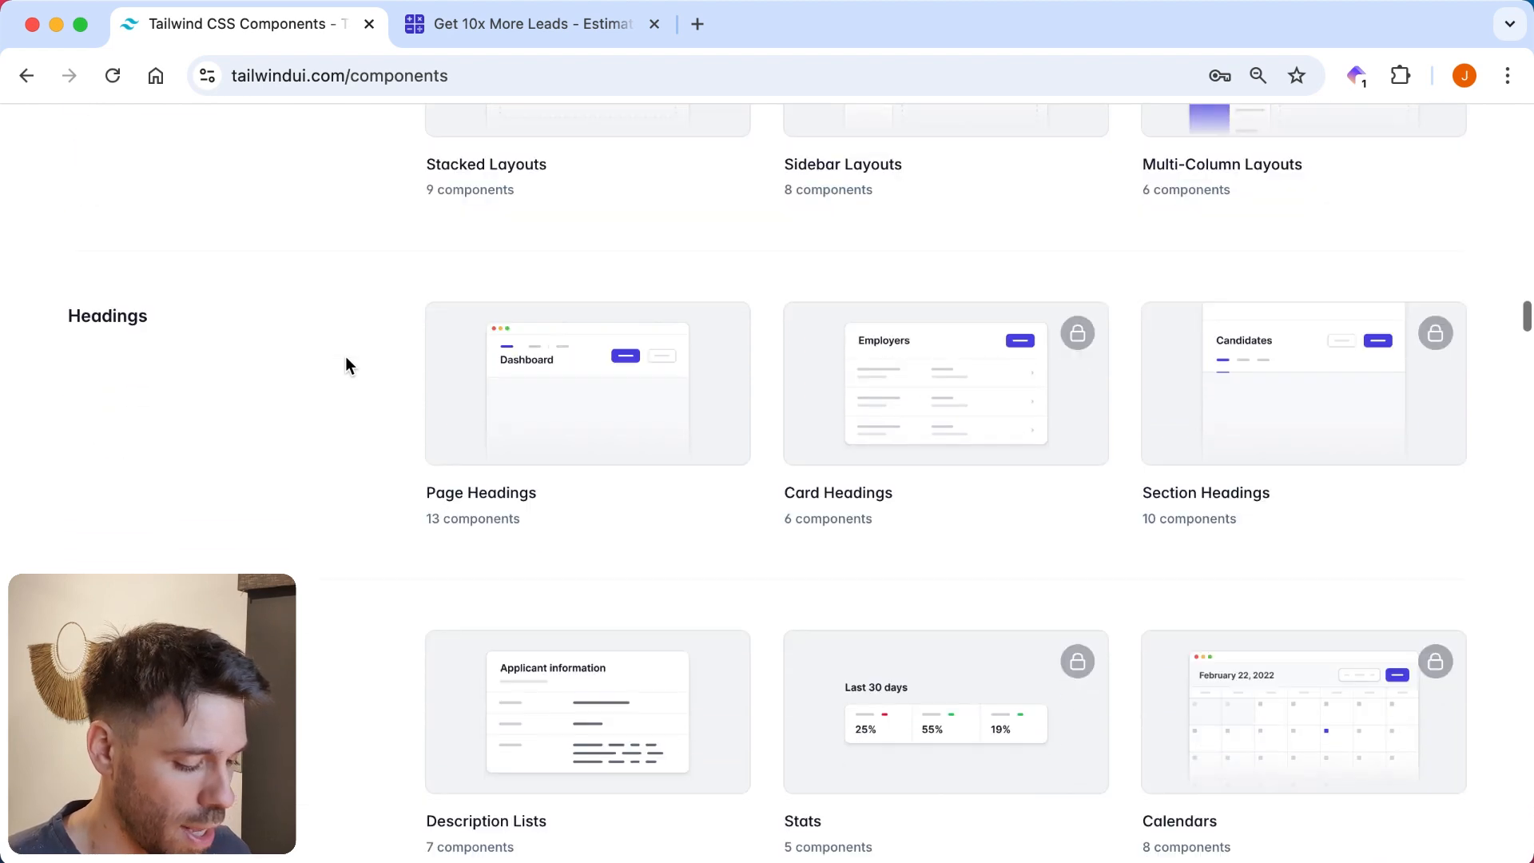
pyautogui.scroll(-3)
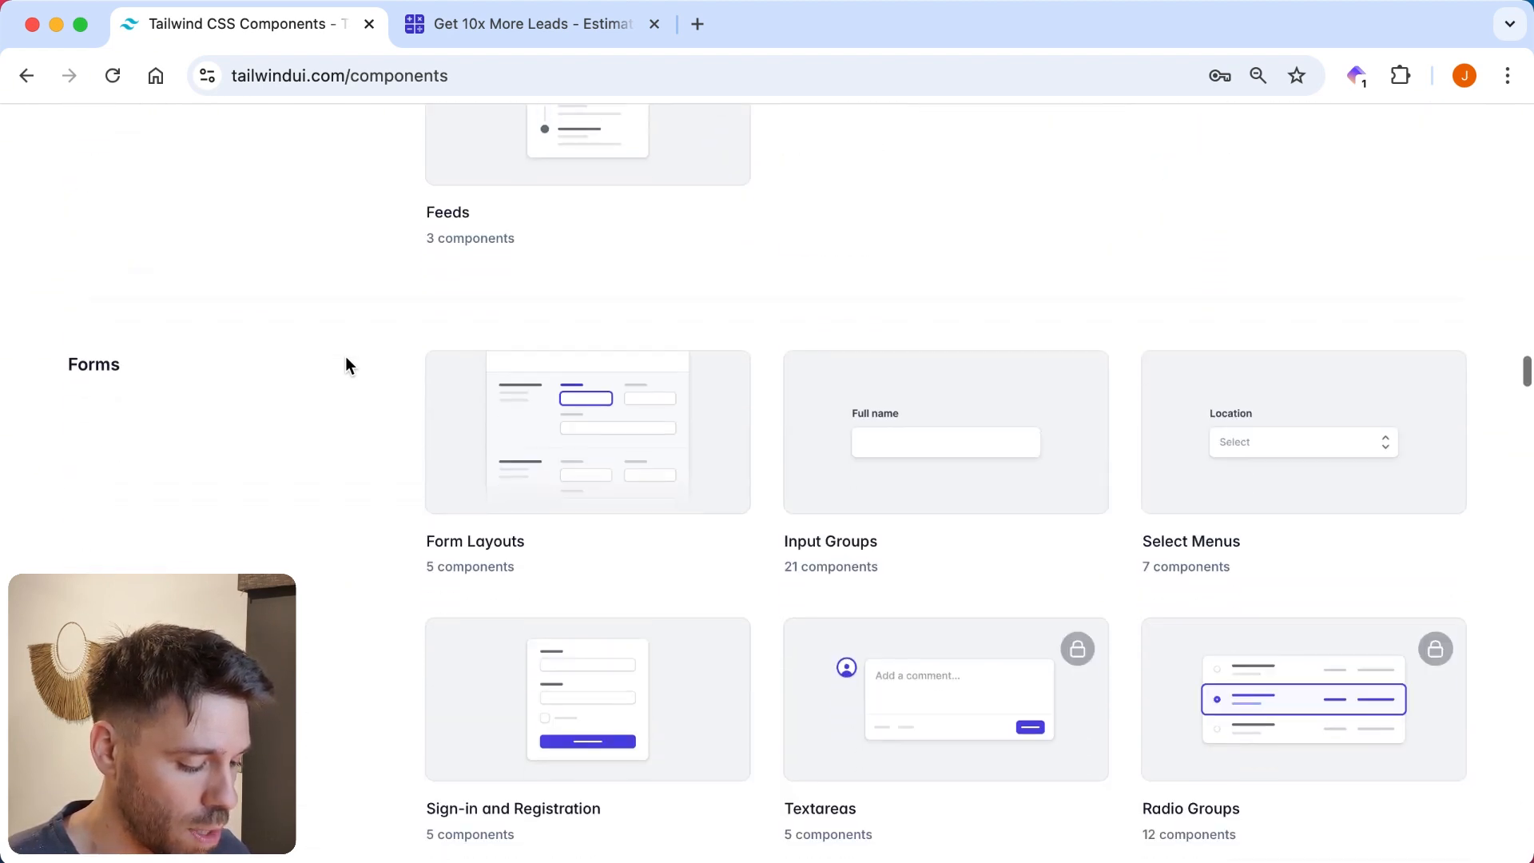
pyautogui.scroll(-3)
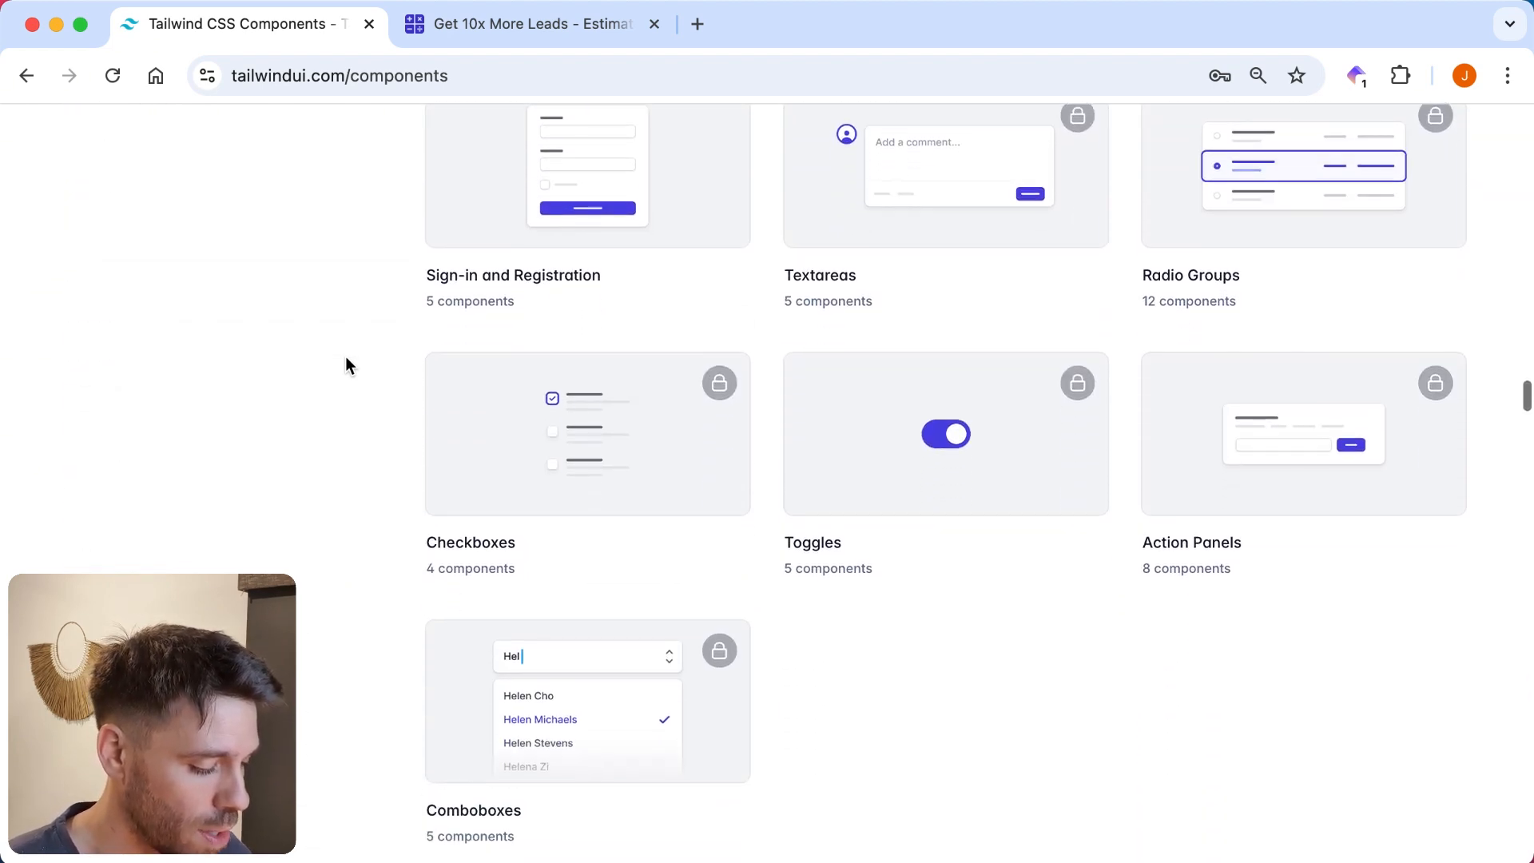
# Open Radio Groups and choose Push notification in the notifications example.
pyautogui.click(1303, 165)
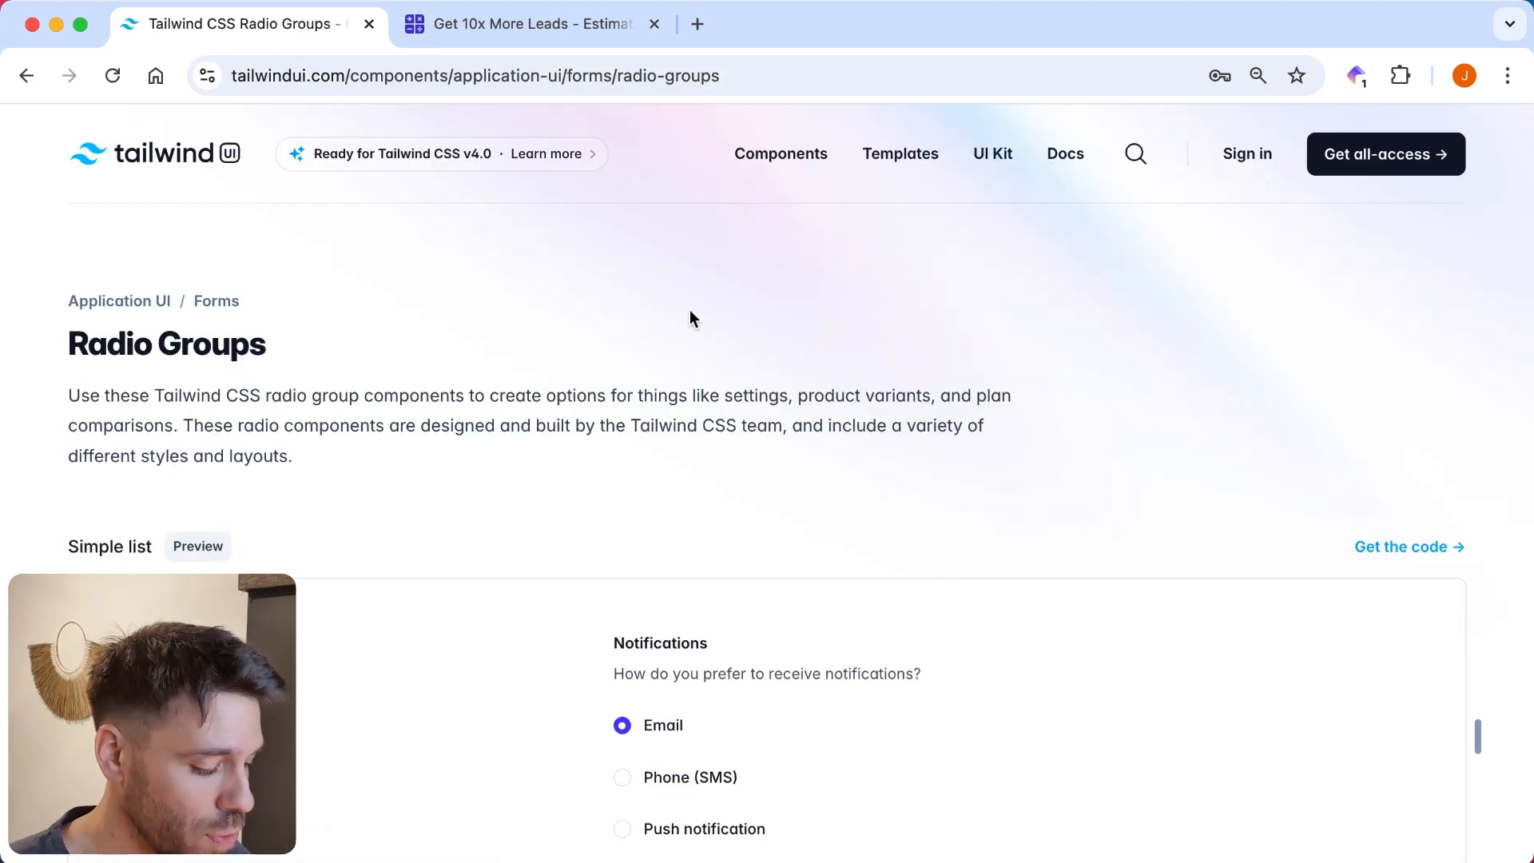
pyautogui.scroll(-3)
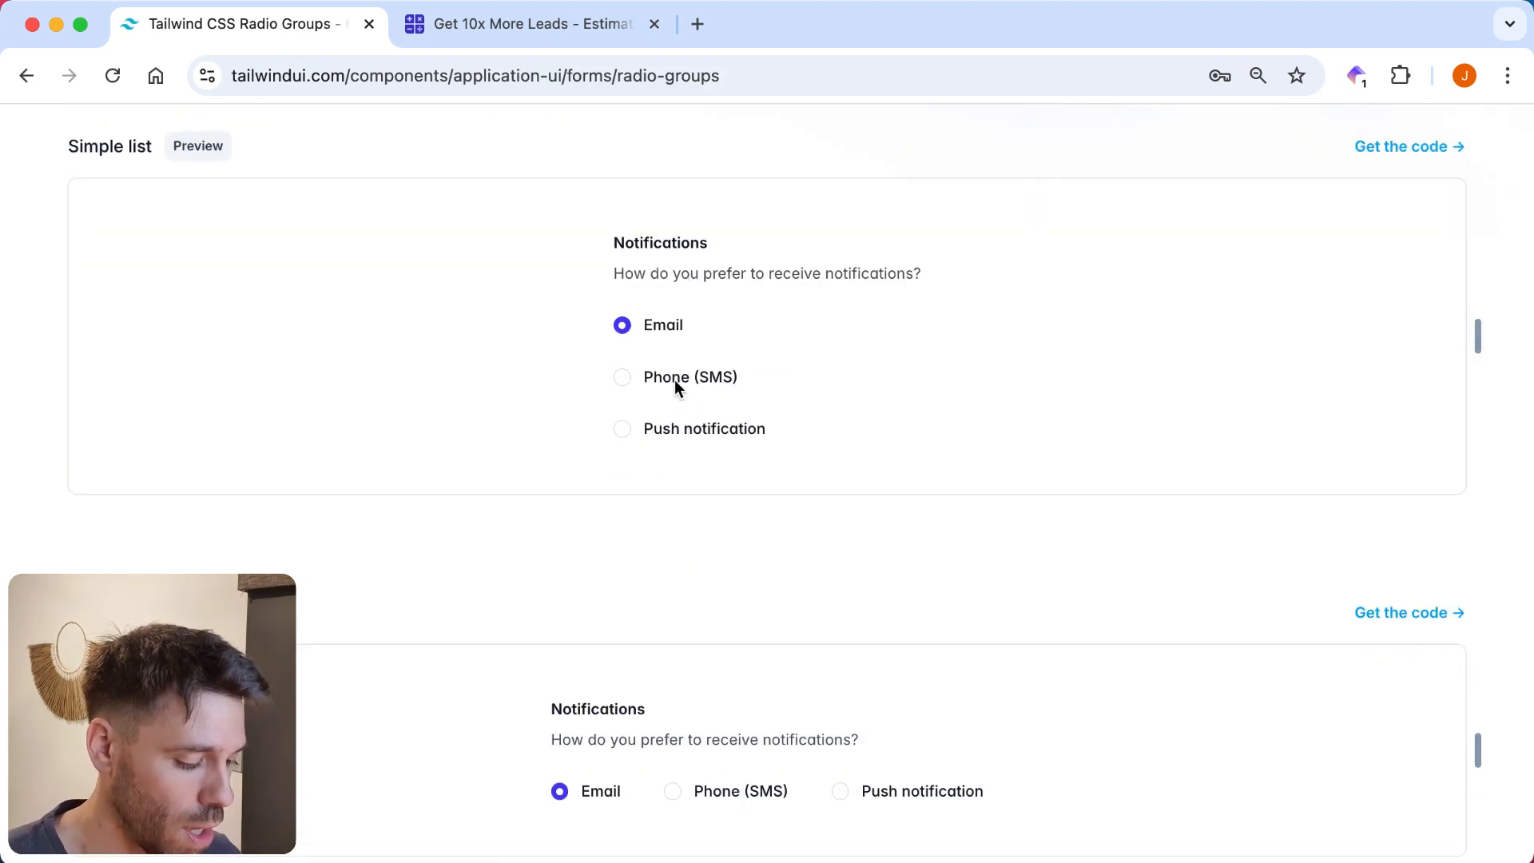
pyautogui.click(623, 429)
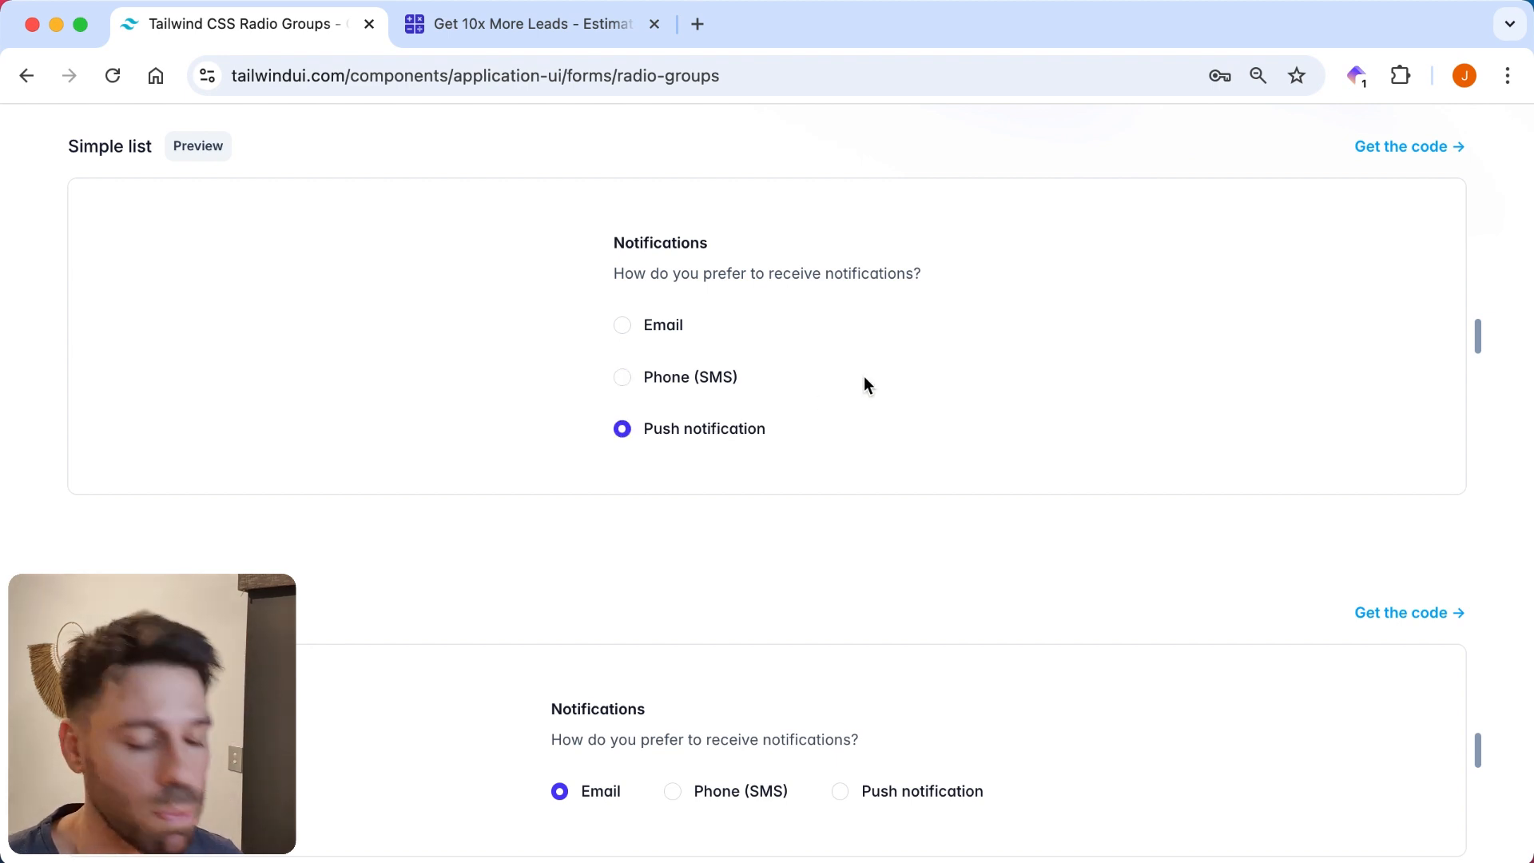
pyautogui.moveTo(1020, 331)
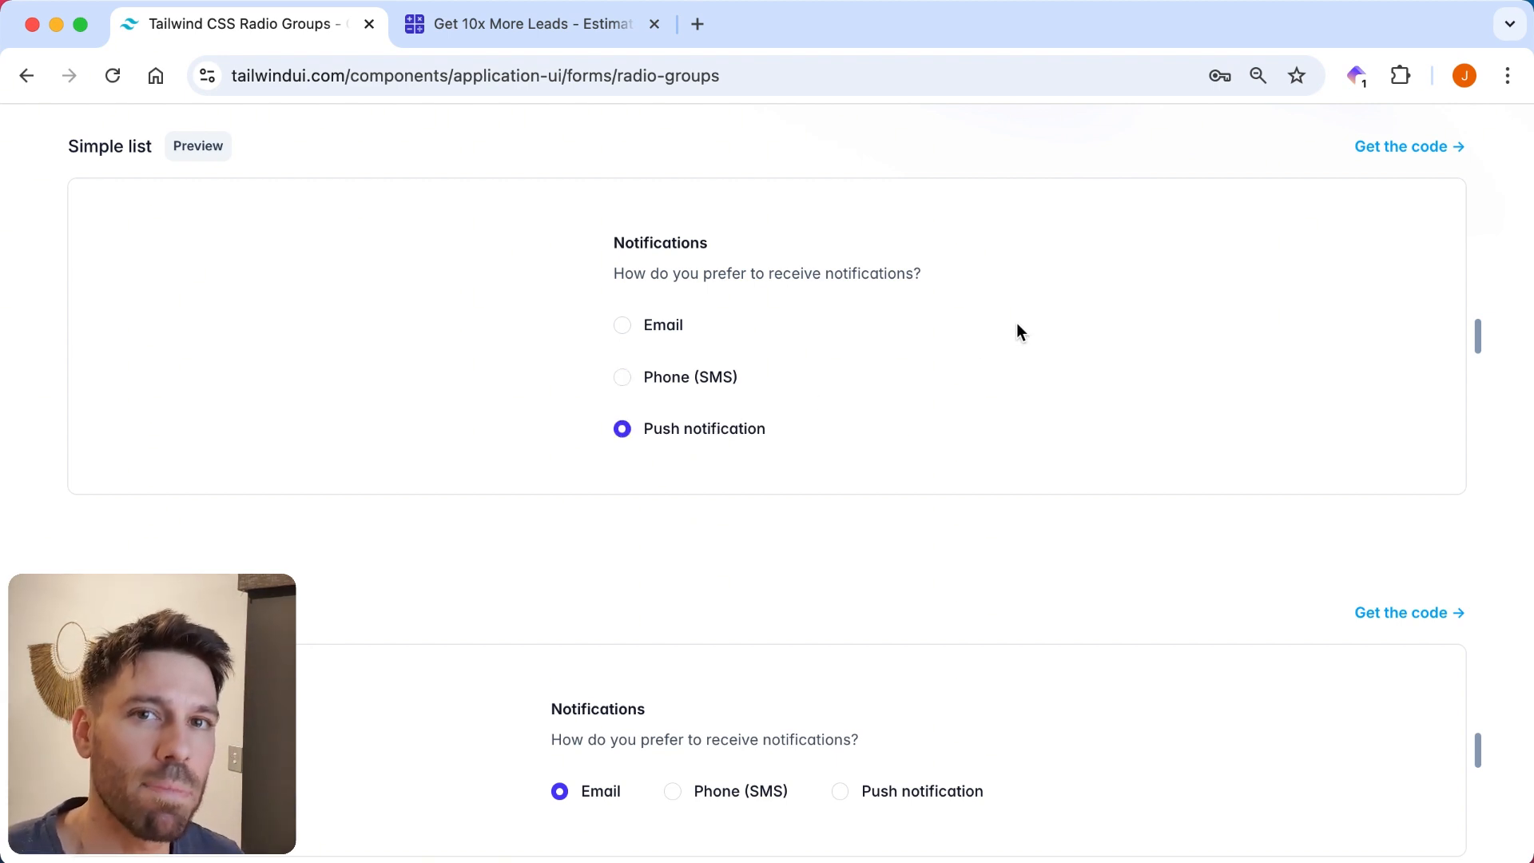
pyautogui.moveTo(934, 277)
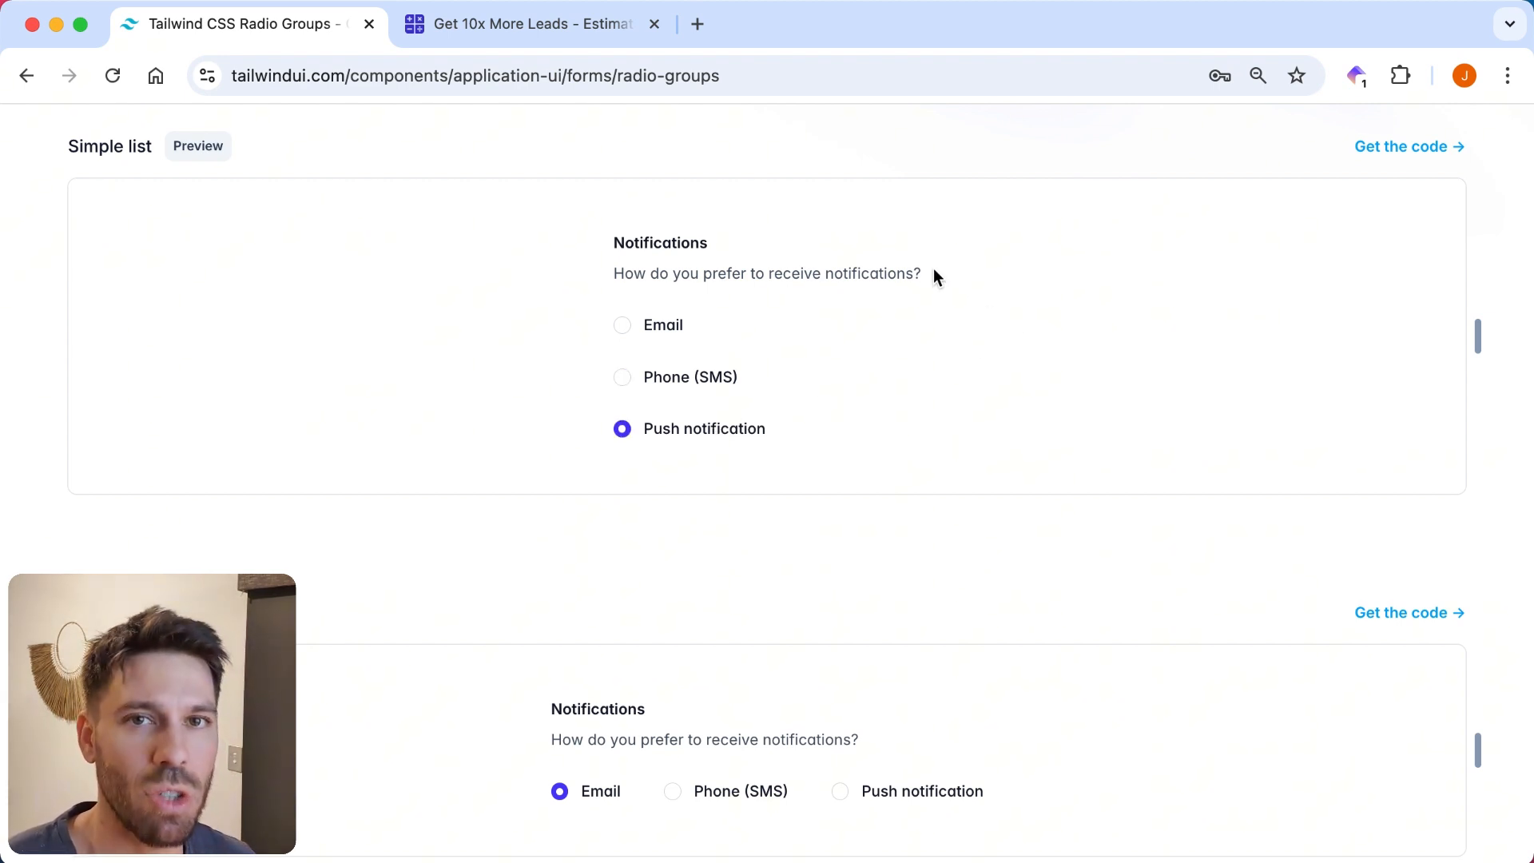
# Scroll to the colour picker and pick green, then purple, as the label colour.
pyautogui.scroll(-3)
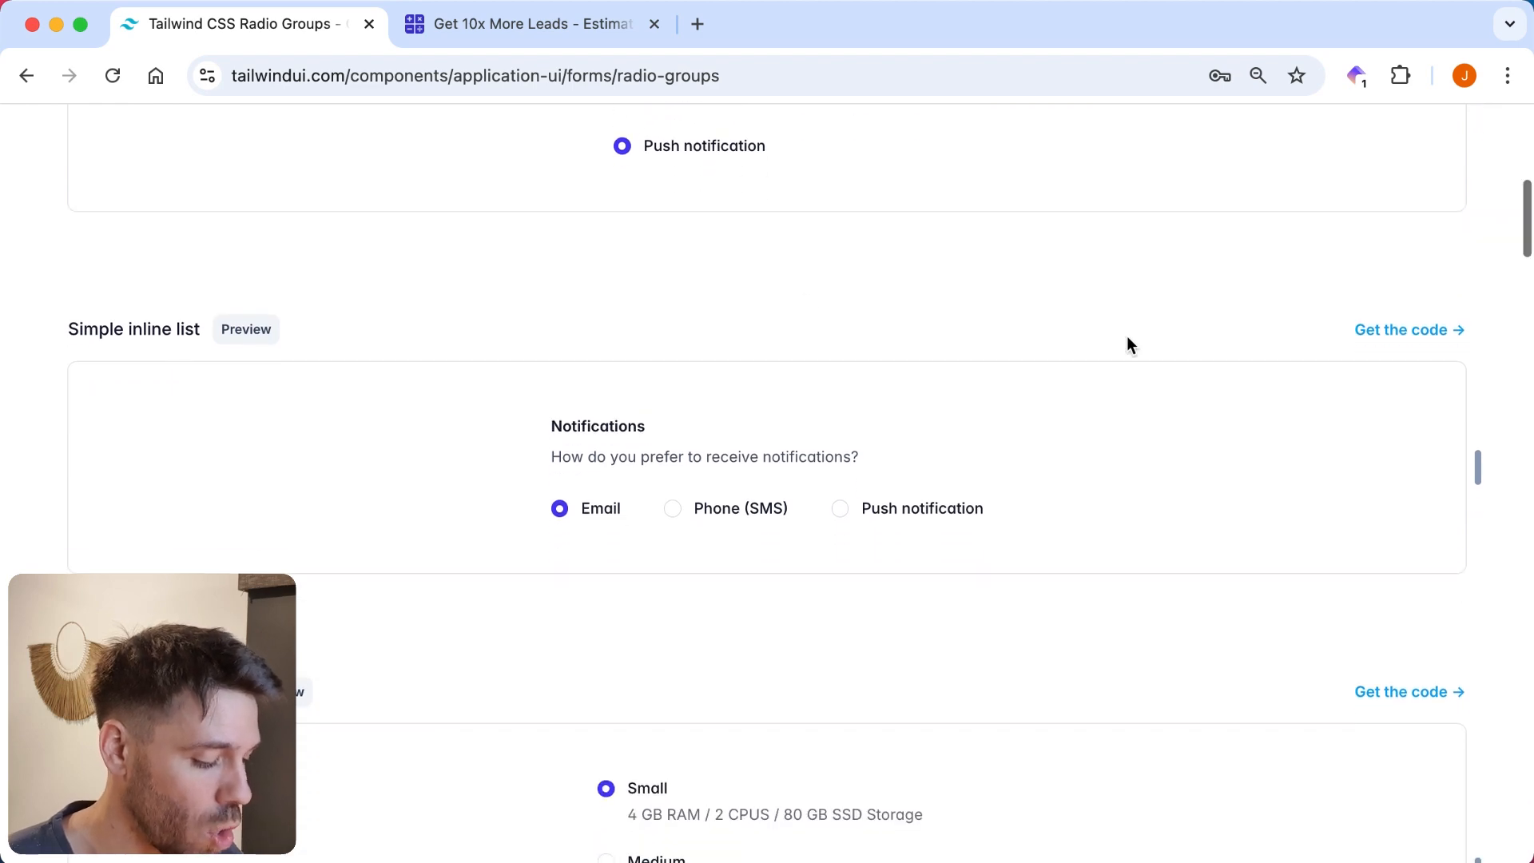
pyautogui.scroll(-3)
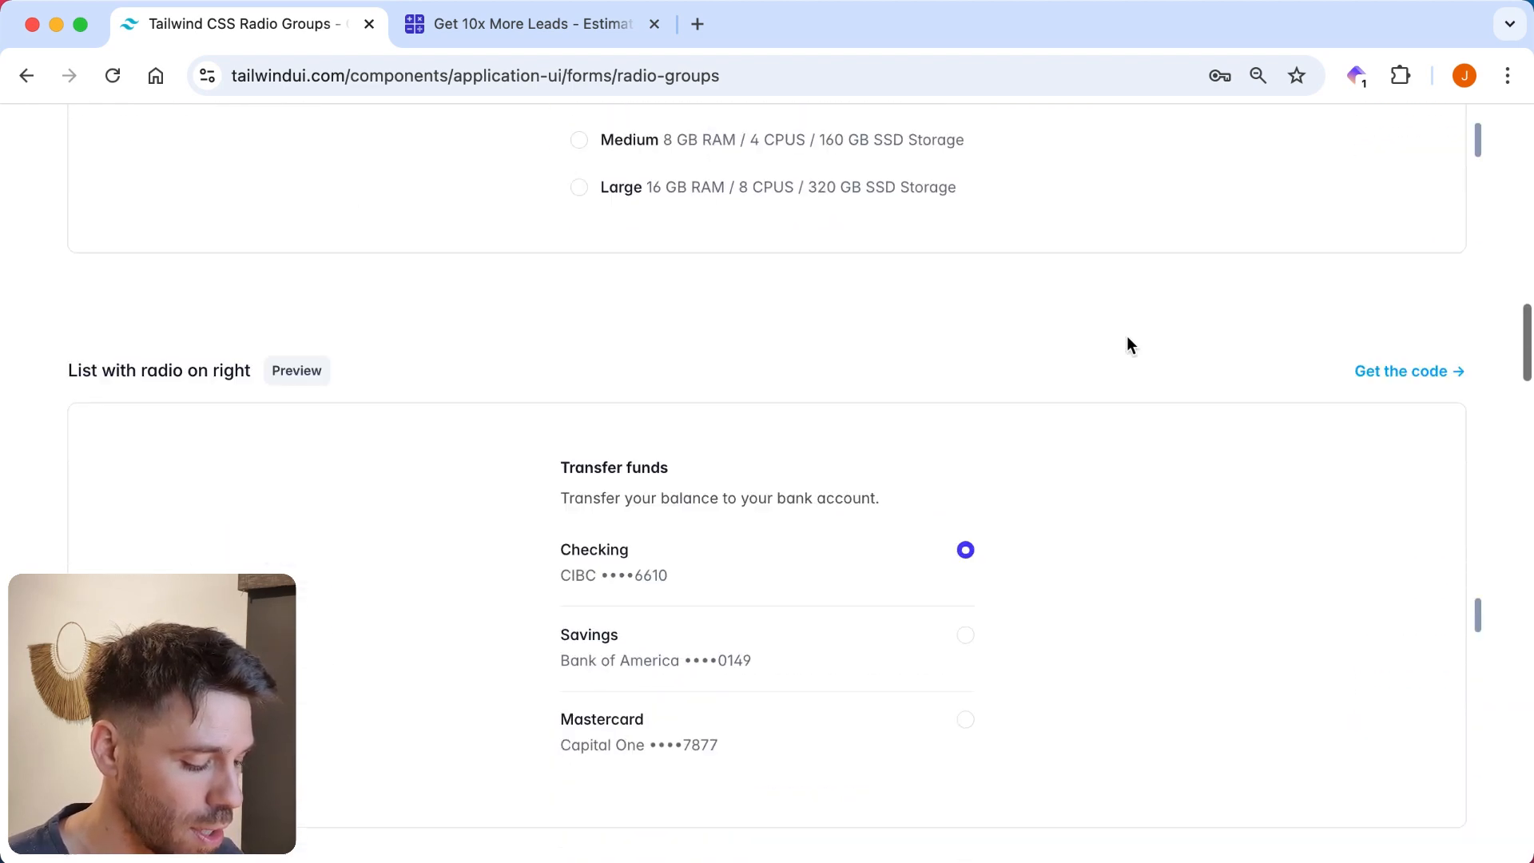
pyautogui.scroll(-3)
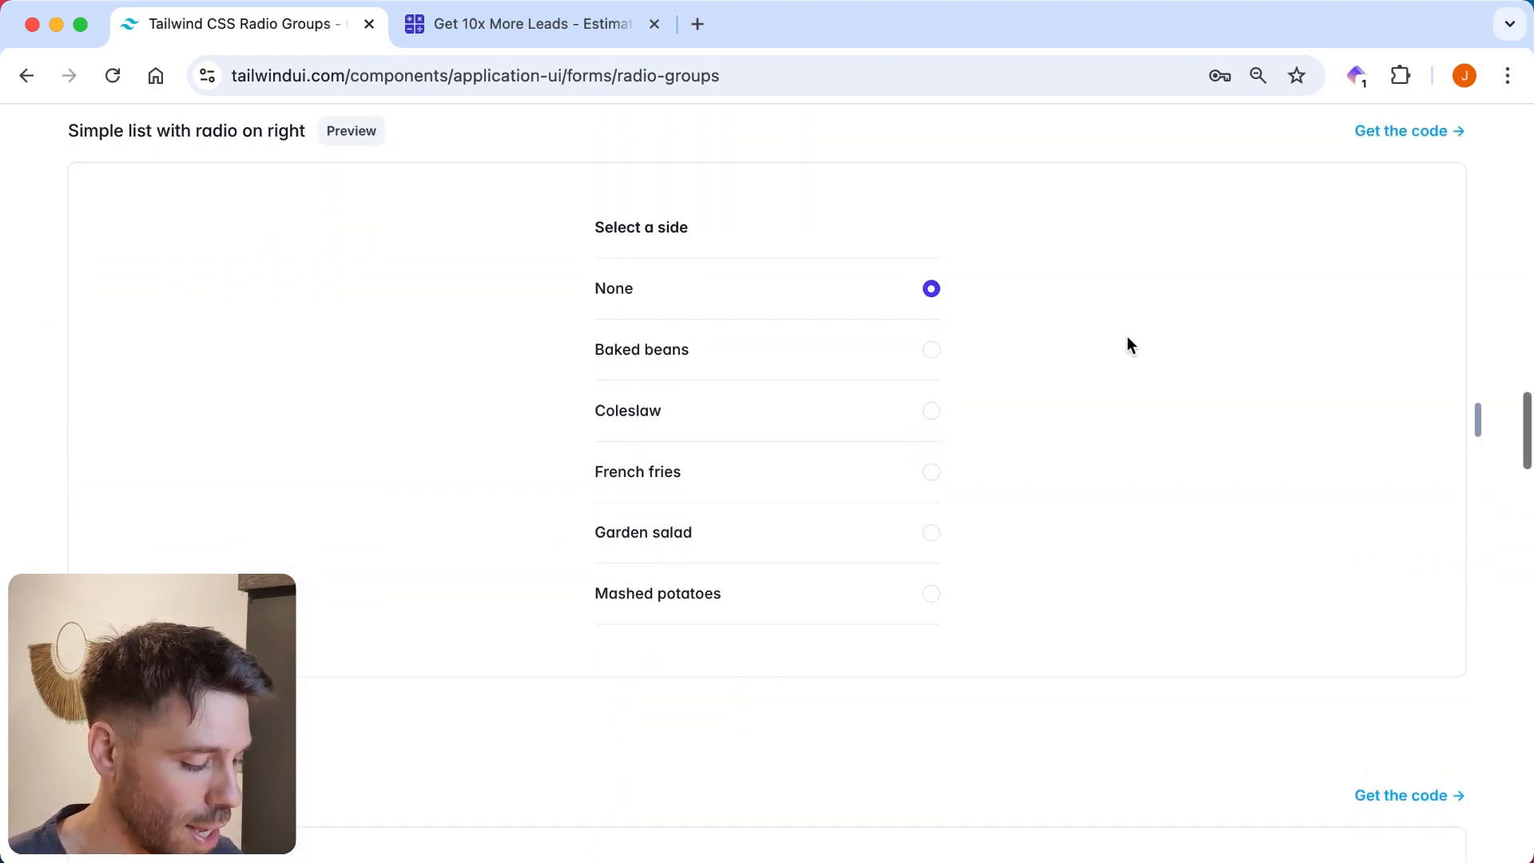
pyautogui.scroll(-3)
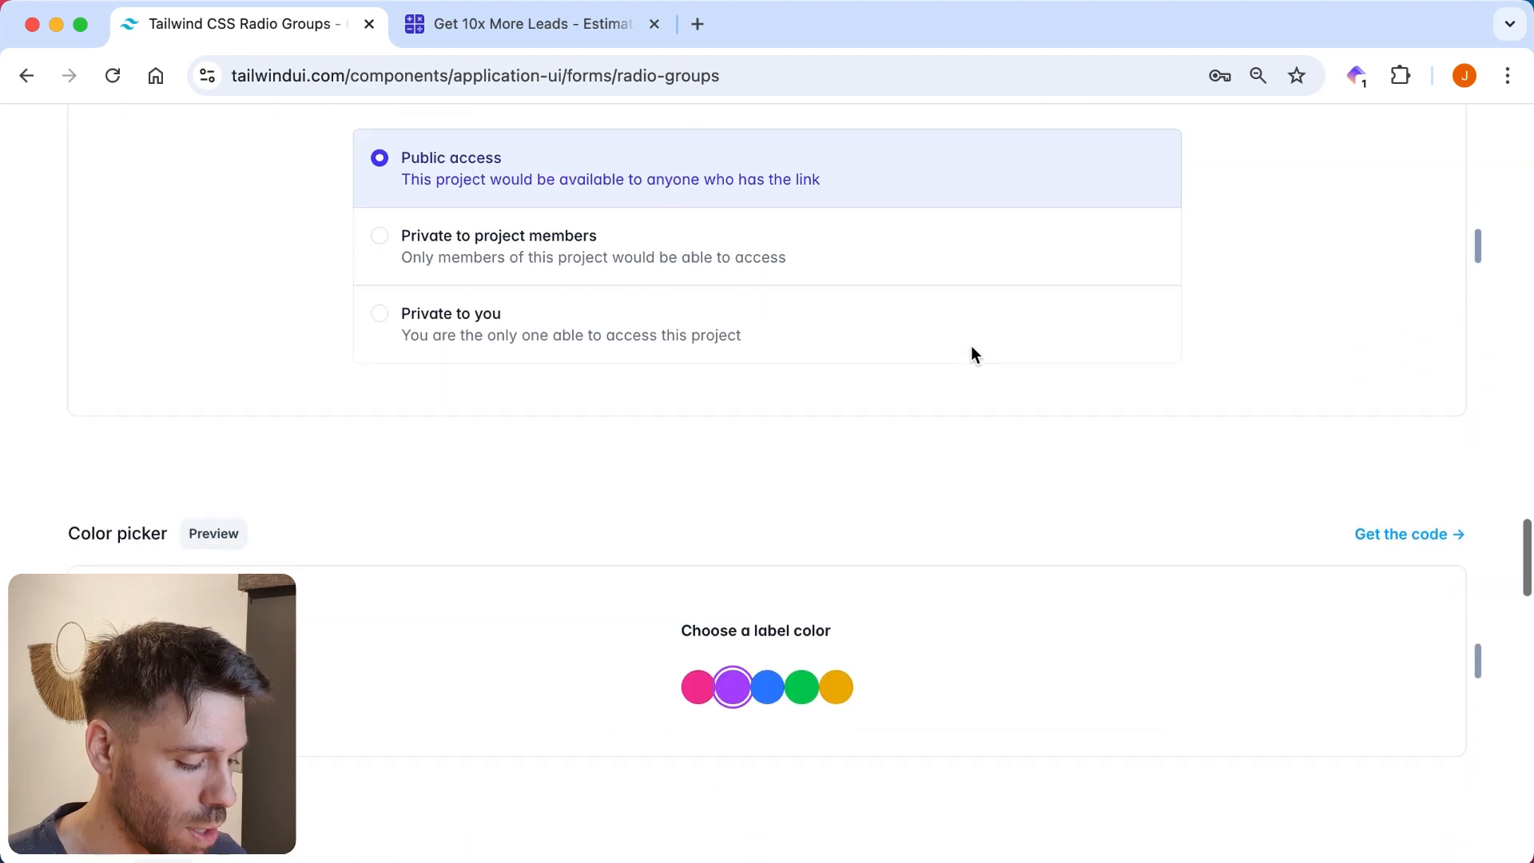
pyautogui.scroll(-3)
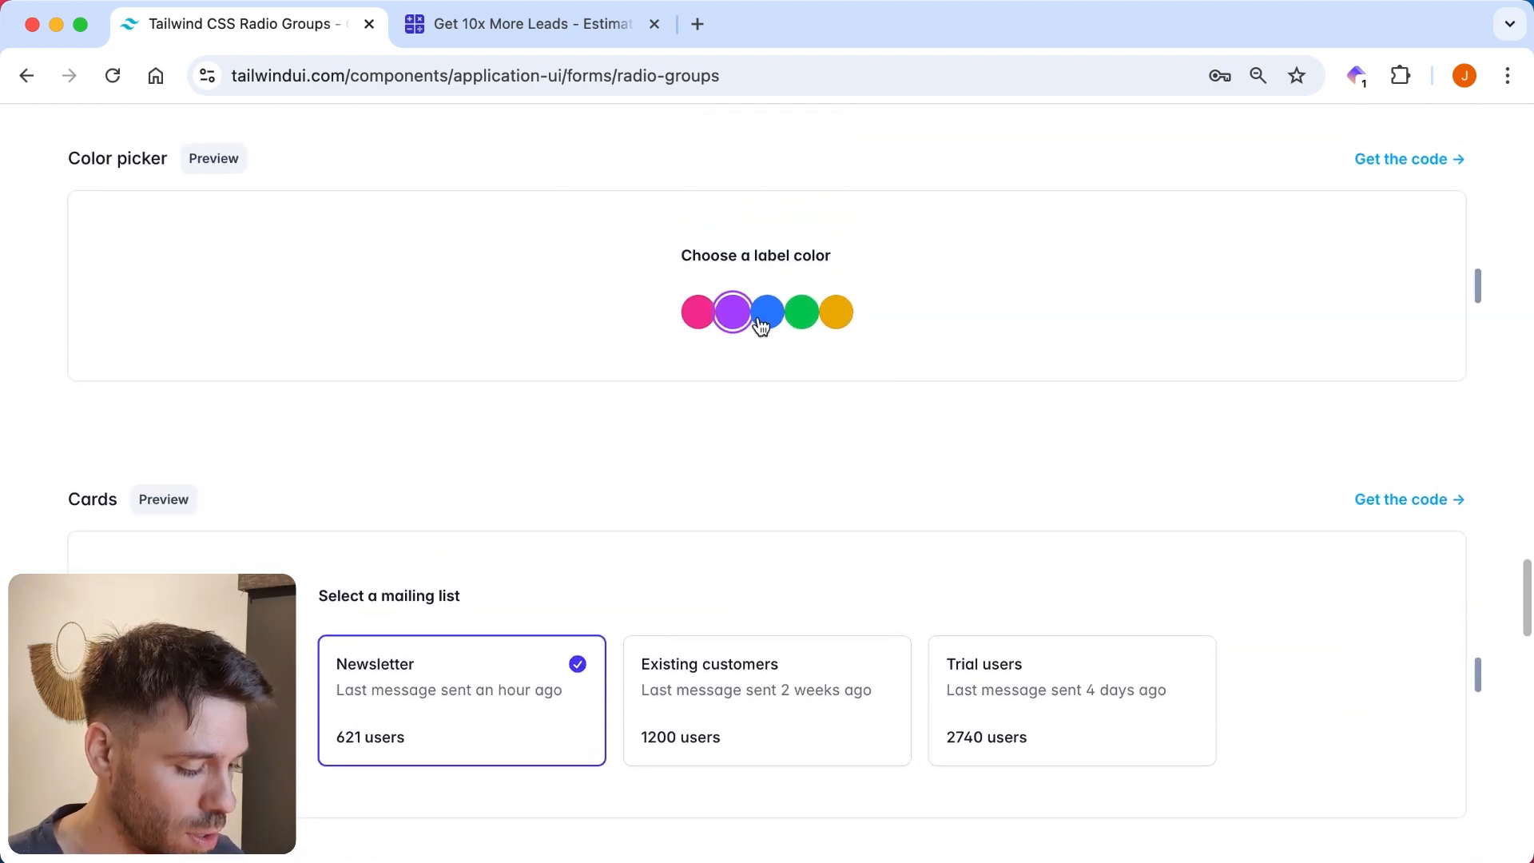
pyautogui.click(835, 311)
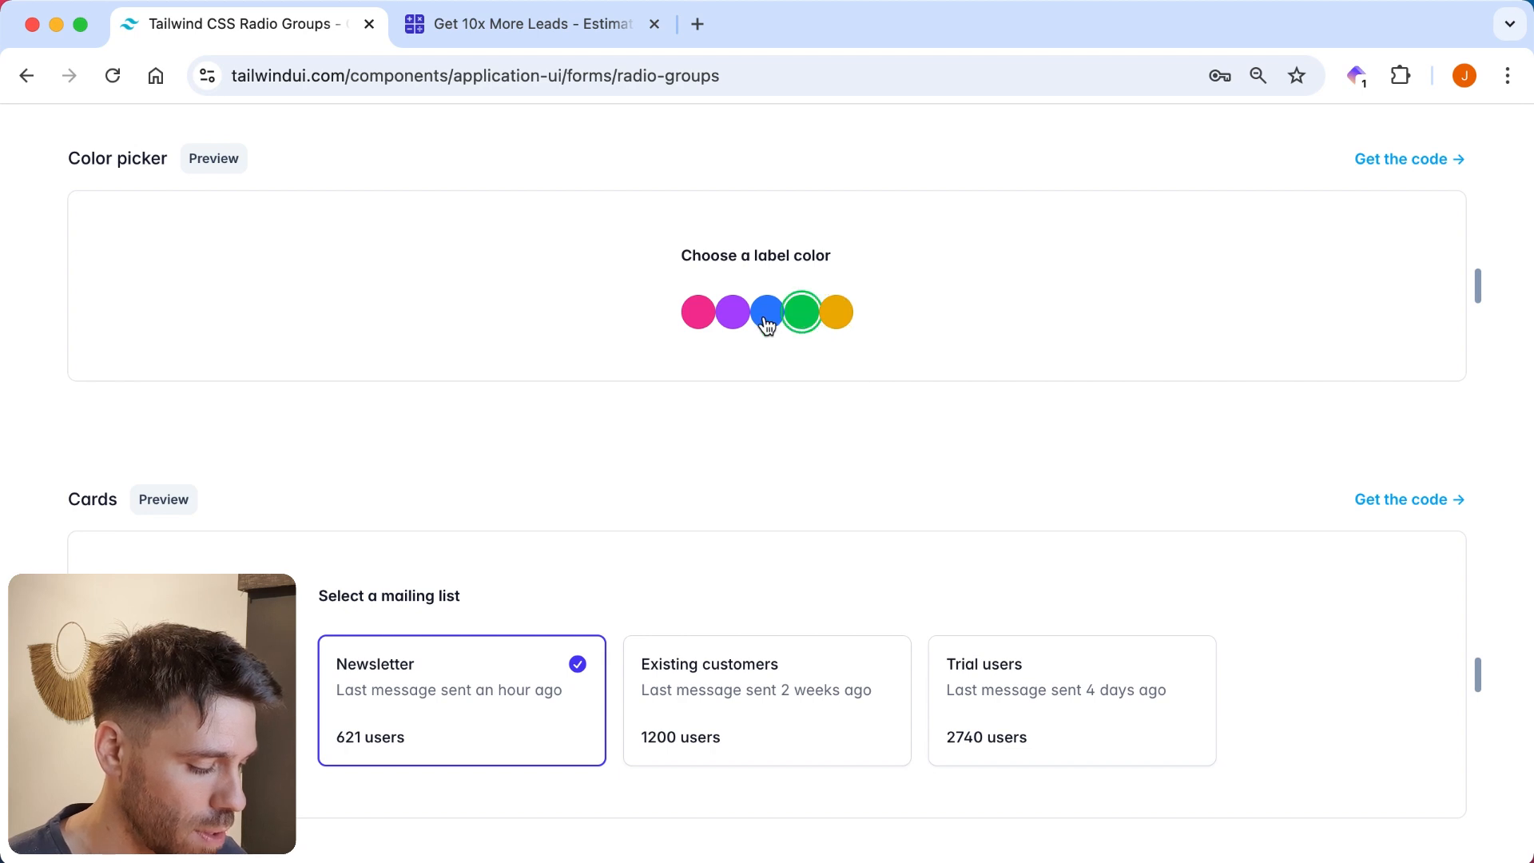
pyautogui.click(732, 311)
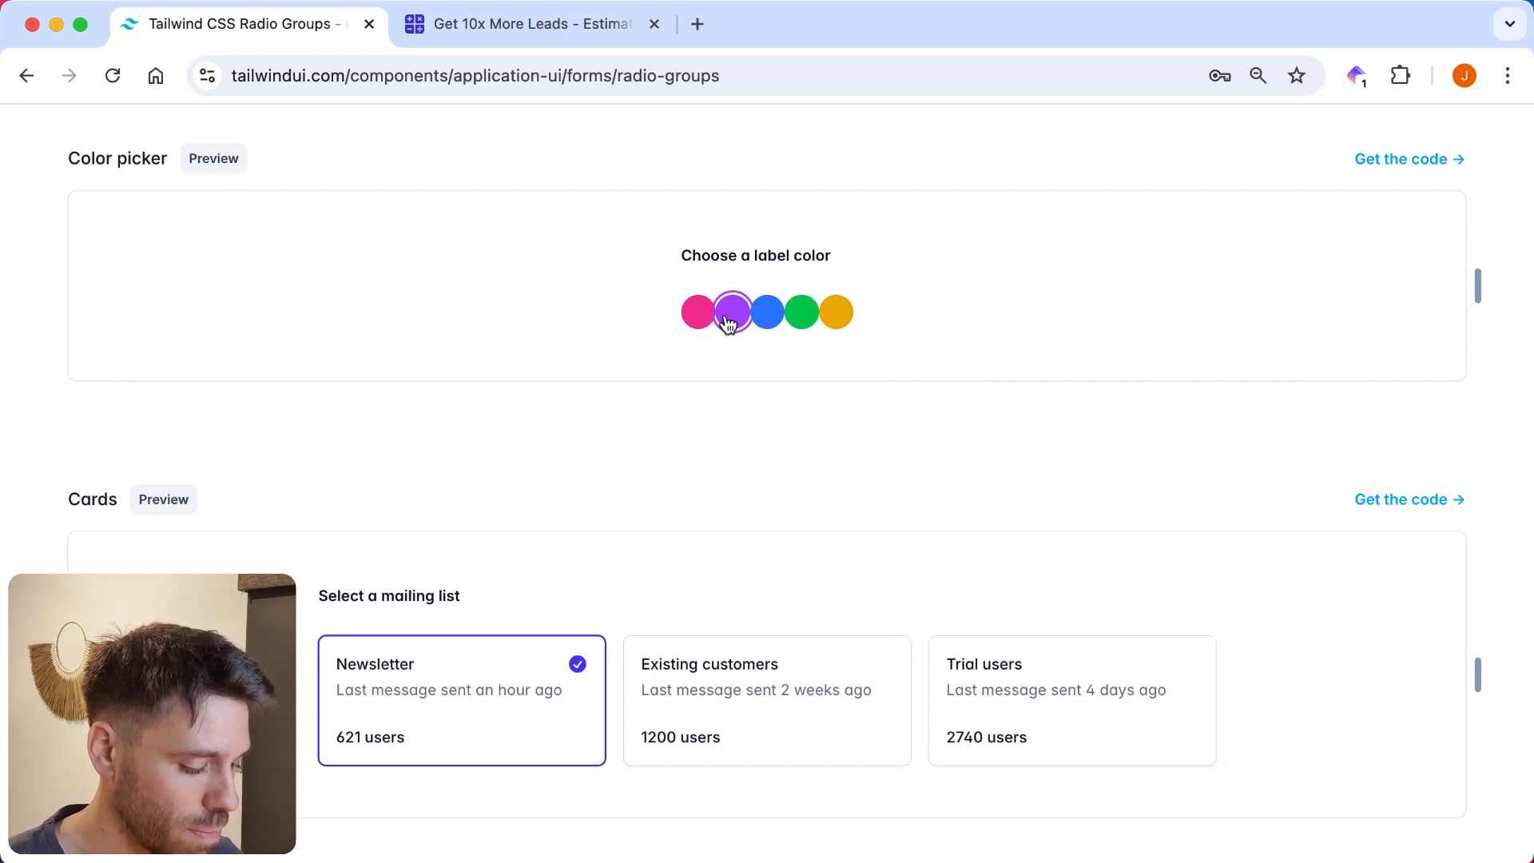
# Select Newsletter and another option in the mailing list cards, then browse the remaining variants.
pyautogui.scroll(-3)
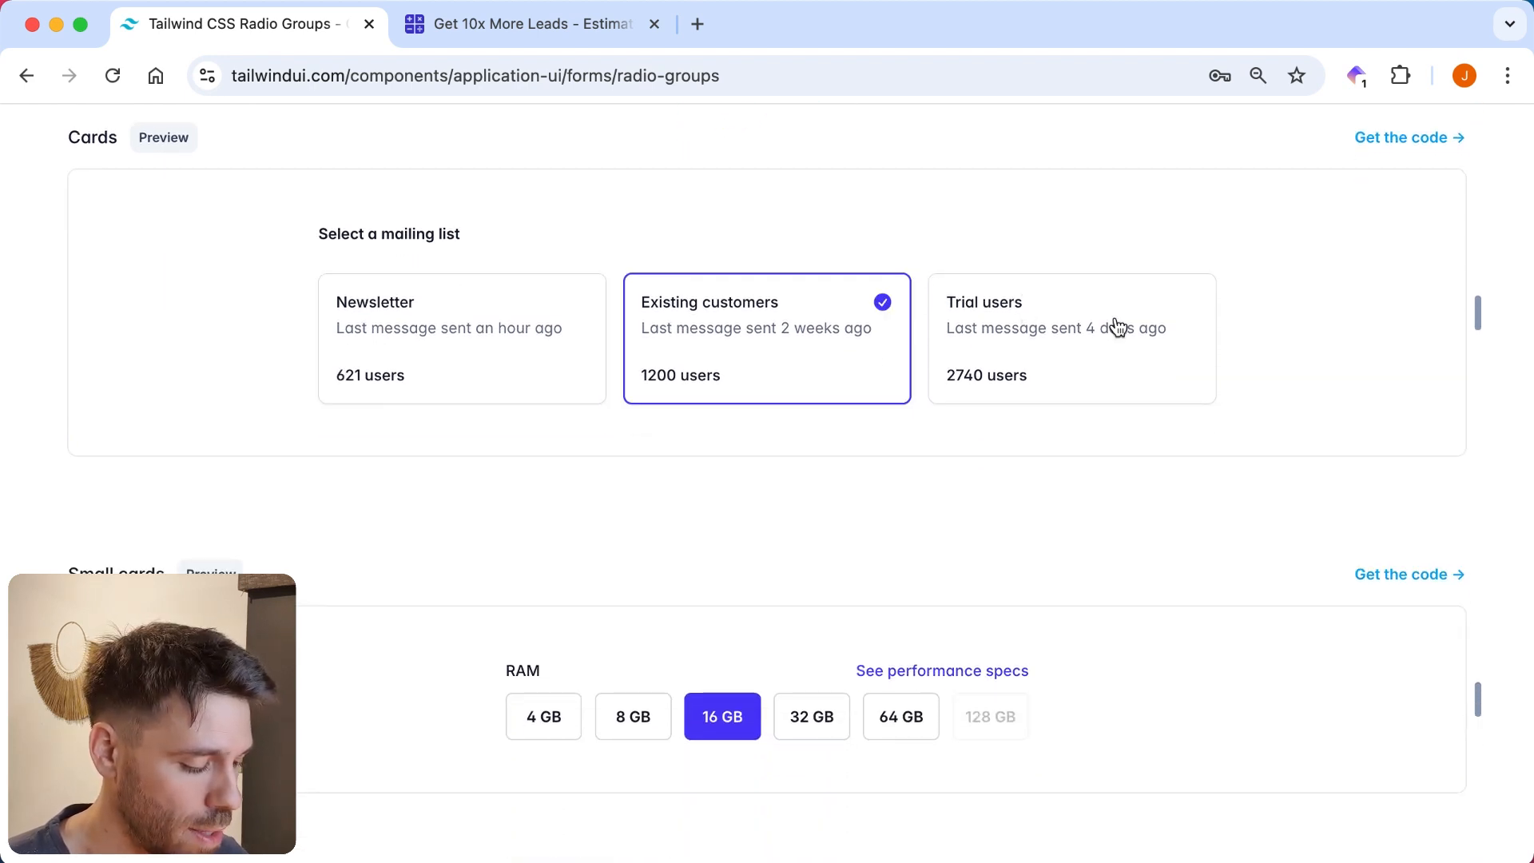
pyautogui.click(461, 337)
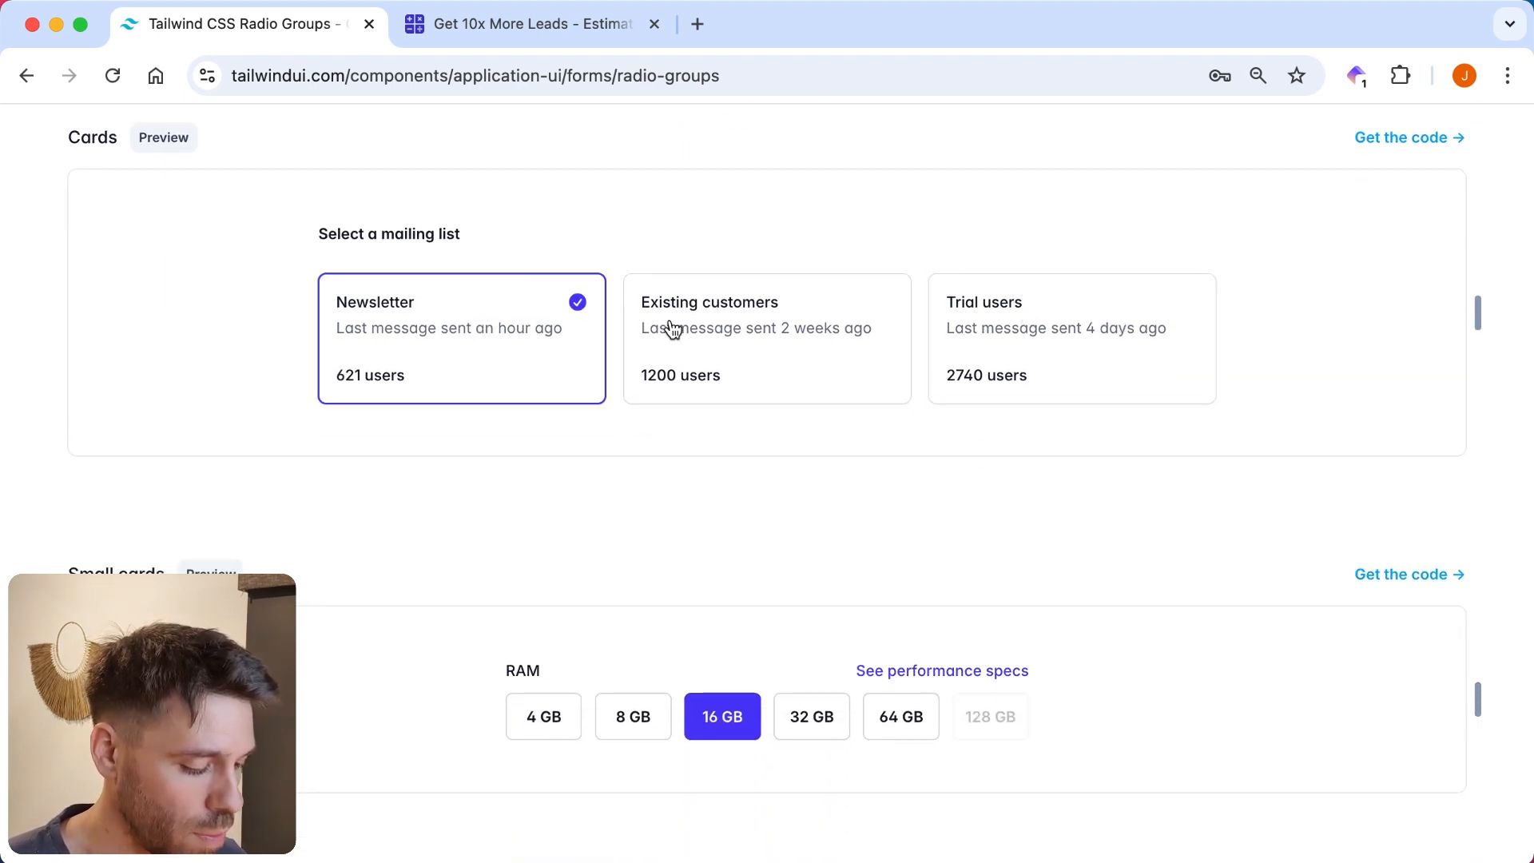
pyautogui.click(766, 337)
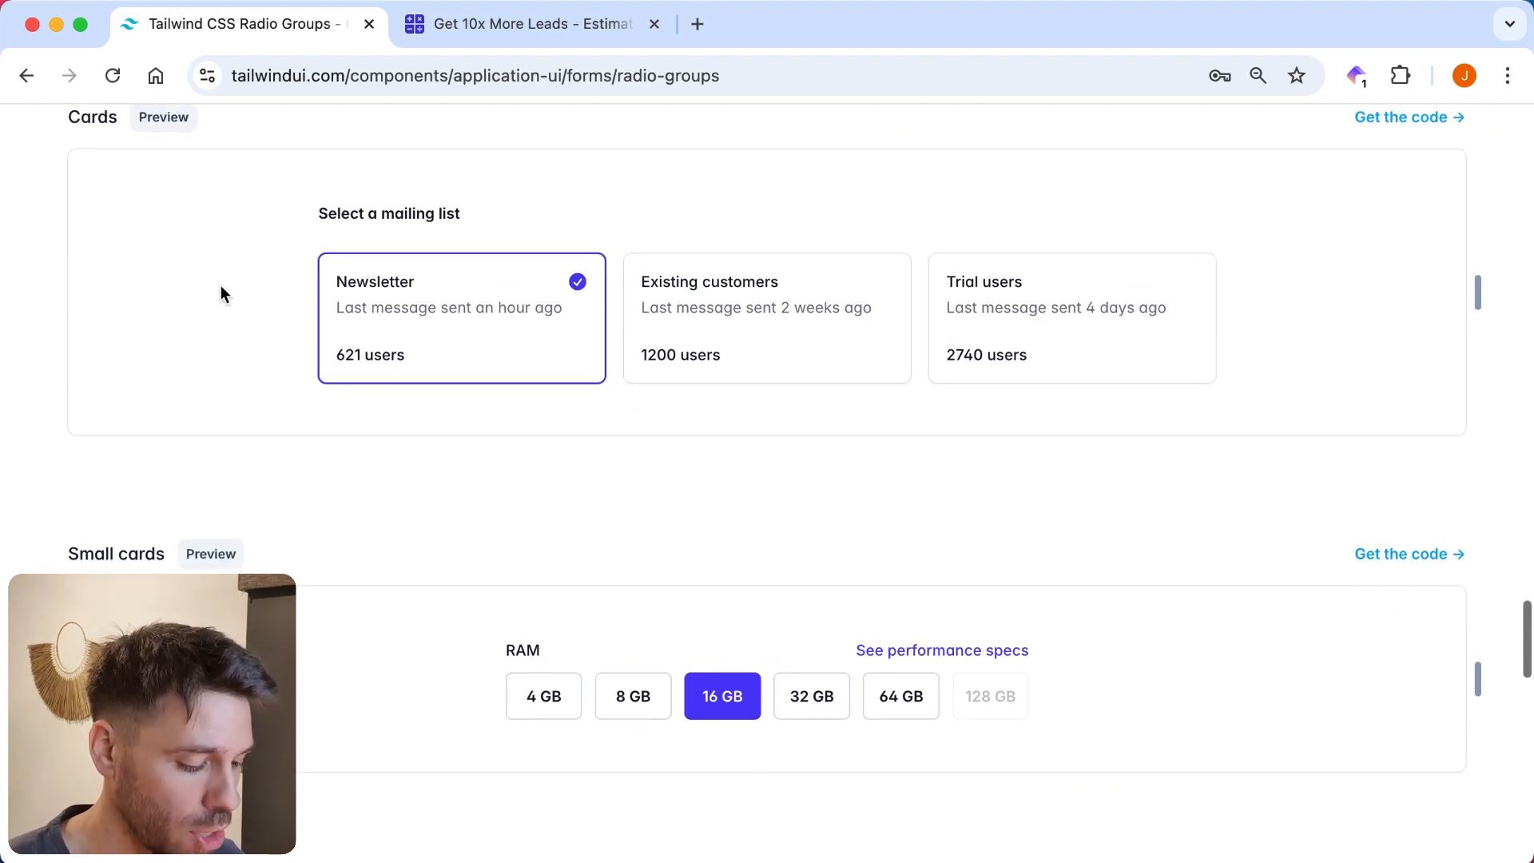
pyautogui.scroll(-3)
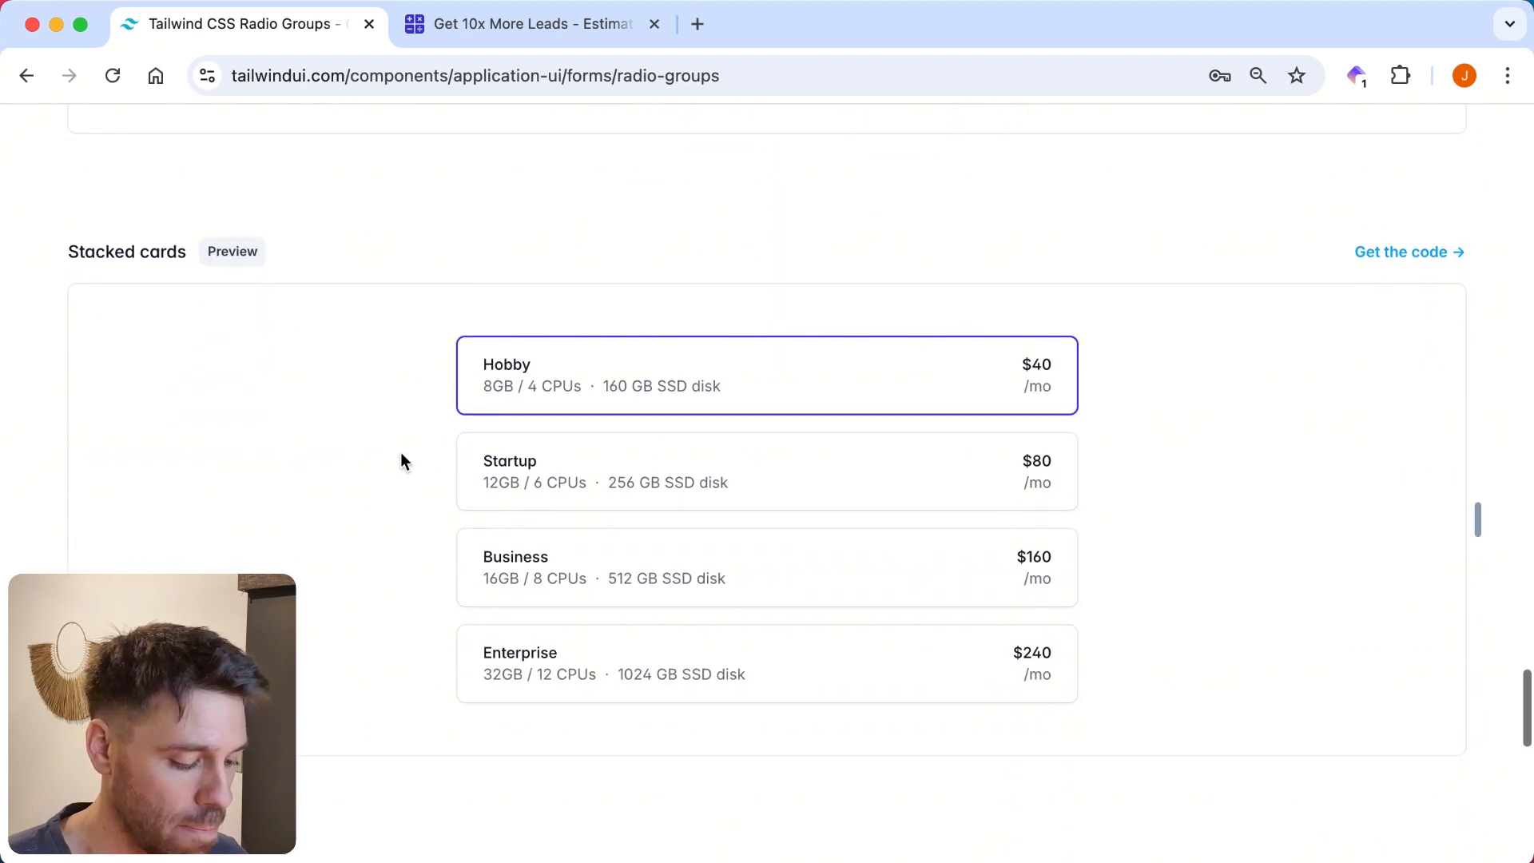
pyautogui.scroll(-3)
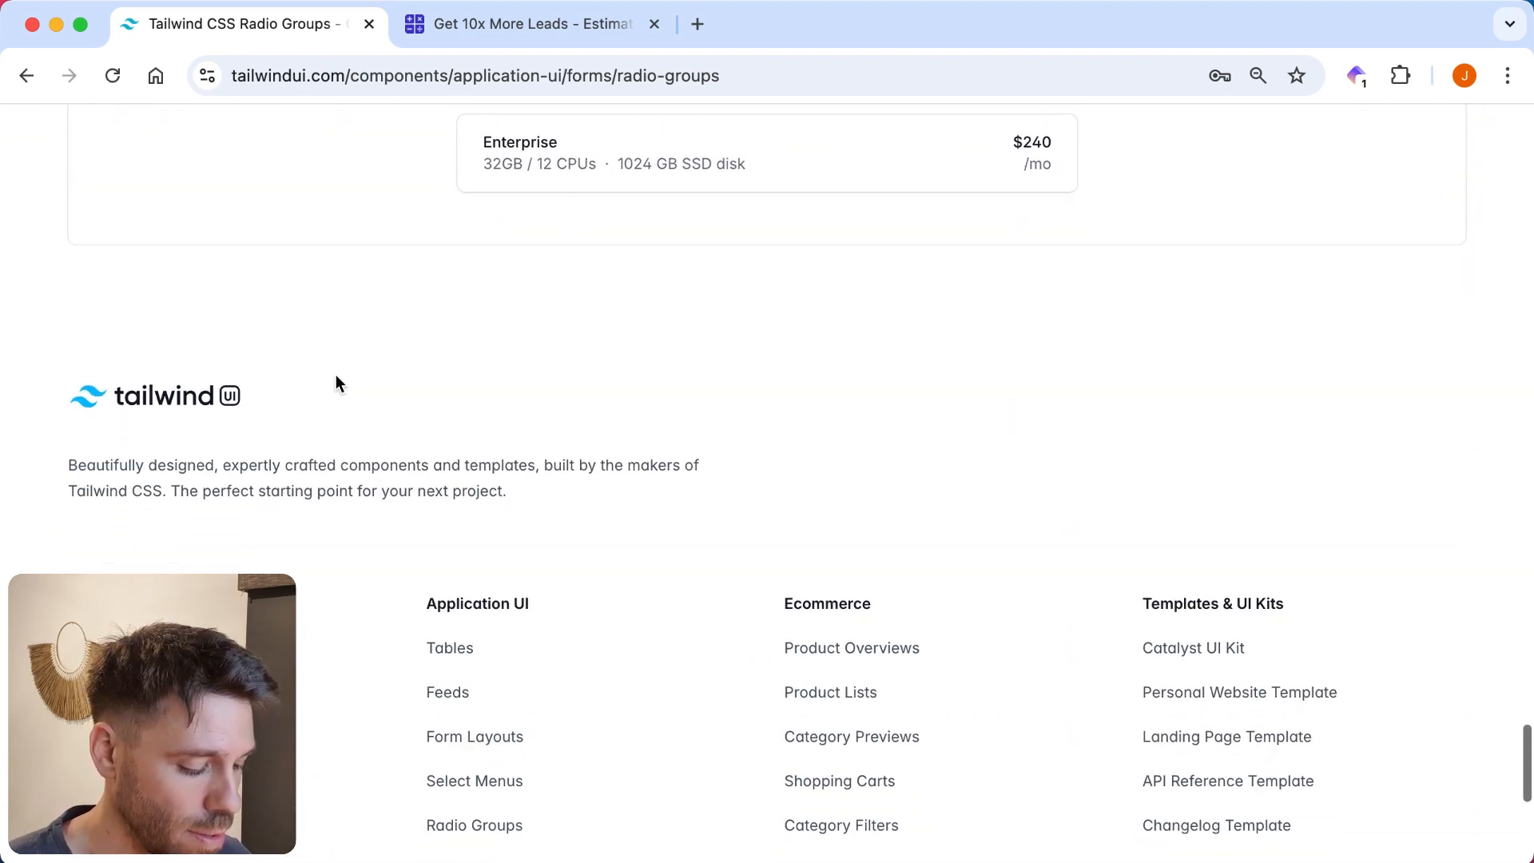
pyautogui.scroll(3)
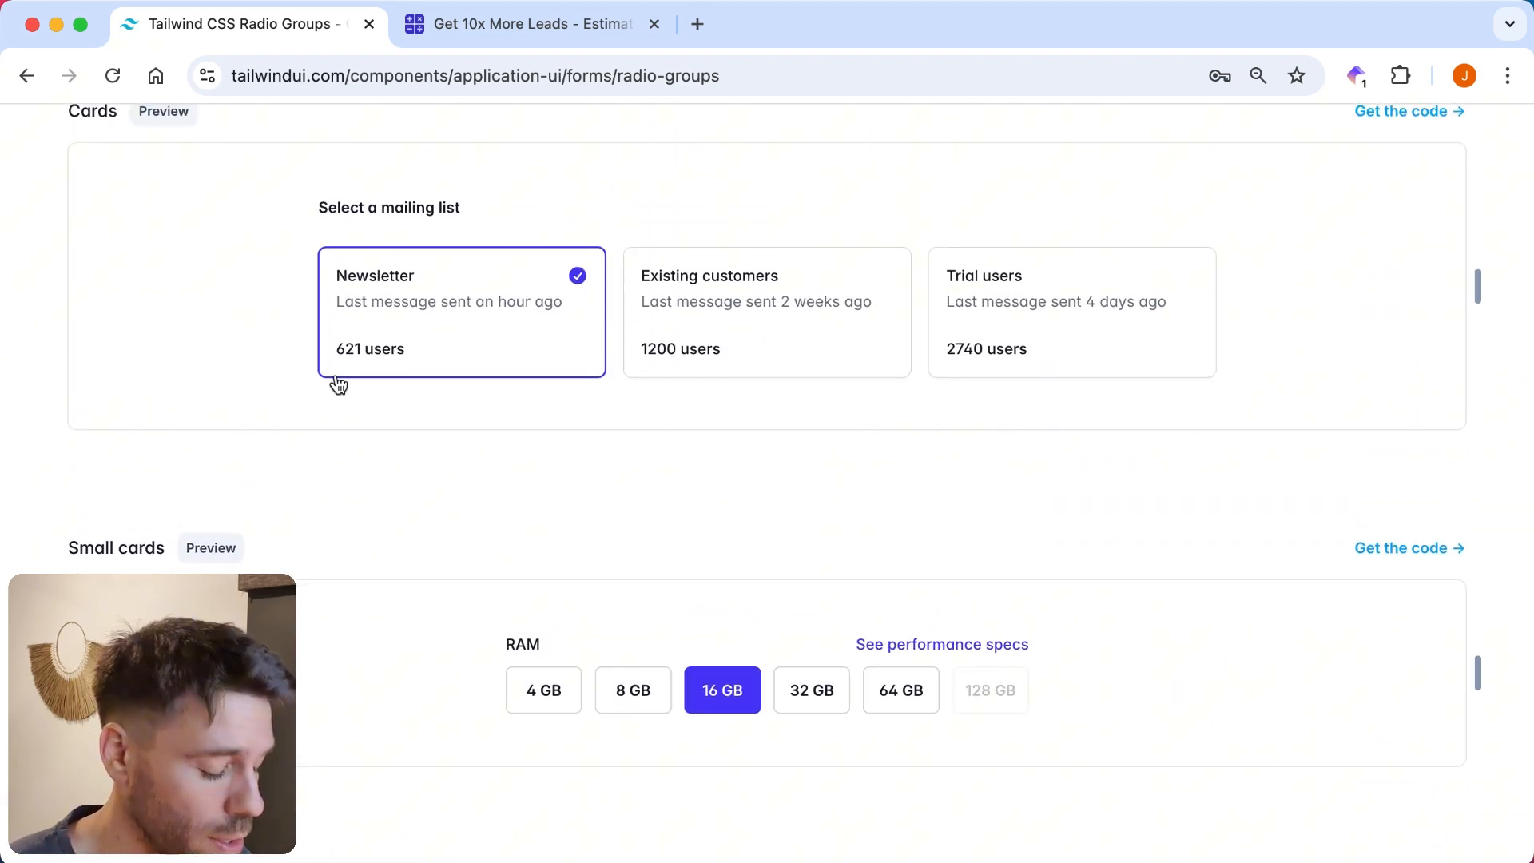
pyautogui.scroll(-3)
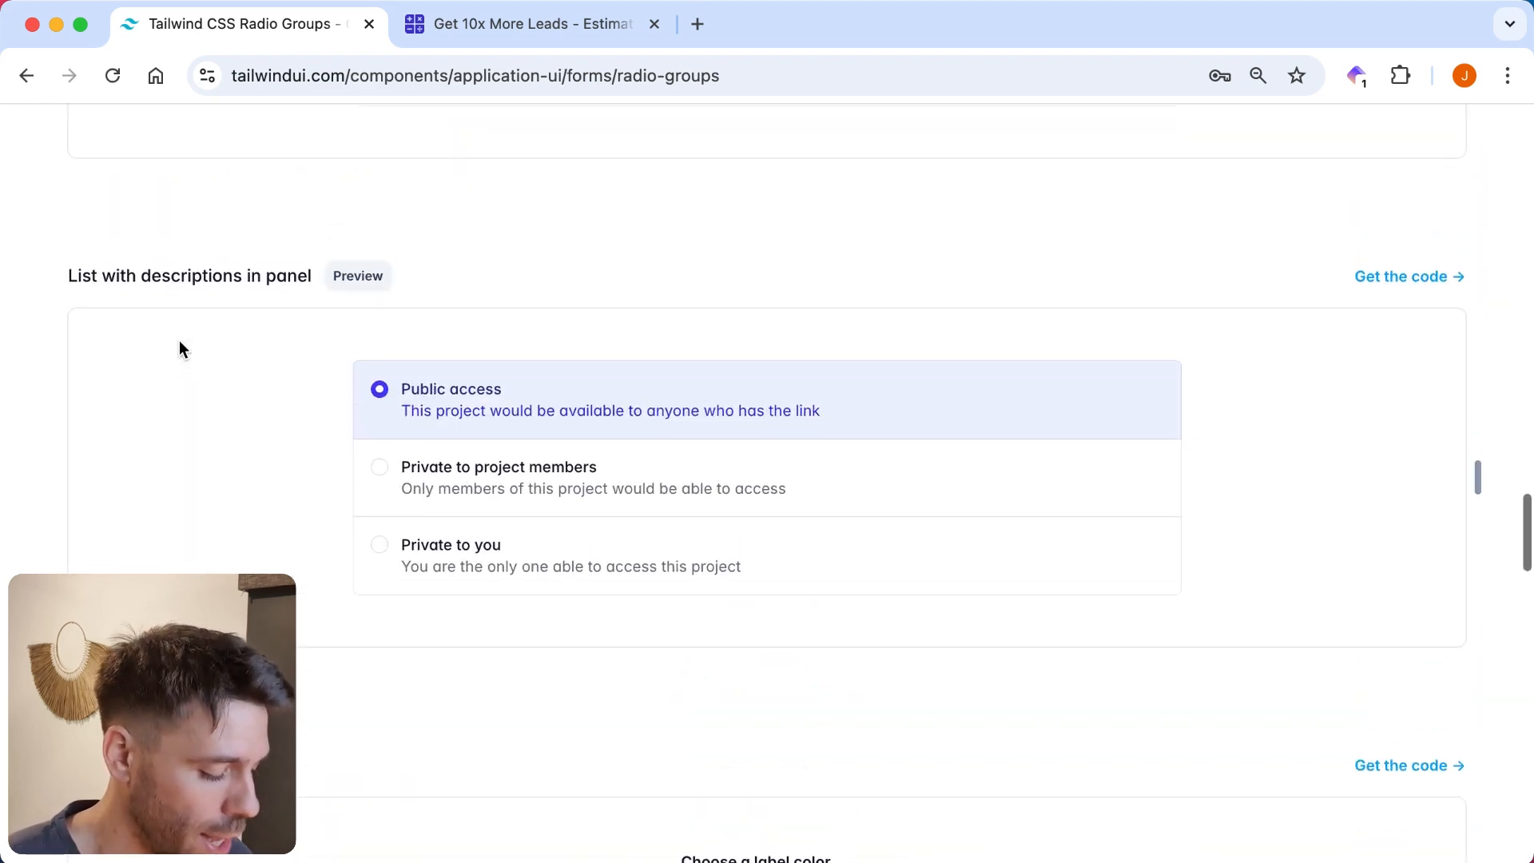
pyautogui.scroll(-3)
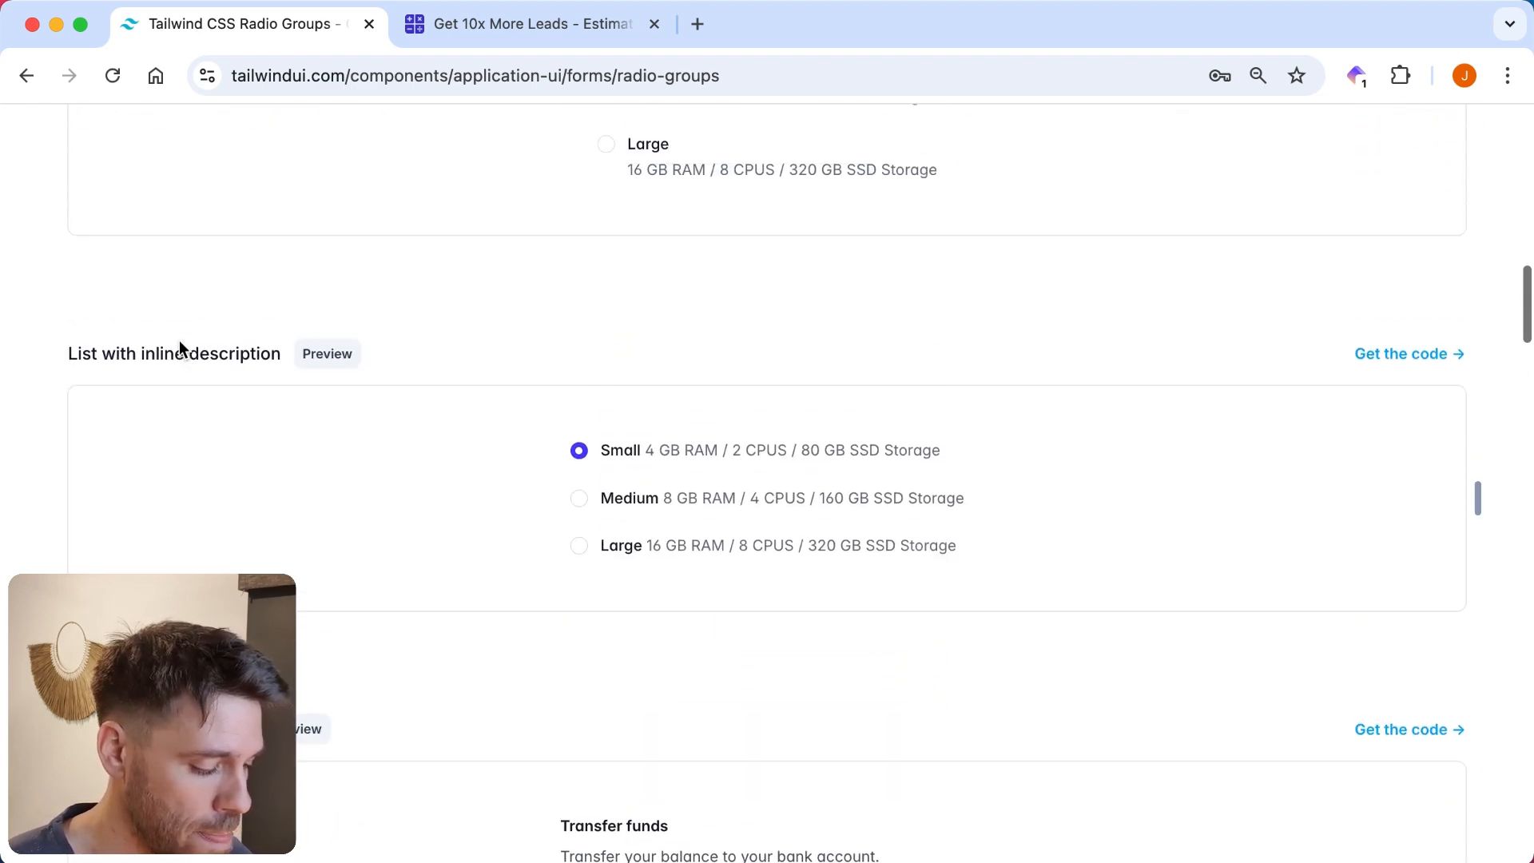
pyautogui.scroll(3)
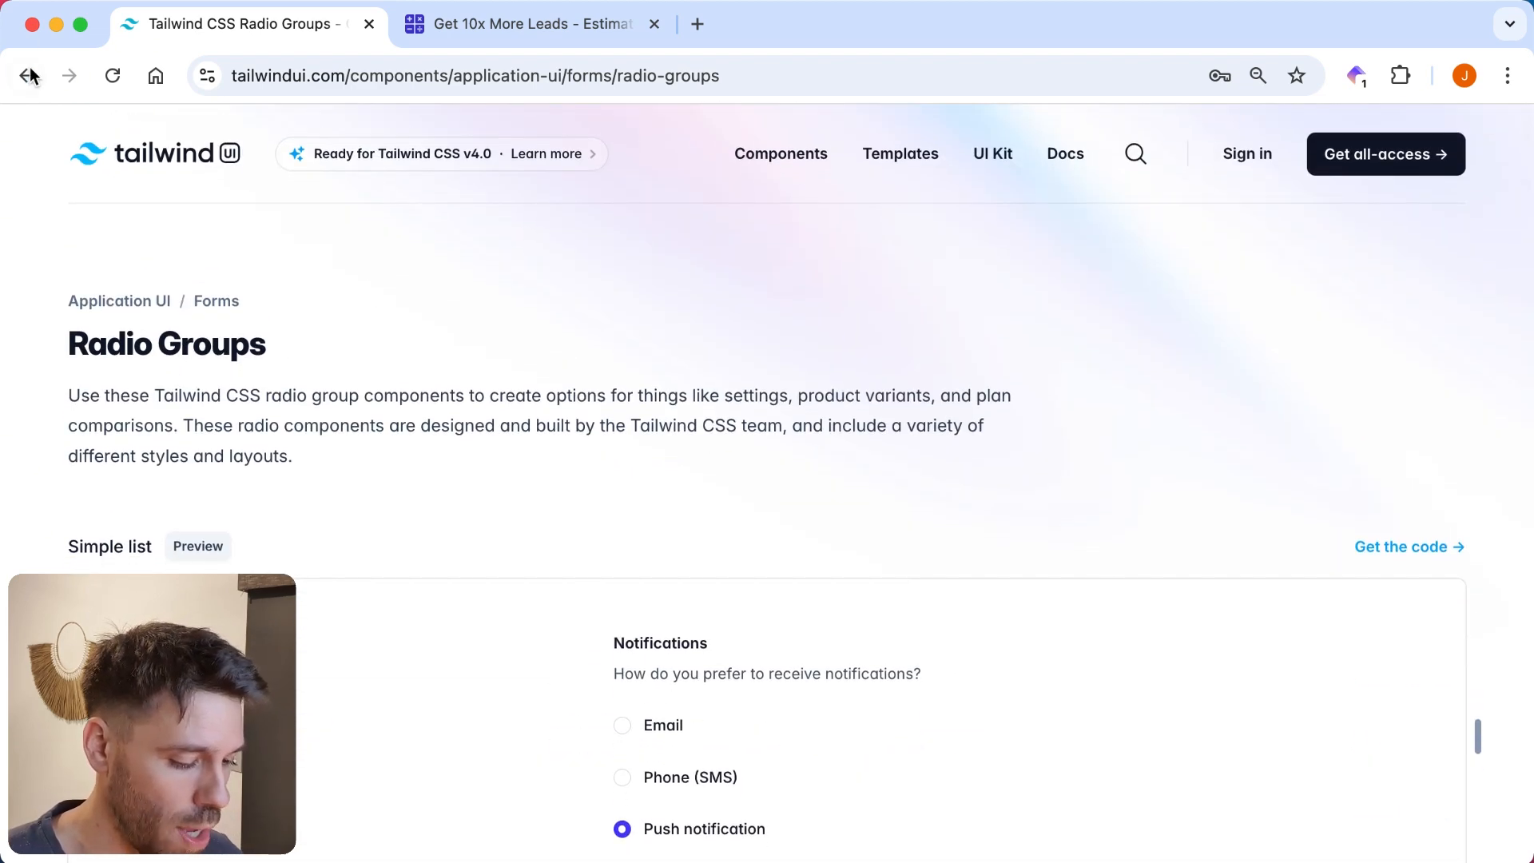
# Go back to the components catalogue and scroll up through its category list.
pyautogui.click(26, 75)
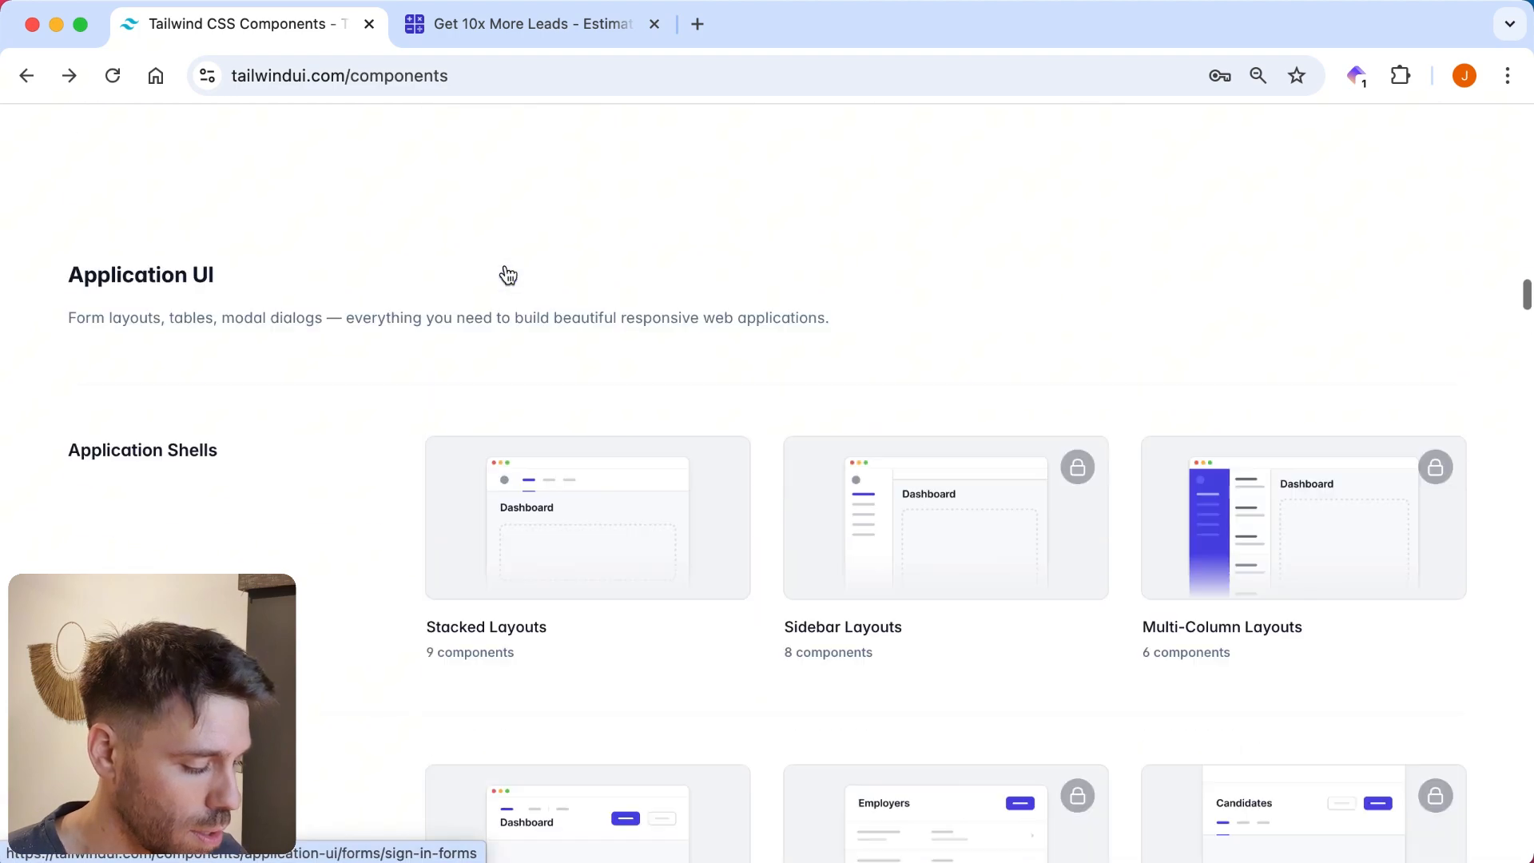
pyautogui.scroll(3)
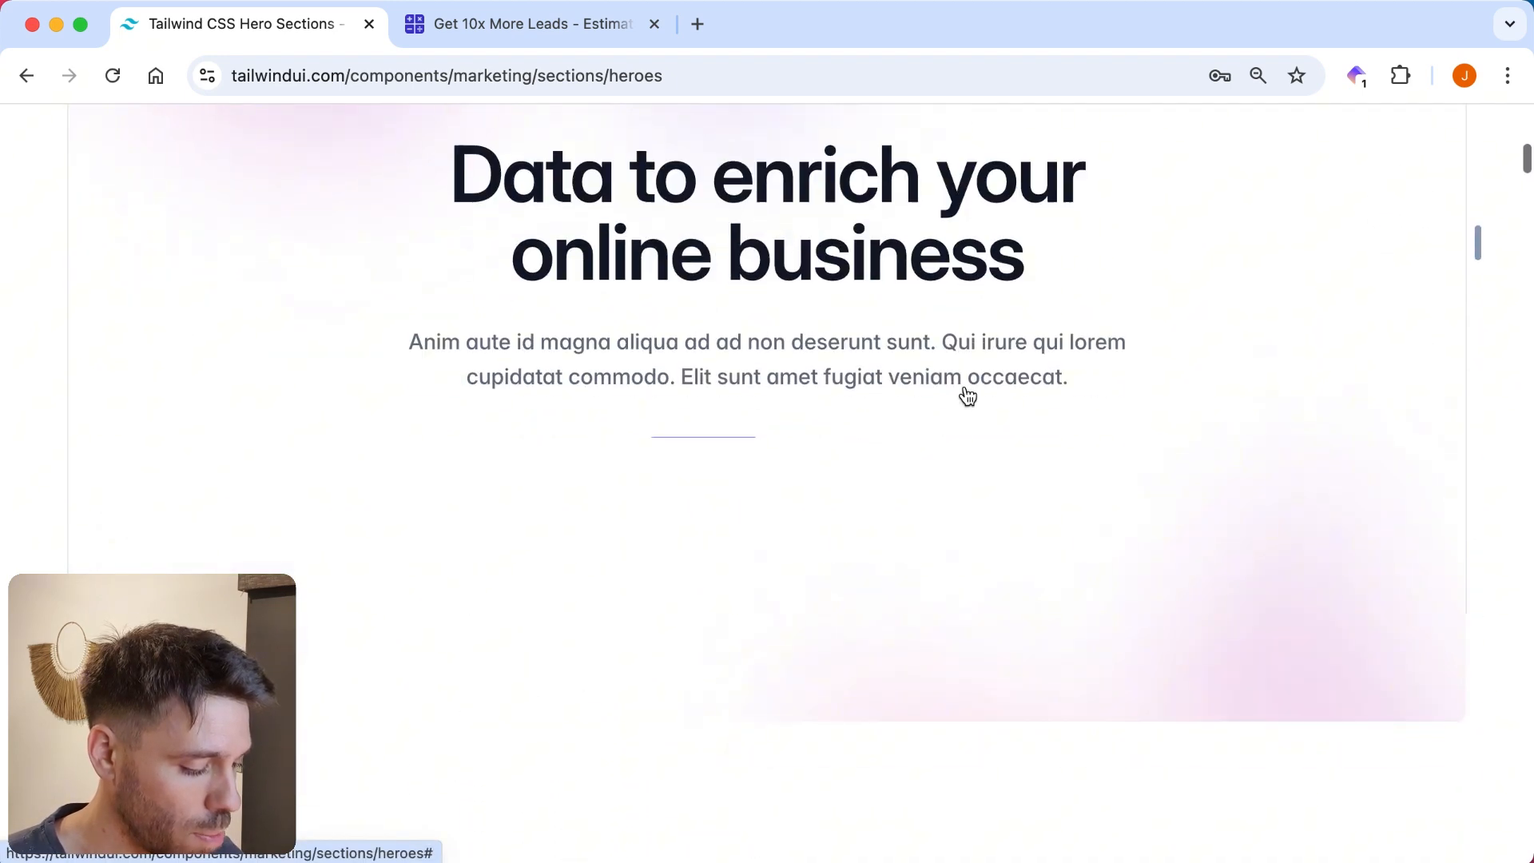
pyautogui.scroll(3)
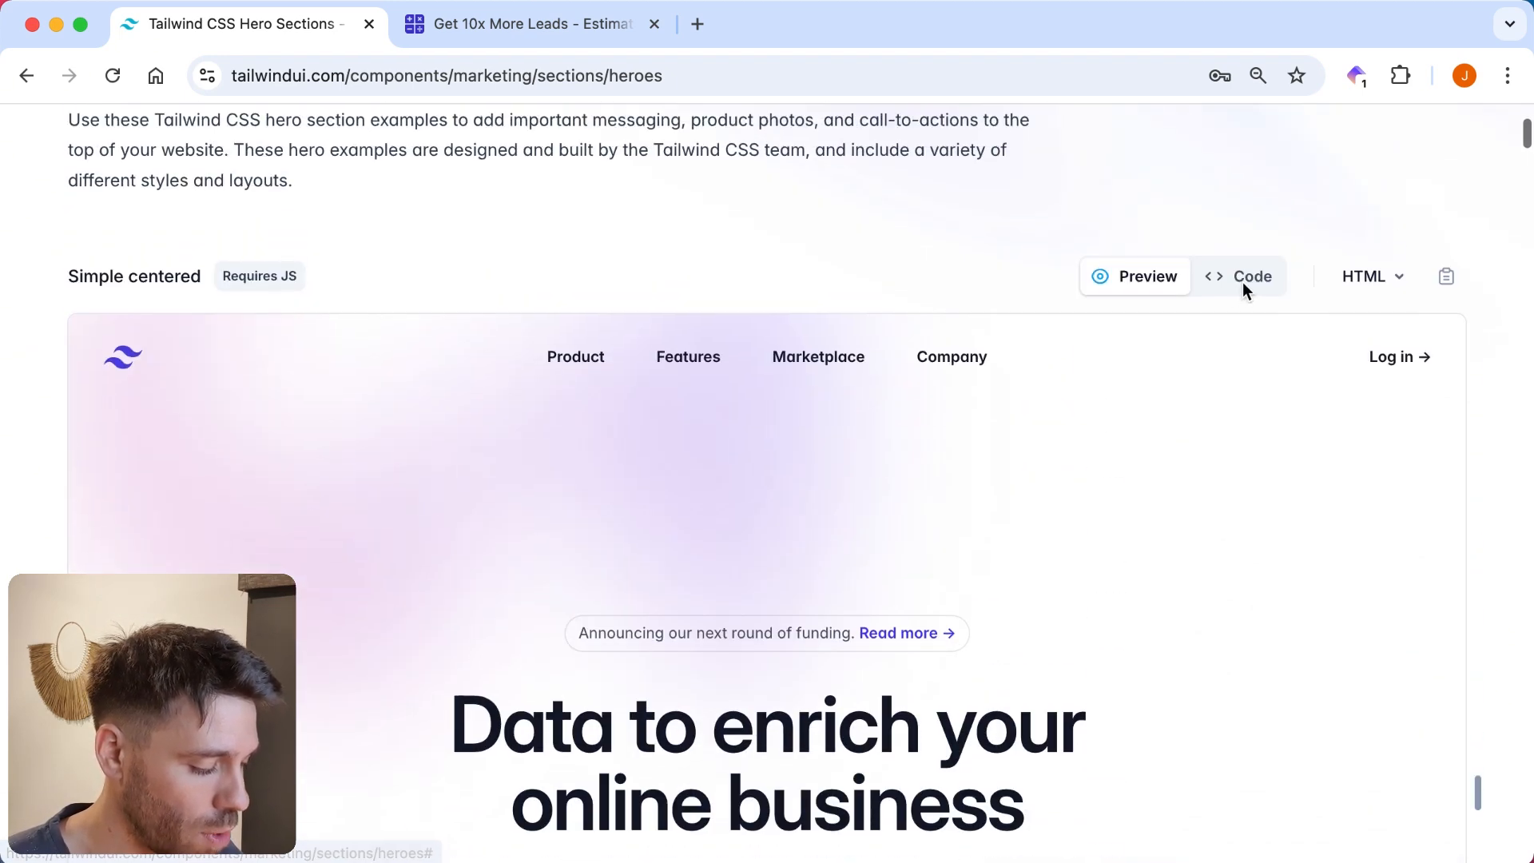
pyautogui.click(1239, 276)
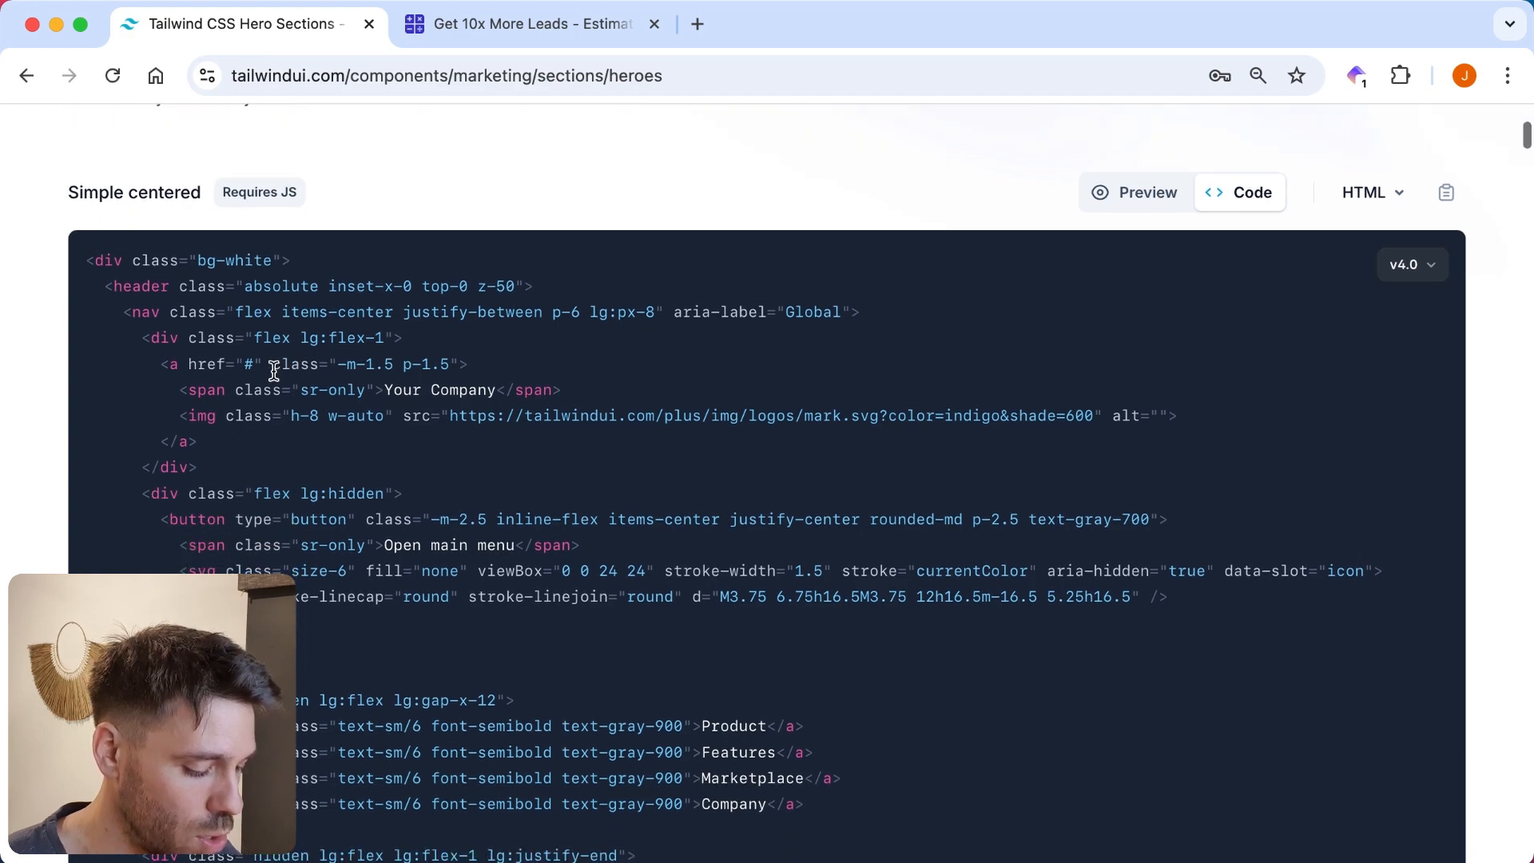
pyautogui.scroll(-3)
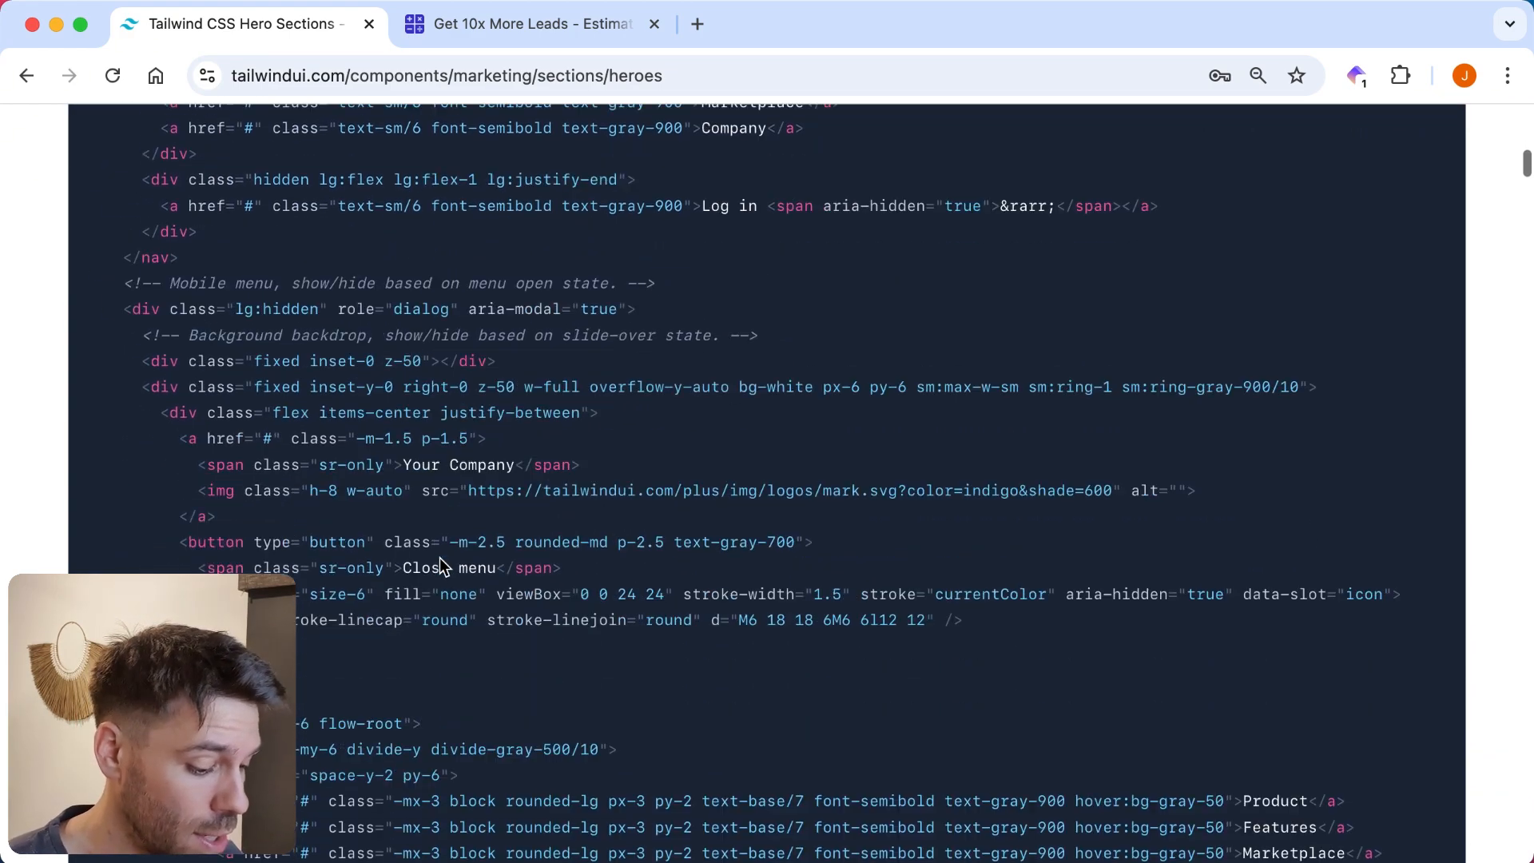
pyautogui.scroll(-3)
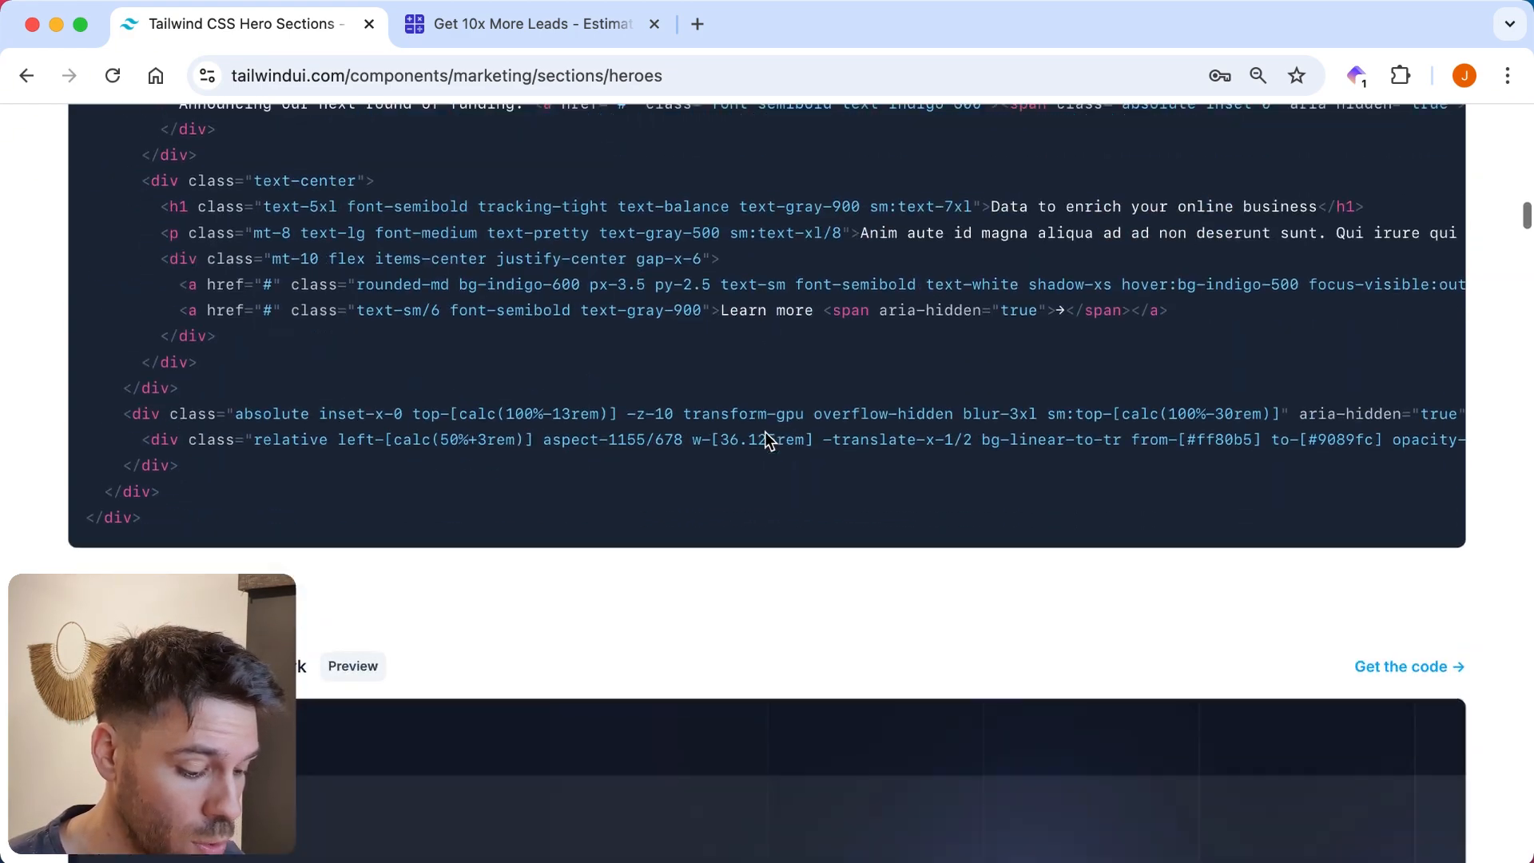
pyautogui.scroll(3)
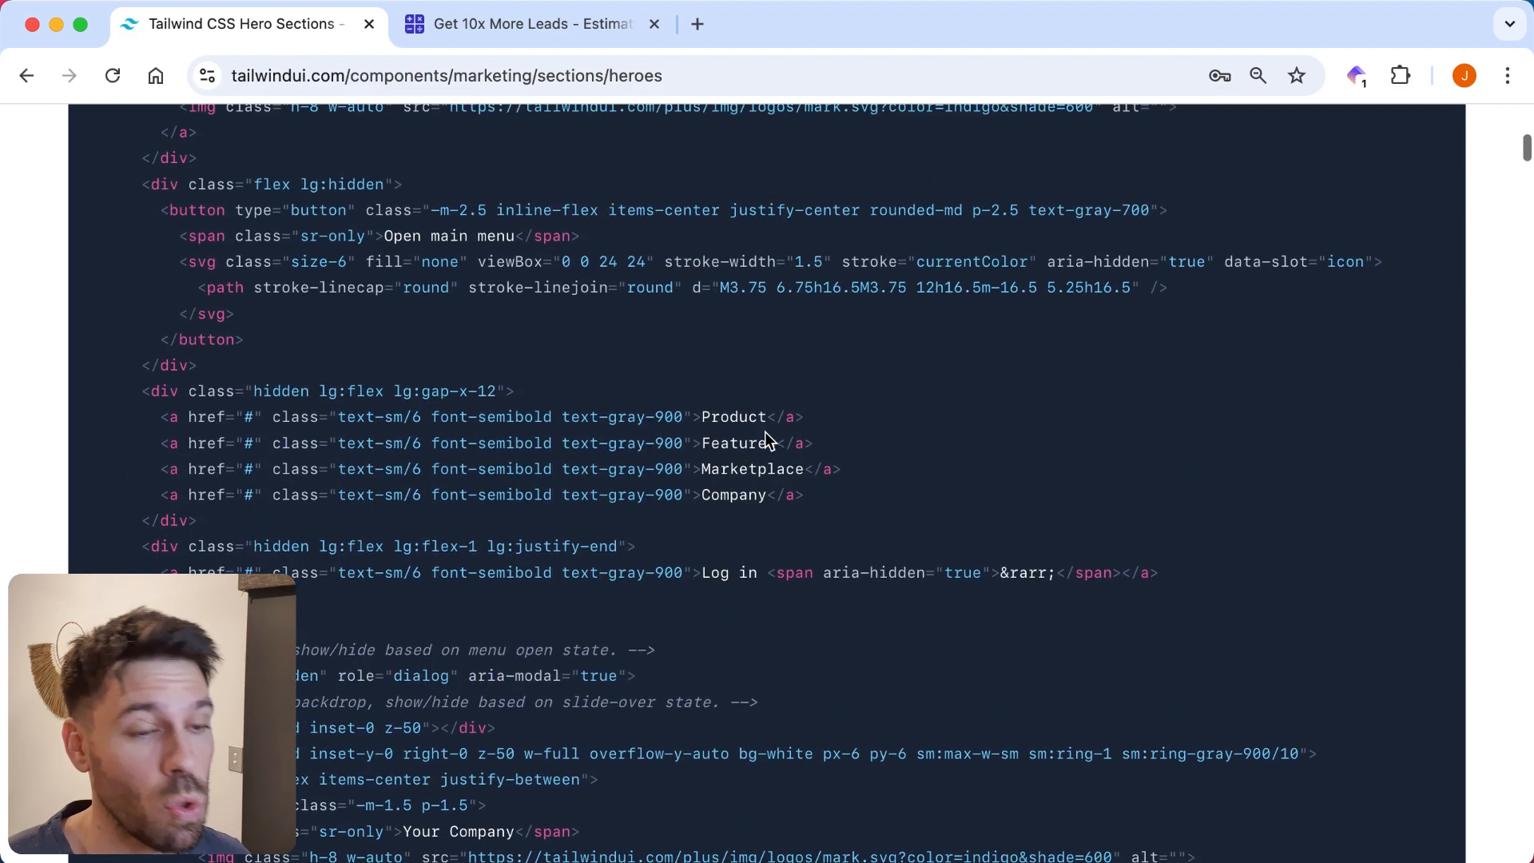
pyautogui.scroll(3)
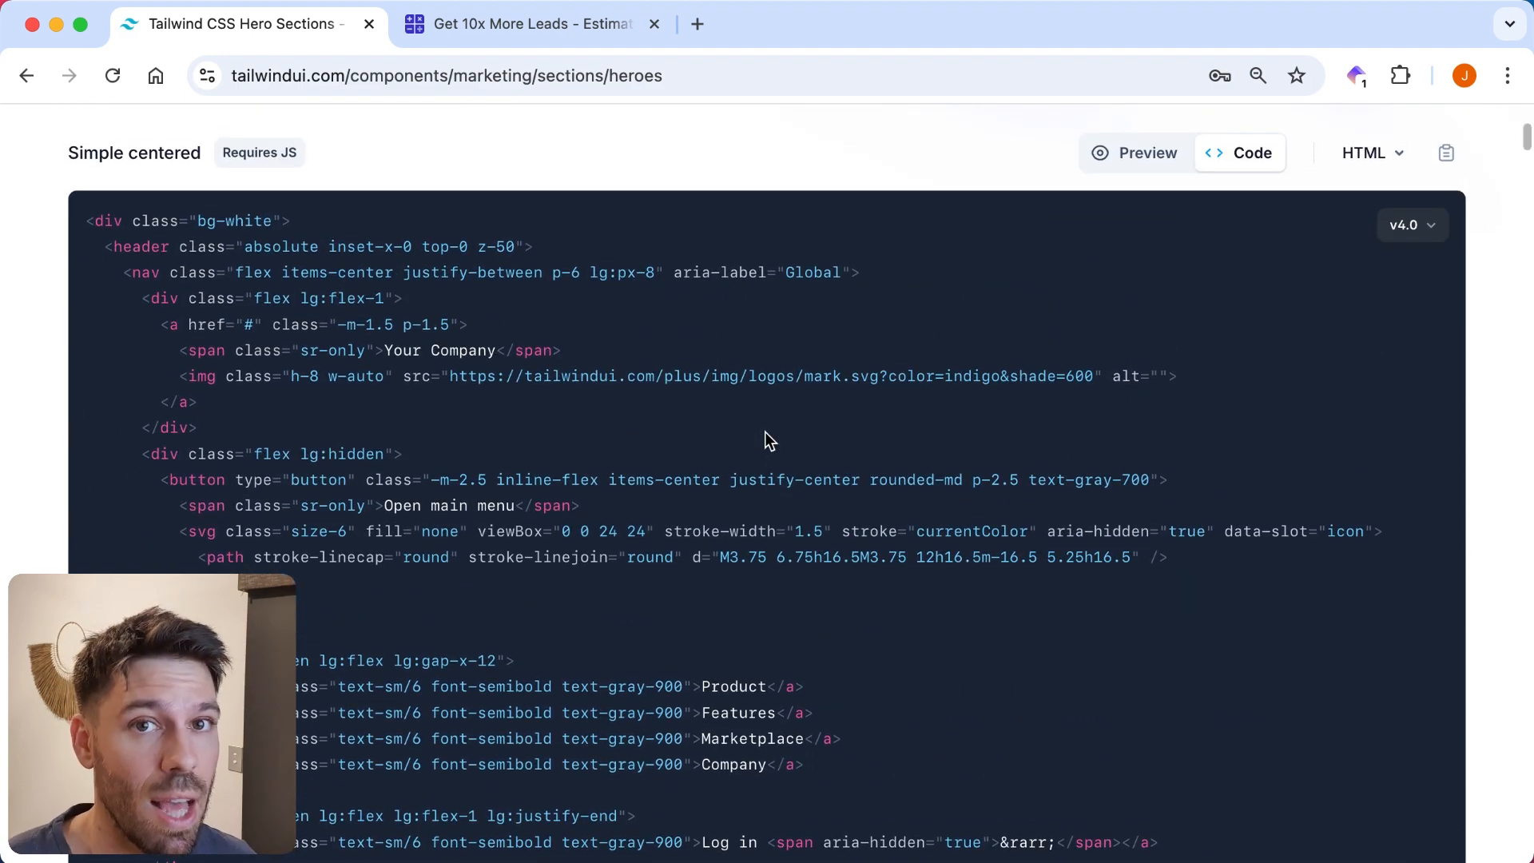
pyautogui.scroll(3)
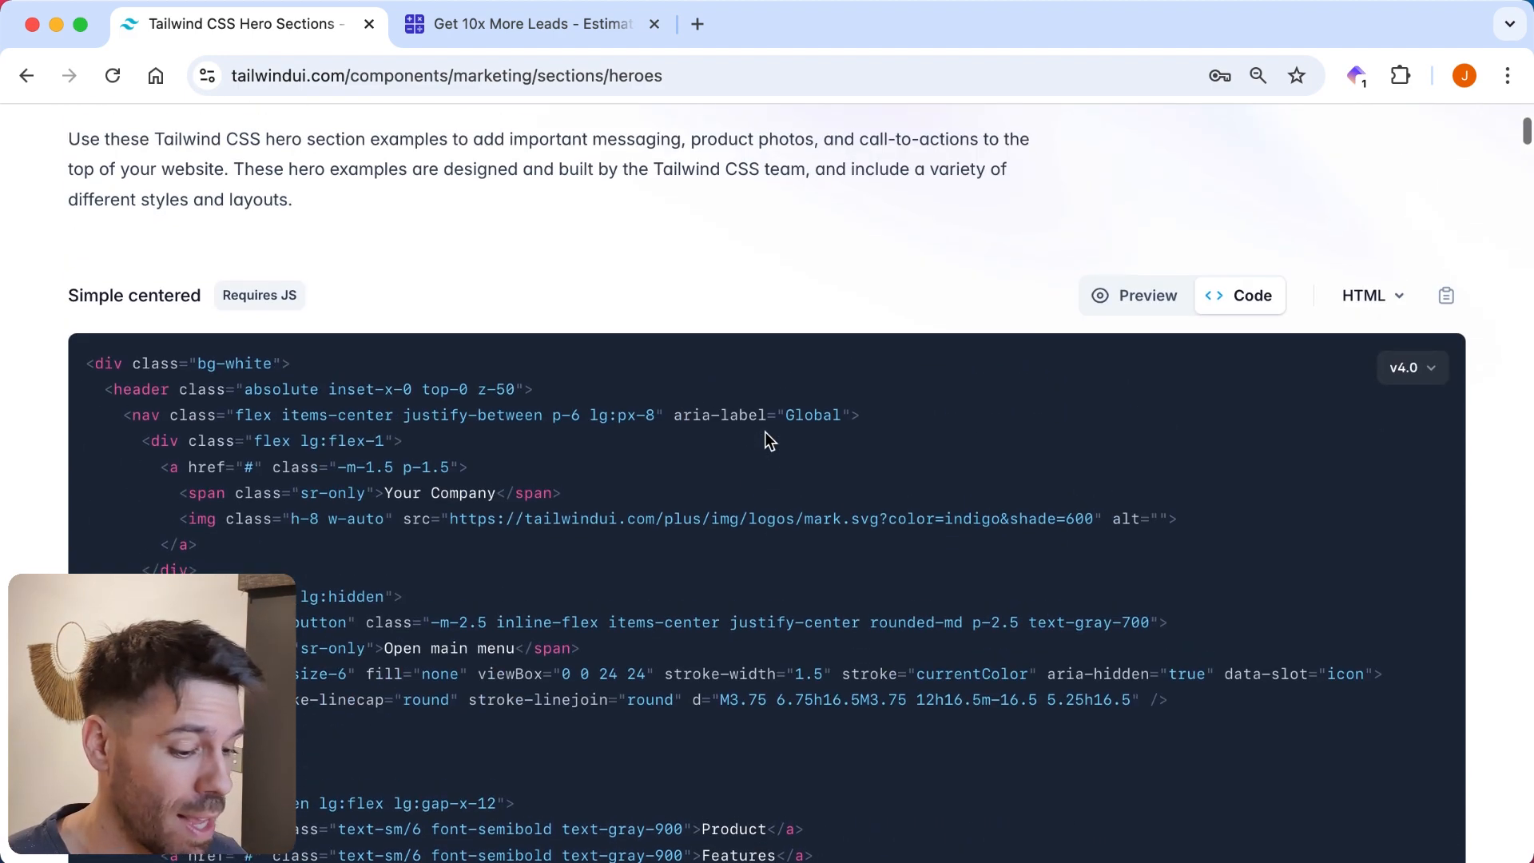
pyautogui.scroll(3)
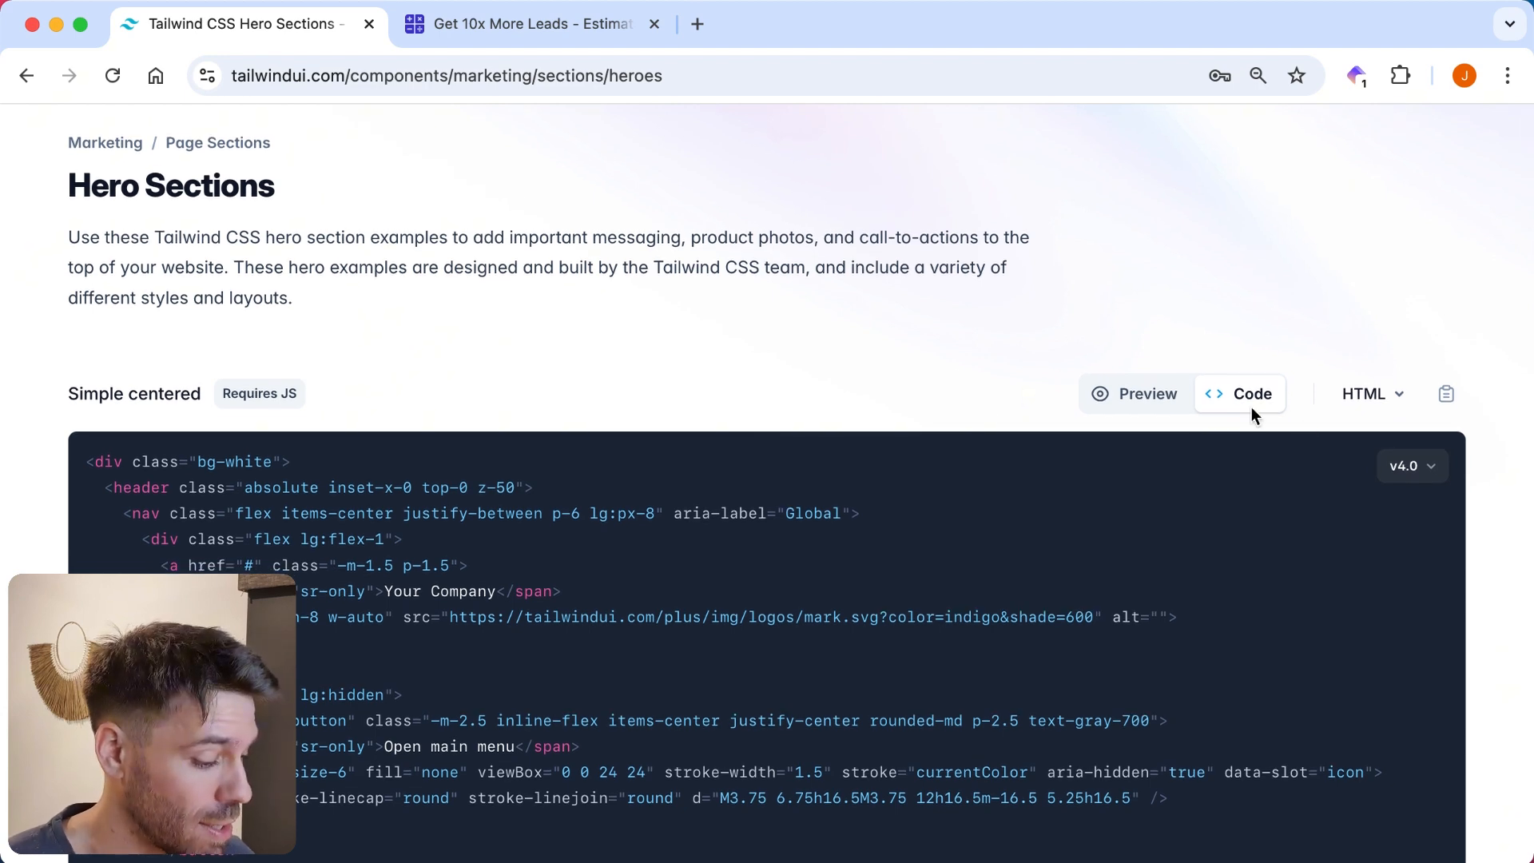
pyautogui.click(1370, 394)
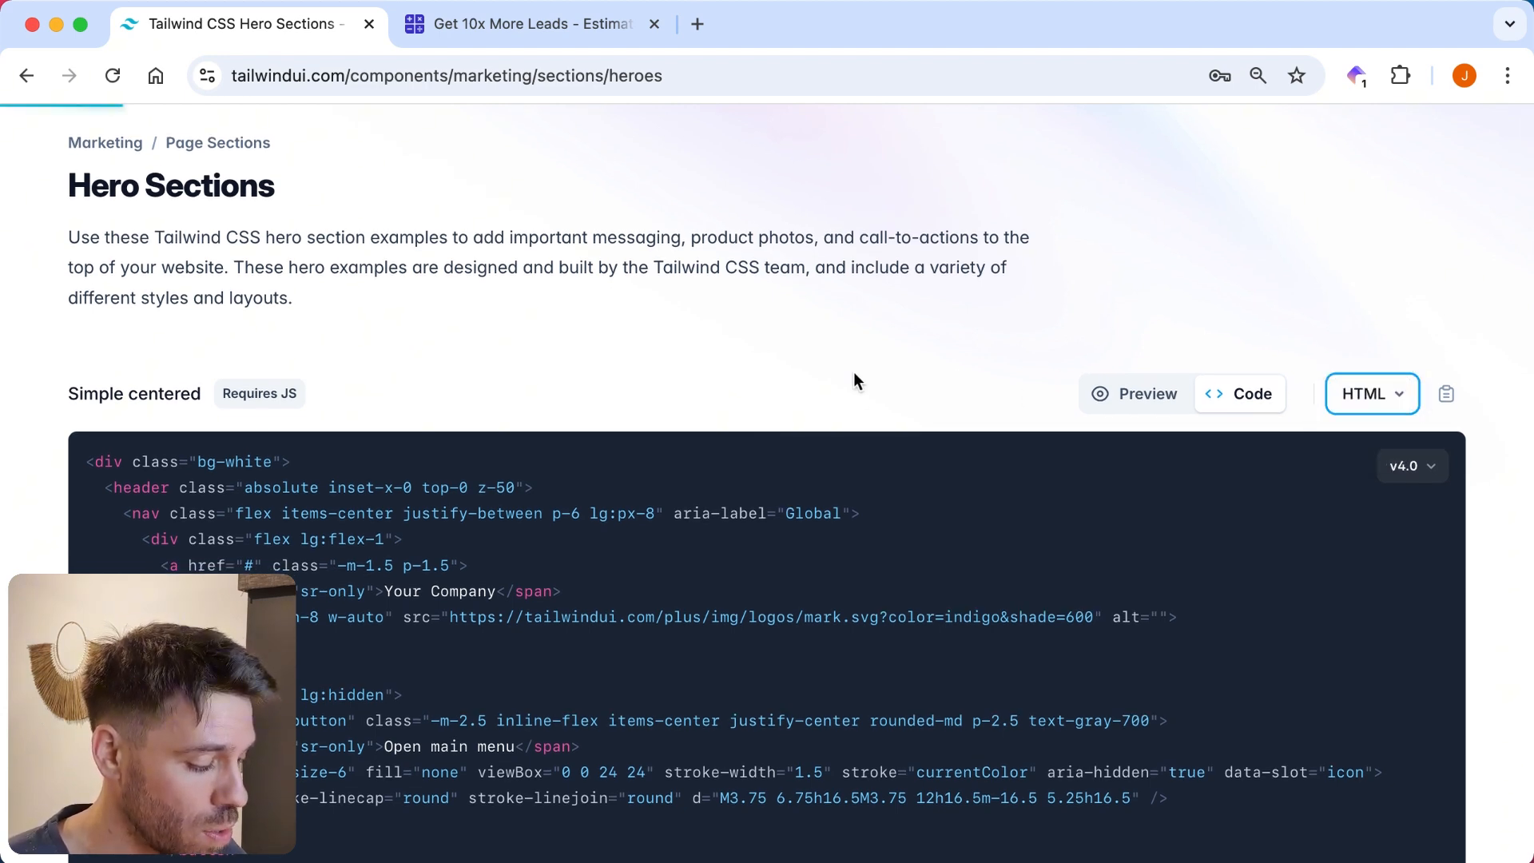
# Switch the Simple centered hero code to Vue and scroll through its template and script setup.
pyautogui.click(1369, 393)
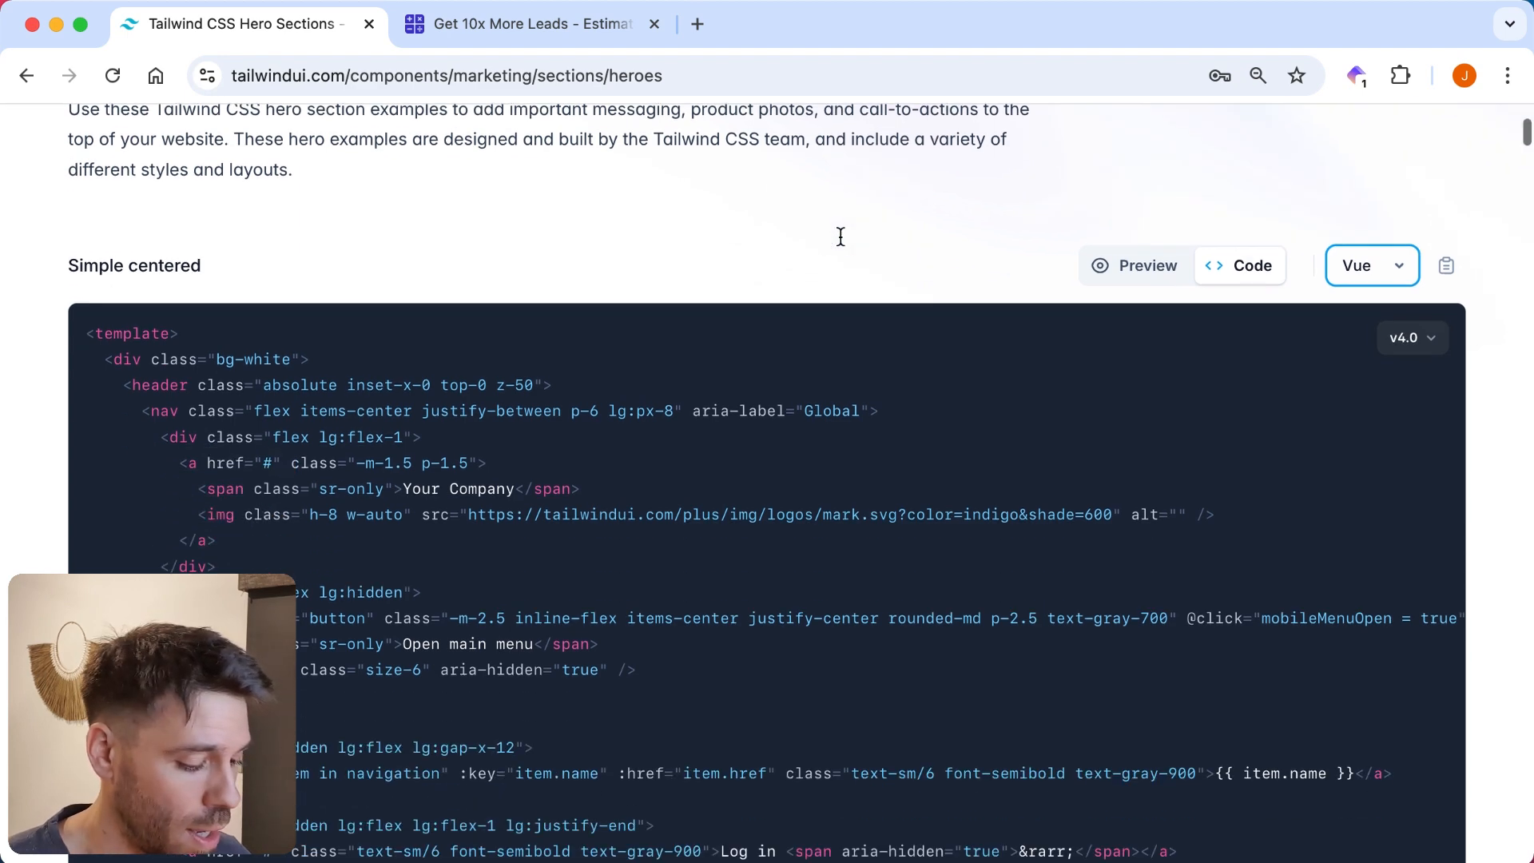
pyautogui.scroll(-3)
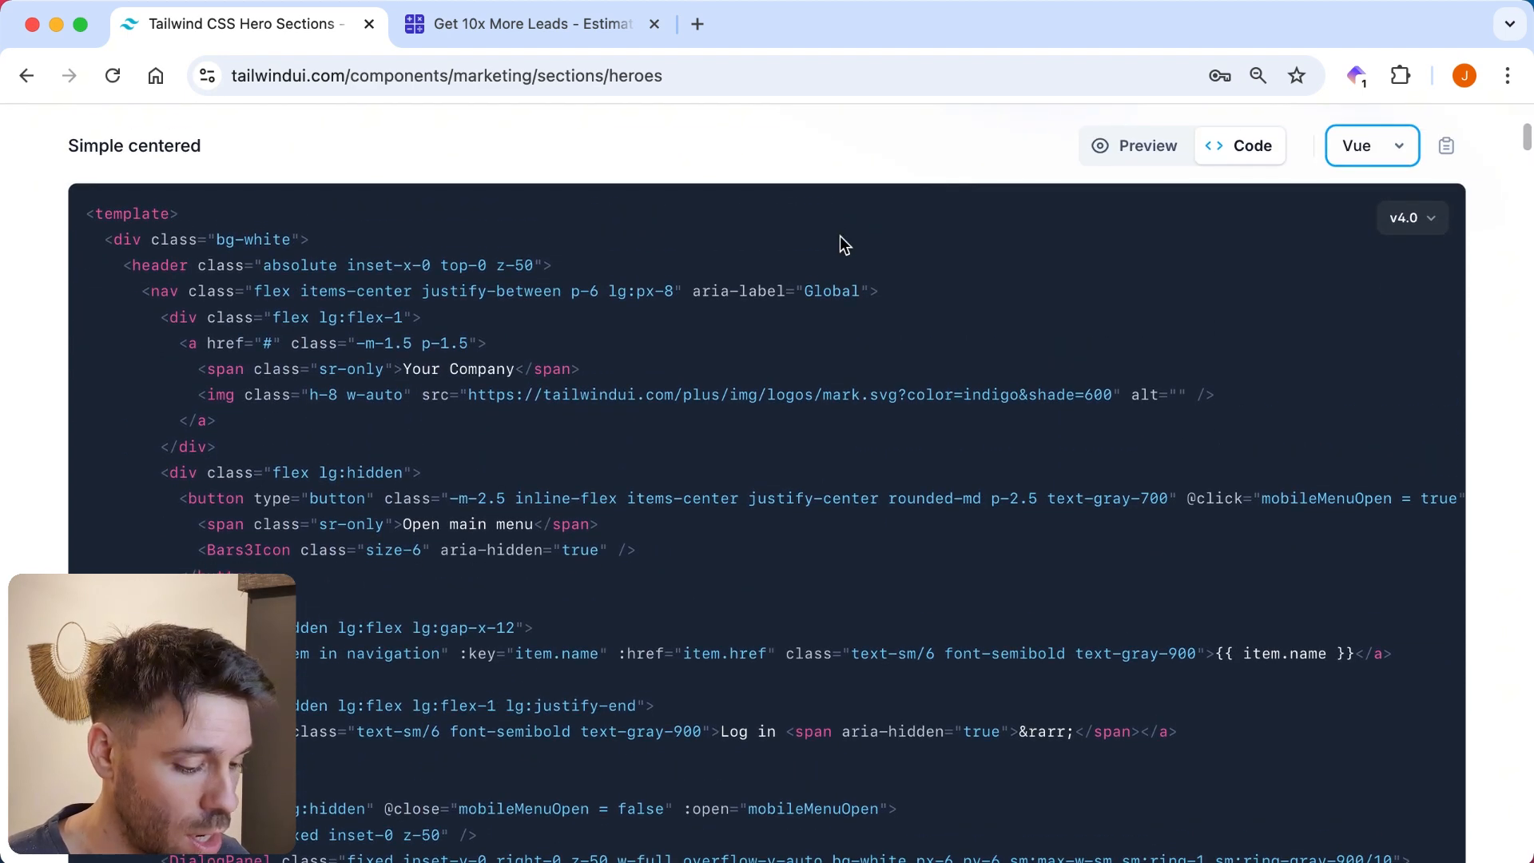
pyautogui.scroll(-3)
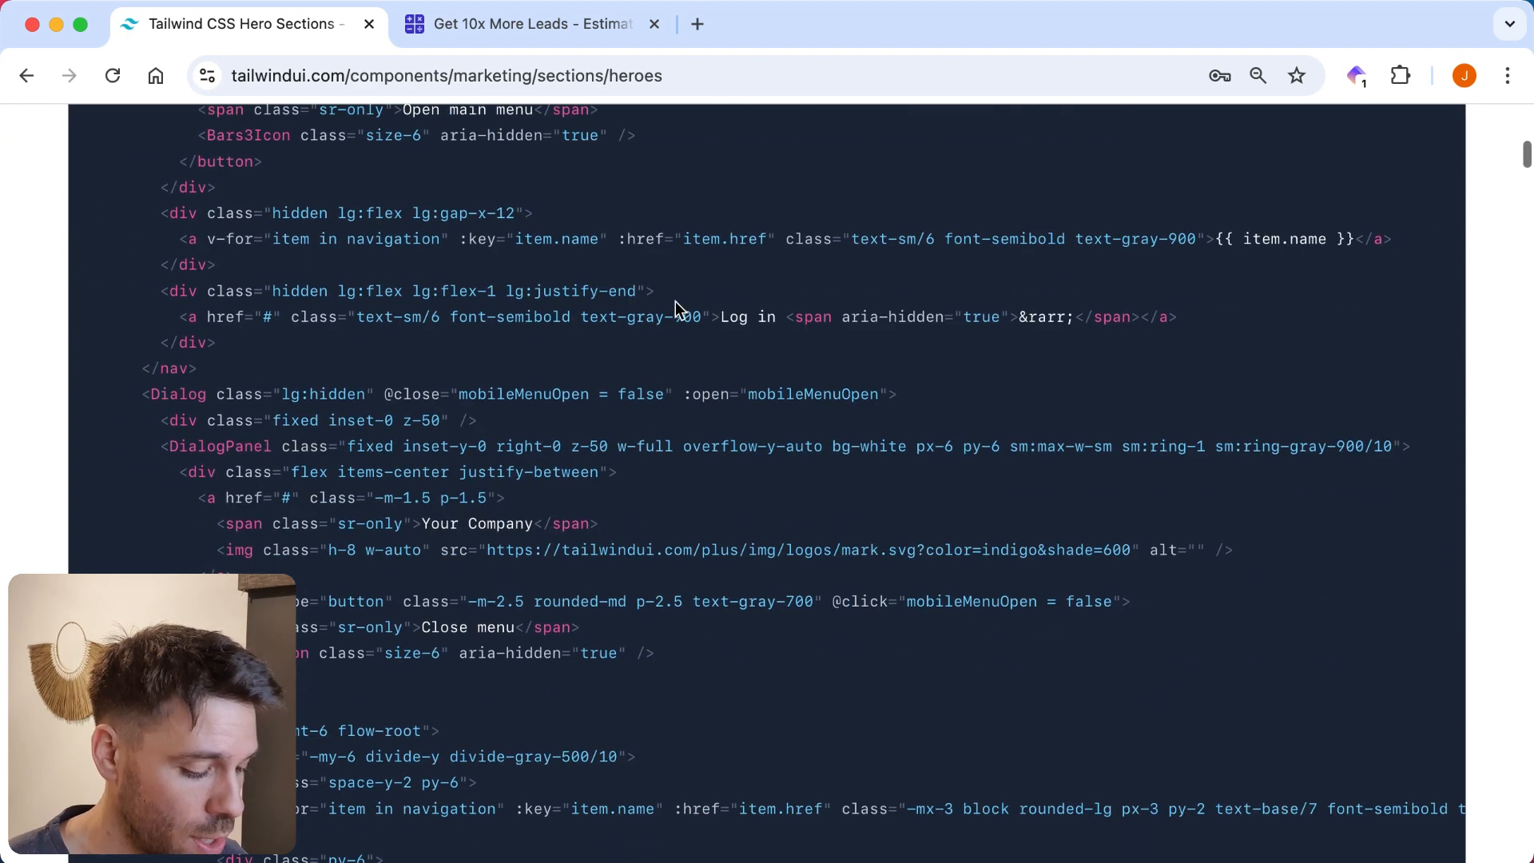
pyautogui.scroll(-3)
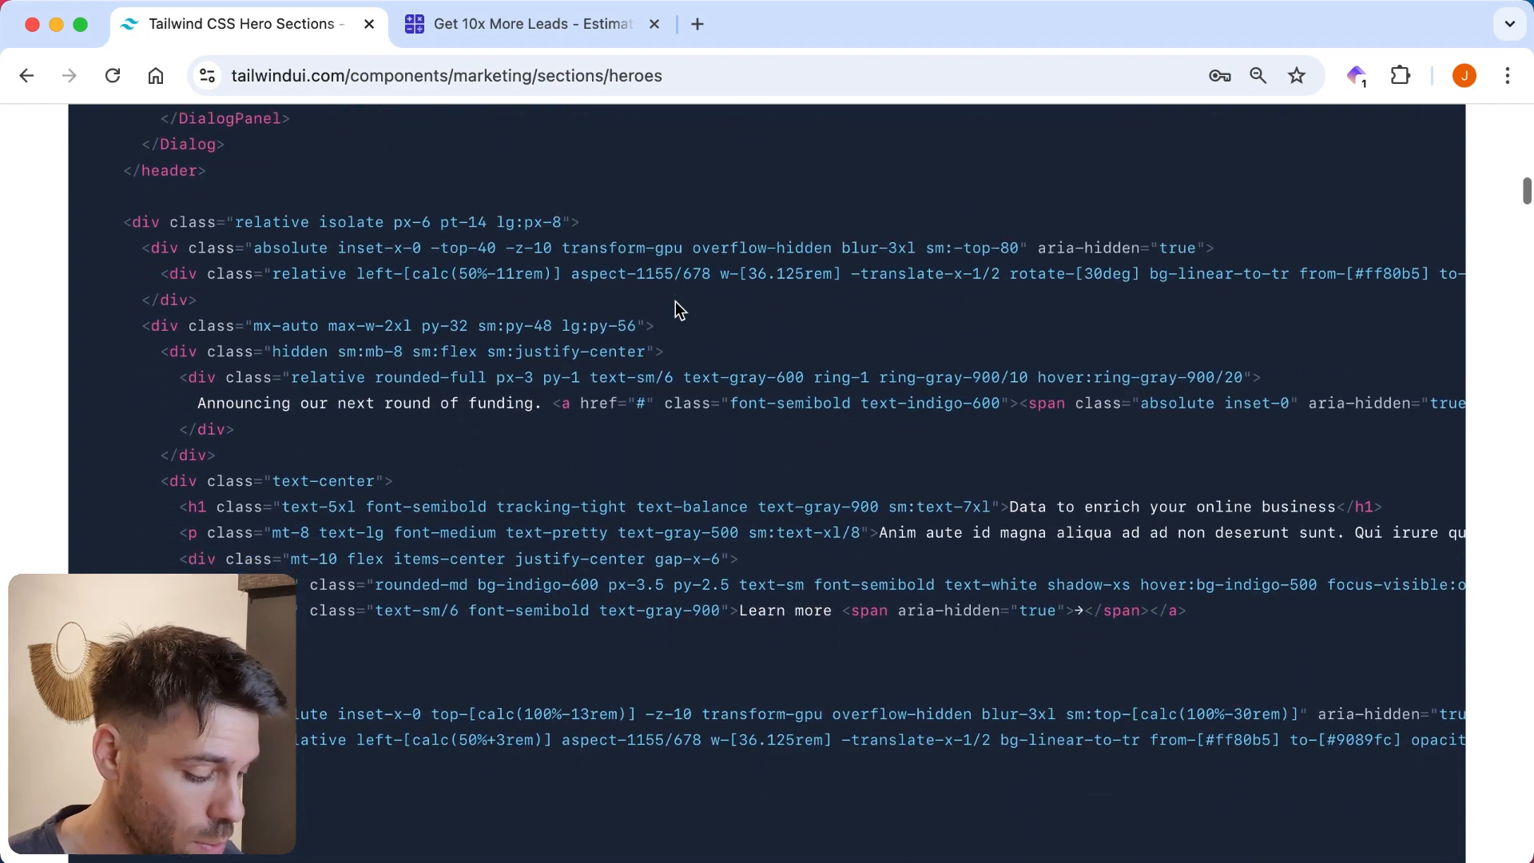
pyautogui.scroll(3)
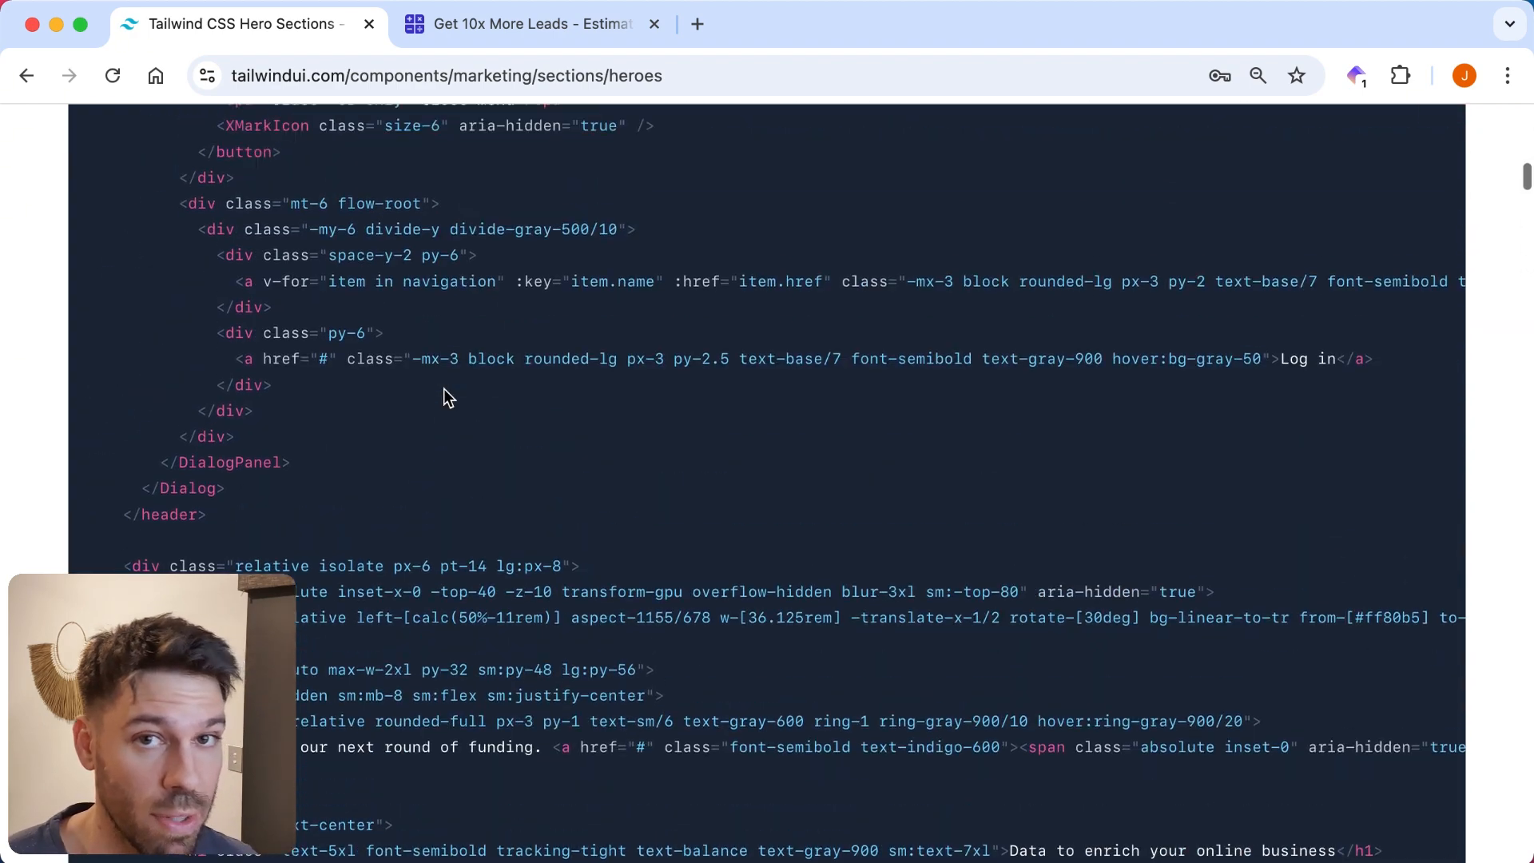
pyautogui.scroll(3)
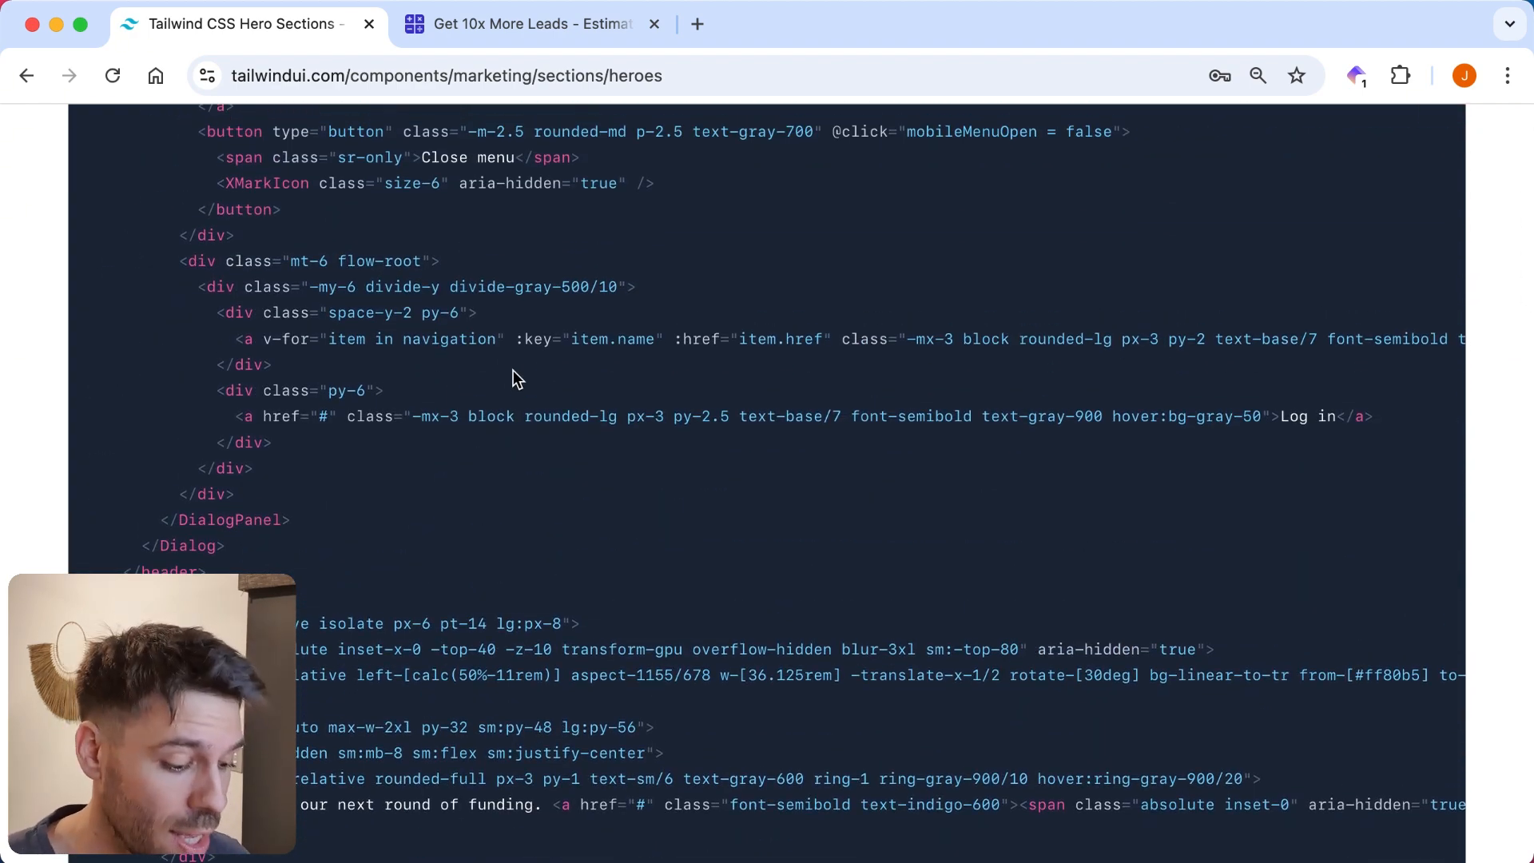
pyautogui.scroll(-3)
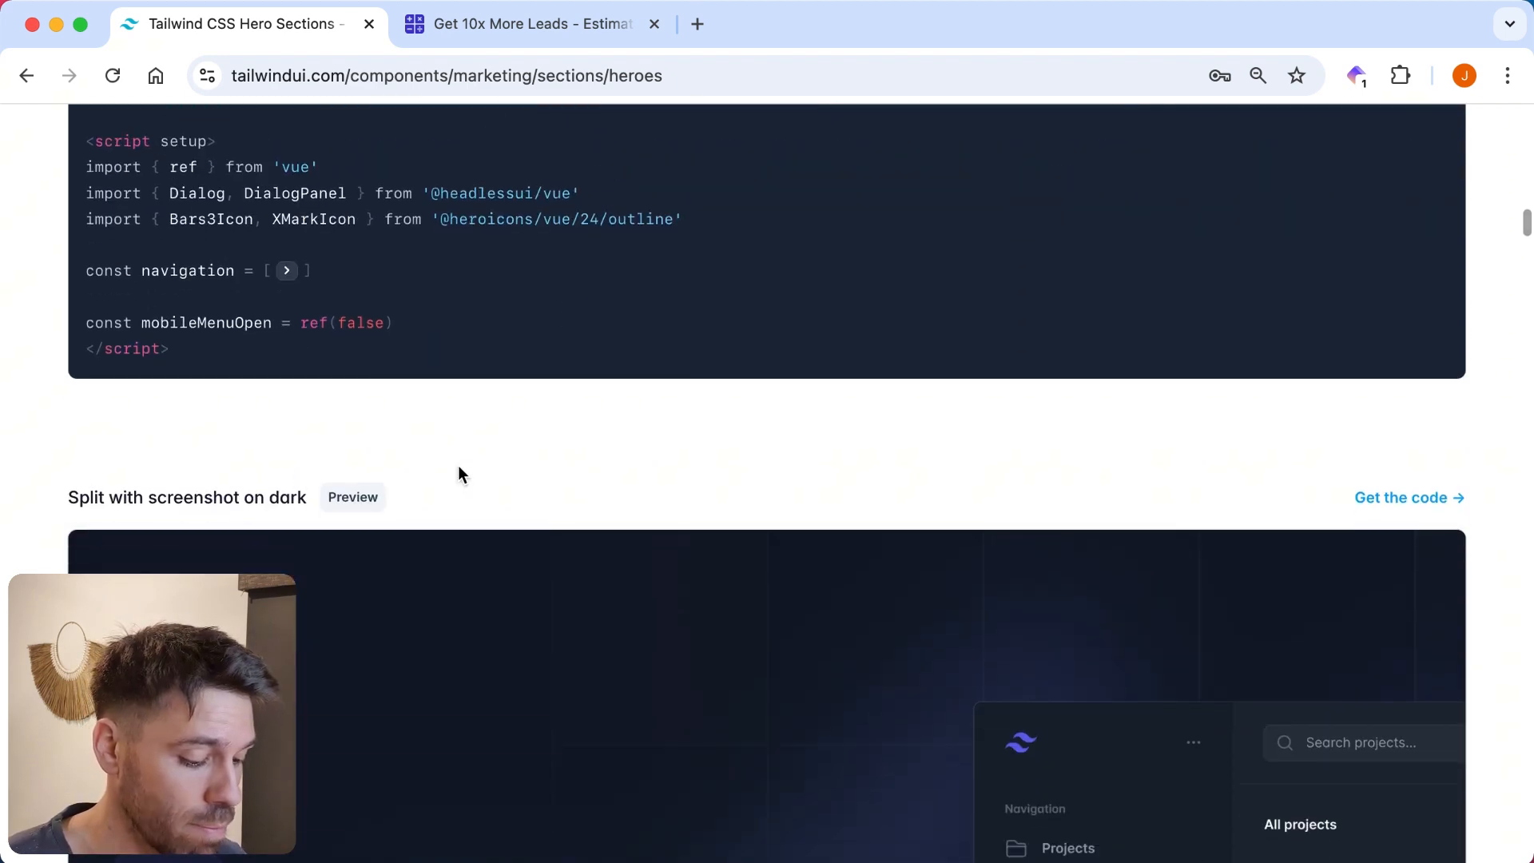
pyautogui.moveTo(587, 476)
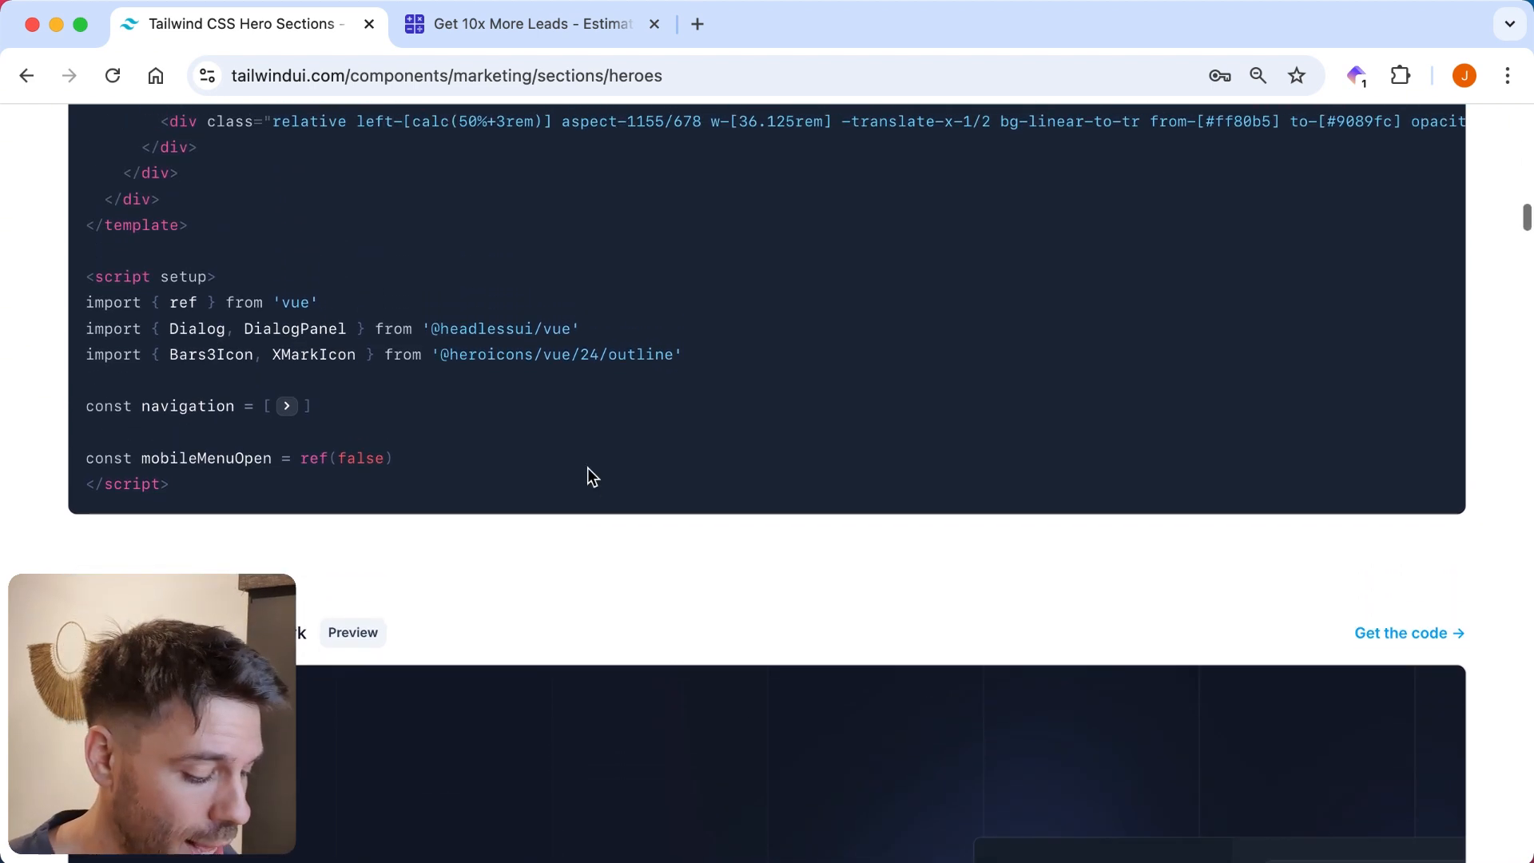
pyautogui.scroll(-3)
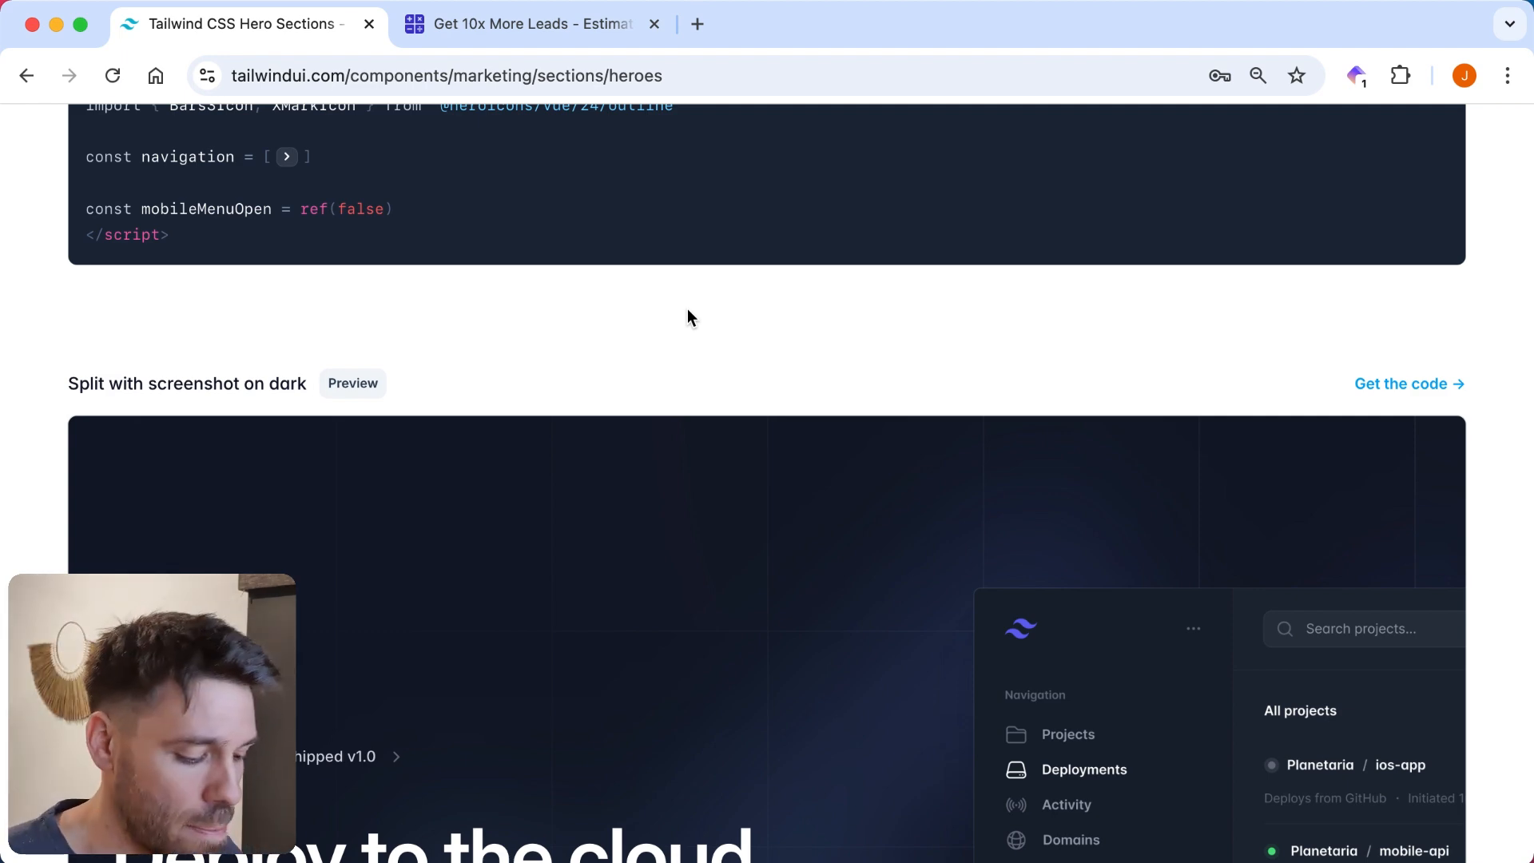
pyautogui.scroll(-3)
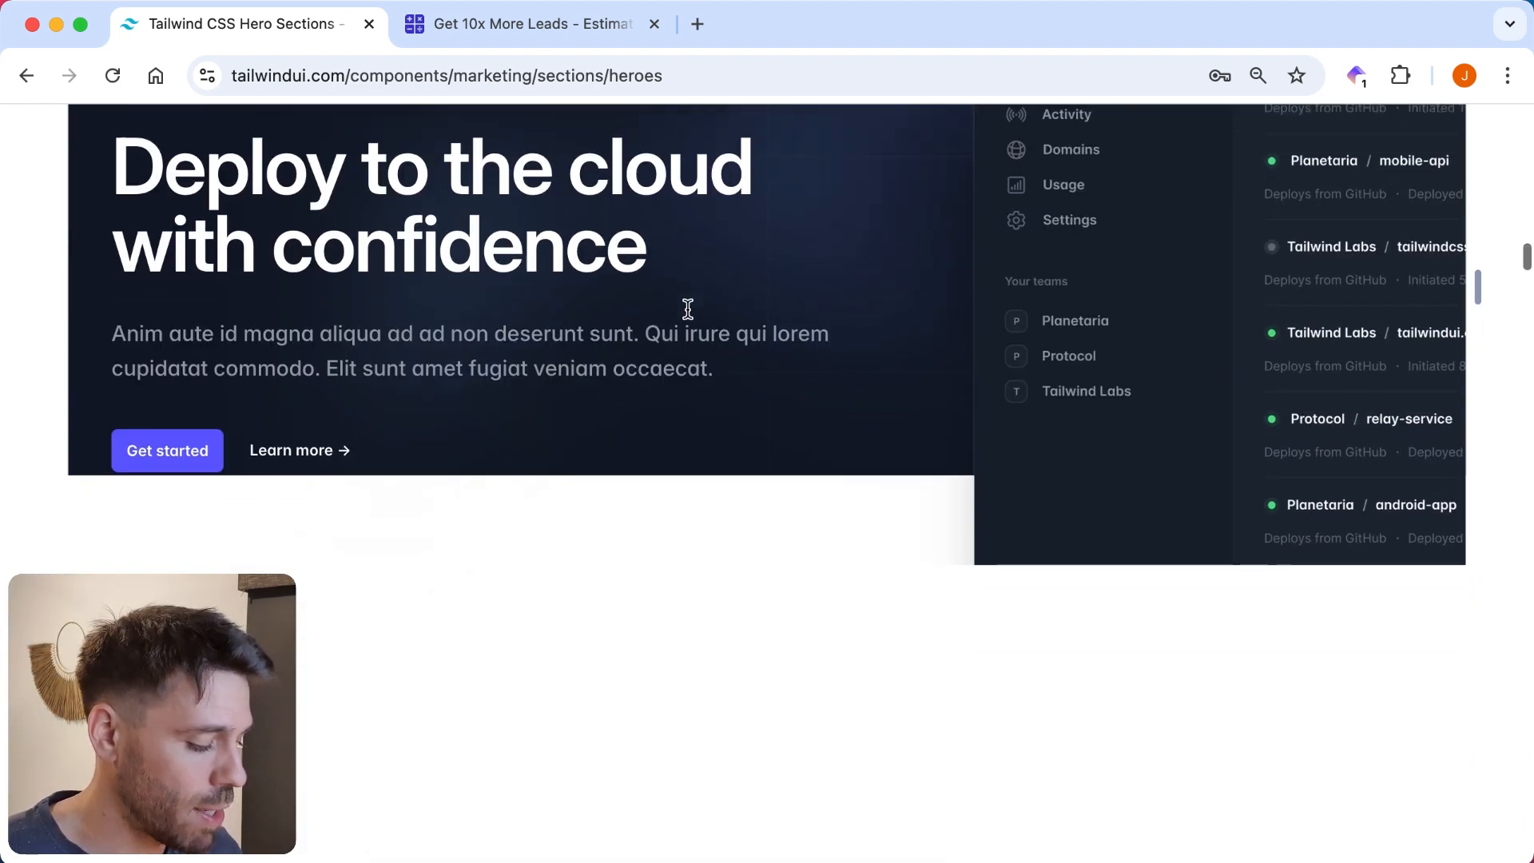
pyautogui.scroll(3)
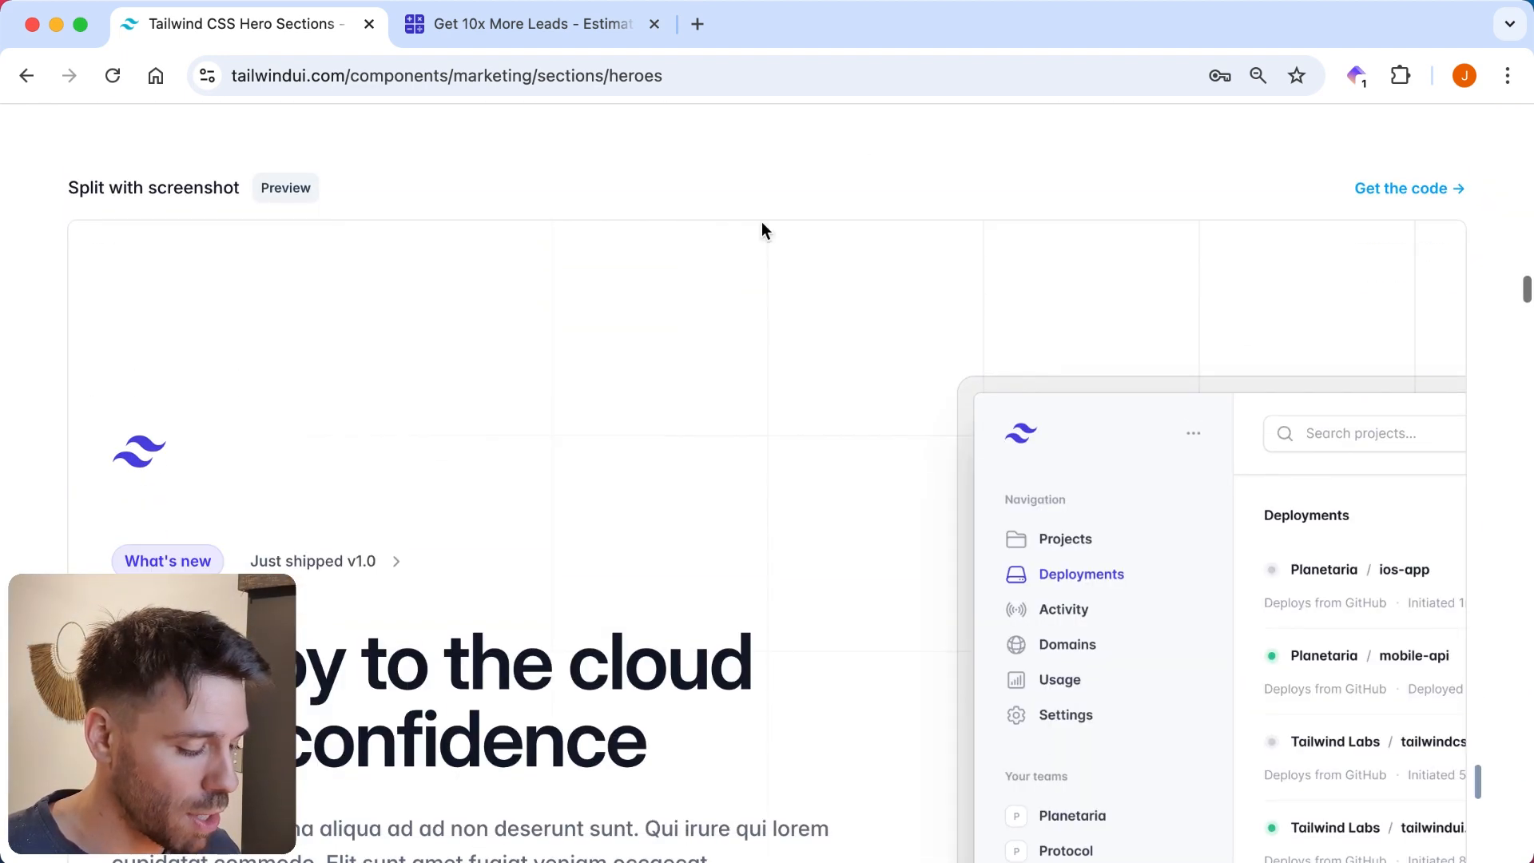
pyautogui.moveTo(778, 274)
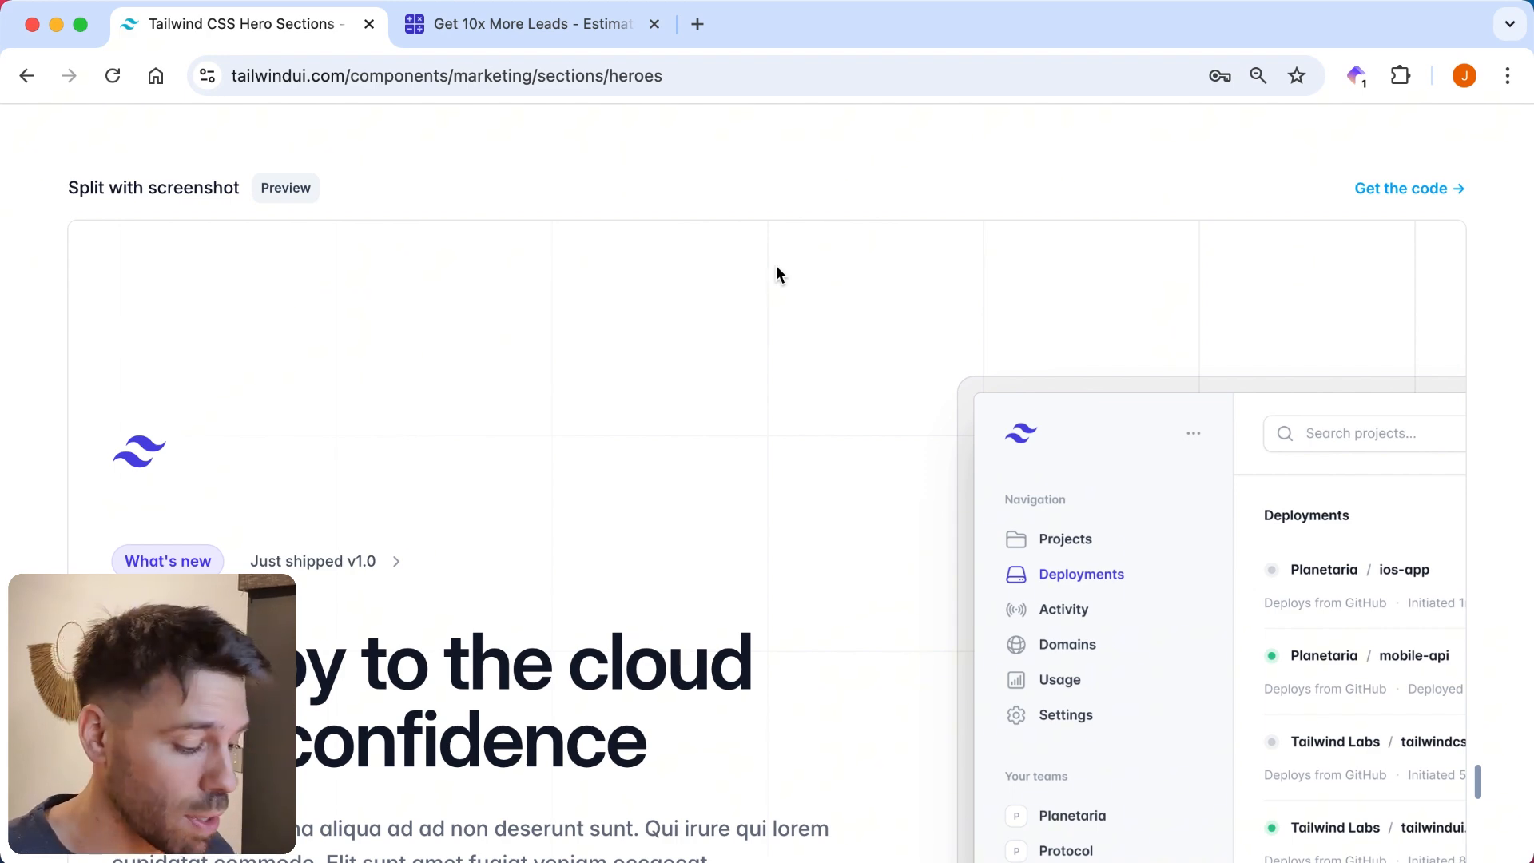
pyautogui.scroll(-3)
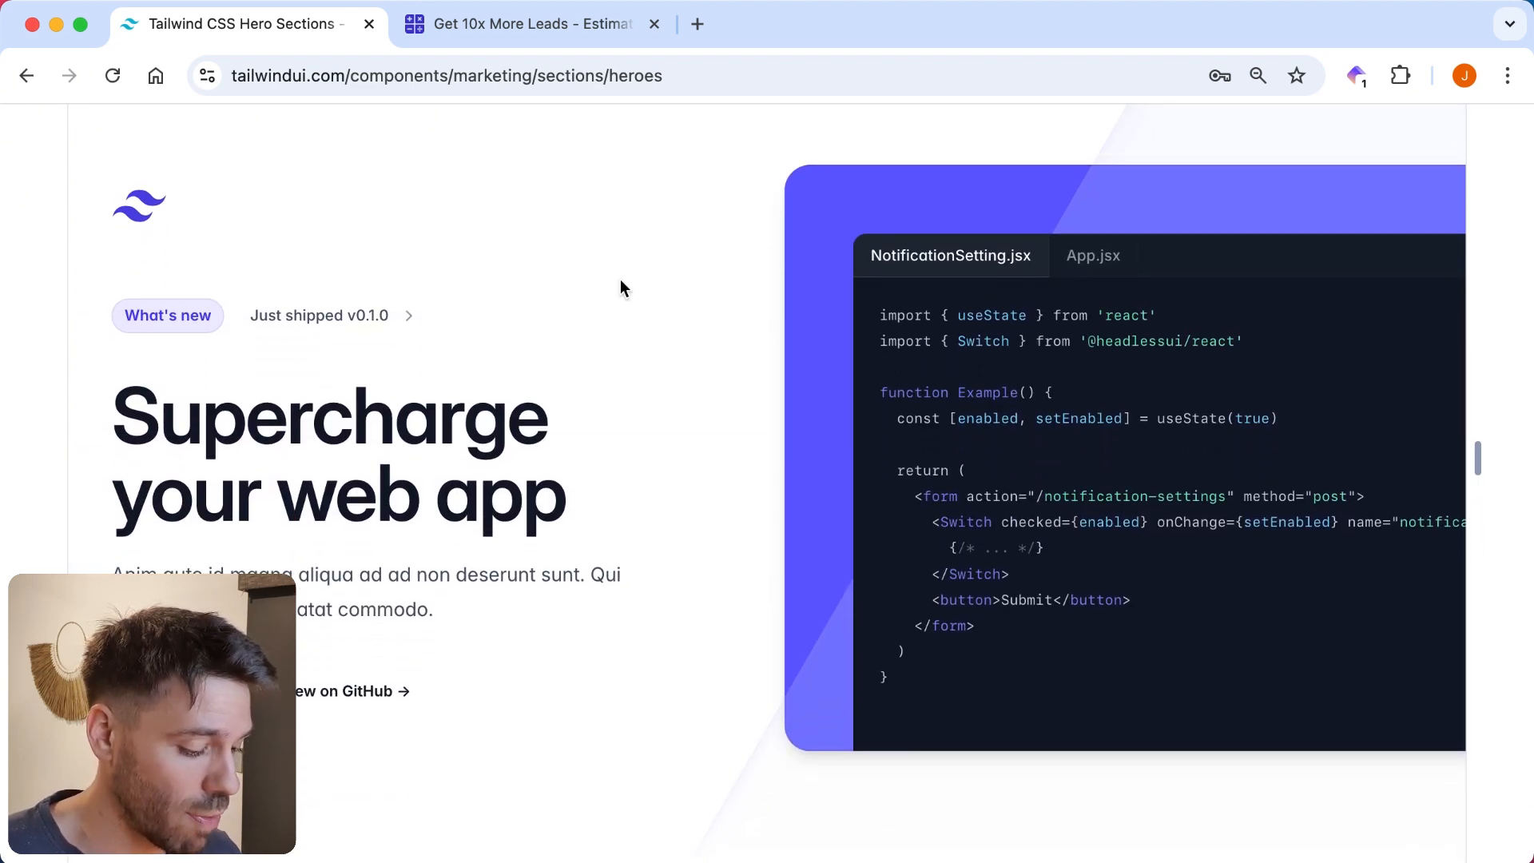
pyautogui.scroll(-3)
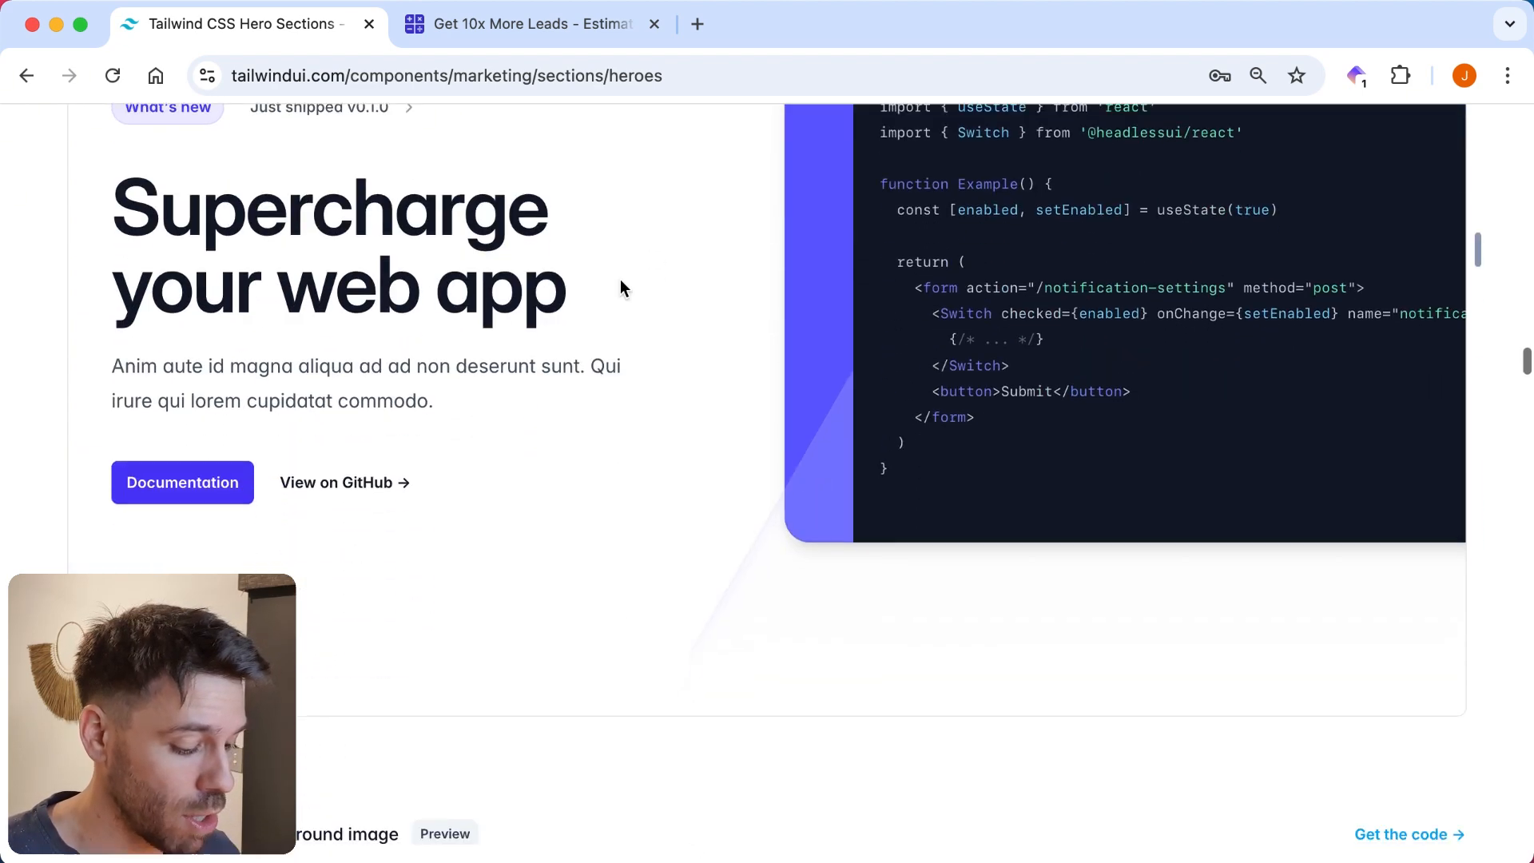
pyautogui.scroll(-3)
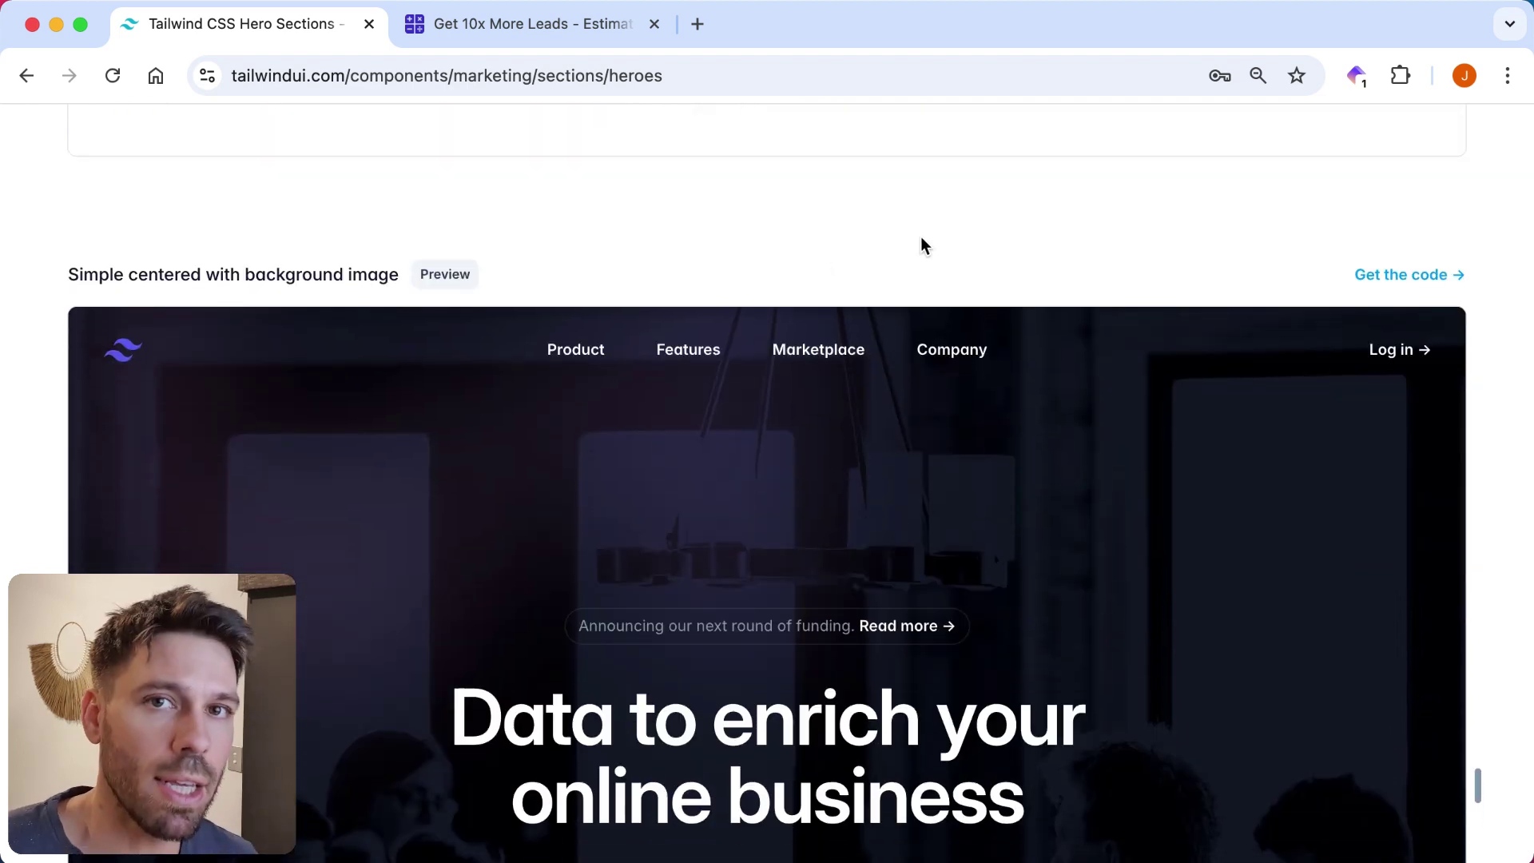
pyautogui.scroll(-3)
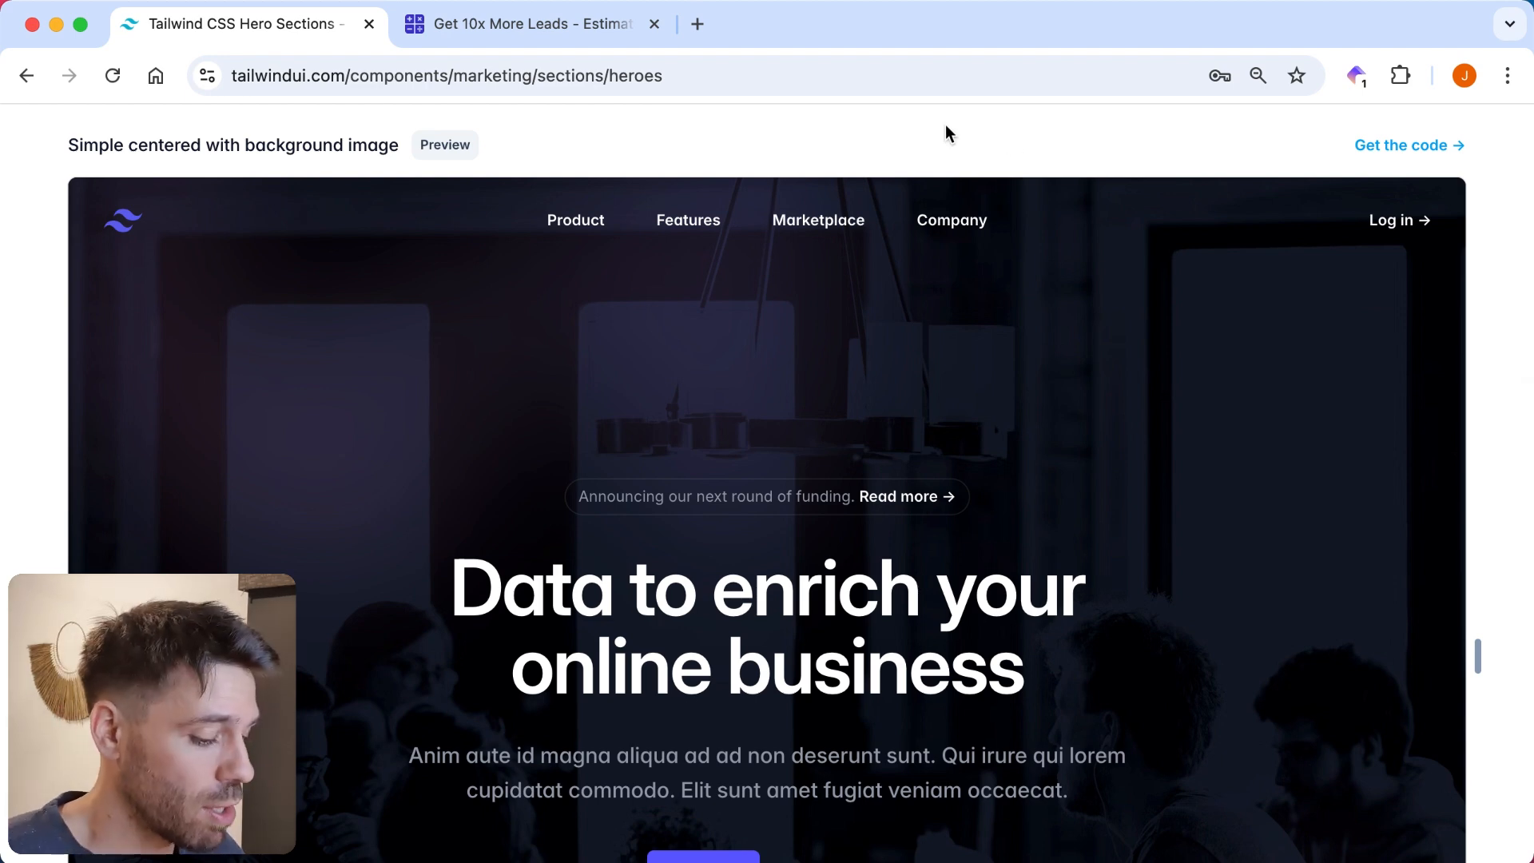
pyautogui.moveTo(881, 142)
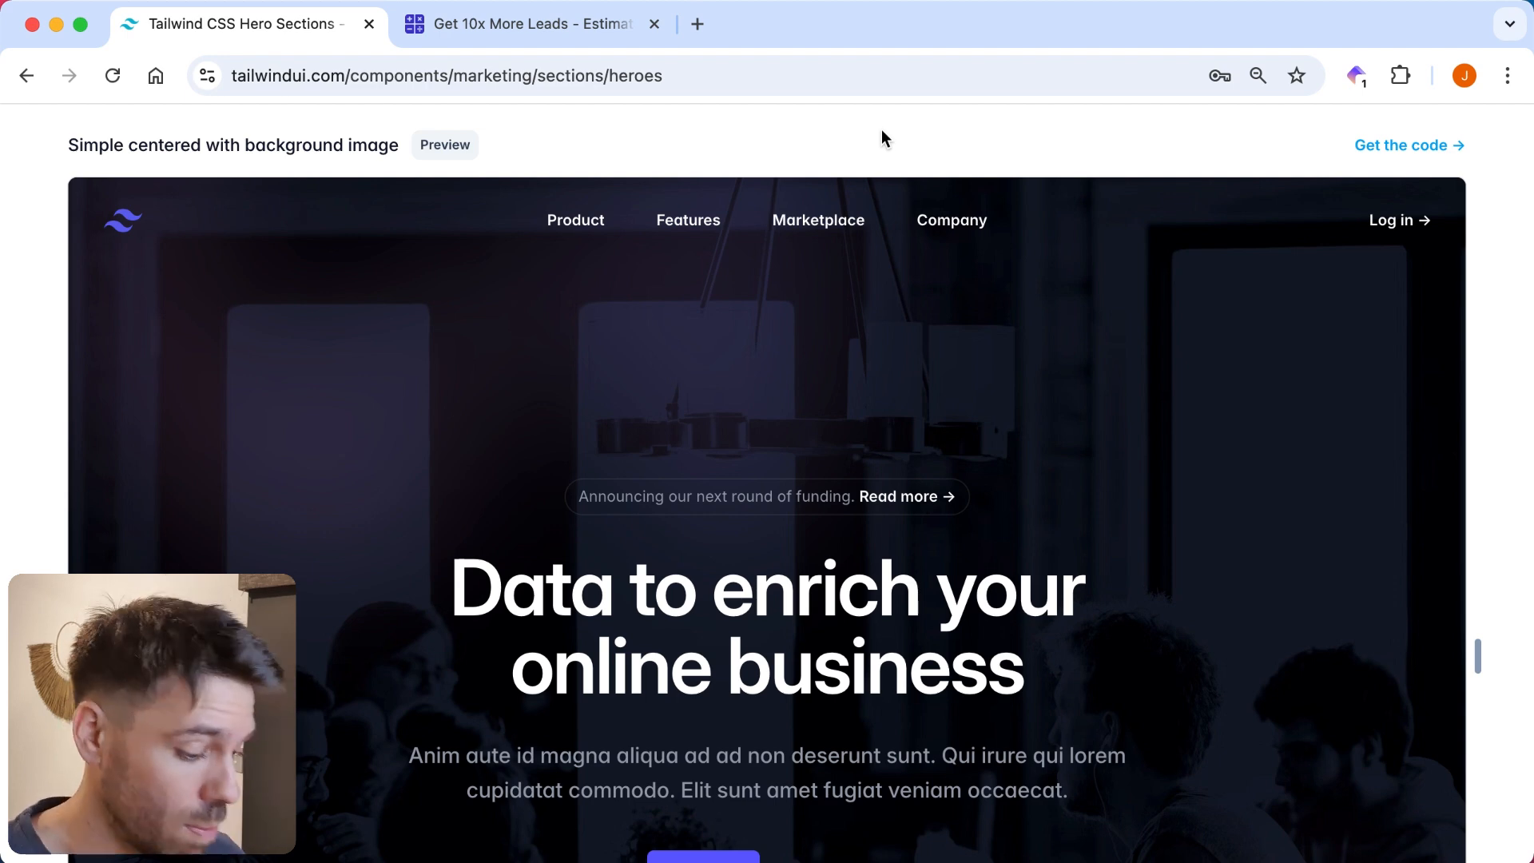
pyautogui.scroll(-3)
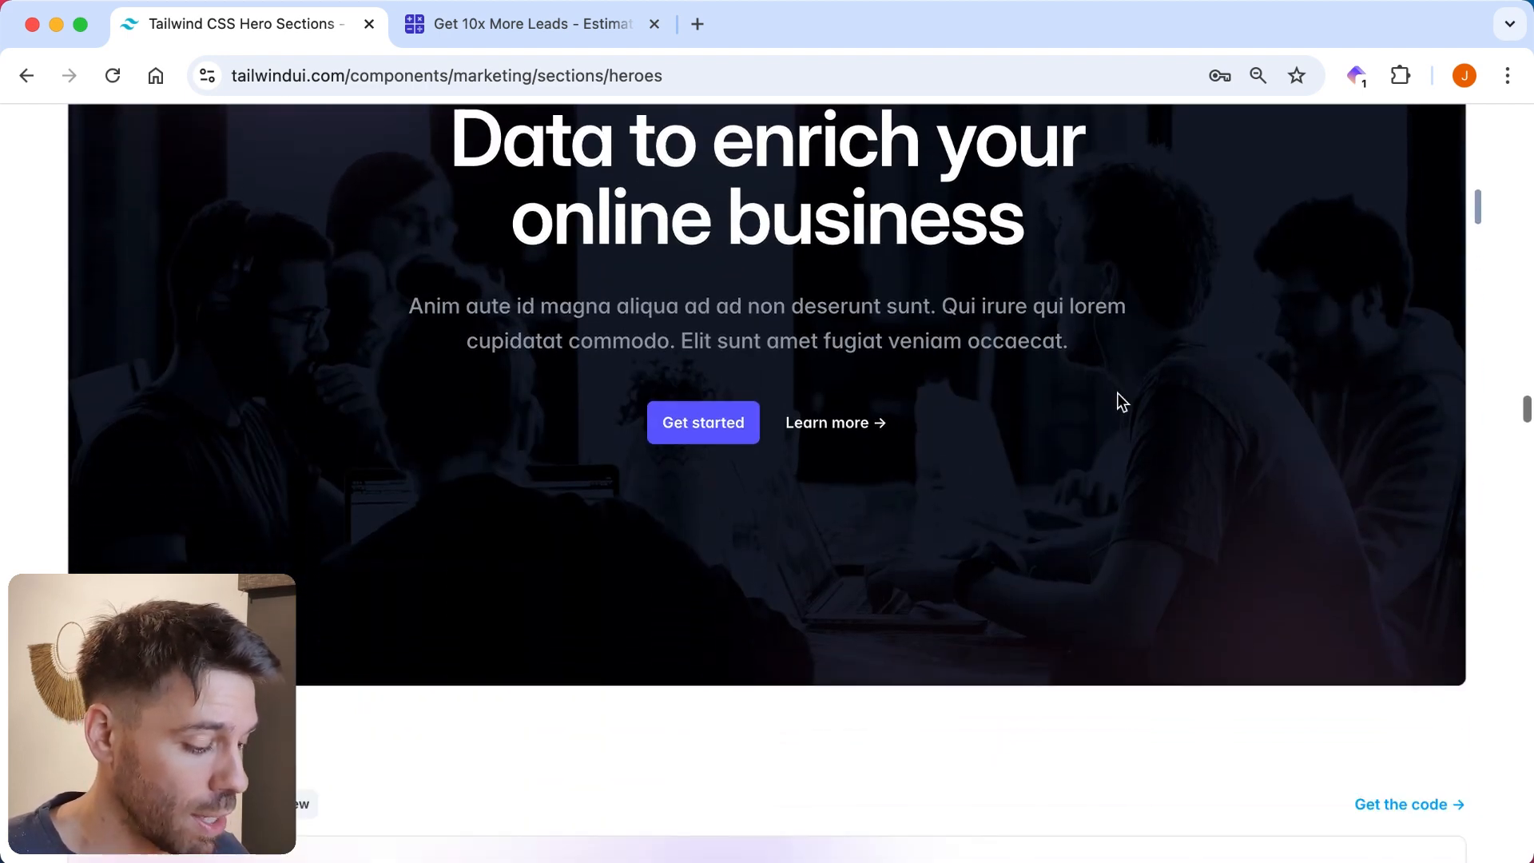
pyautogui.scroll(3)
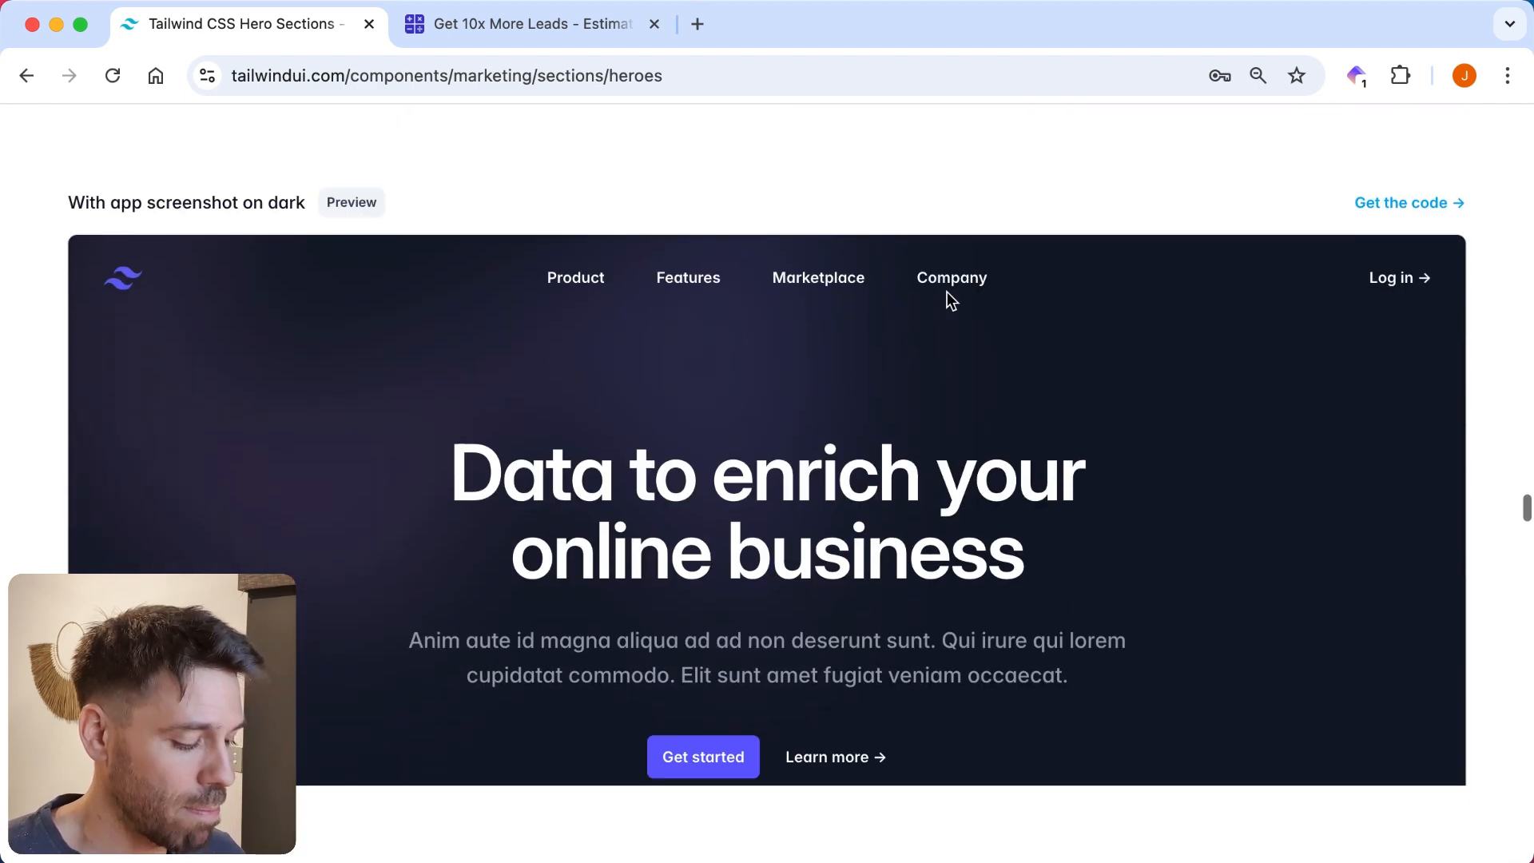
pyautogui.scroll(-3)
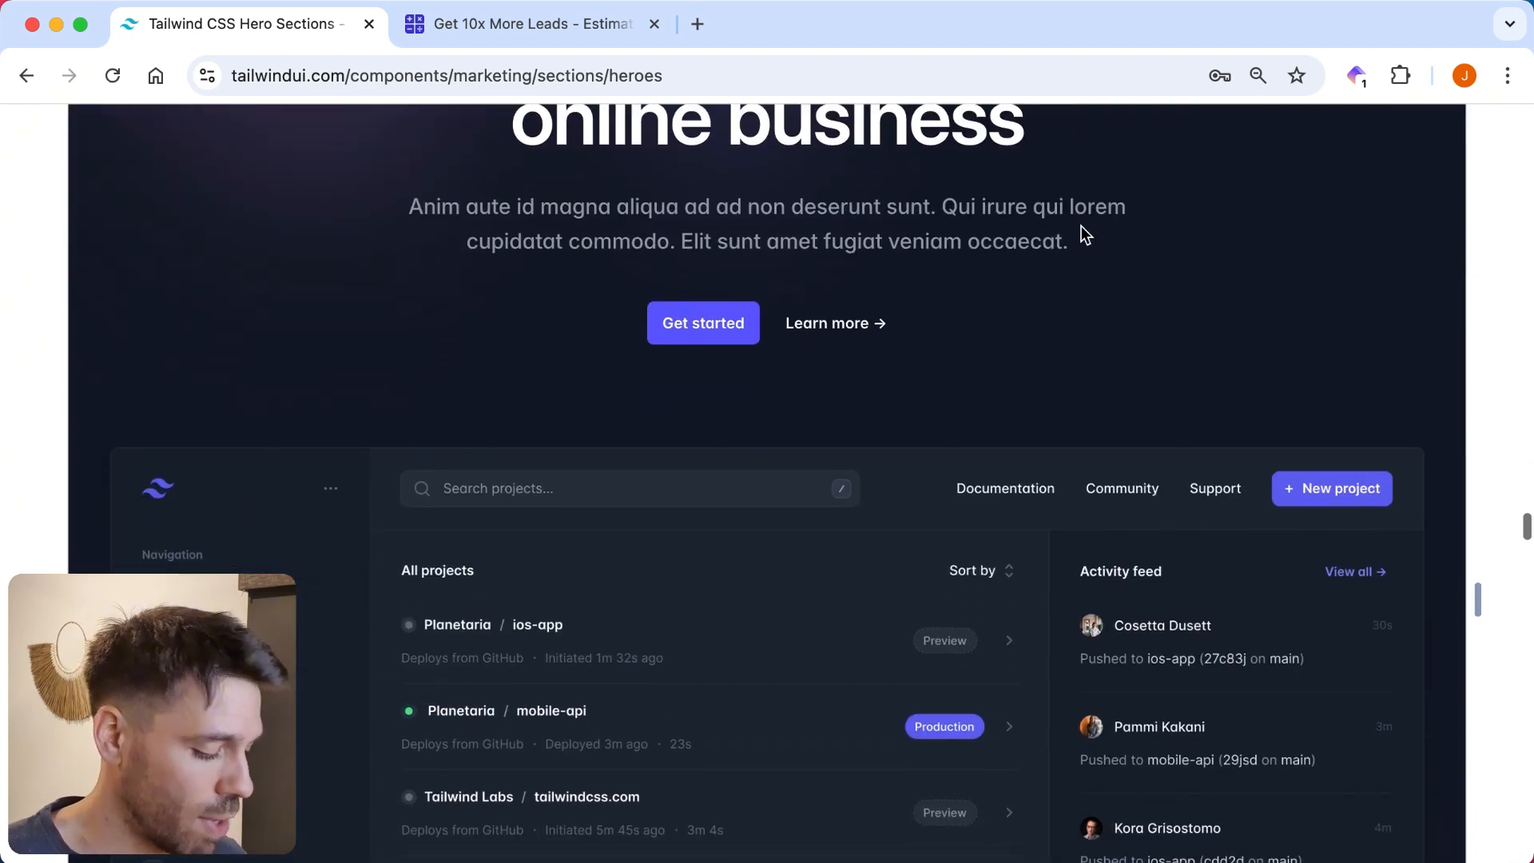
pyautogui.scroll(-3)
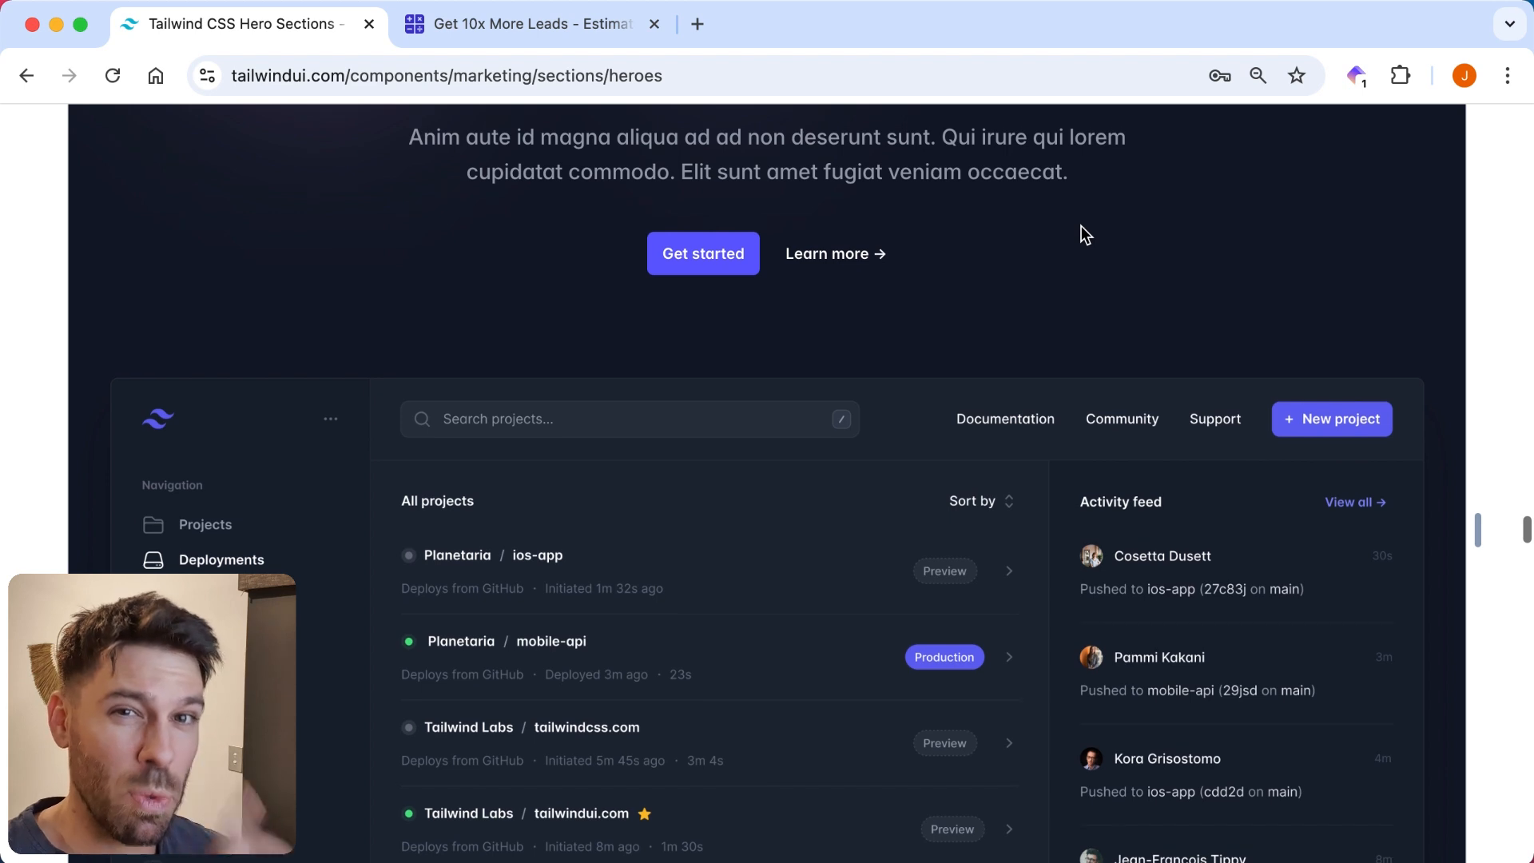
pyautogui.scroll(-3)
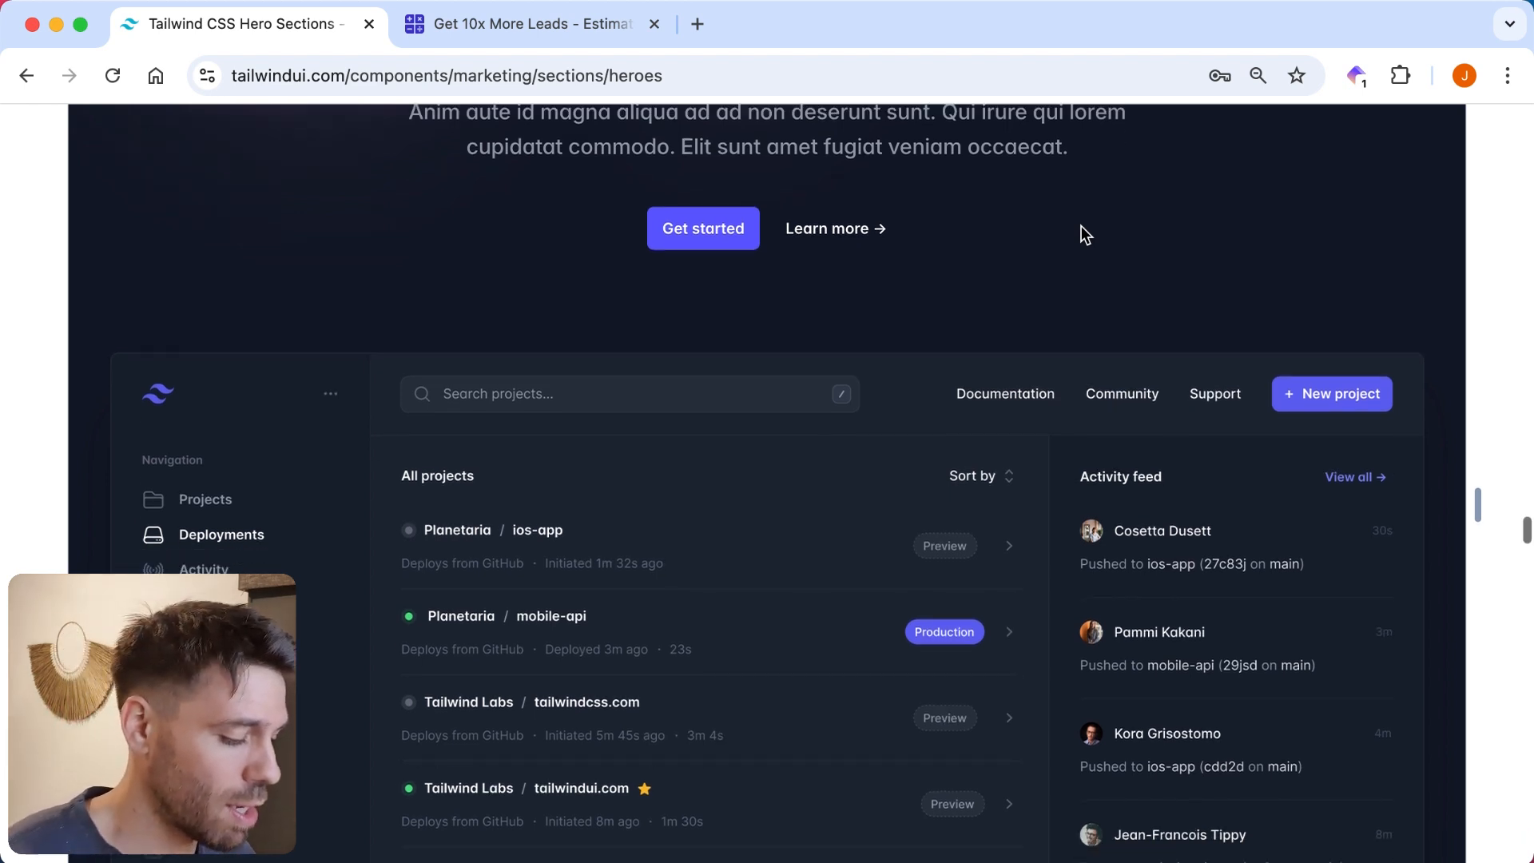
pyautogui.scroll(-3)
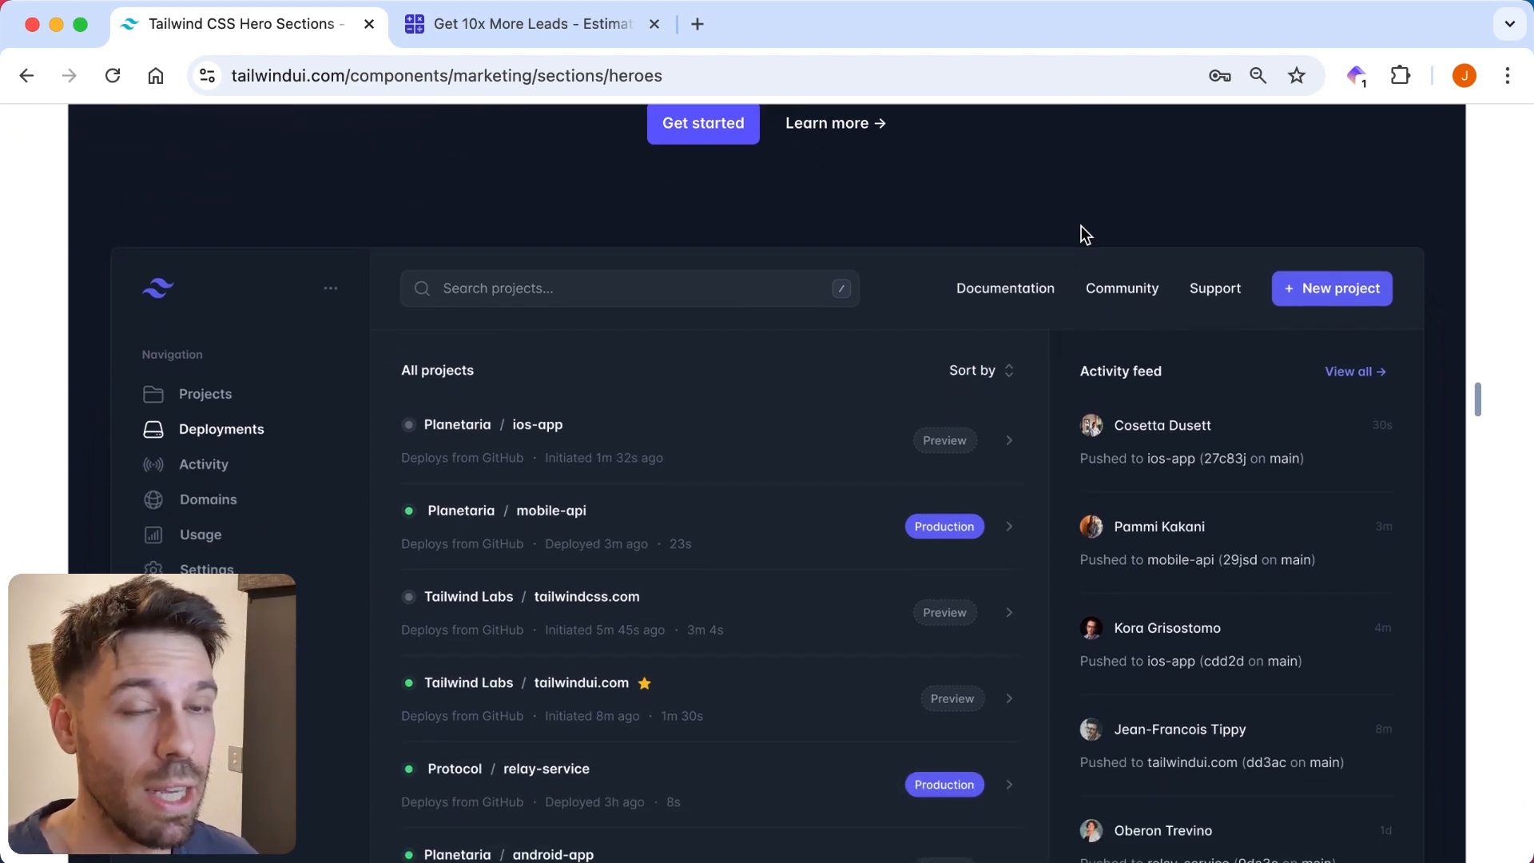
pyautogui.scroll(-3)
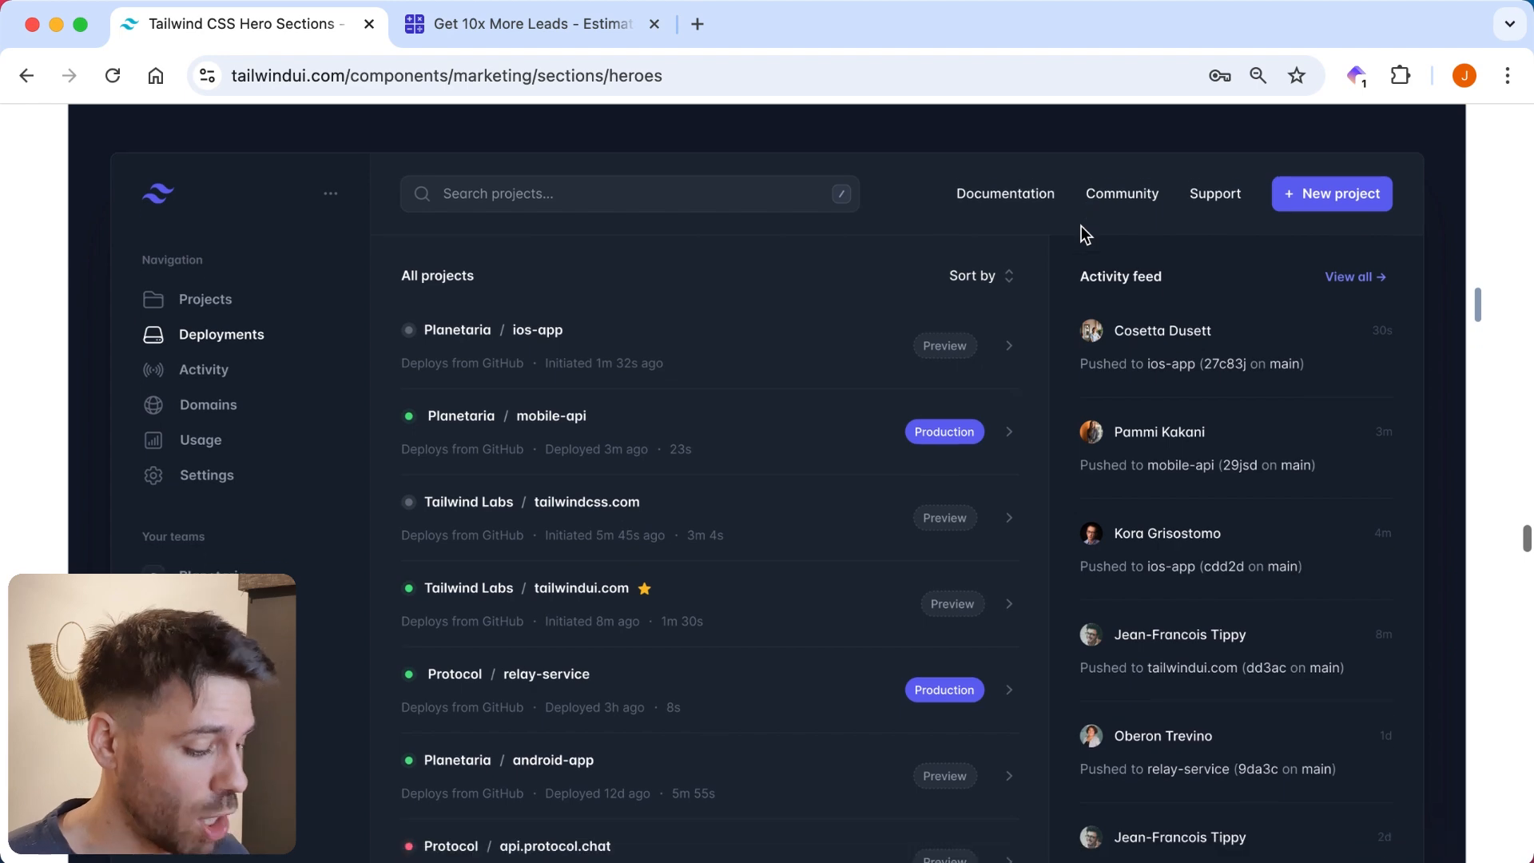
pyautogui.moveTo(1497, 206)
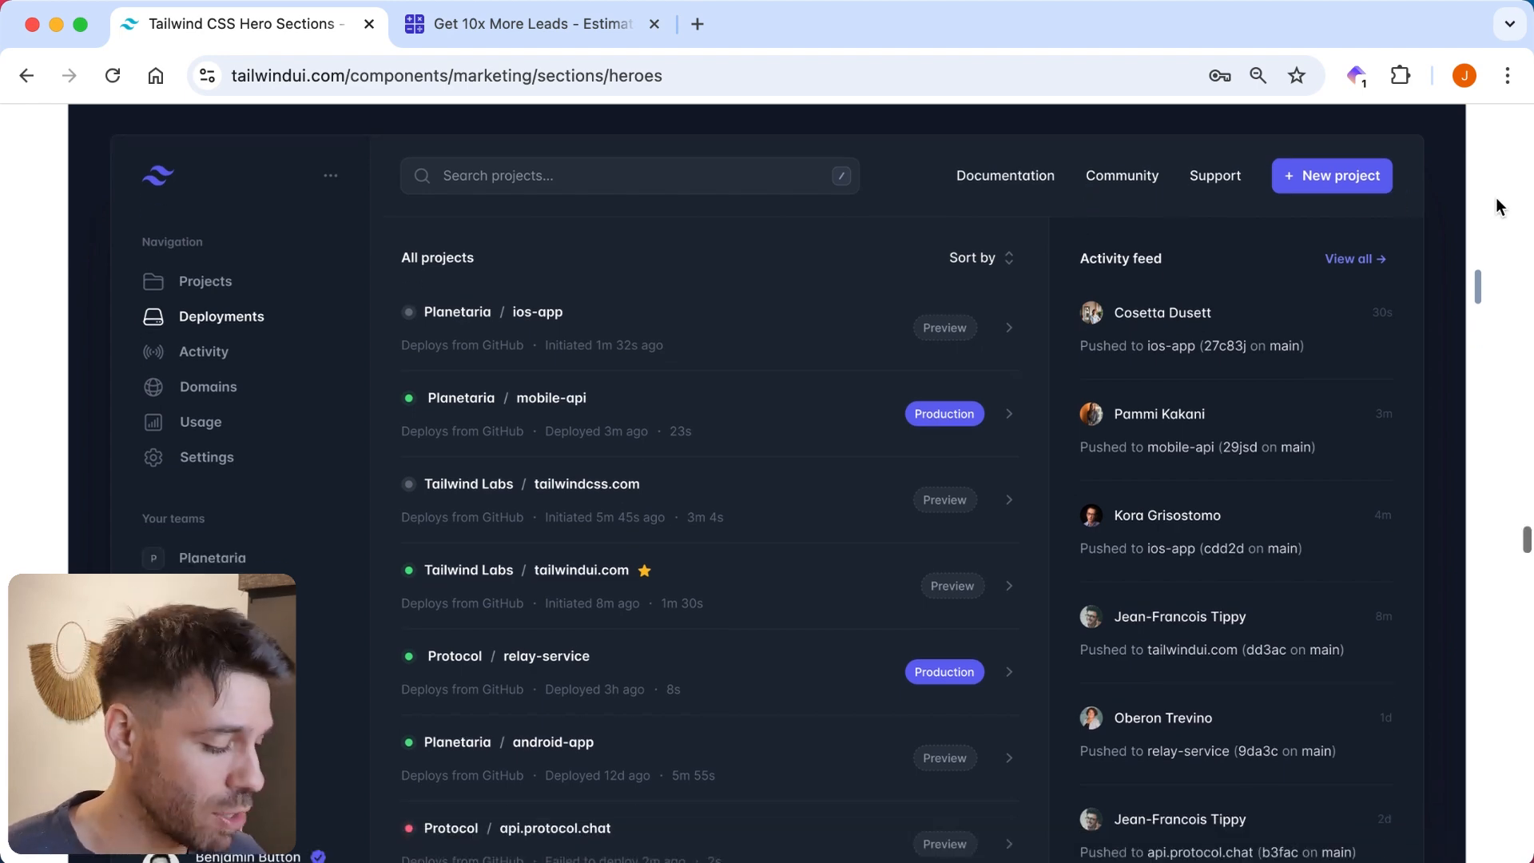
pyautogui.scroll(-3)
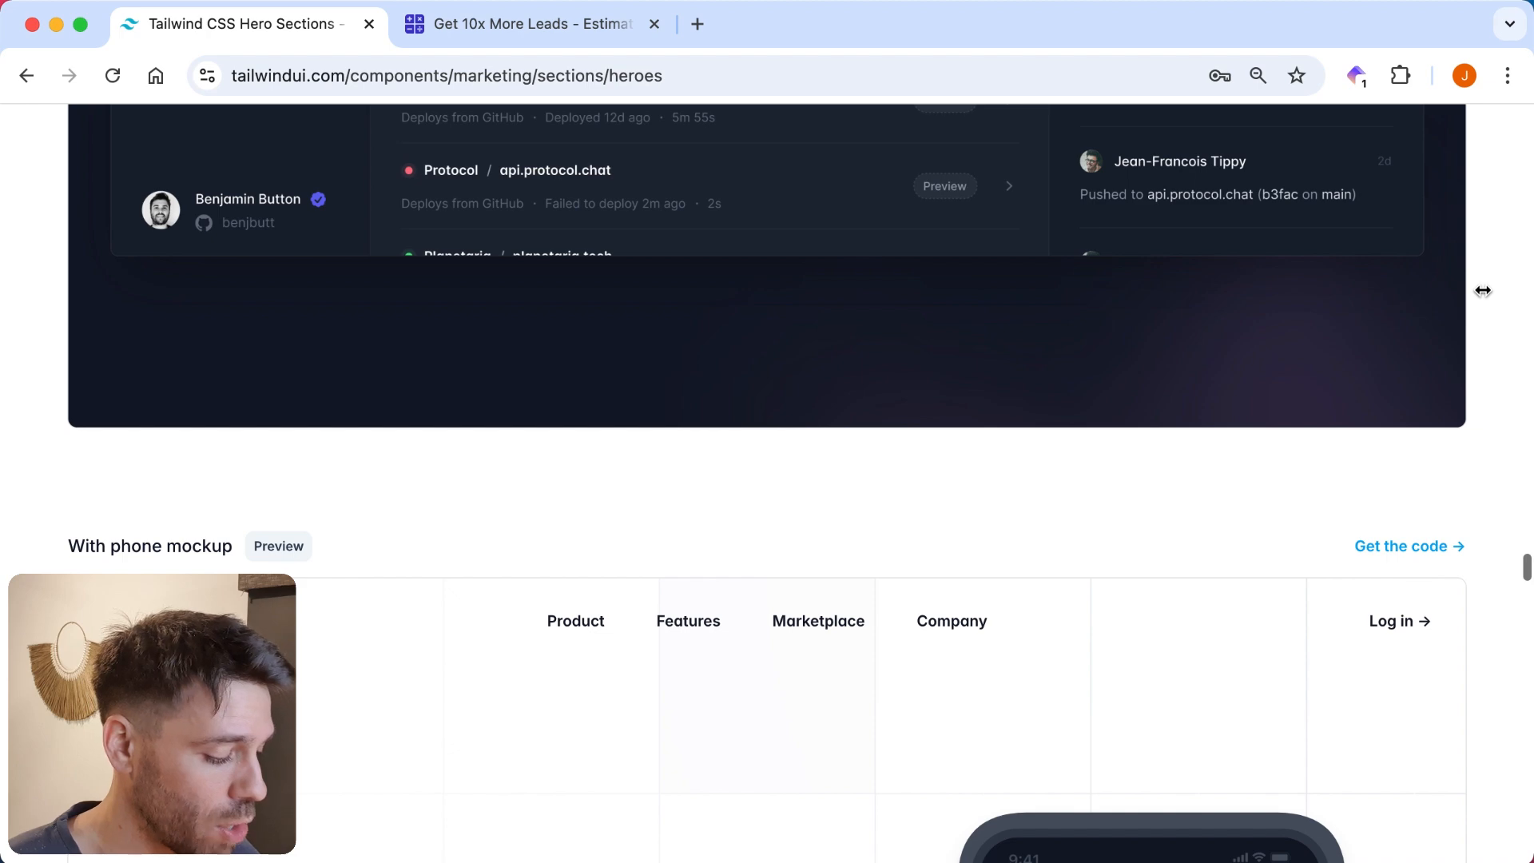
pyautogui.scroll(-3)
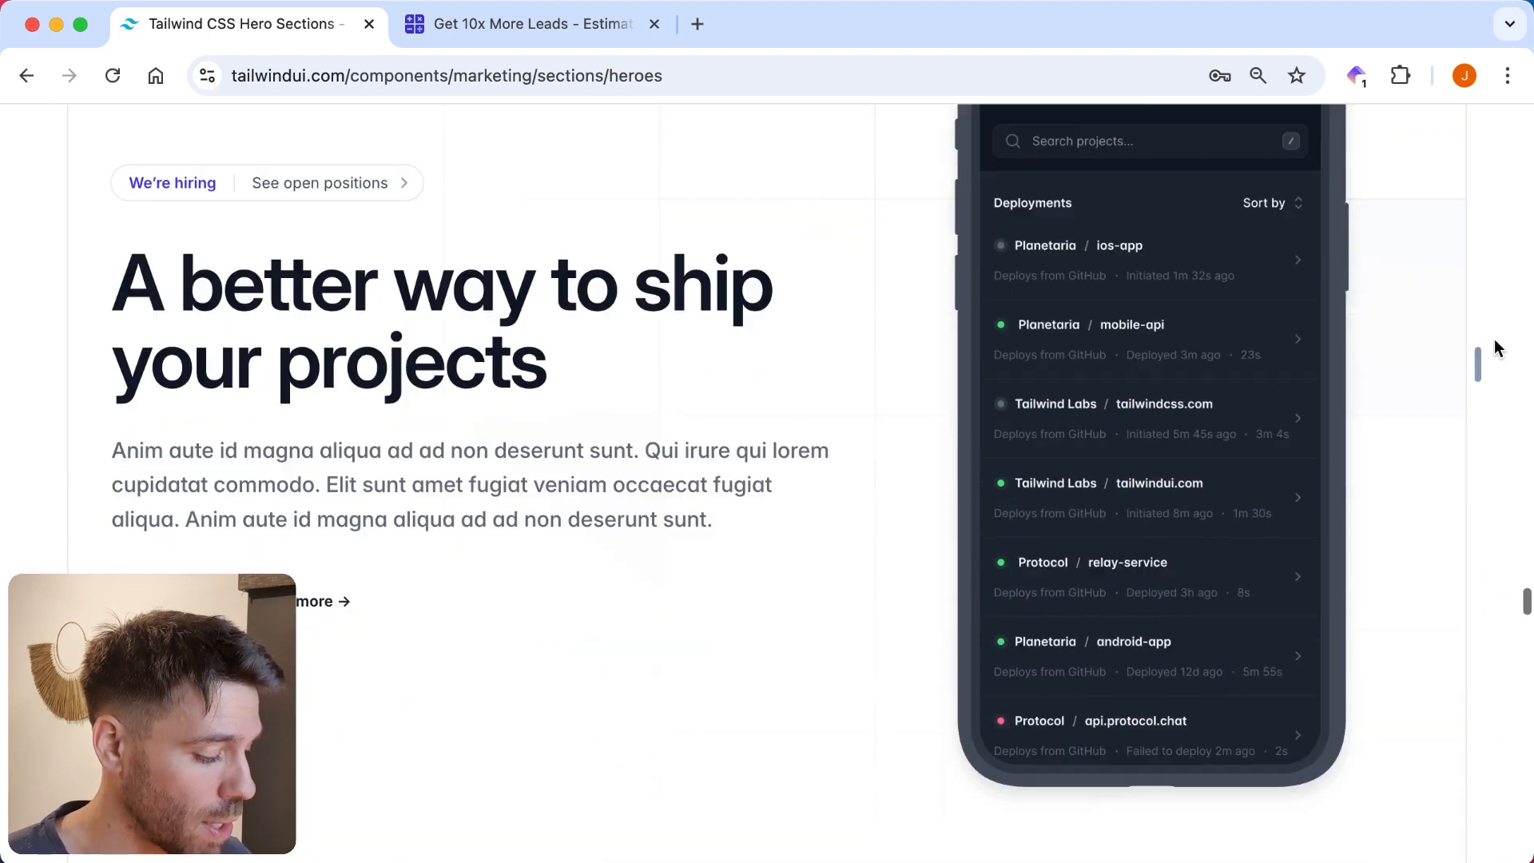
pyautogui.scroll(-3)
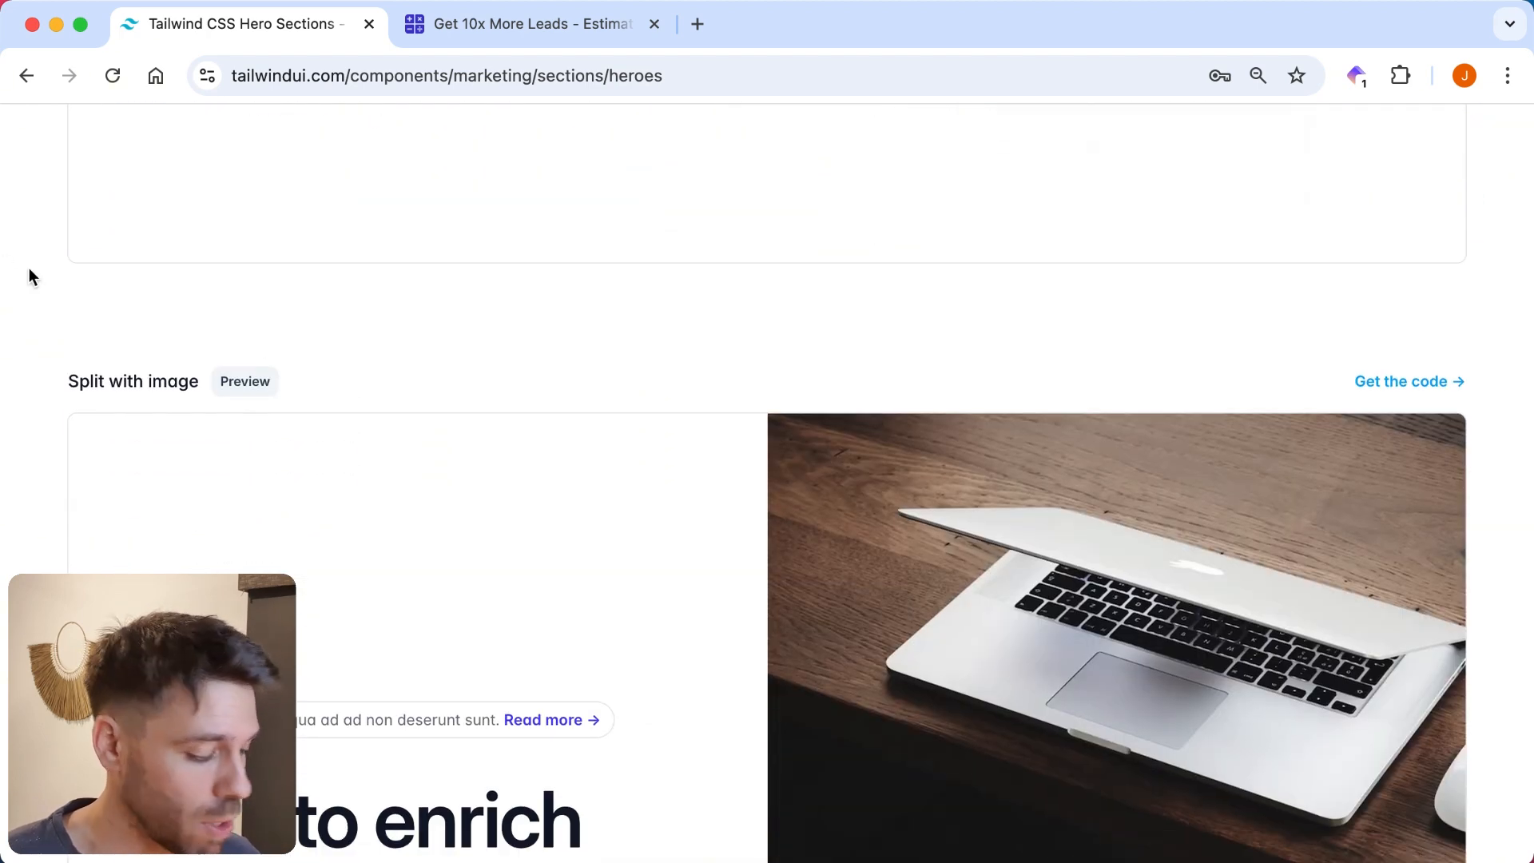
pyautogui.scroll(-3)
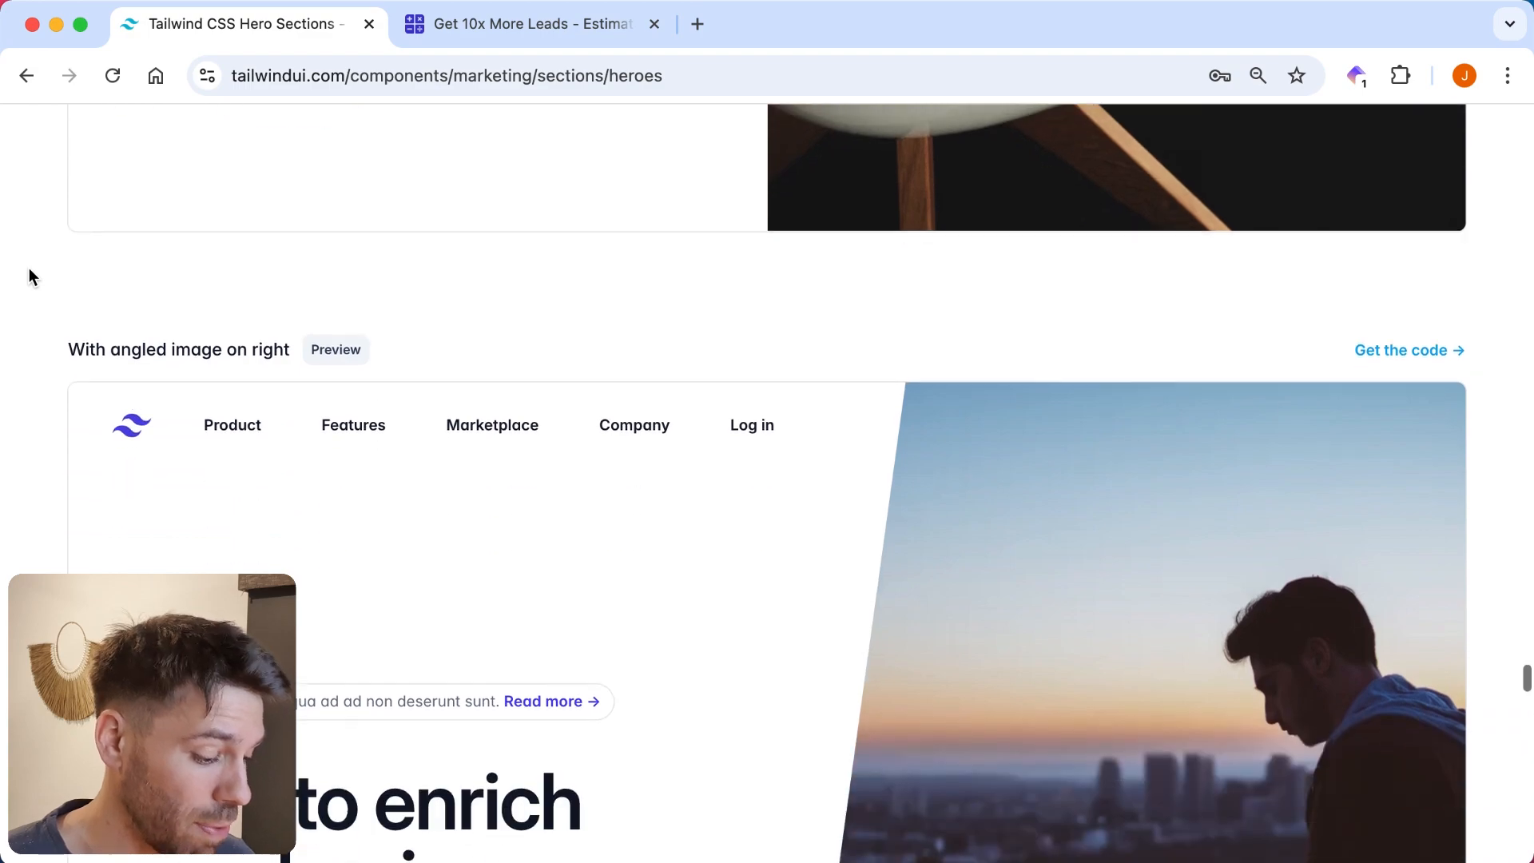
pyautogui.scroll(-3)
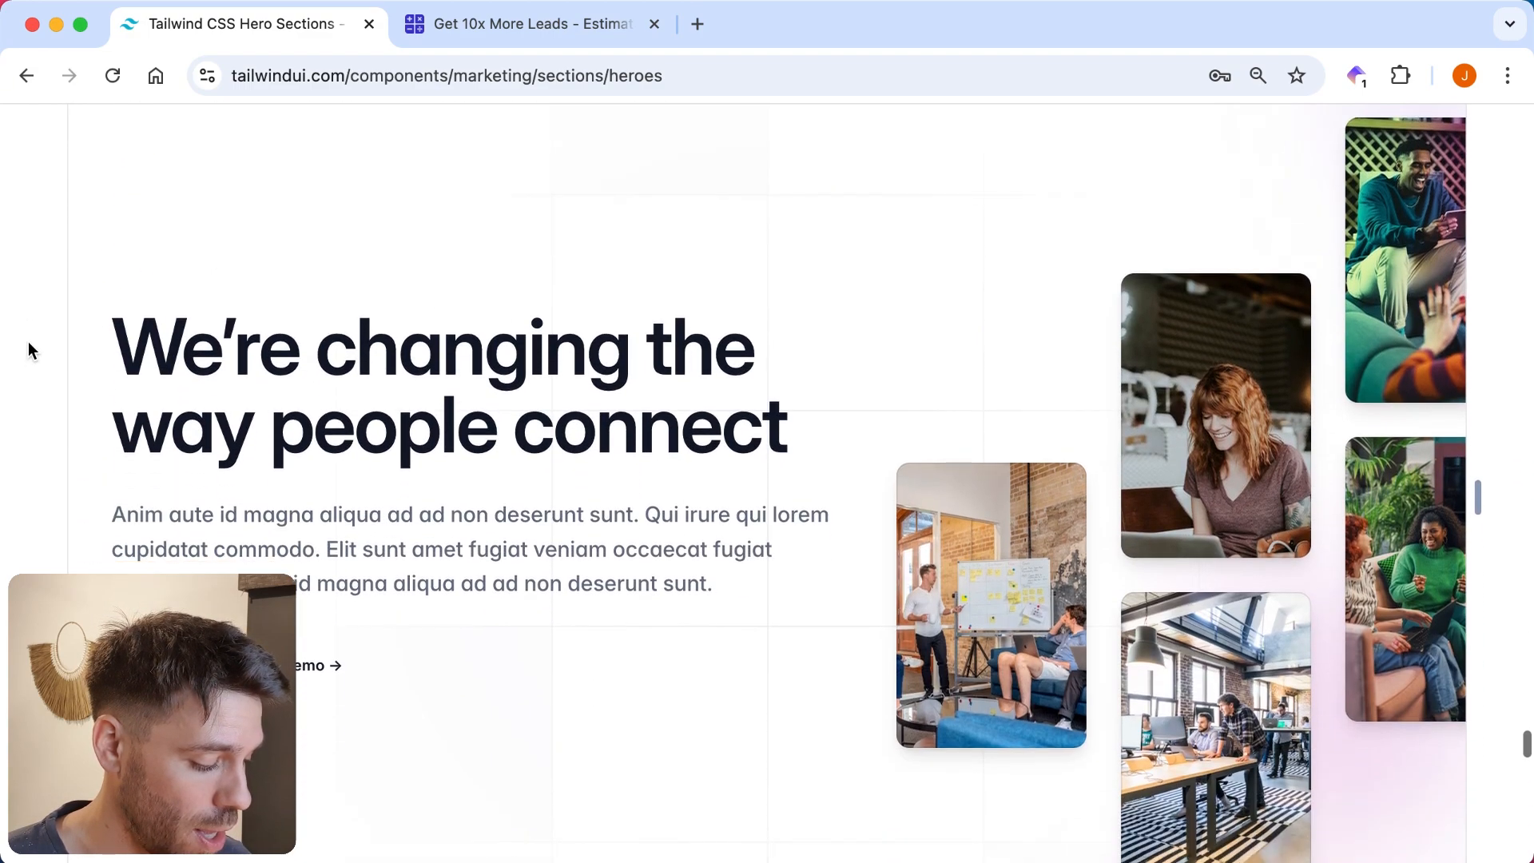
pyautogui.scroll(3)
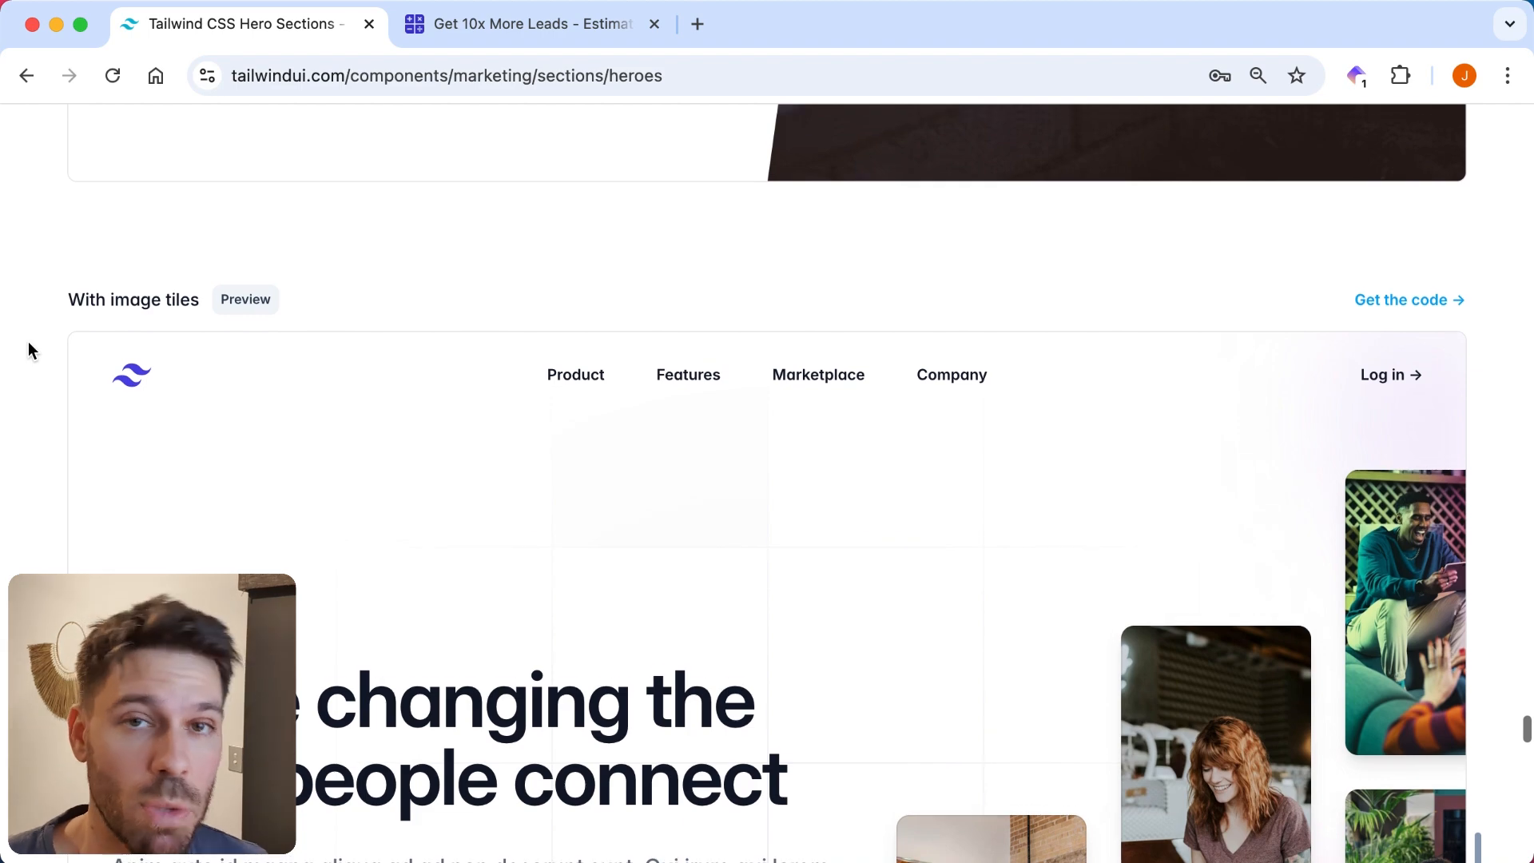
pyautogui.scroll(-3)
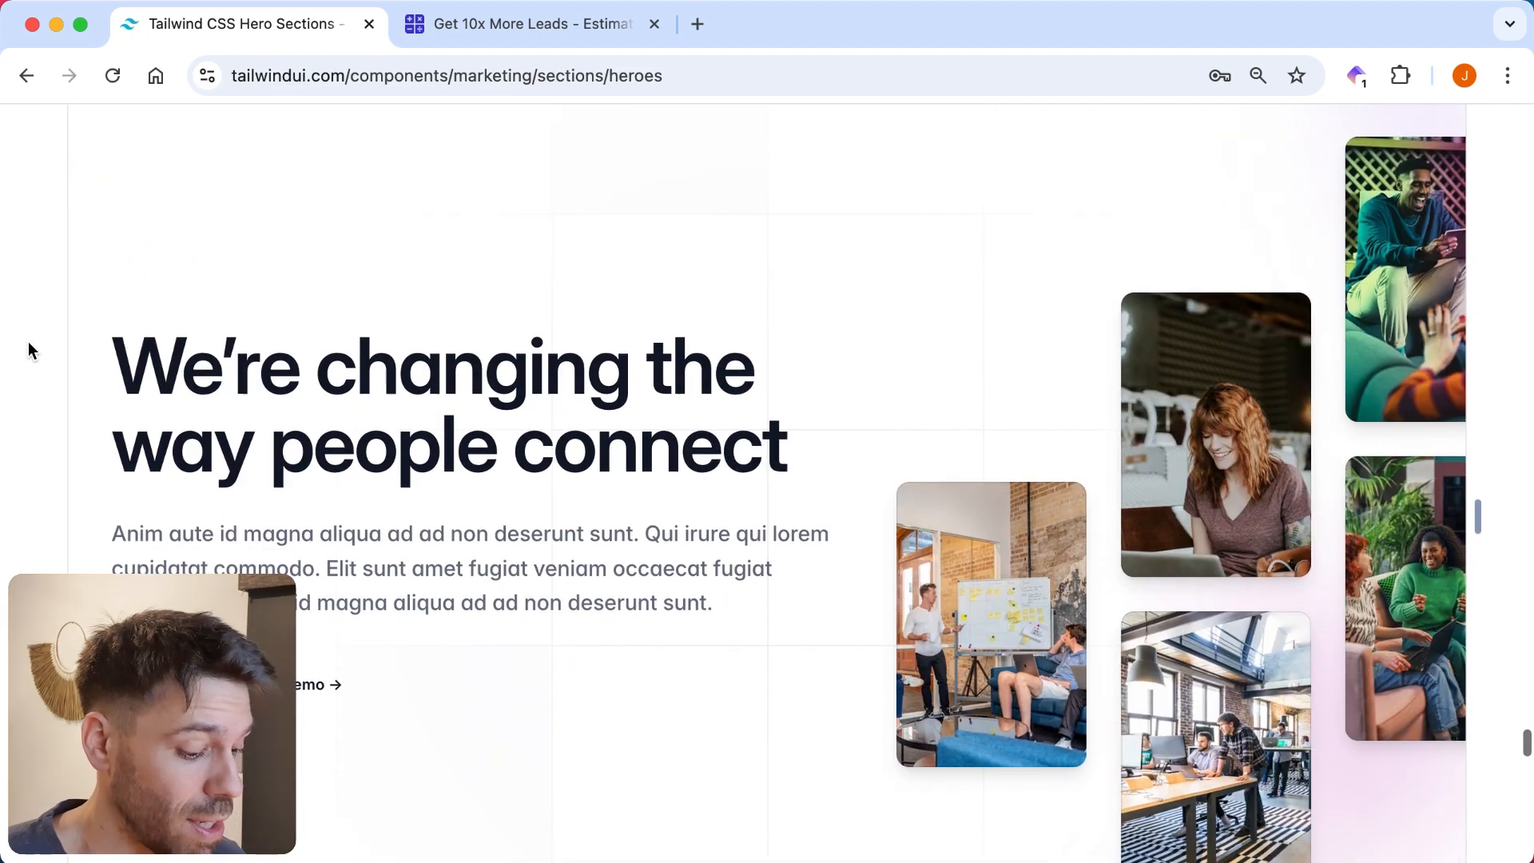
pyautogui.scroll(3)
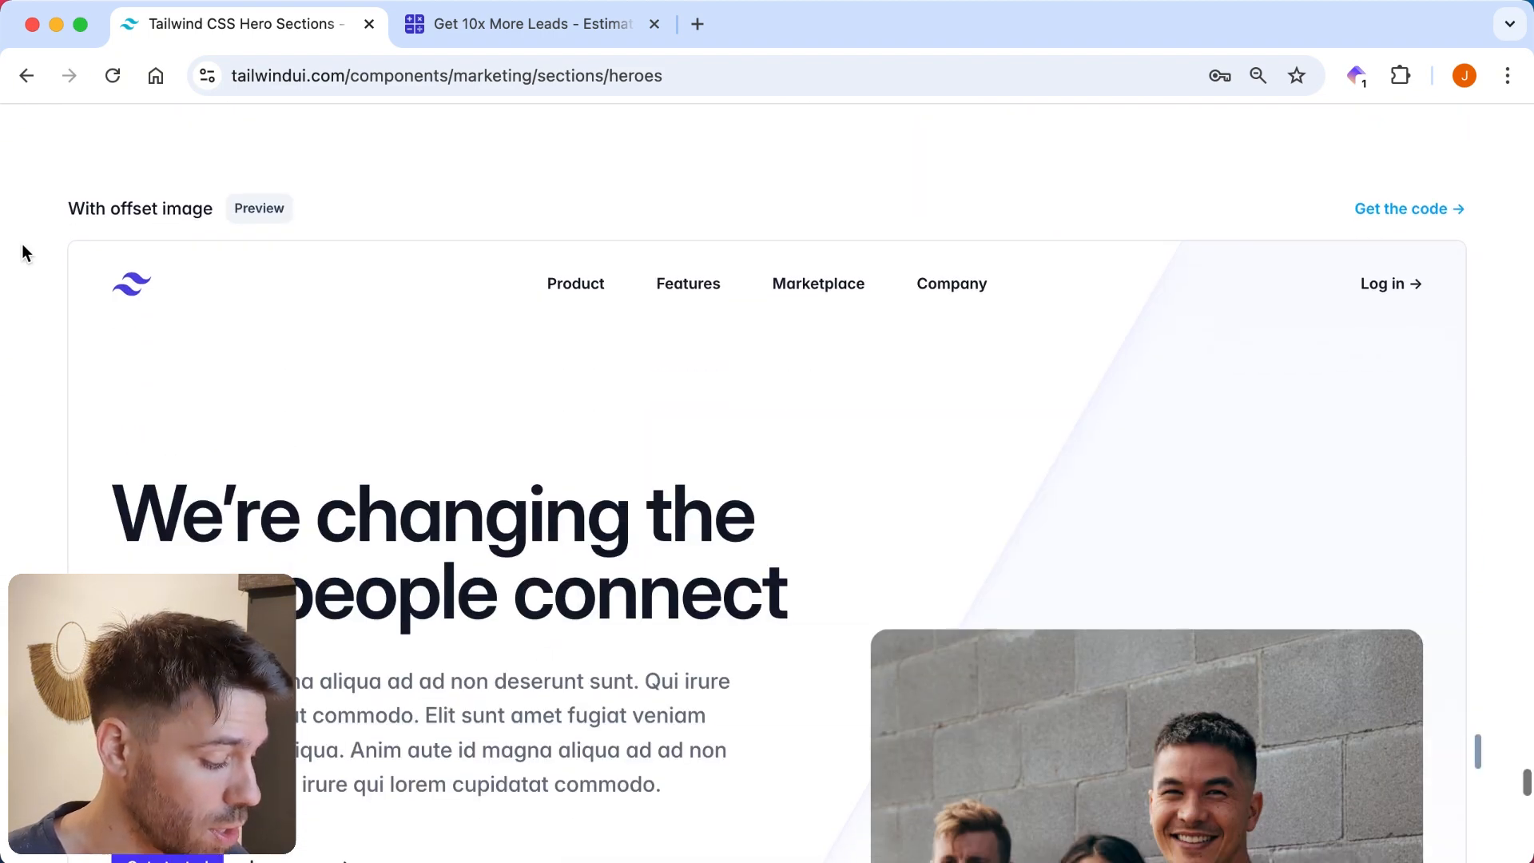
pyautogui.scroll(-3)
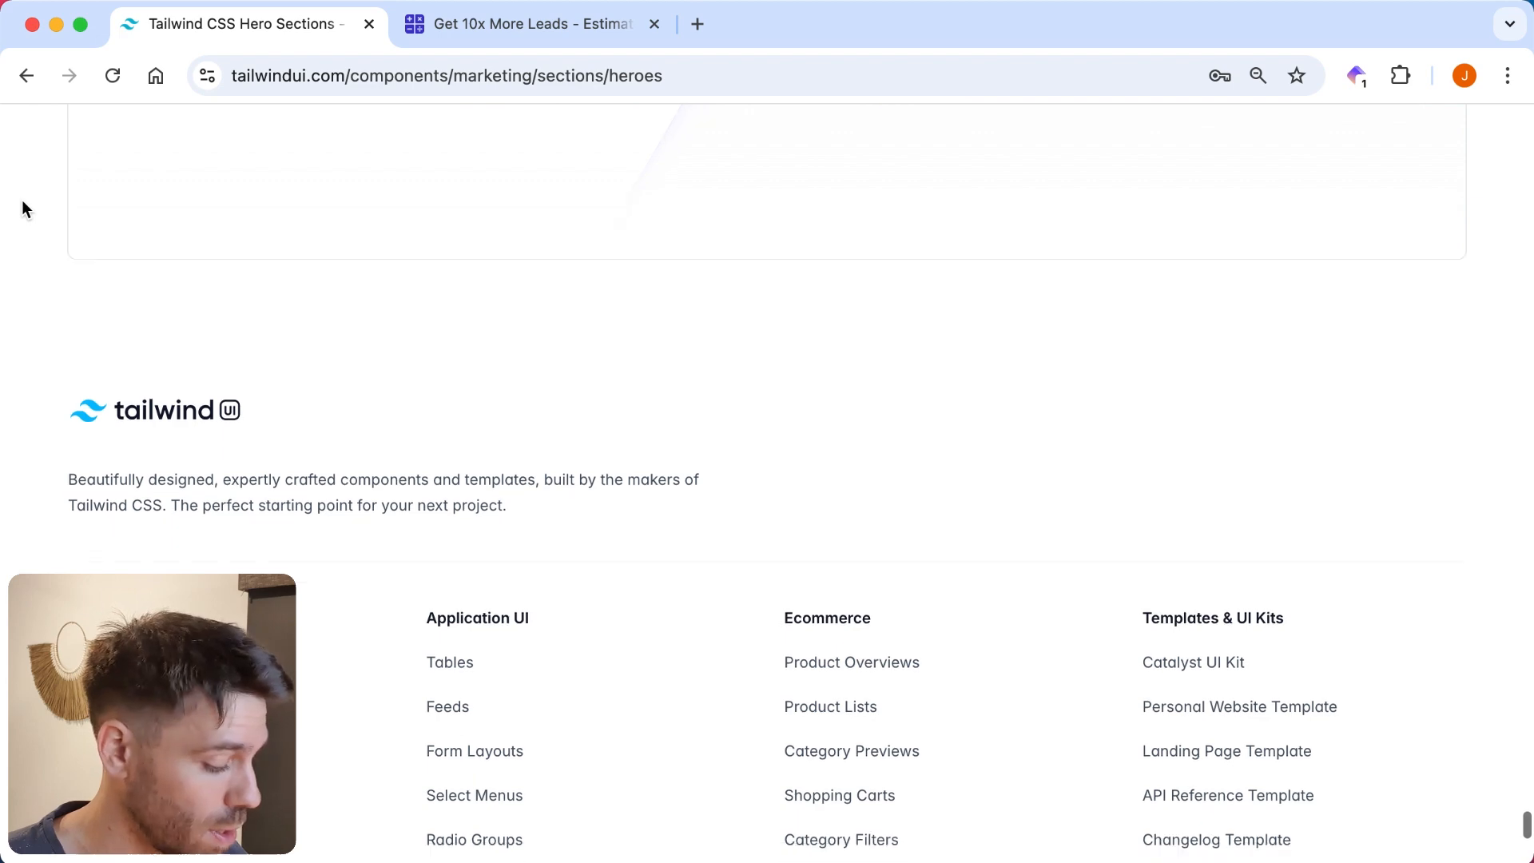
pyautogui.scroll(-3)
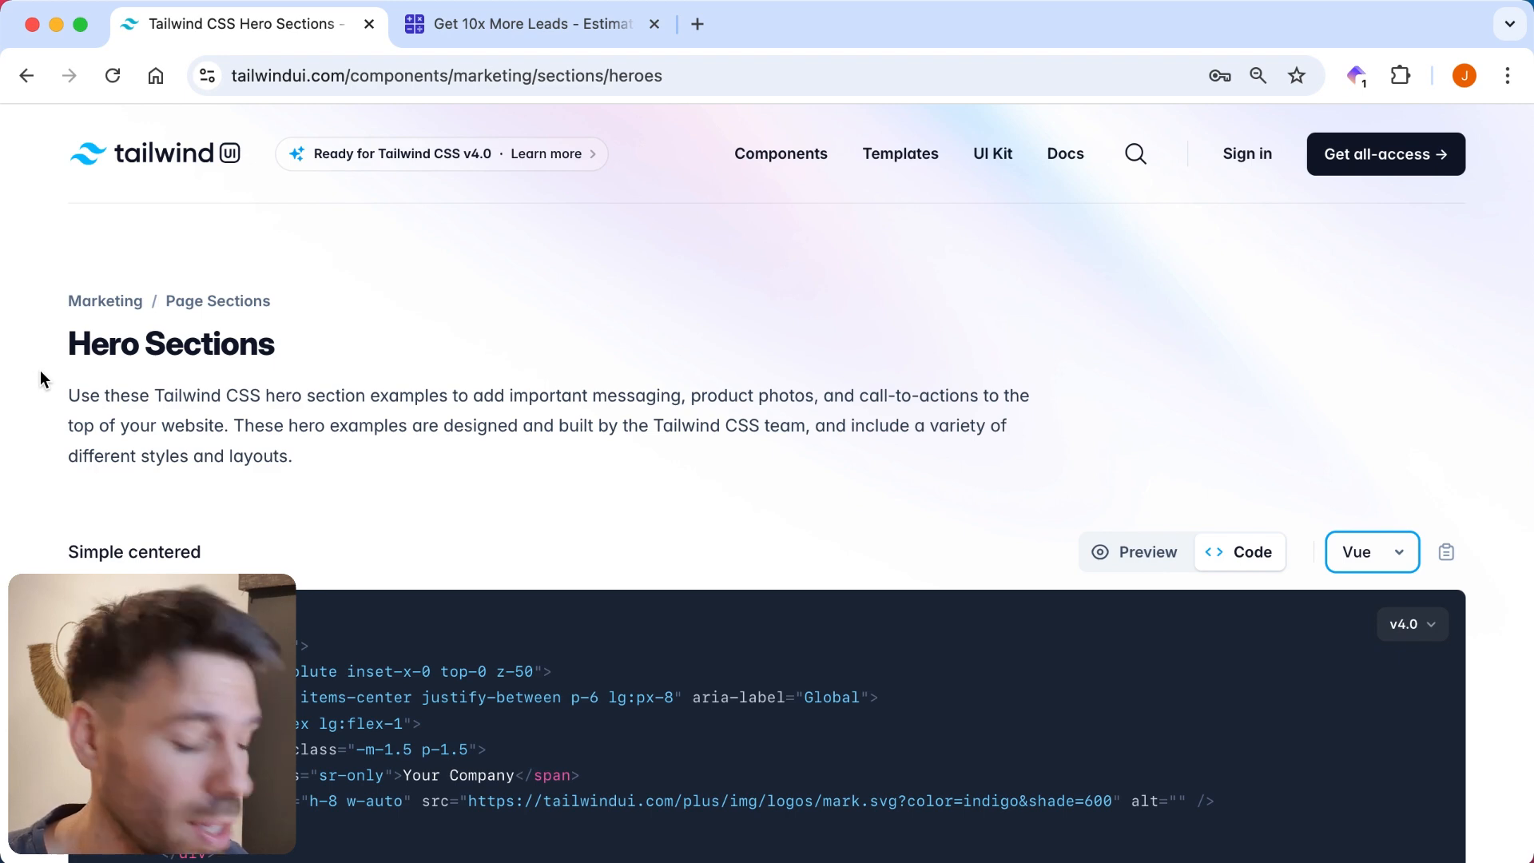
pyautogui.moveTo(266, 297)
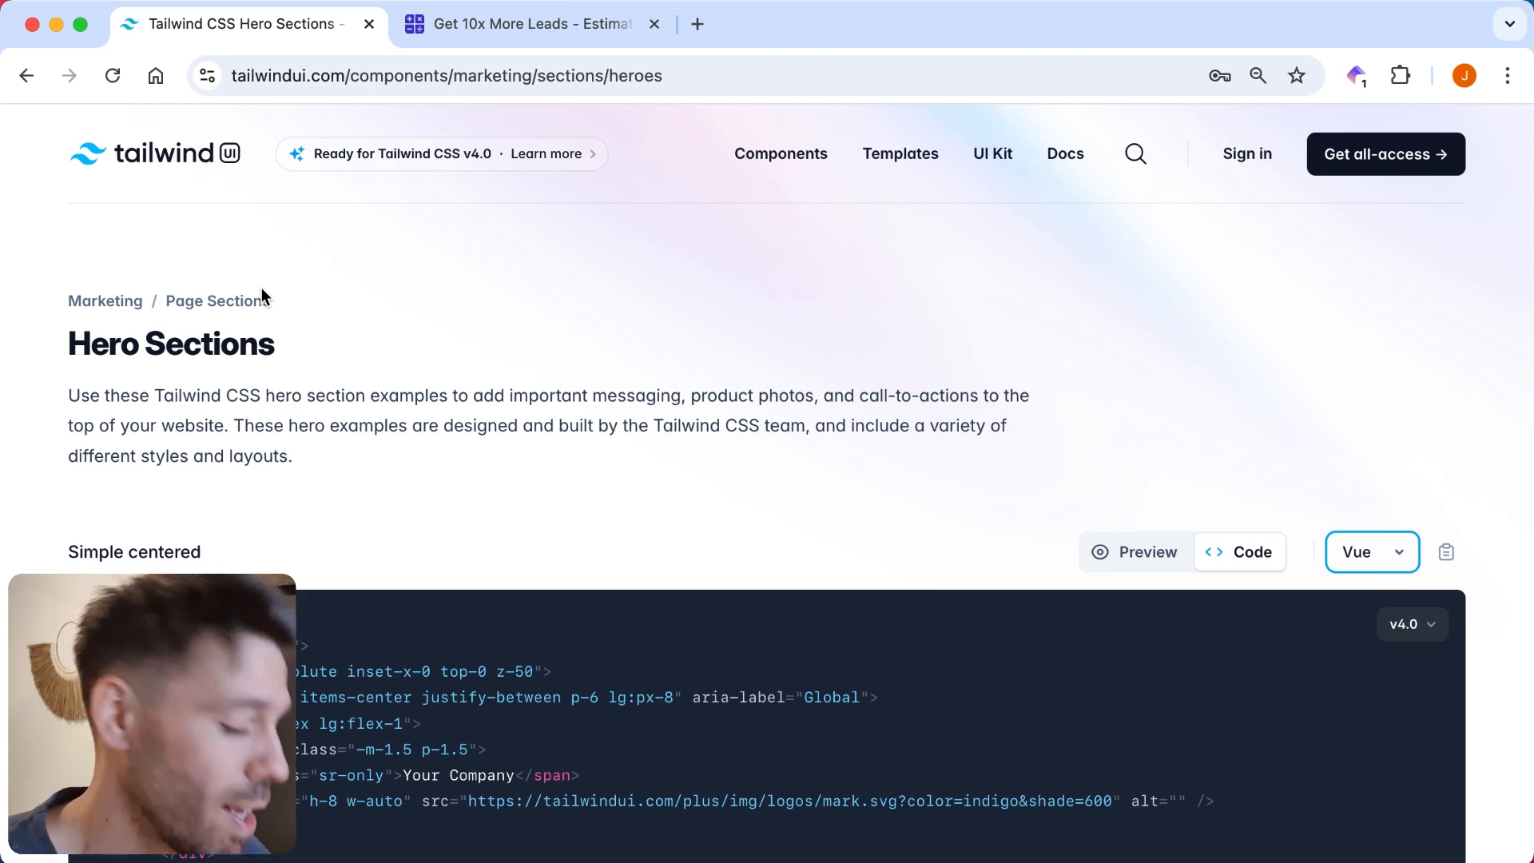
pyautogui.moveTo(577, 215)
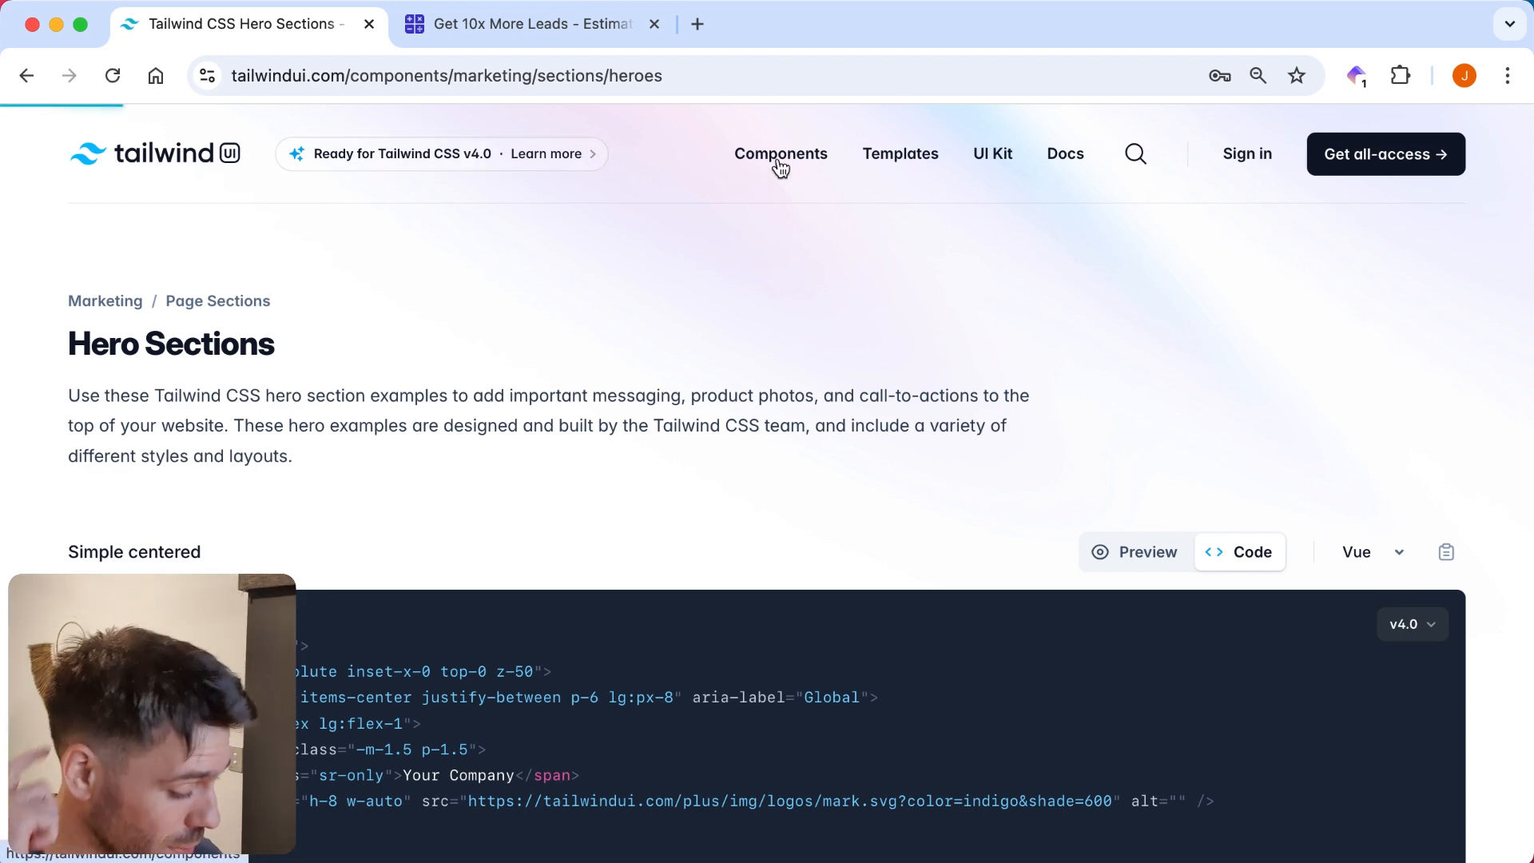
# Open the Components overview and scroll the Marketing categories past Newsletter, Stats and Testimonials.
pyautogui.click(780, 153)
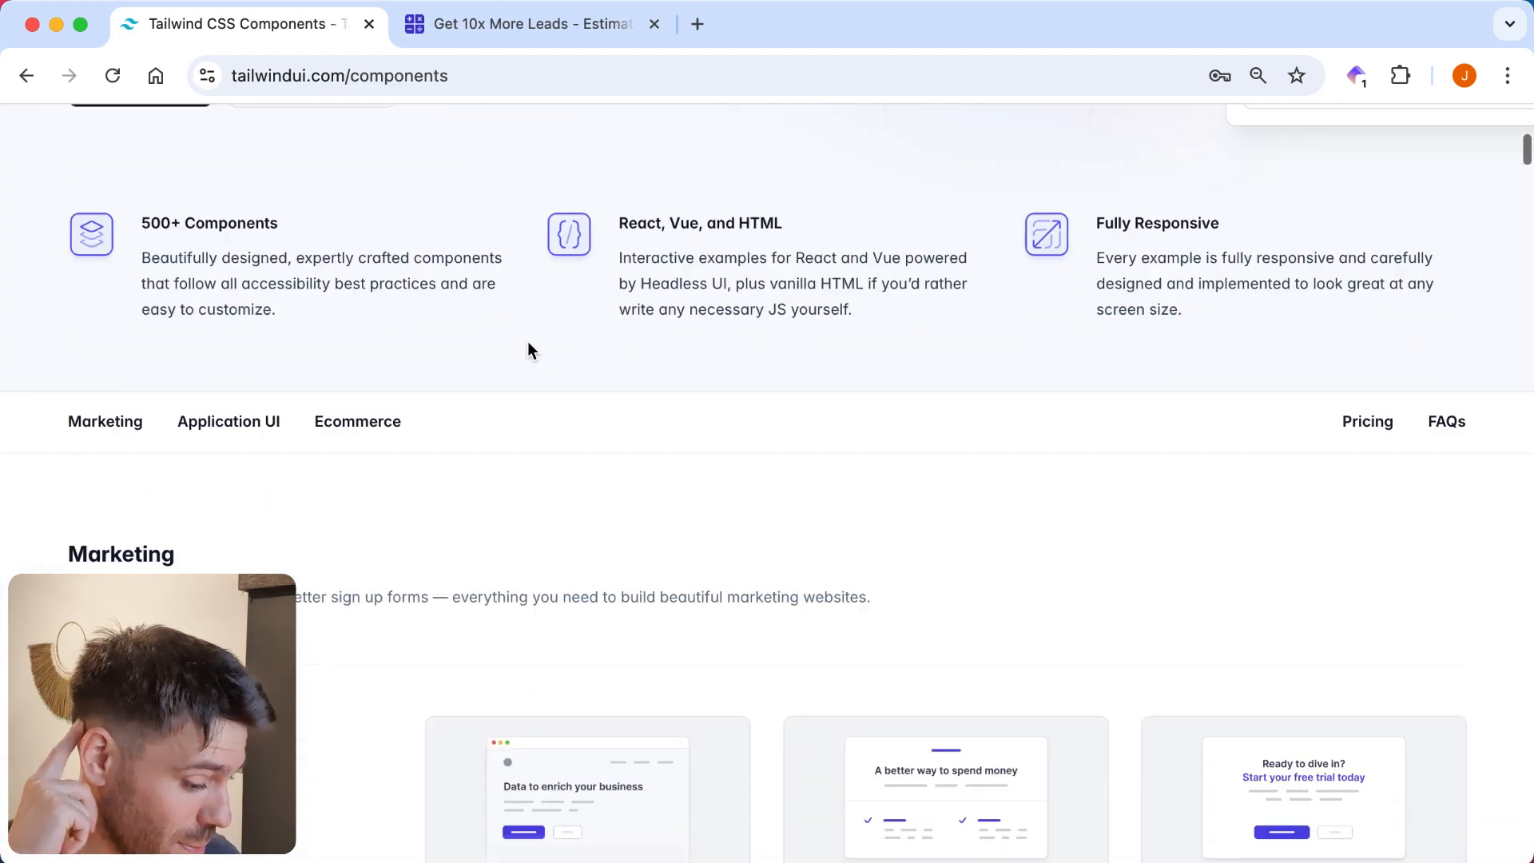
pyautogui.scroll(-3)
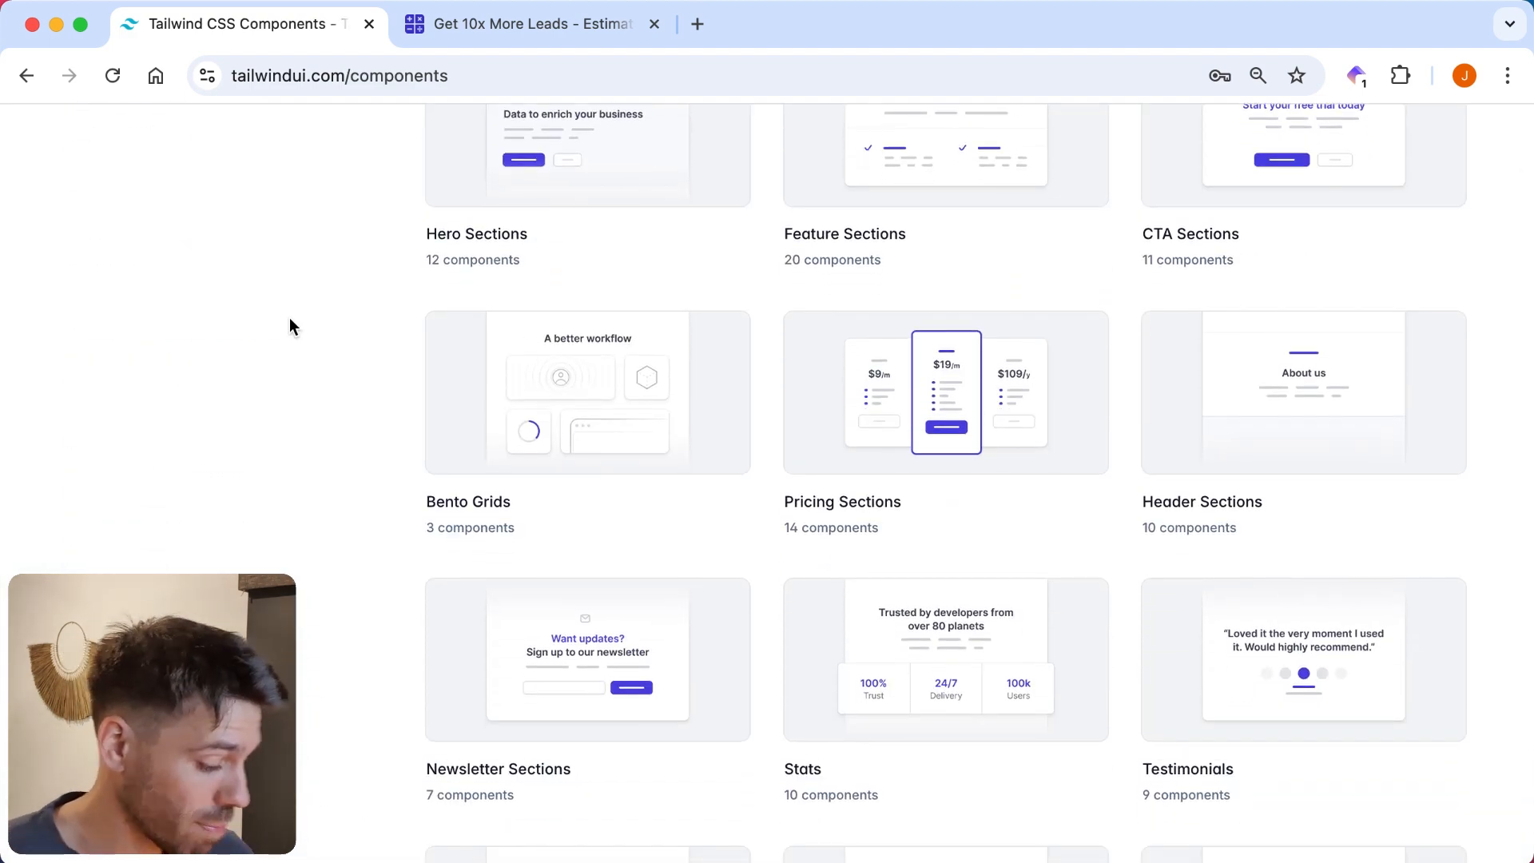
pyautogui.scroll(-3)
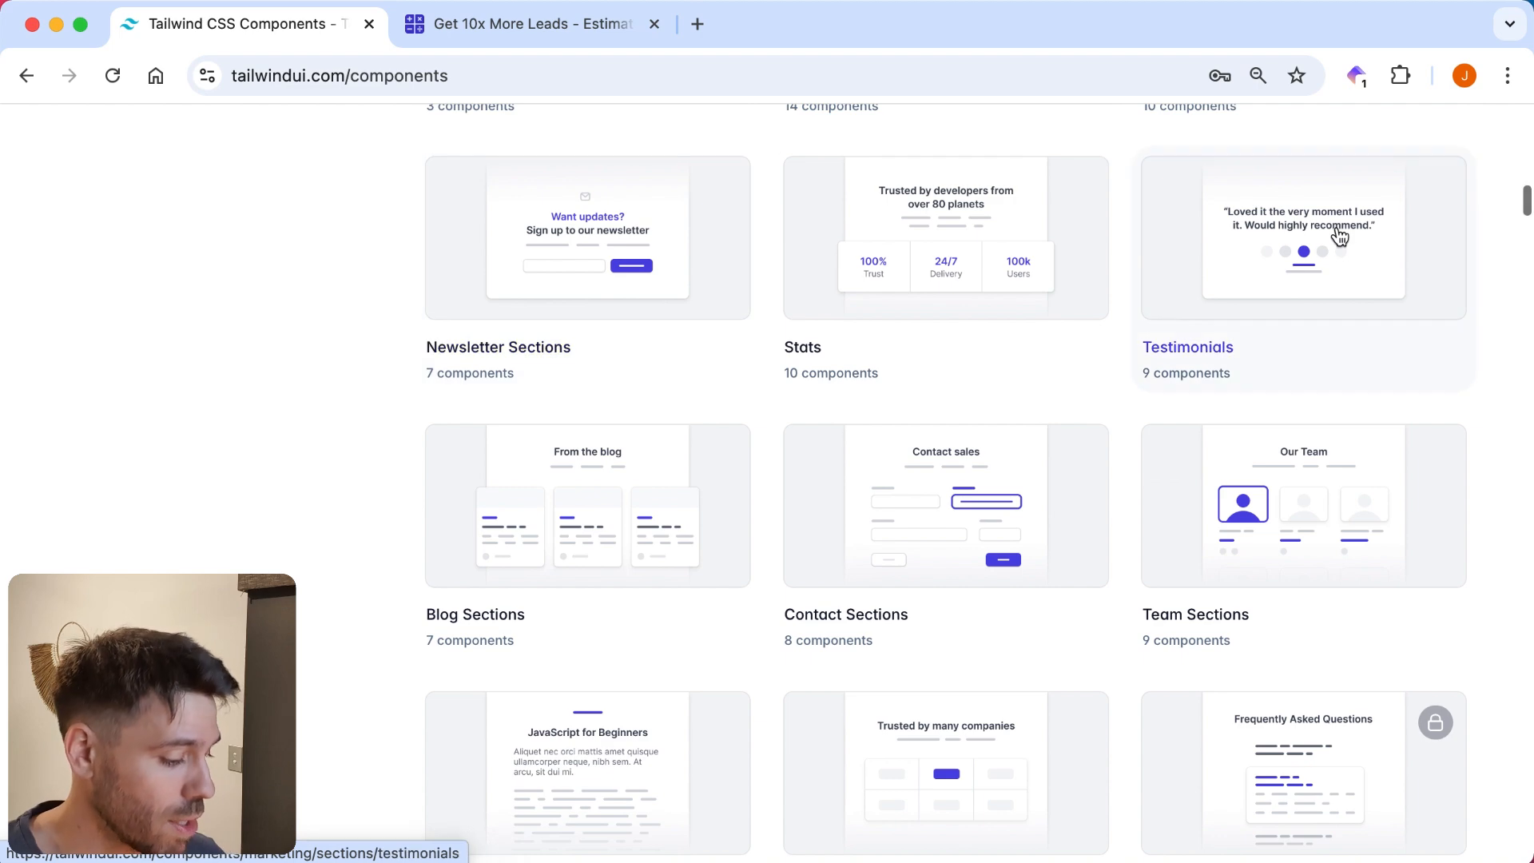
# Open Testimonials and scroll down through the grid and side-by-side examples.
pyautogui.click(1187, 347)
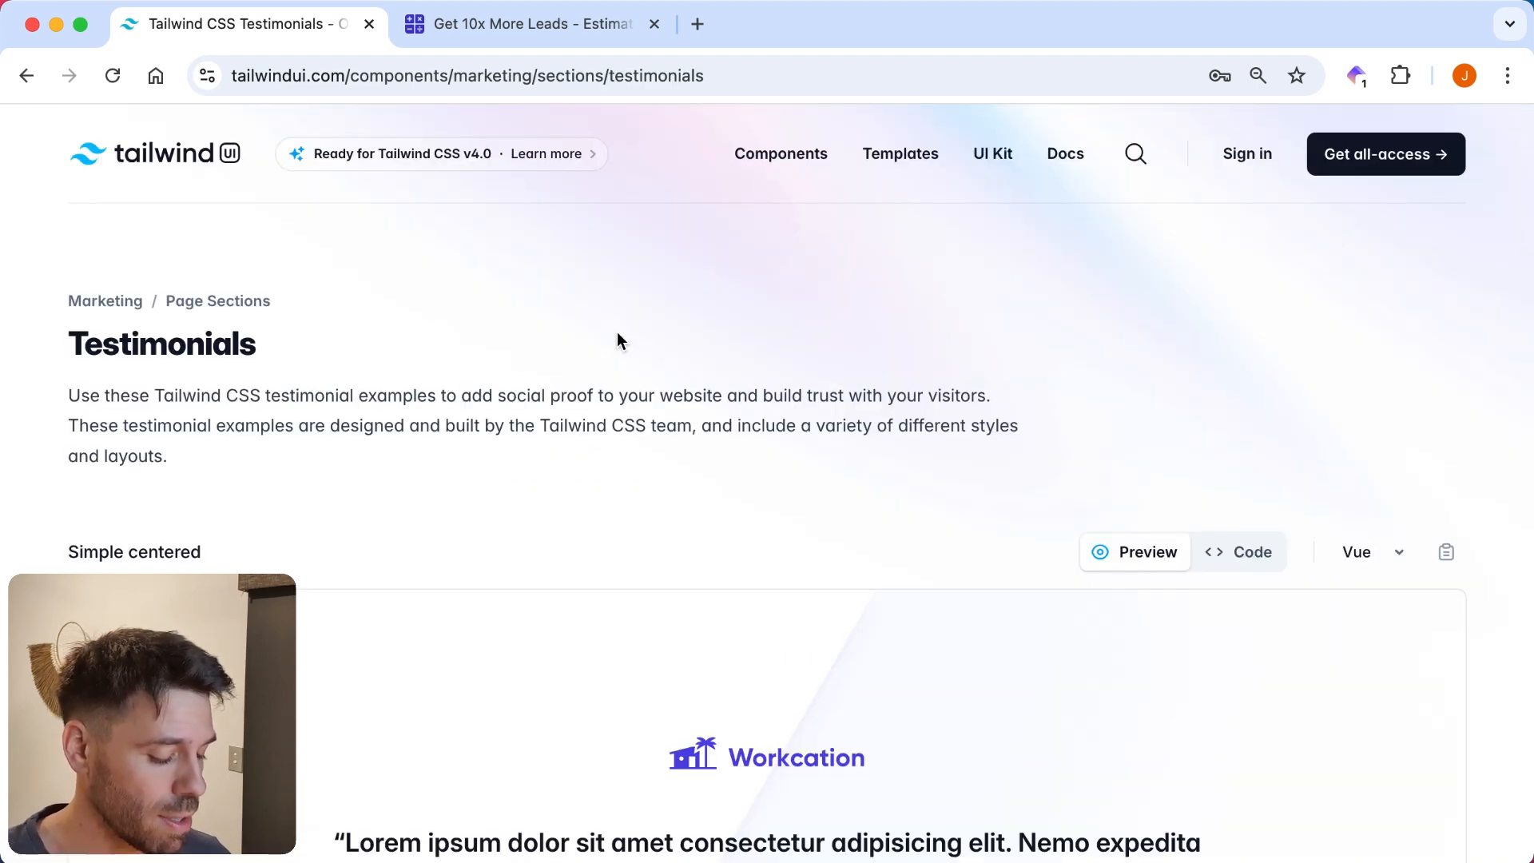
pyautogui.scroll(-3)
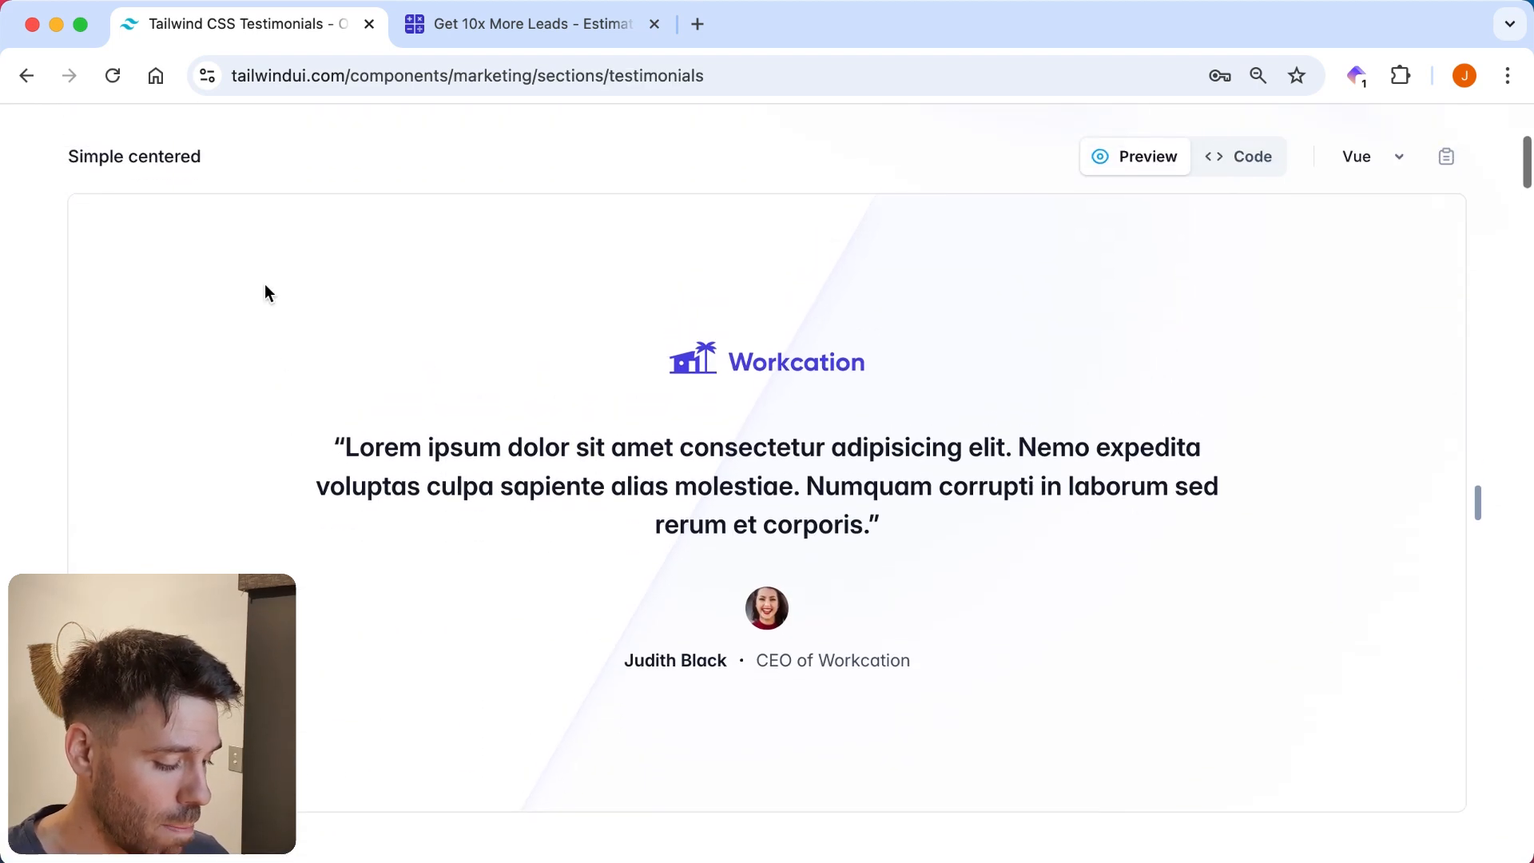
pyautogui.scroll(-3)
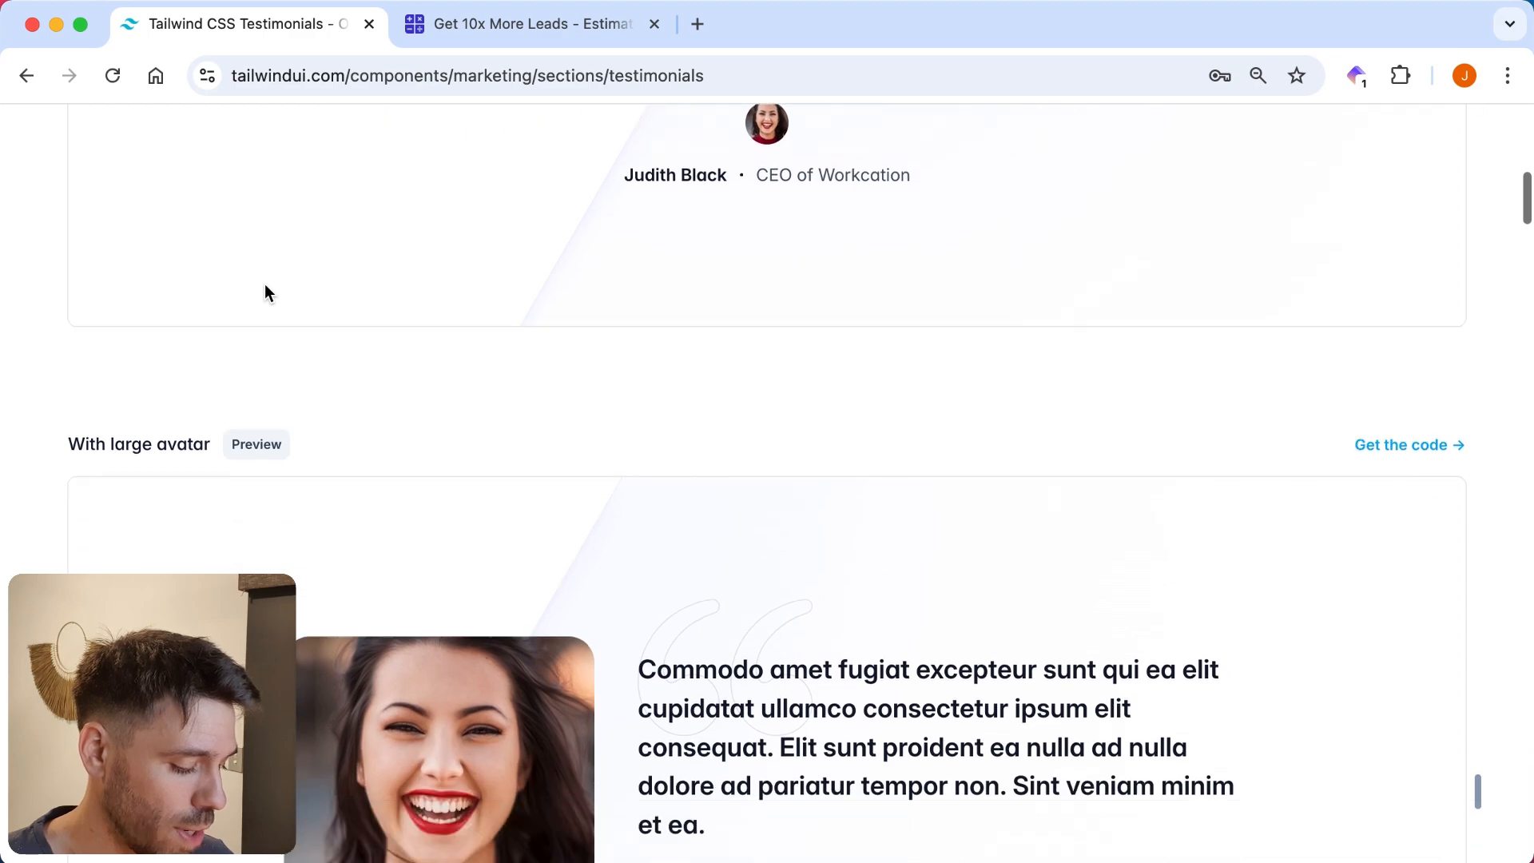
pyautogui.scroll(-3)
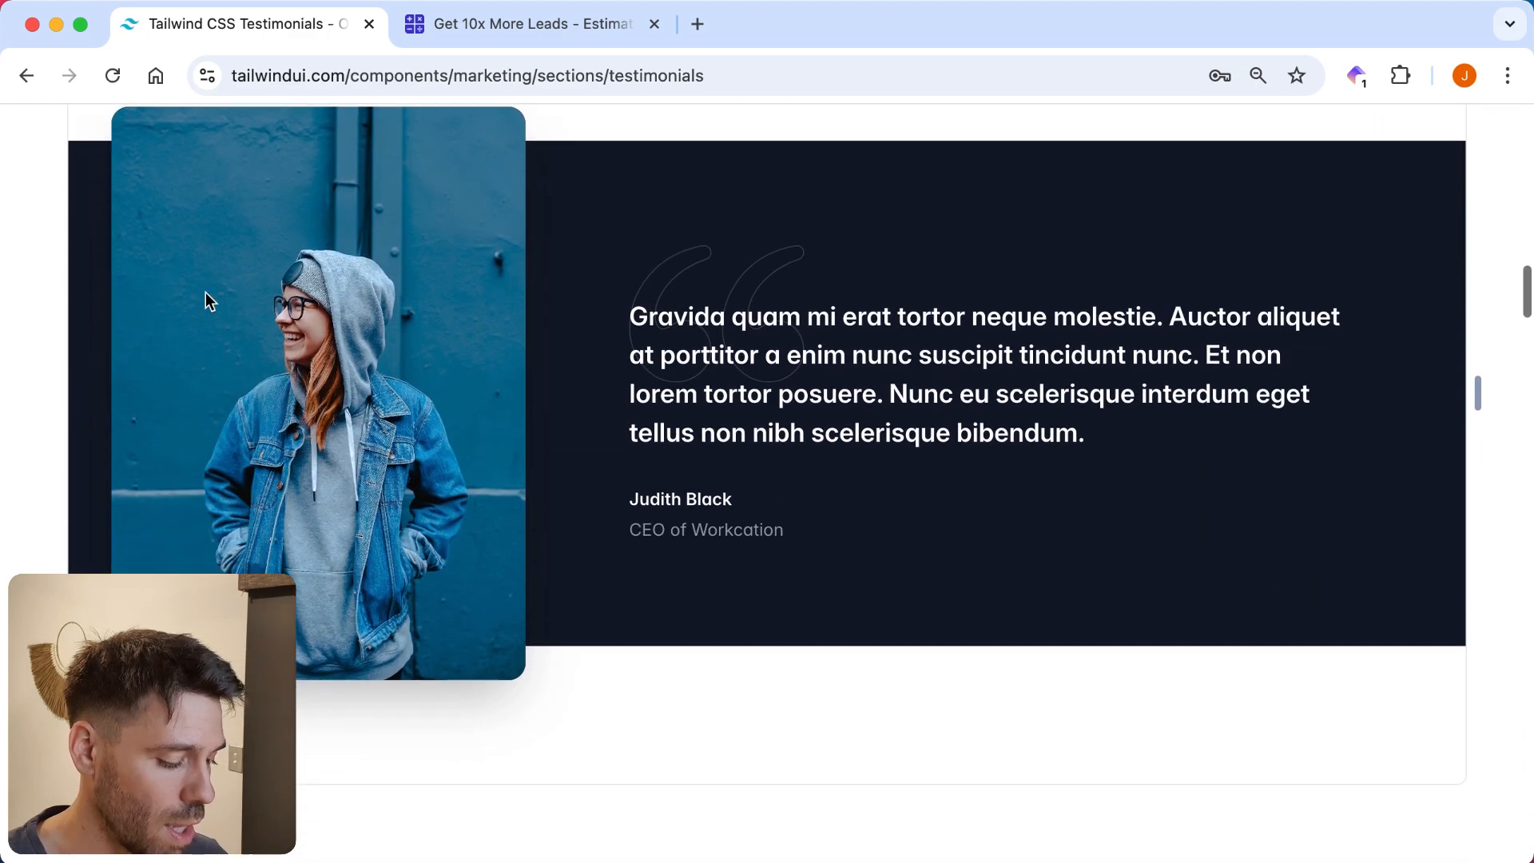
pyautogui.scroll(-3)
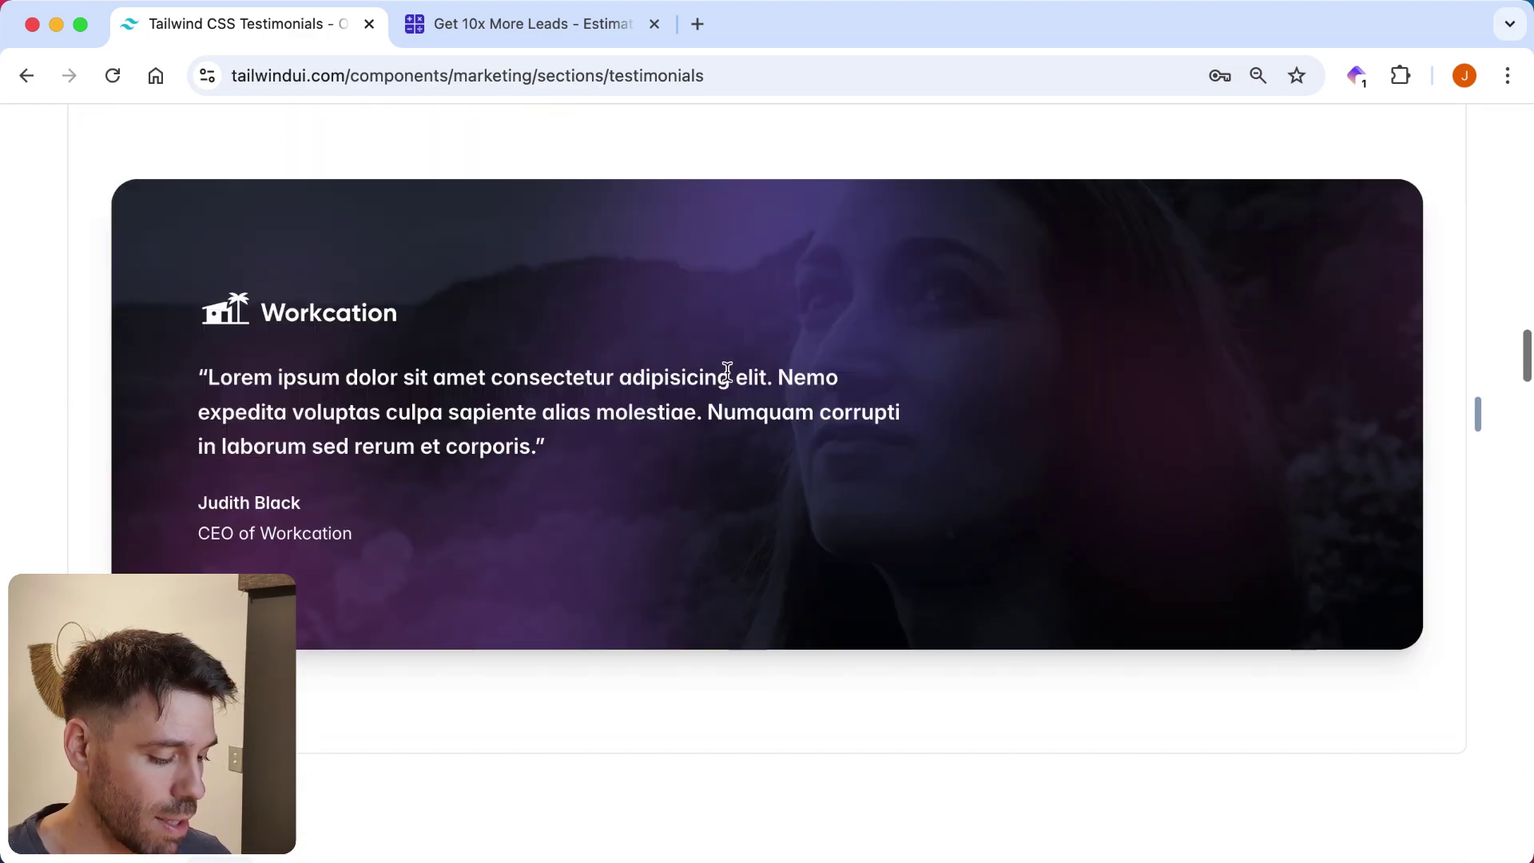
pyautogui.moveTo(988, 340)
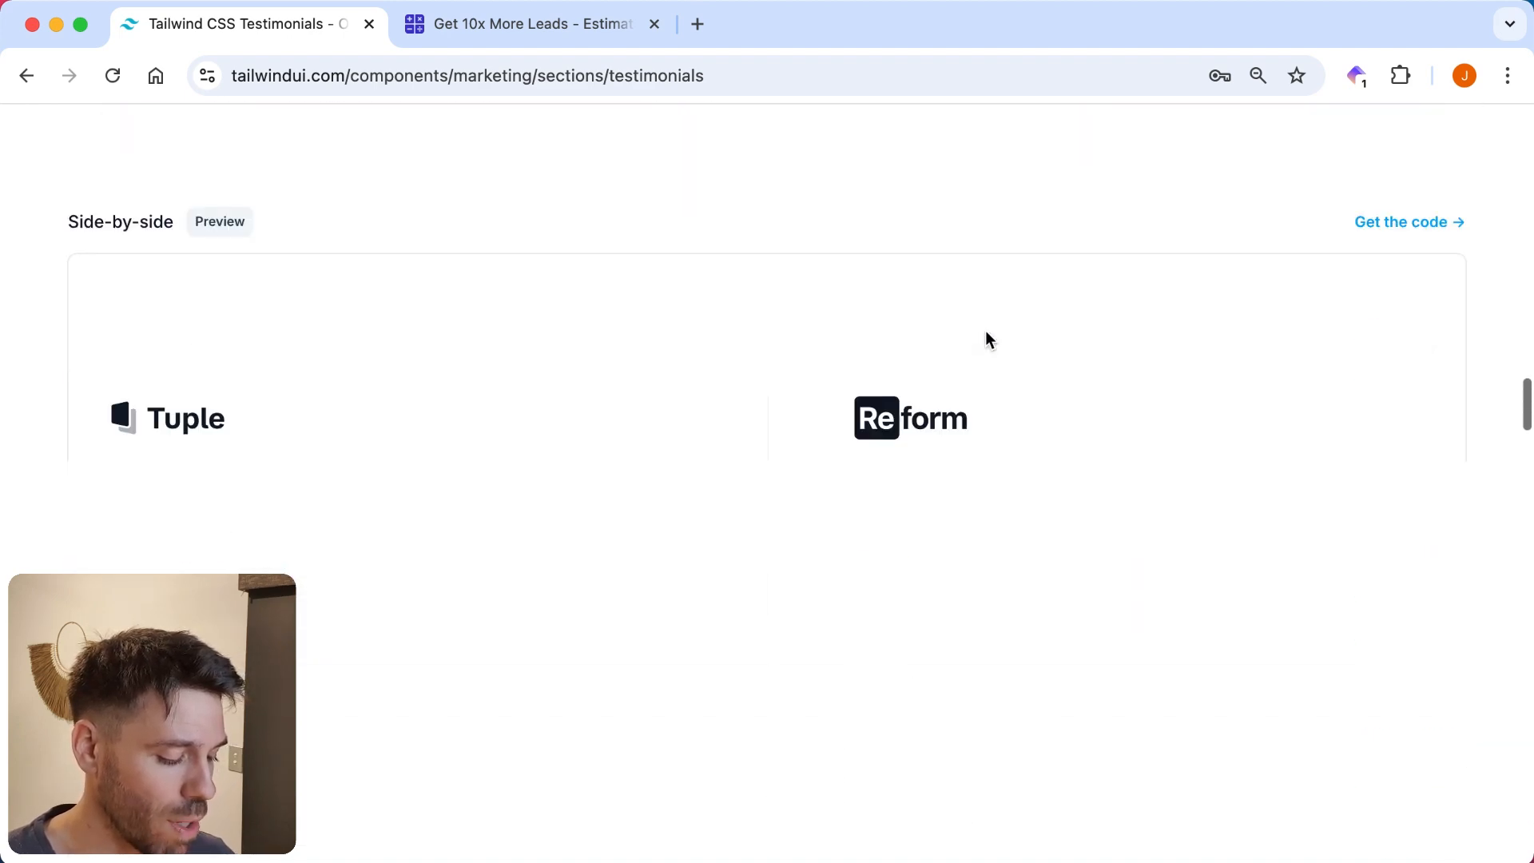
pyautogui.scroll(-3)
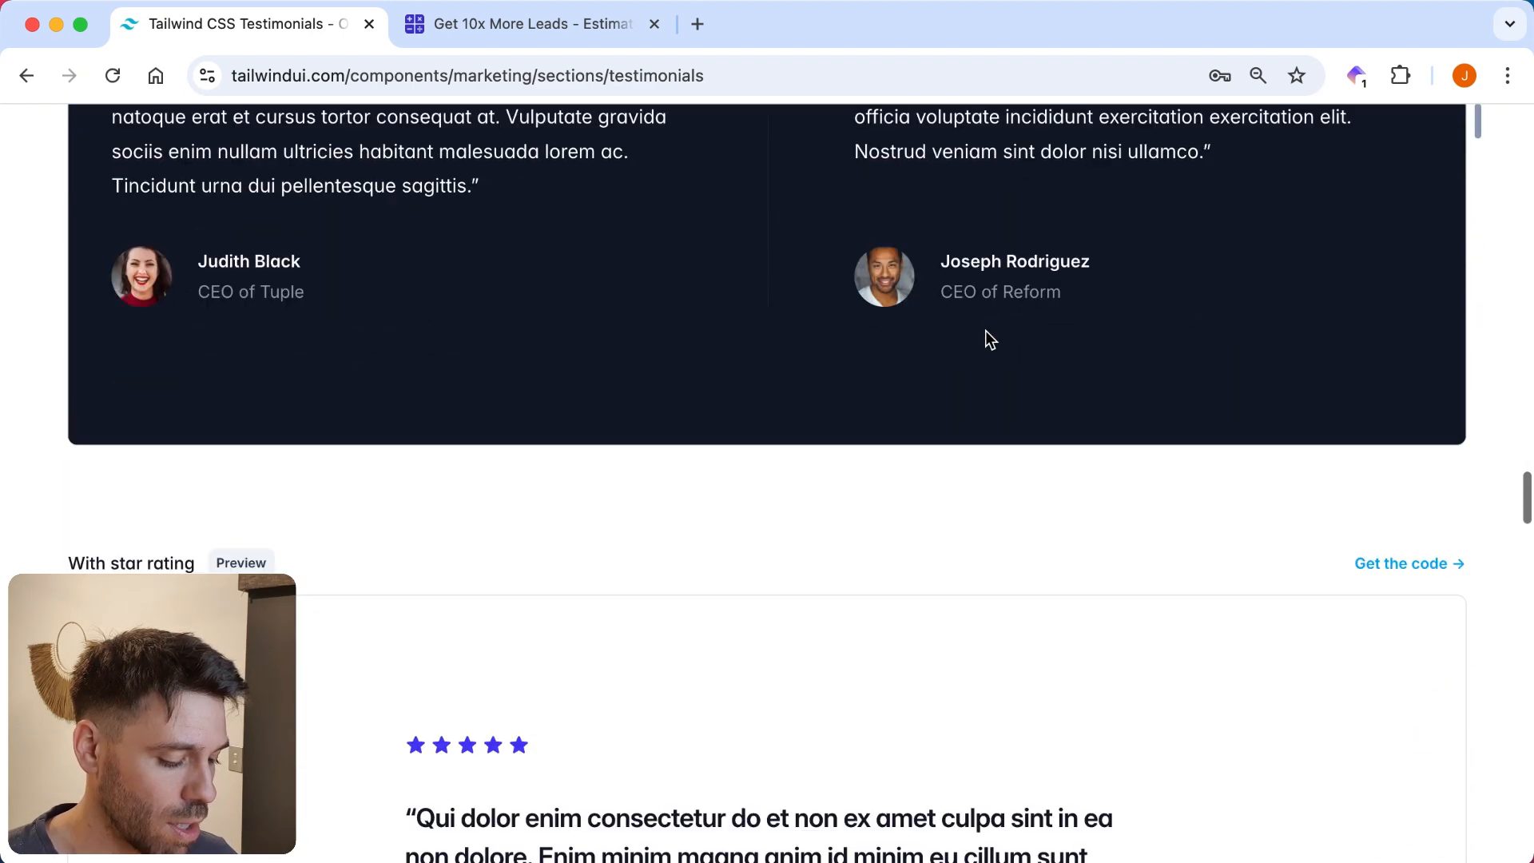
pyautogui.scroll(3)
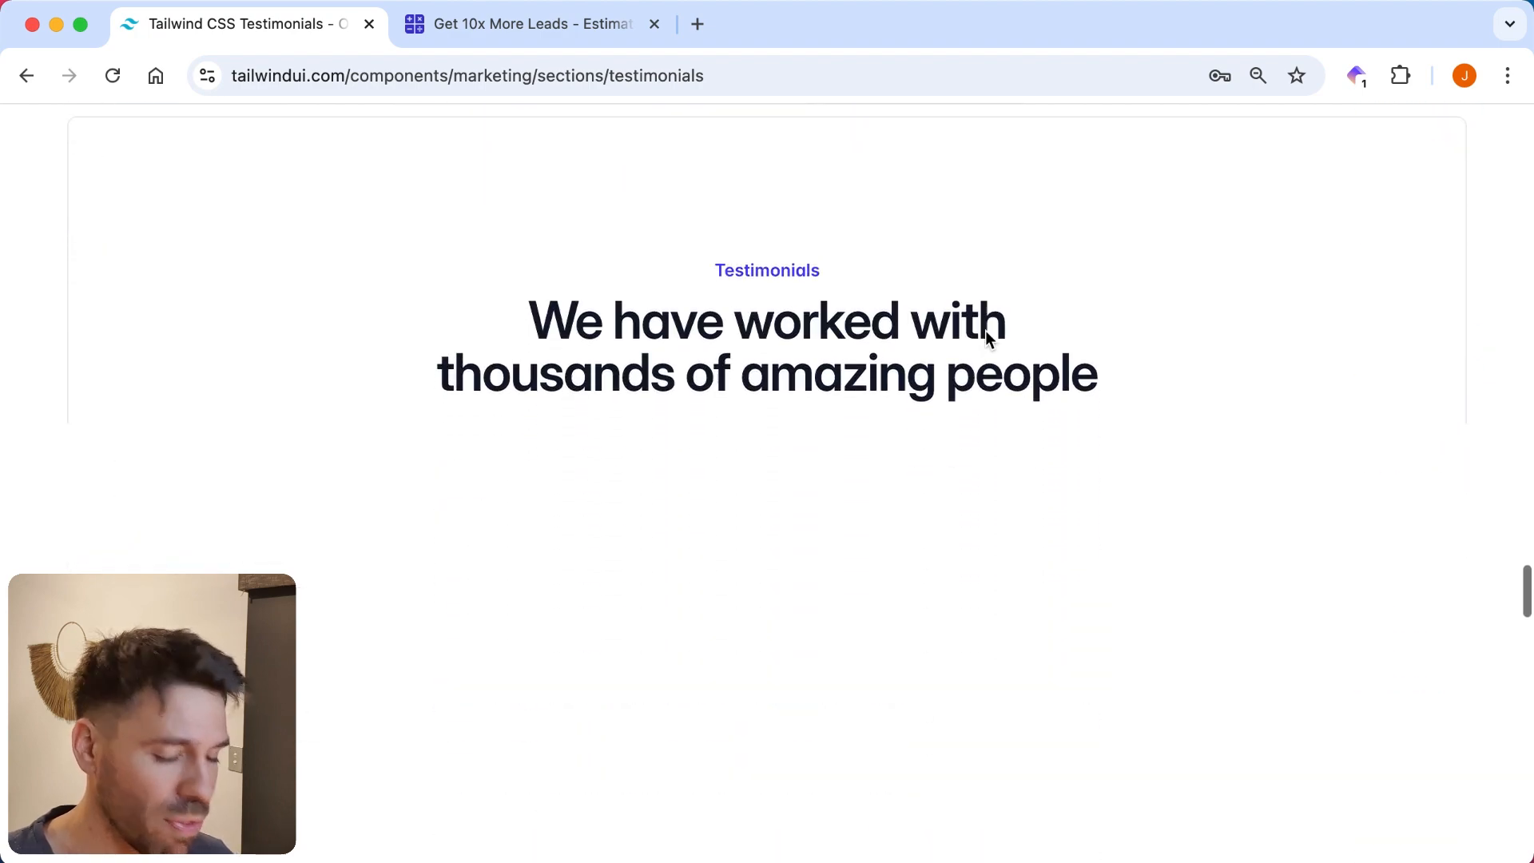
pyautogui.scroll(-3)
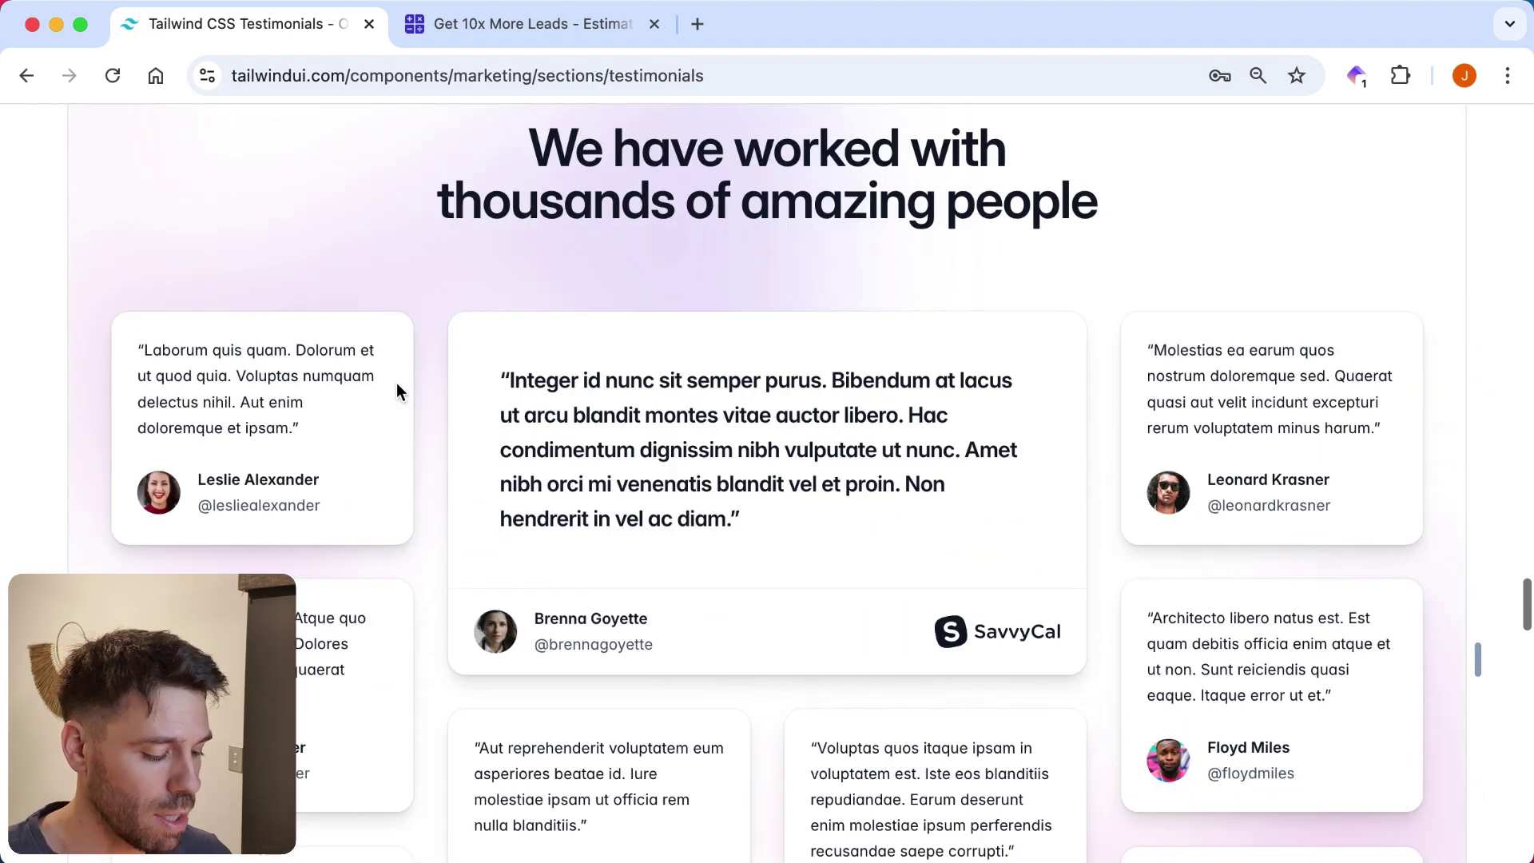
pyautogui.scroll(-3)
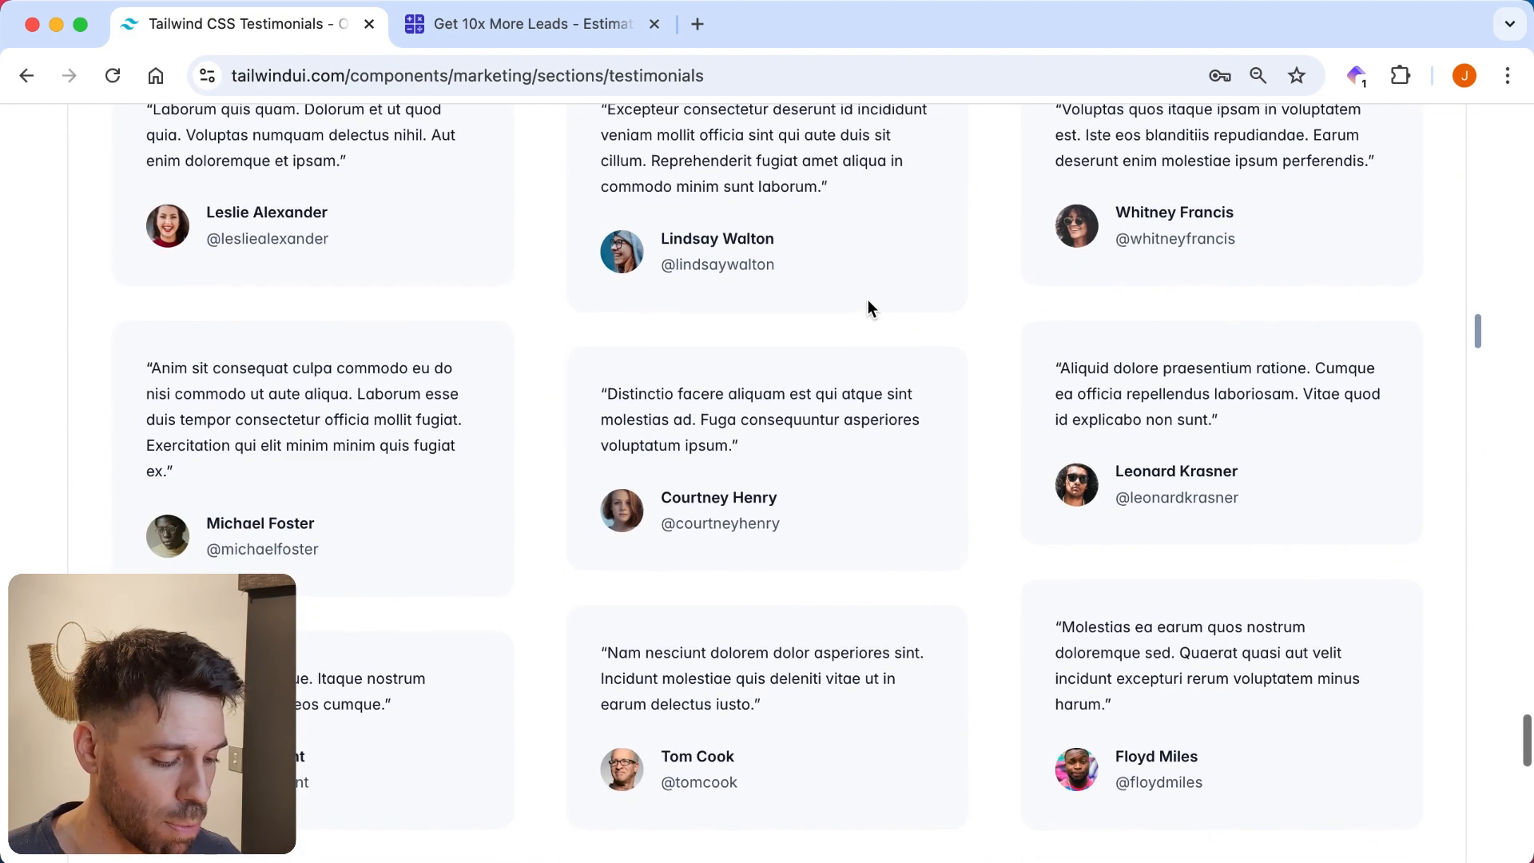
pyautogui.scroll(-3)
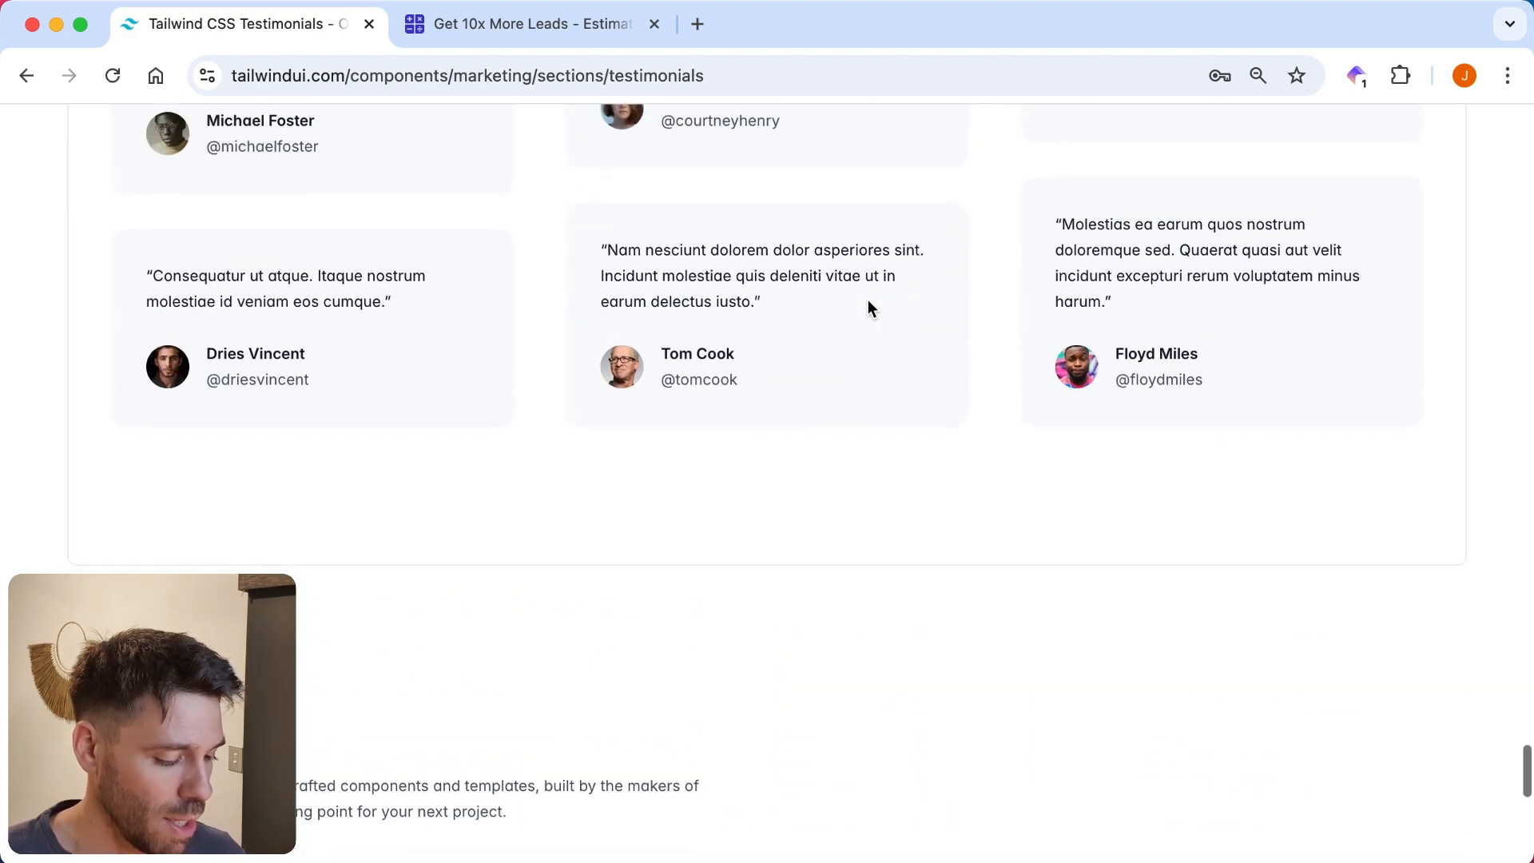
pyautogui.scroll(-3)
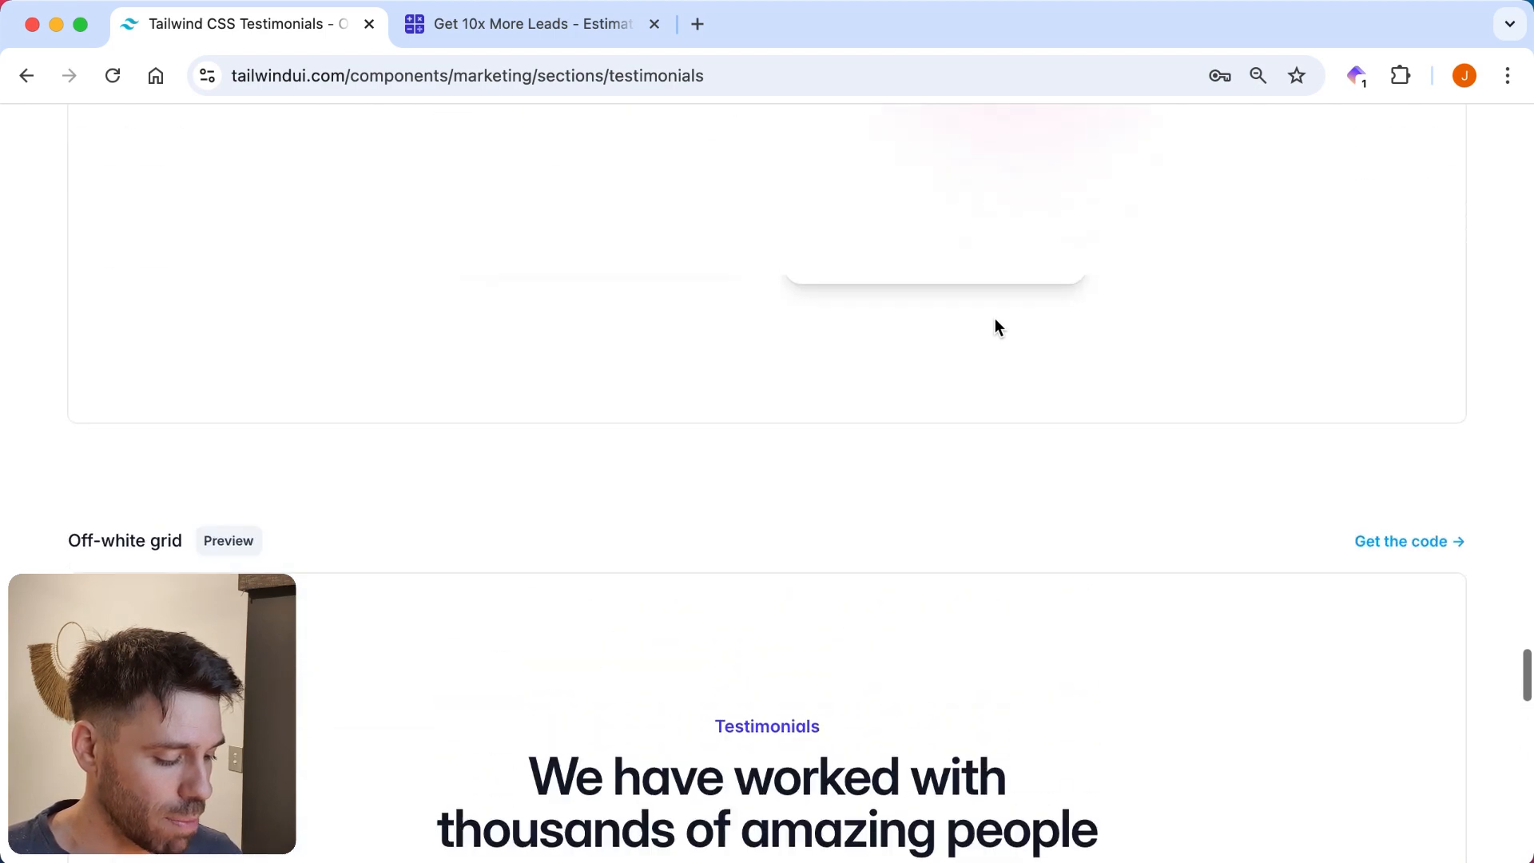
pyautogui.scroll(-3)
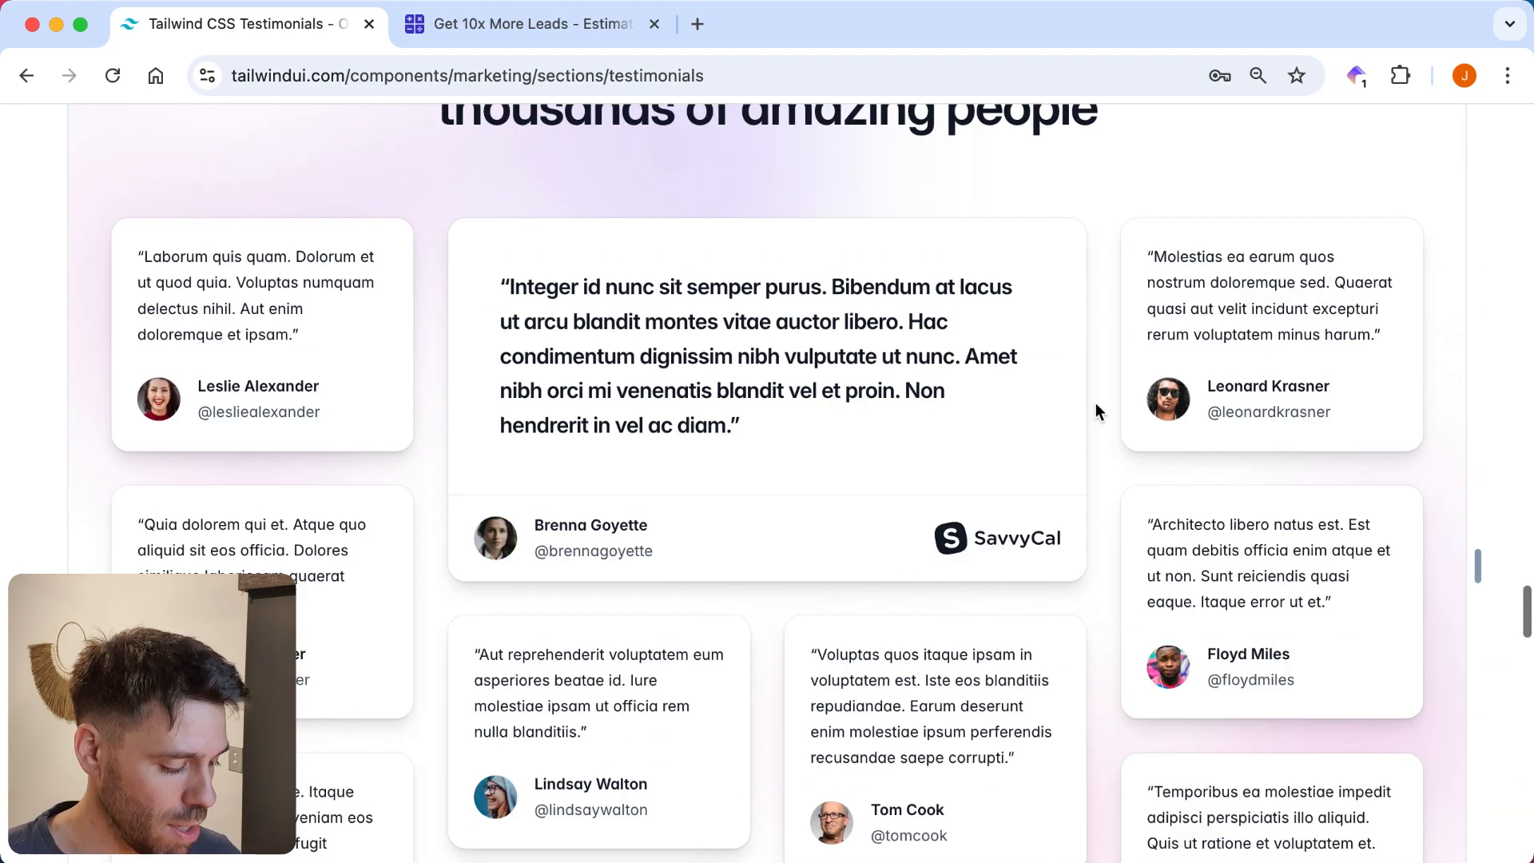
# Scroll back up through the testimonial examples to the top of the page.
pyautogui.scroll(3)
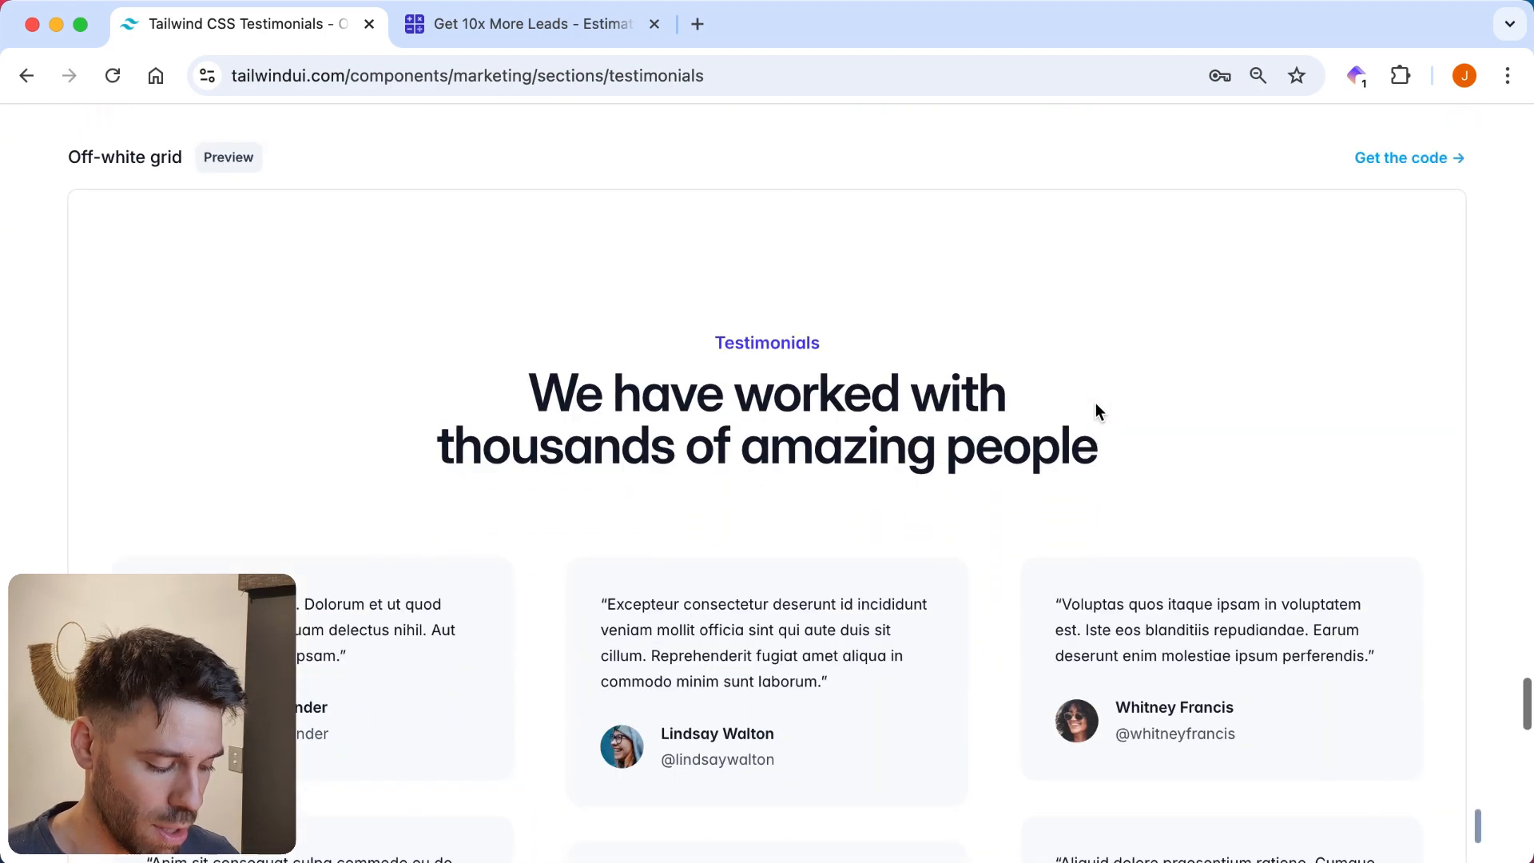
pyautogui.scroll(-3)
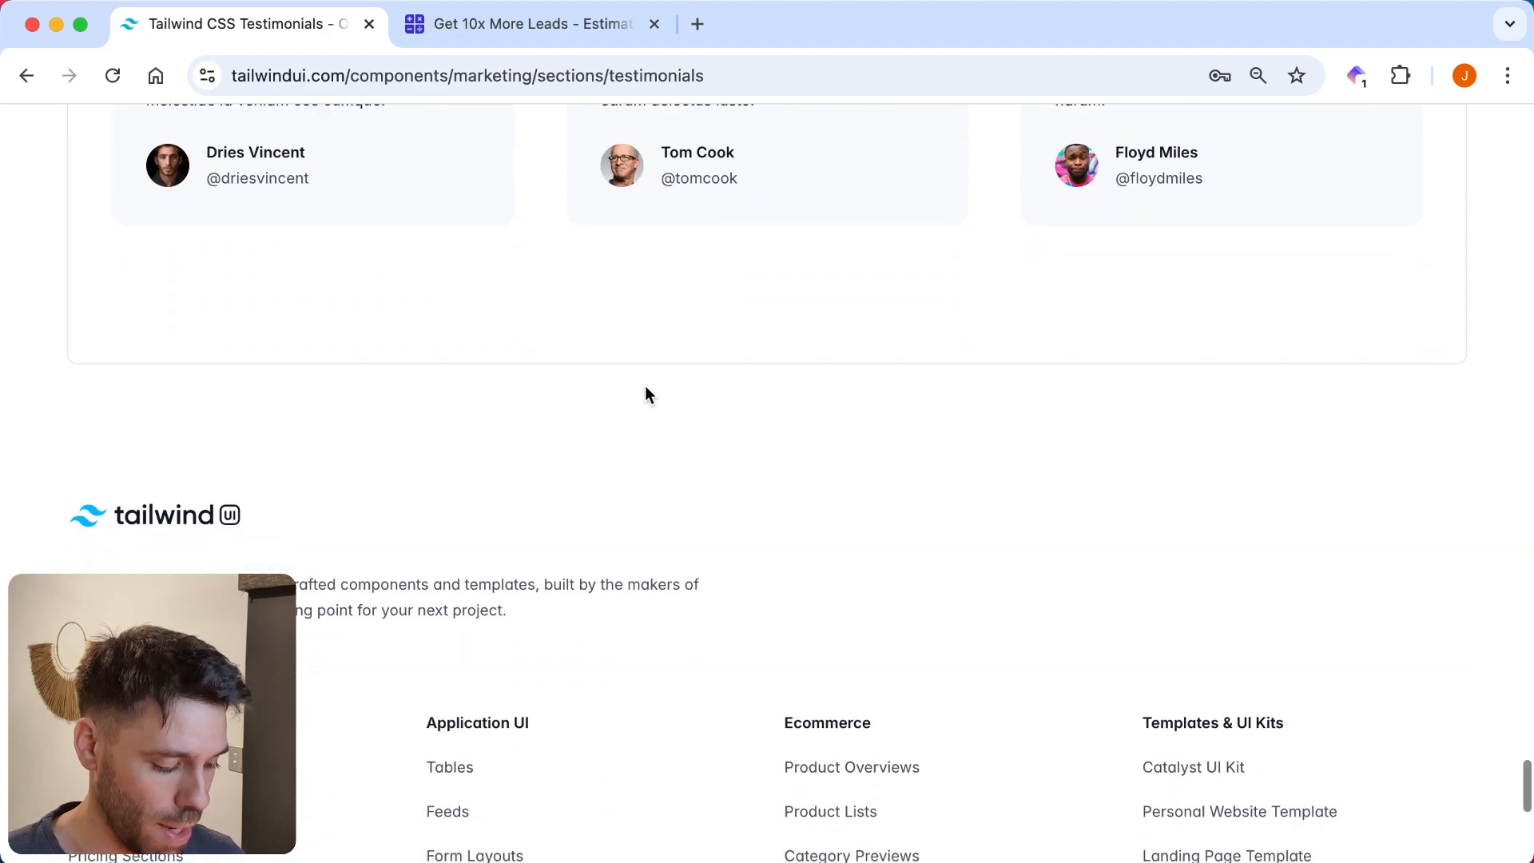
pyautogui.scroll(3)
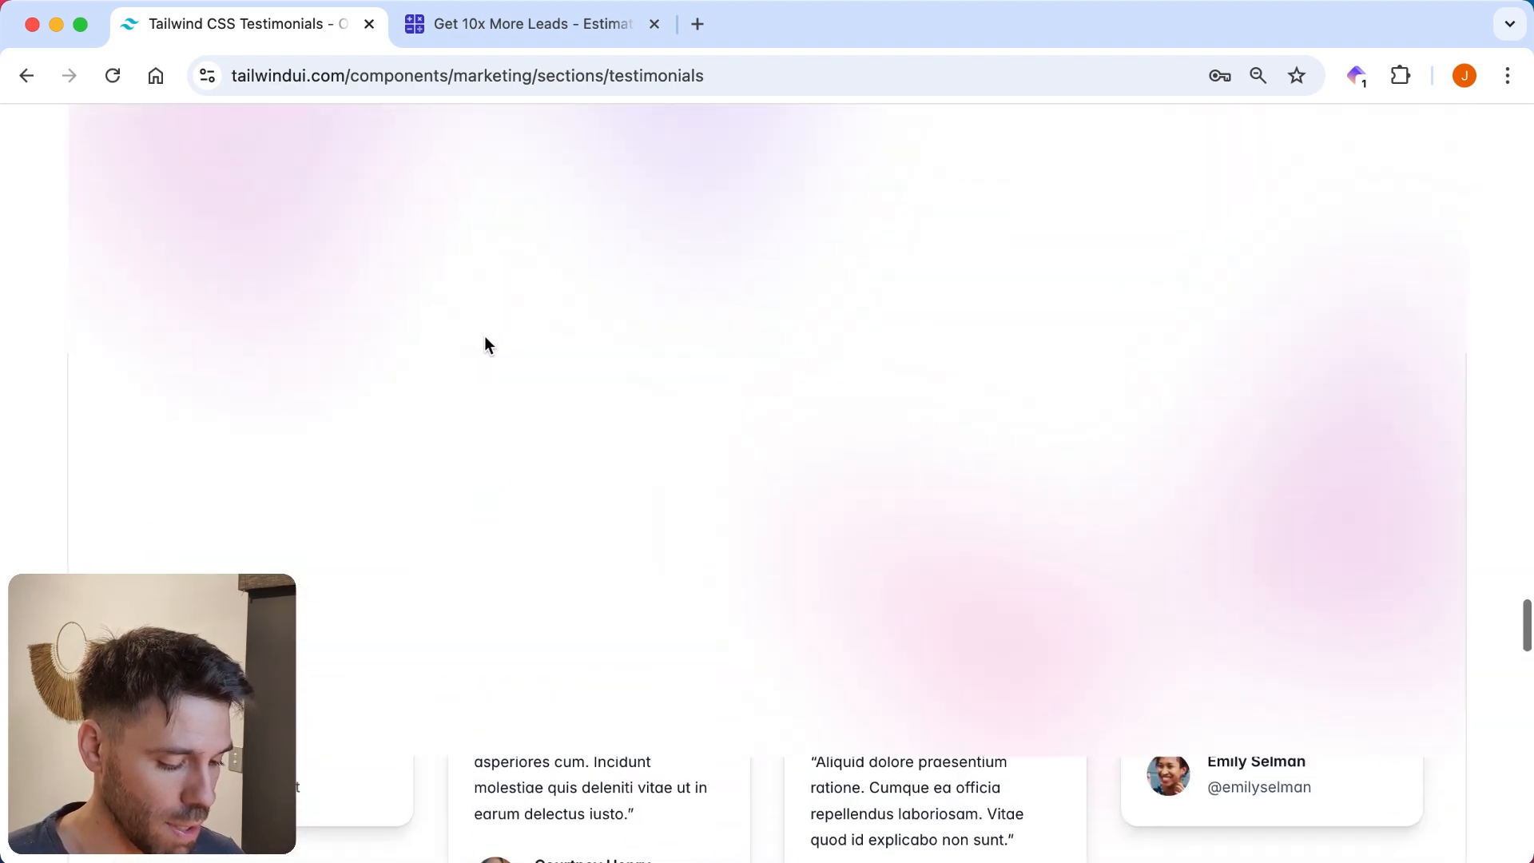
pyautogui.scroll(3)
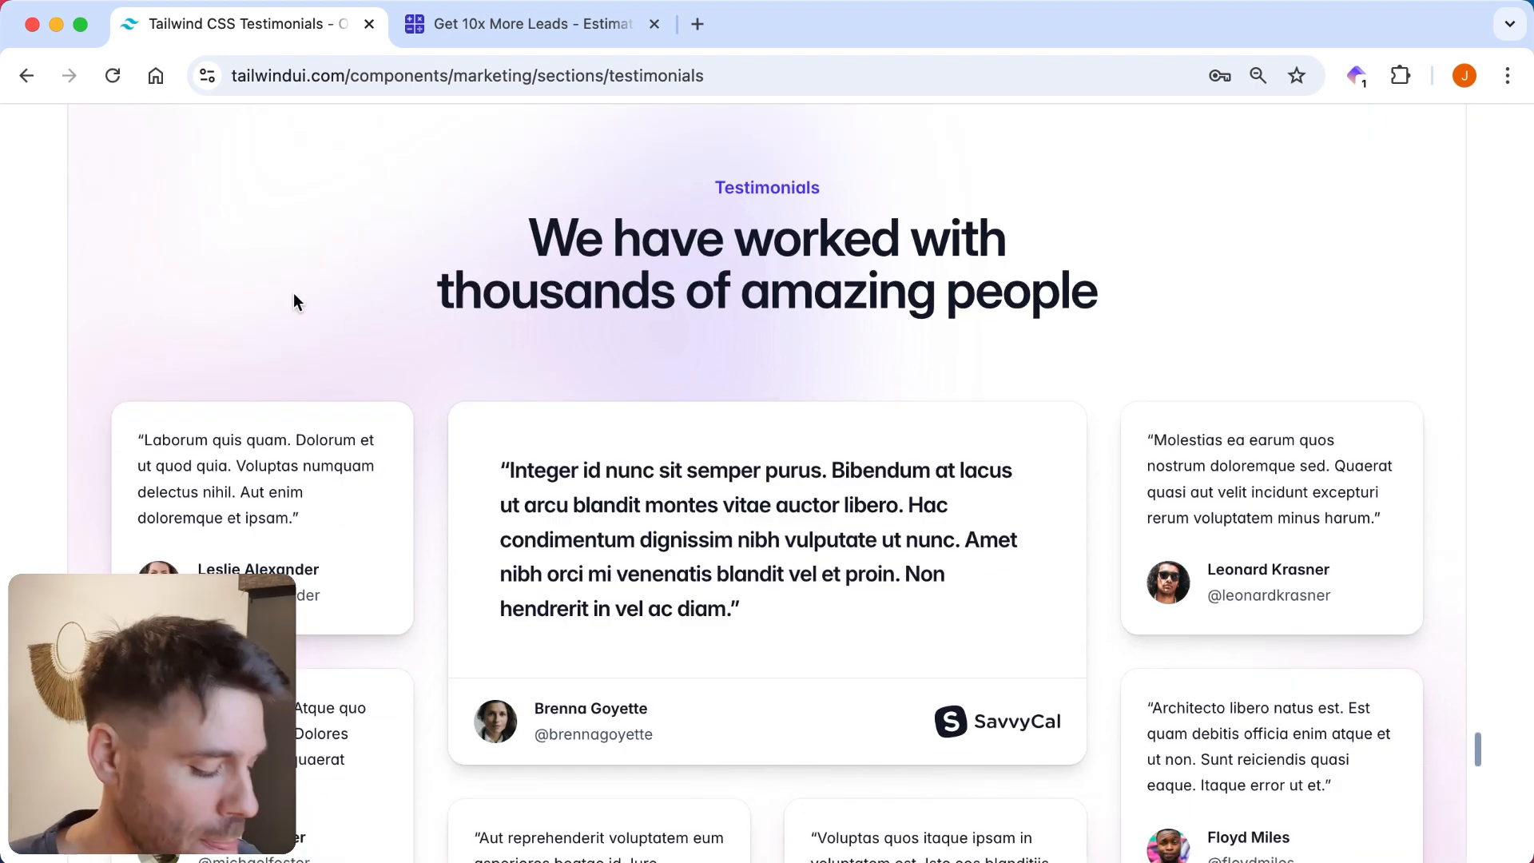
pyautogui.scroll(-3)
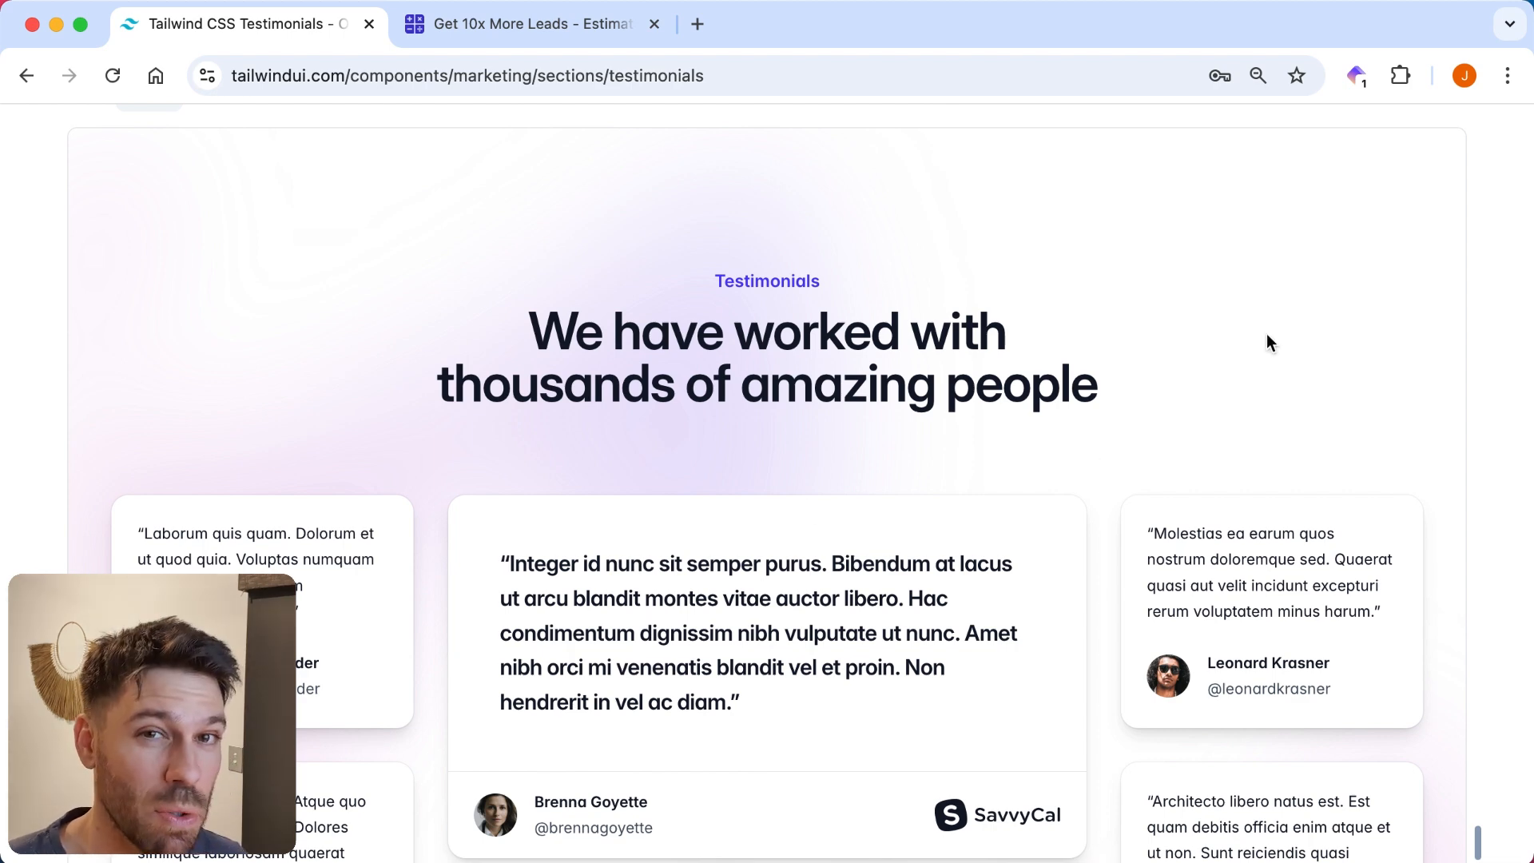
pyautogui.scroll(-3)
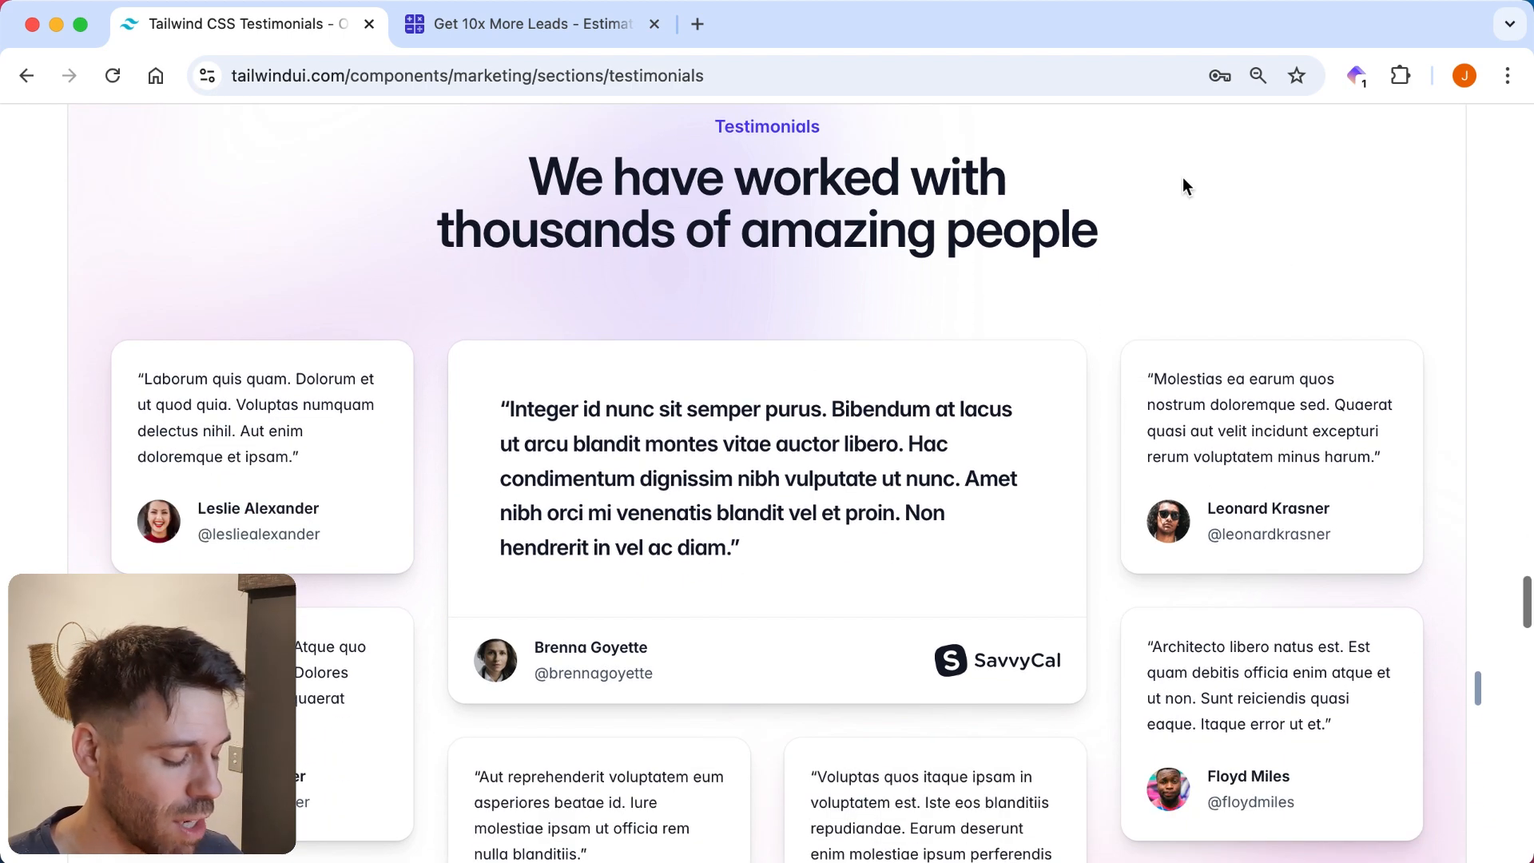
pyautogui.scroll(3)
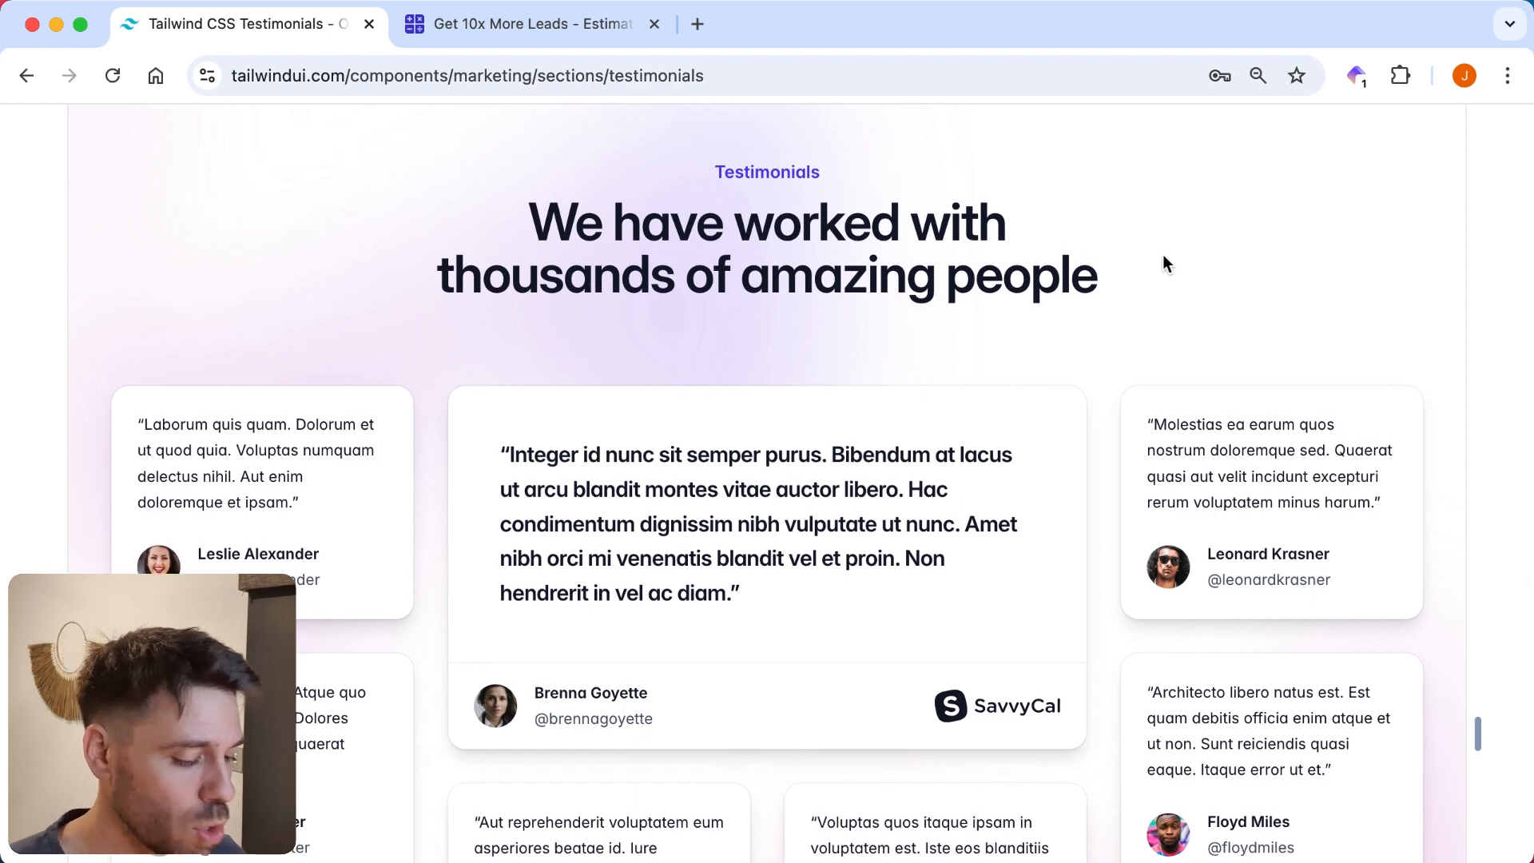
pyautogui.moveTo(269, 197)
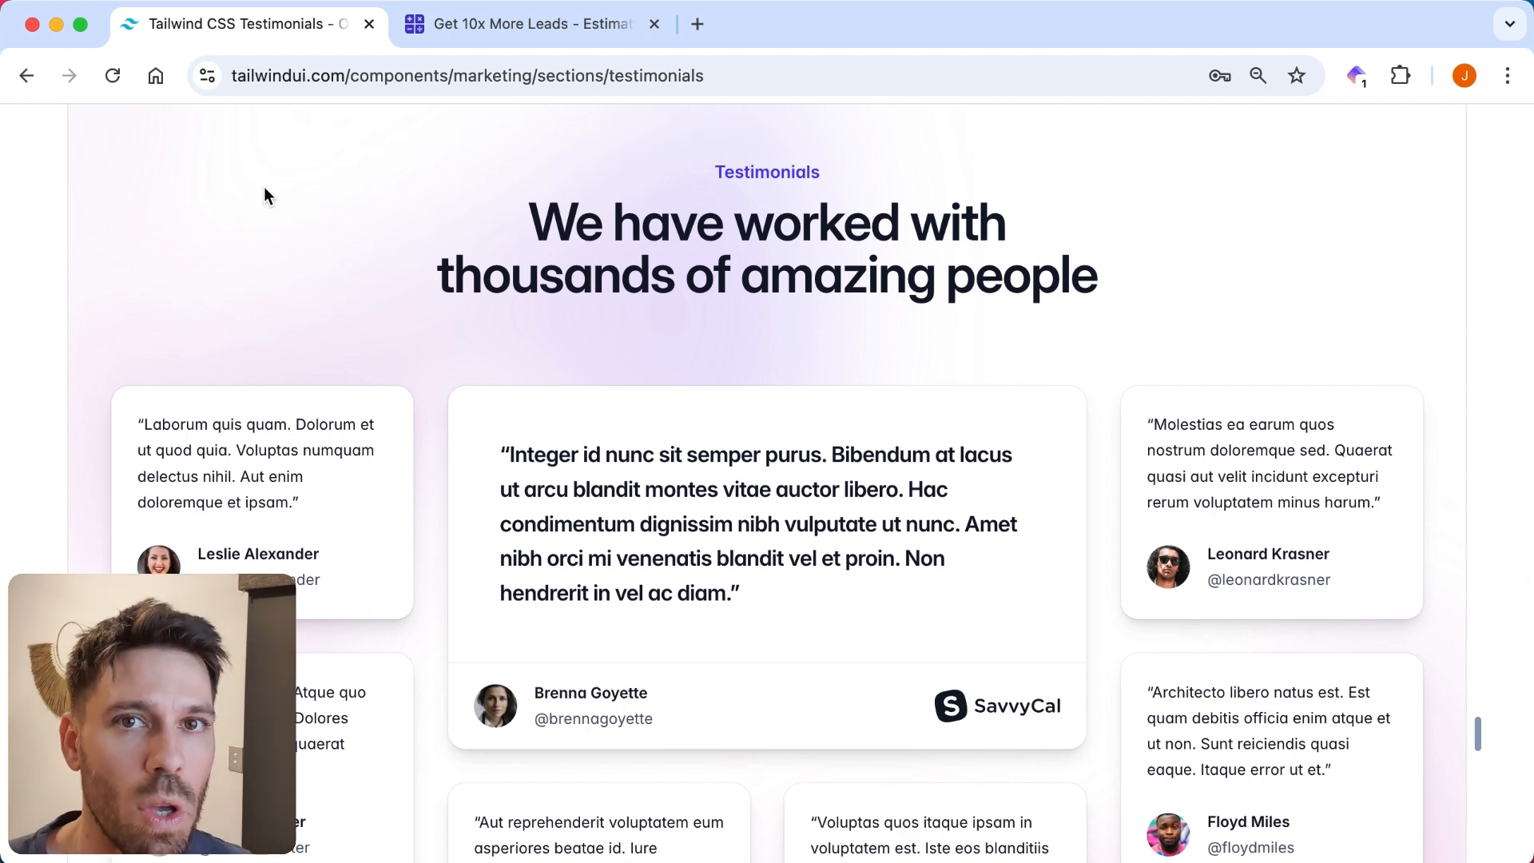
pyautogui.moveTo(36, 219)
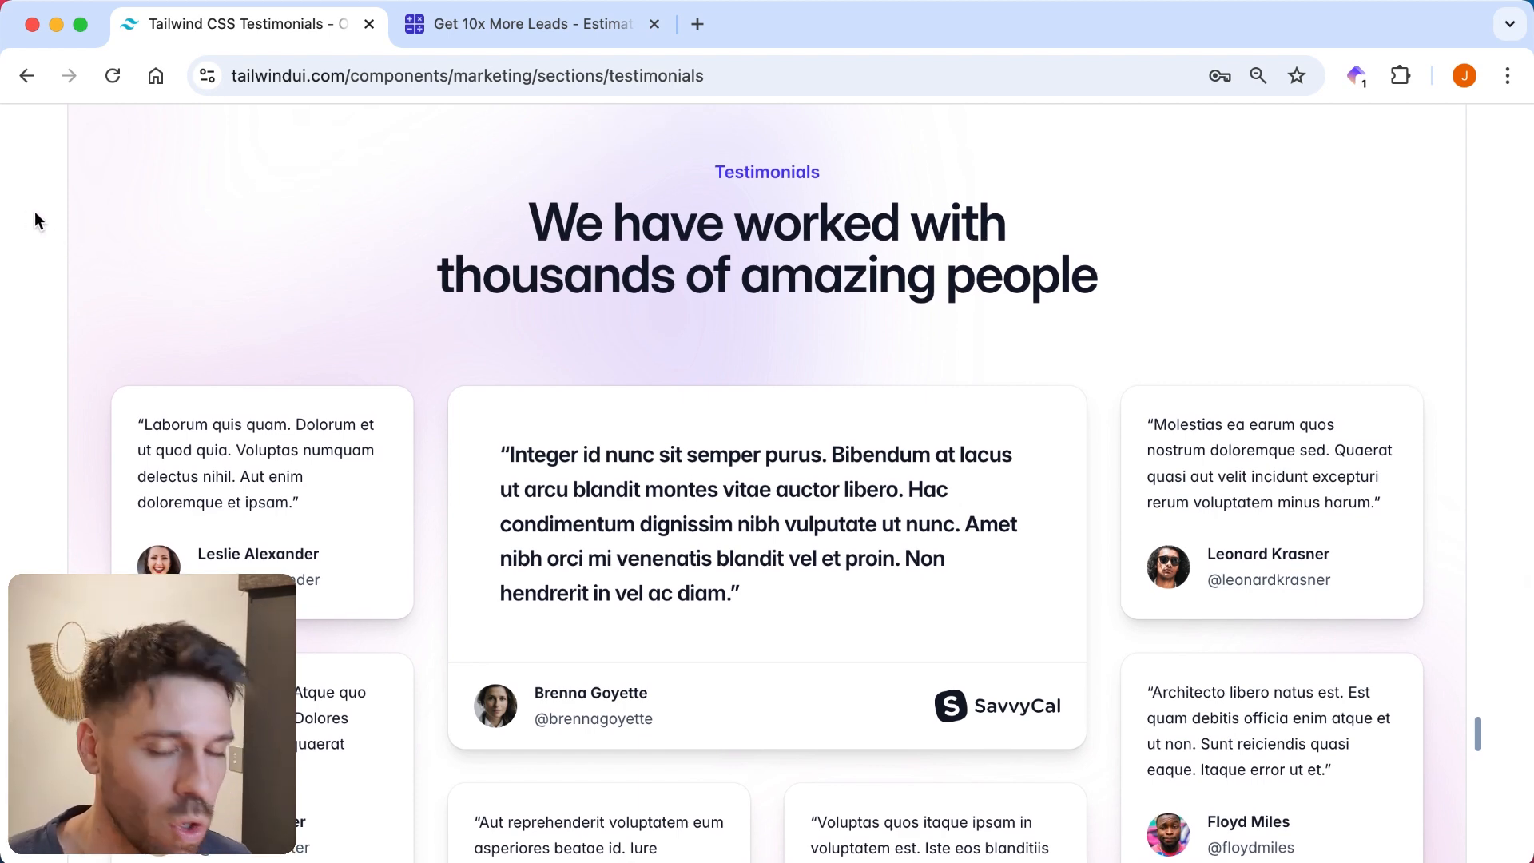
pyautogui.moveTo(71, 215)
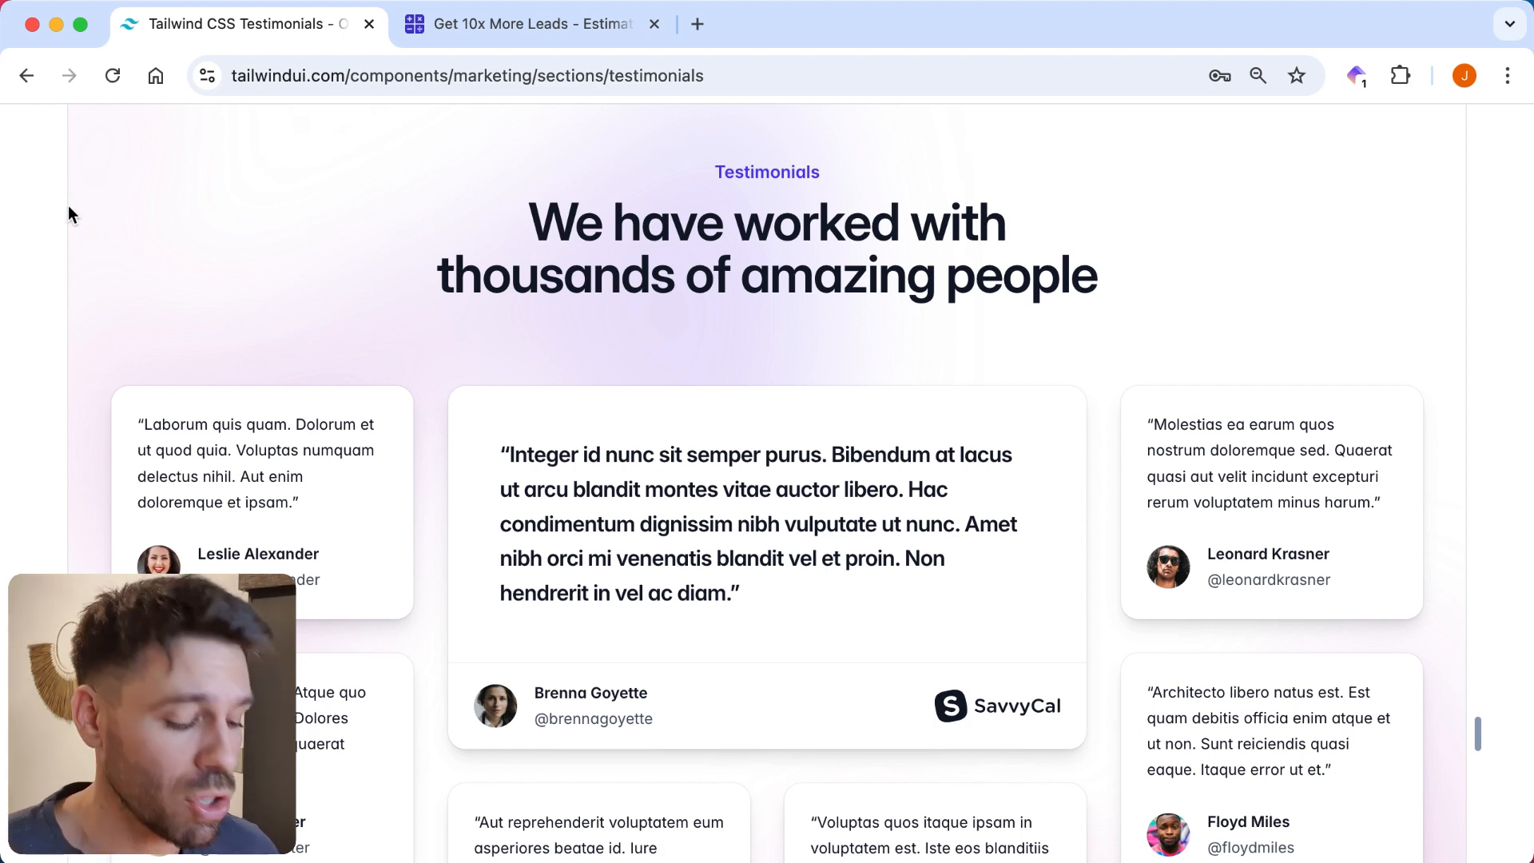
pyautogui.moveTo(164, 219)
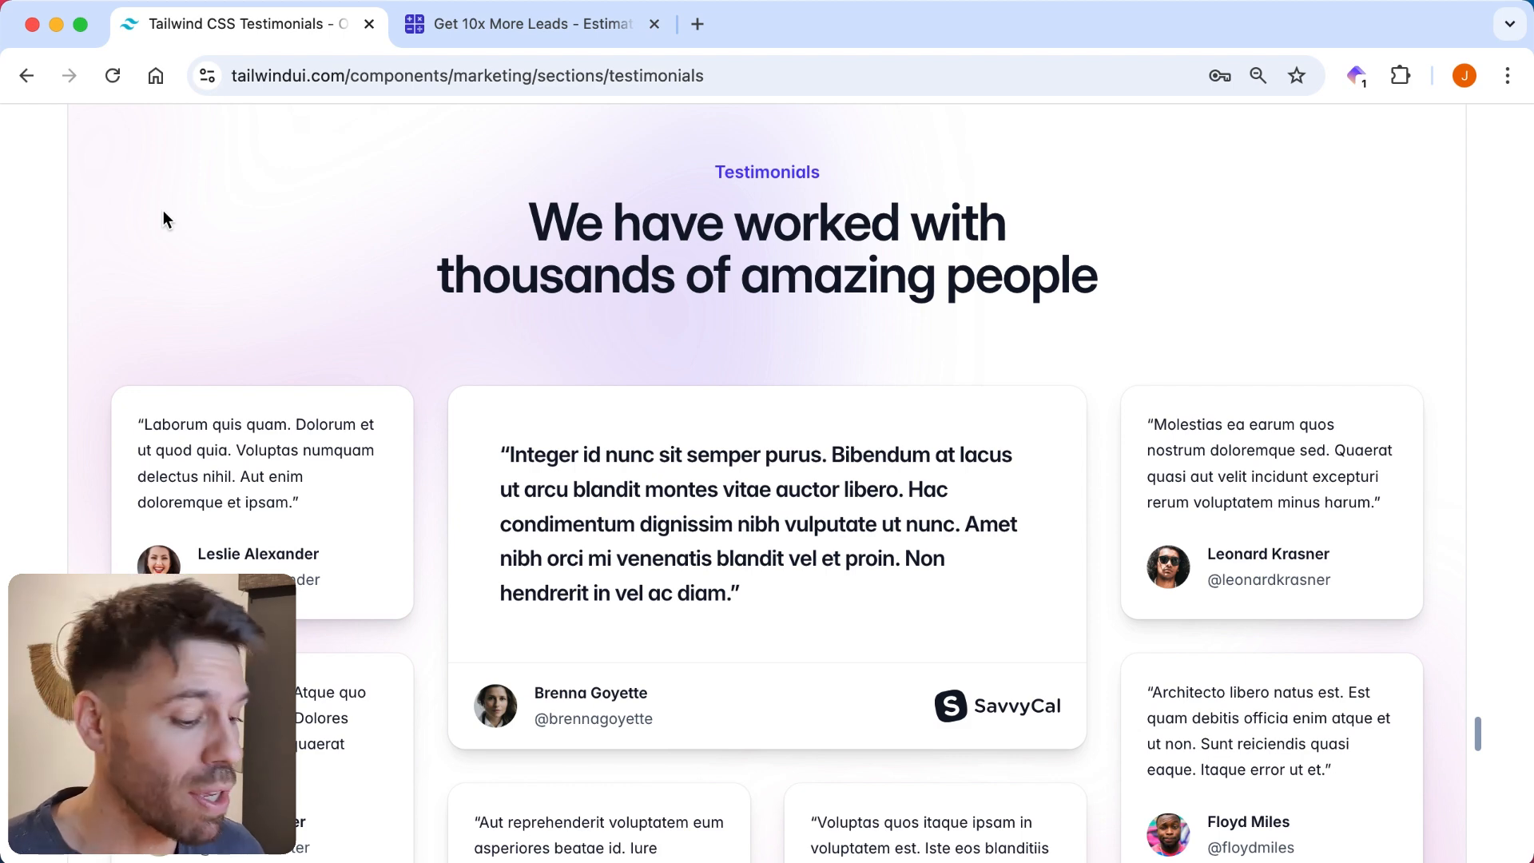
pyautogui.scroll(-3)
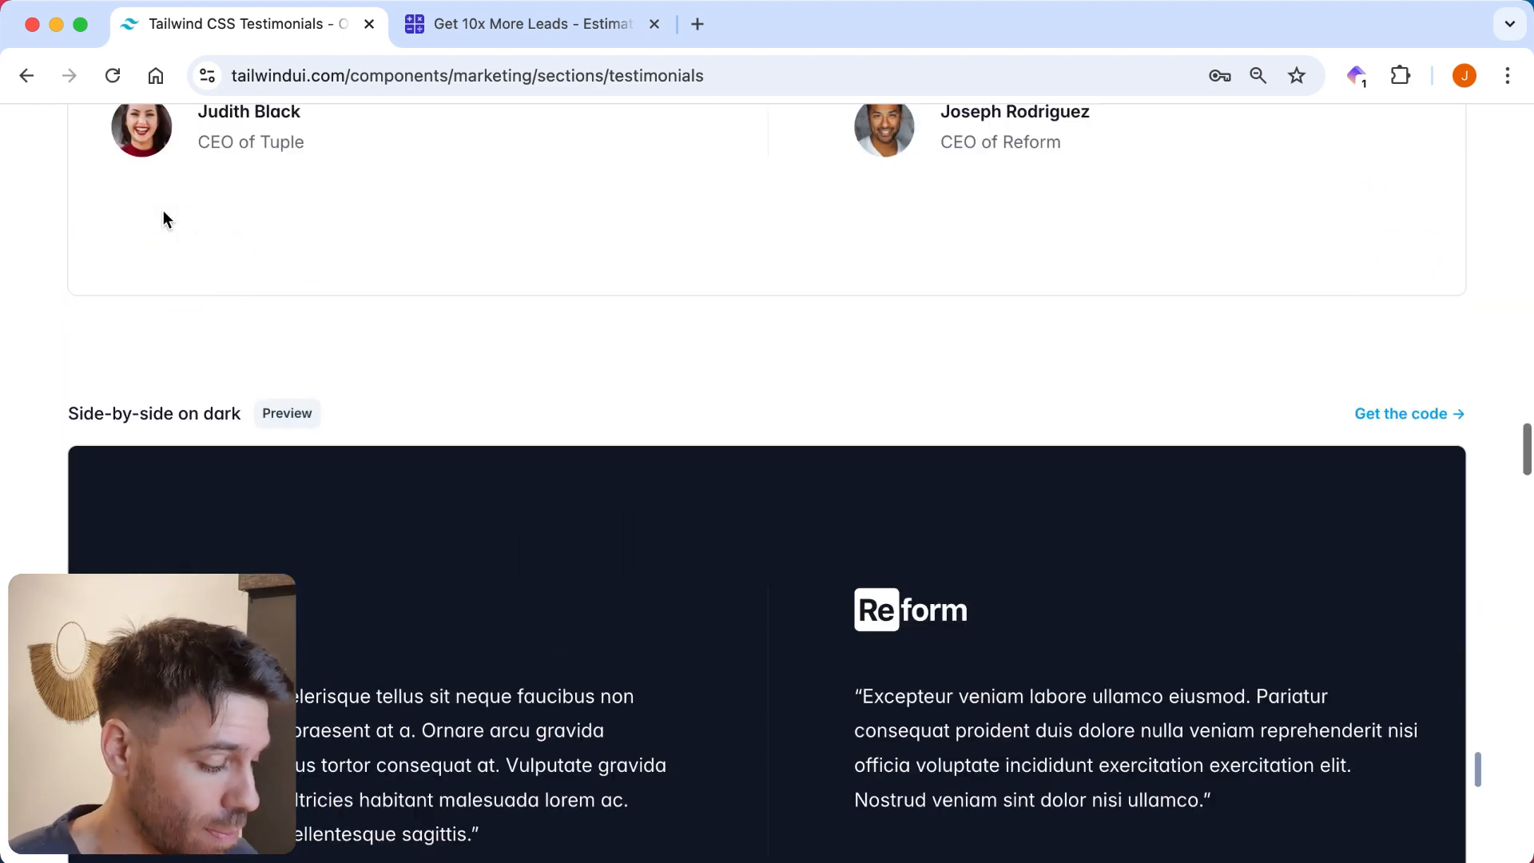
pyautogui.scroll(3)
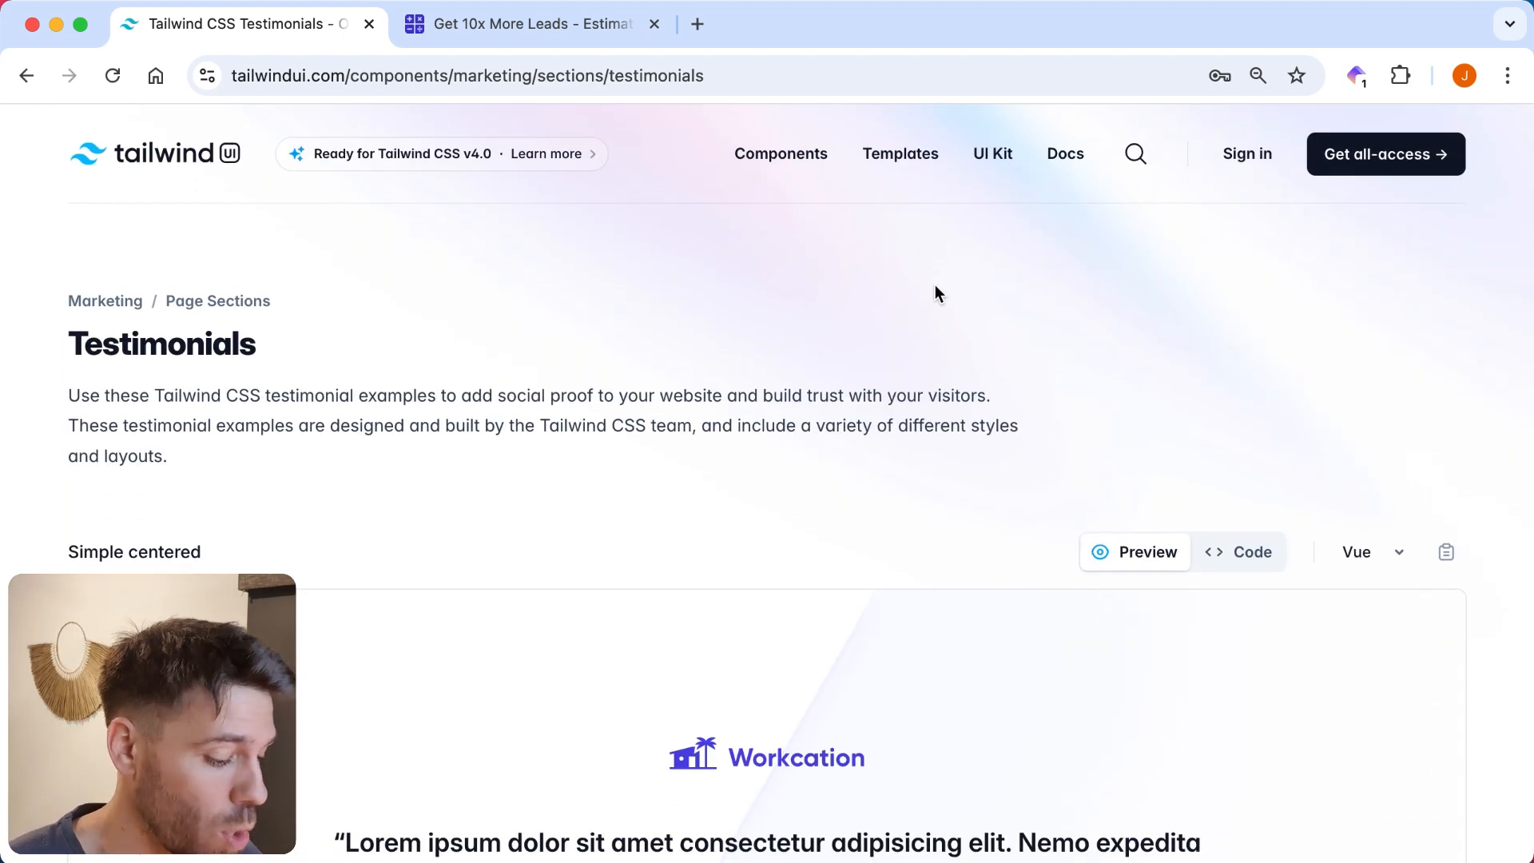
pyautogui.moveTo(992, 153)
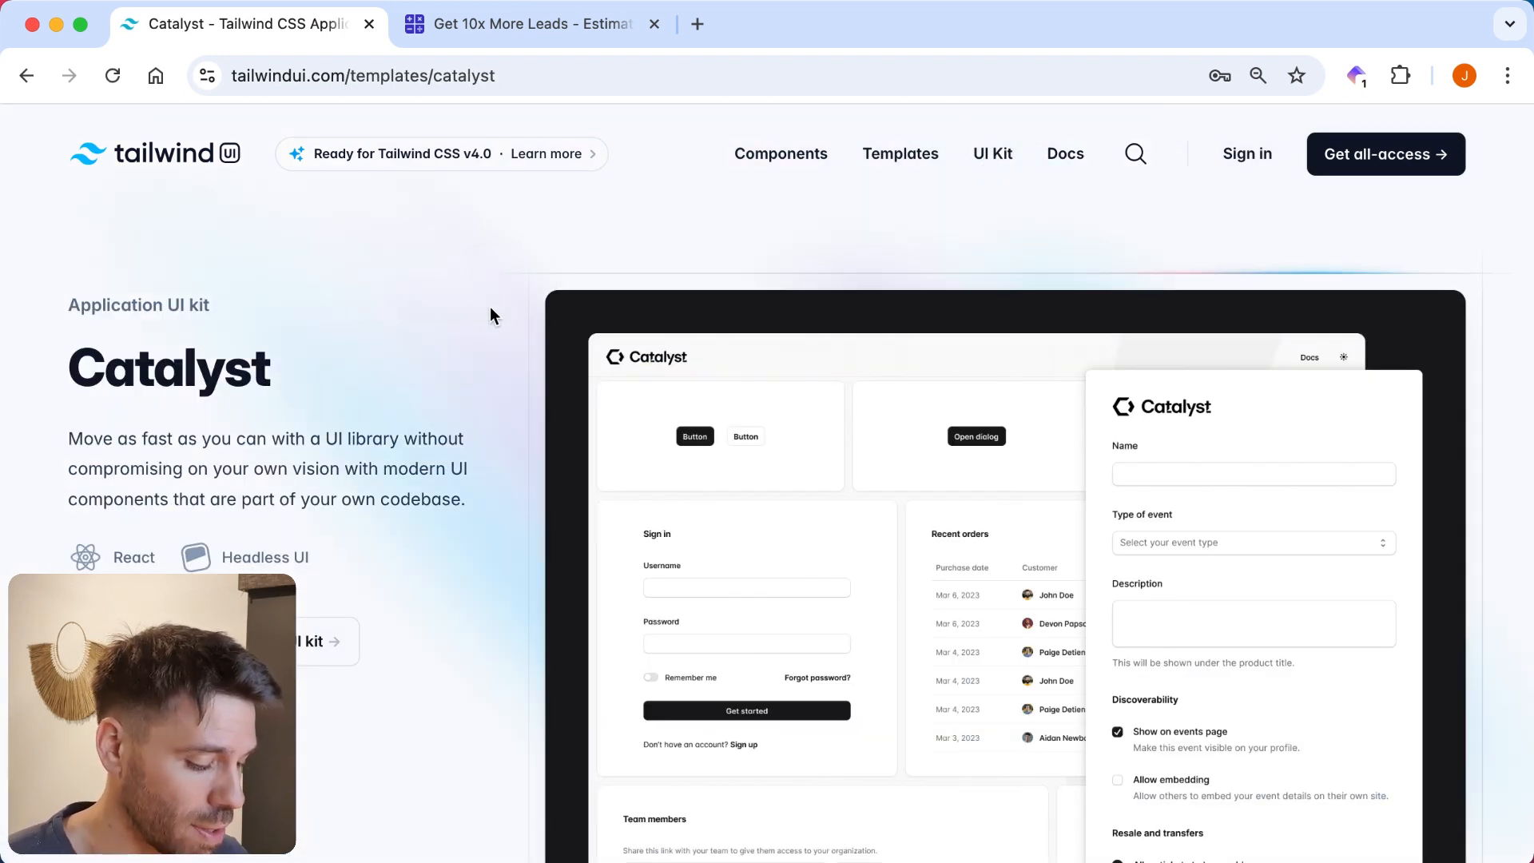
pyautogui.moveTo(208, 544)
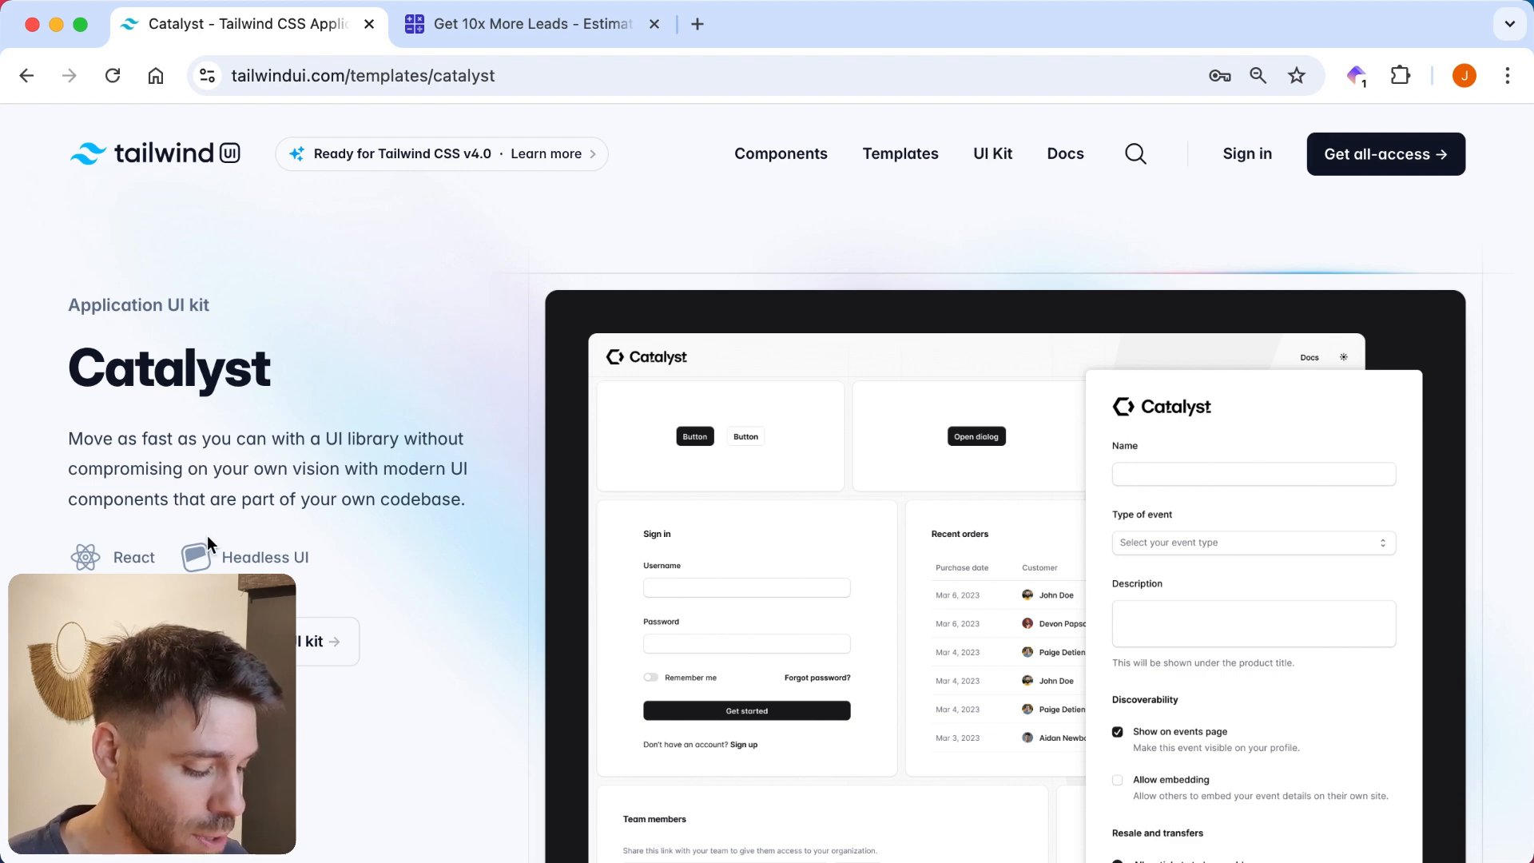
pyautogui.moveTo(507, 267)
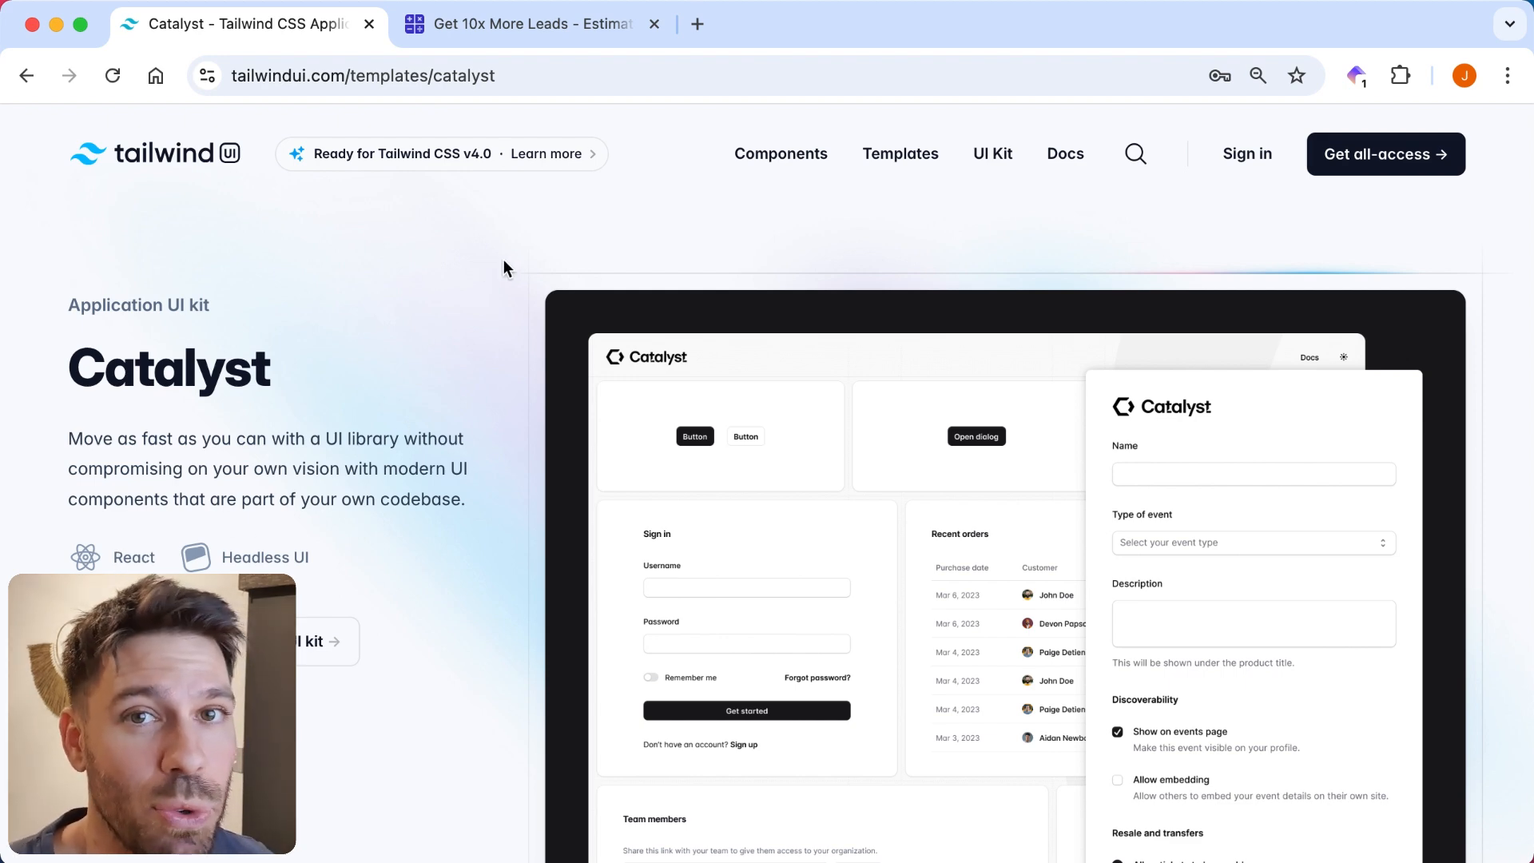
# Scroll through the Catalyst kit's 'What's included' details and screenshots, then back to the top.
pyautogui.scroll(-3)
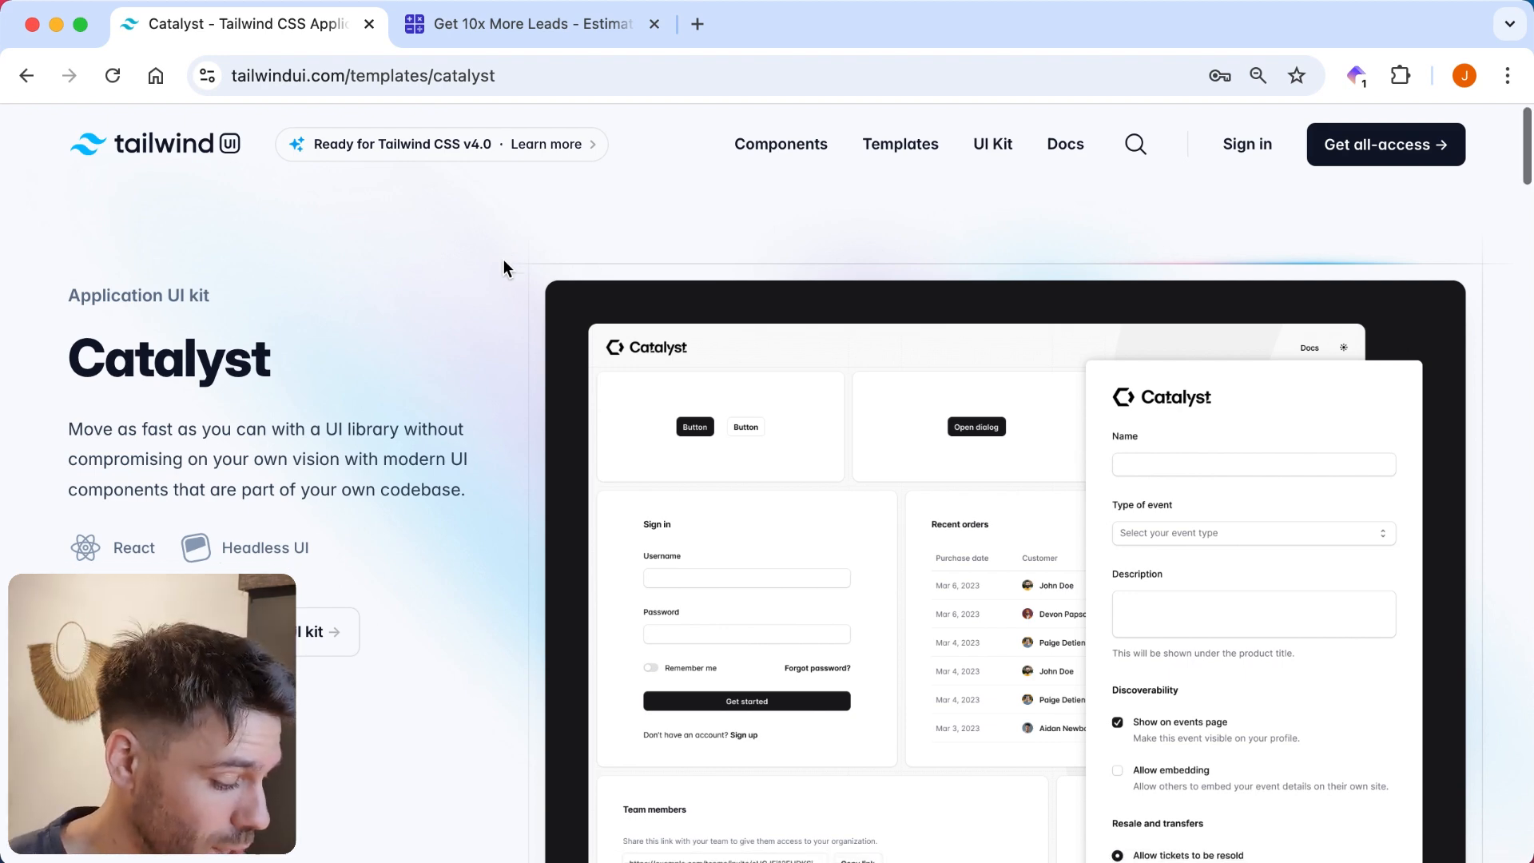
pyautogui.scroll(-3)
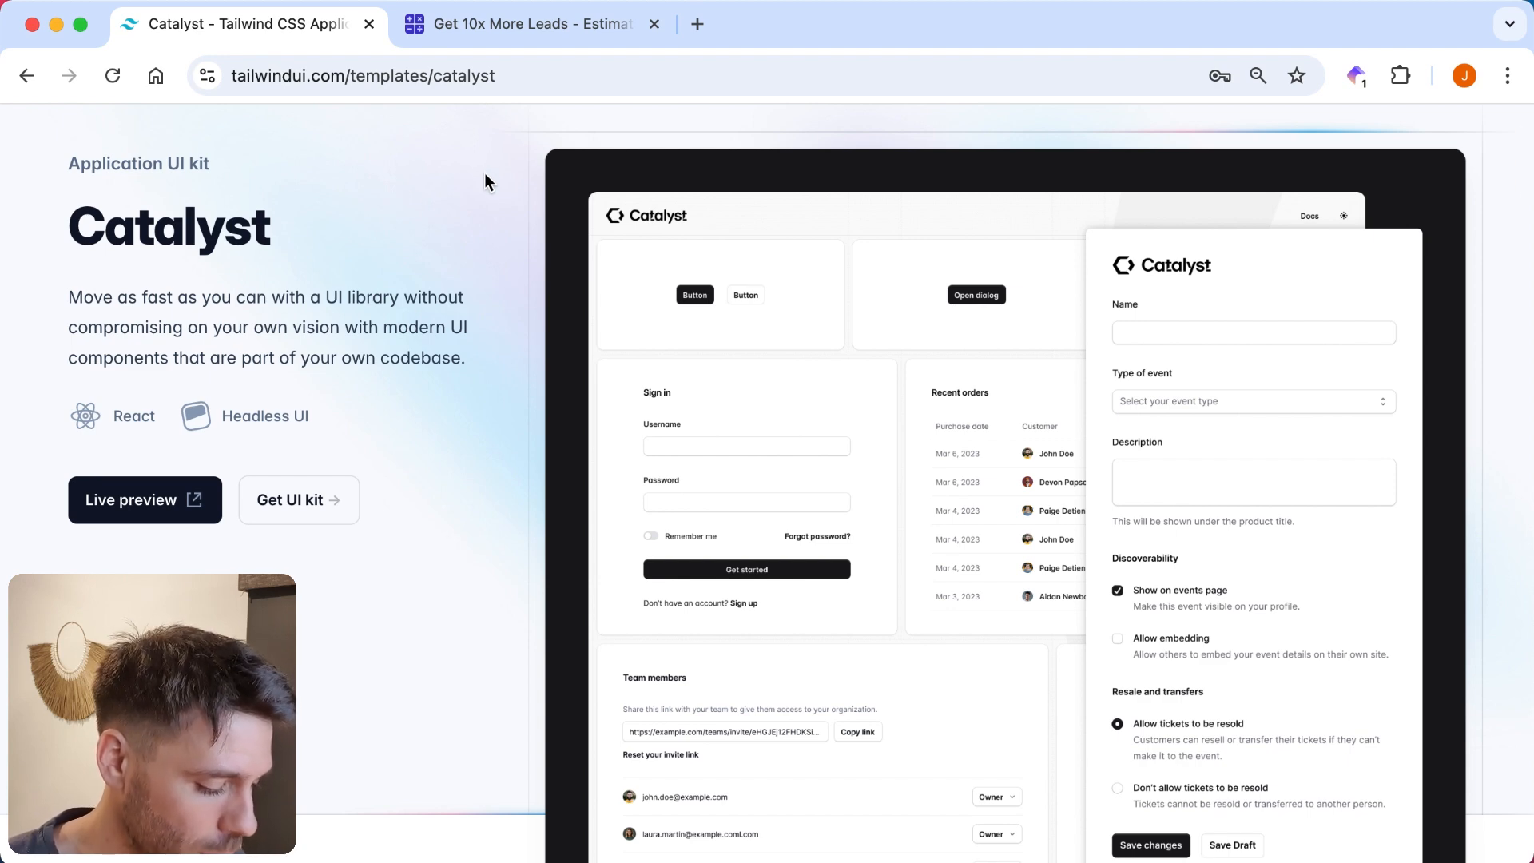
pyautogui.moveTo(423, 244)
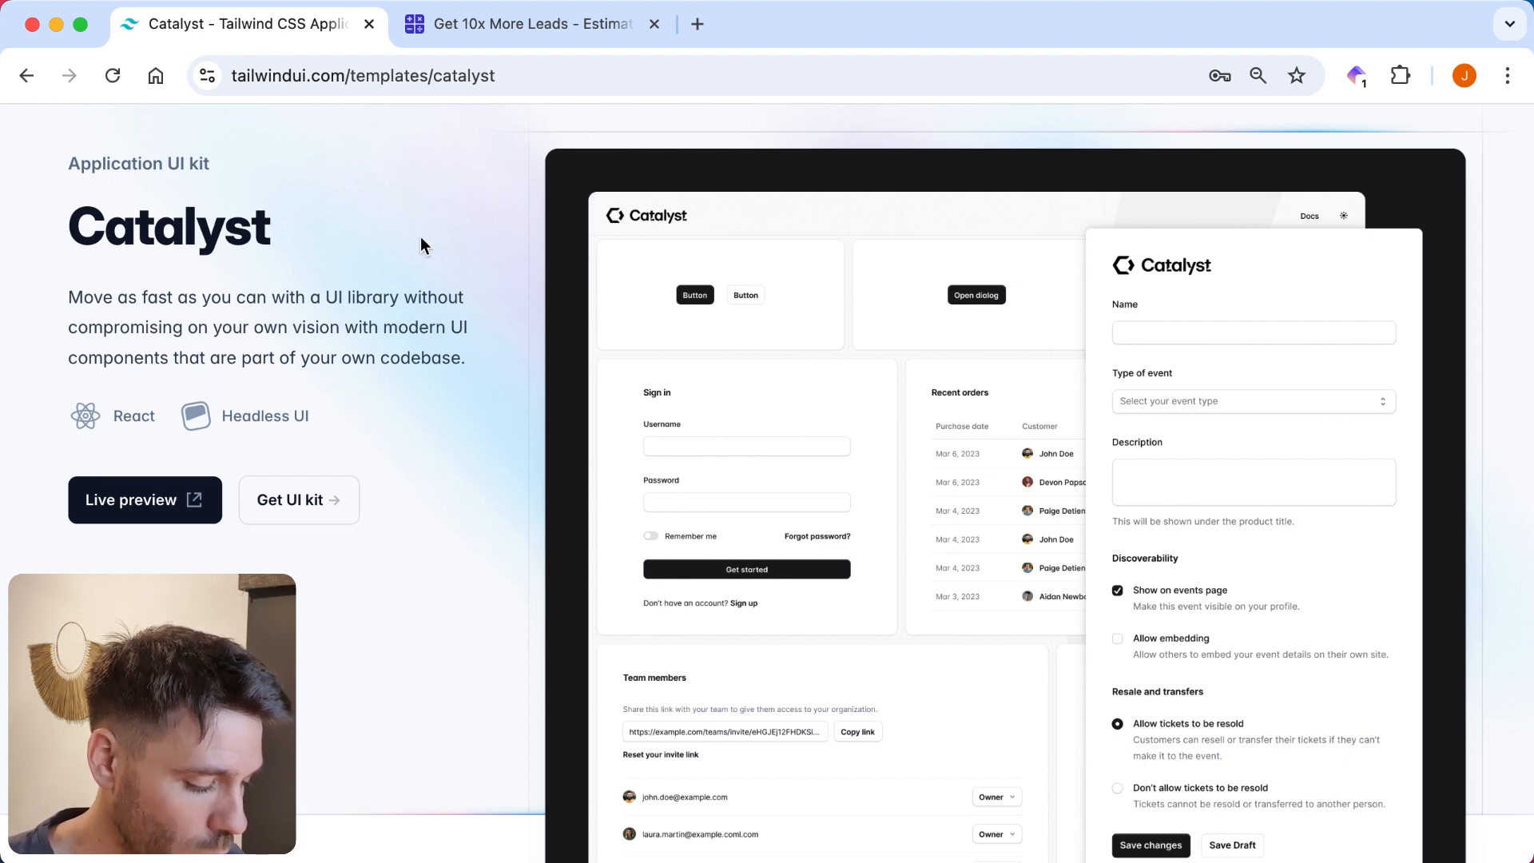
pyautogui.moveTo(441, 239)
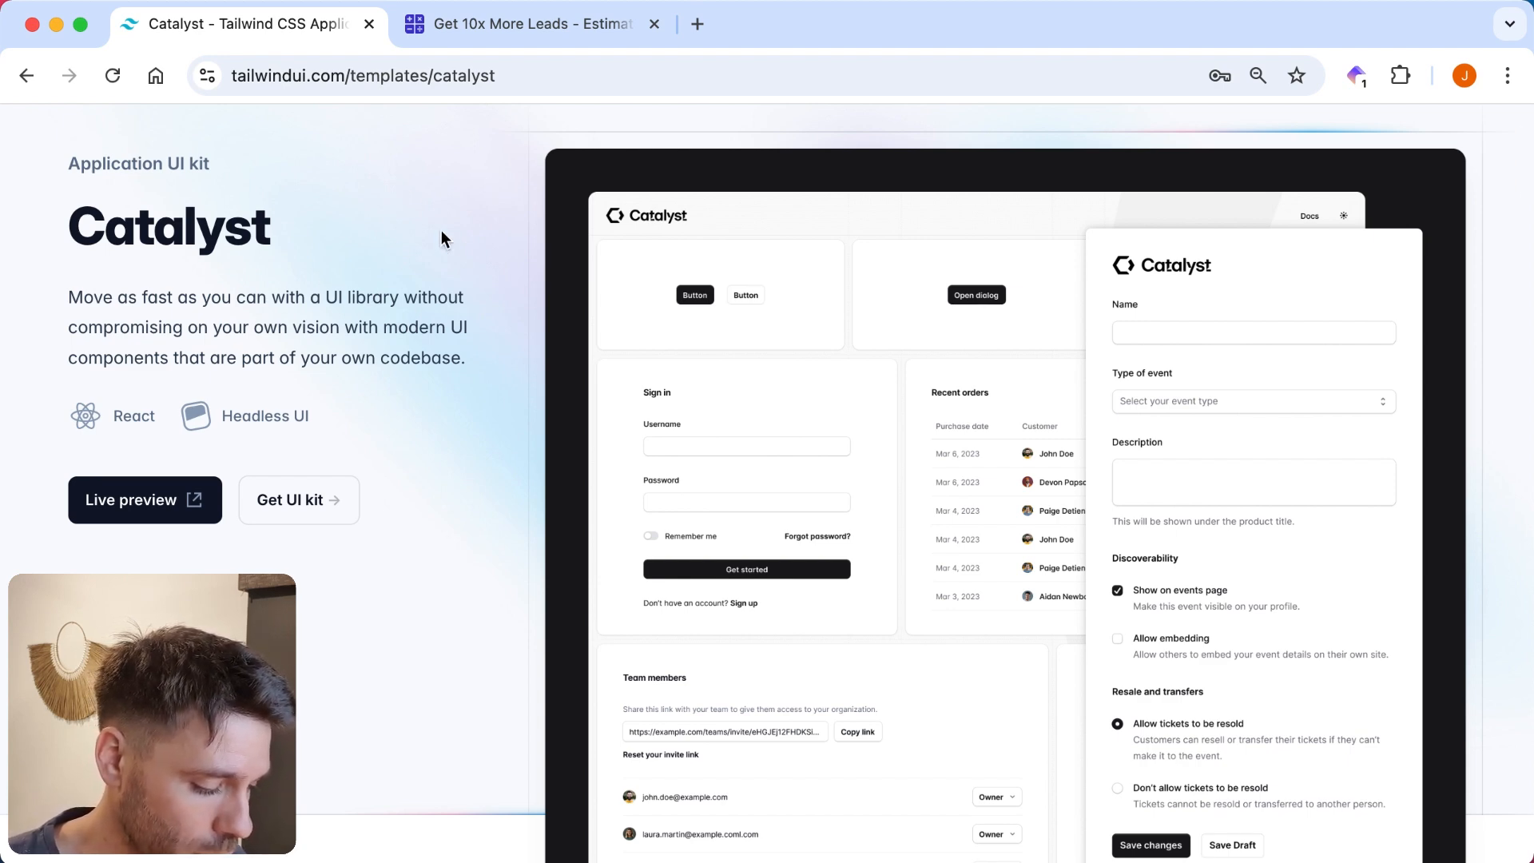
pyautogui.moveTo(472, 271)
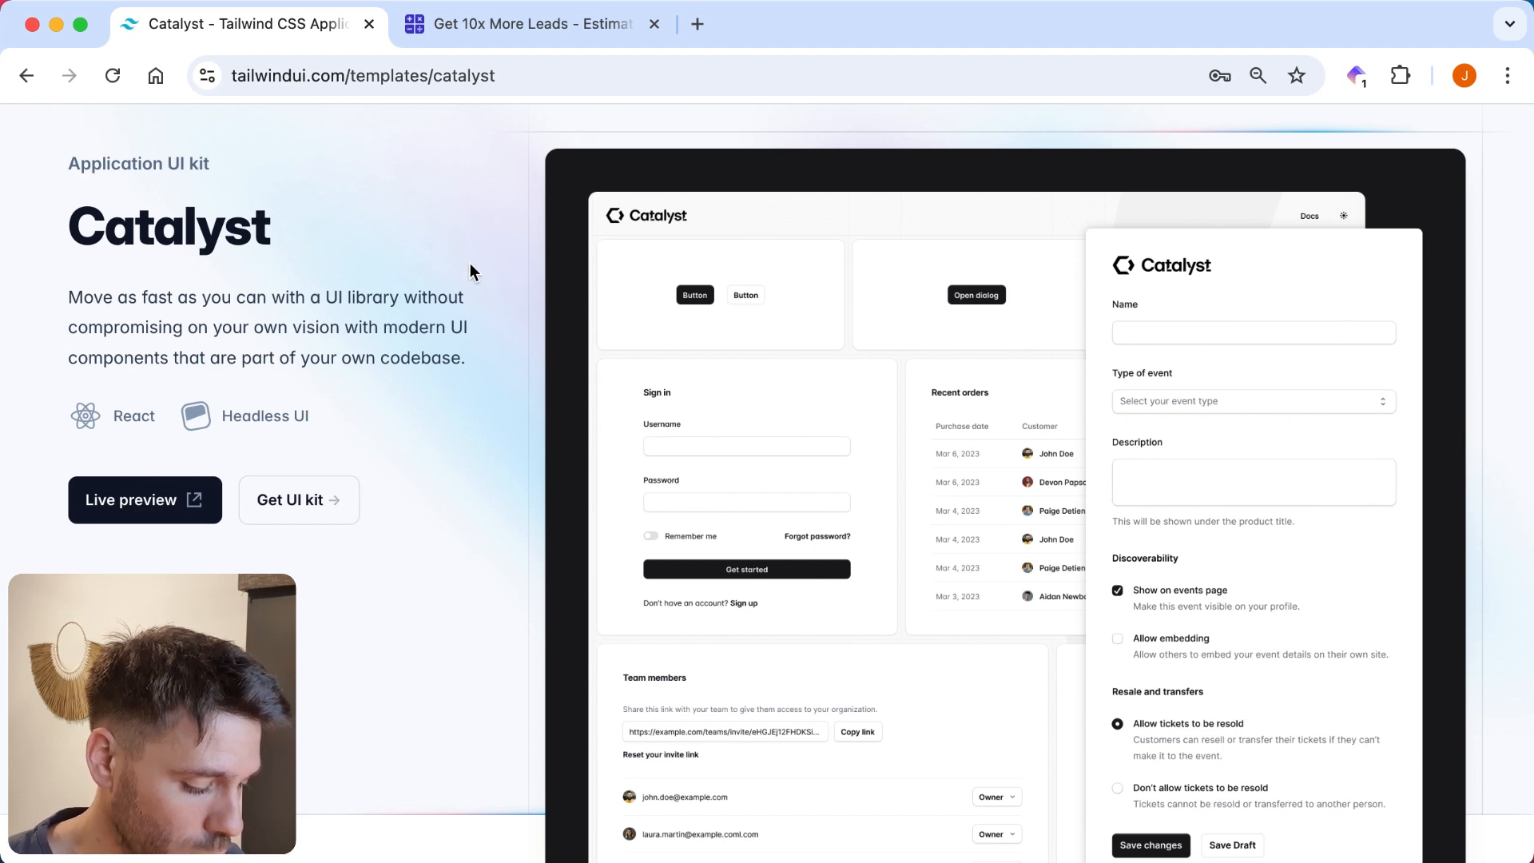
pyautogui.moveTo(449, 444)
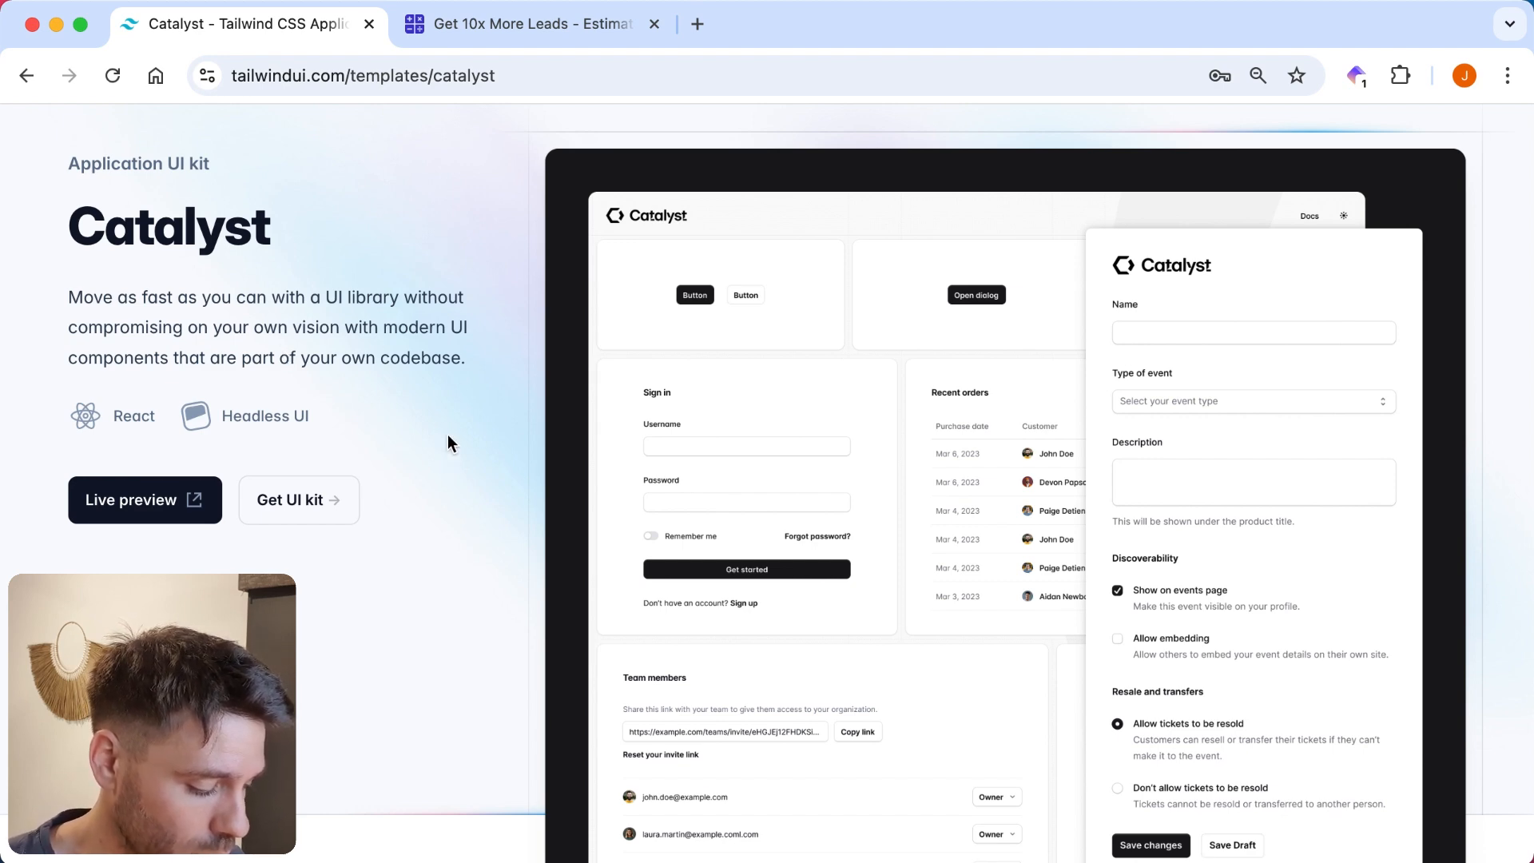
pyautogui.scroll(-3)
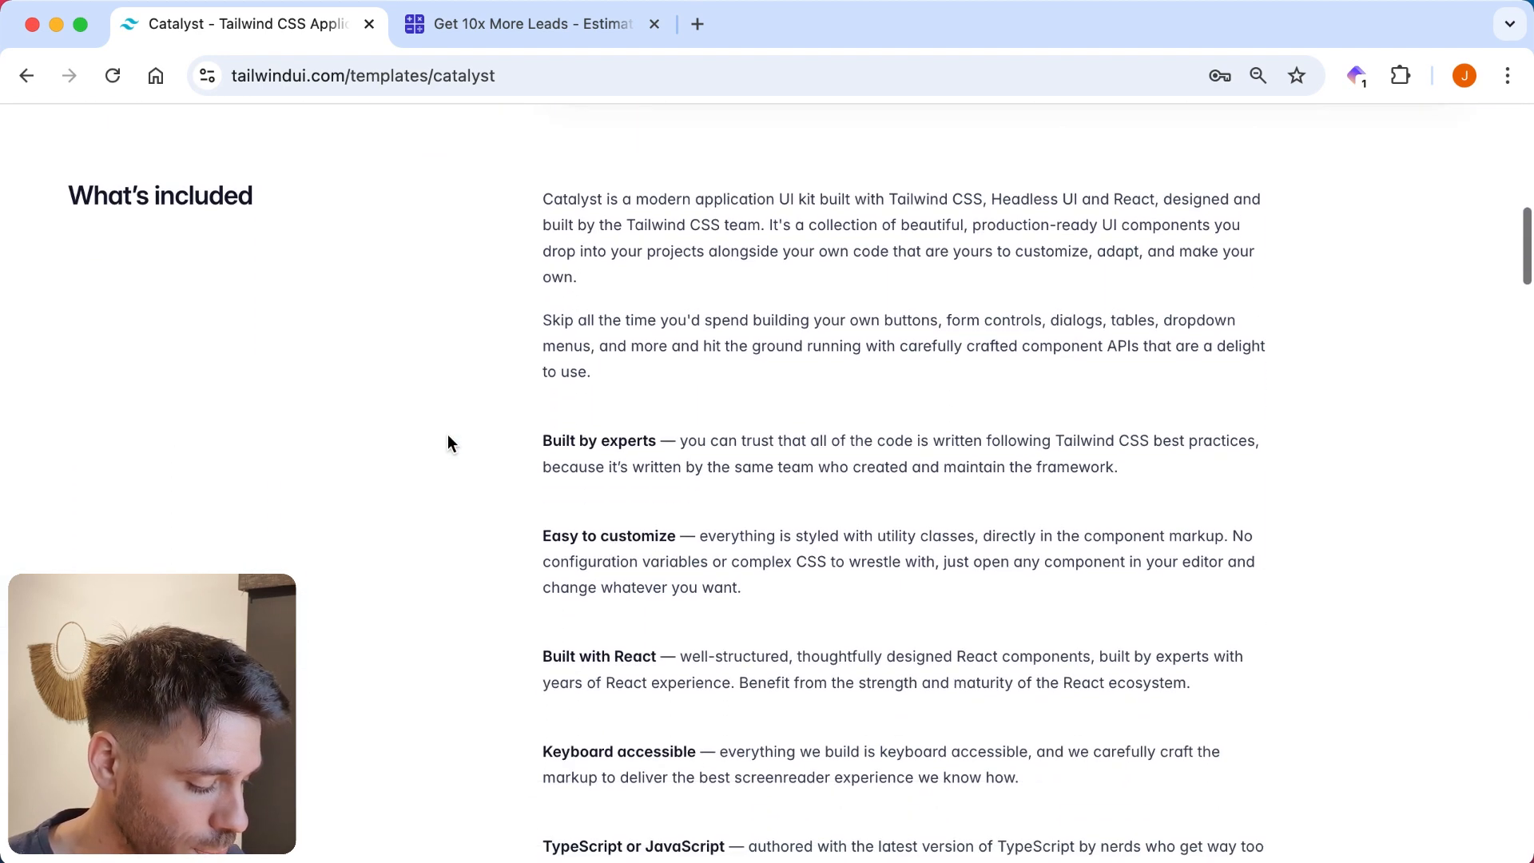
pyautogui.scroll(-3)
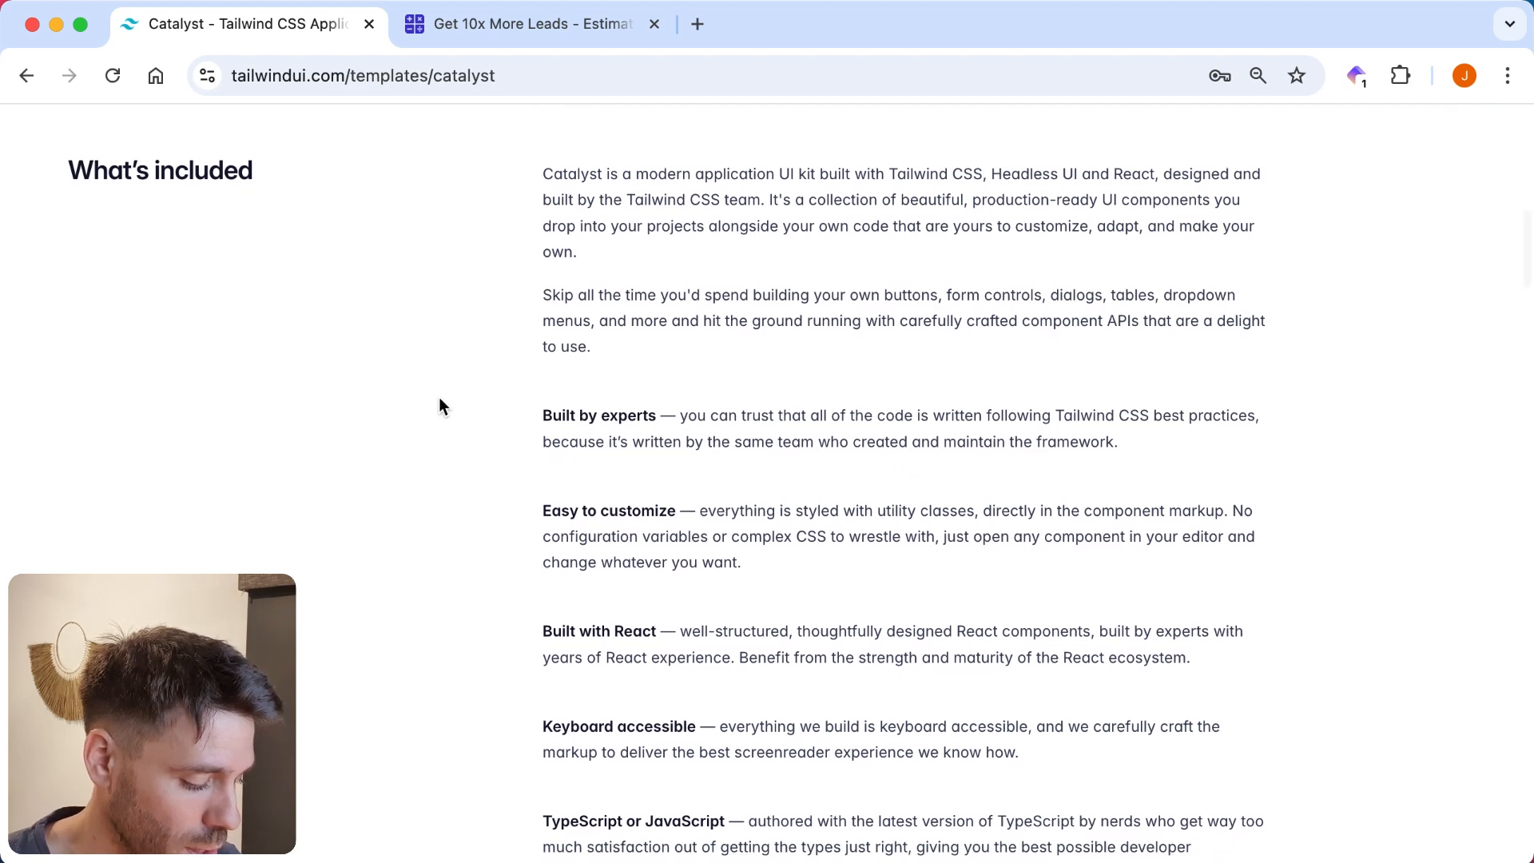
pyautogui.scroll(-3)
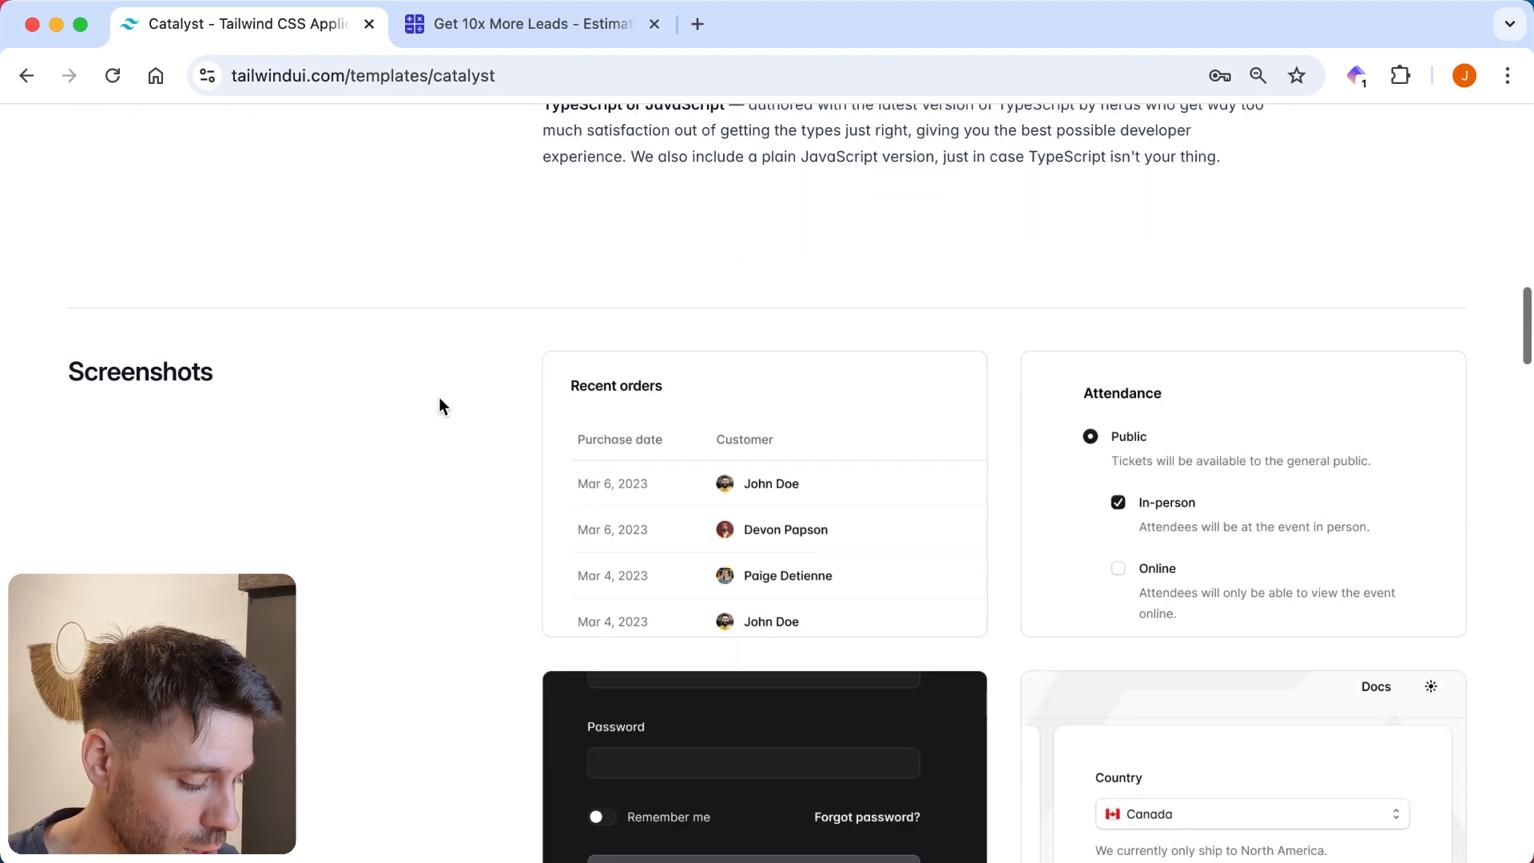
pyautogui.scroll(3)
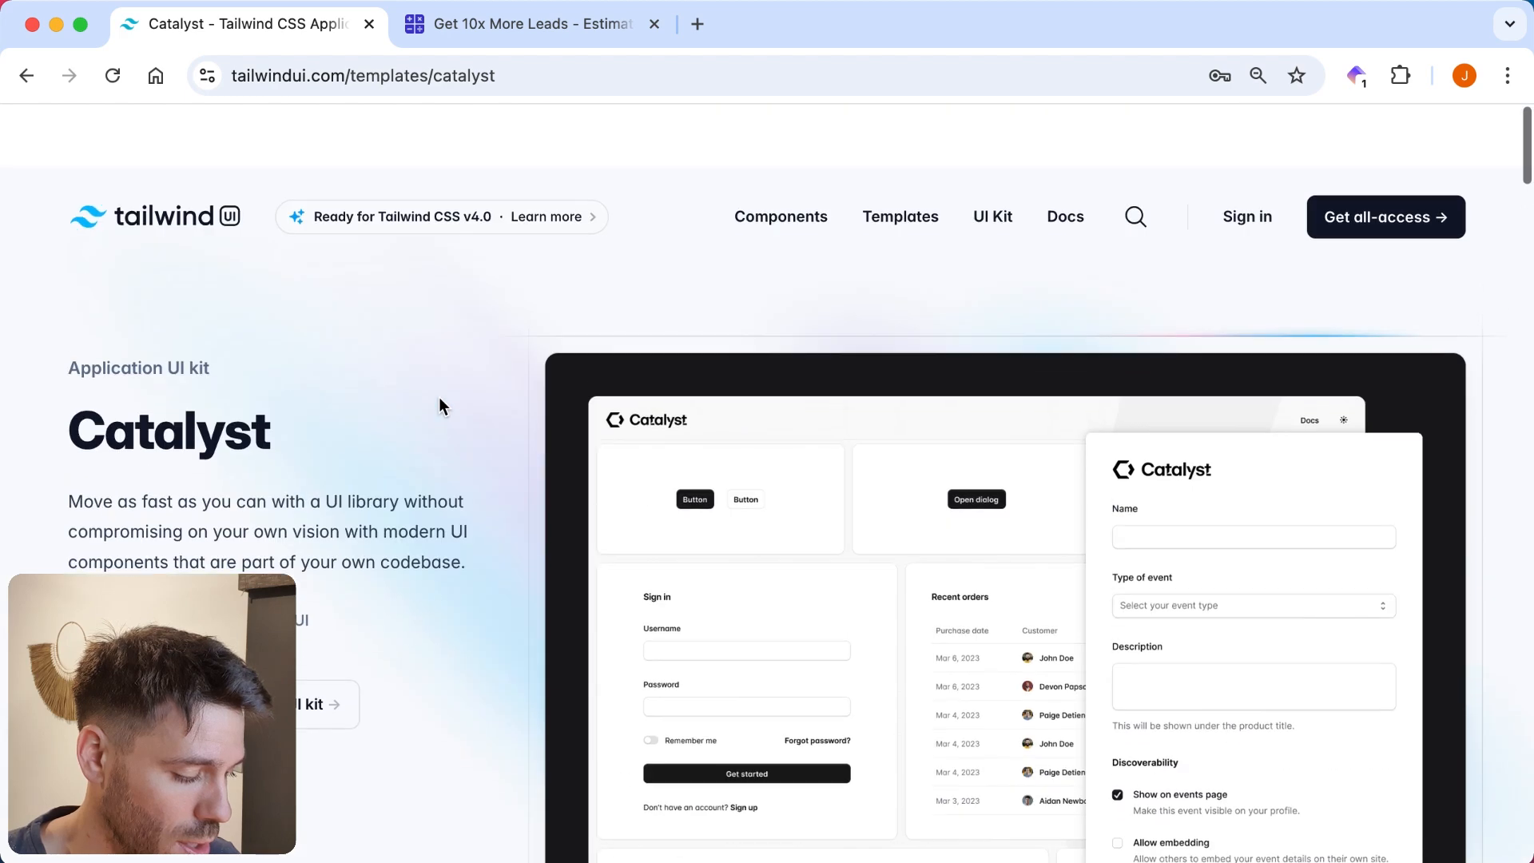
pyautogui.scroll(3)
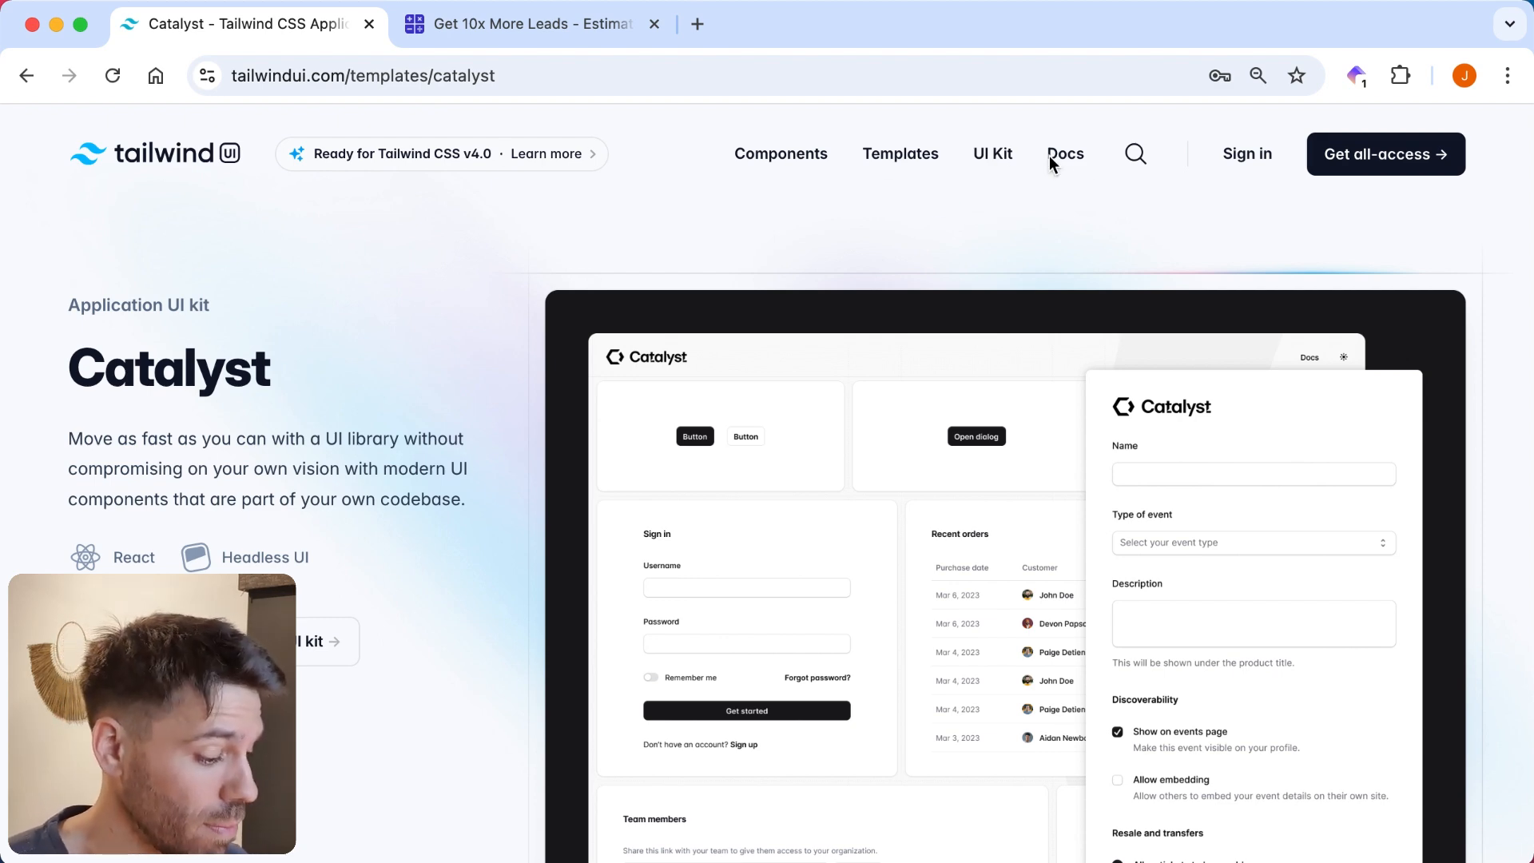
pyautogui.moveTo(992, 153)
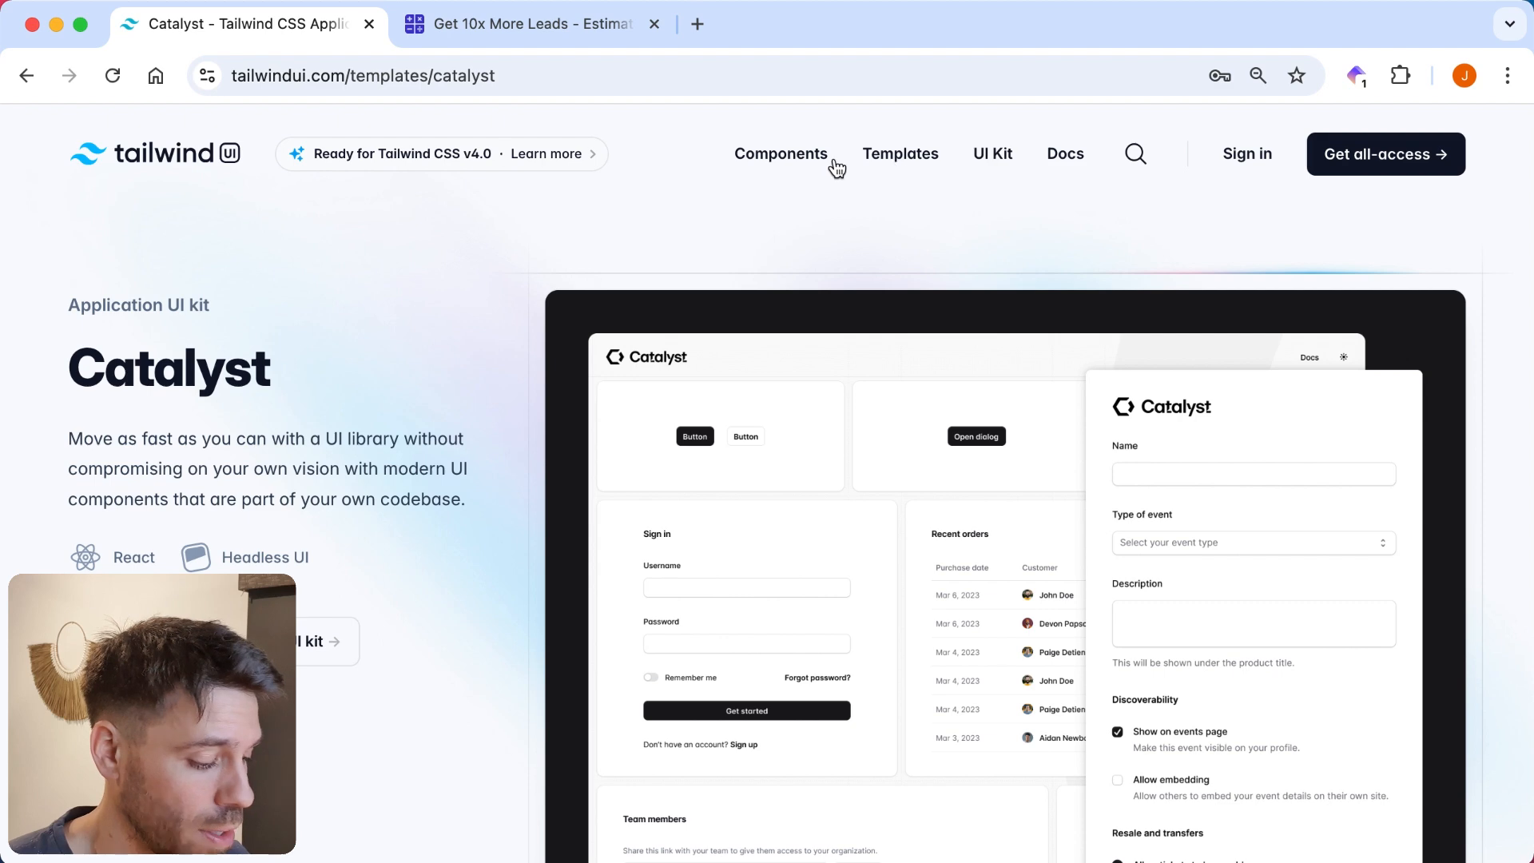
# Open the Templates overview, scroll down briefly, and return to its top.
pyautogui.click(898, 153)
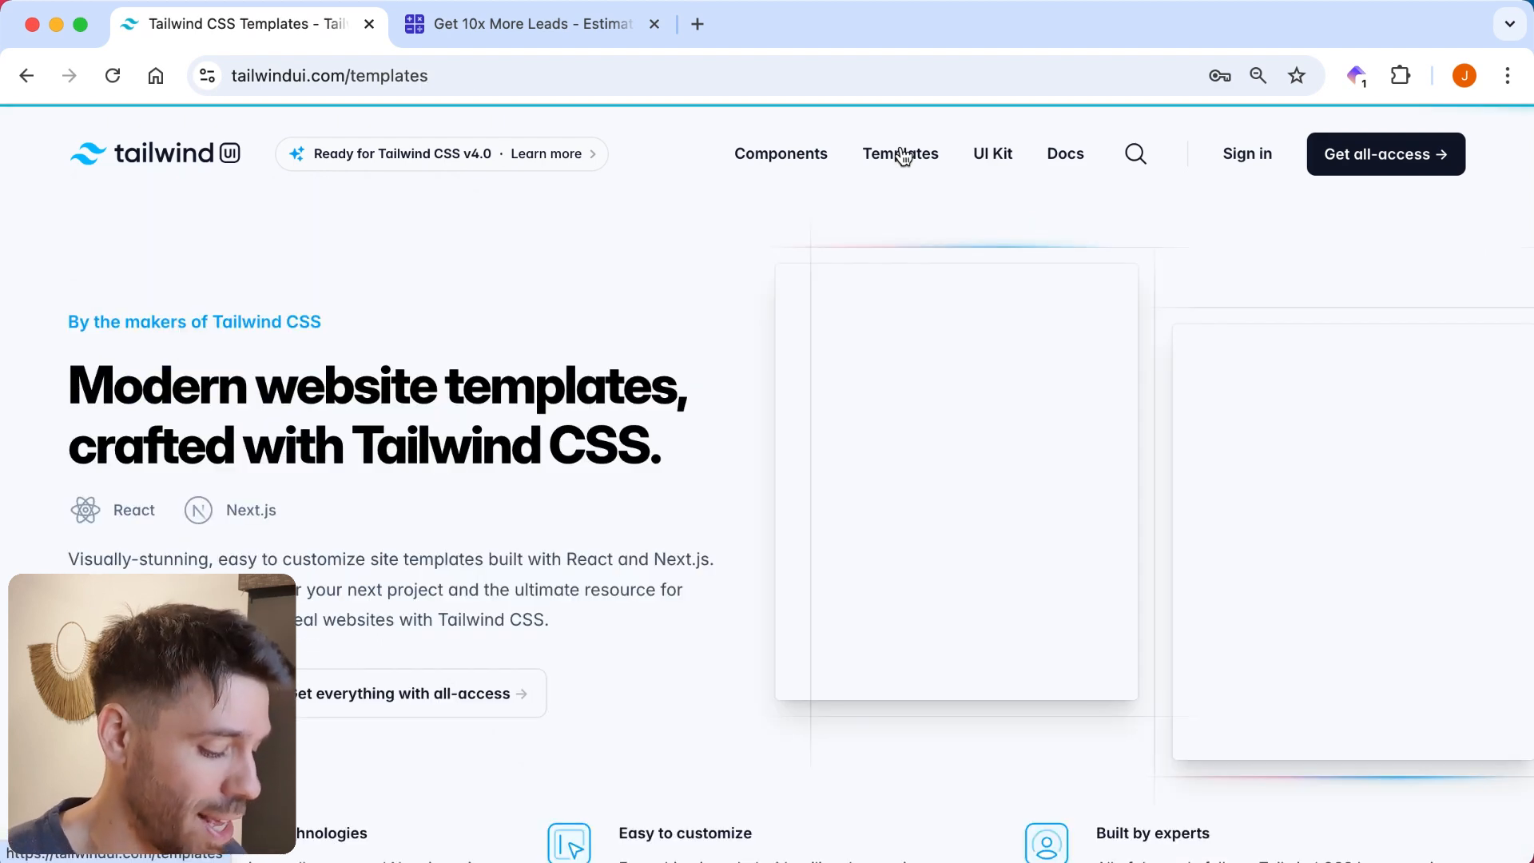
pyautogui.scroll(-3)
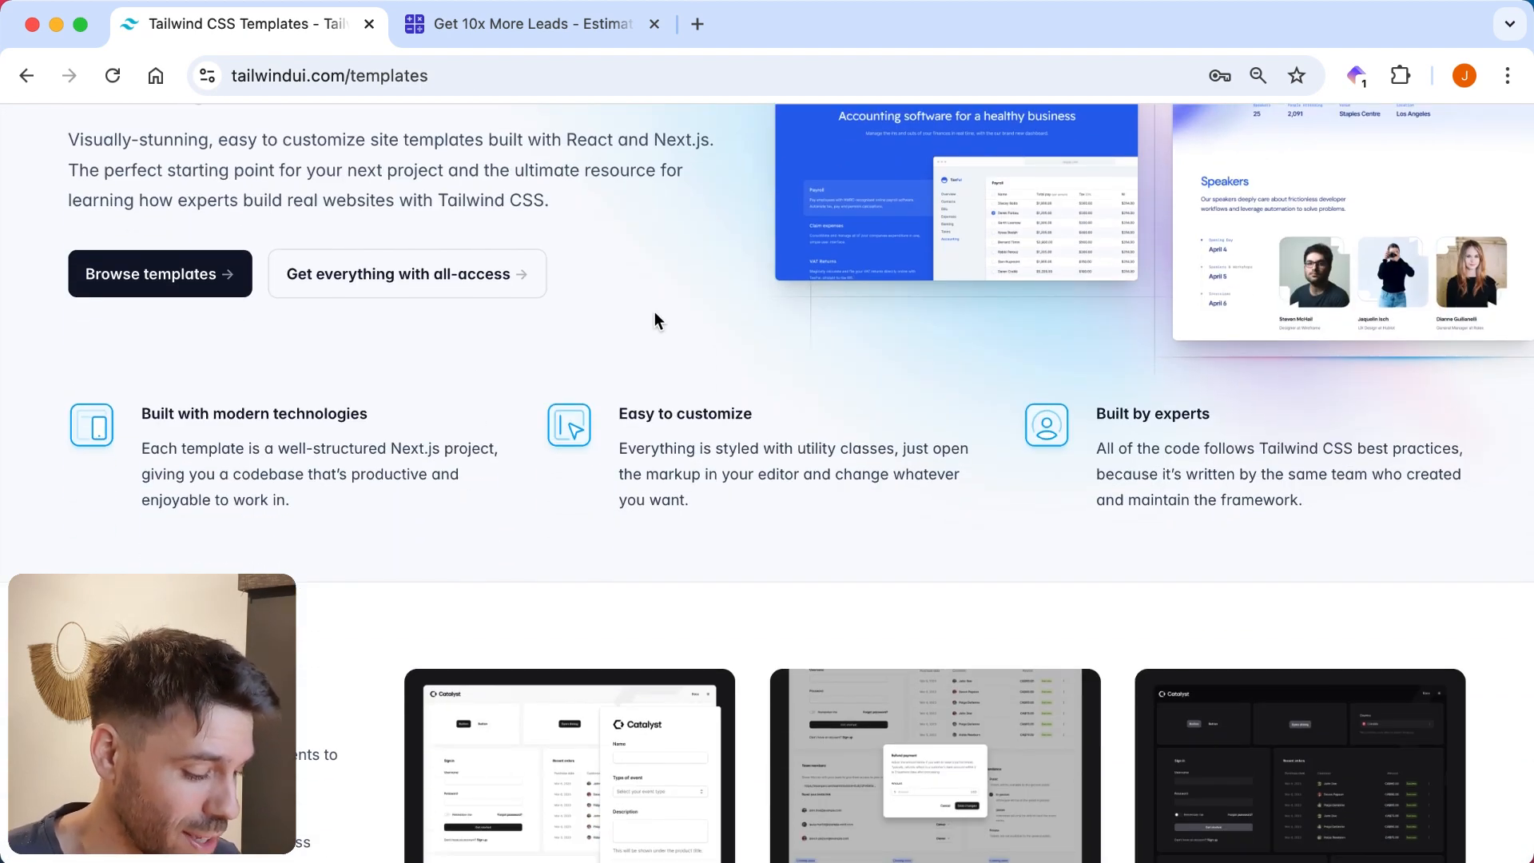
pyautogui.scroll(3)
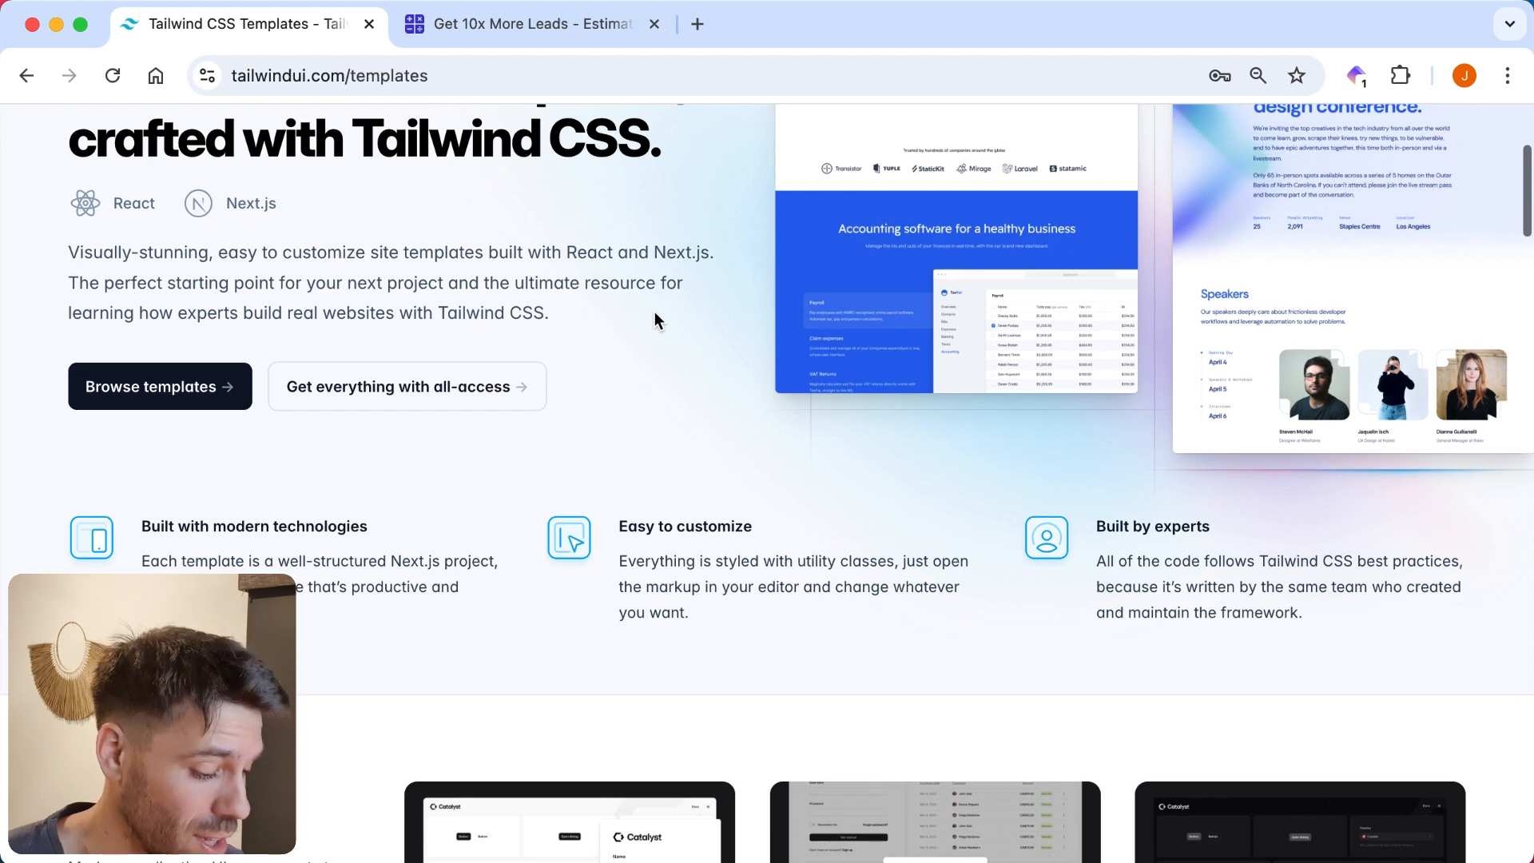
pyautogui.scroll(3)
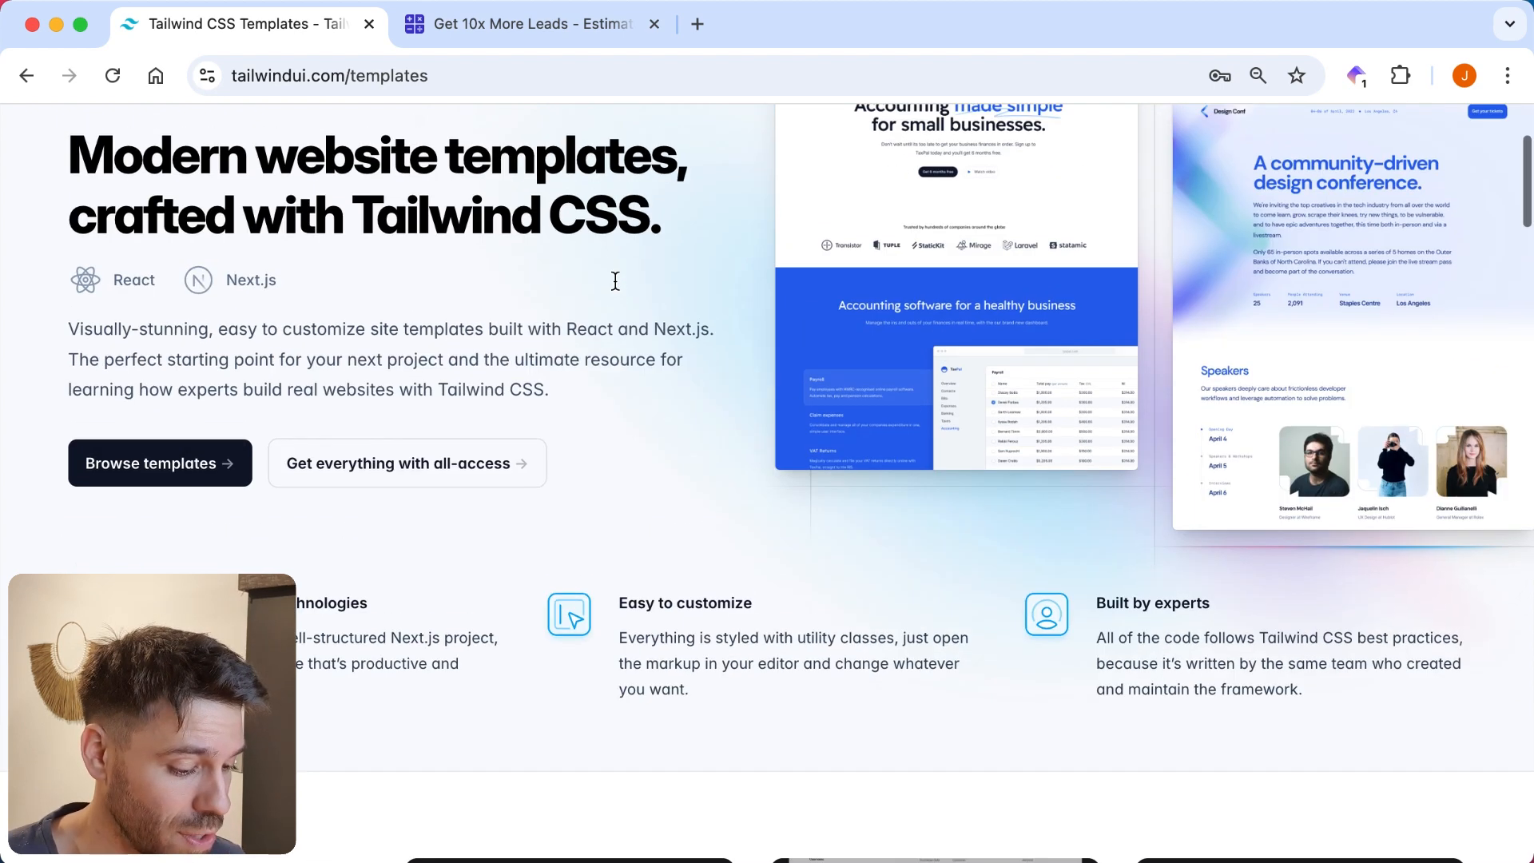
pyautogui.scroll(3)
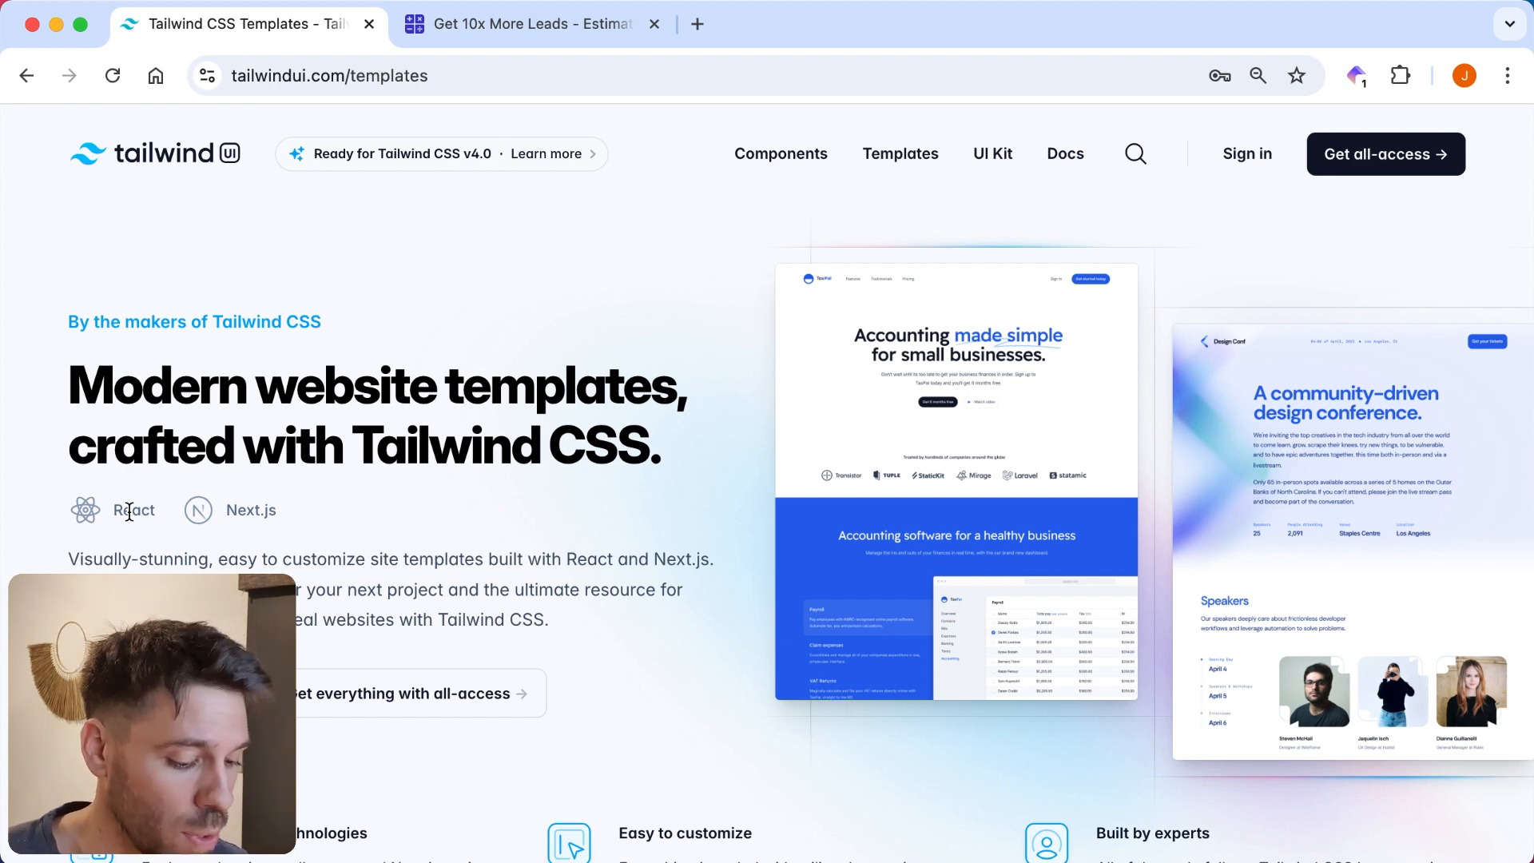
pyautogui.moveTo(899, 153)
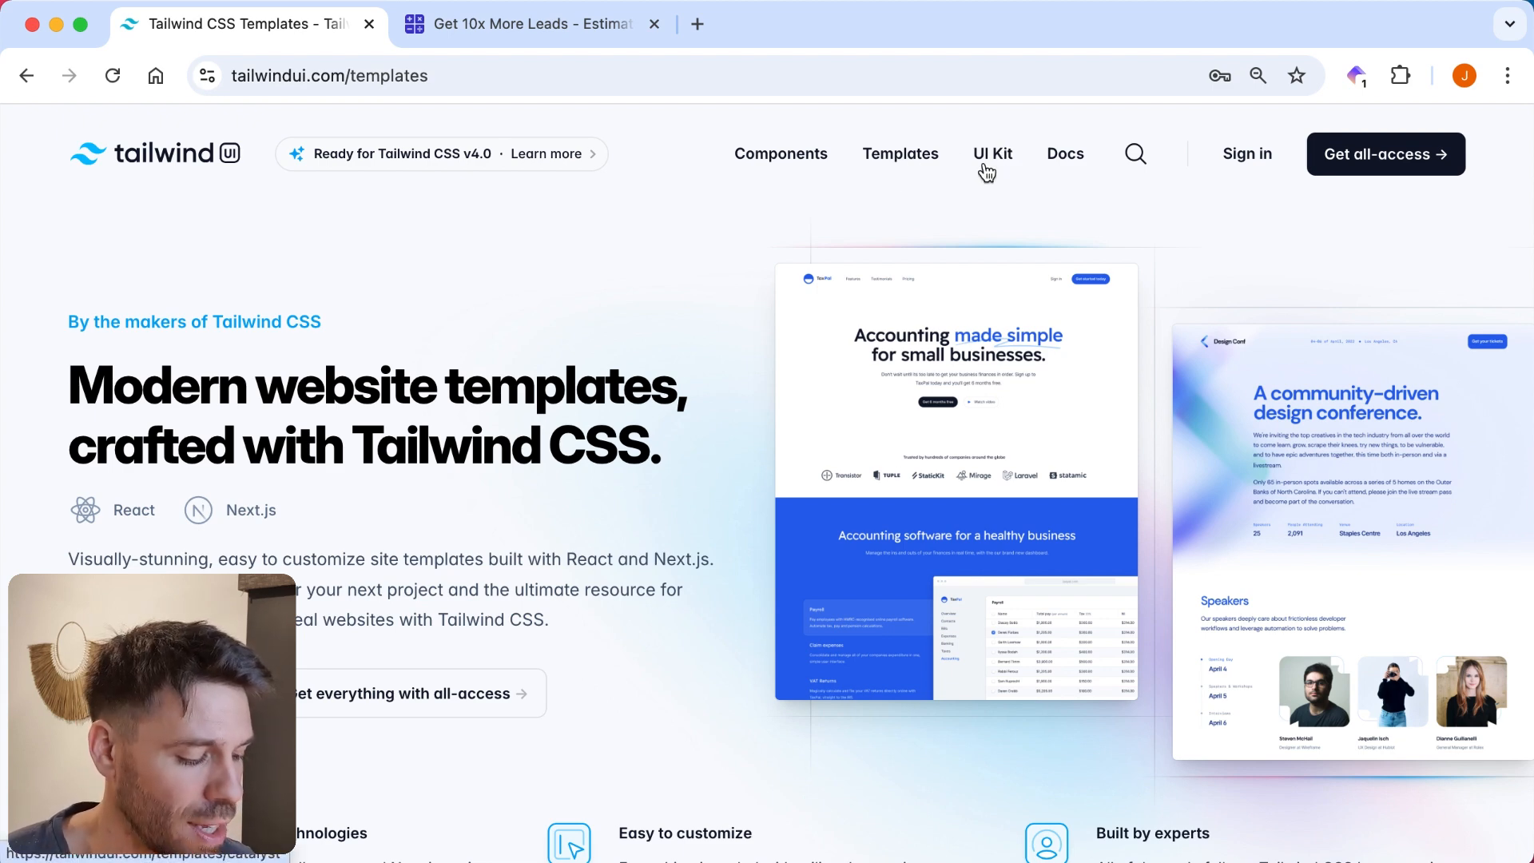
pyautogui.moveTo(874, 172)
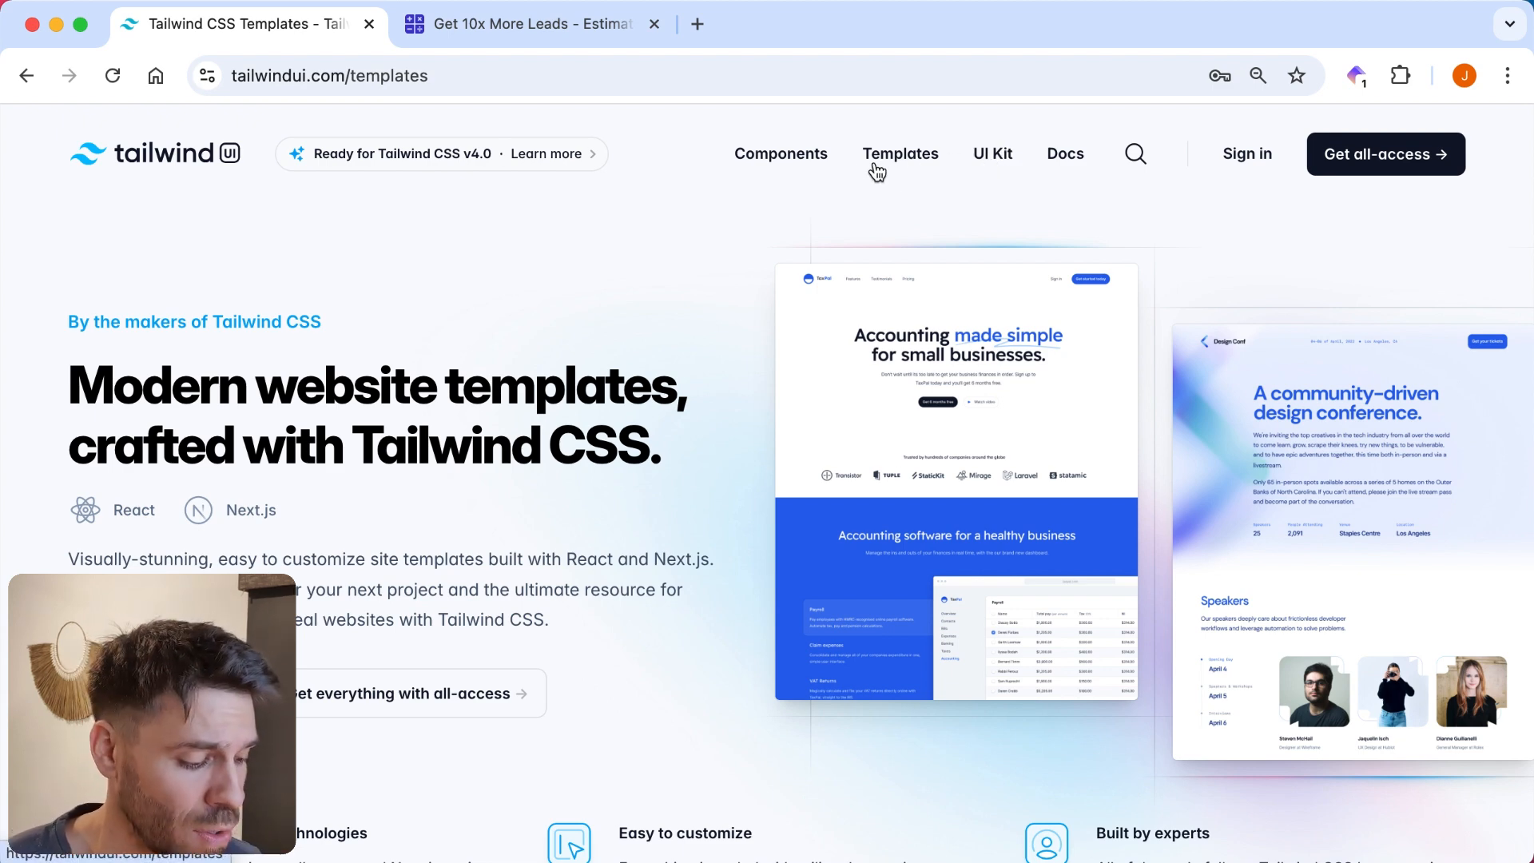
pyautogui.moveTo(636, 321)
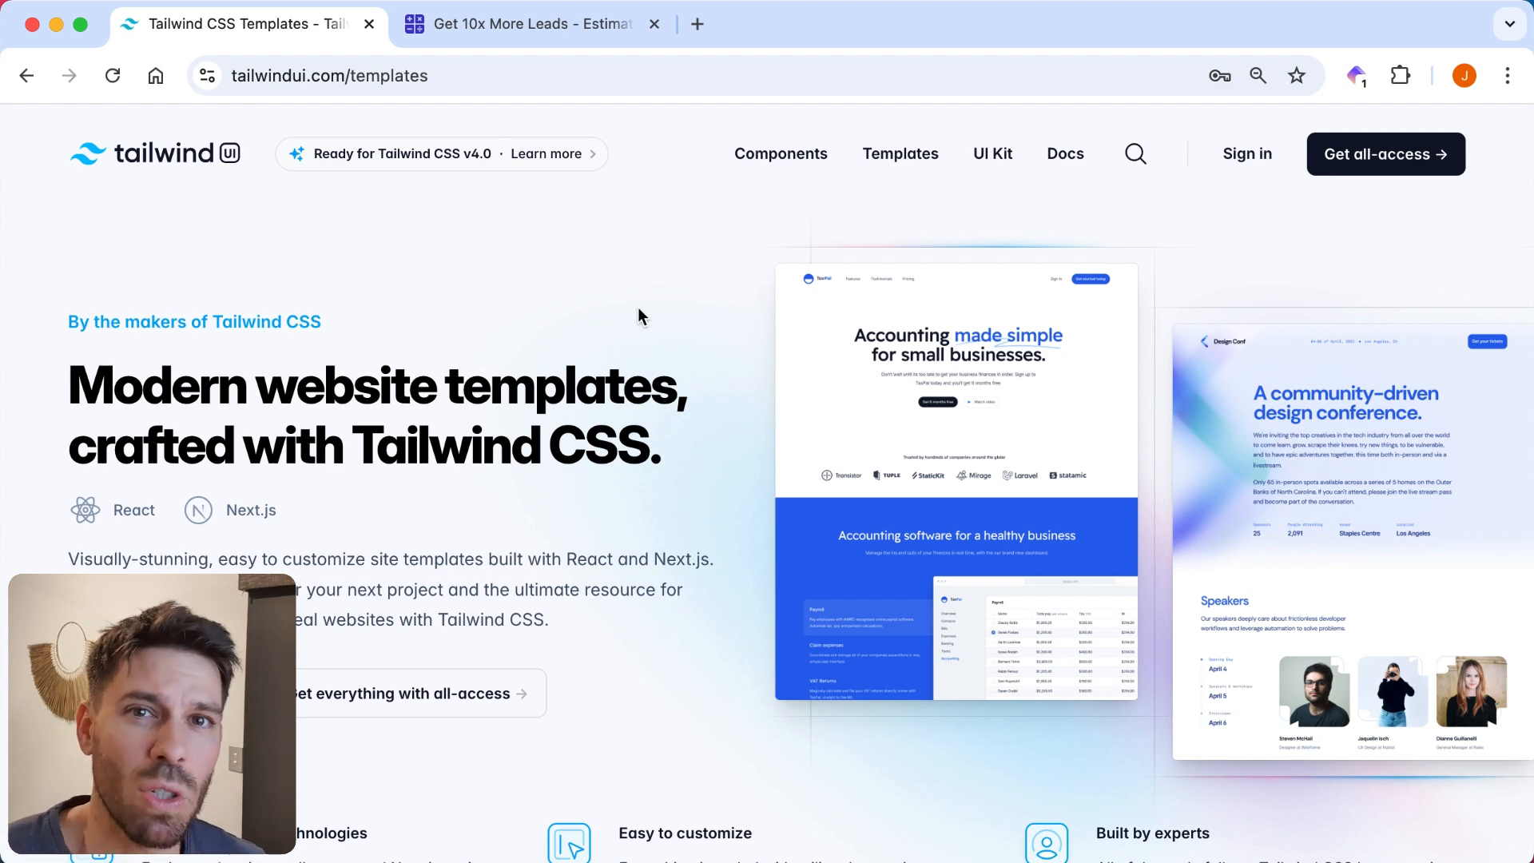
pyautogui.moveTo(636, 308)
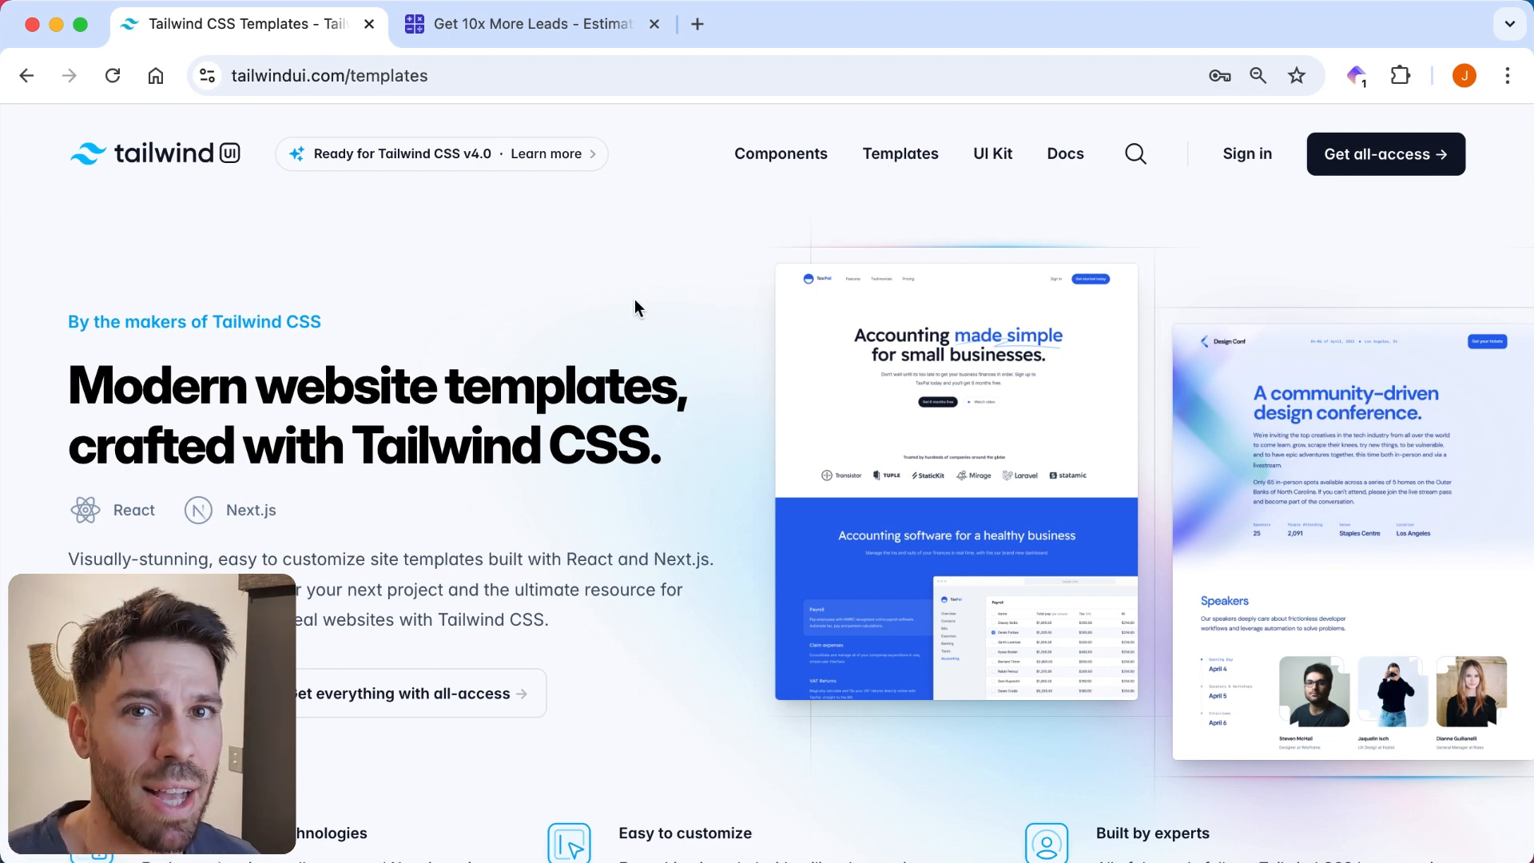
pyautogui.moveTo(505, 288)
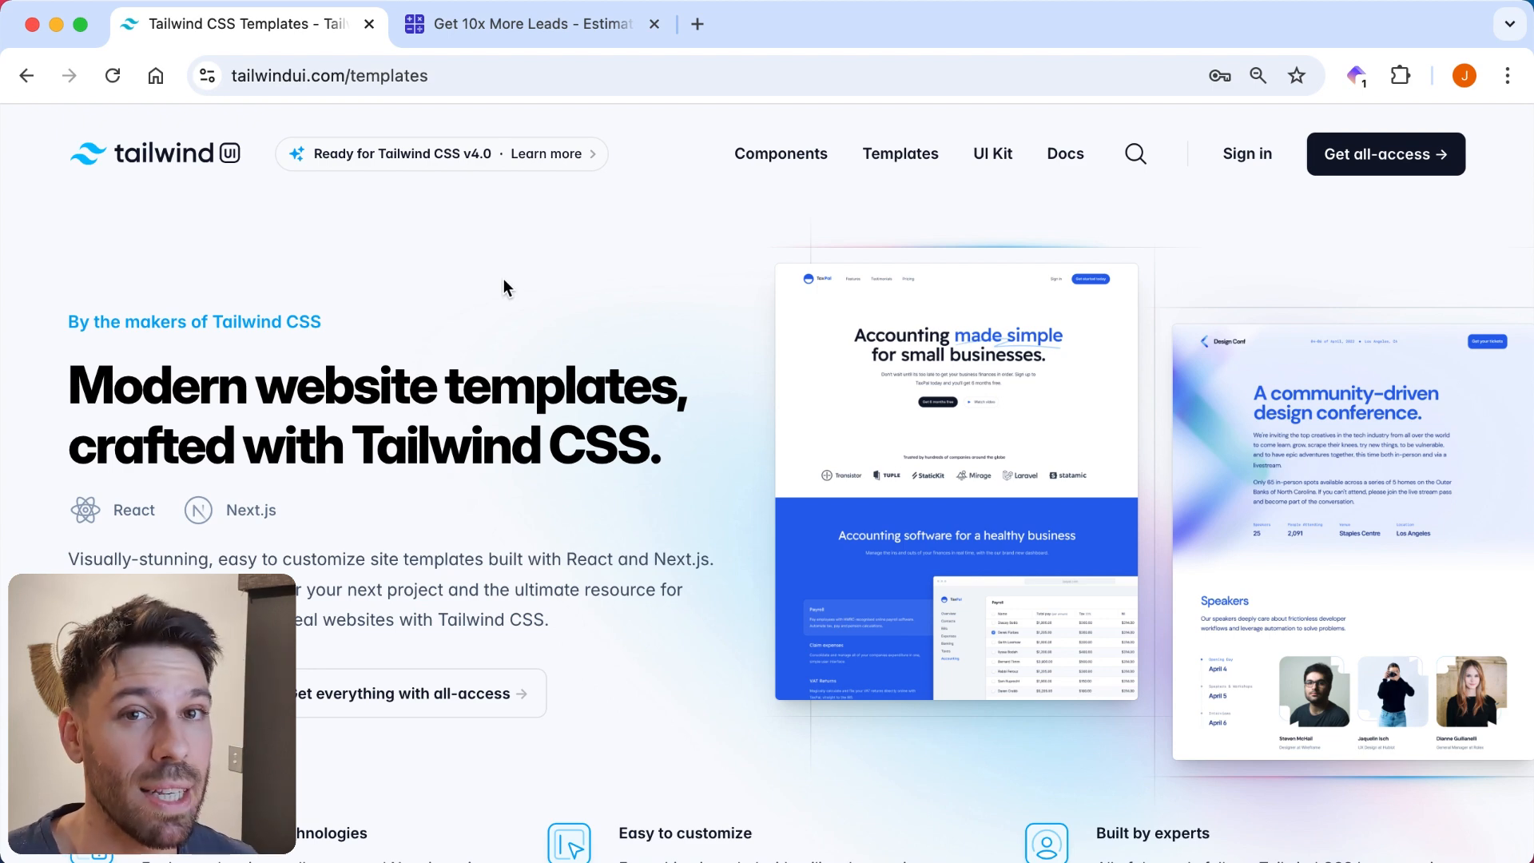
pyautogui.moveTo(562, 289)
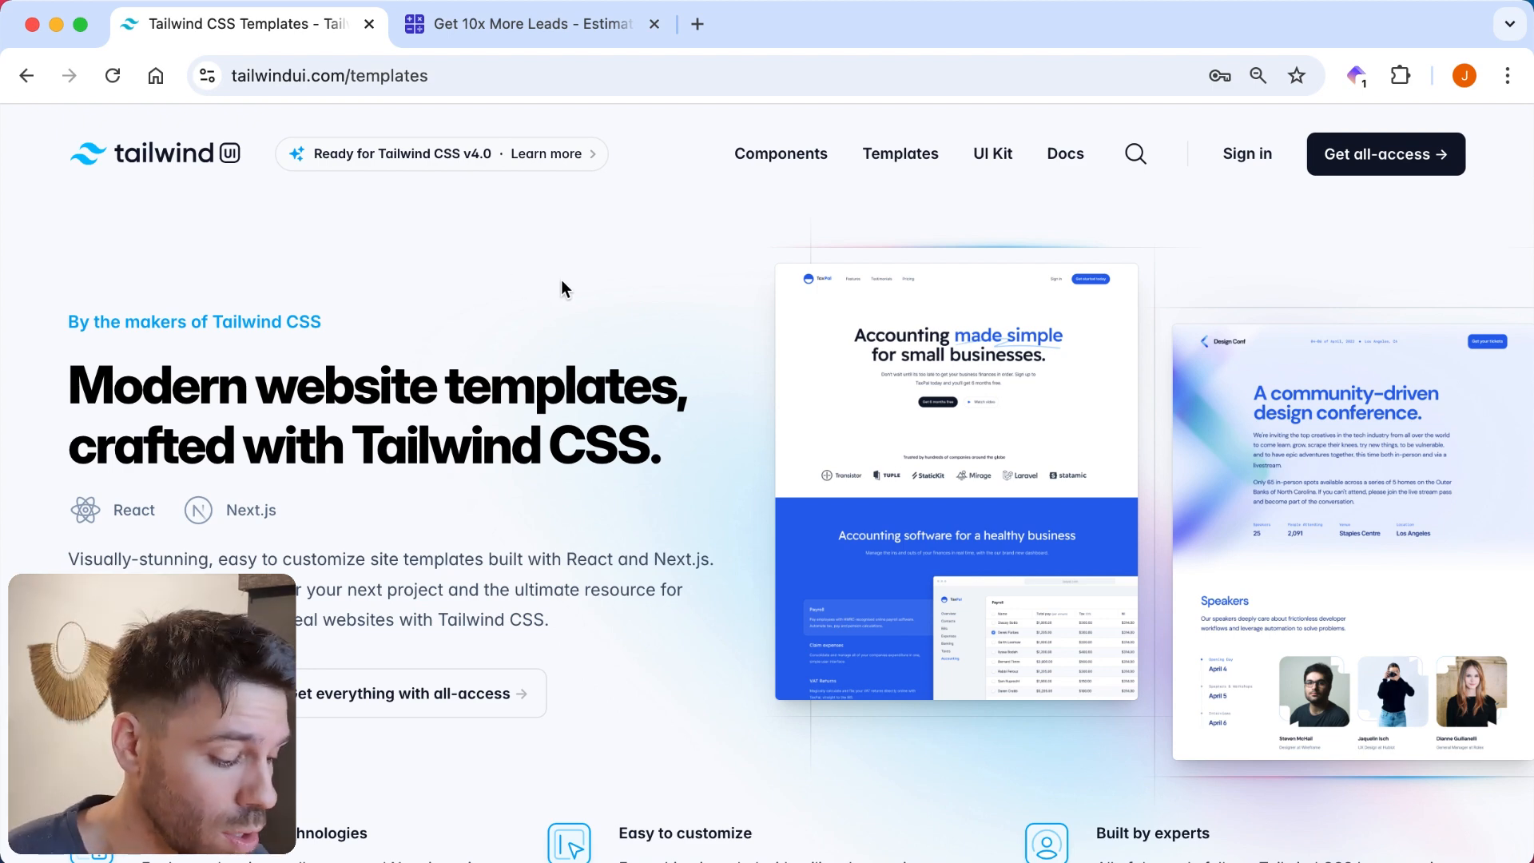
pyautogui.moveTo(536, 318)
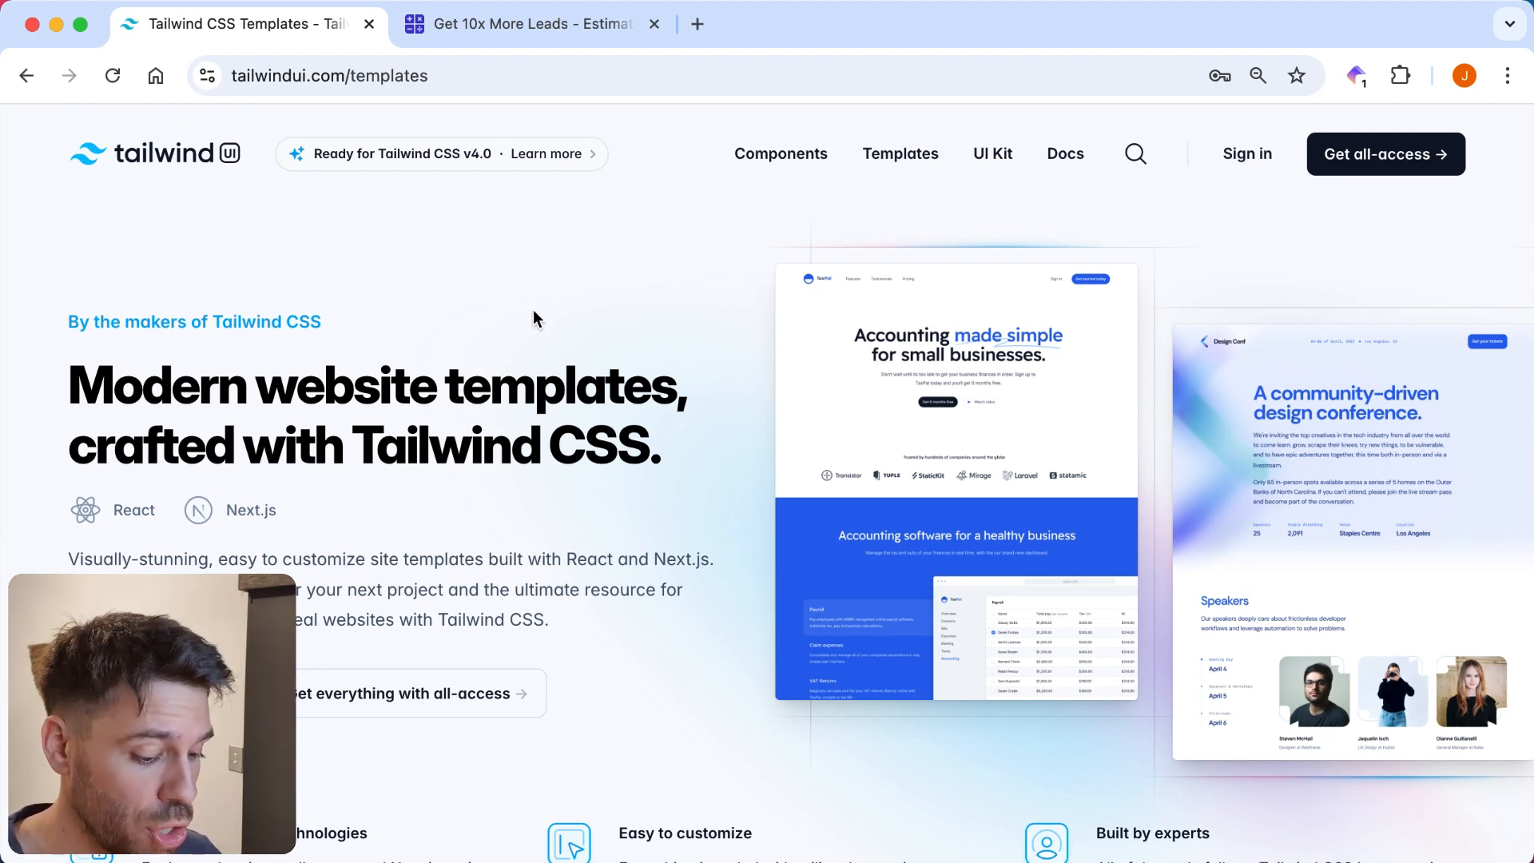
pyautogui.moveTo(571, 332)
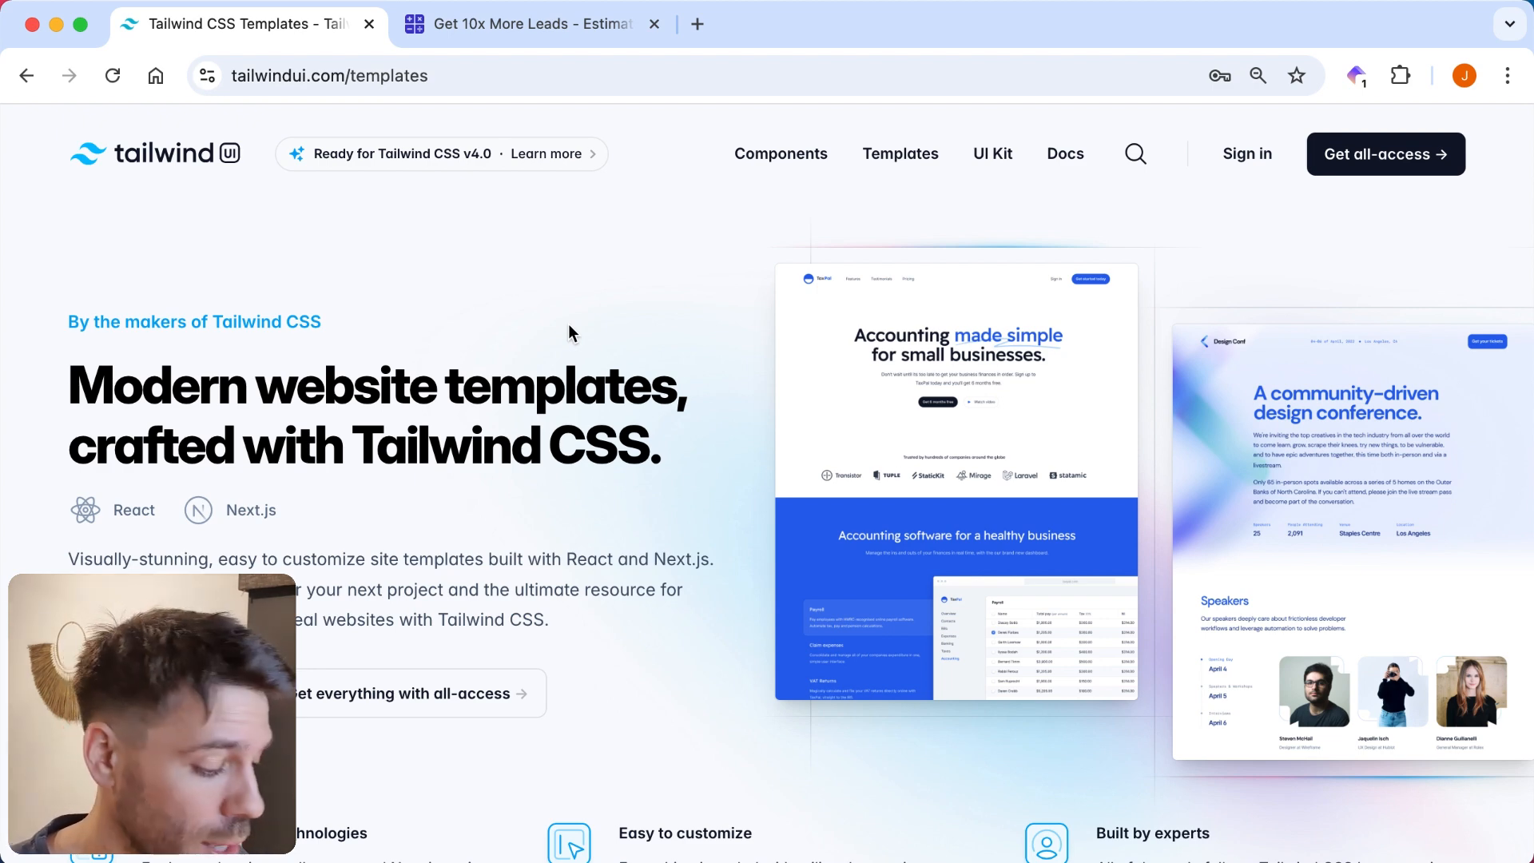
pyautogui.scroll(-3)
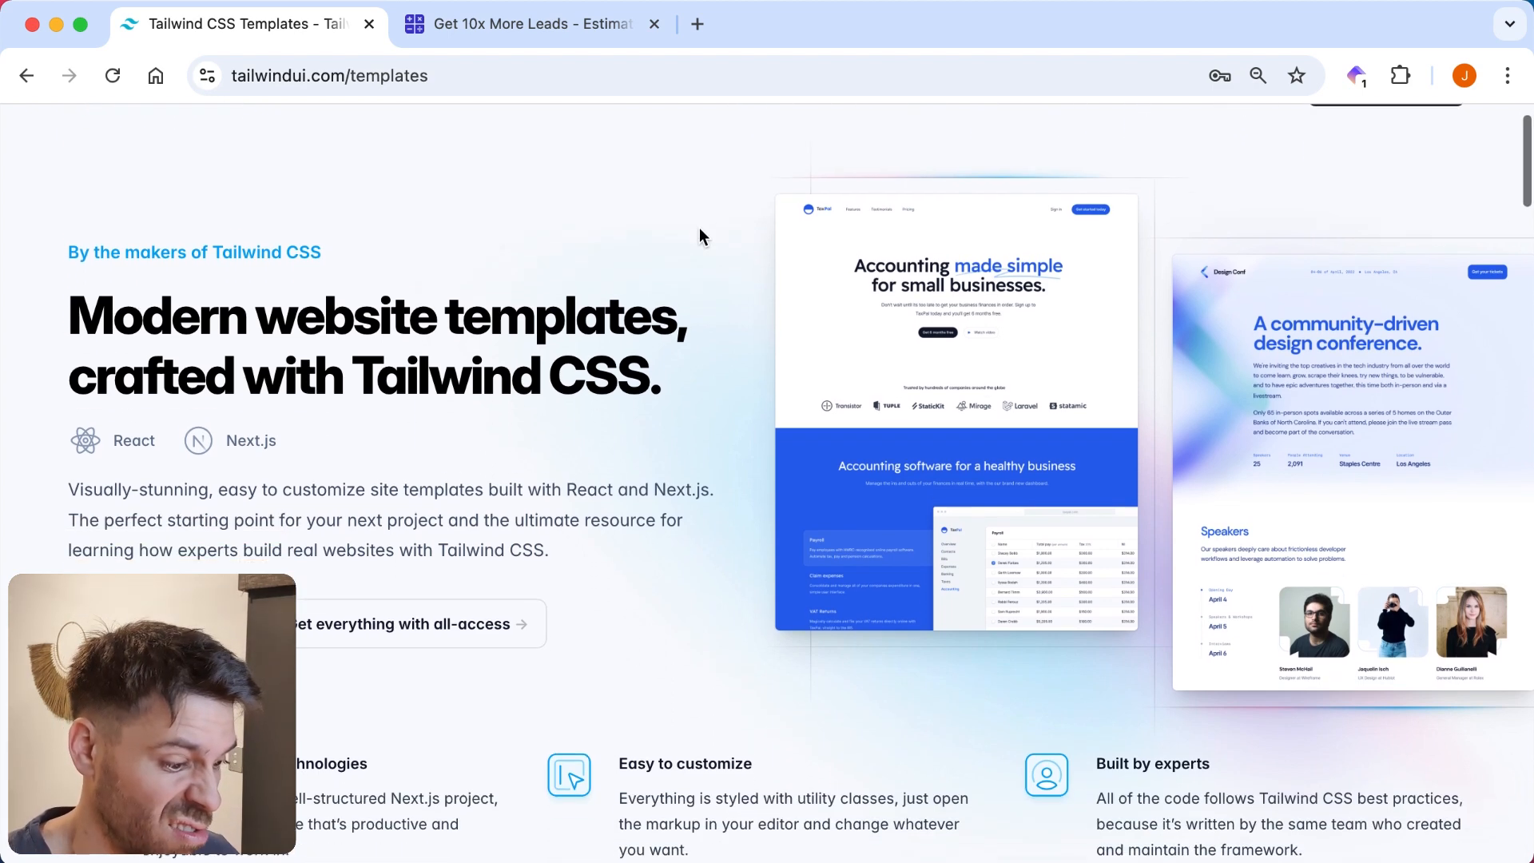
pyautogui.scroll(-3)
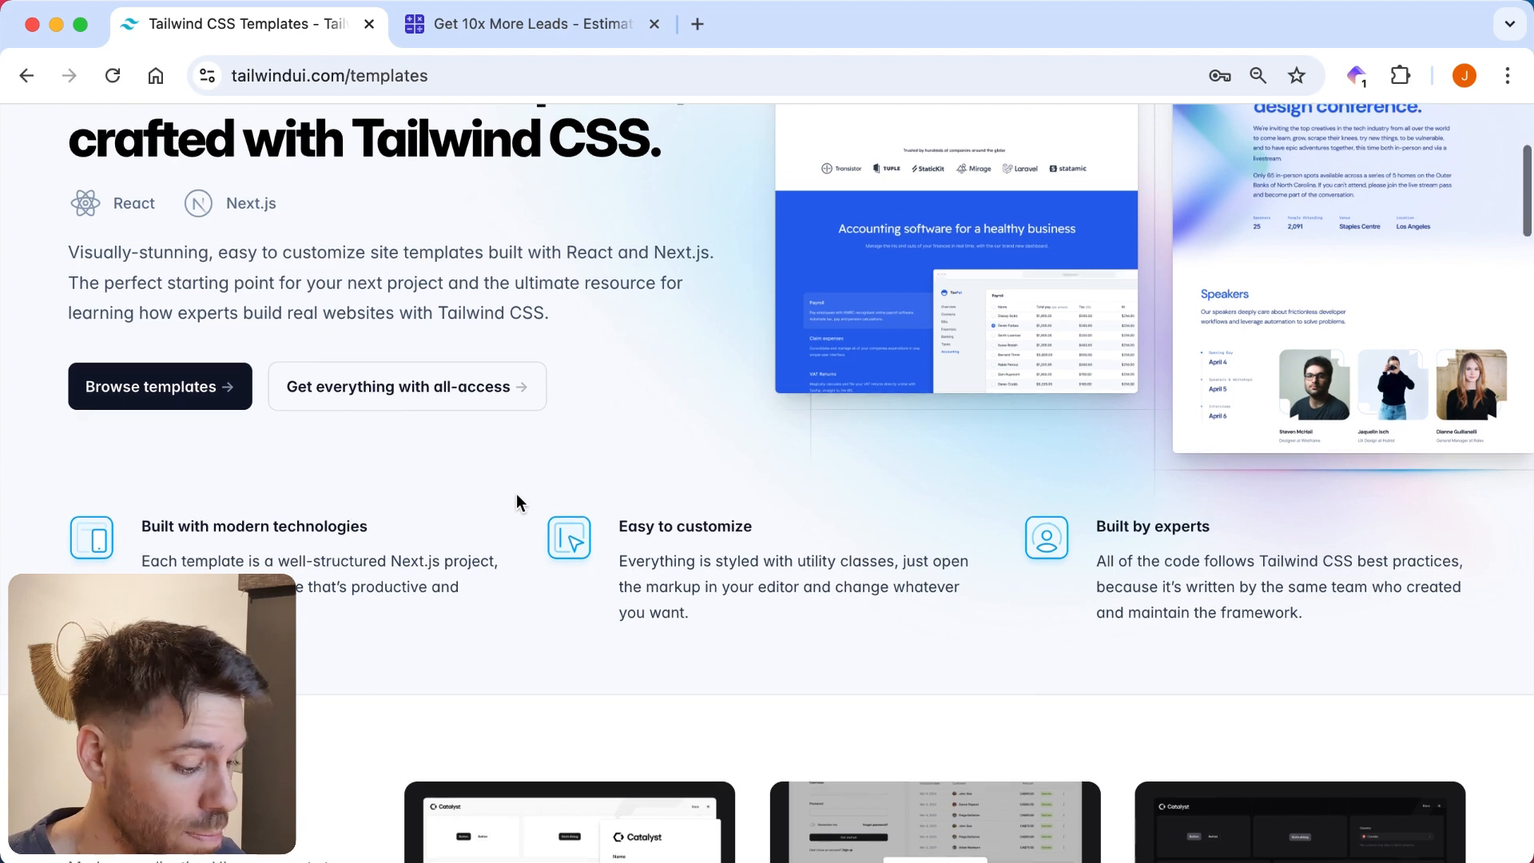
pyautogui.scroll(-3)
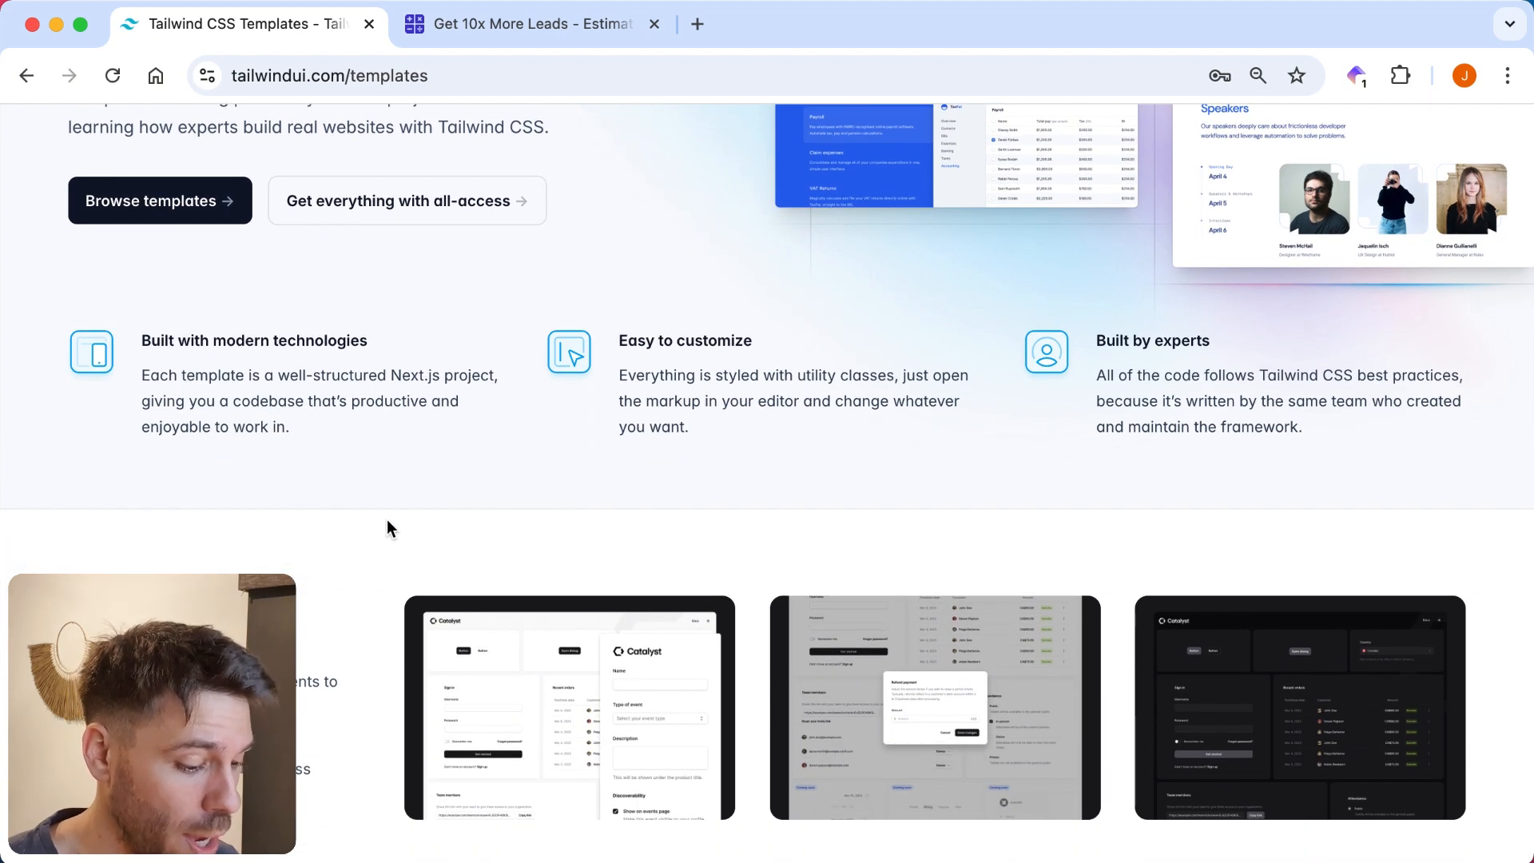
pyautogui.scroll(-3)
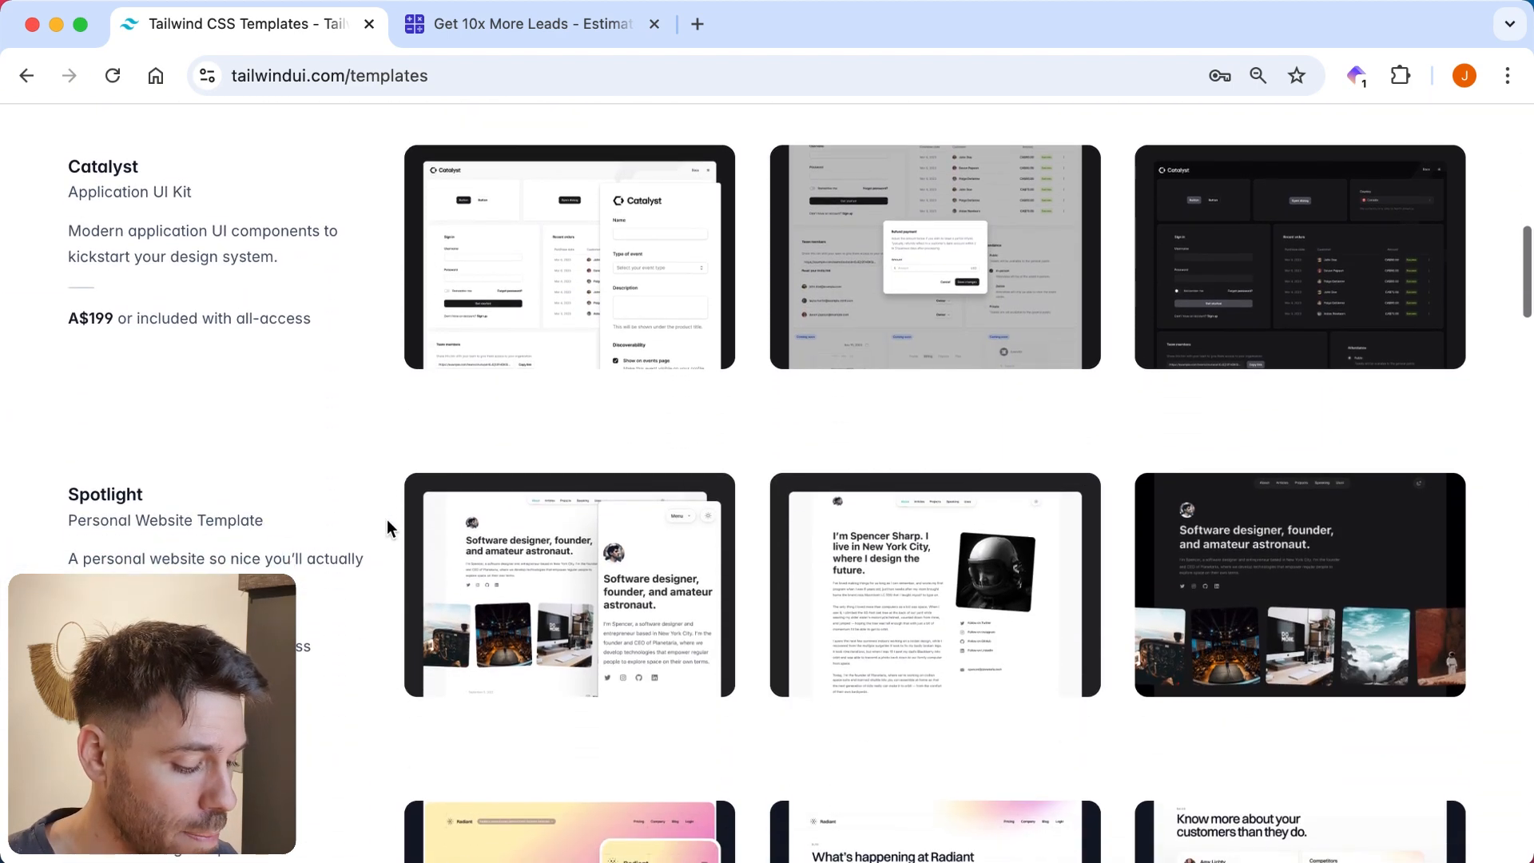
pyautogui.scroll(-3)
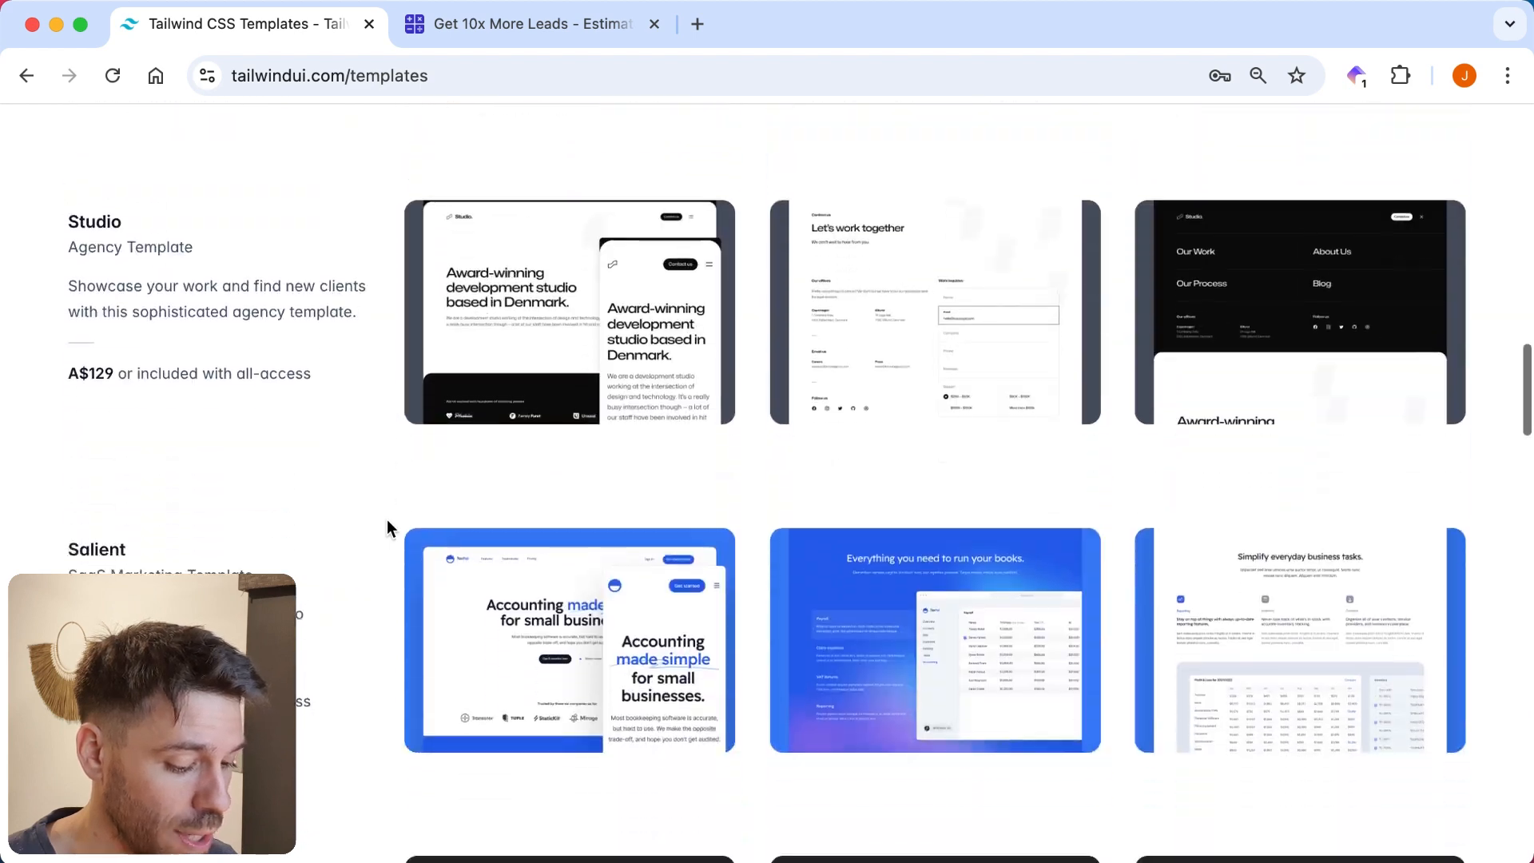
pyautogui.scroll(-3)
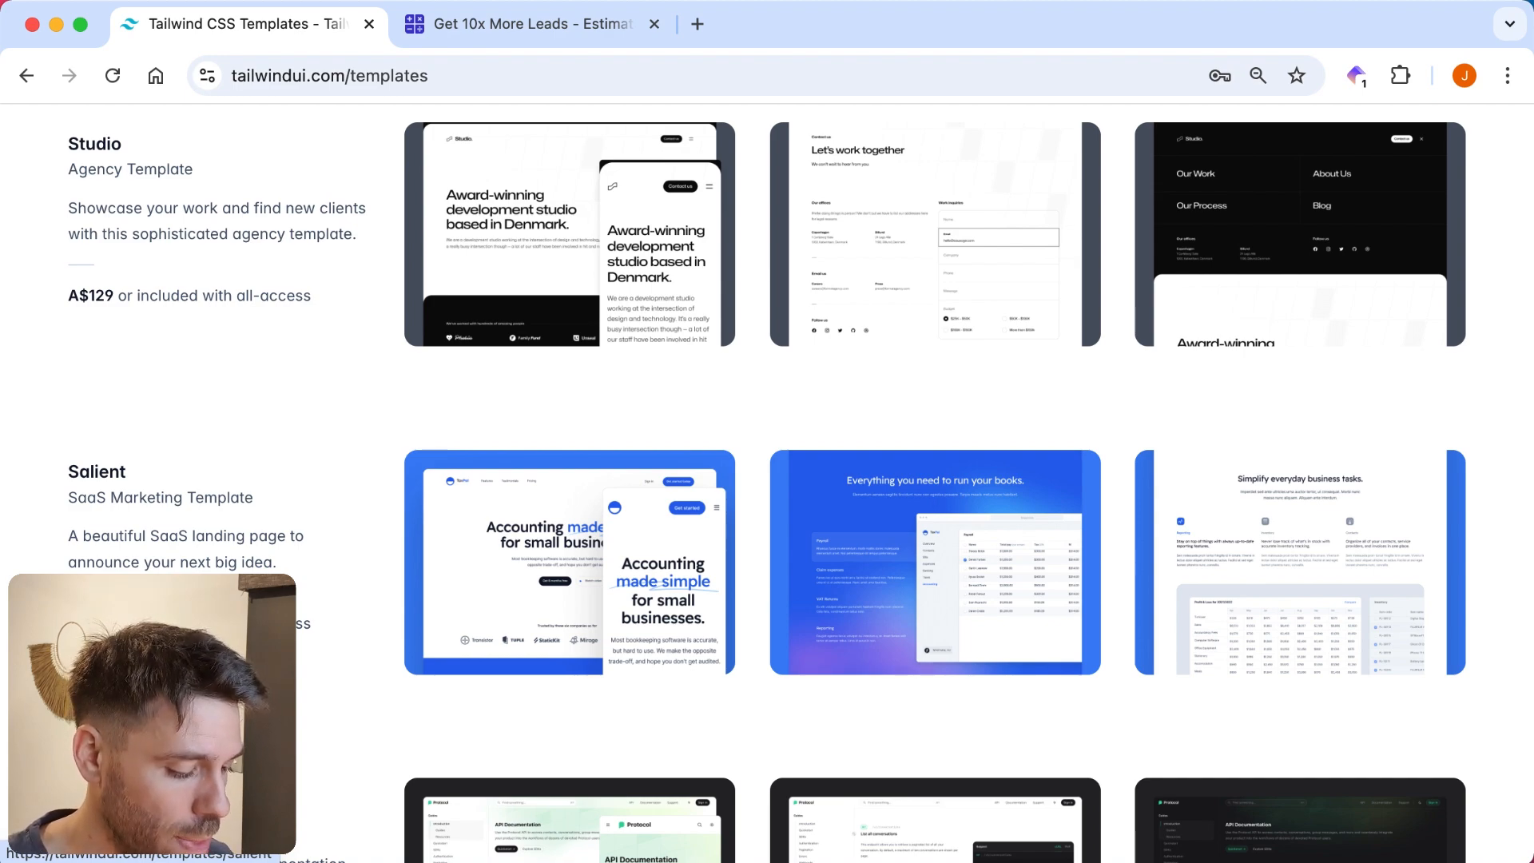
pyautogui.scroll(3)
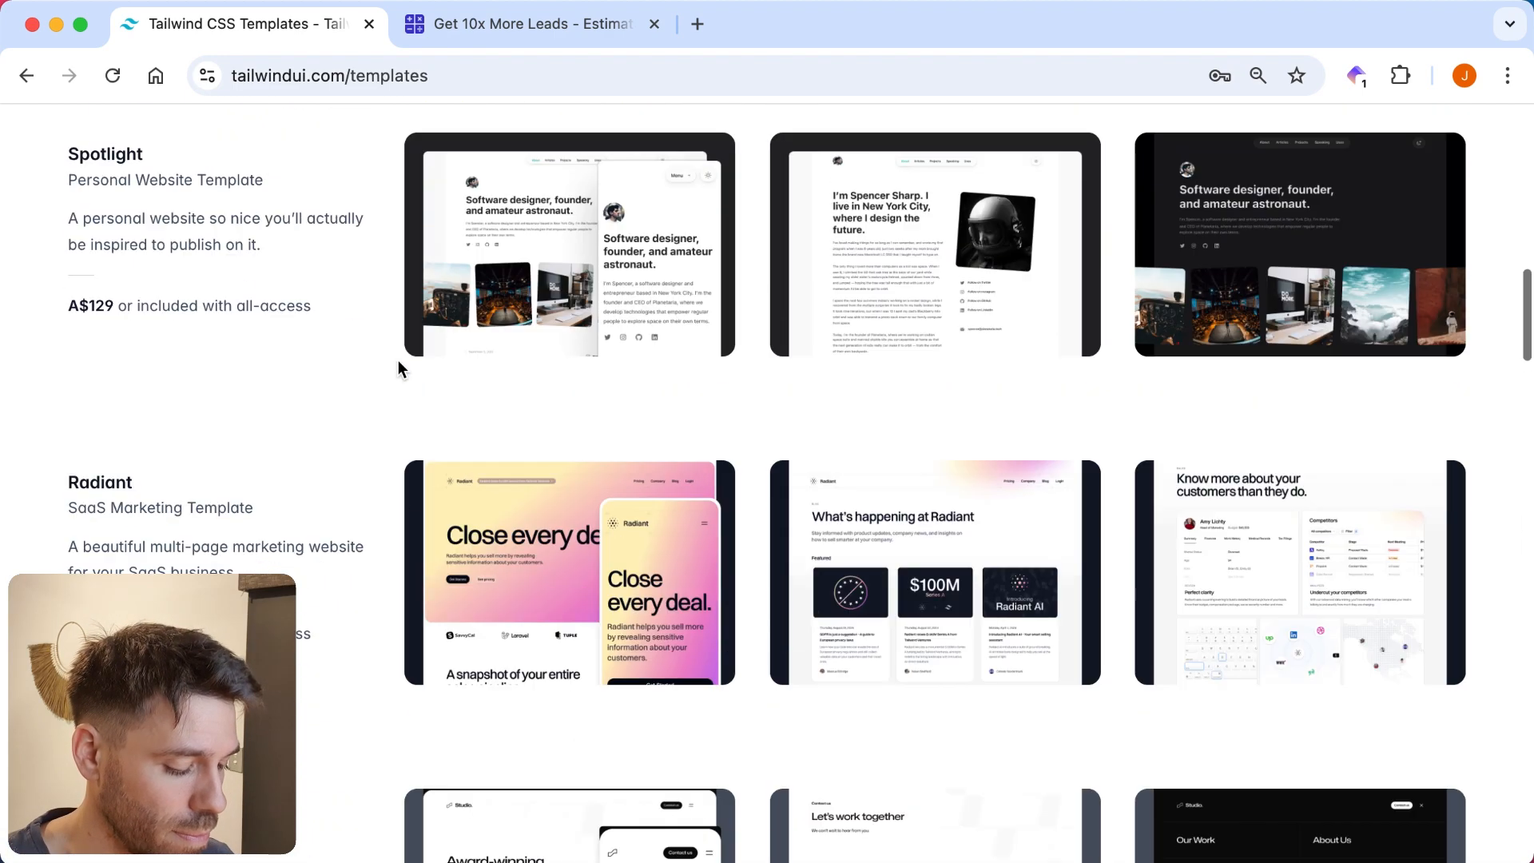
pyautogui.scroll(3)
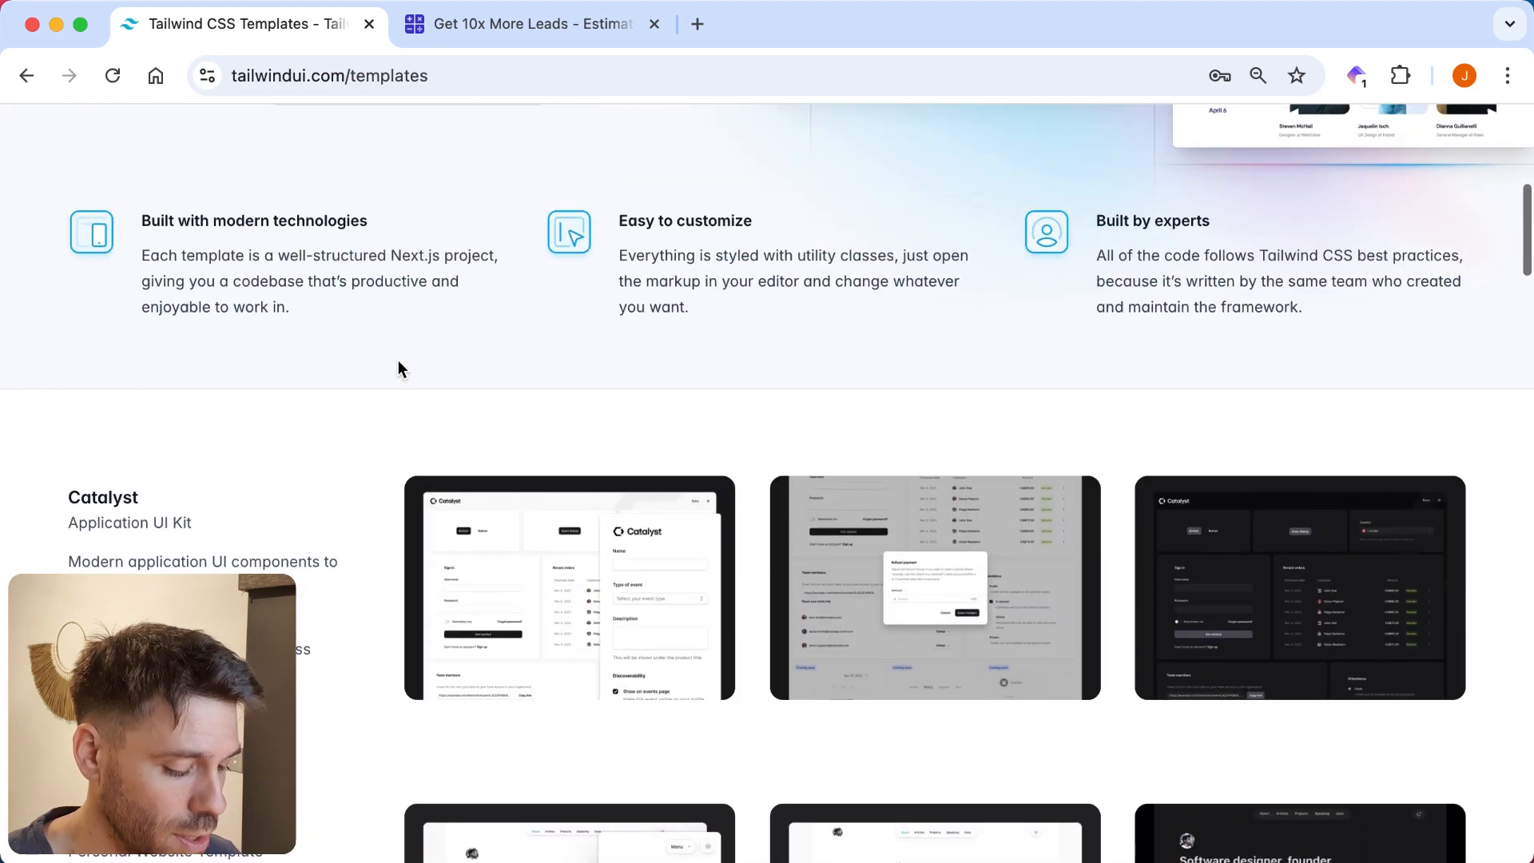
pyautogui.scroll(3)
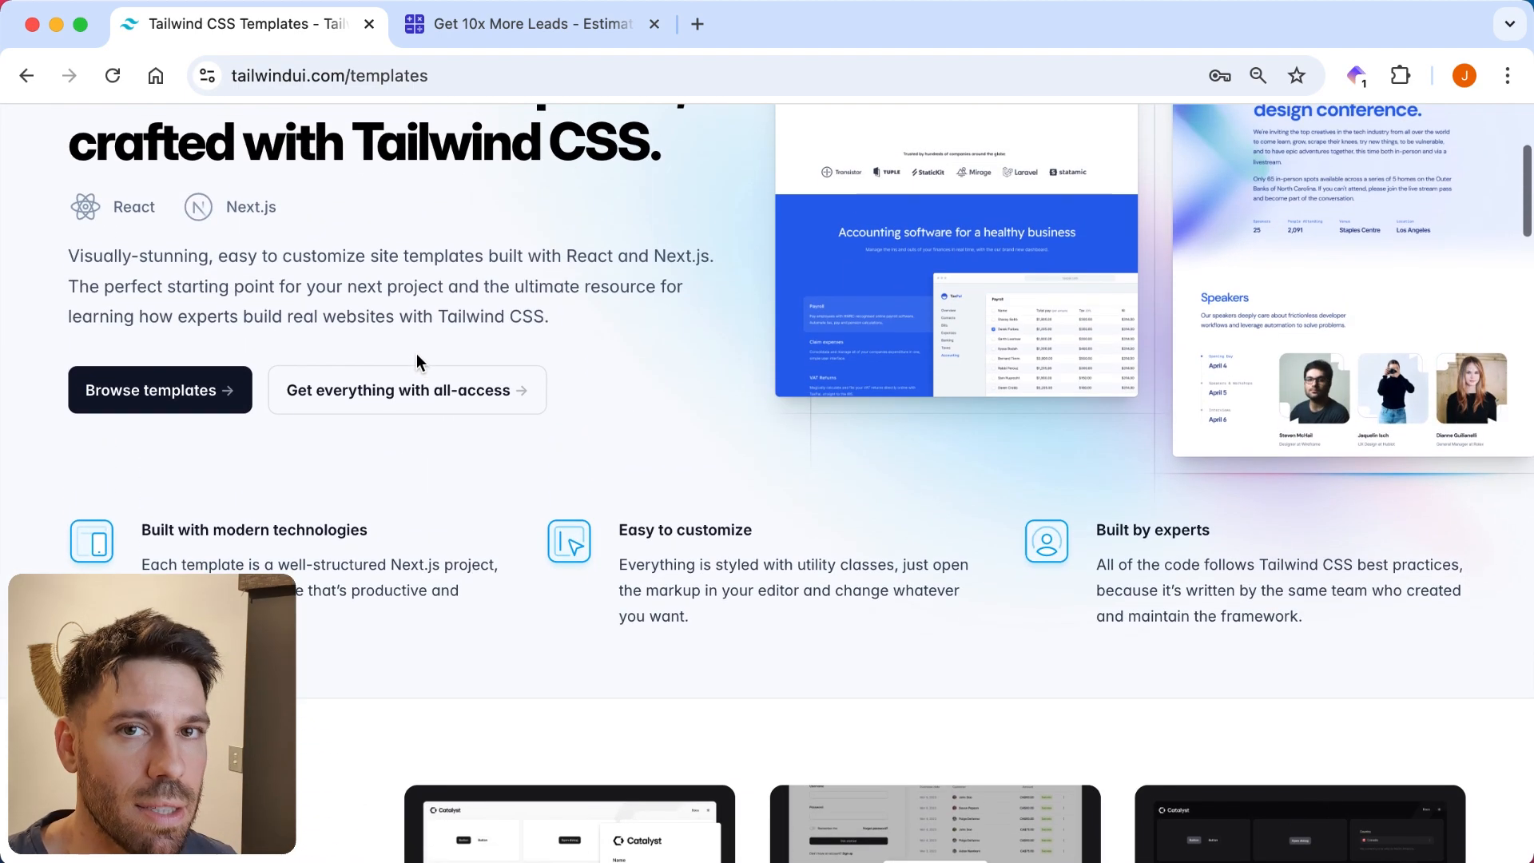
pyautogui.scroll(3)
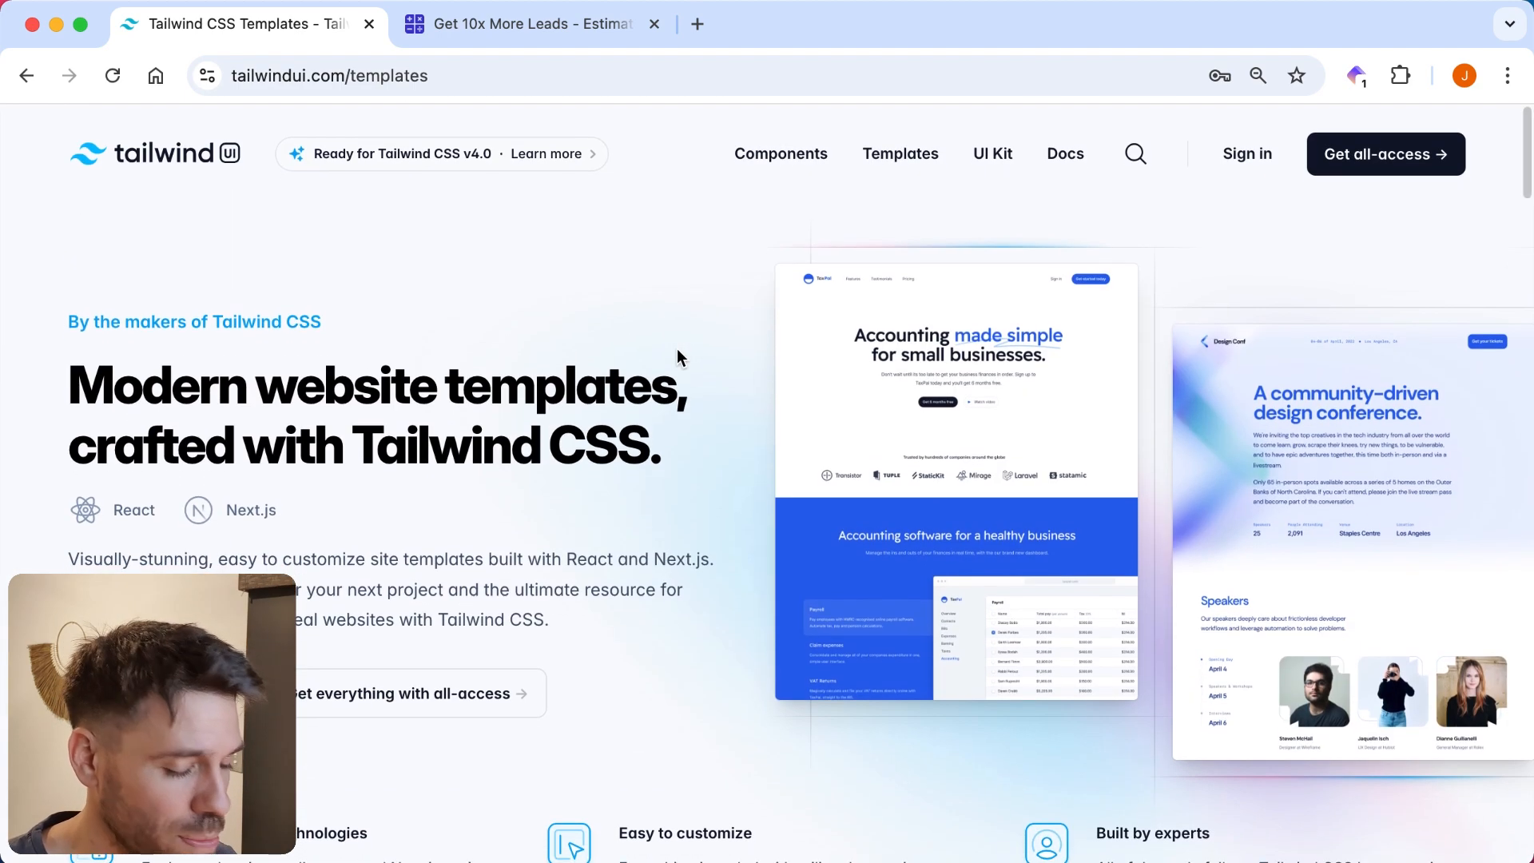
pyautogui.moveTo(820, 190)
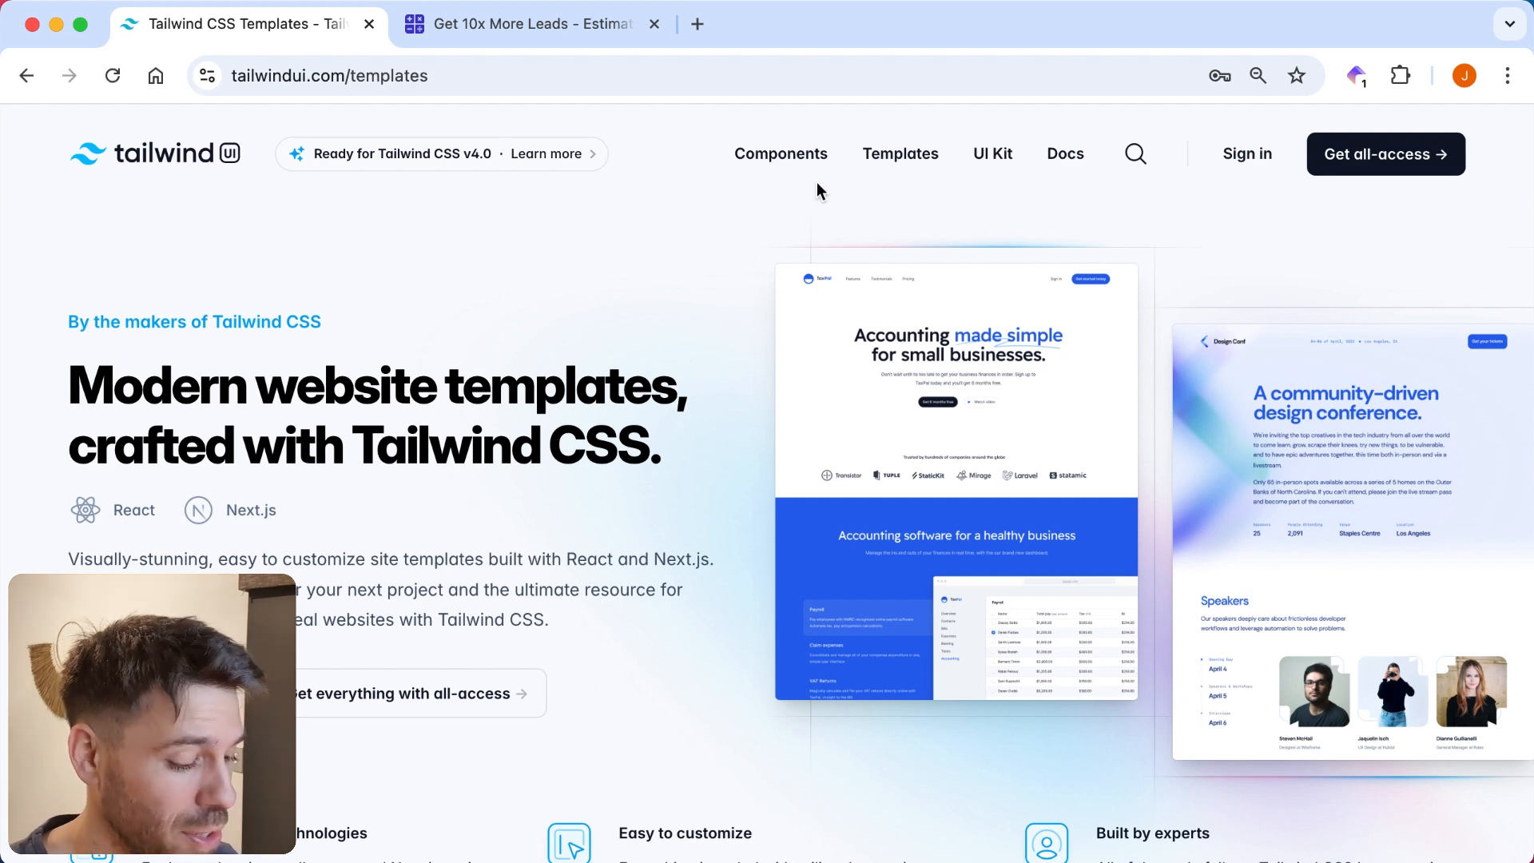
pyautogui.moveTo(923, 156)
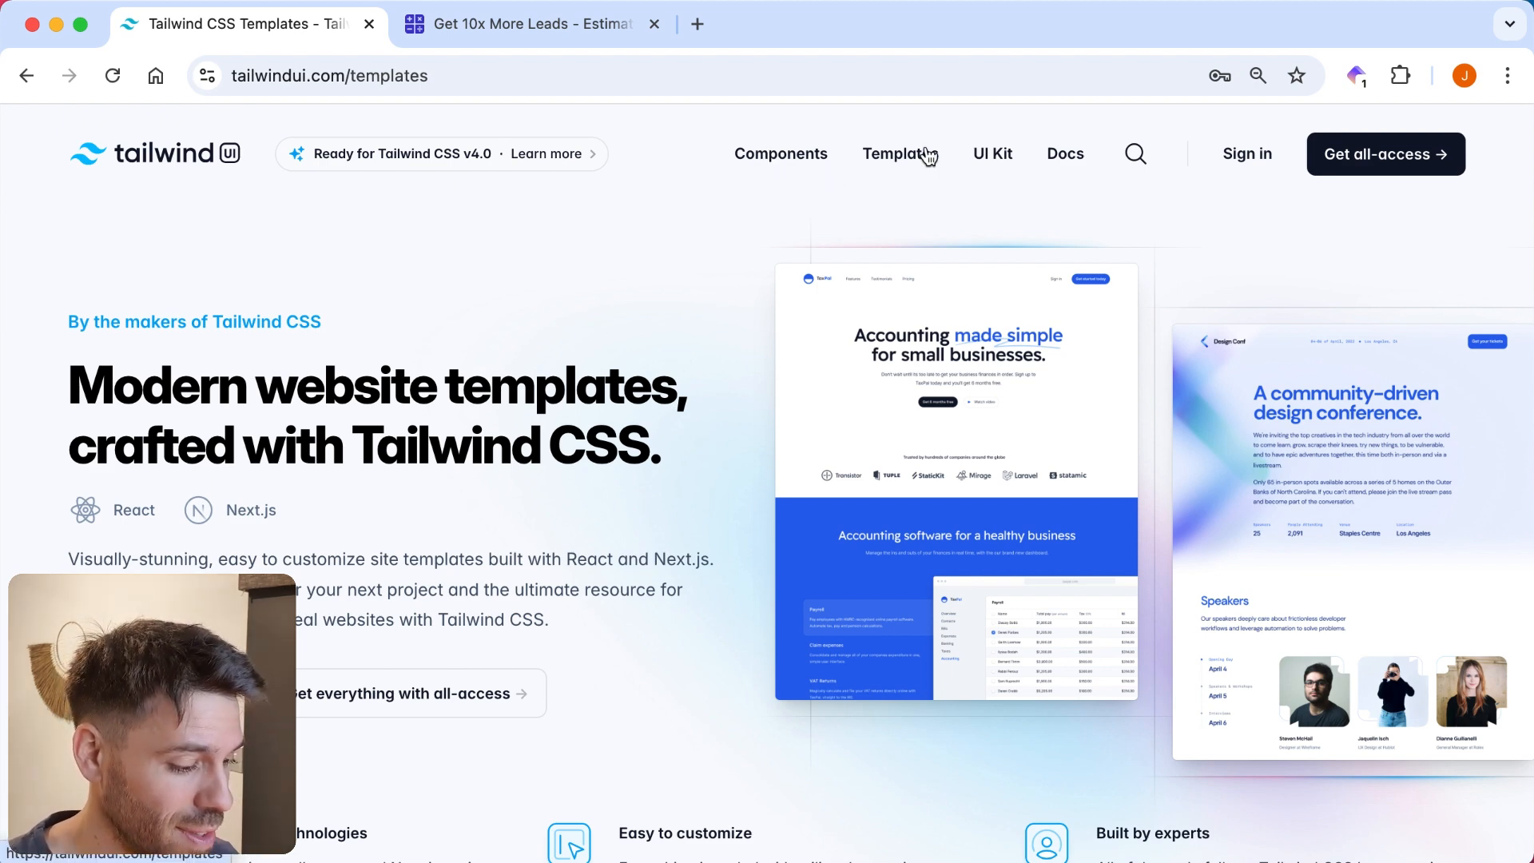
pyautogui.moveTo(775, 161)
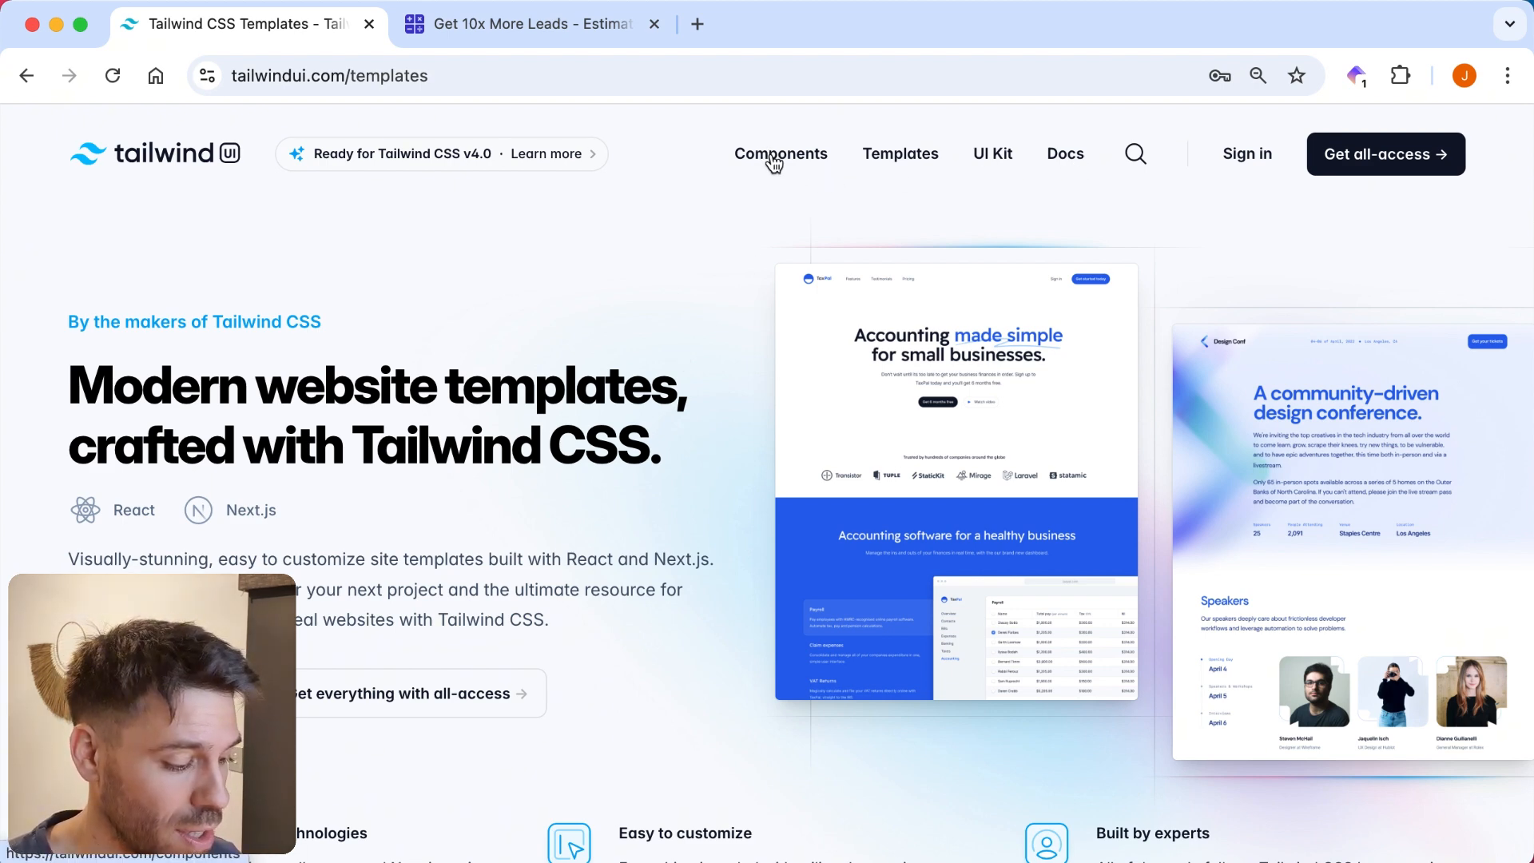
# Glance at the components overview, then go to the all-access pricing page.
pyautogui.click(780, 154)
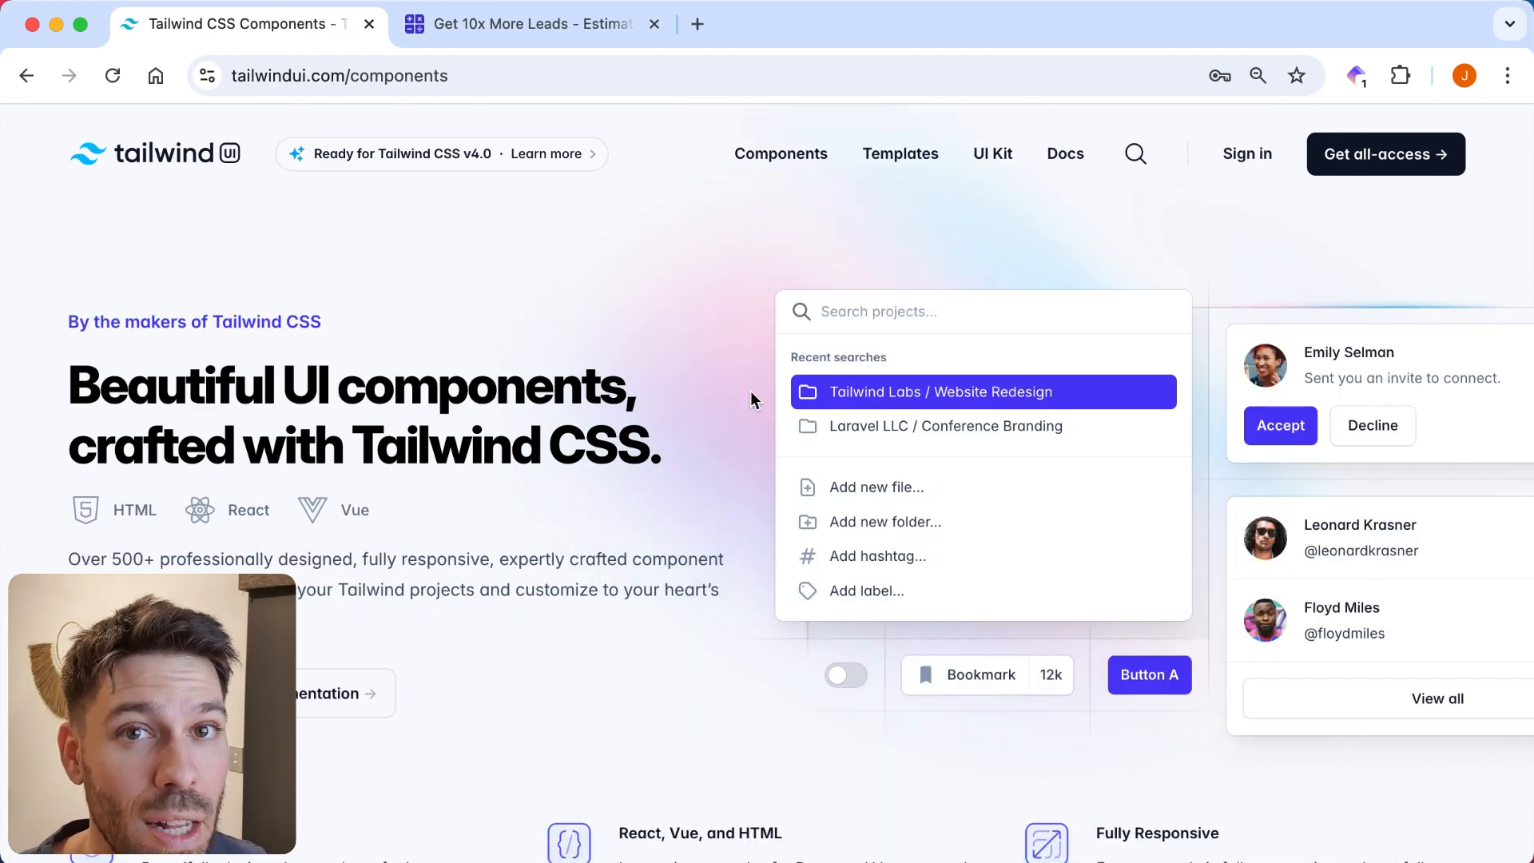
pyautogui.scroll(-3)
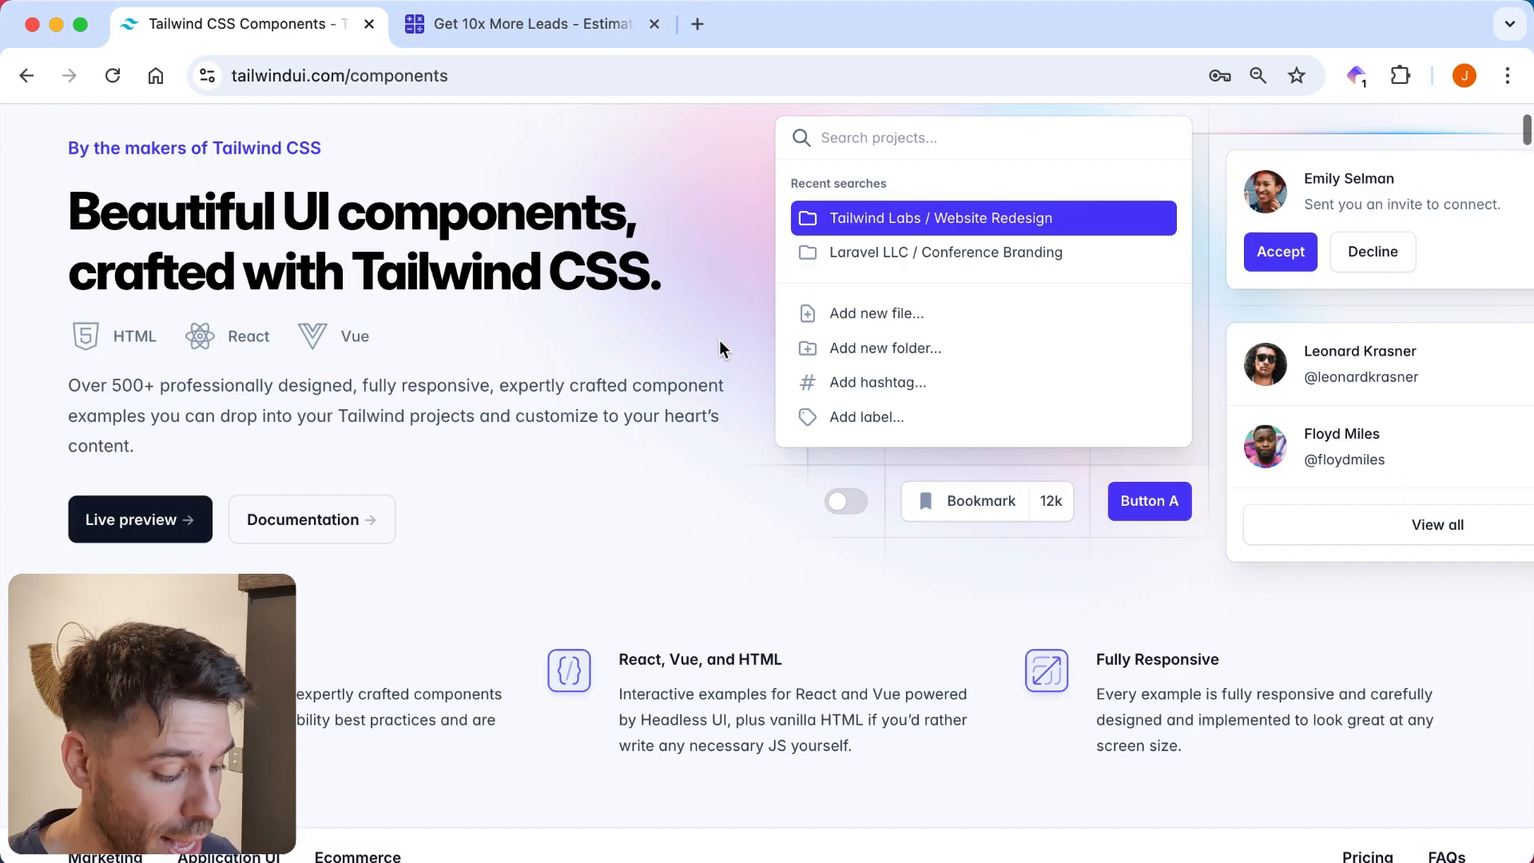
pyautogui.scroll(3)
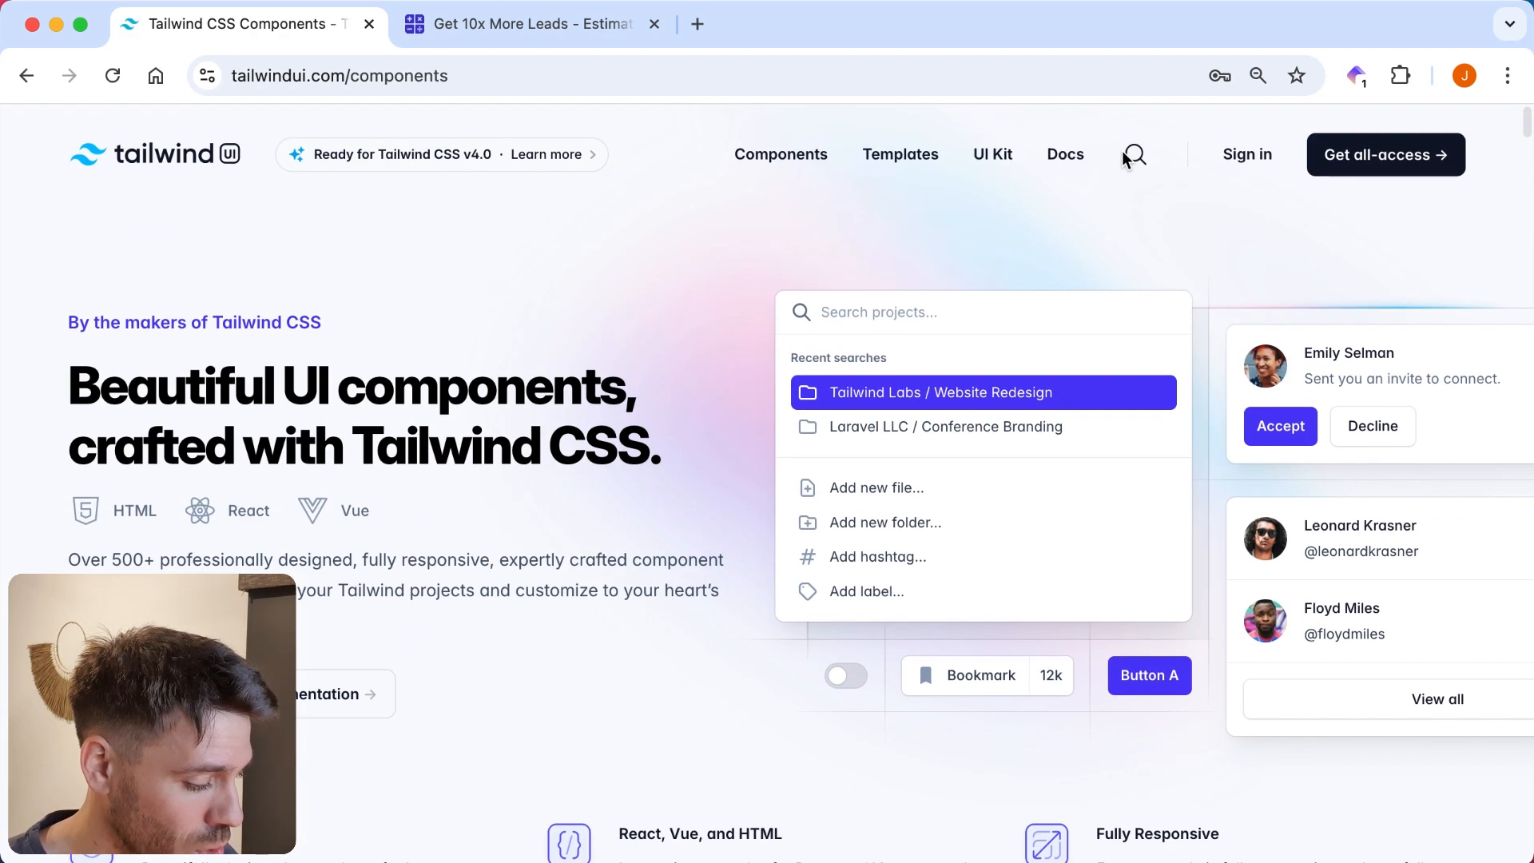
pyautogui.click(1386, 153)
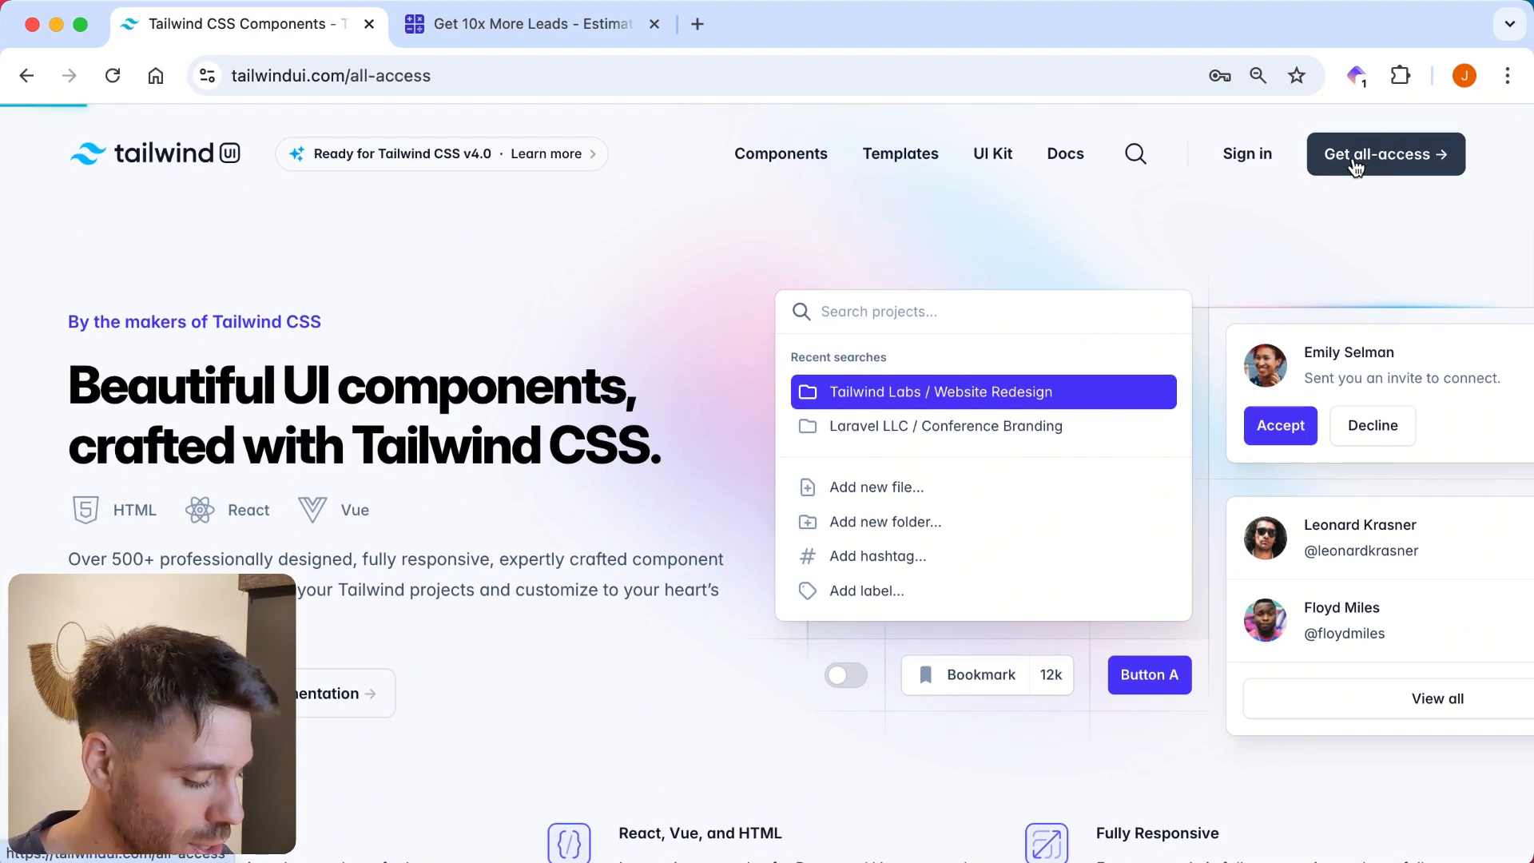
pyautogui.click(1383, 154)
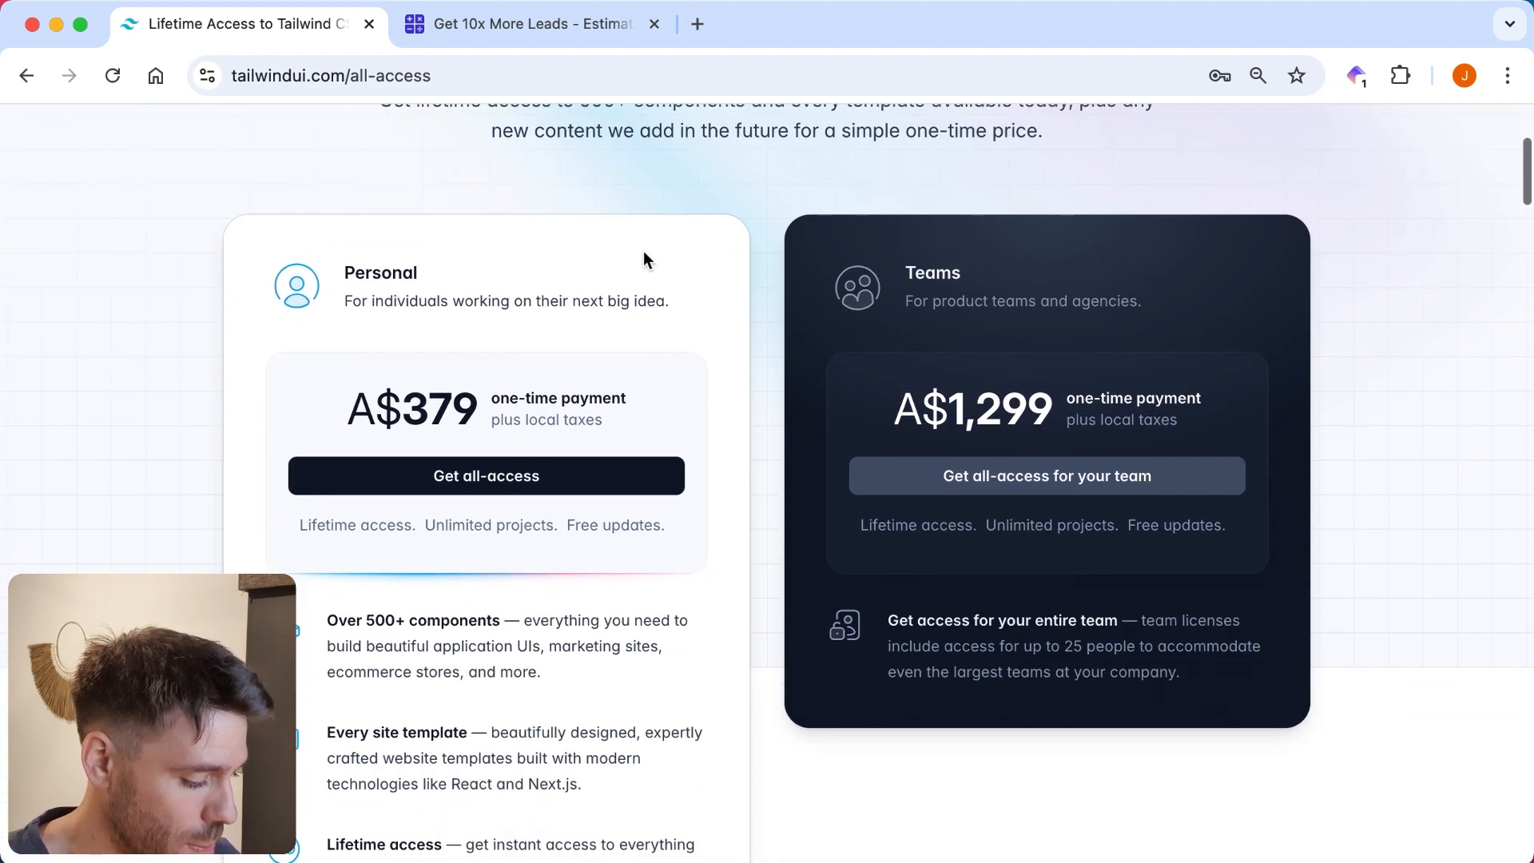
pyautogui.scroll(-3)
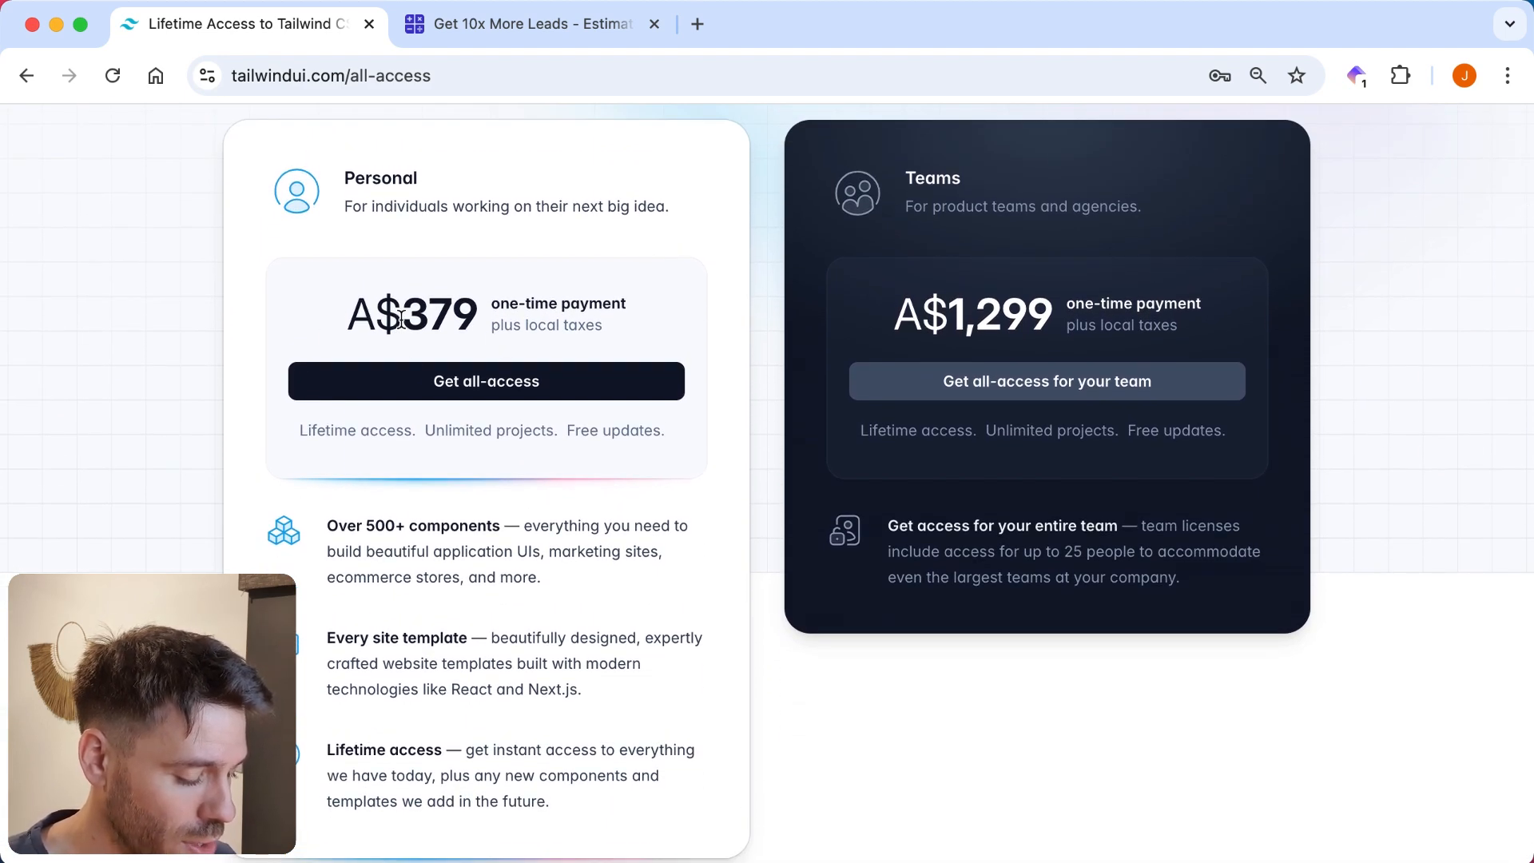
pyautogui.moveTo(5, 271)
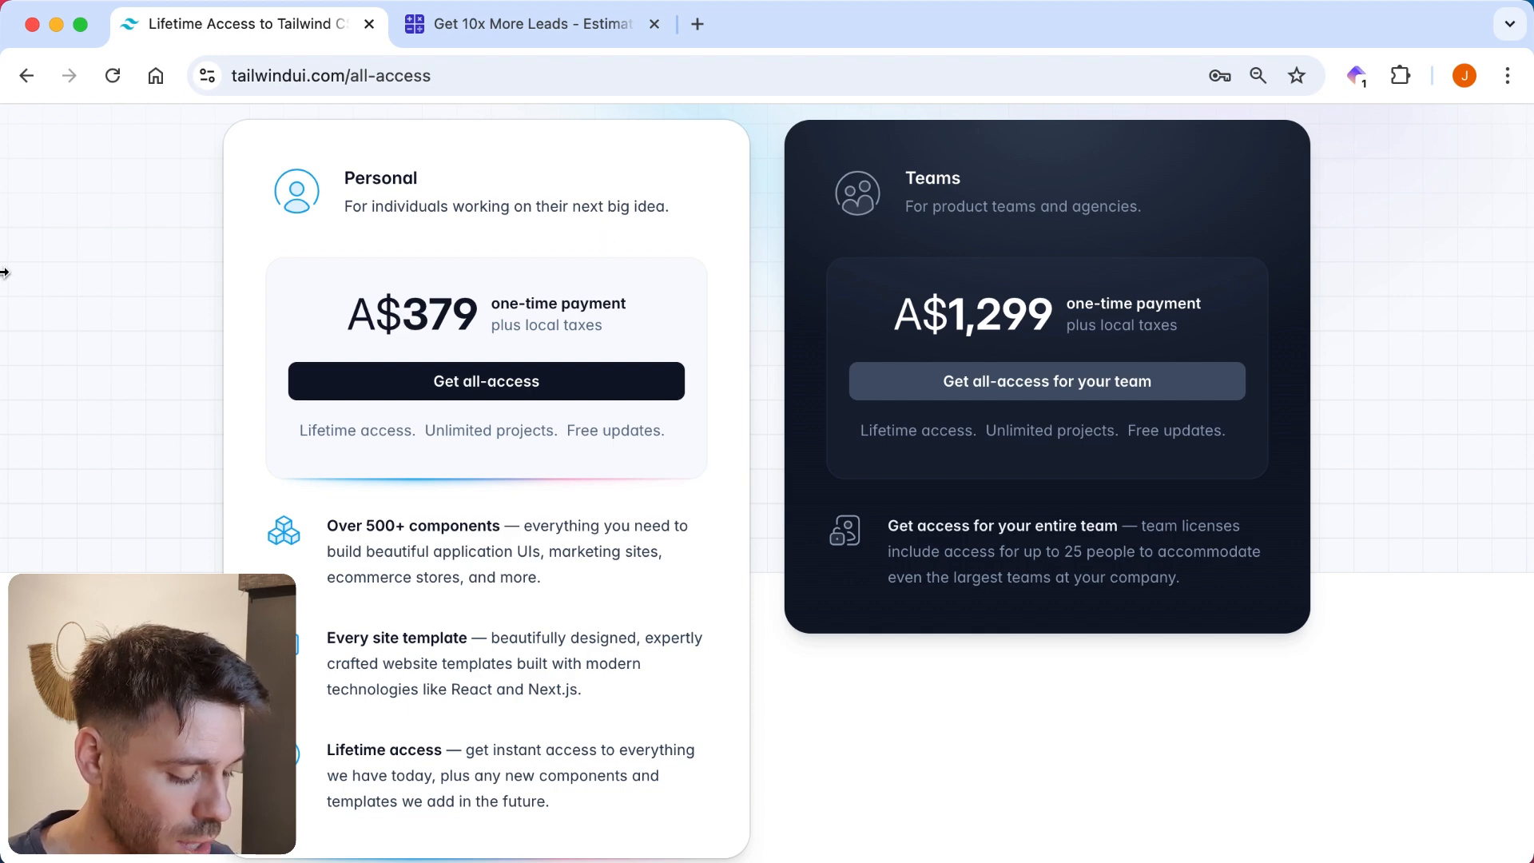
pyautogui.moveTo(179, 204)
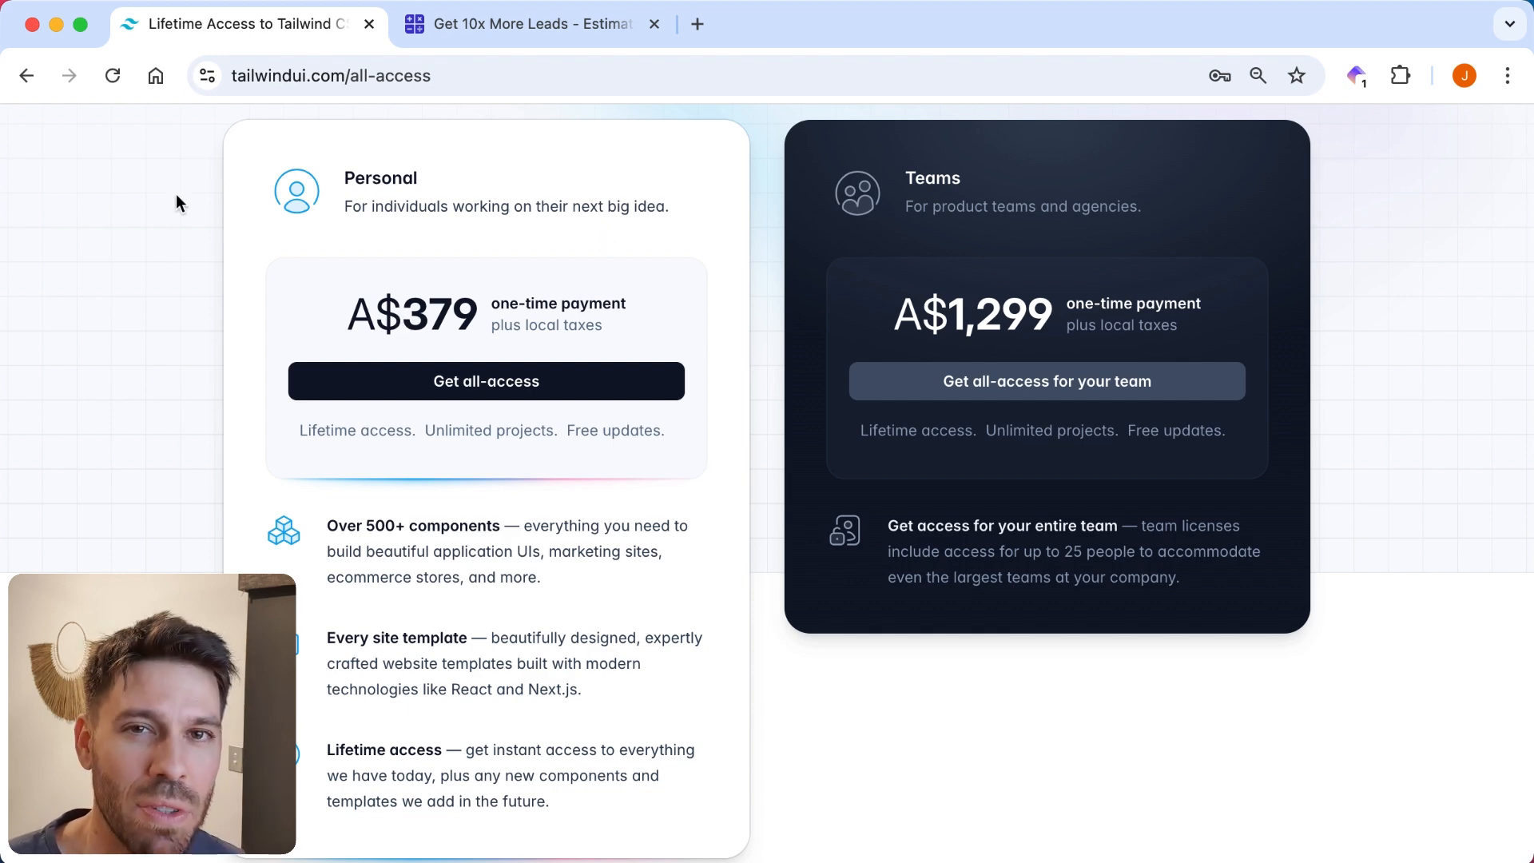
pyautogui.moveTo(149, 158)
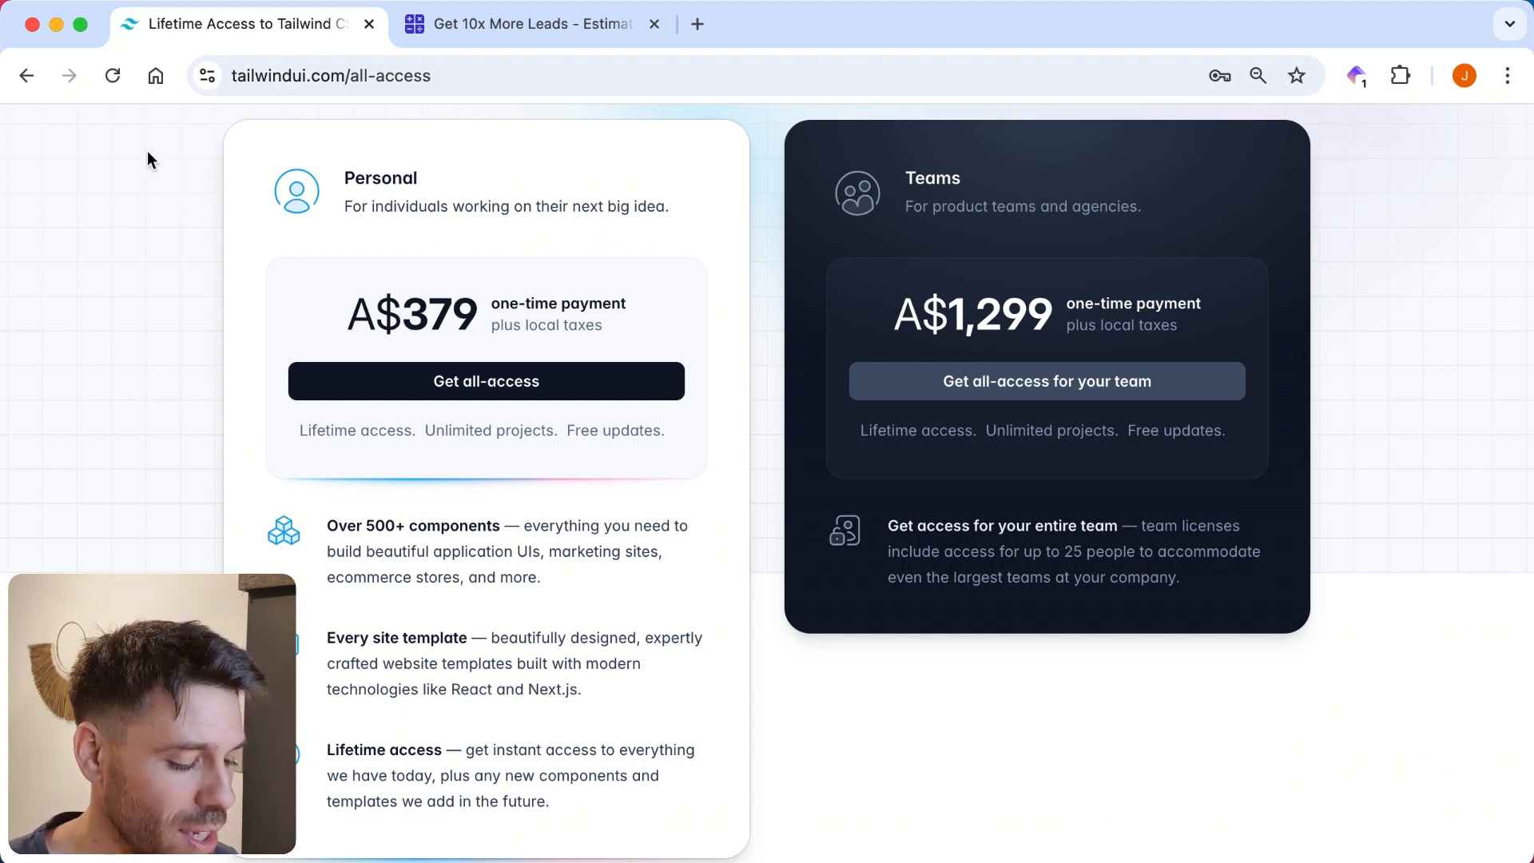
pyautogui.moveTo(173, 354)
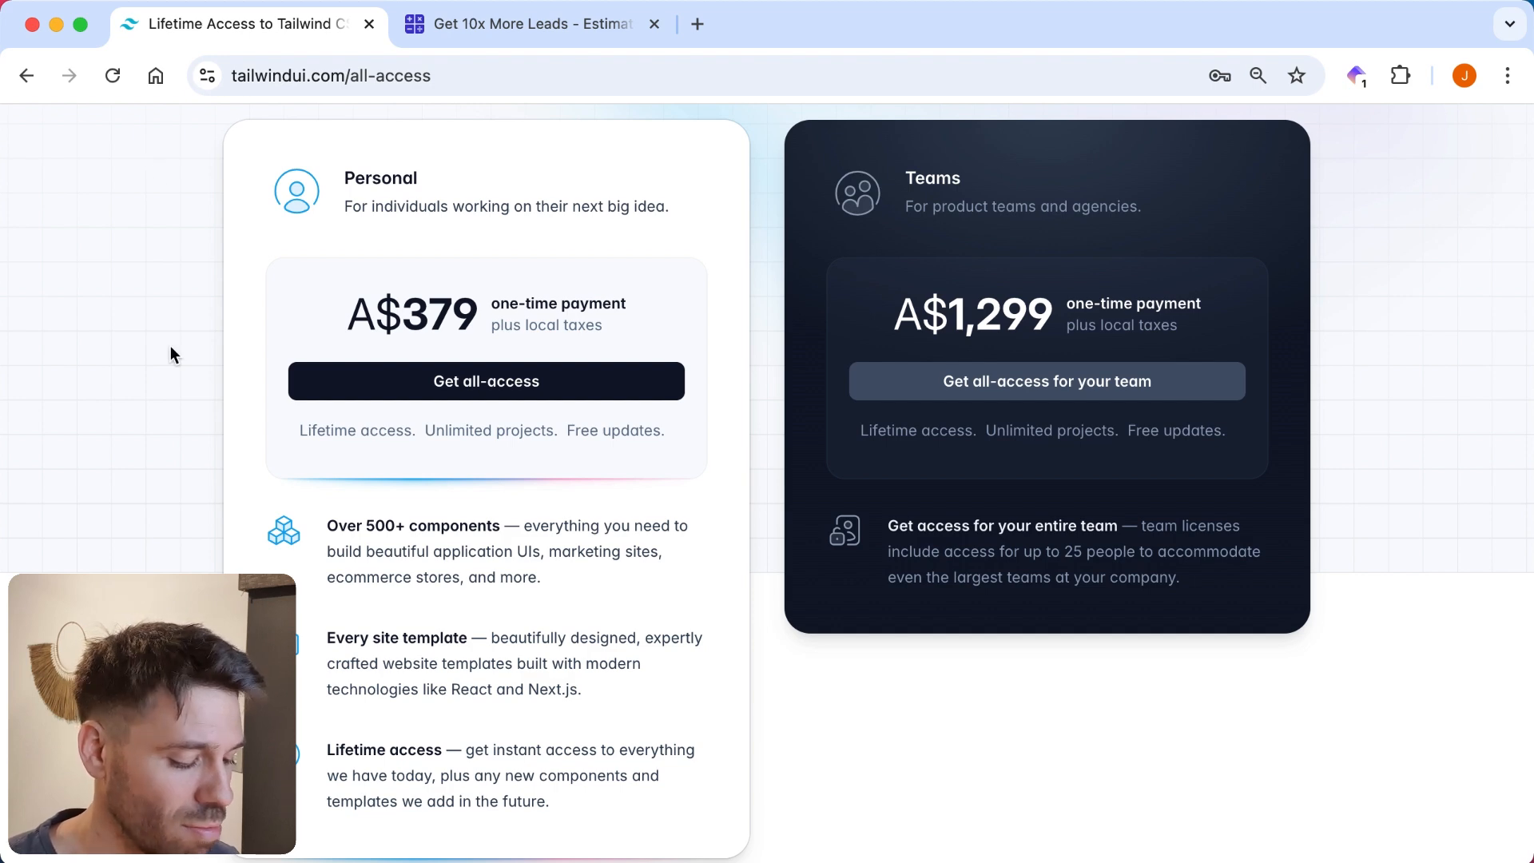
pyautogui.moveTo(161, 288)
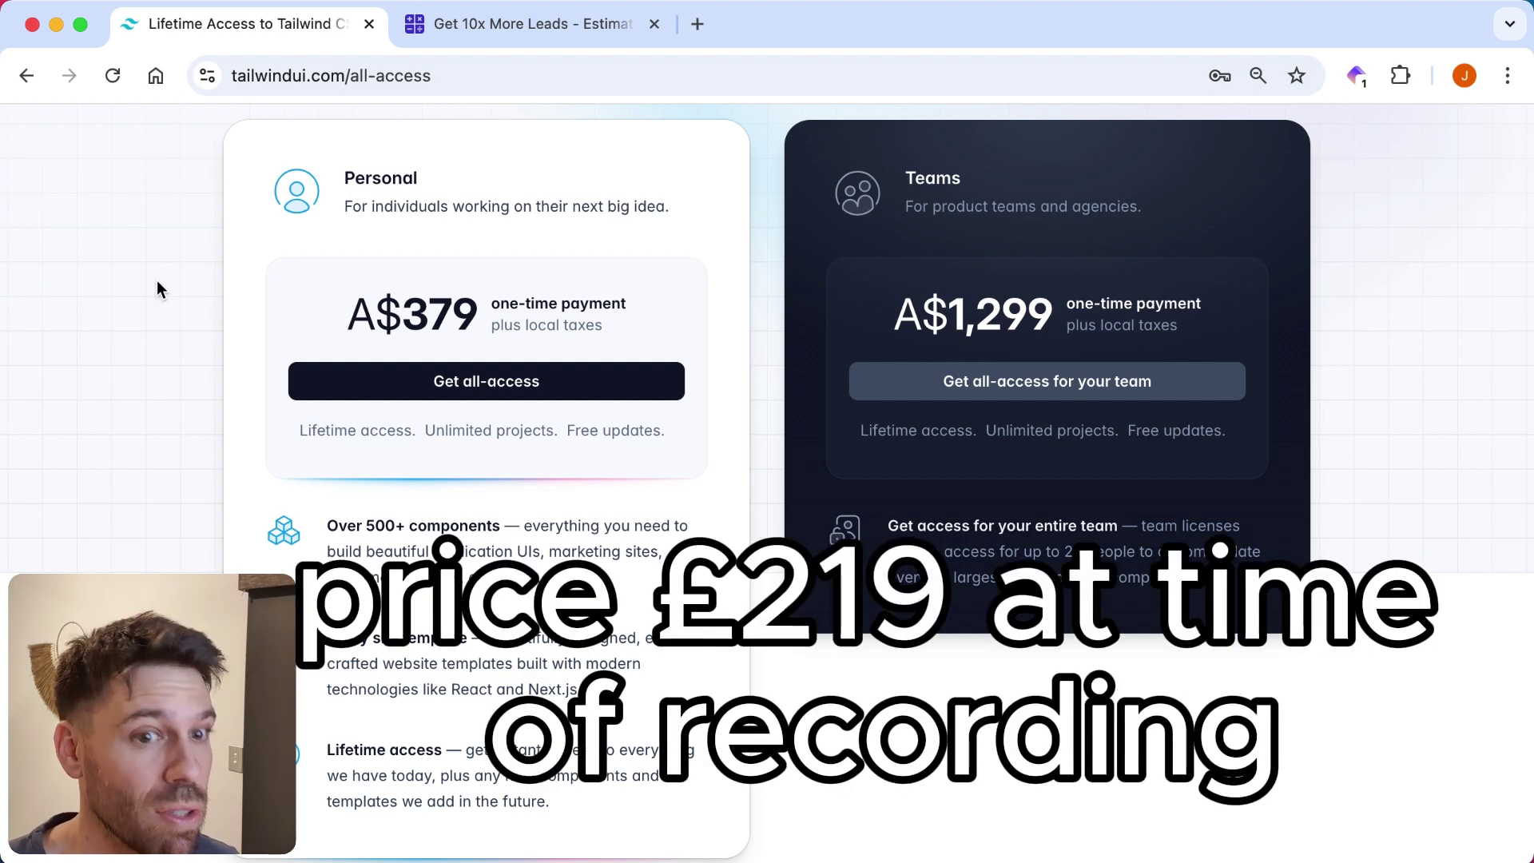
pyautogui.scroll(-3)
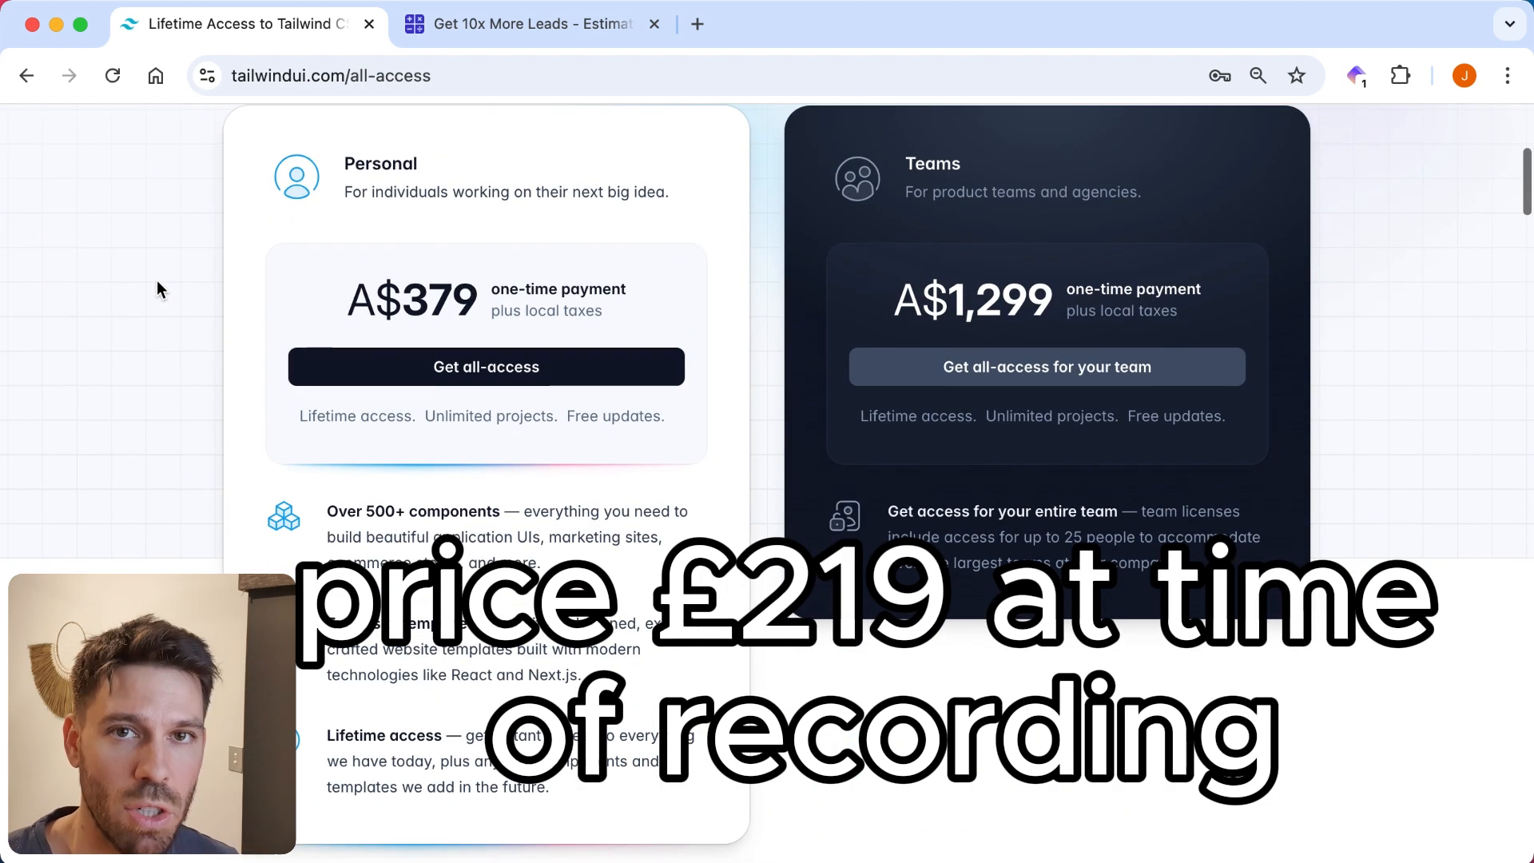
pyautogui.scroll(3)
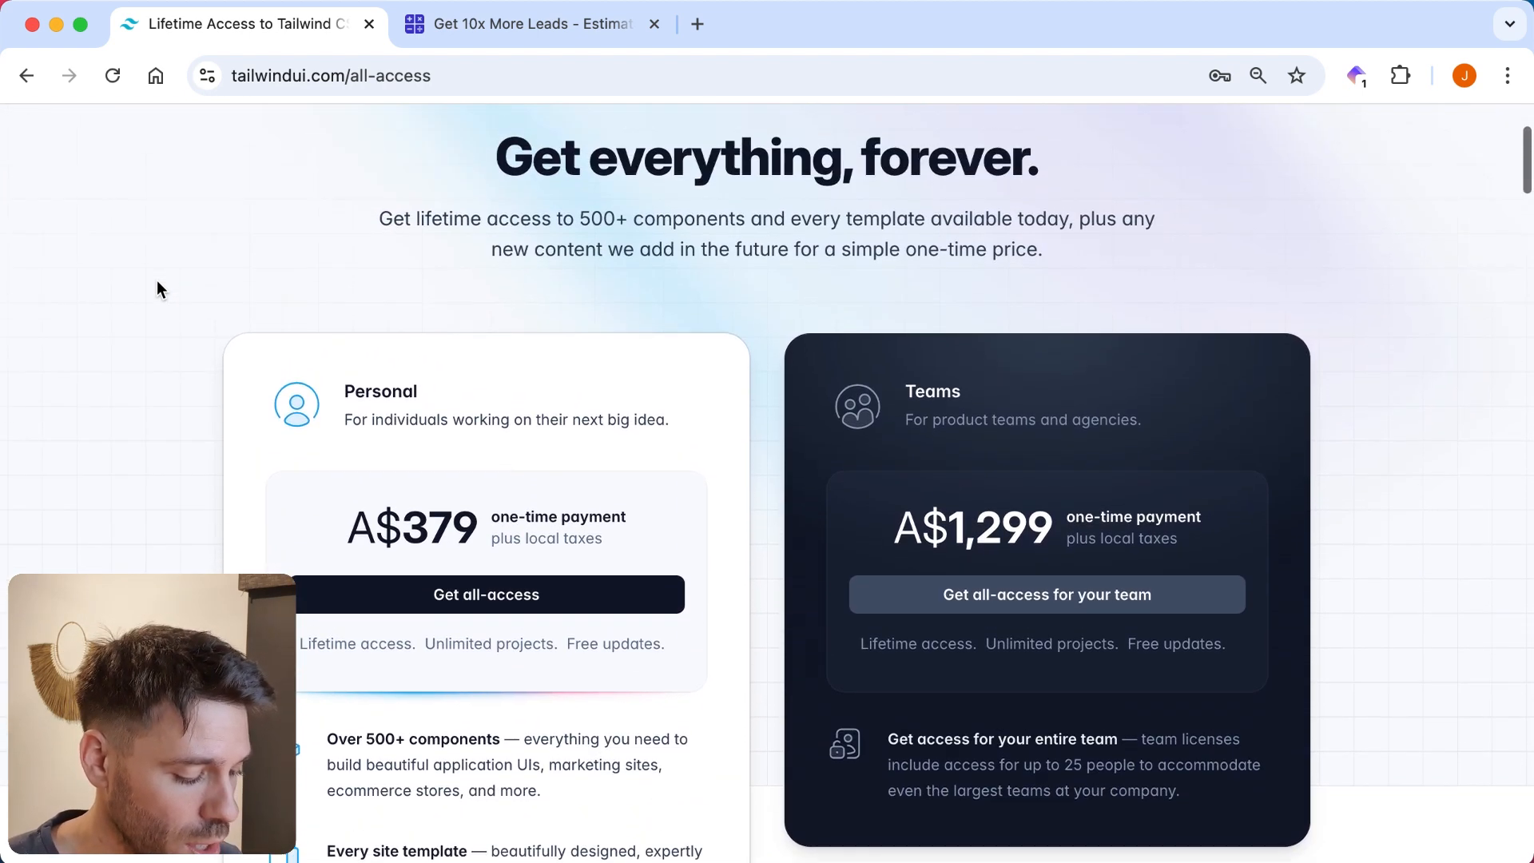
pyautogui.scroll(3)
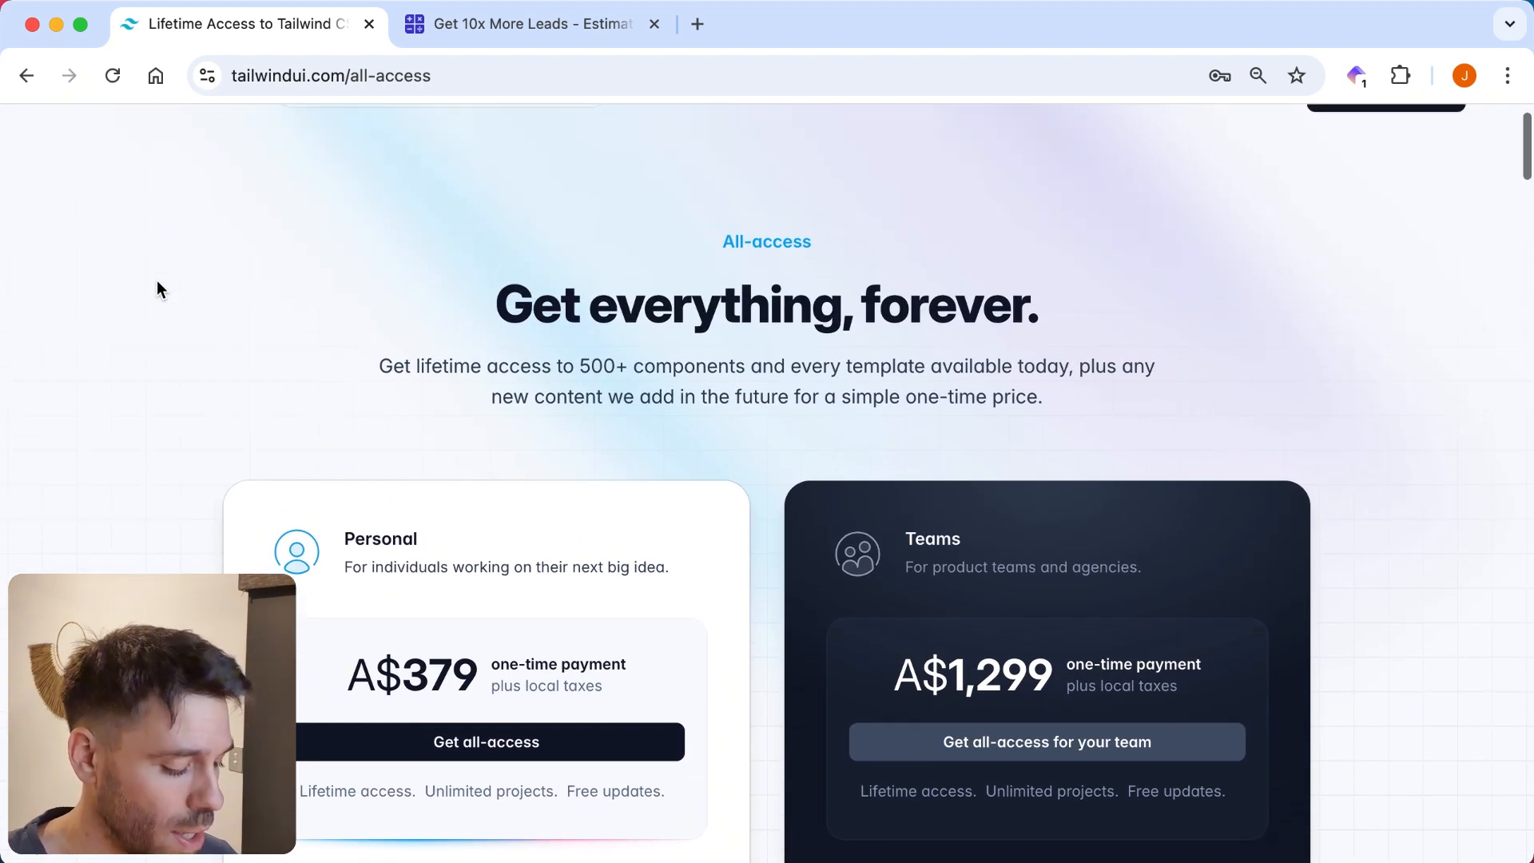
pyautogui.scroll(3)
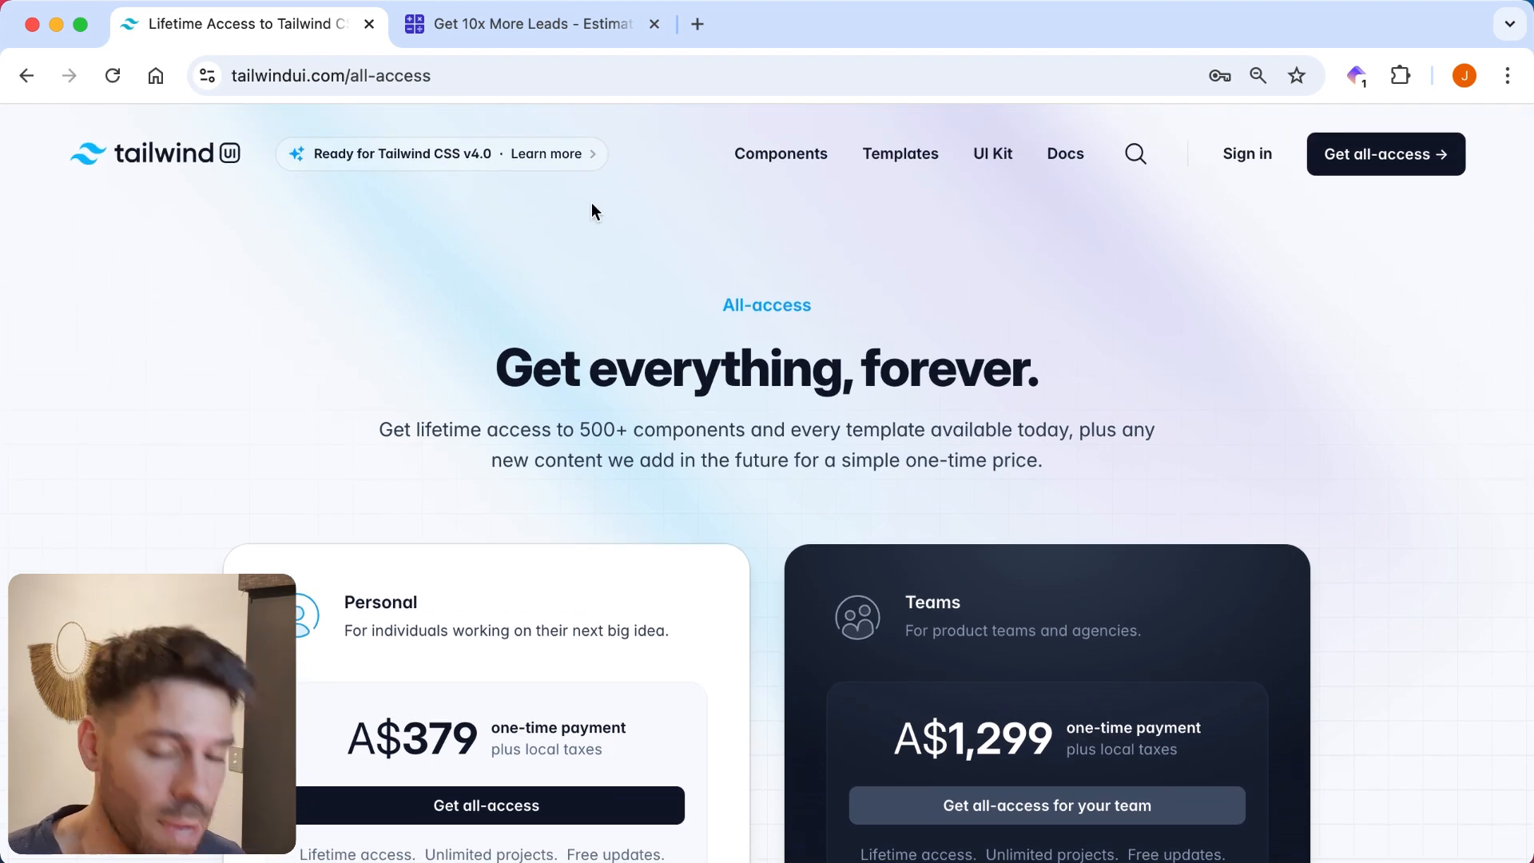
pyautogui.moveTo(610, 259)
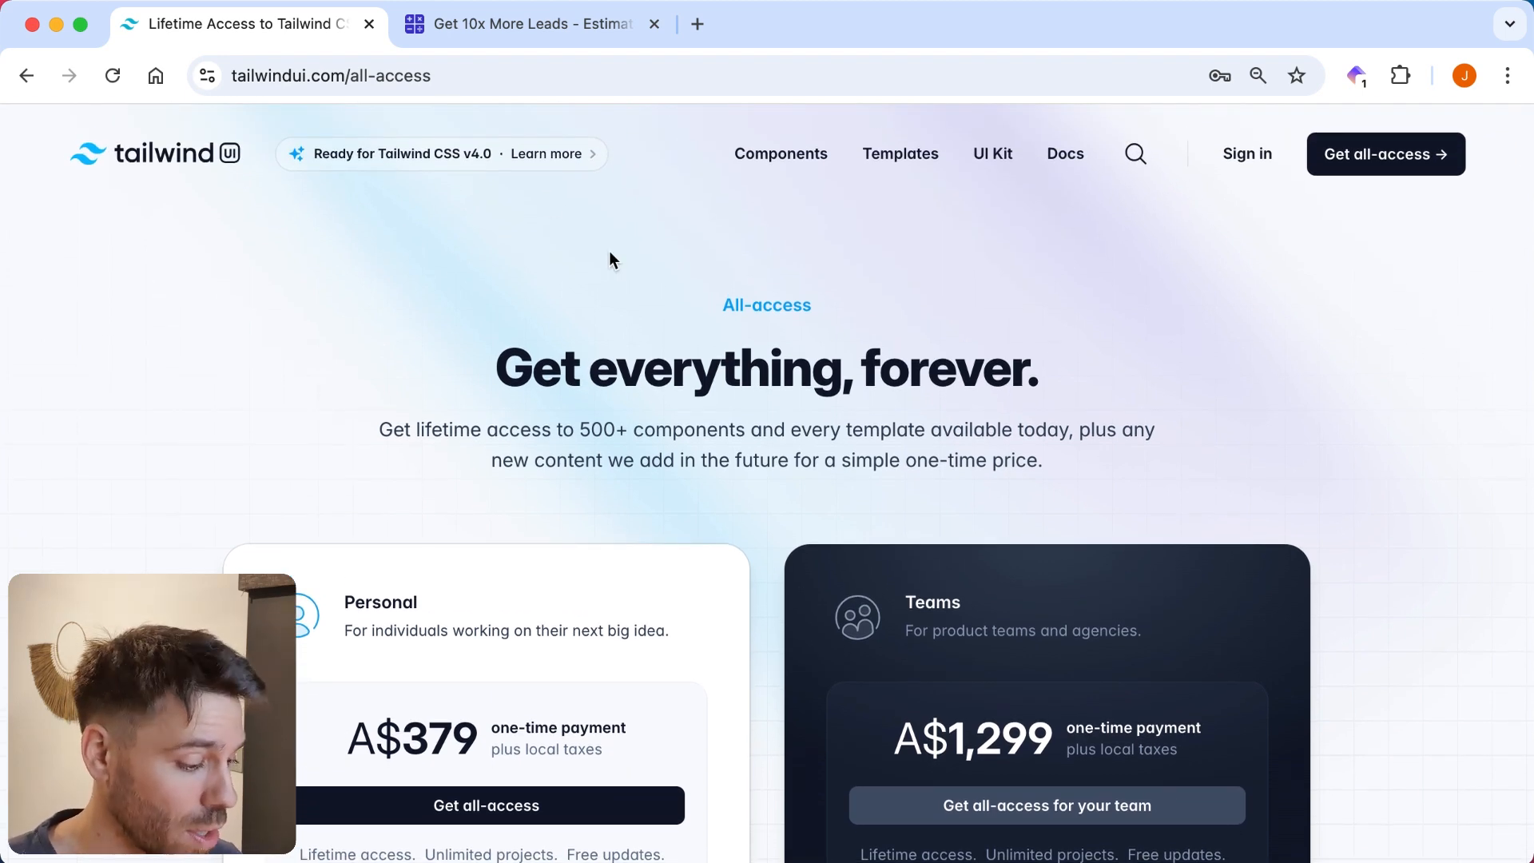
pyautogui.moveTo(899, 154)
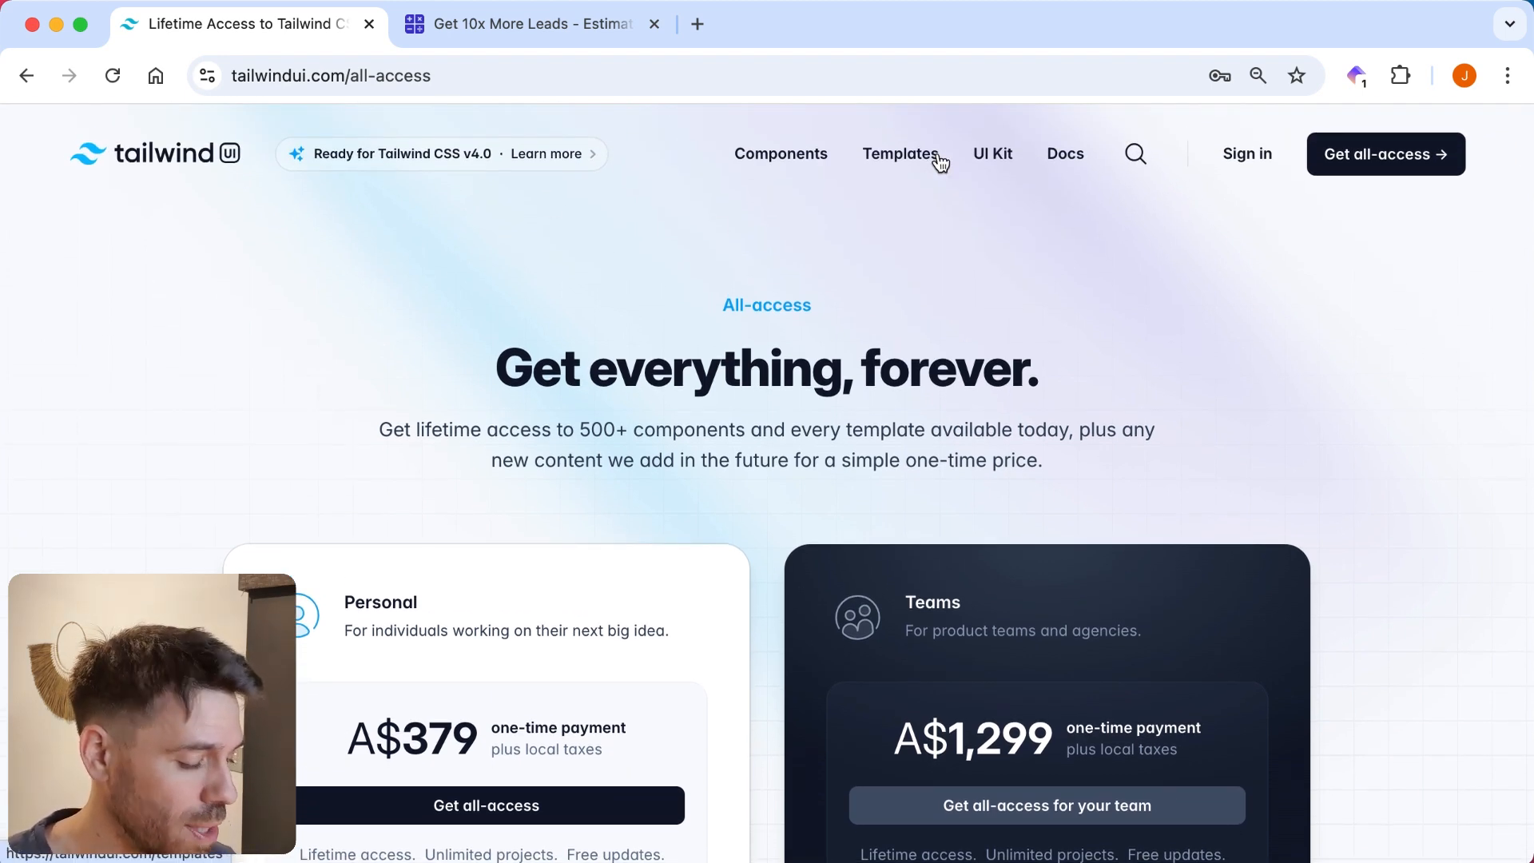
pyautogui.moveTo(1046, 340)
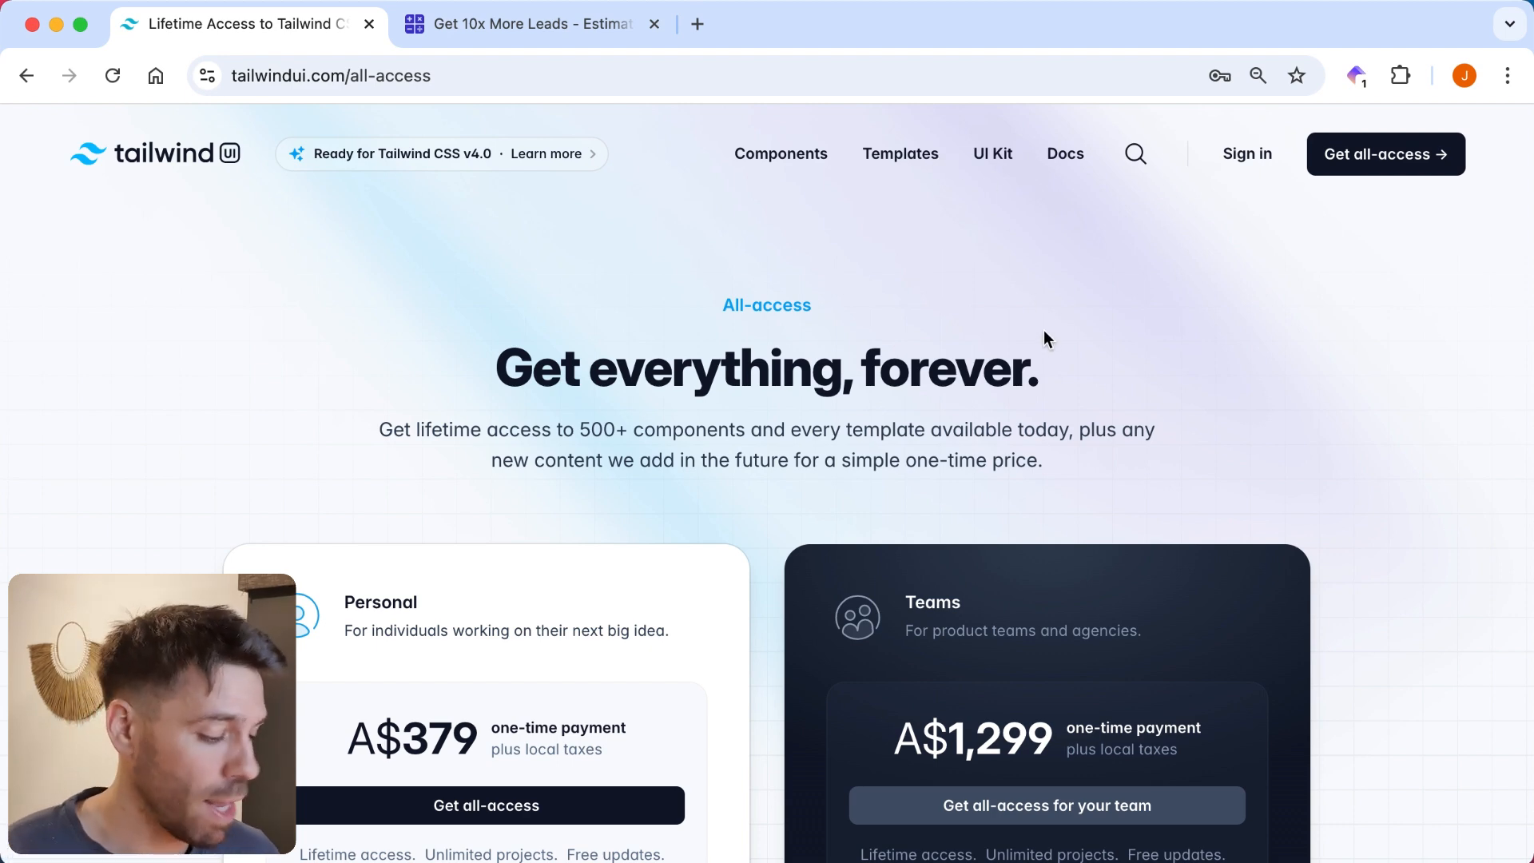
pyautogui.moveTo(928, 240)
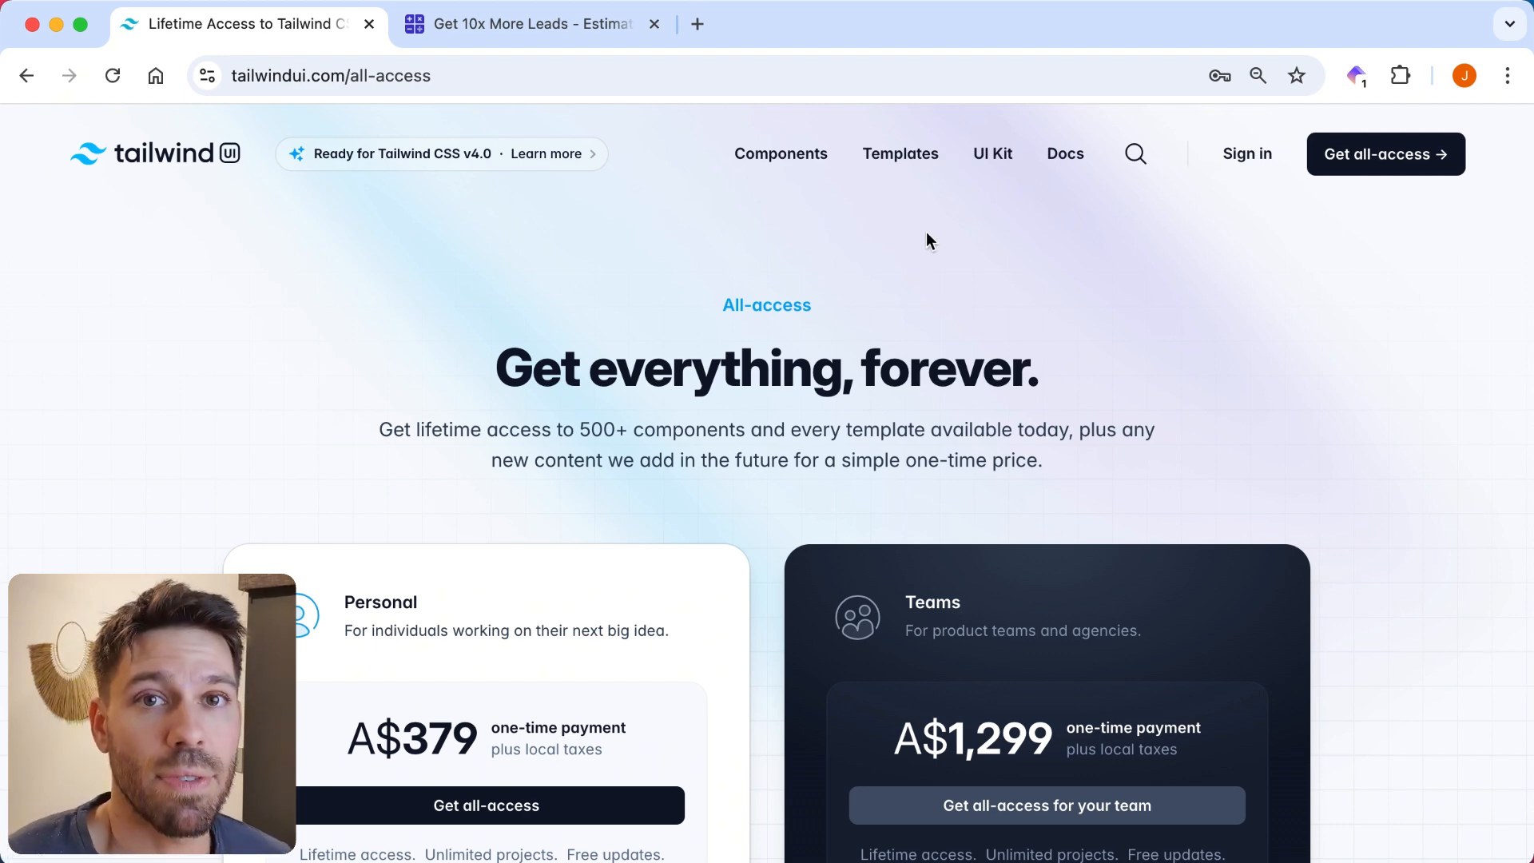
pyautogui.moveTo(757, 306)
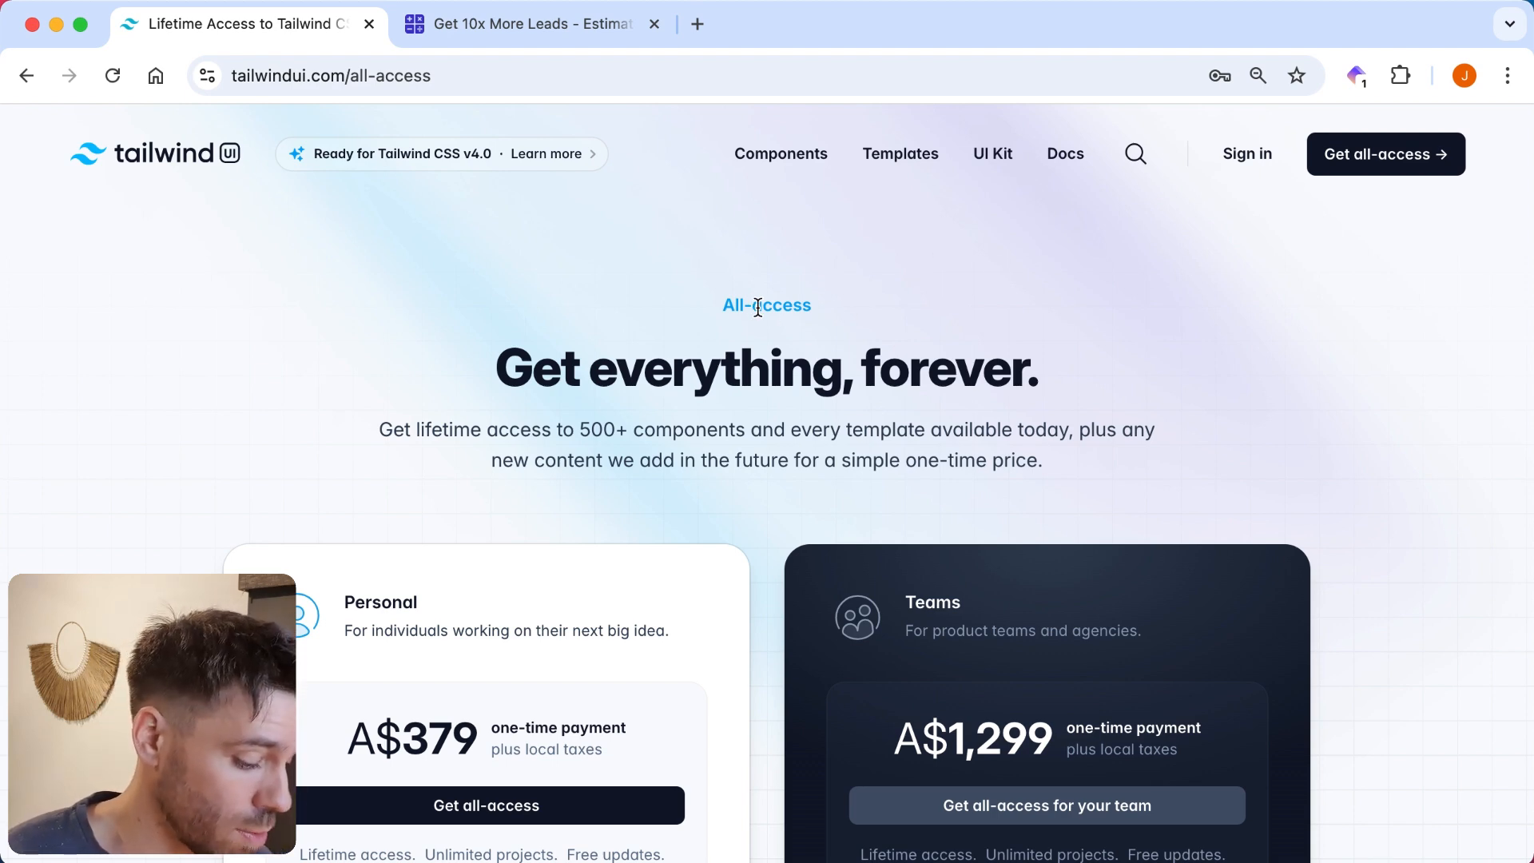
pyautogui.moveTo(563, 301)
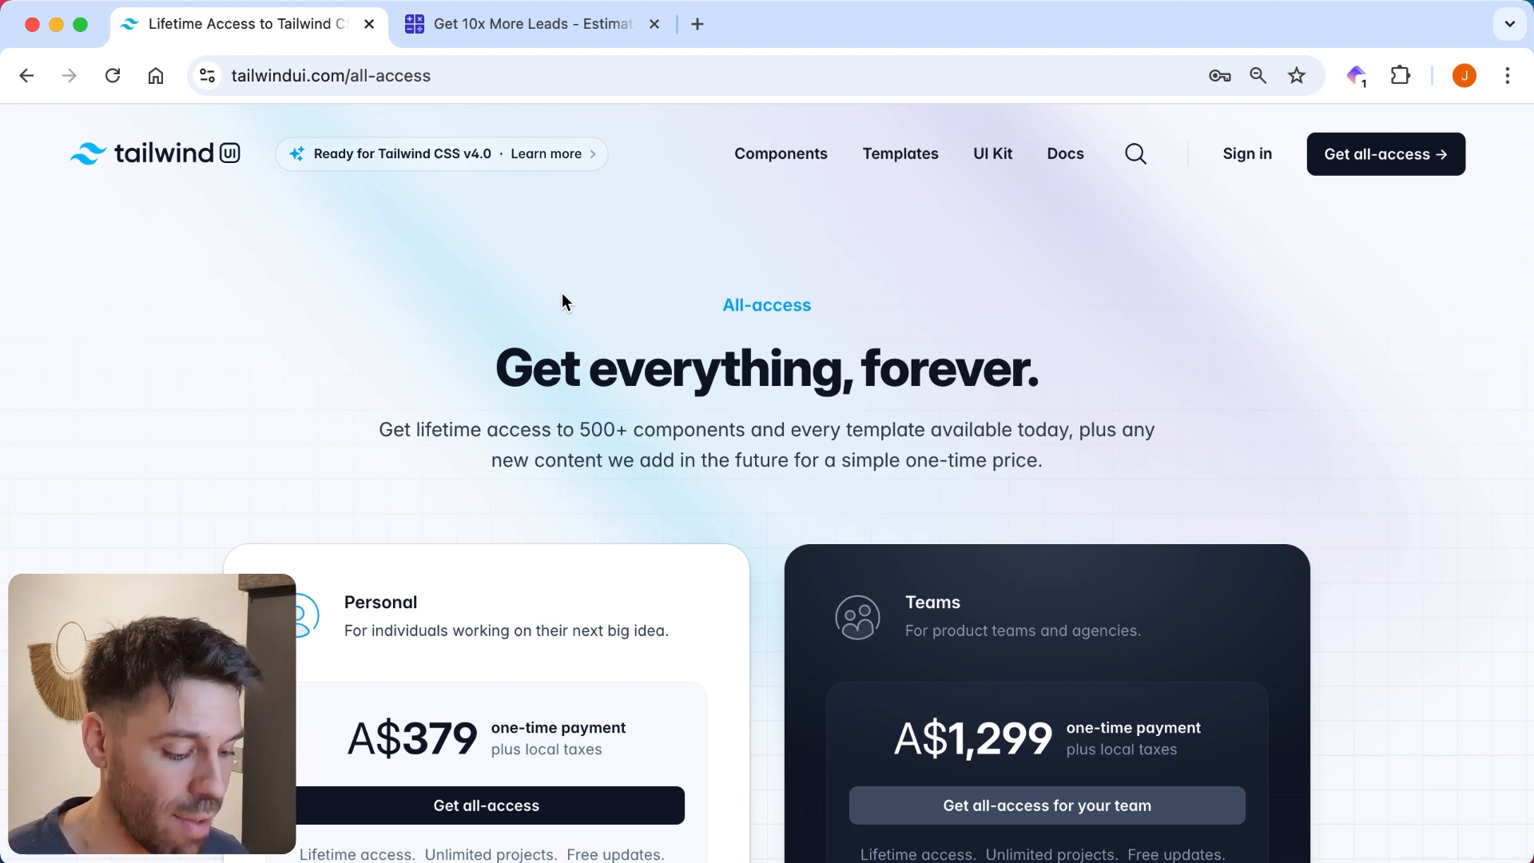
pyautogui.scroll(-3)
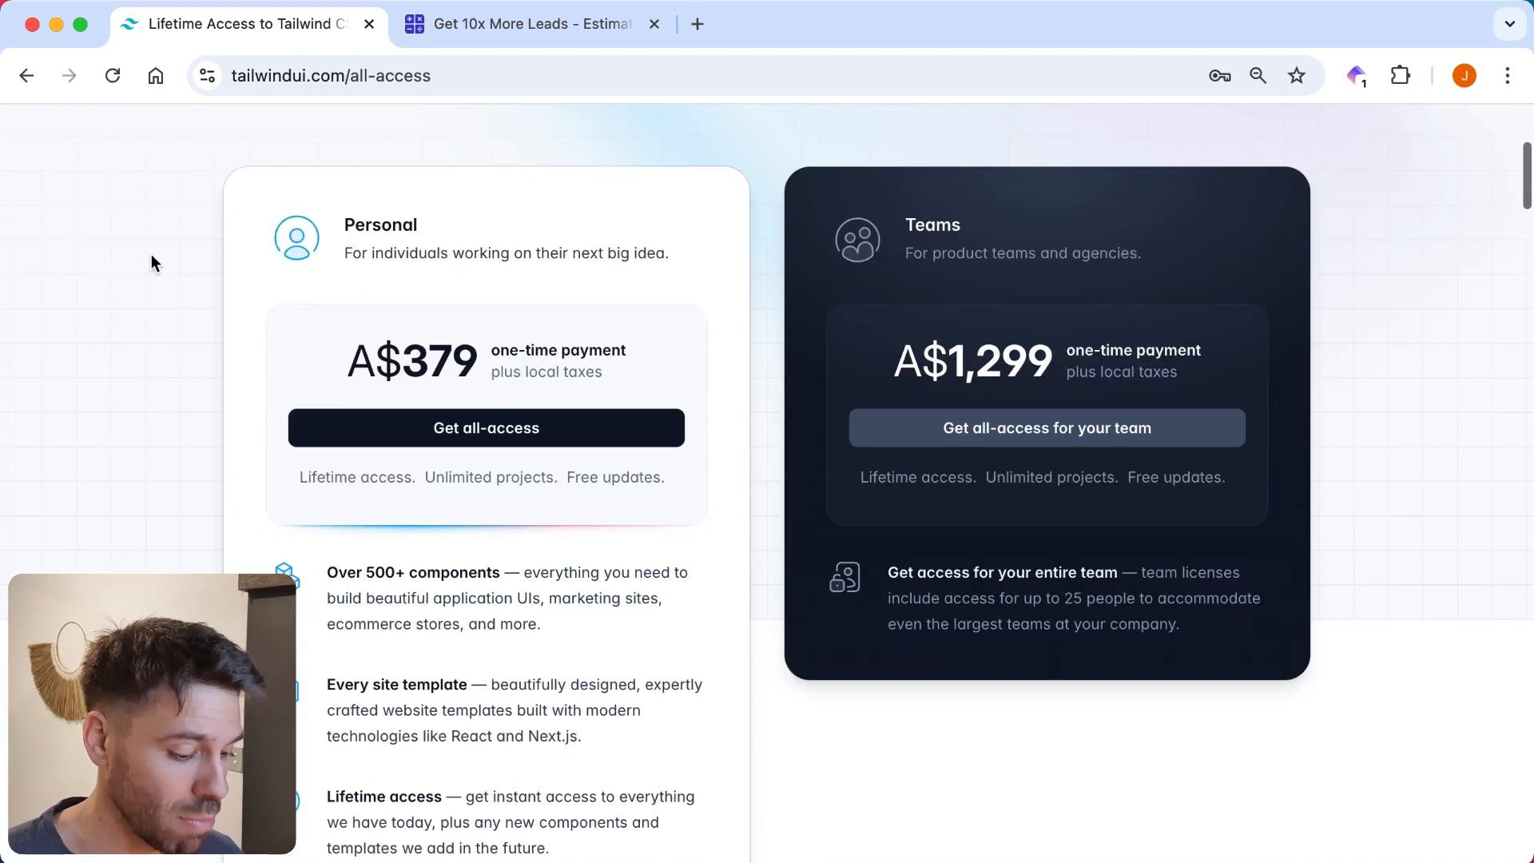
pyautogui.scroll(-3)
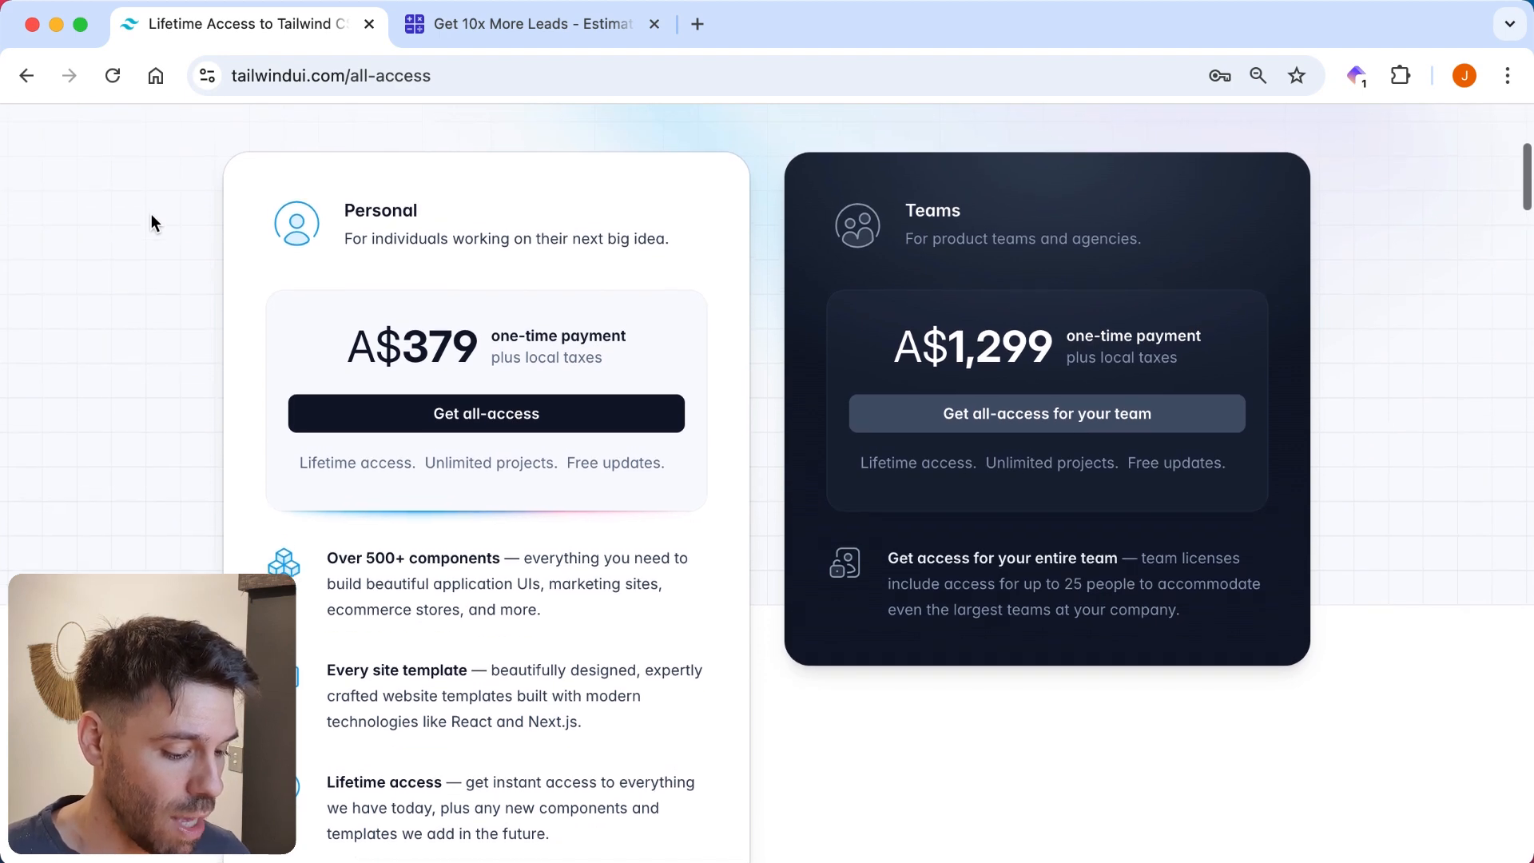
pyautogui.scroll(3)
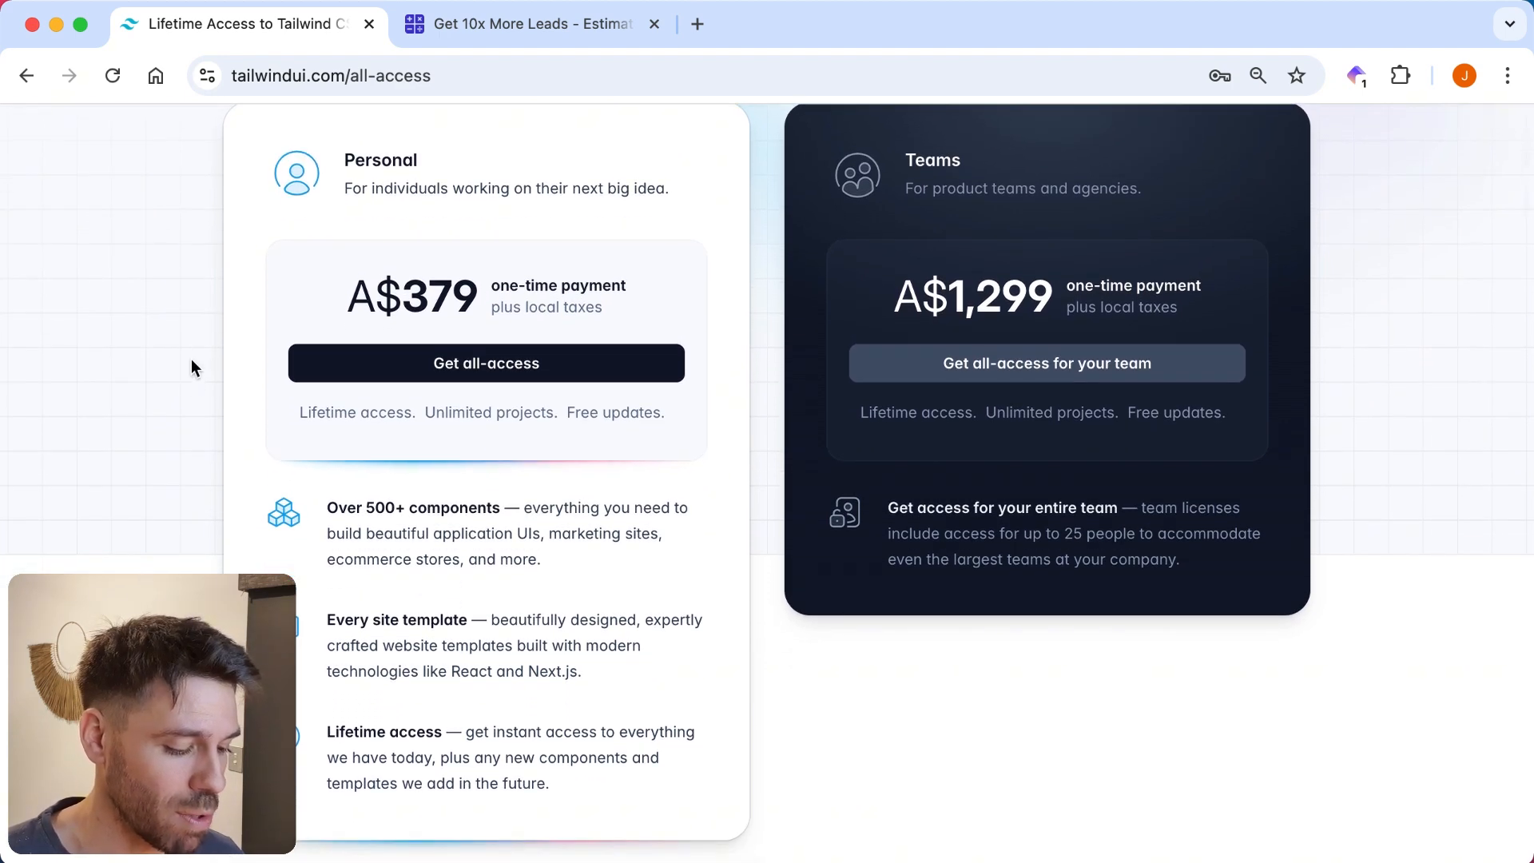
pyautogui.scroll(-3)
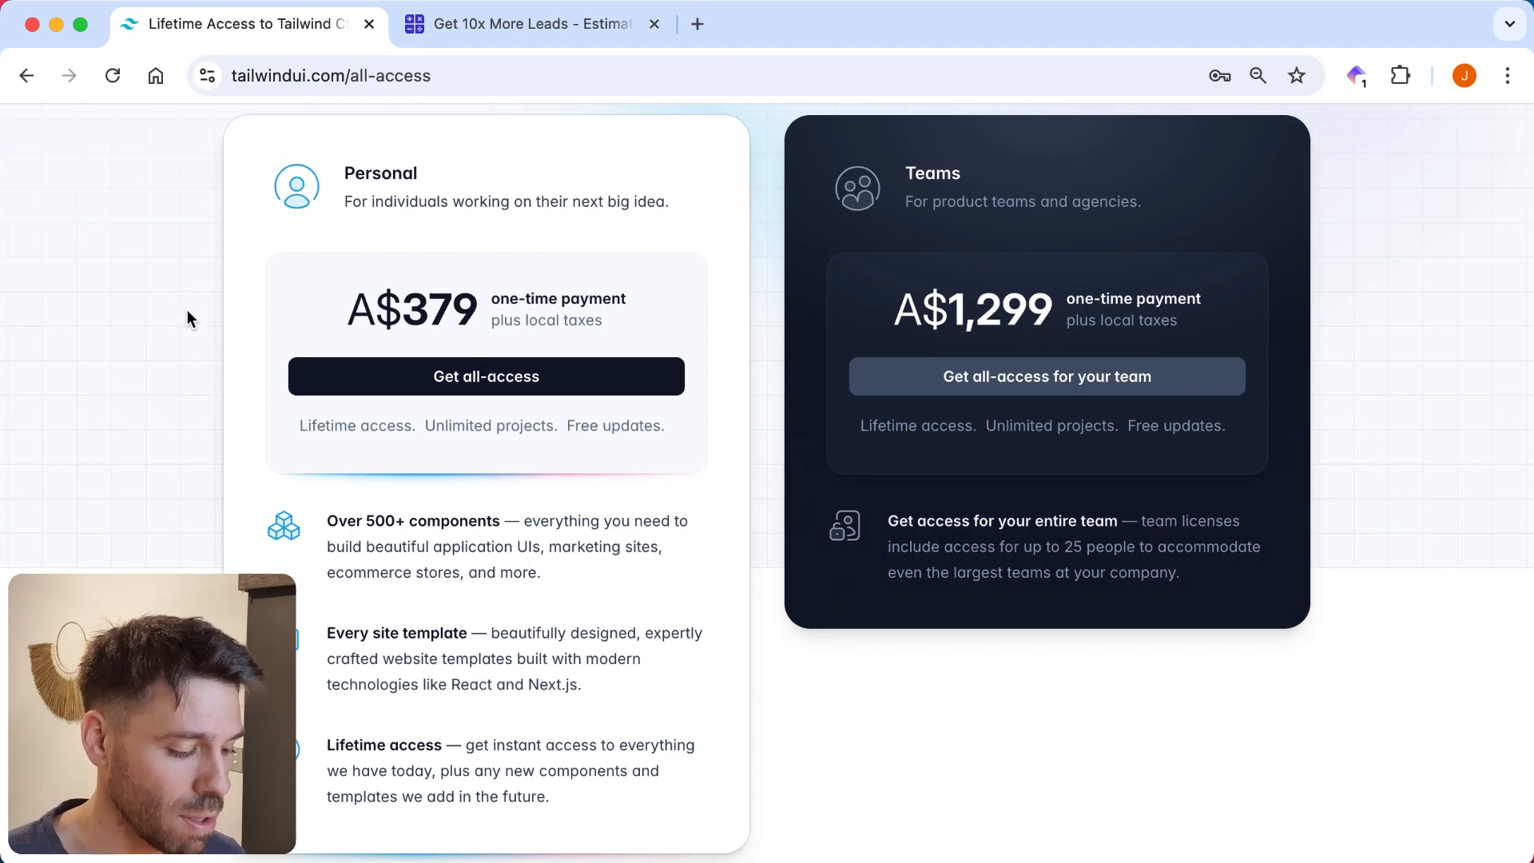
pyautogui.scroll(3)
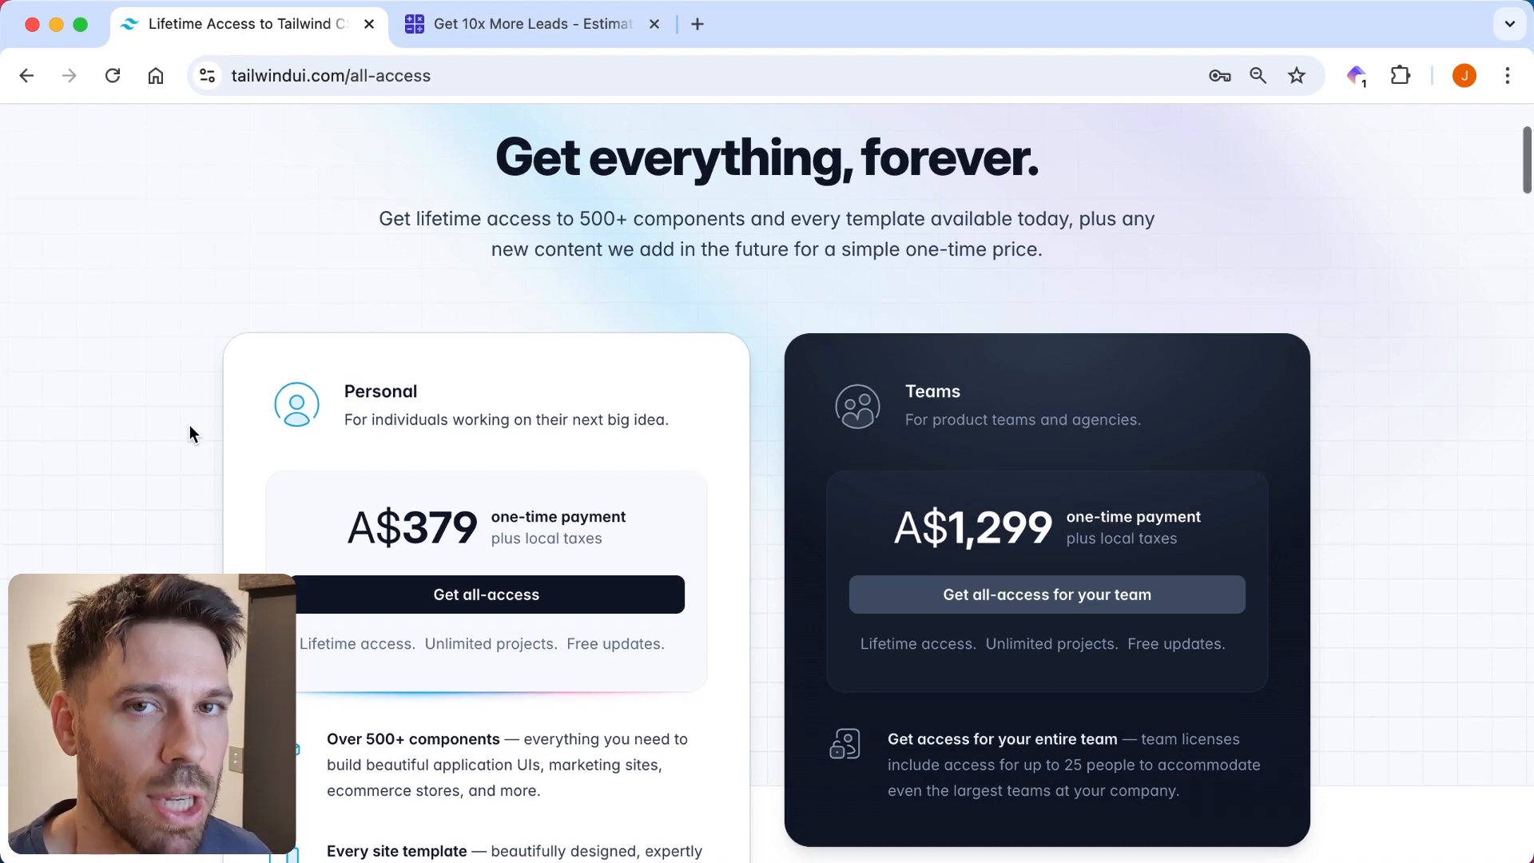
pyautogui.scroll(3)
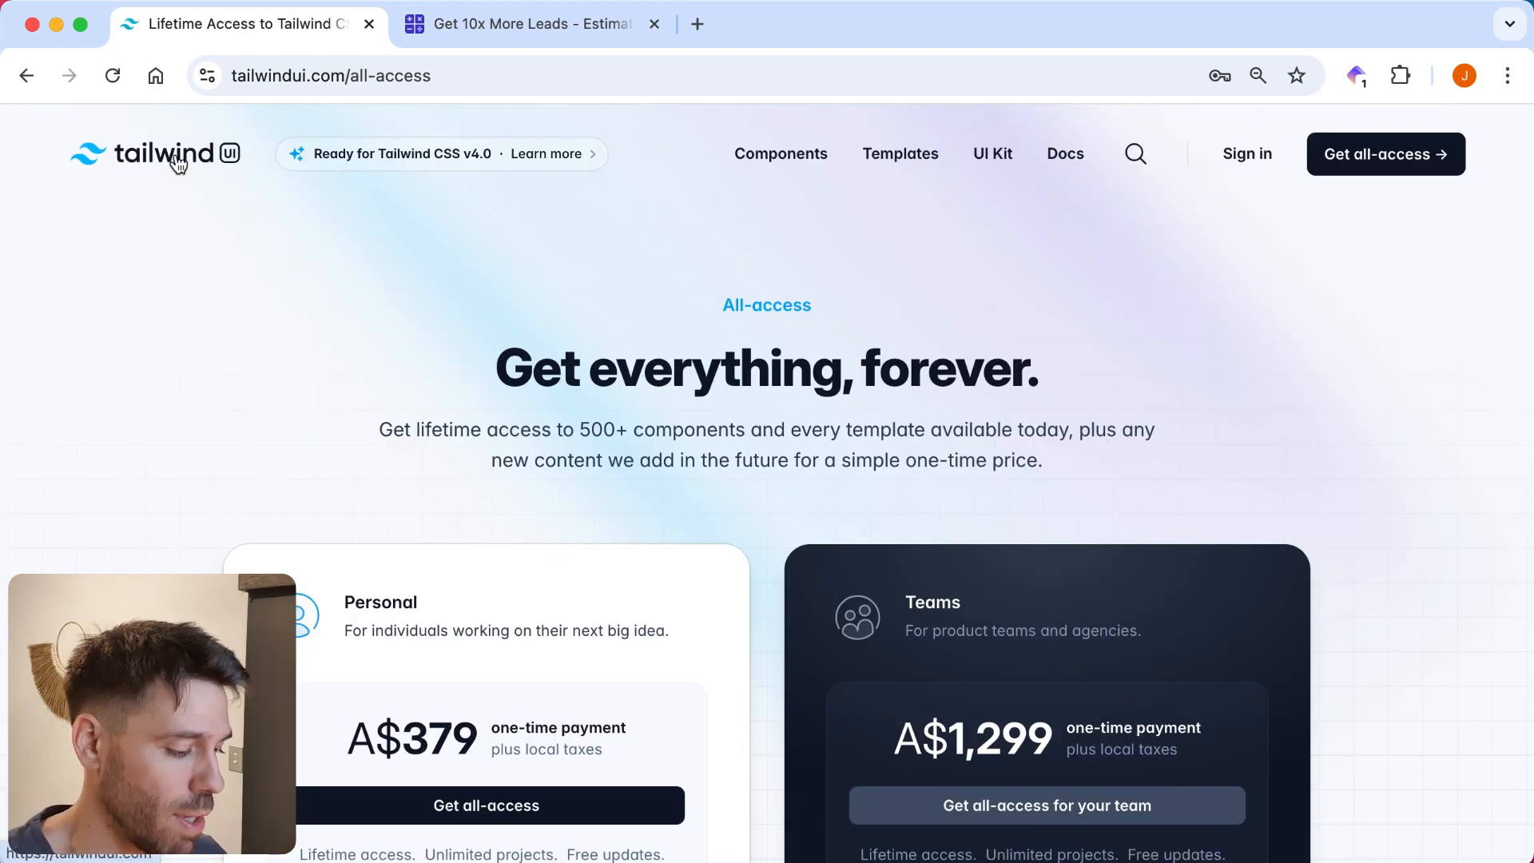
# Return to the homepage via the logo and scroll through its component showcase.
pyautogui.click(156, 154)
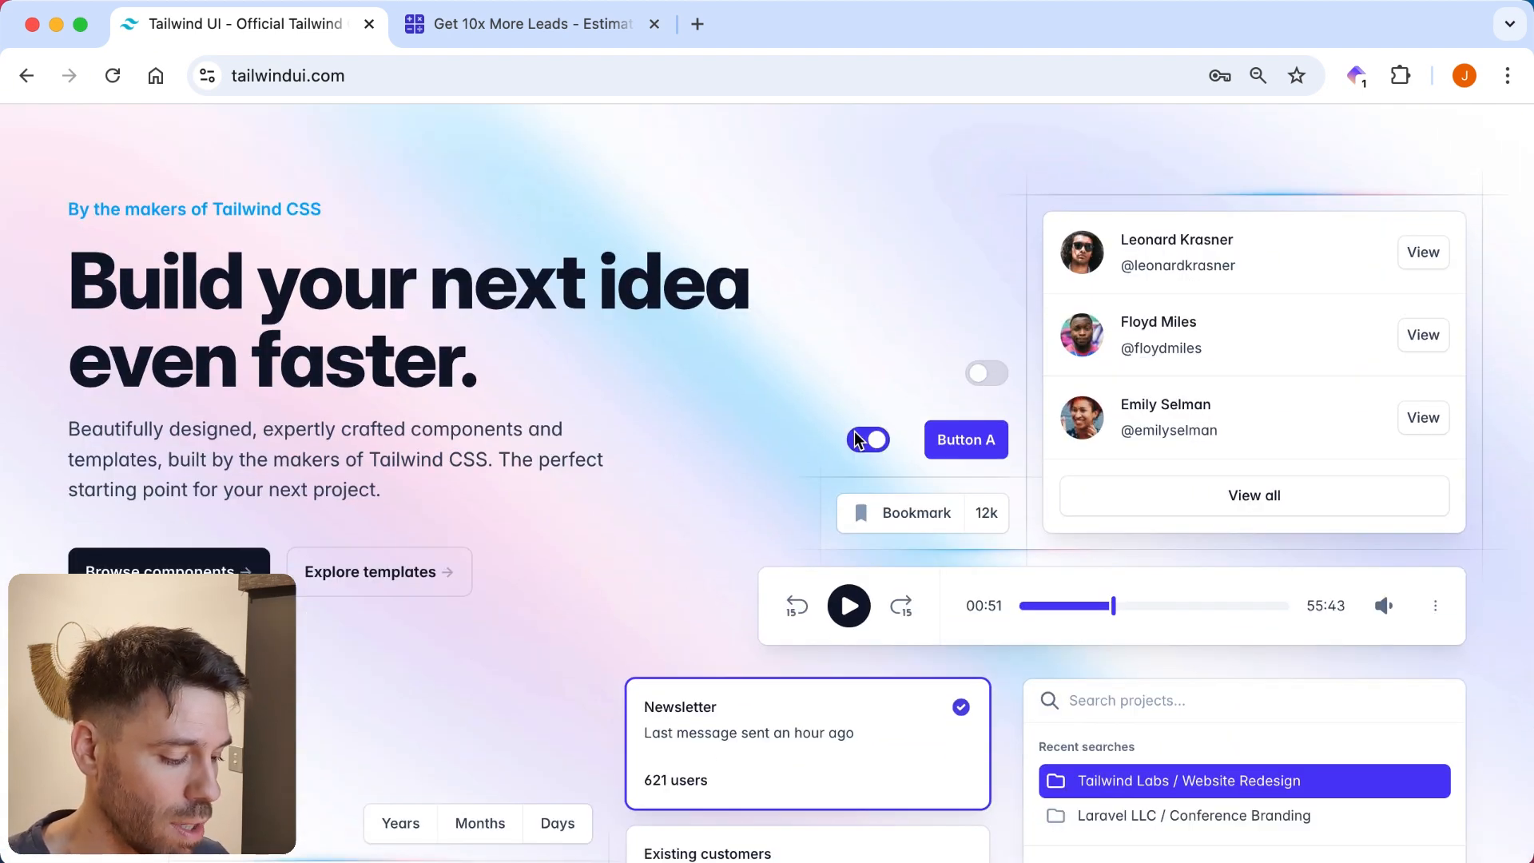
pyautogui.scroll(-3)
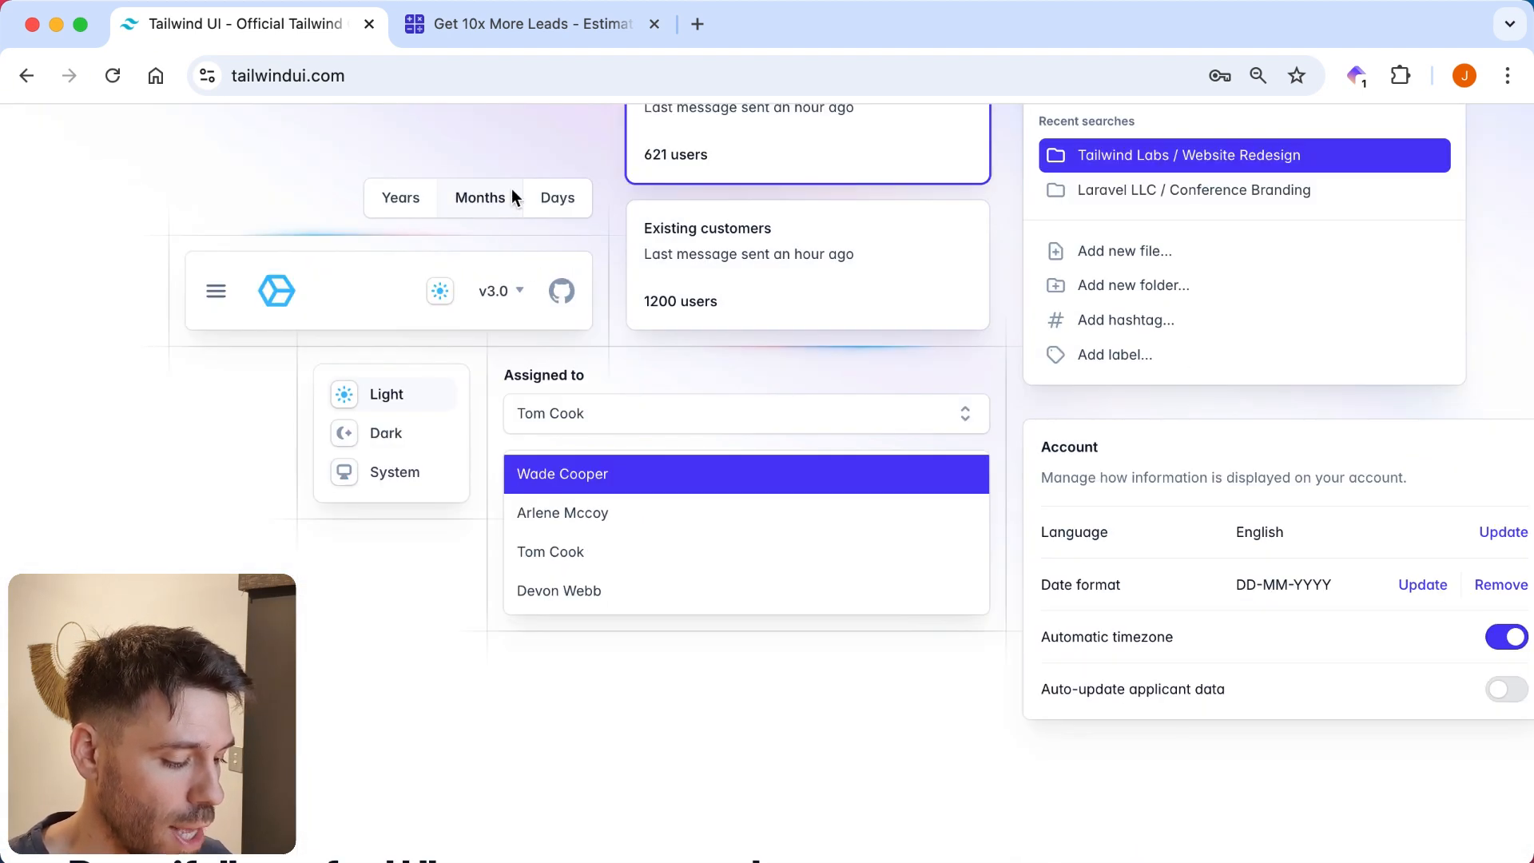
pyautogui.moveTo(453, 293)
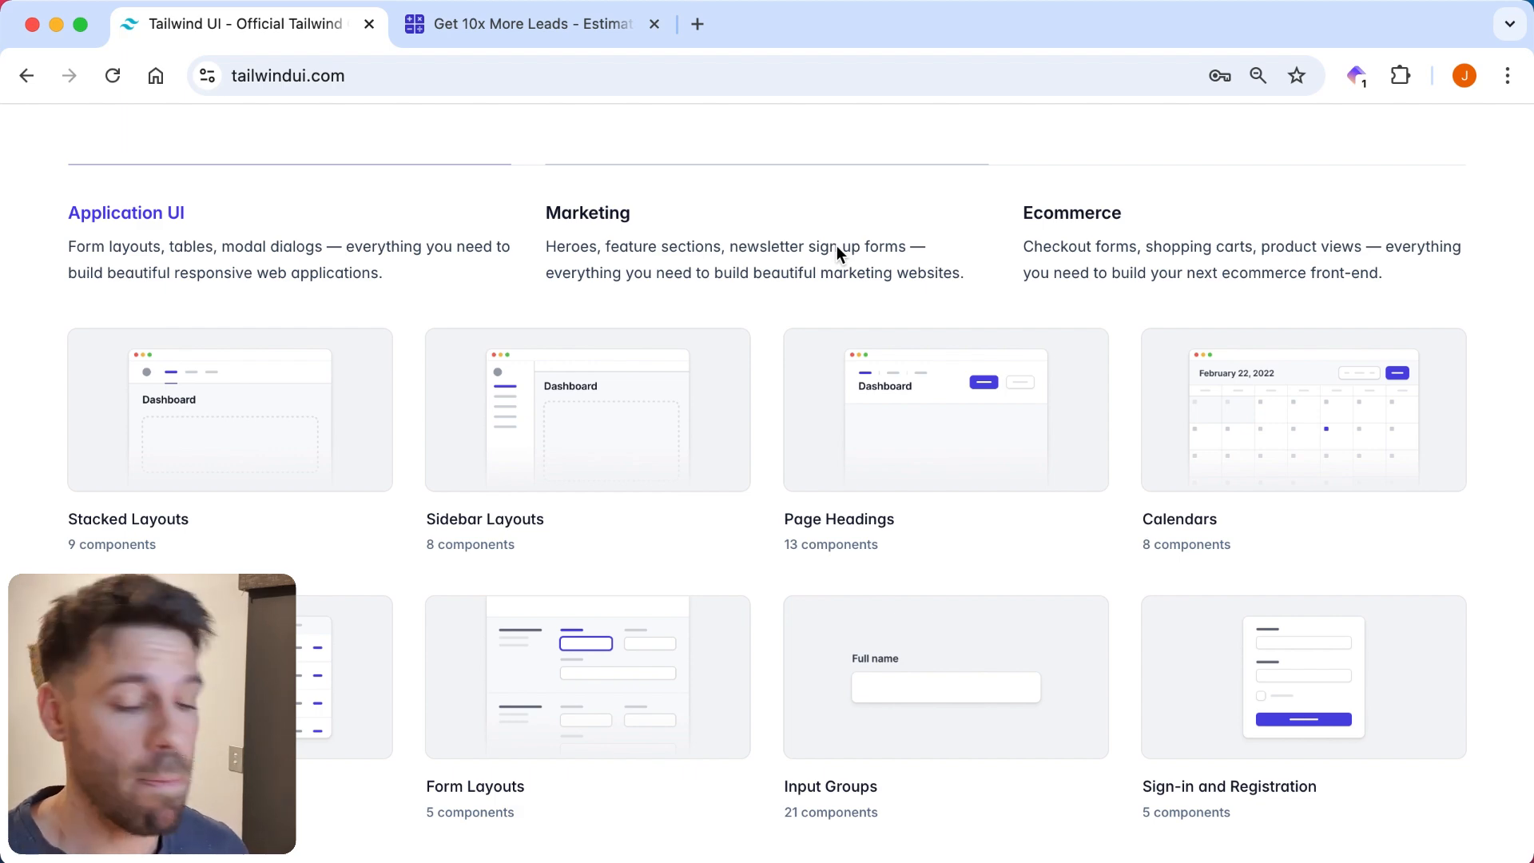
pyautogui.scroll(3)
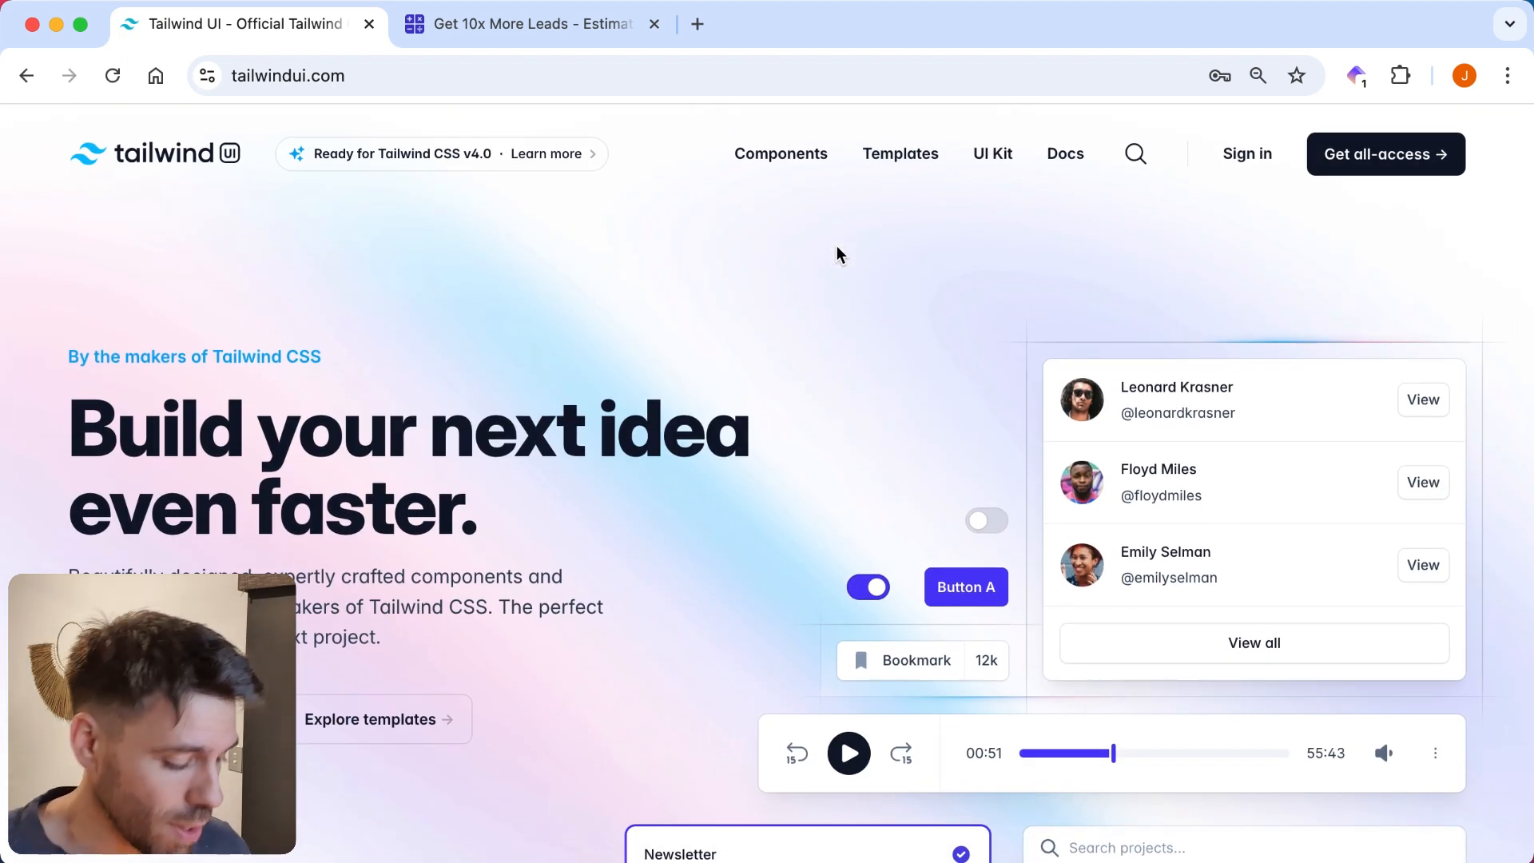